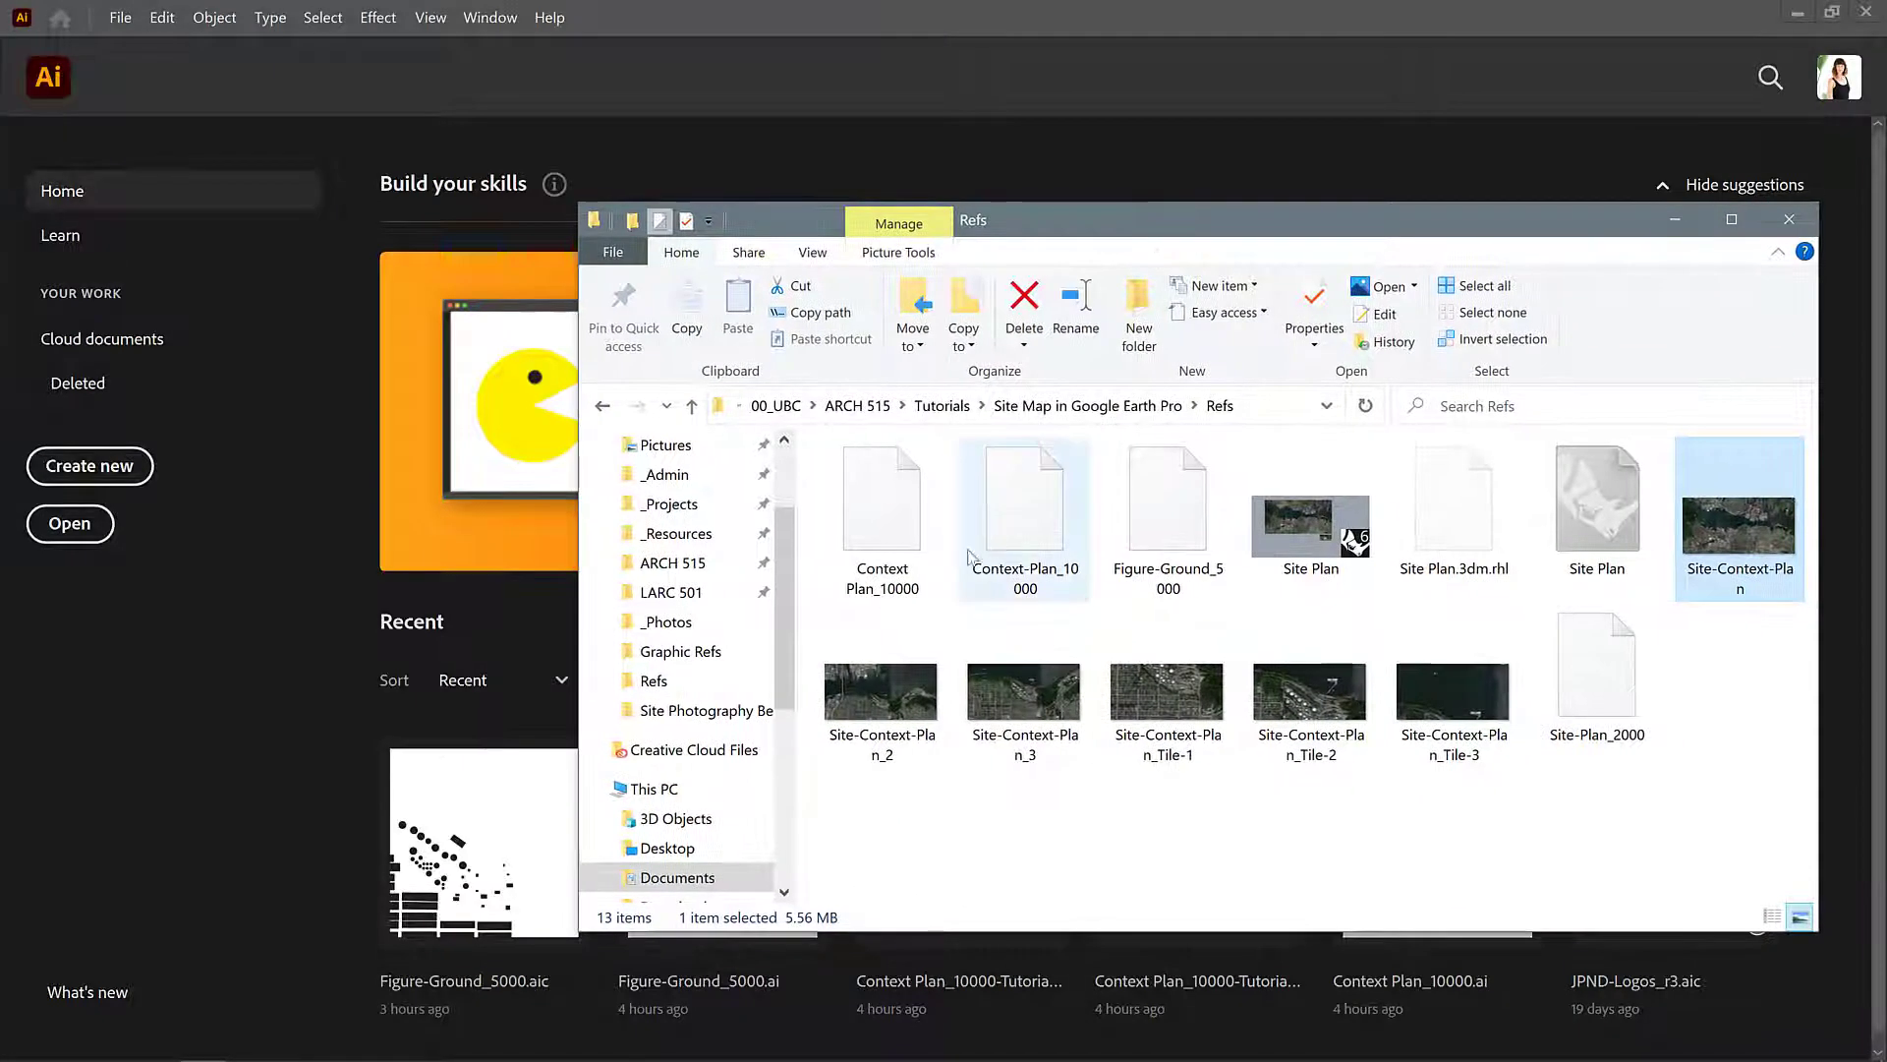
{"action": "mouse_move", "coordinate": [1020, 520]}
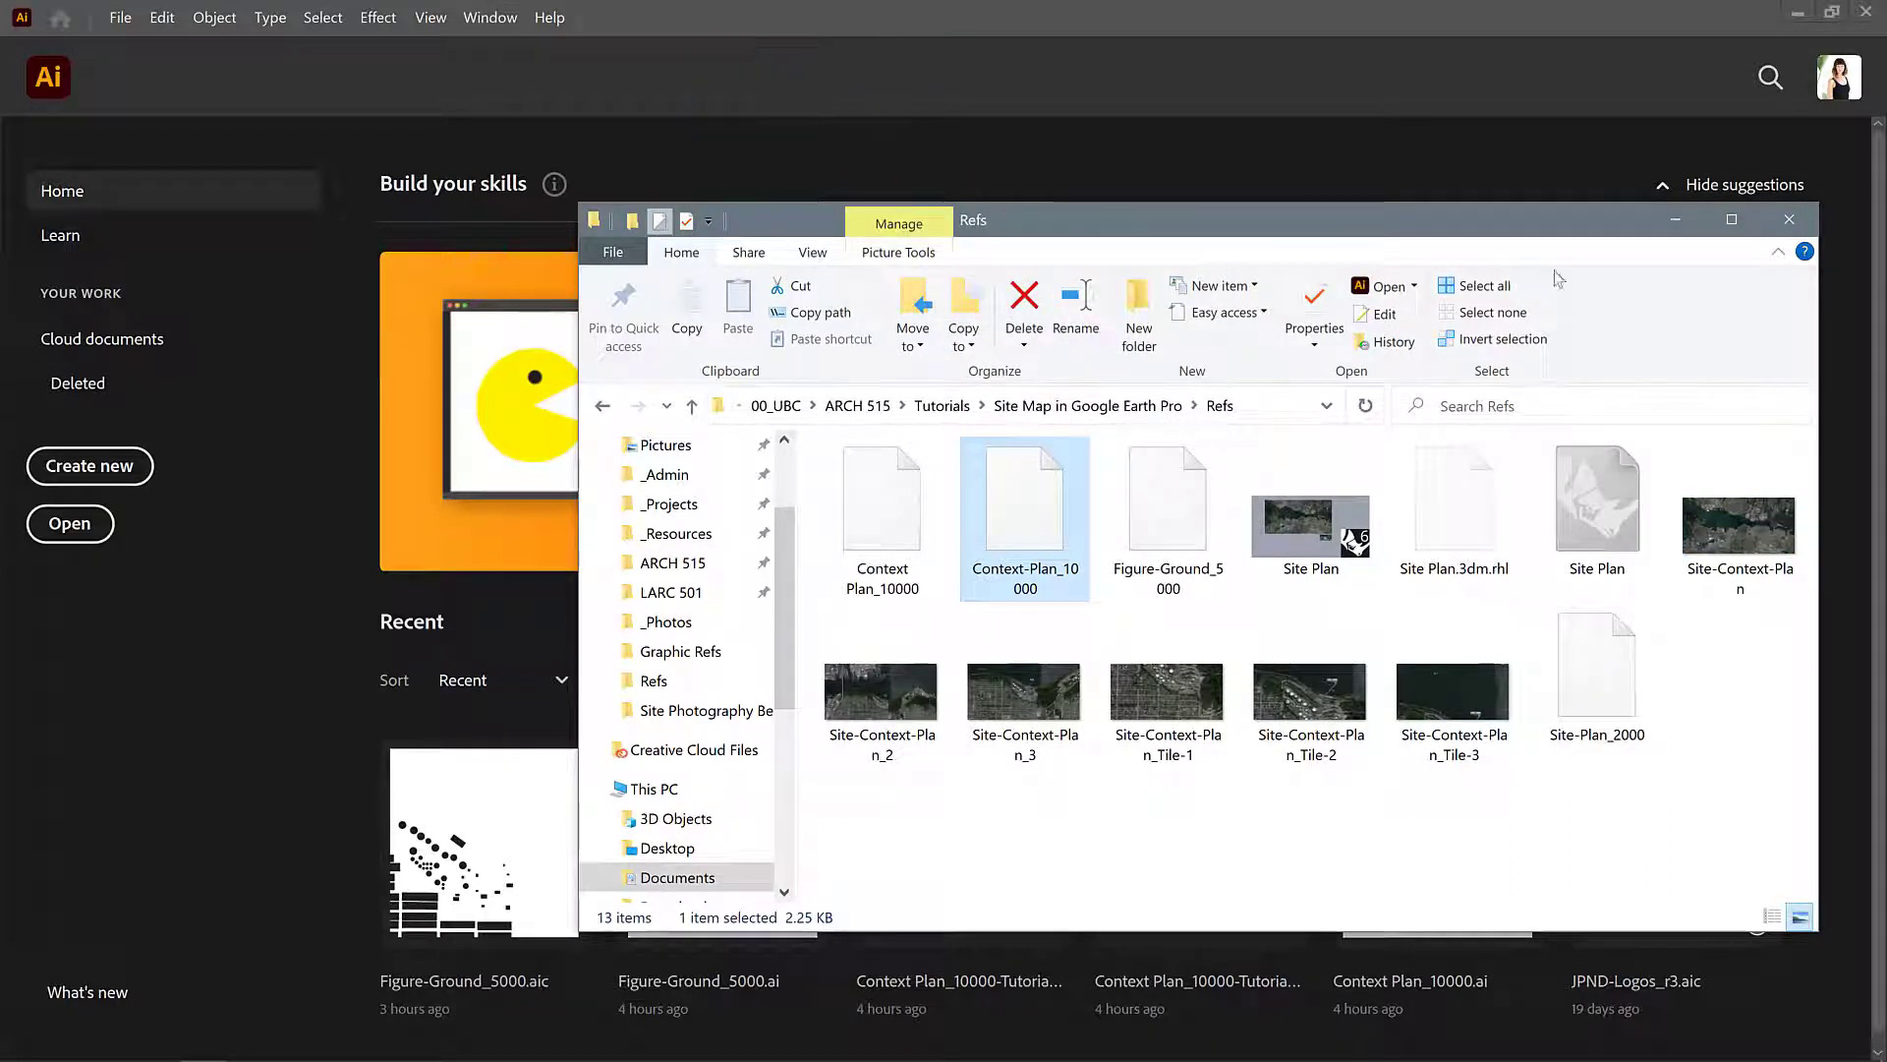
Step: Open the Context-Plan_10000 drawing from the Refs folder into Illustrator
{"action": "double_click", "coordinate": [1024, 498]}
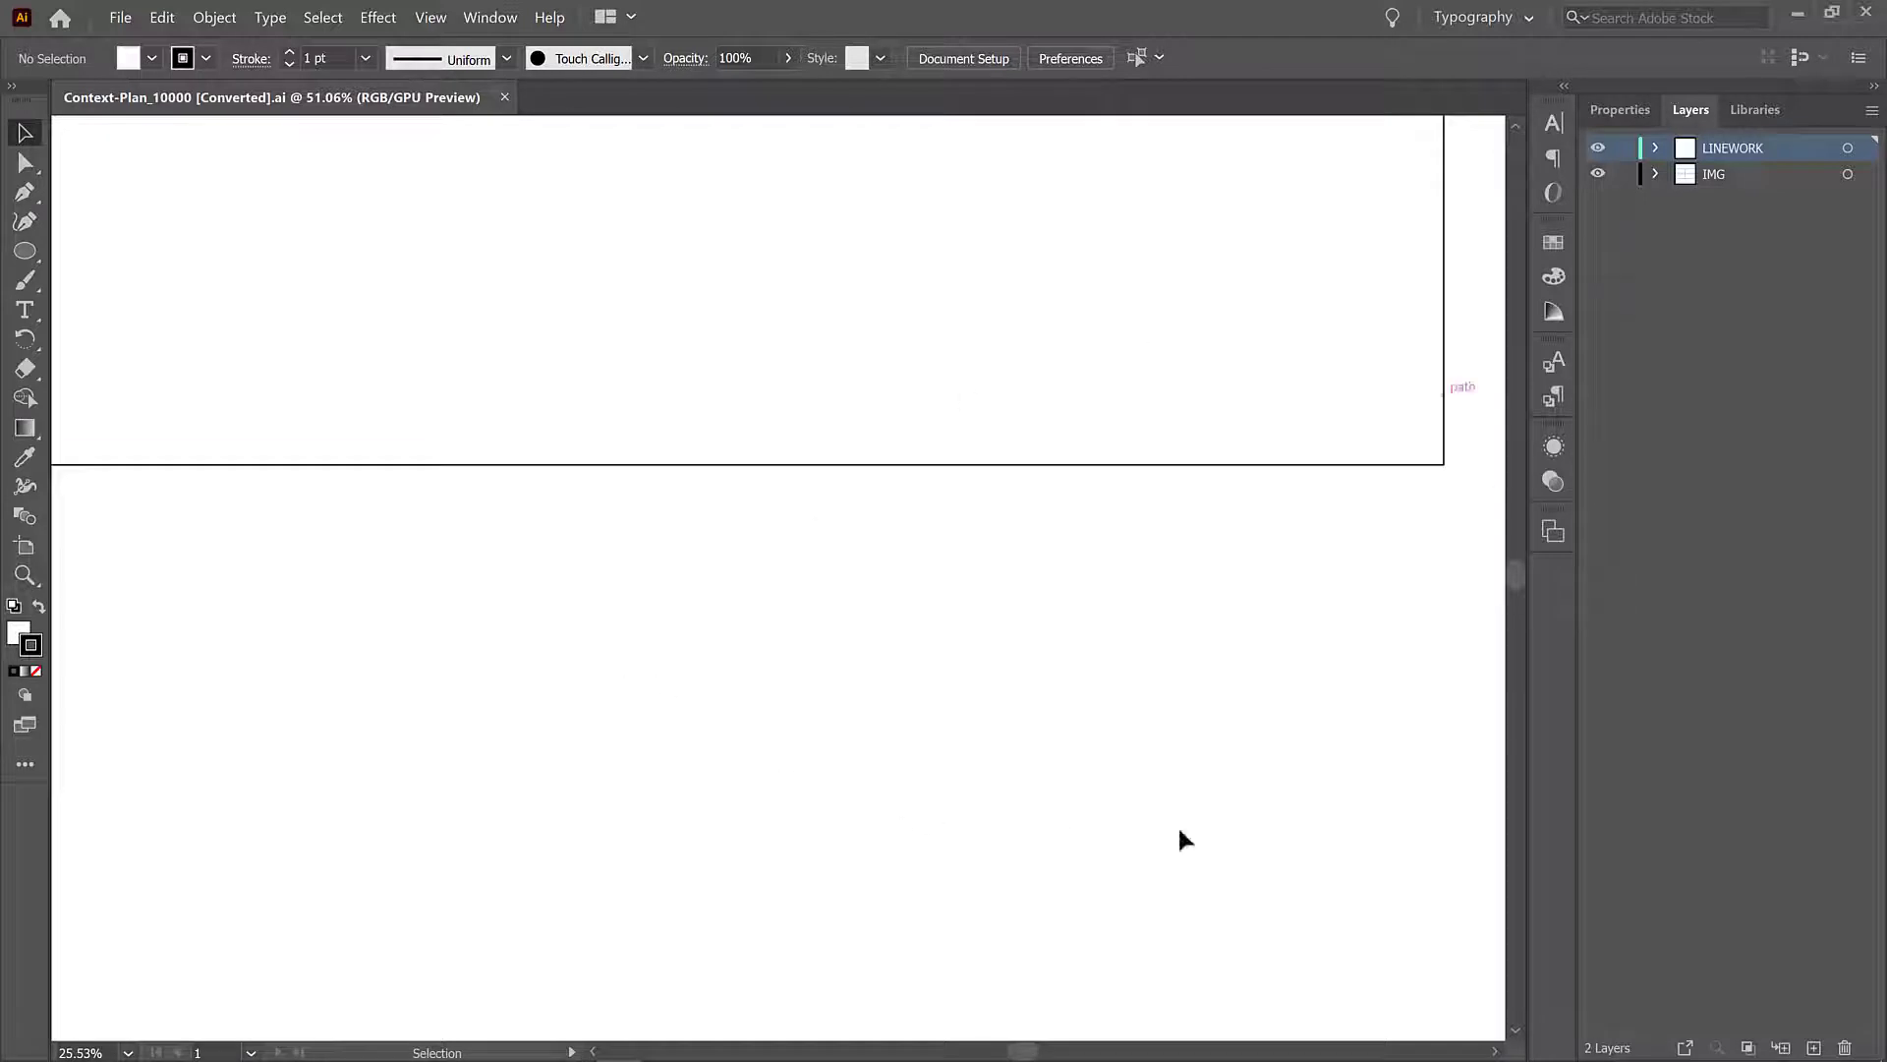
{"action": "mouse_move", "coordinate": [947, 560]}
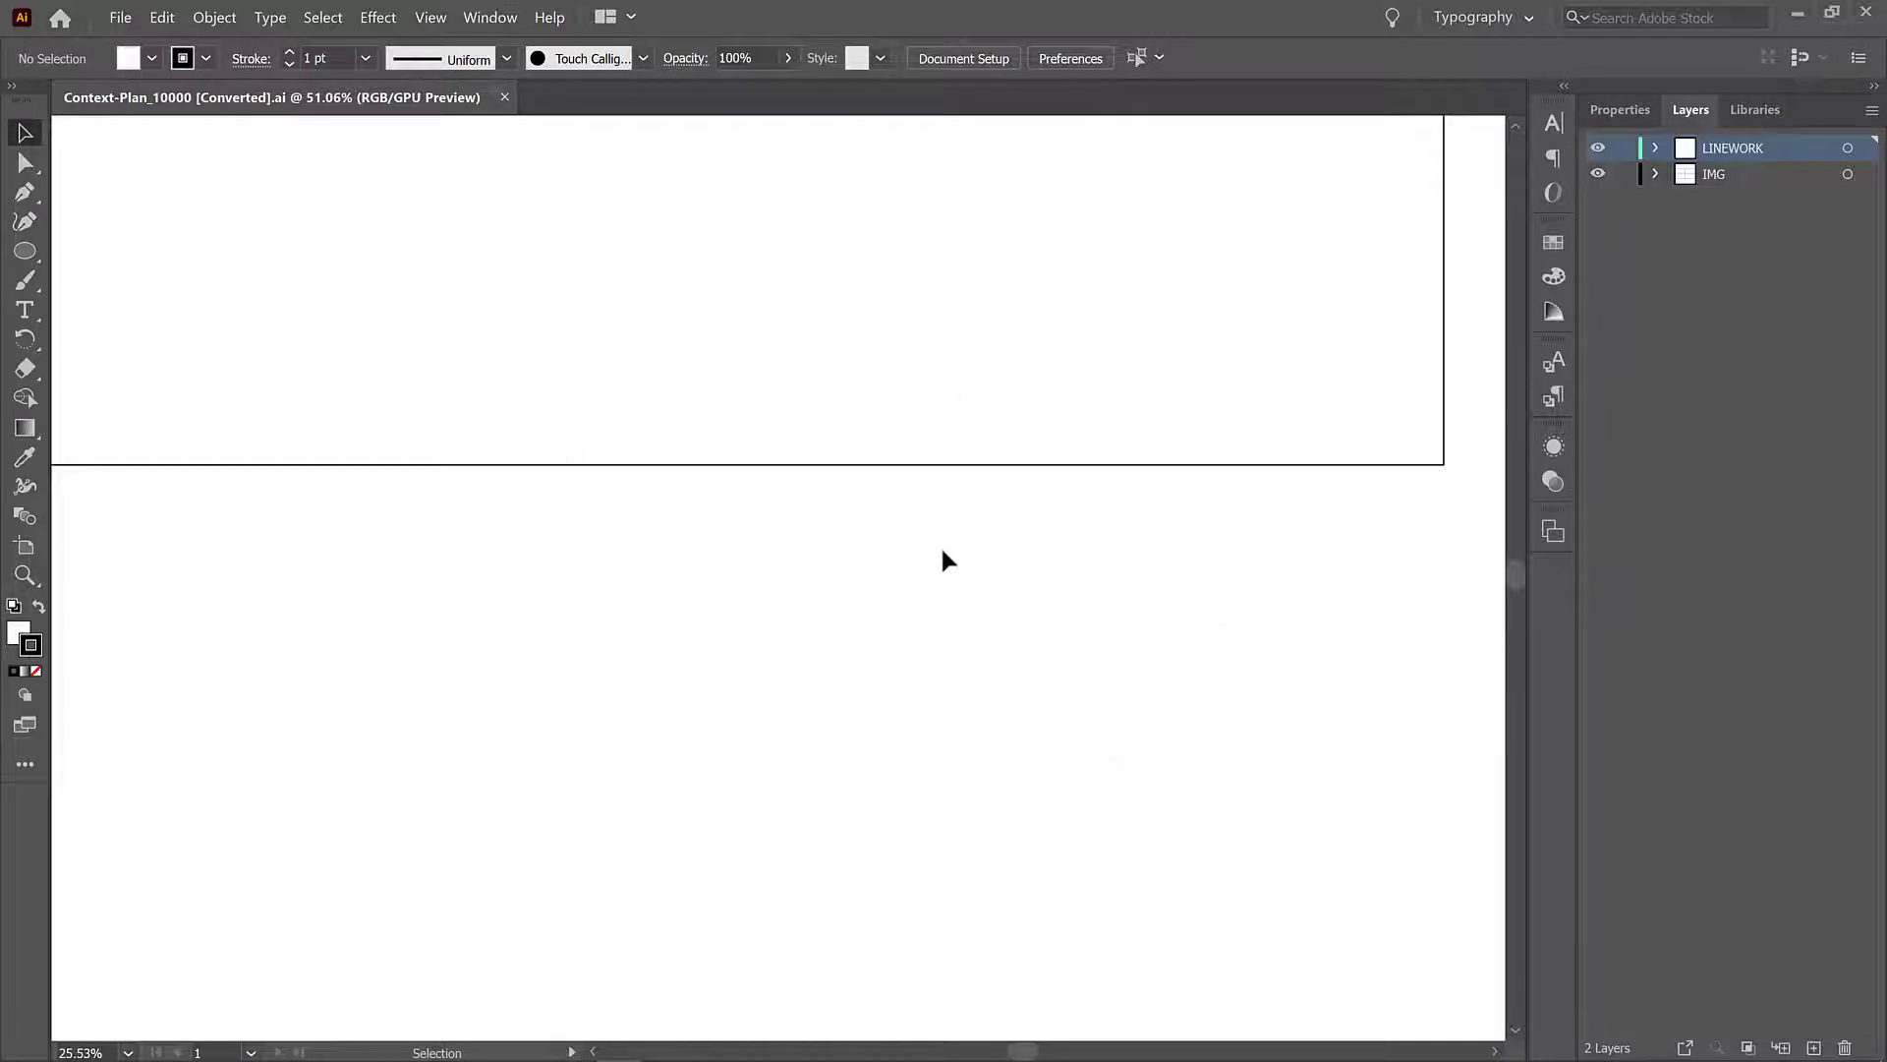
{"action": "mouse_move", "coordinate": [840, 653]}
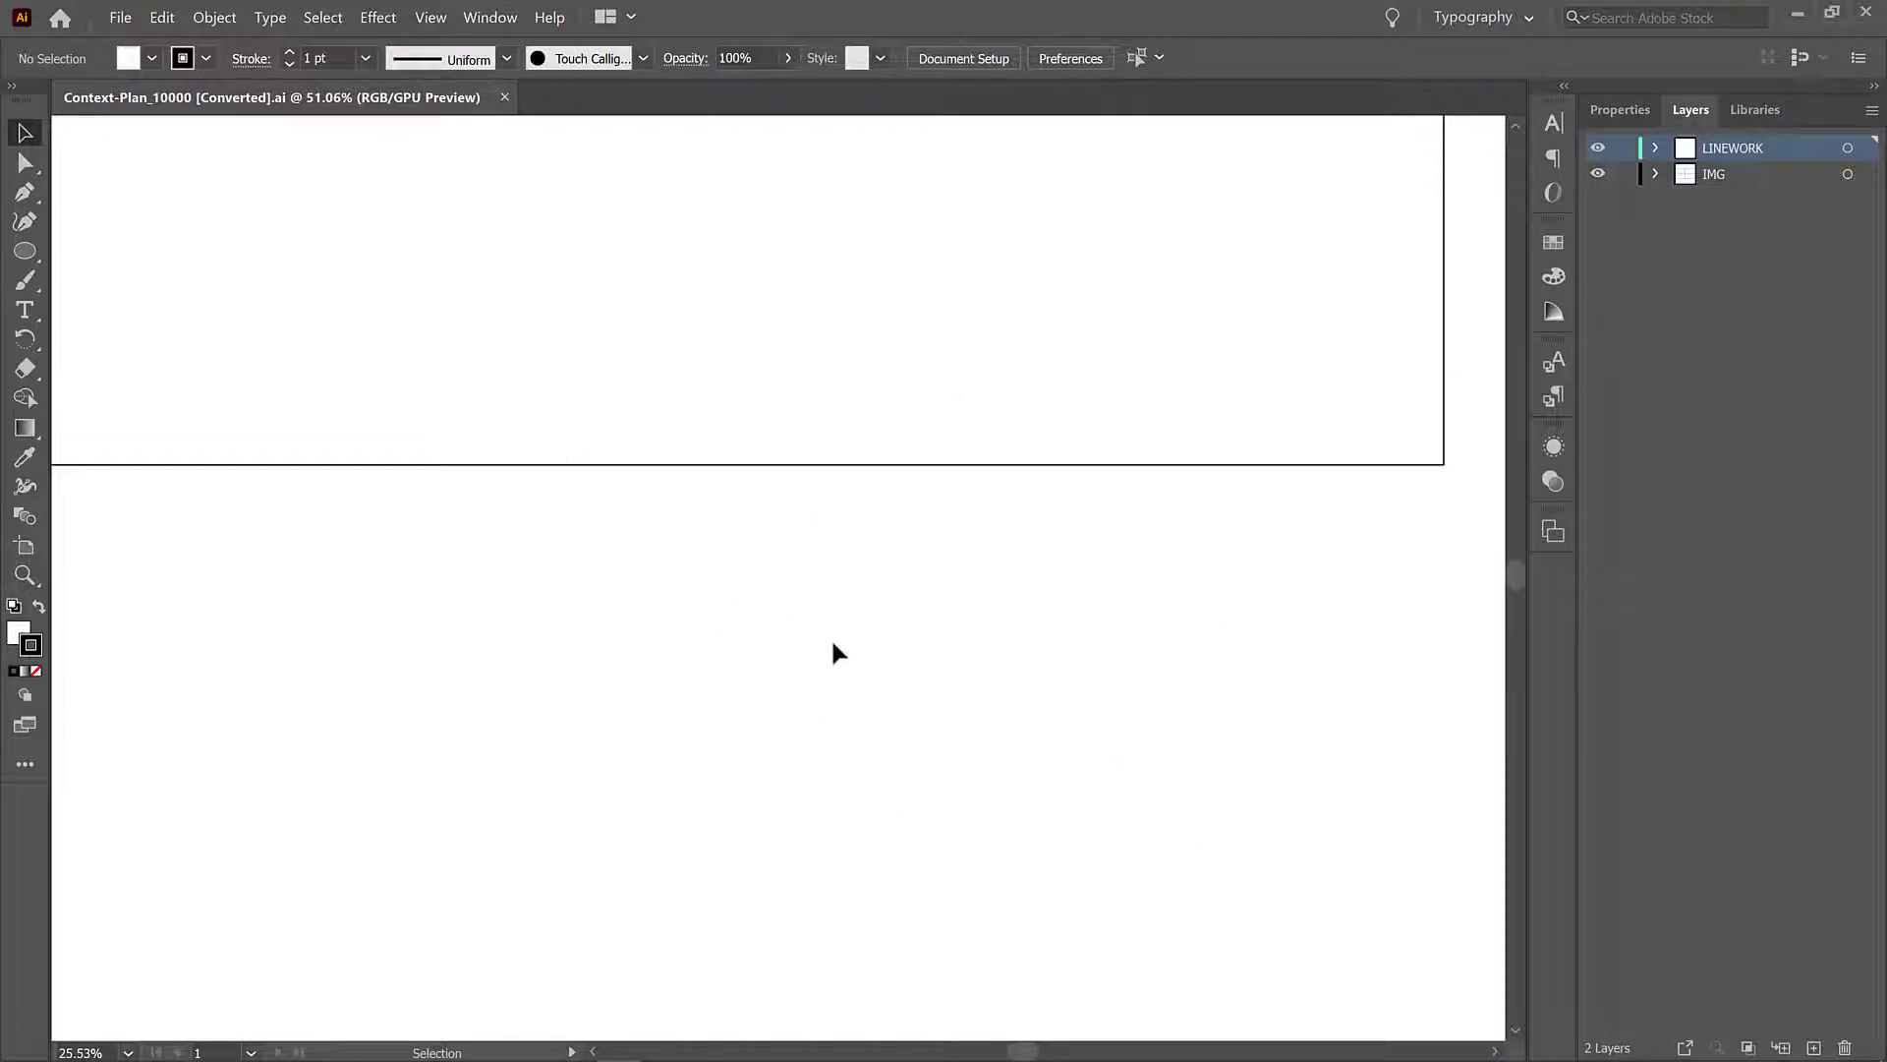
{"action": "mouse_move", "coordinate": [939, 608]}
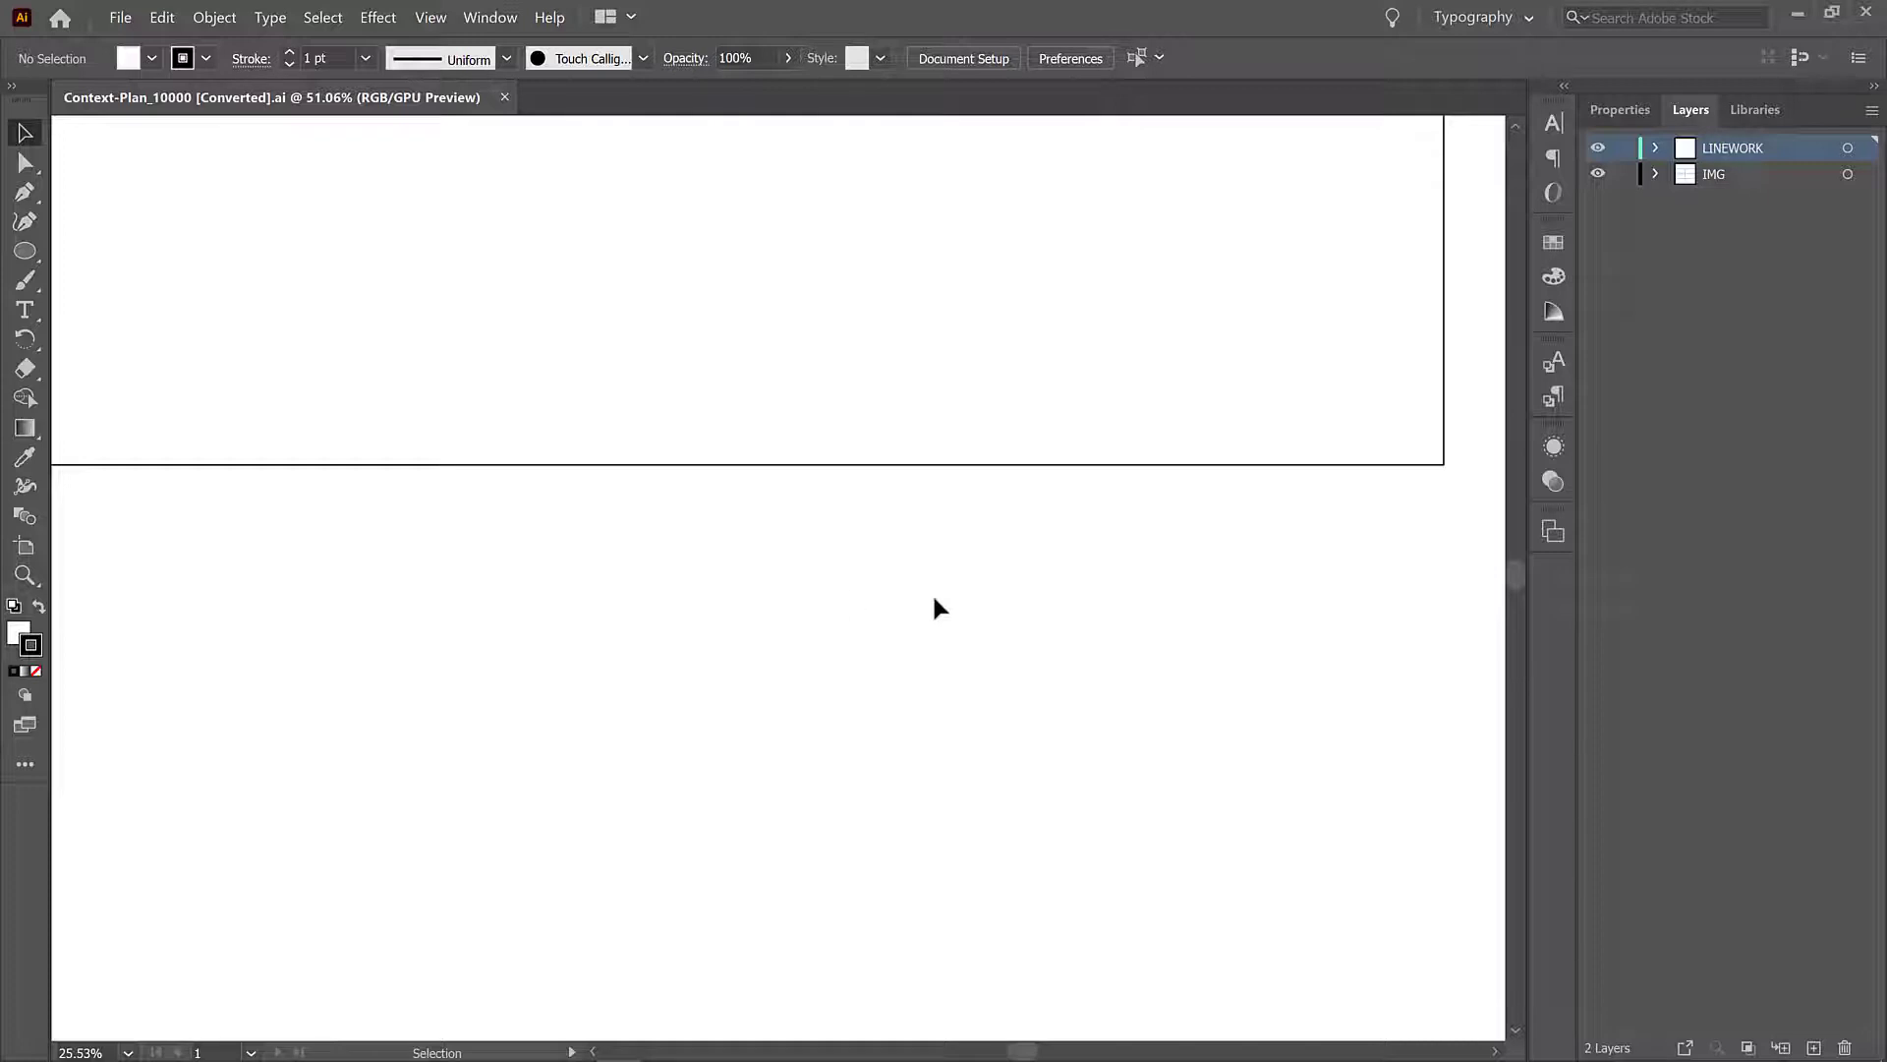
Step: Zoom out so the entire Context-Plan_10000 artboard is visible on the canvas
{"action": "left_click", "coordinate": [24, 163]}
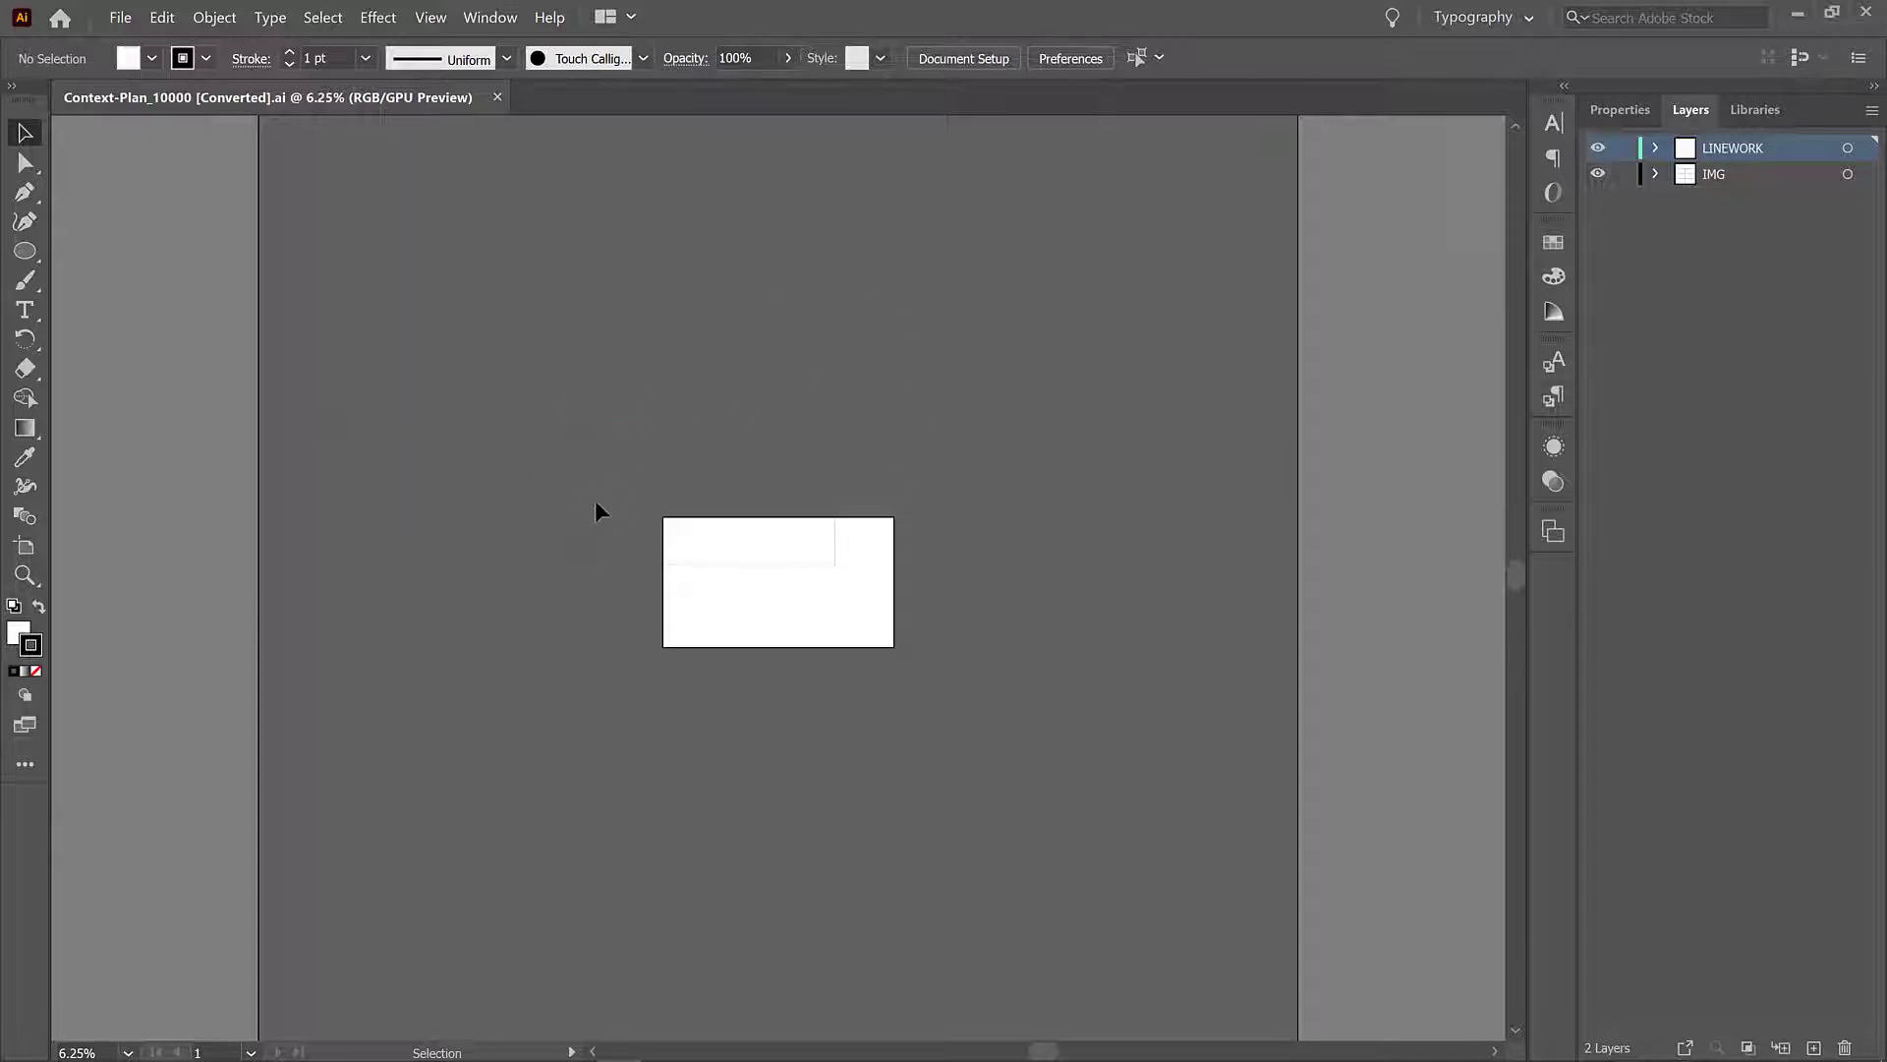
{"action": "mouse_move", "coordinate": [588, 436]}
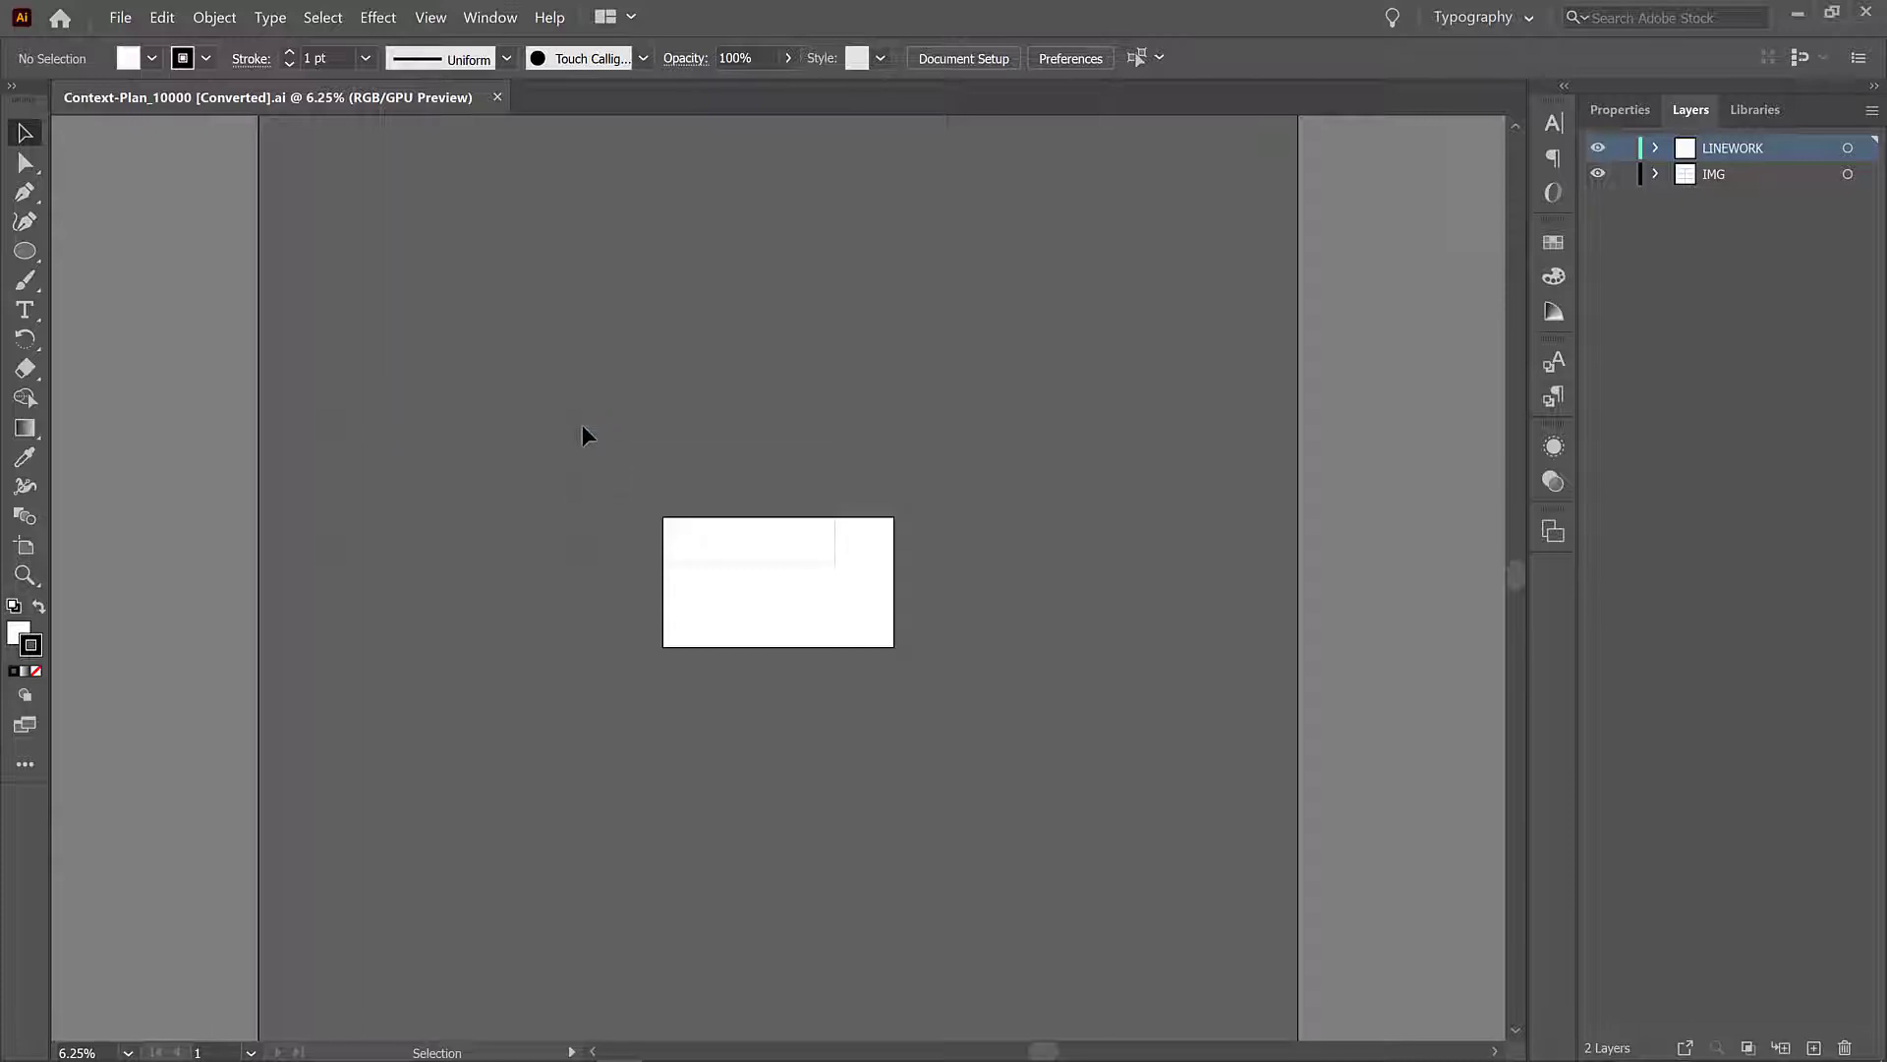
{"action": "mouse_move", "coordinate": [390, 342]}
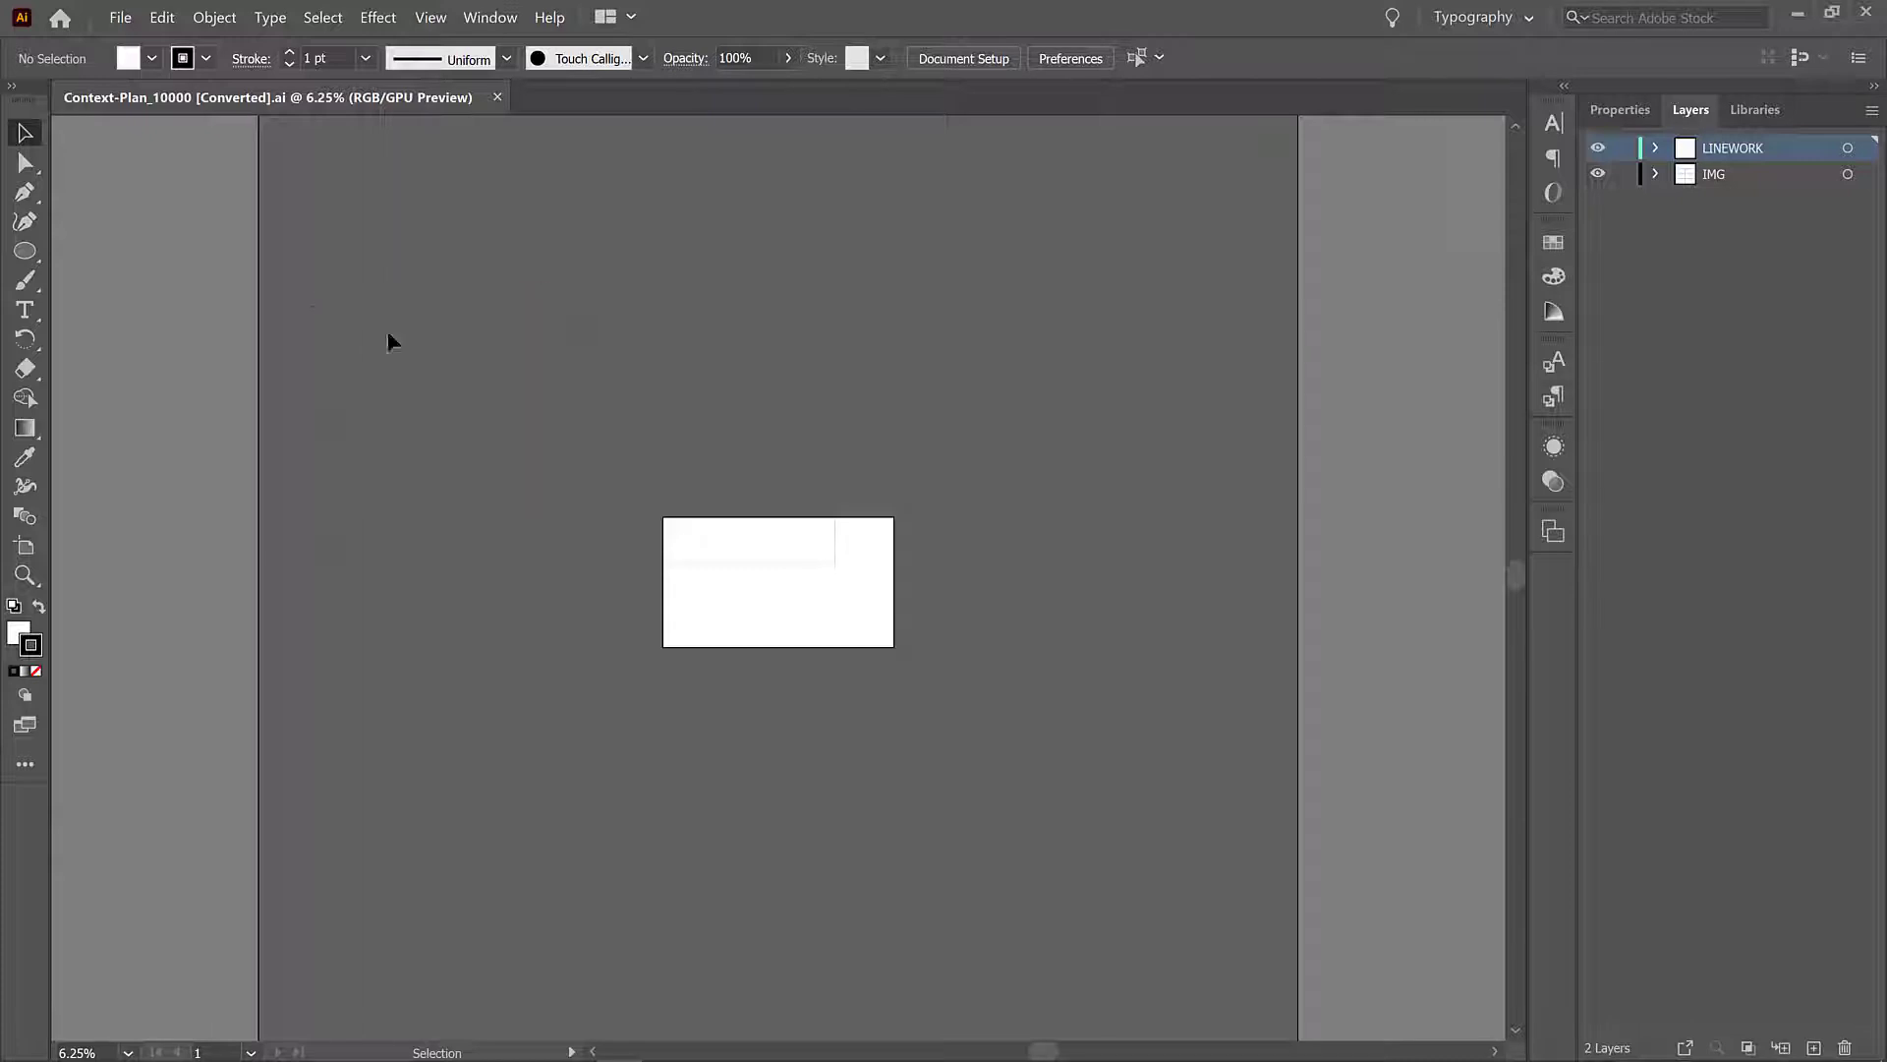
{"action": "mouse_move", "coordinate": [1062, 416]}
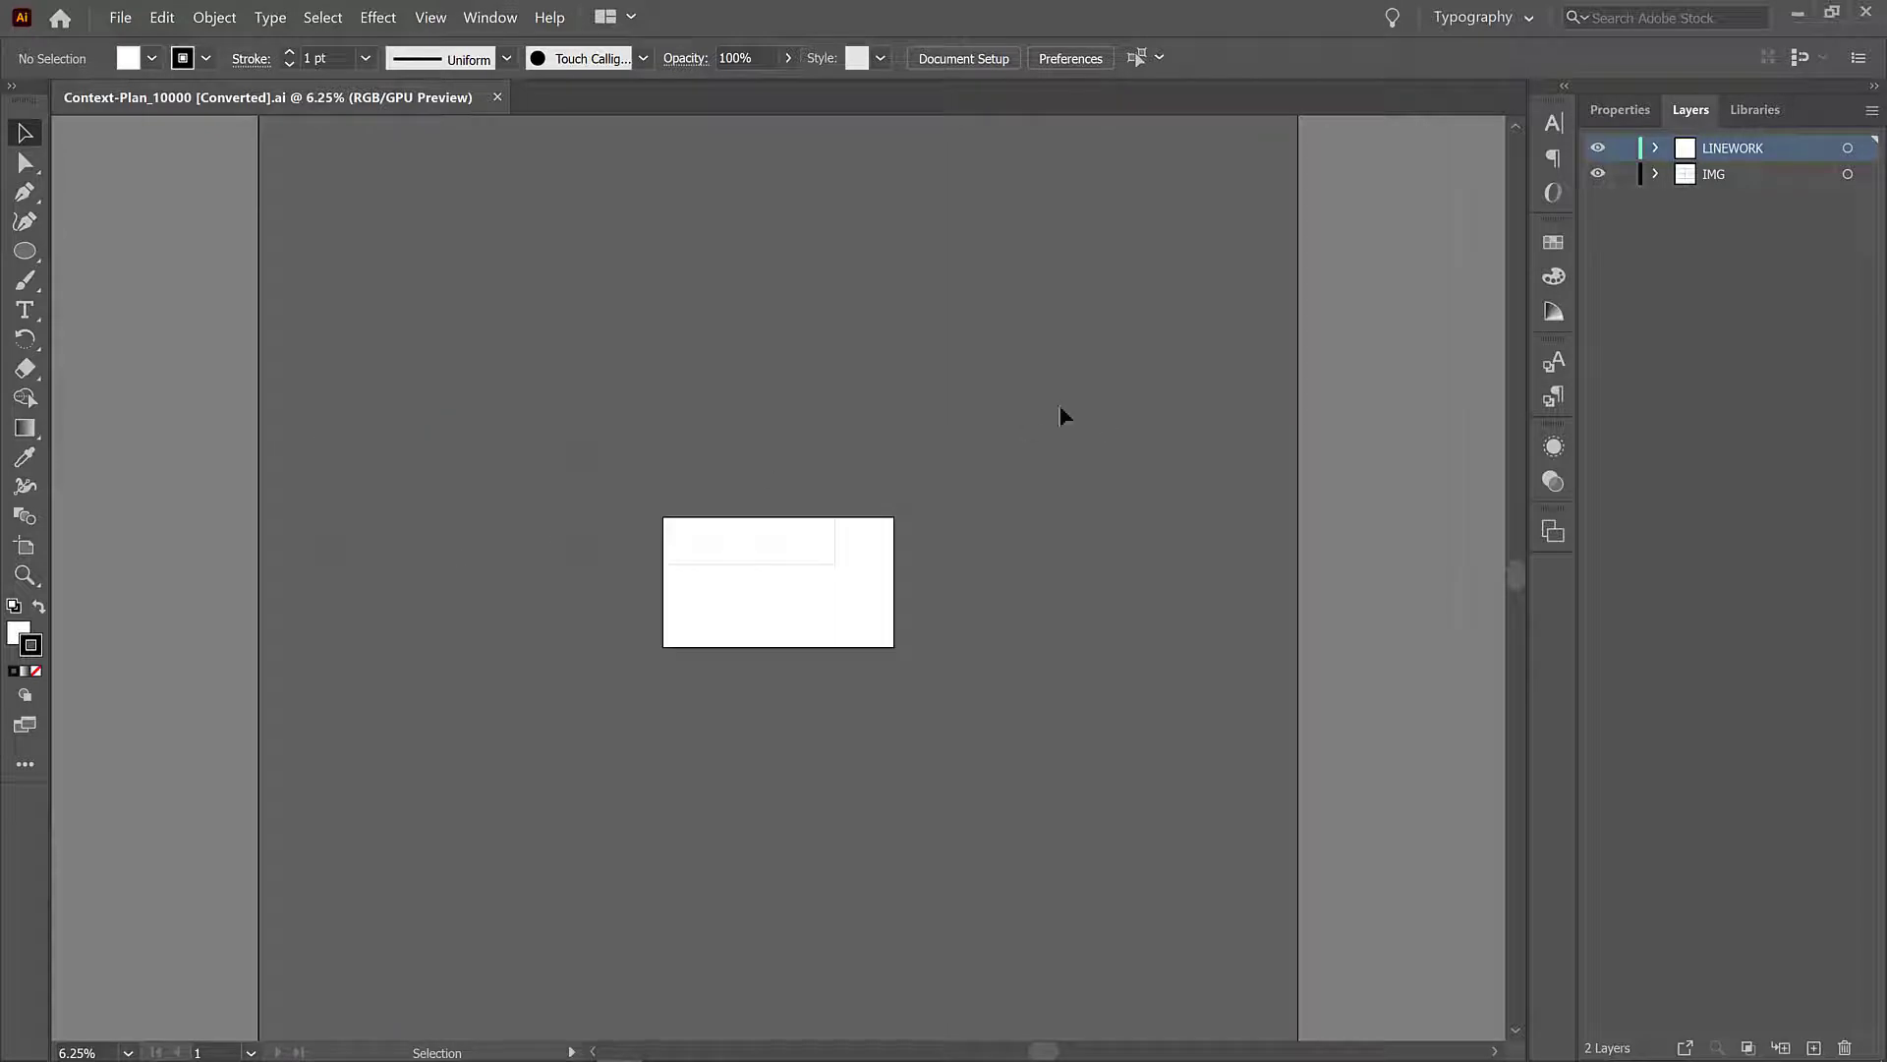
{"action": "mouse_move", "coordinate": [289, 303]}
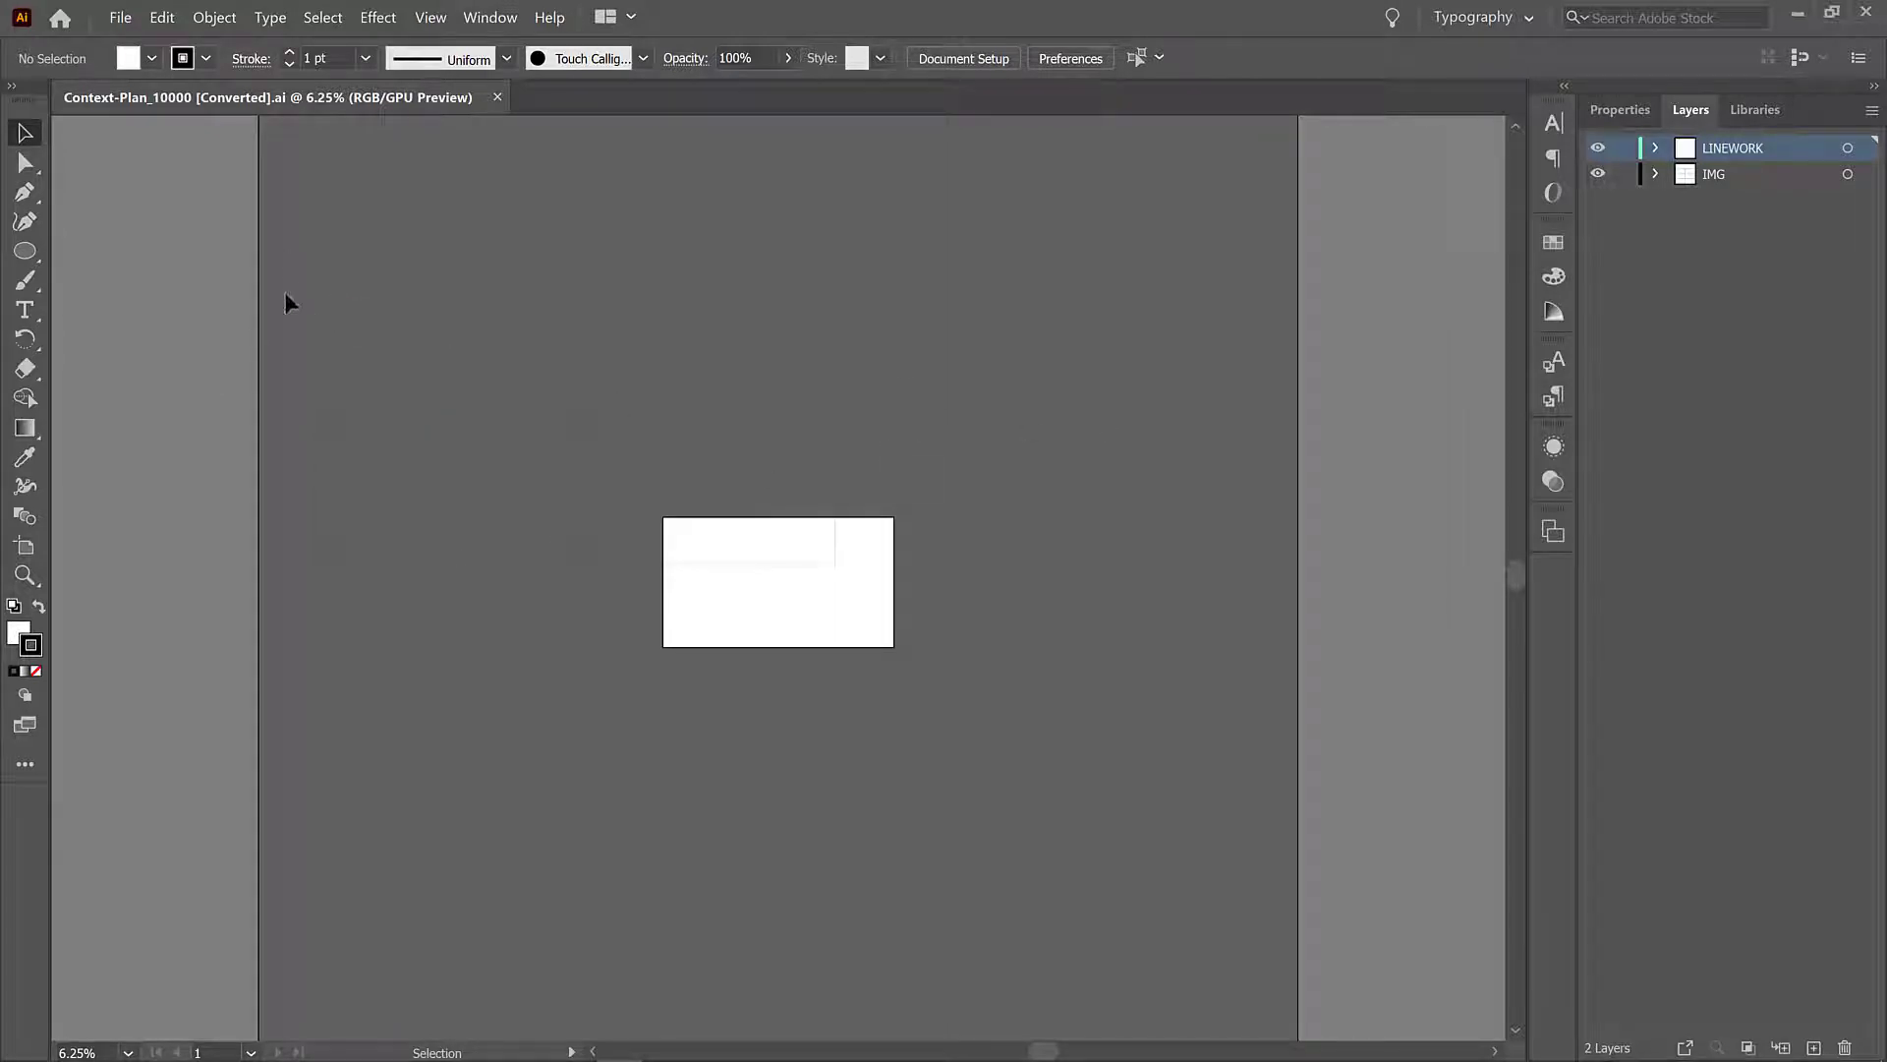
{"action": "mouse_move", "coordinate": [294, 283]}
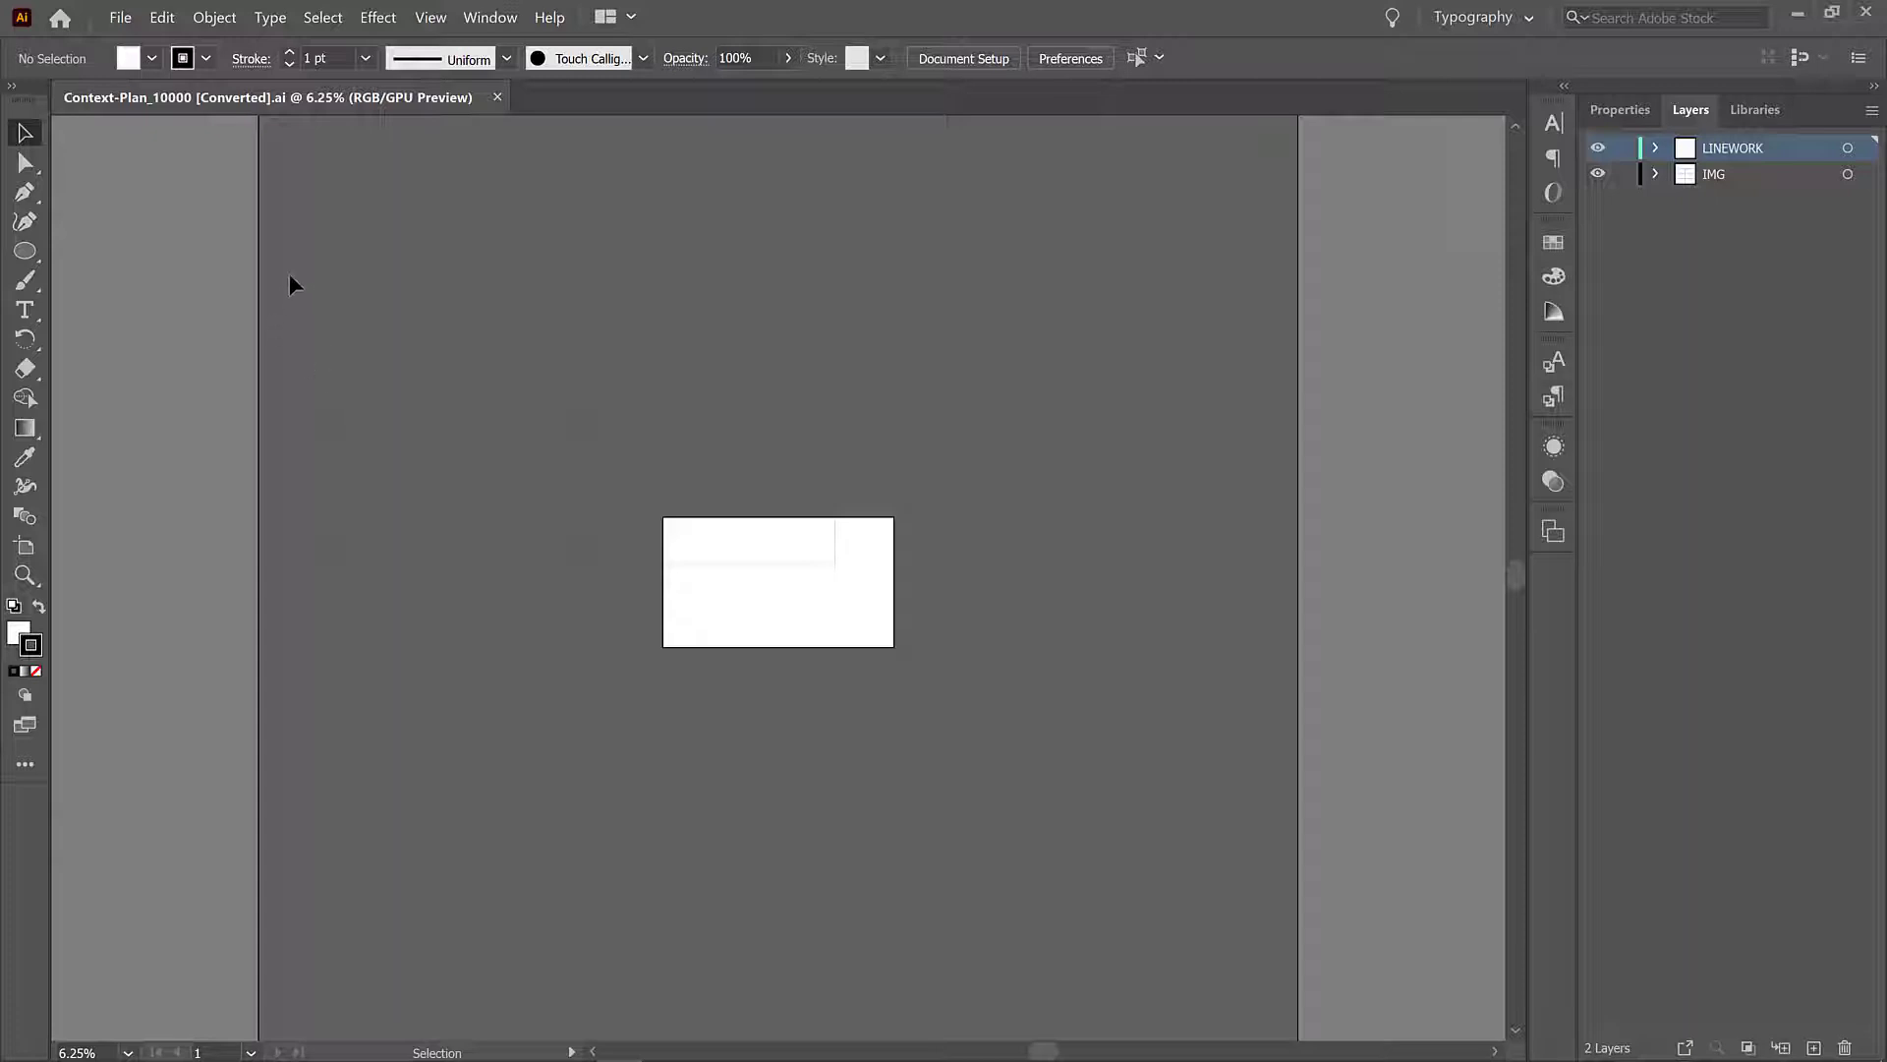
{"action": "mouse_move", "coordinate": [898, 559]}
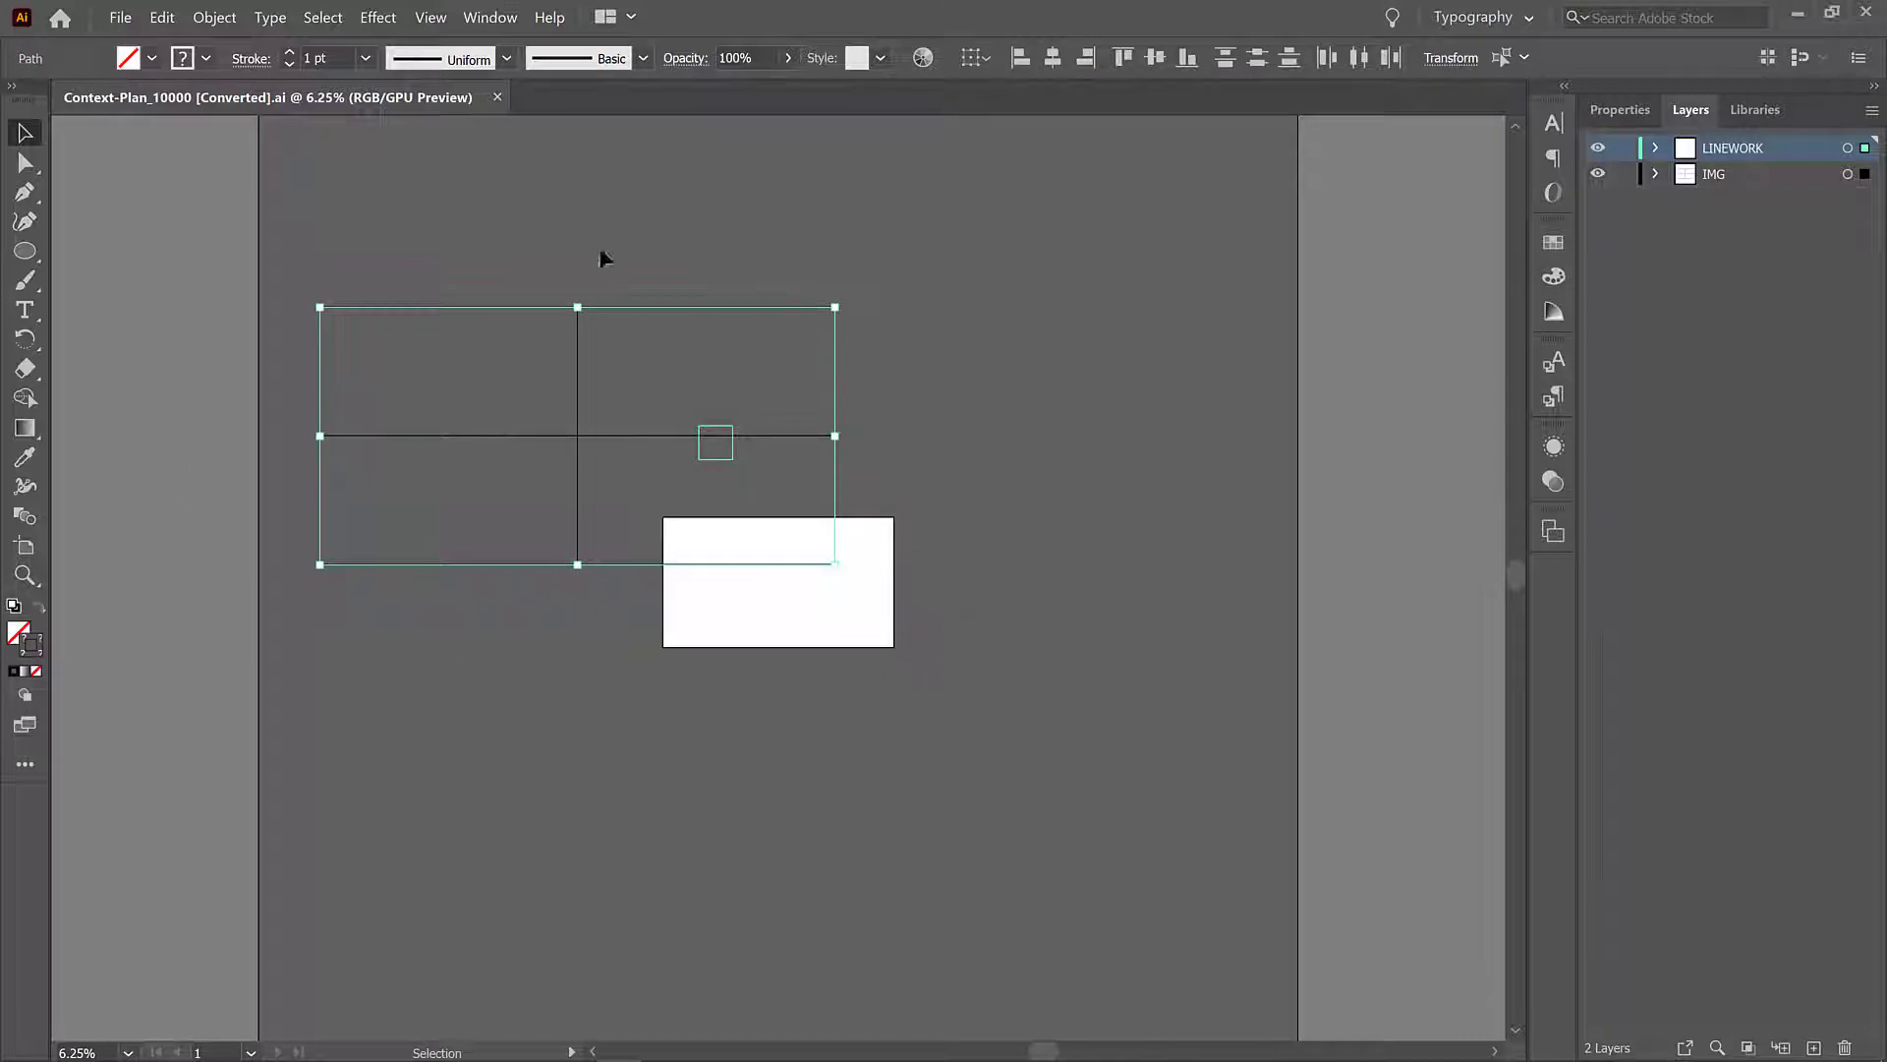
{"action": "mouse_move", "coordinate": [806, 562]}
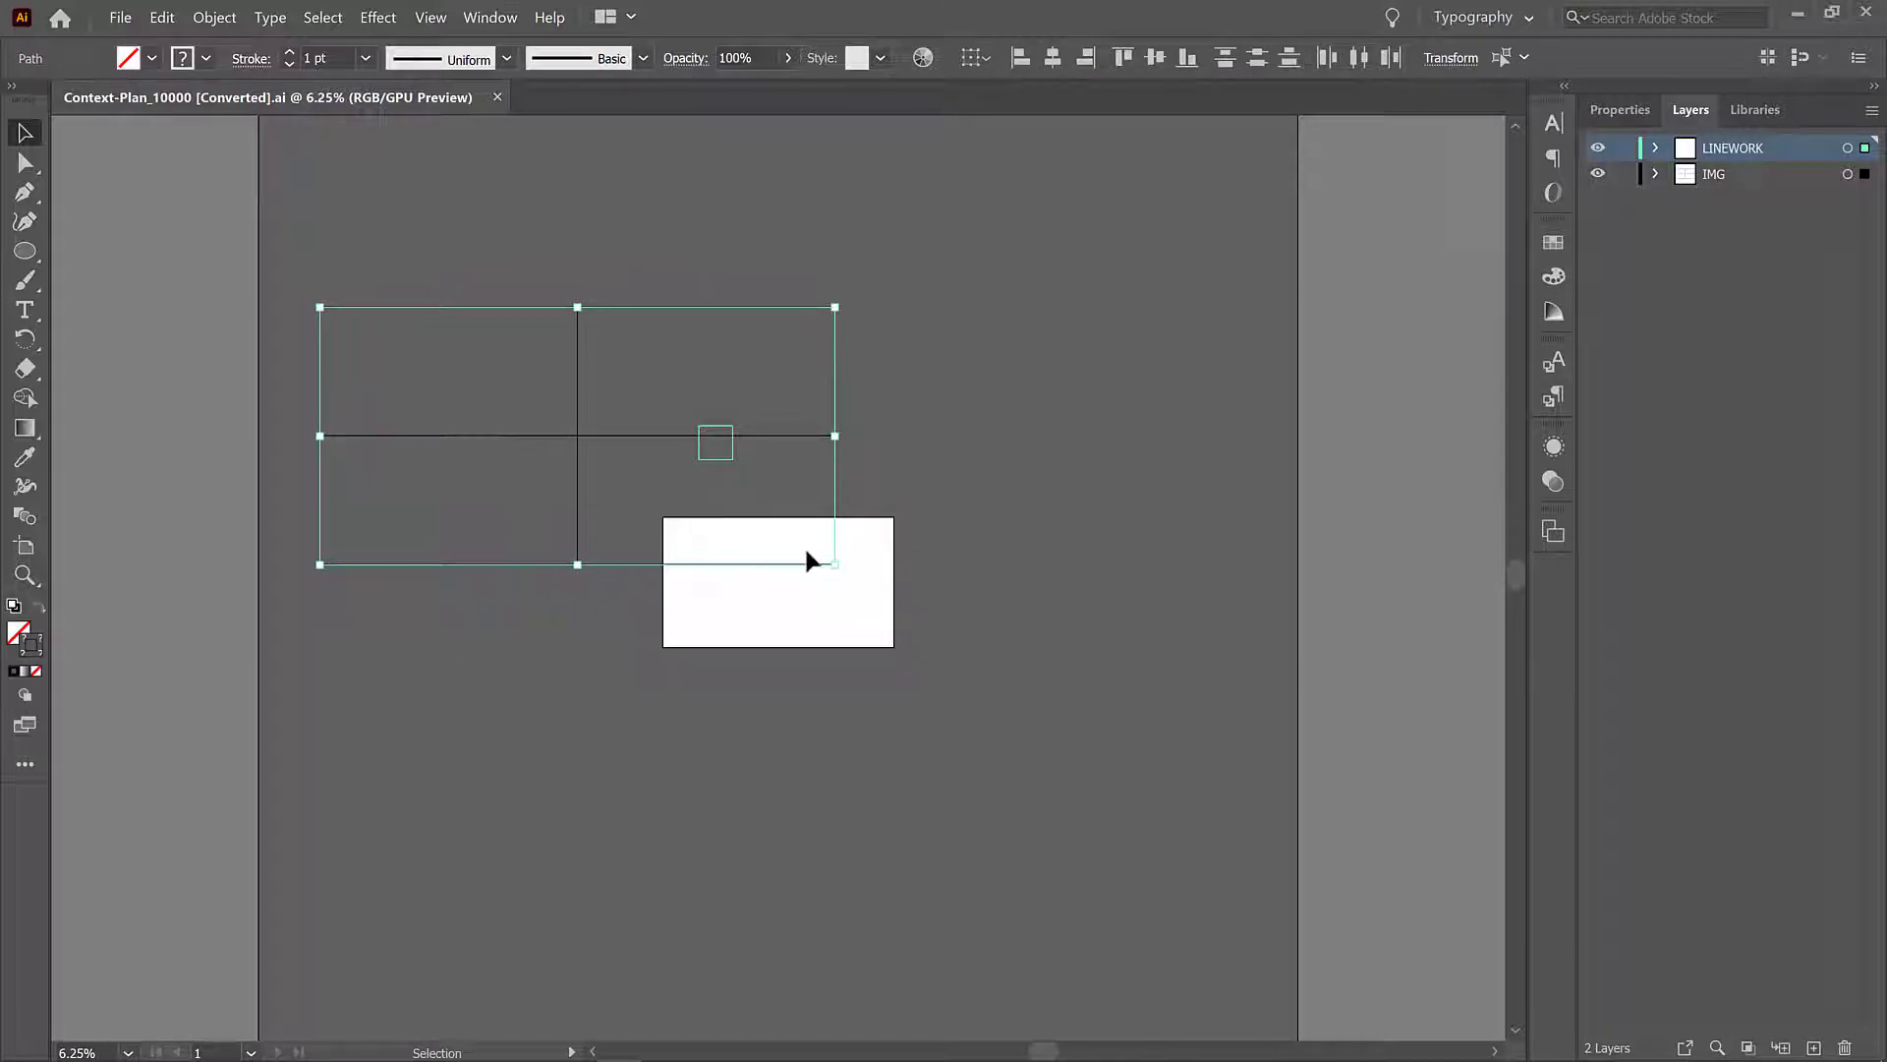
Step: Group the crosshair lines and small square into a single linework group
{"action": "left_click", "coordinate": [715, 442]}
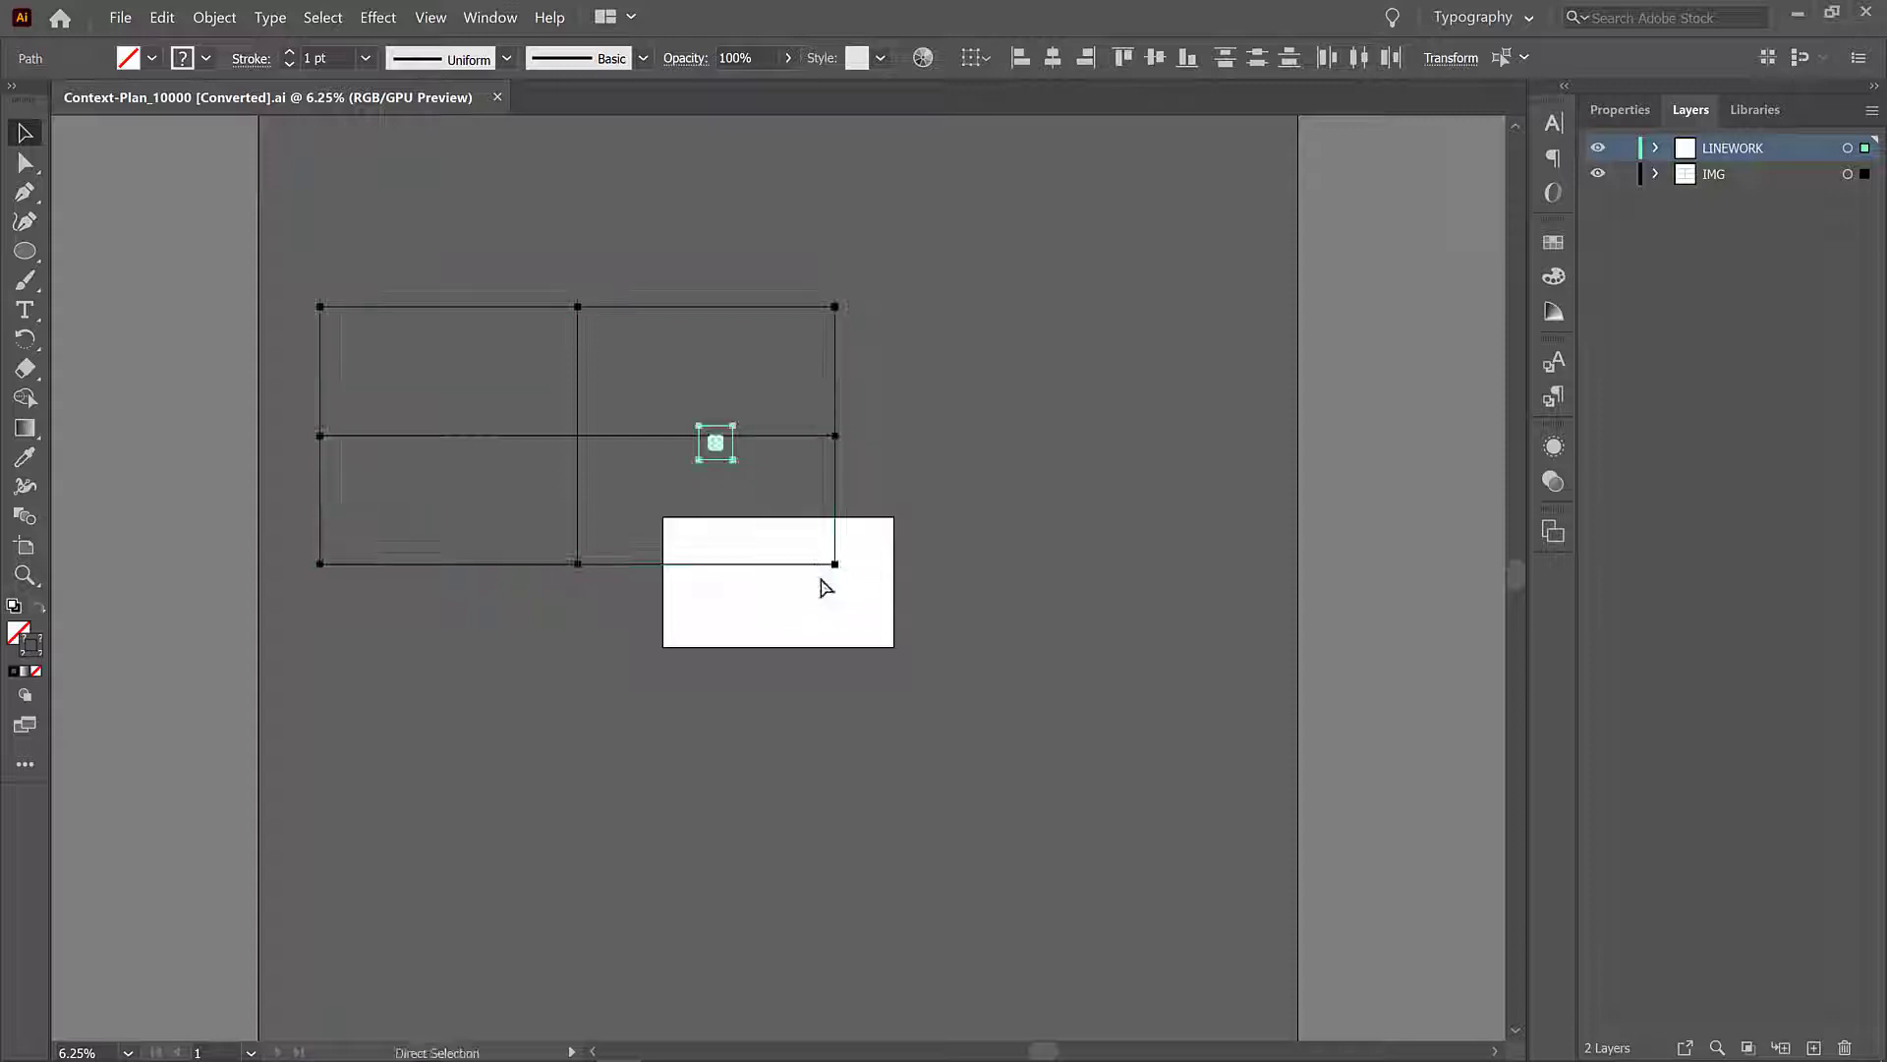
{"action": "left_click", "coordinate": [24, 131]}
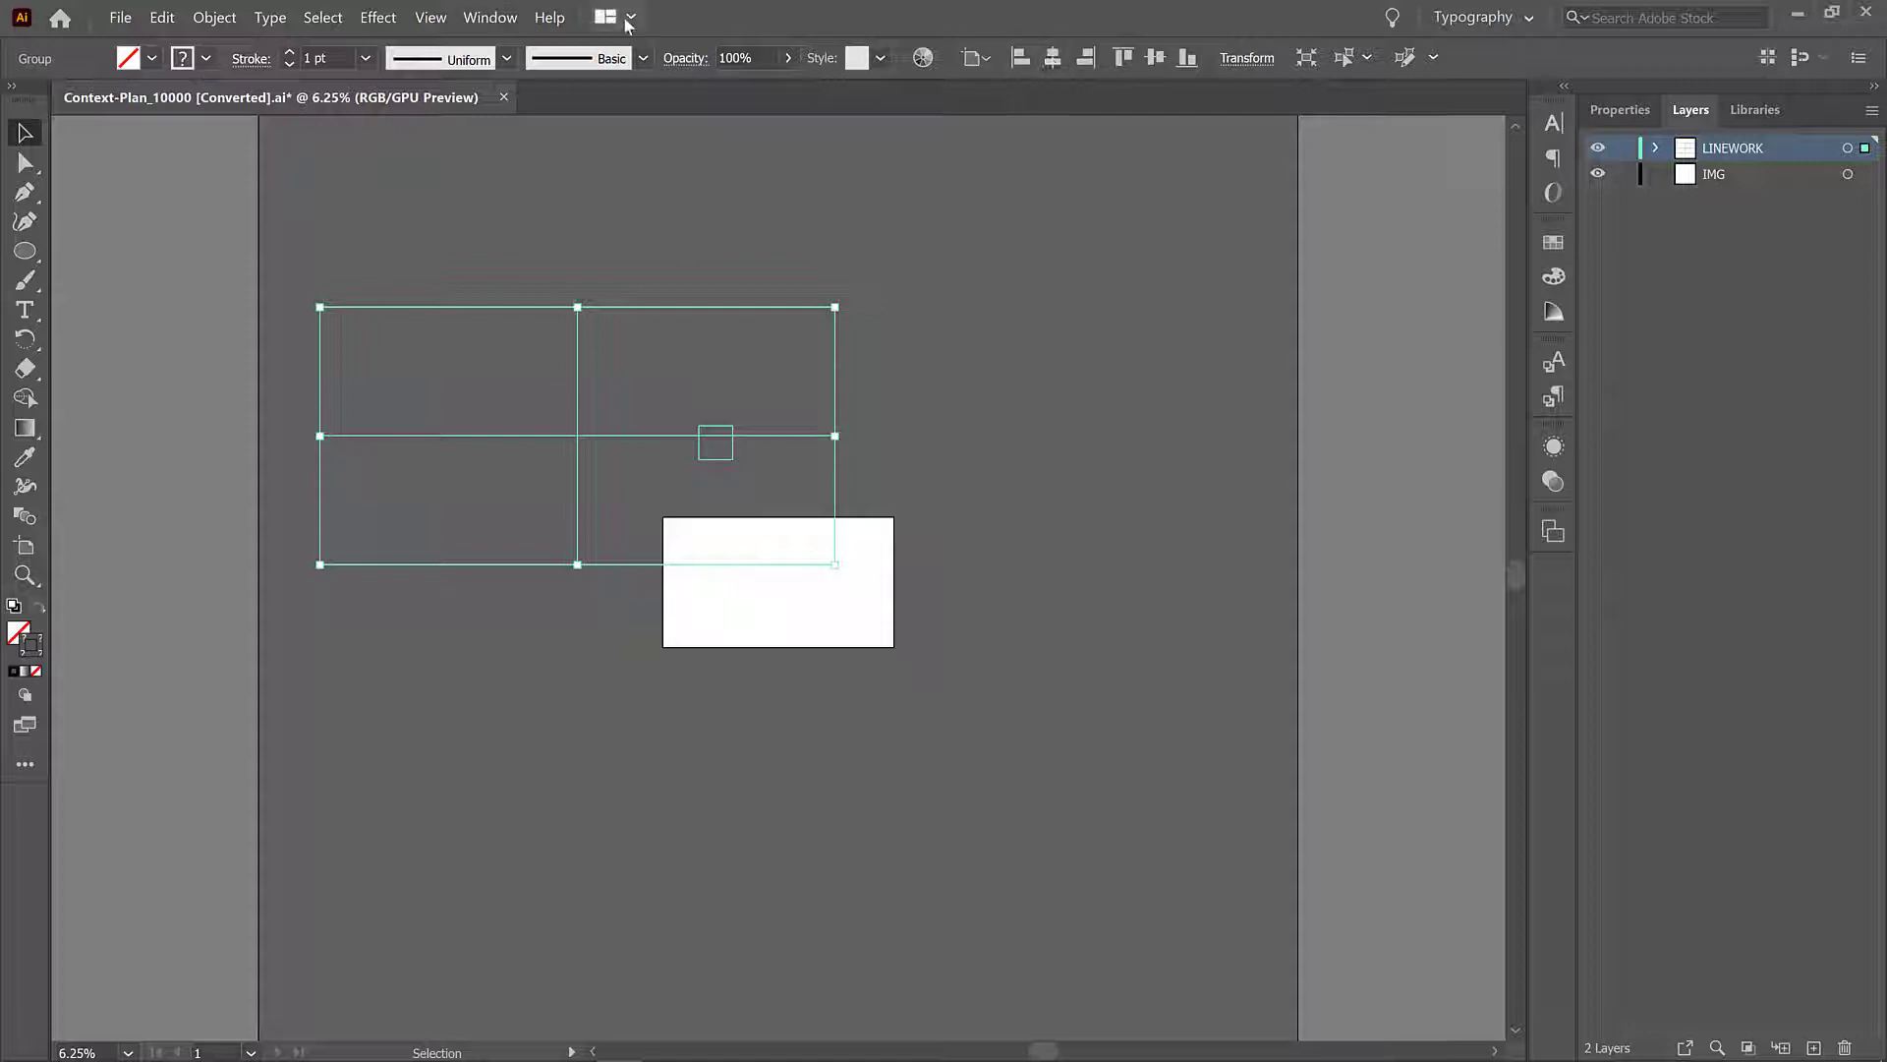
{"action": "left_click", "coordinate": [490, 17]}
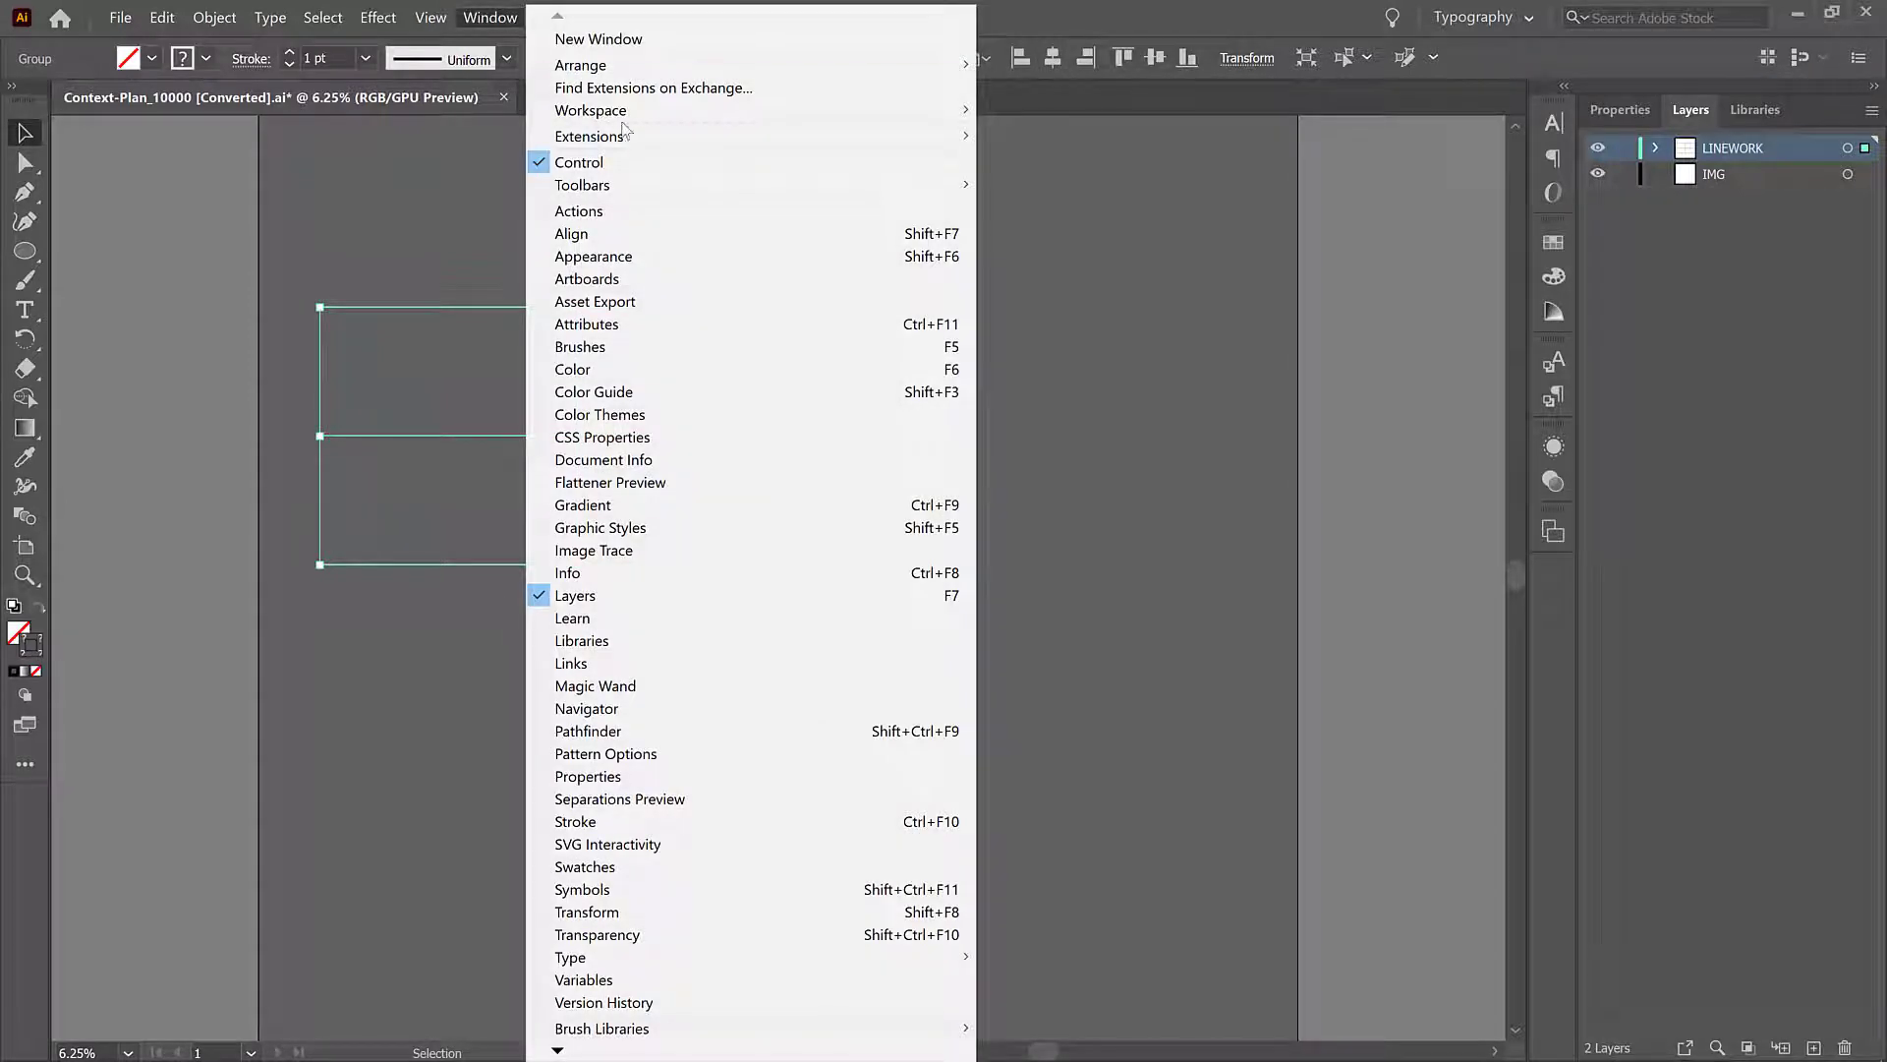
{"action": "mouse_move", "coordinate": [590, 110]}
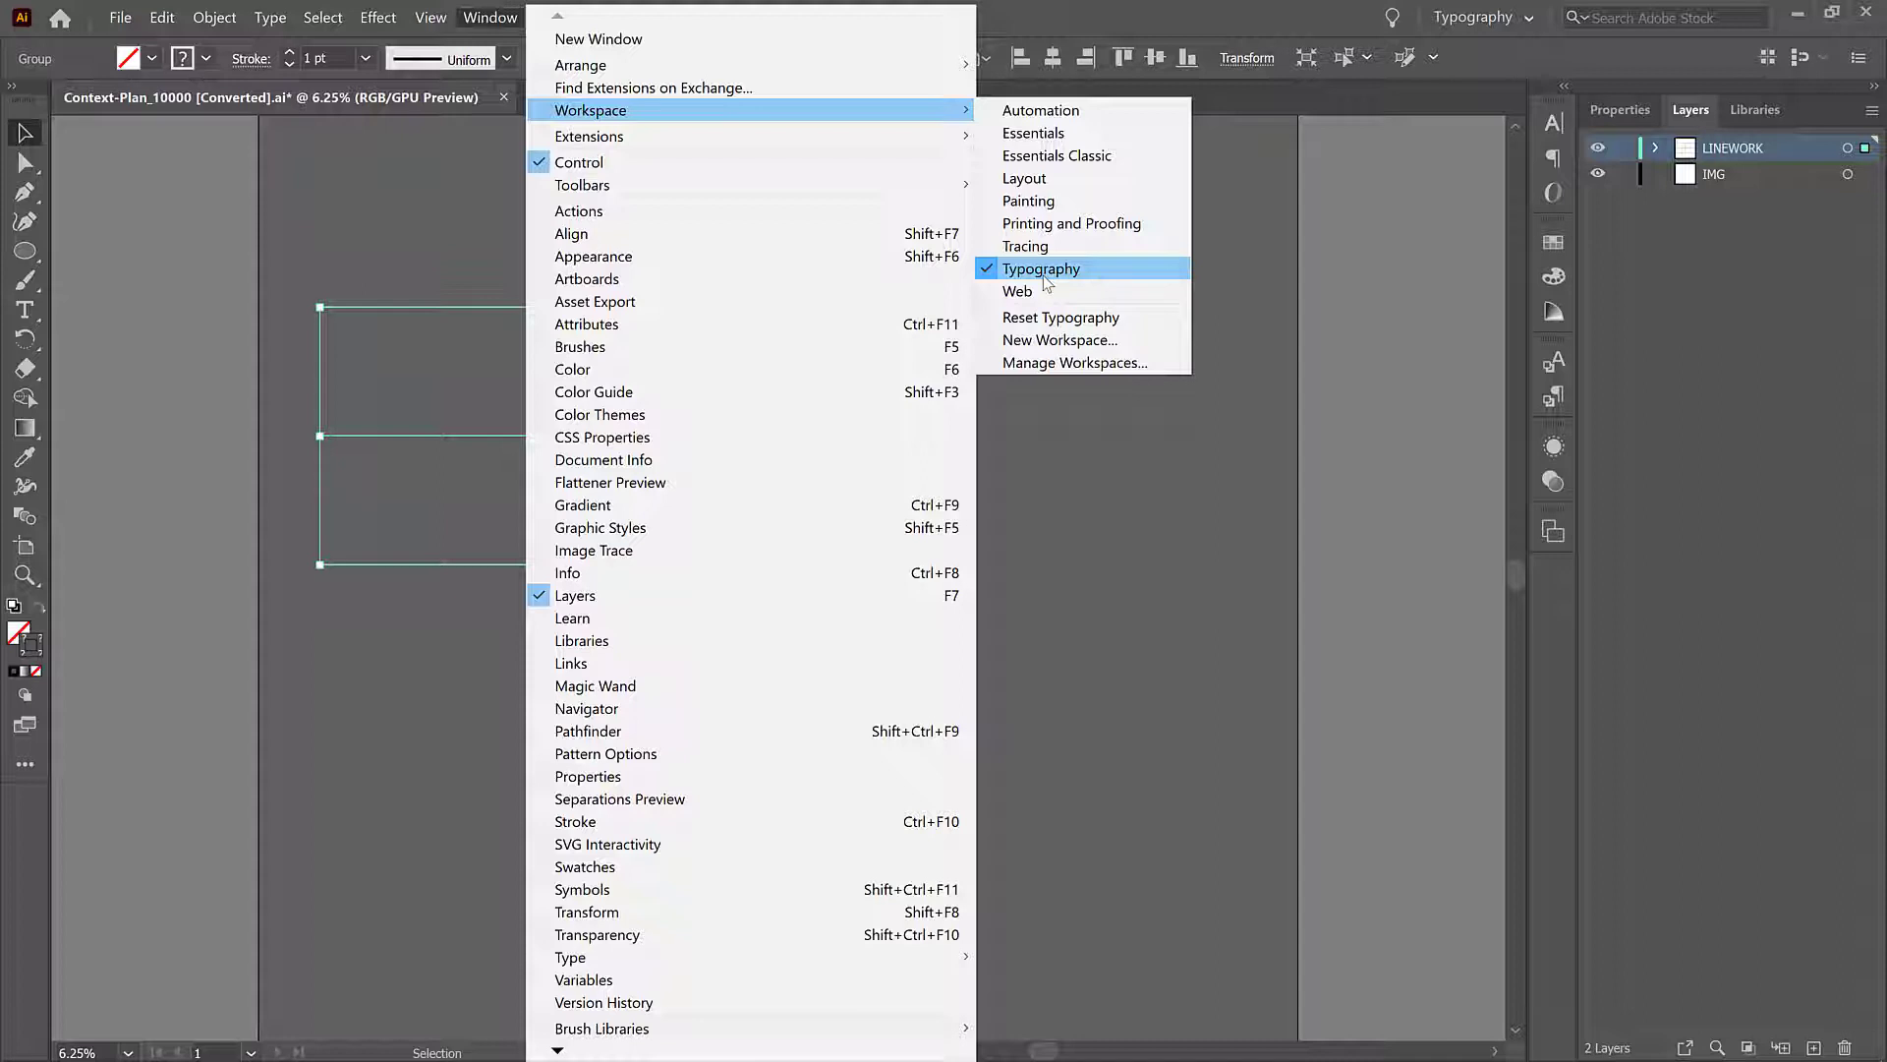
{"action": "mouse_move", "coordinate": [1058, 287]}
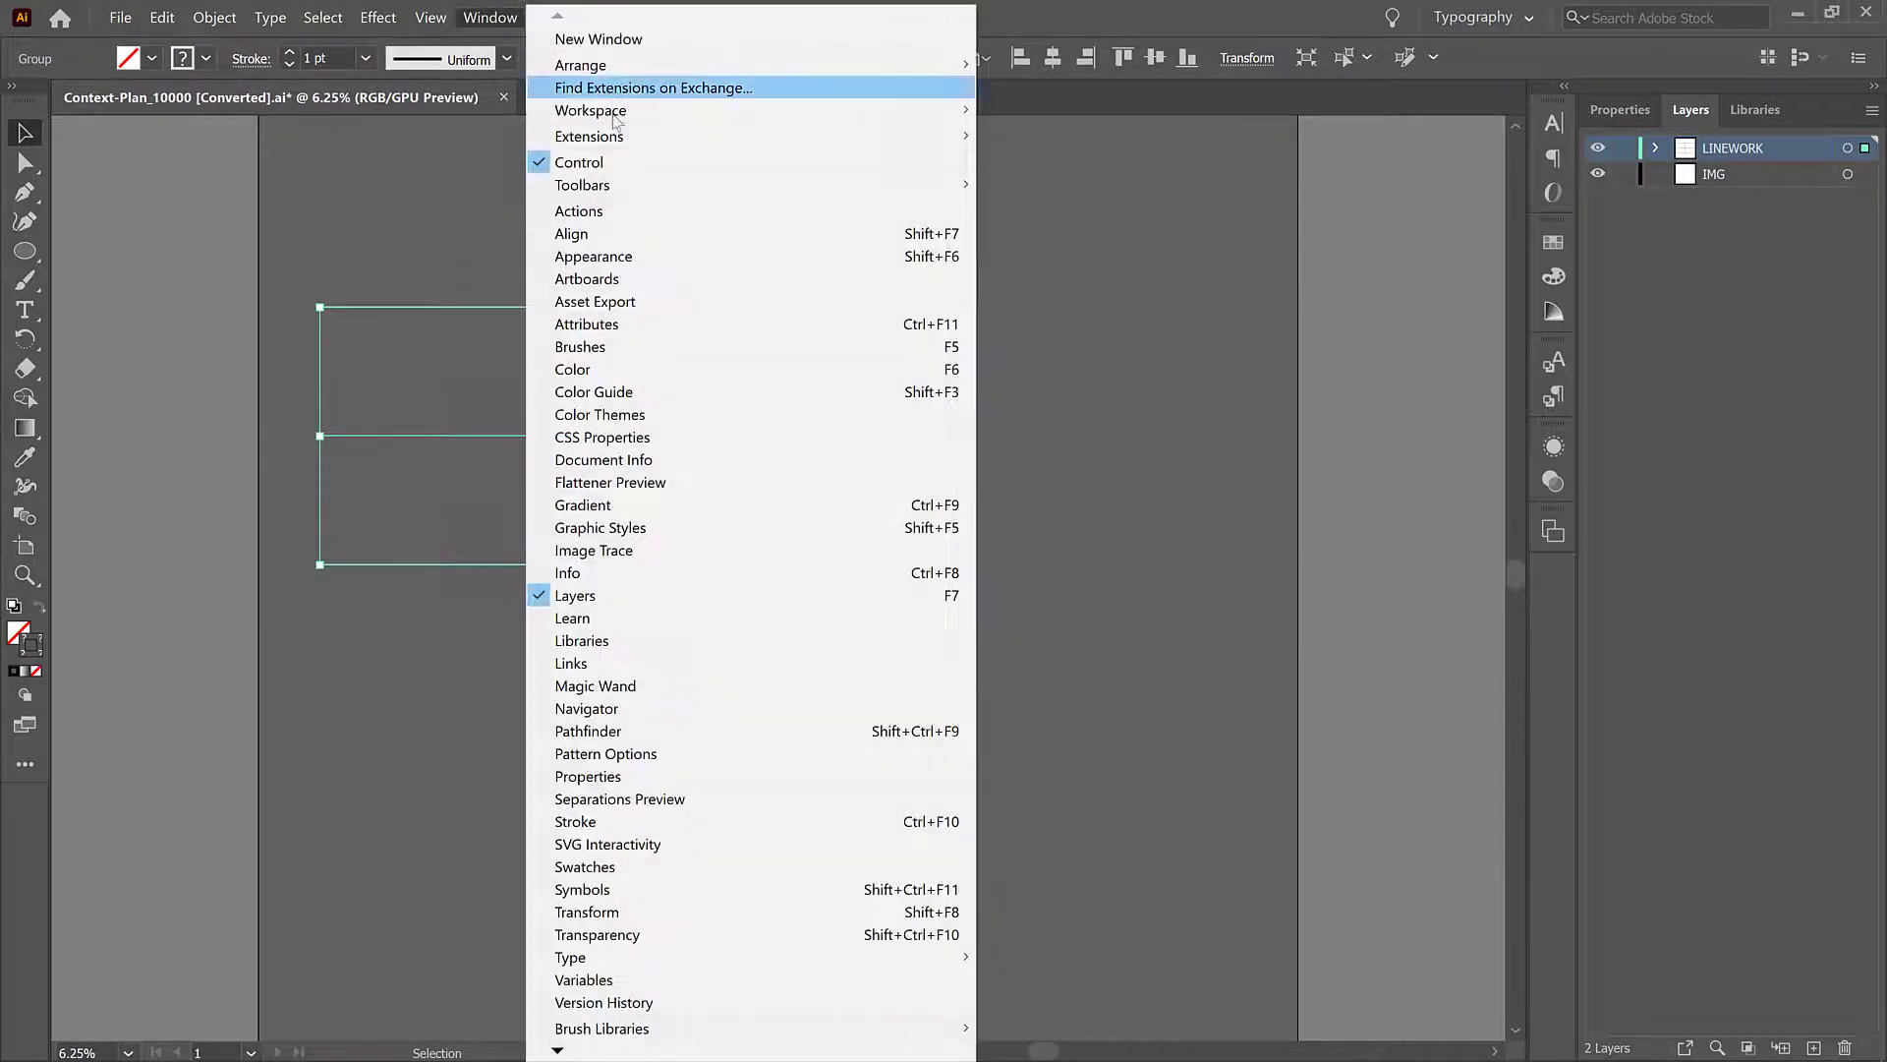
{"action": "mouse_move", "coordinate": [591, 110]}
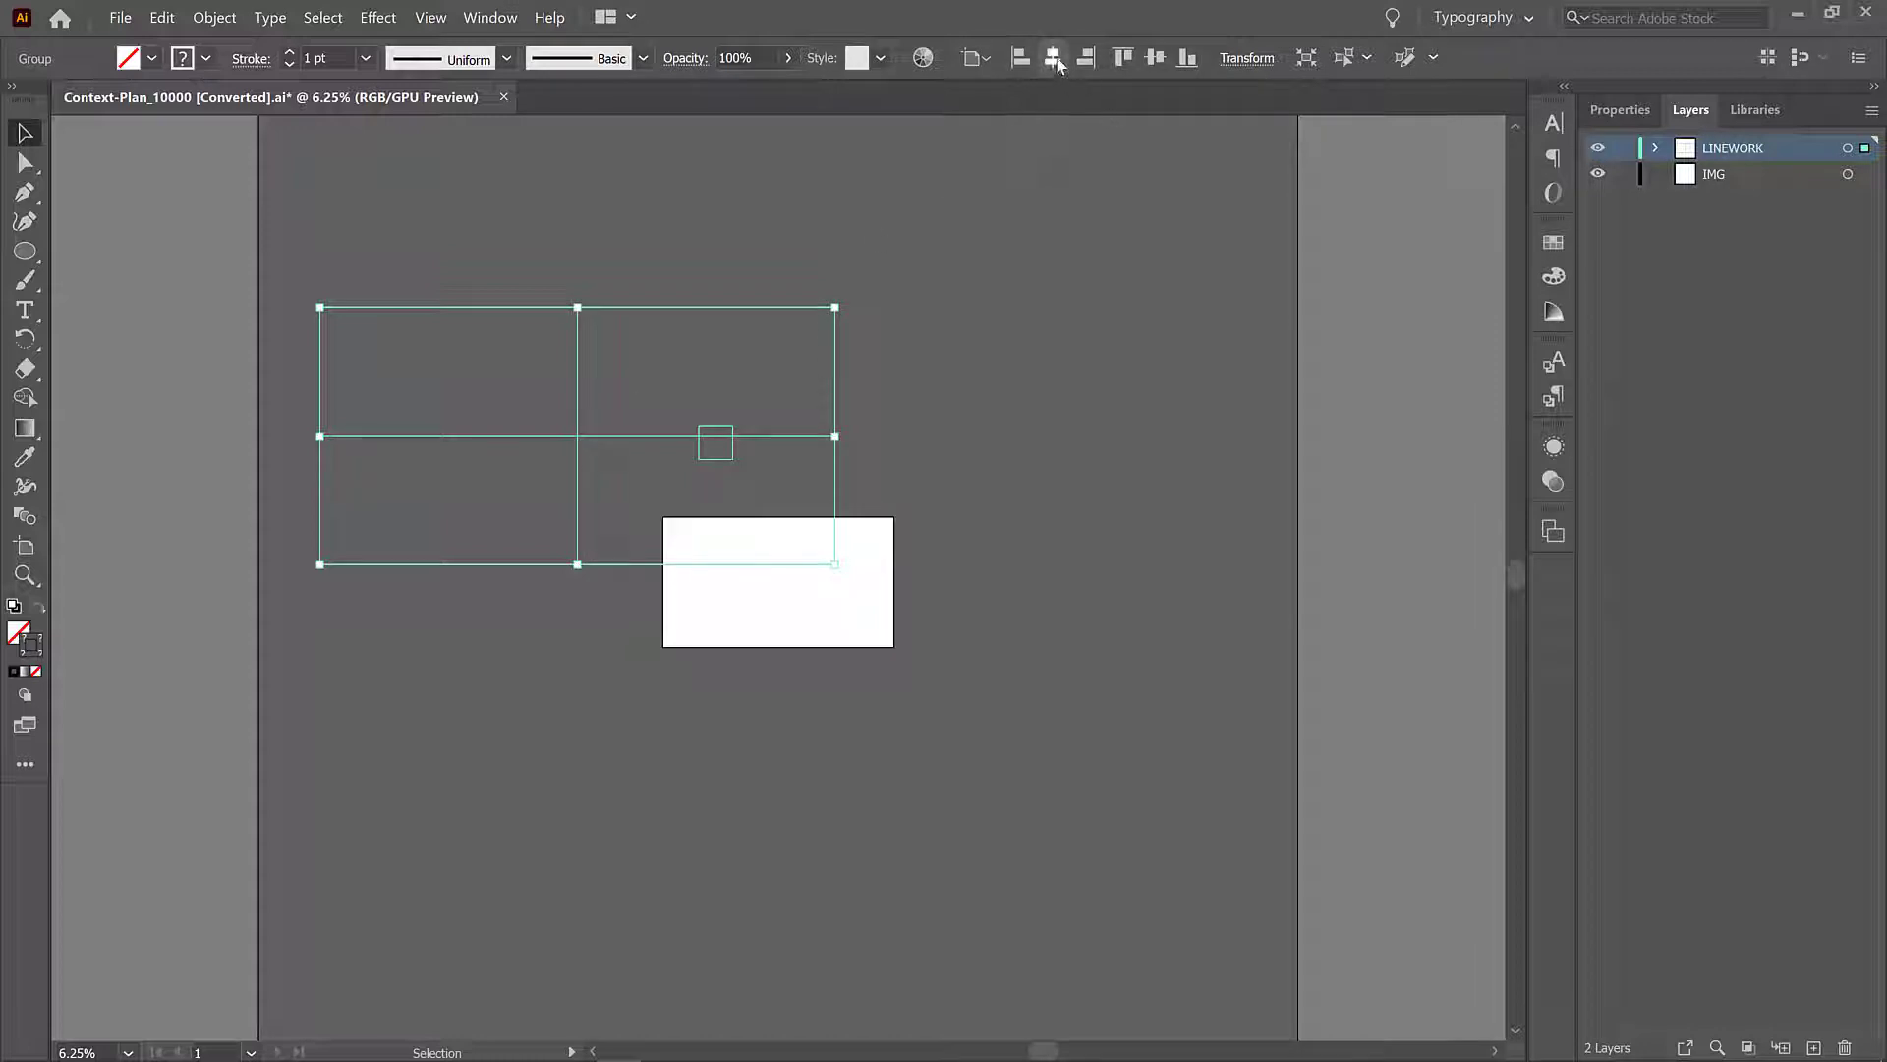
{"action": "mouse_move", "coordinate": [1052, 57]}
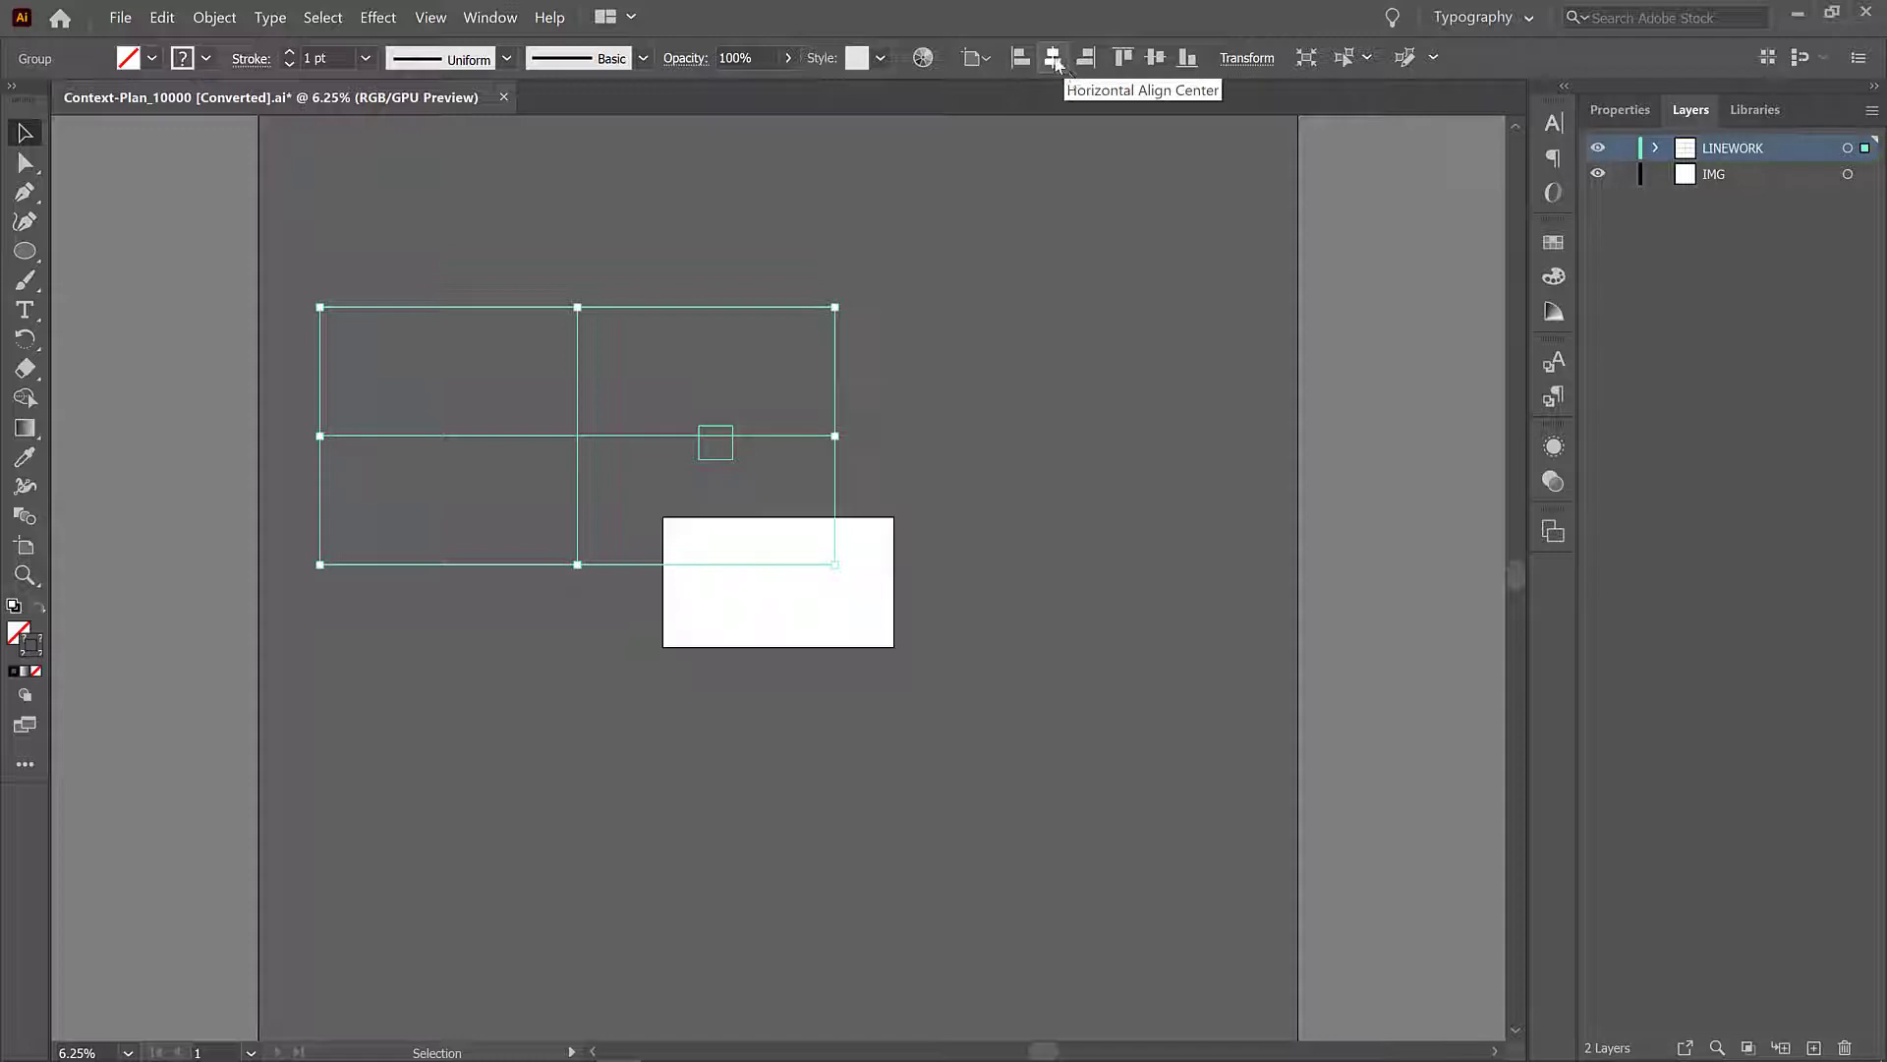
{"action": "mouse_move", "coordinate": [888, 625]}
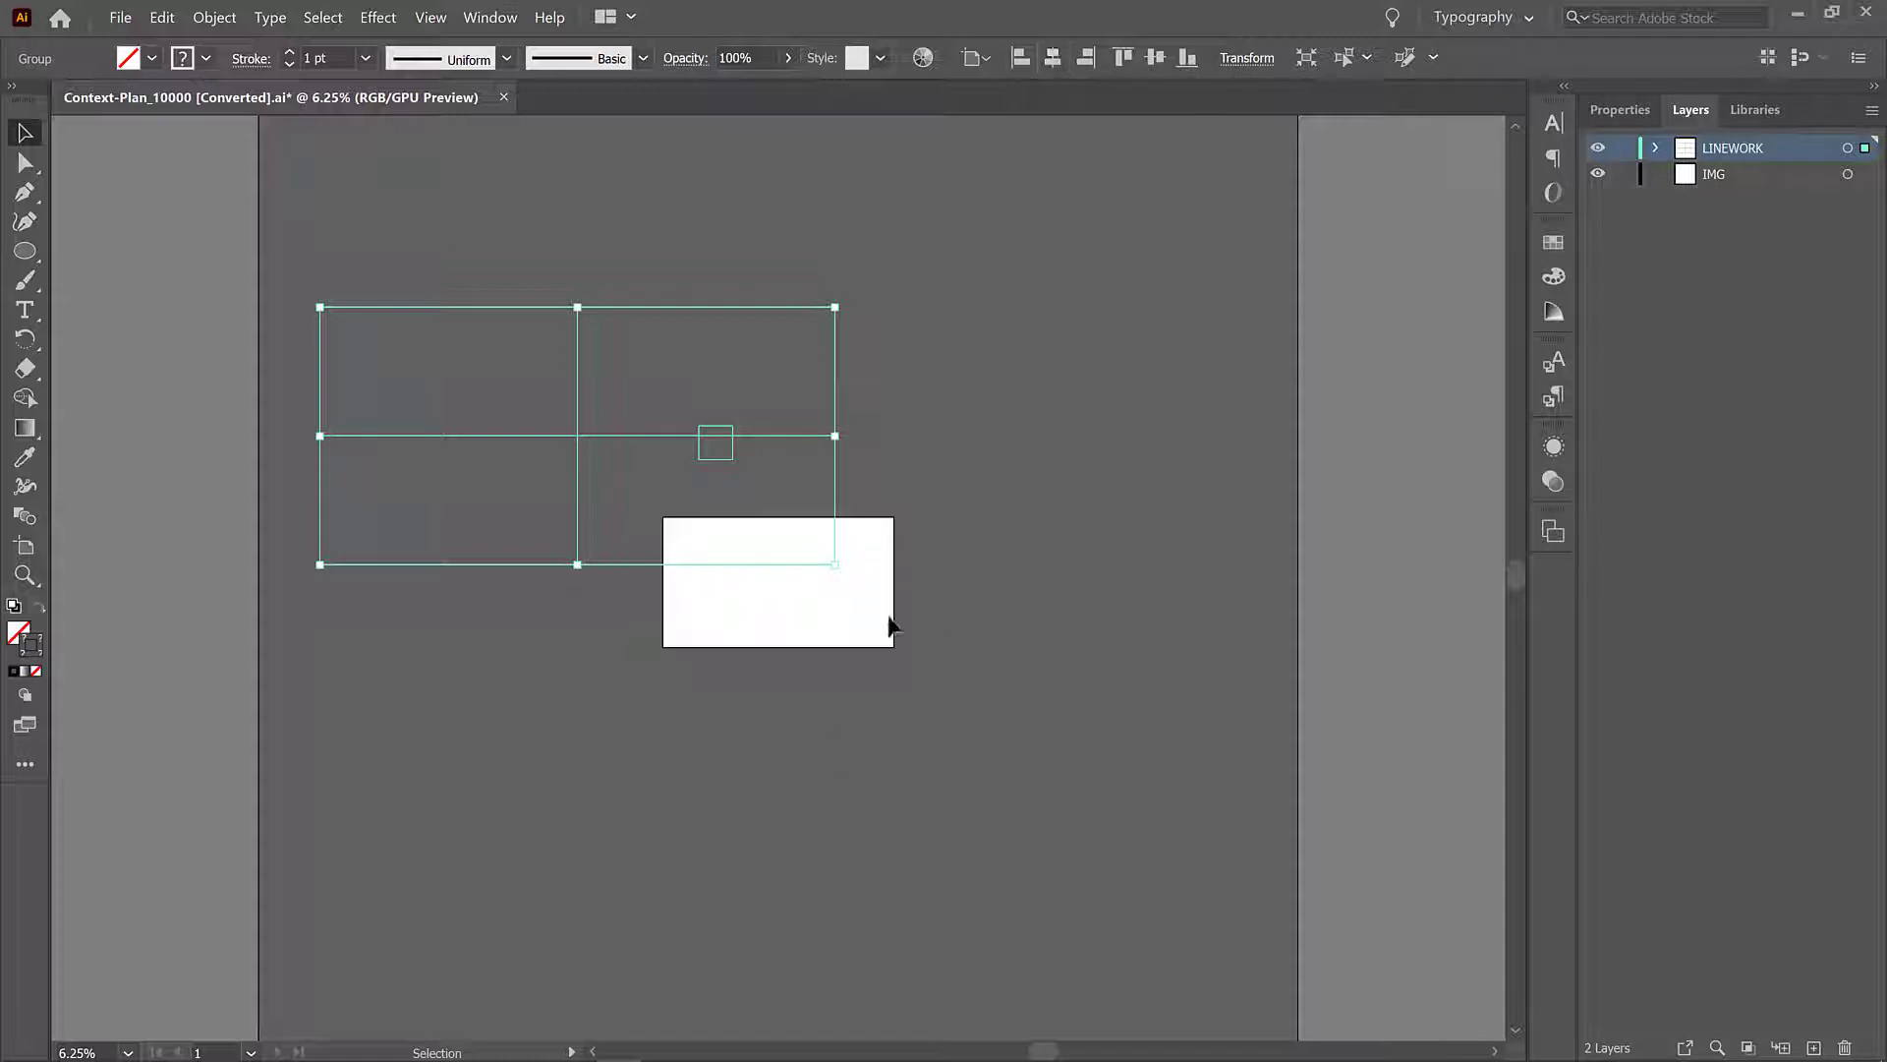
{"action": "mouse_move", "coordinate": [920, 651]}
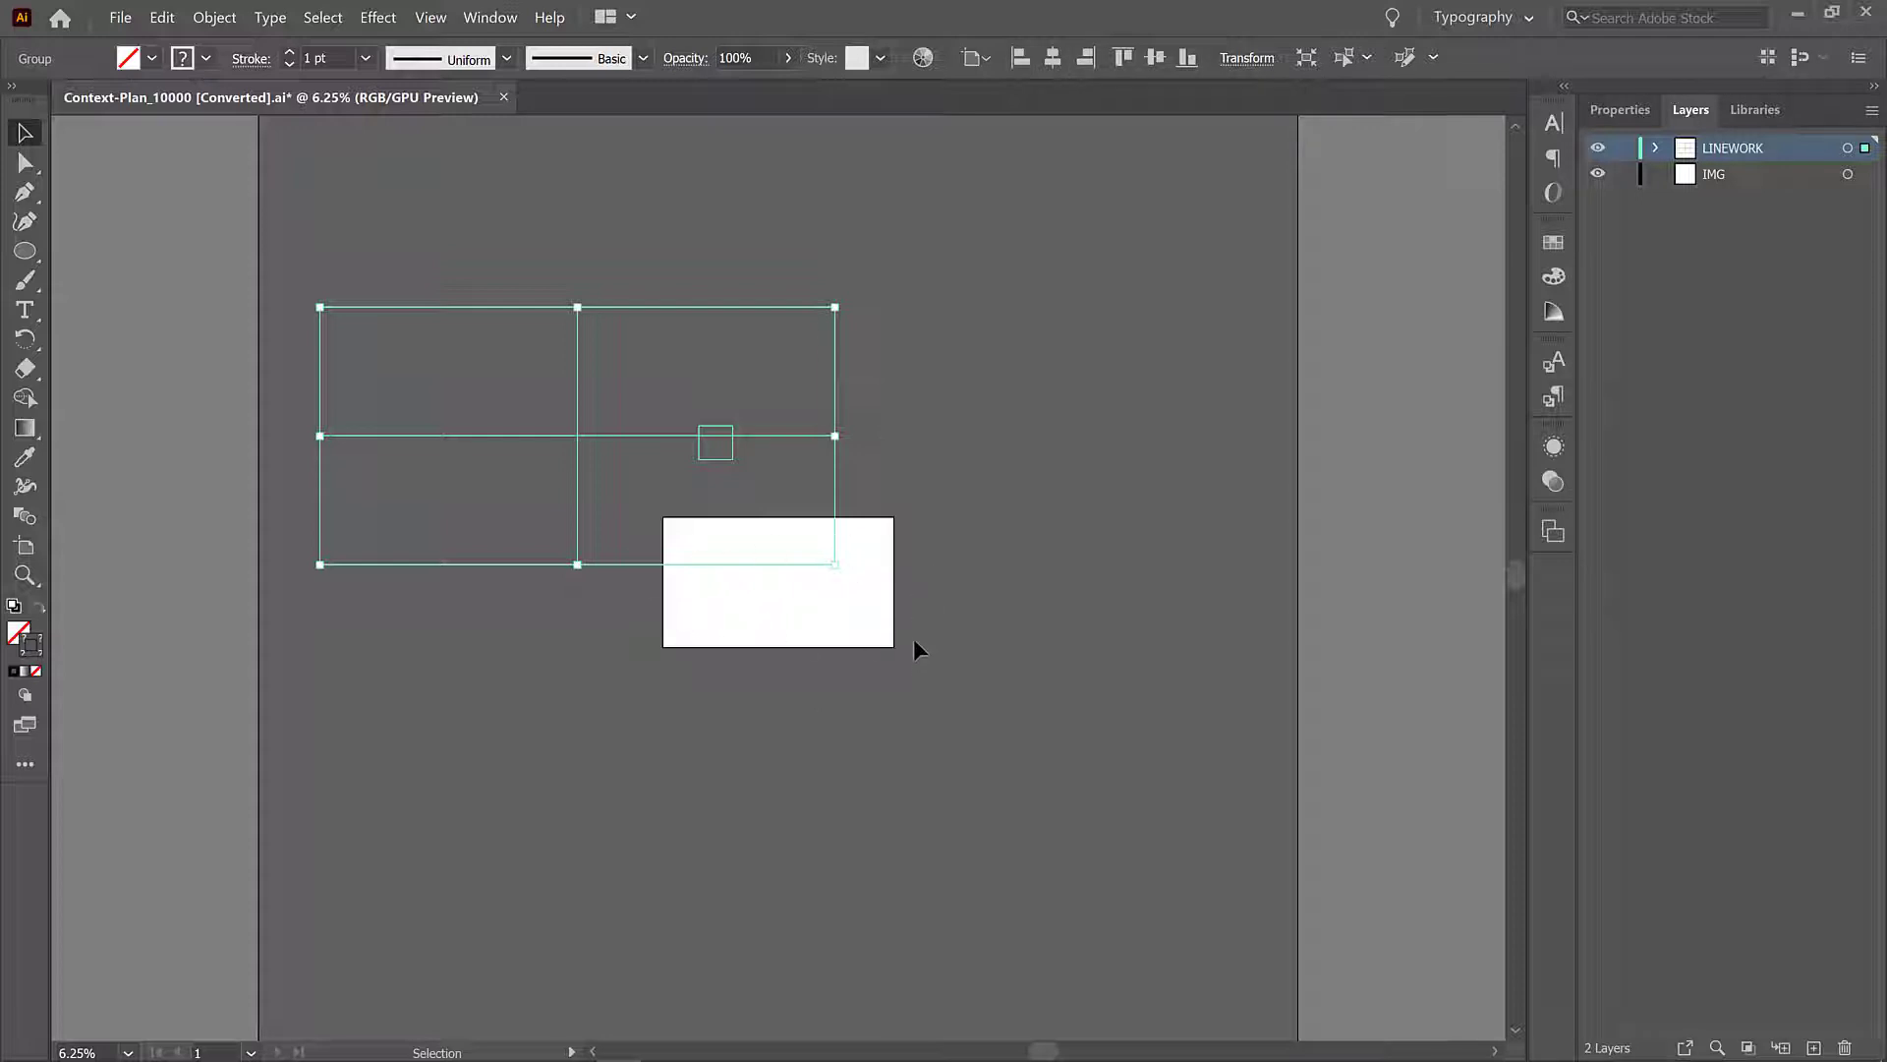
{"action": "mouse_move", "coordinate": [24, 557]}
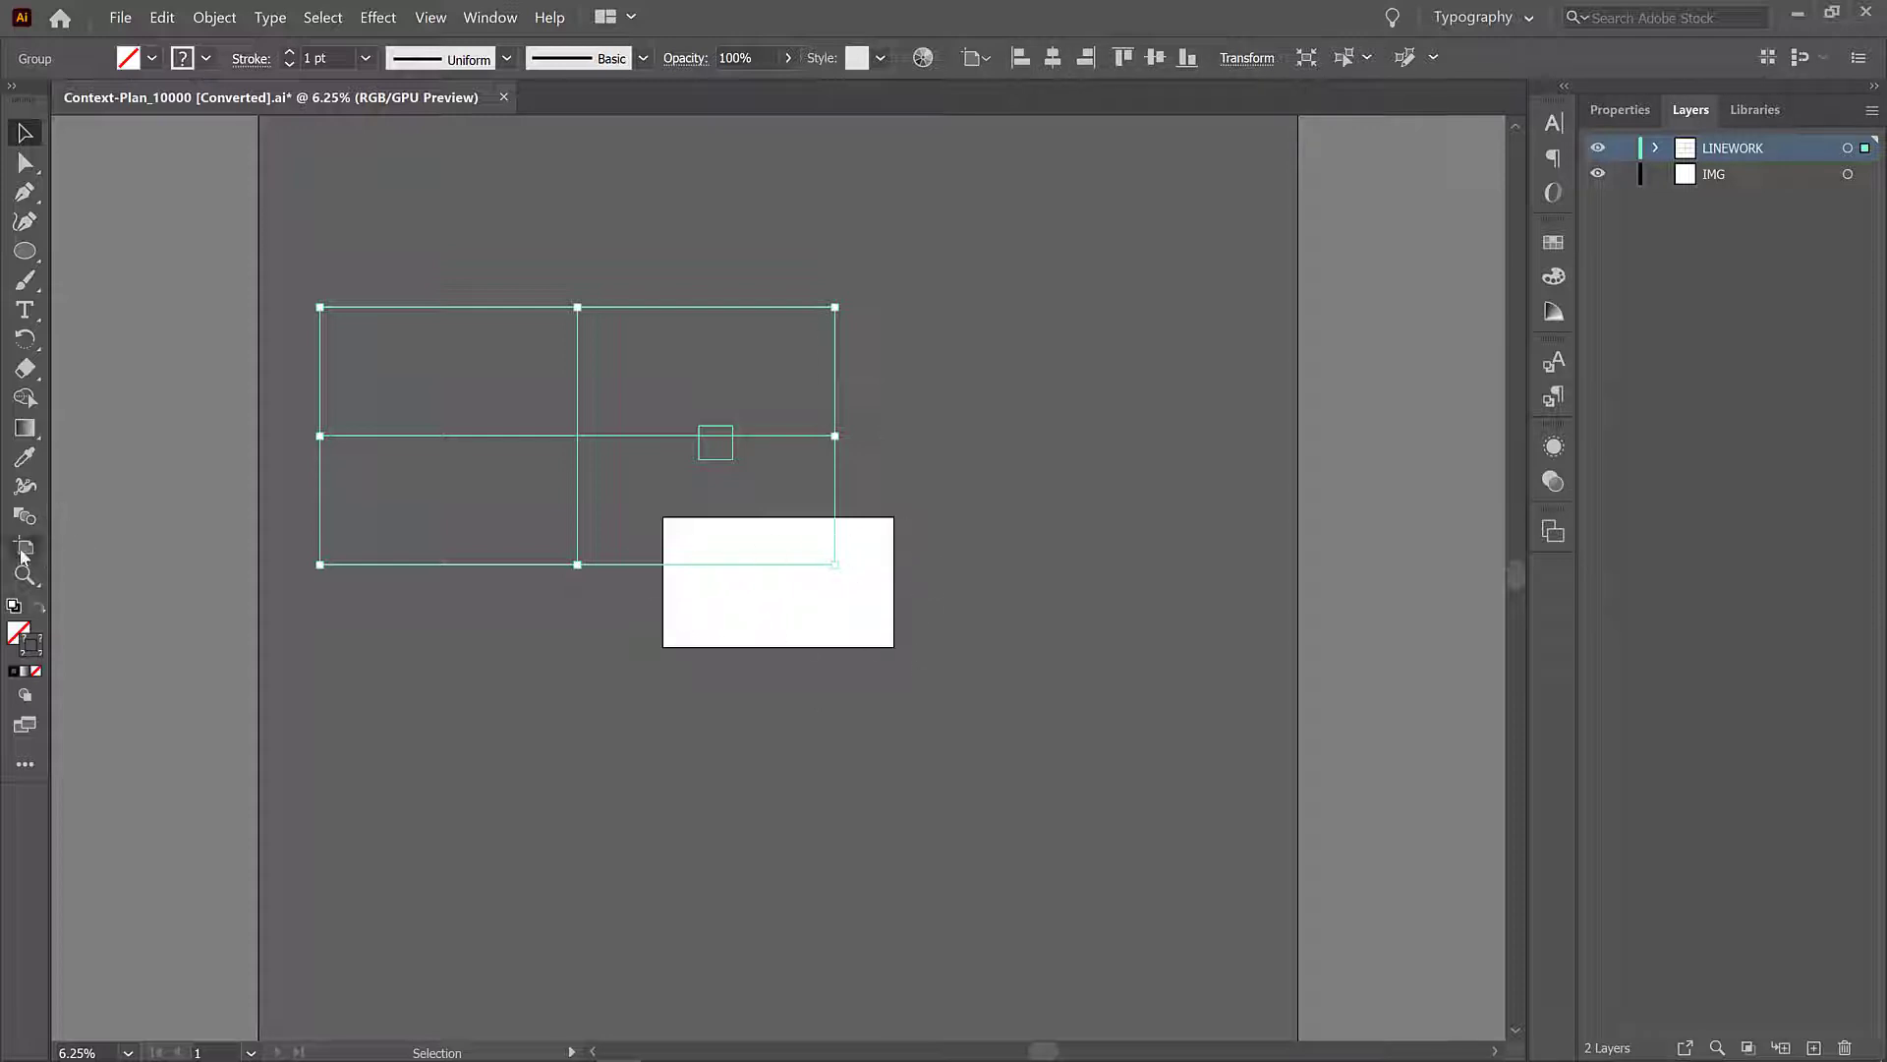
{"action": "mouse_move", "coordinate": [1061, 80]}
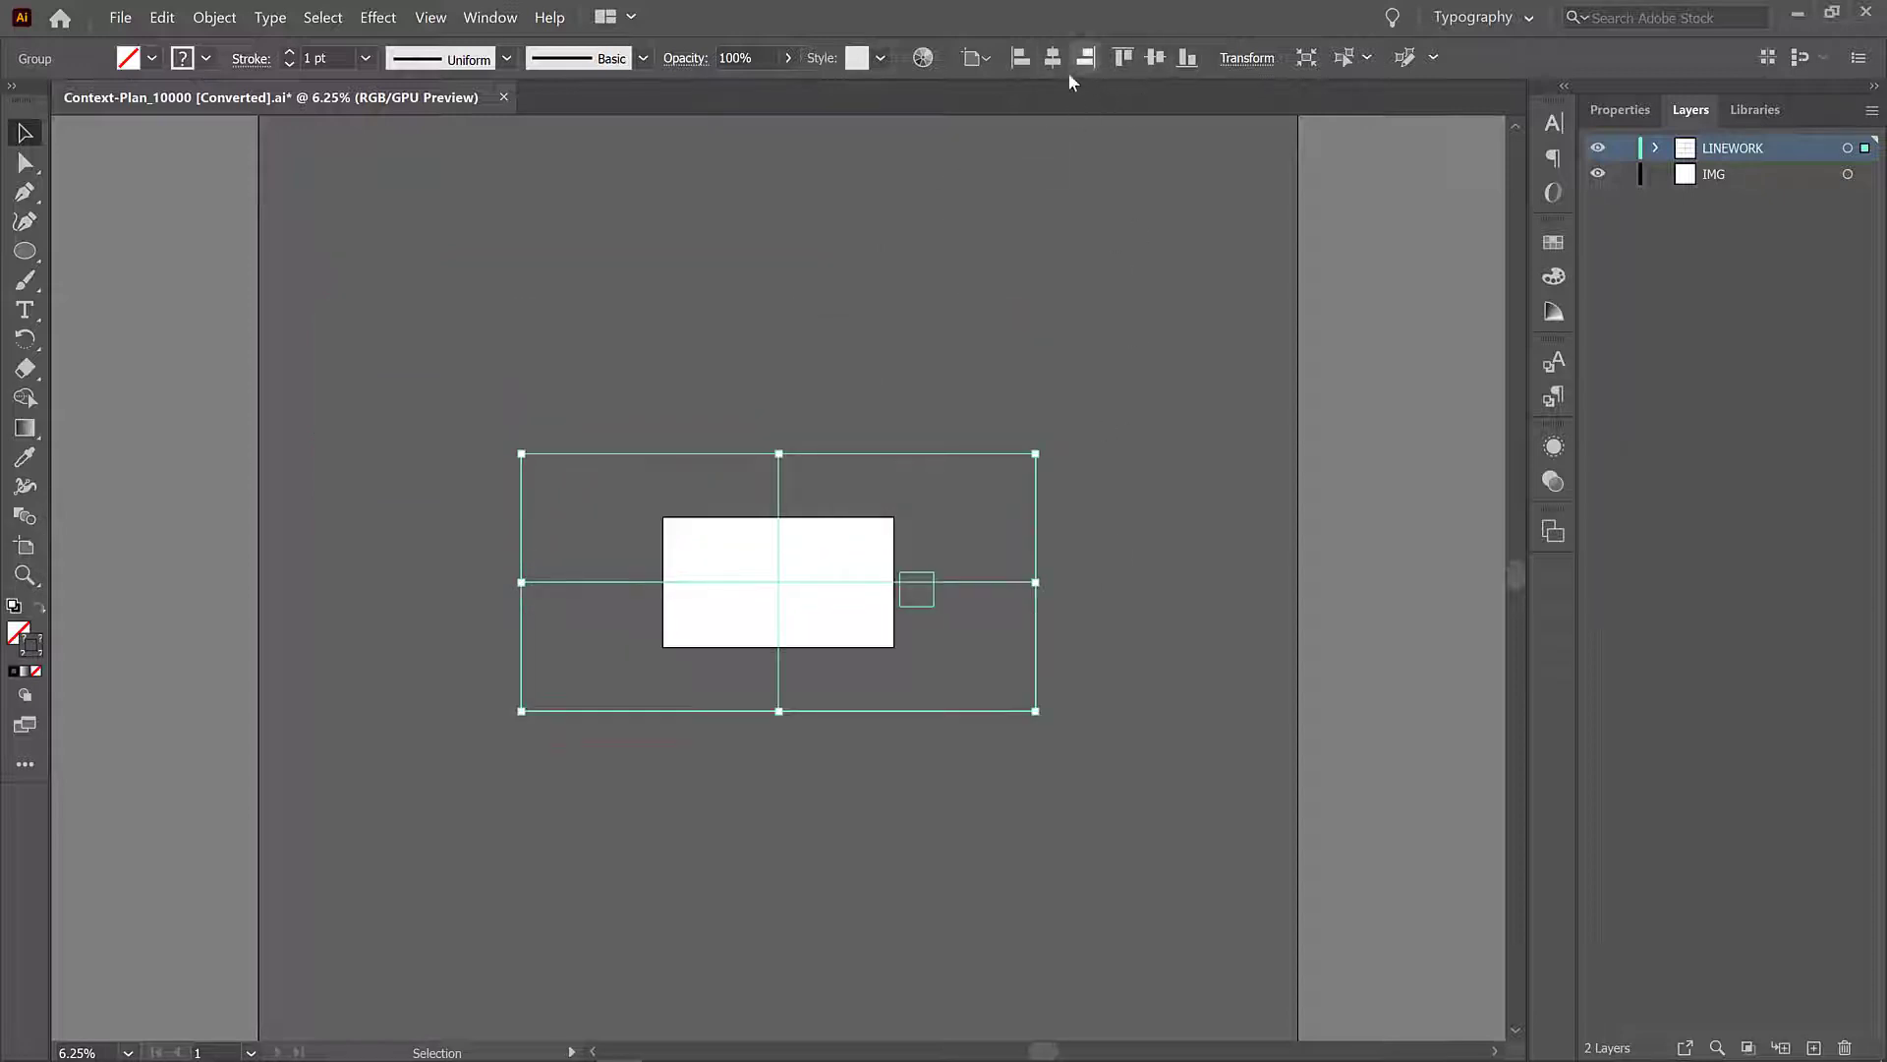
{"action": "mouse_move", "coordinate": [1052, 57]}
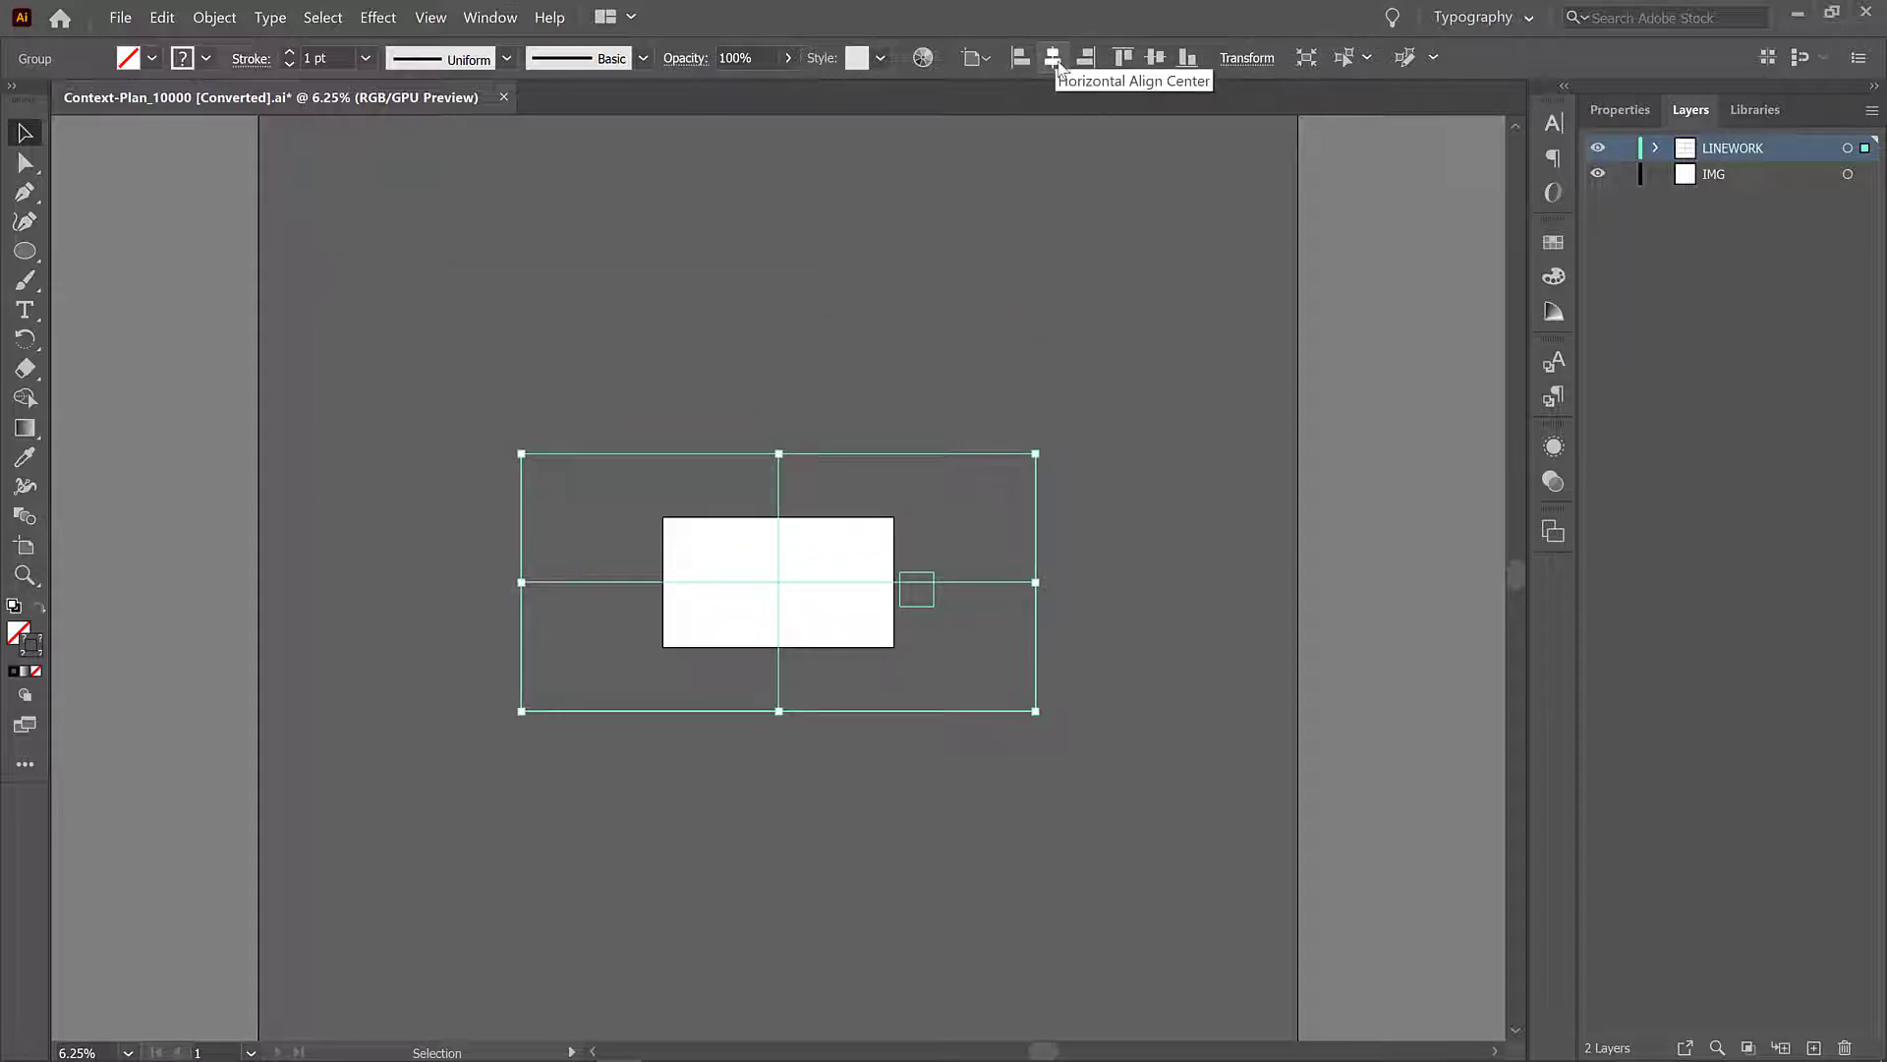
{"action": "mouse_move", "coordinate": [1154, 57]}
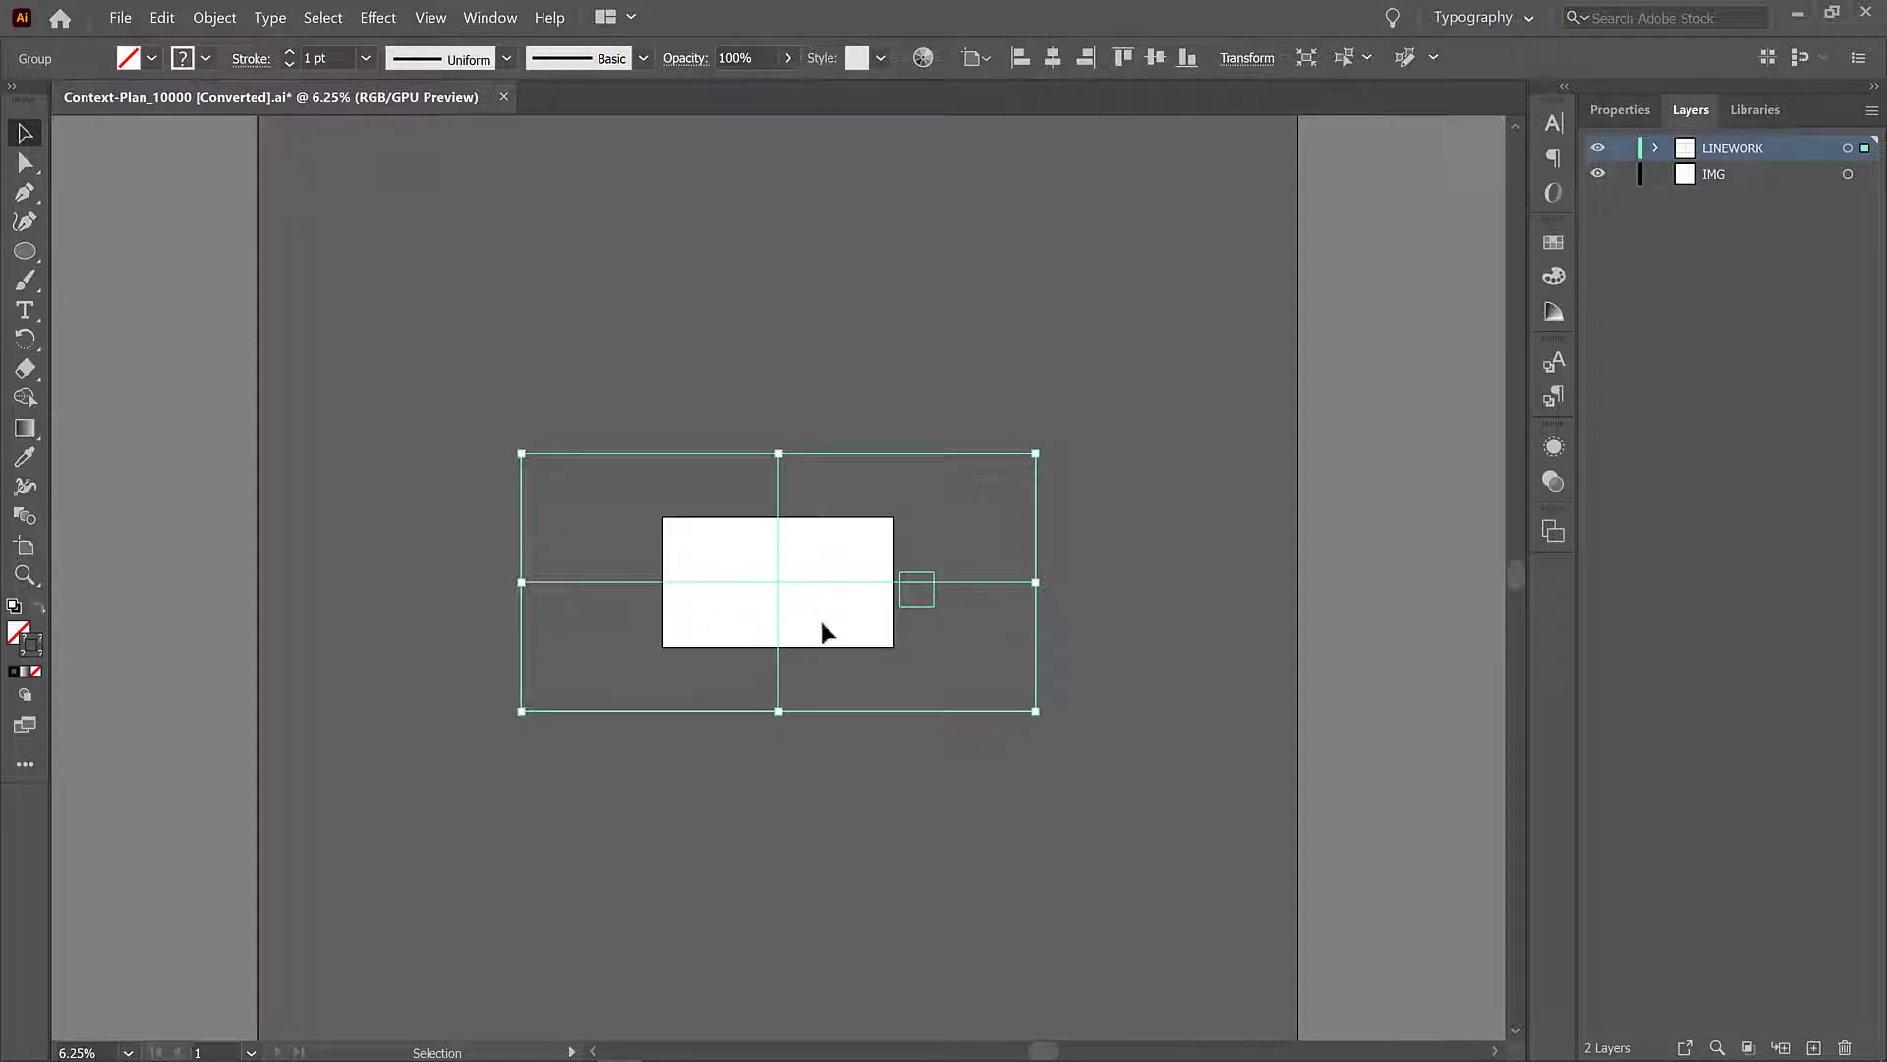
{"action": "mouse_move", "coordinate": [844, 637]}
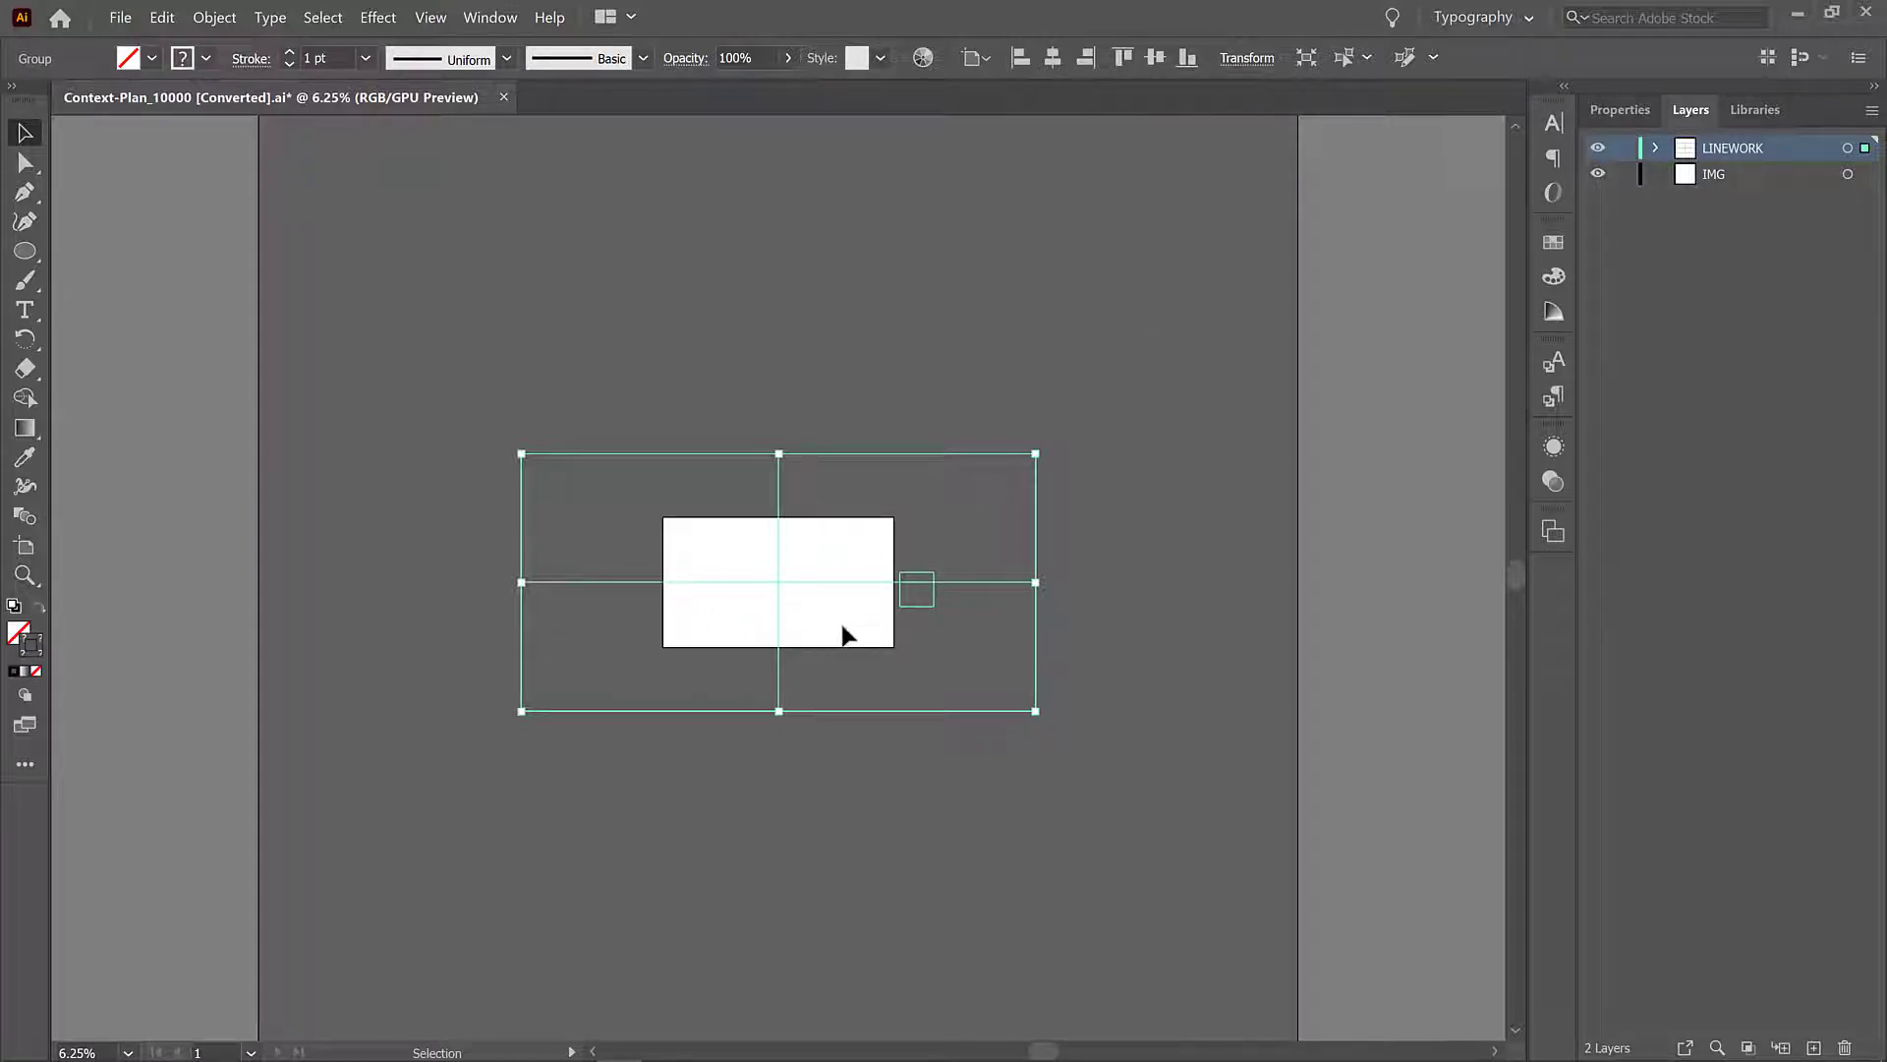
{"action": "mouse_move", "coordinate": [794, 603]}
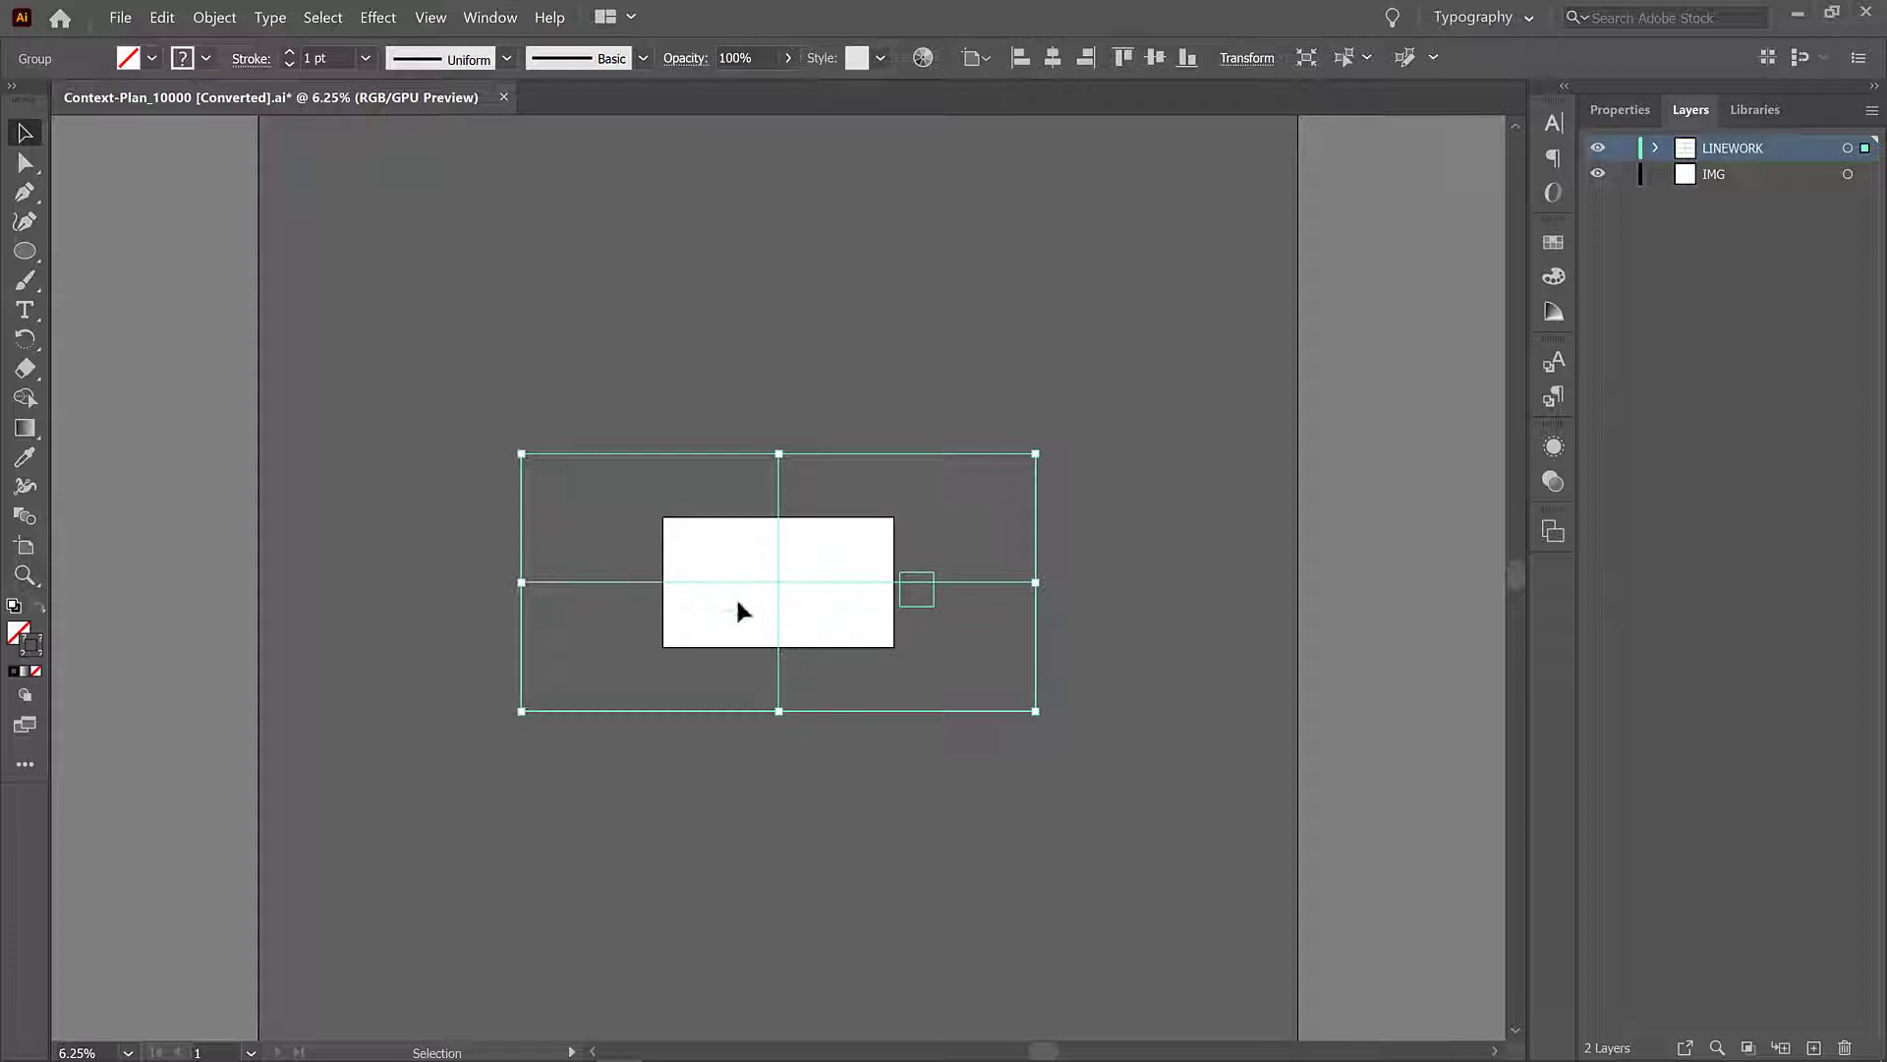
{"action": "mouse_move", "coordinate": [329, 537]}
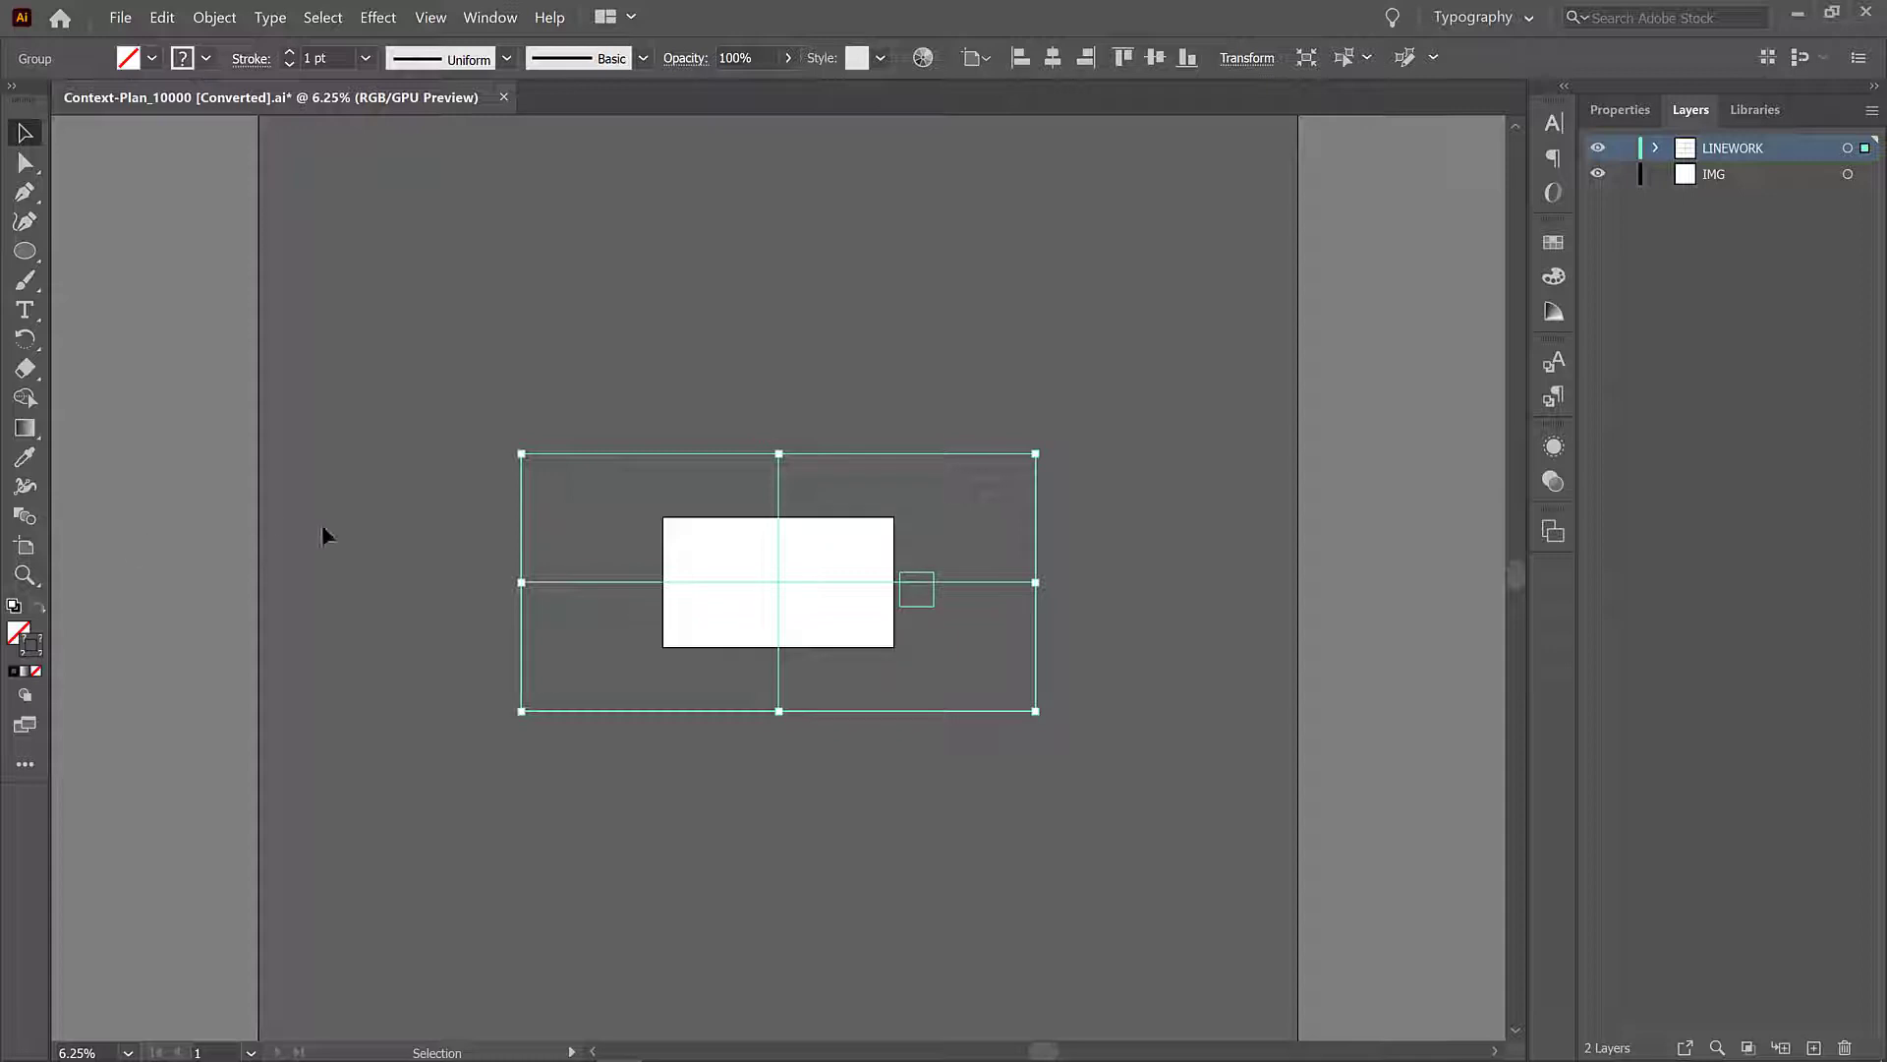
Step: Deselect the linework group and start editing Artboard 2 (1920 x 1080 px)
{"action": "left_click", "coordinate": [590, 620]}
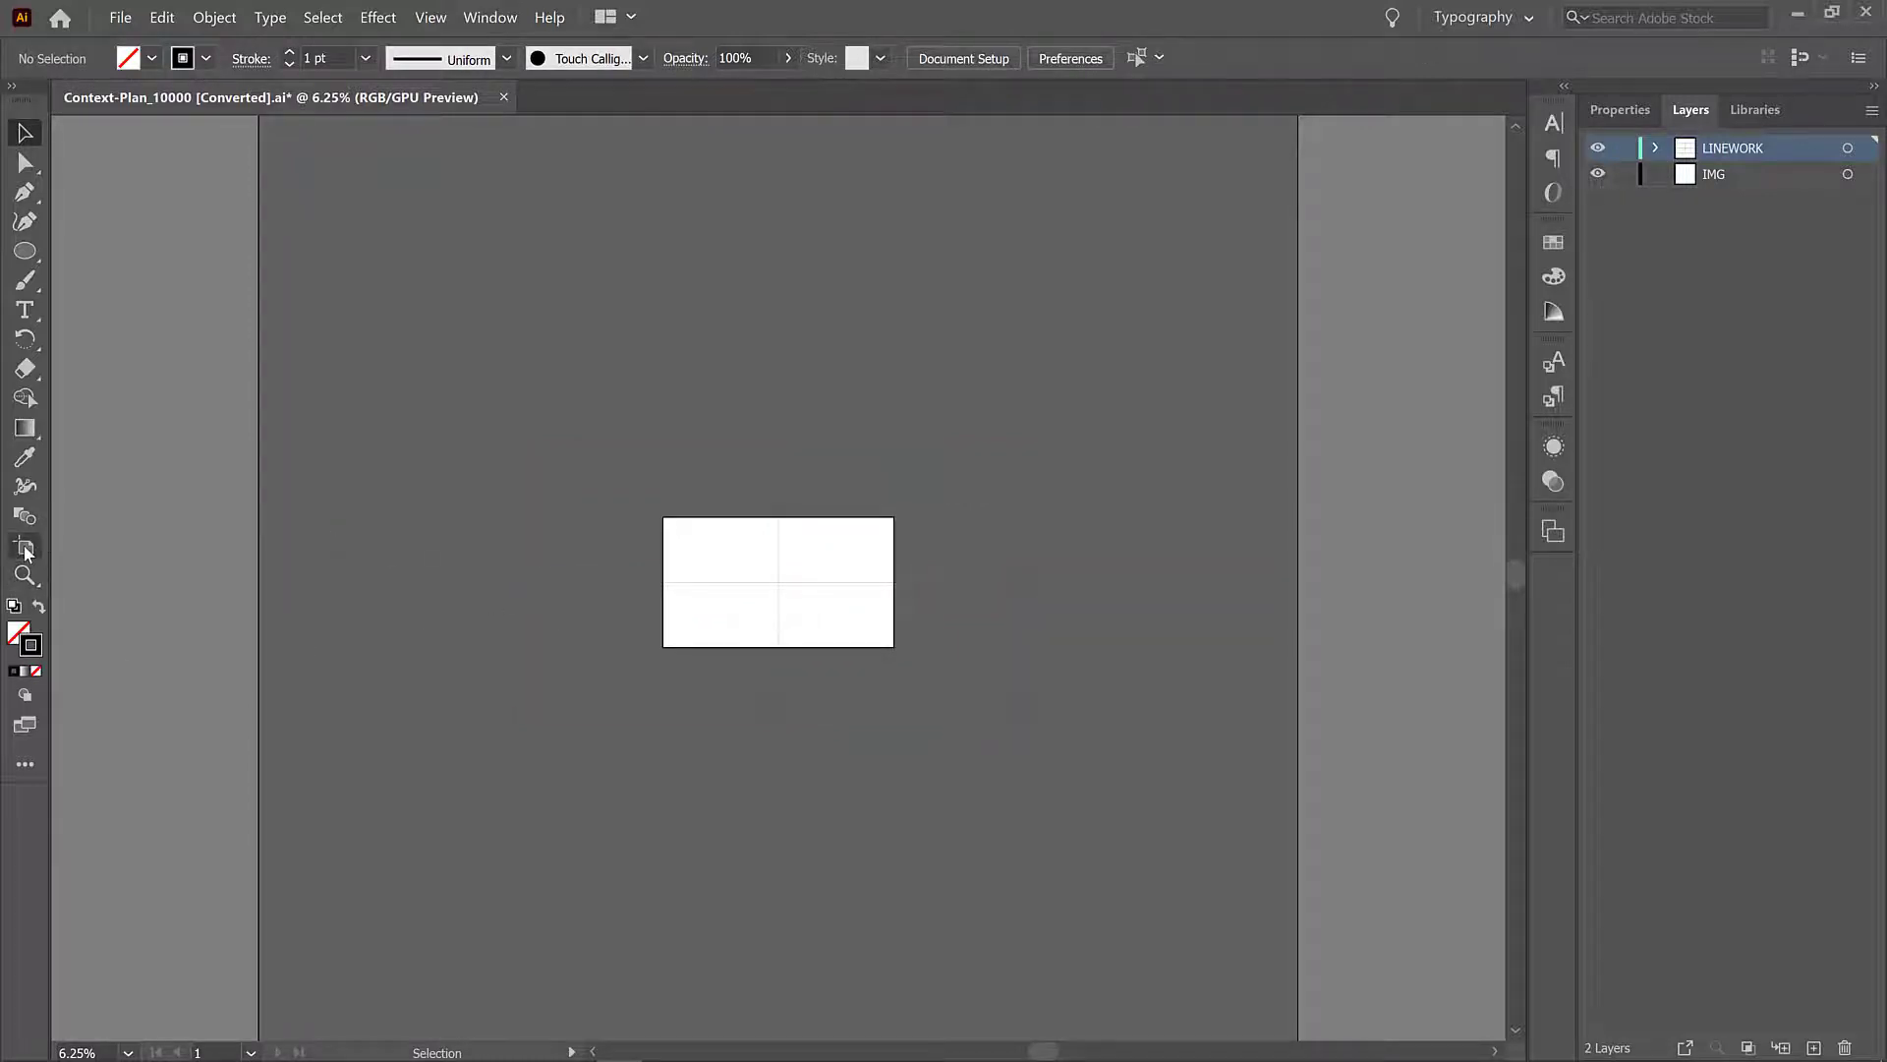
{"action": "left_click", "coordinate": [23, 544]}
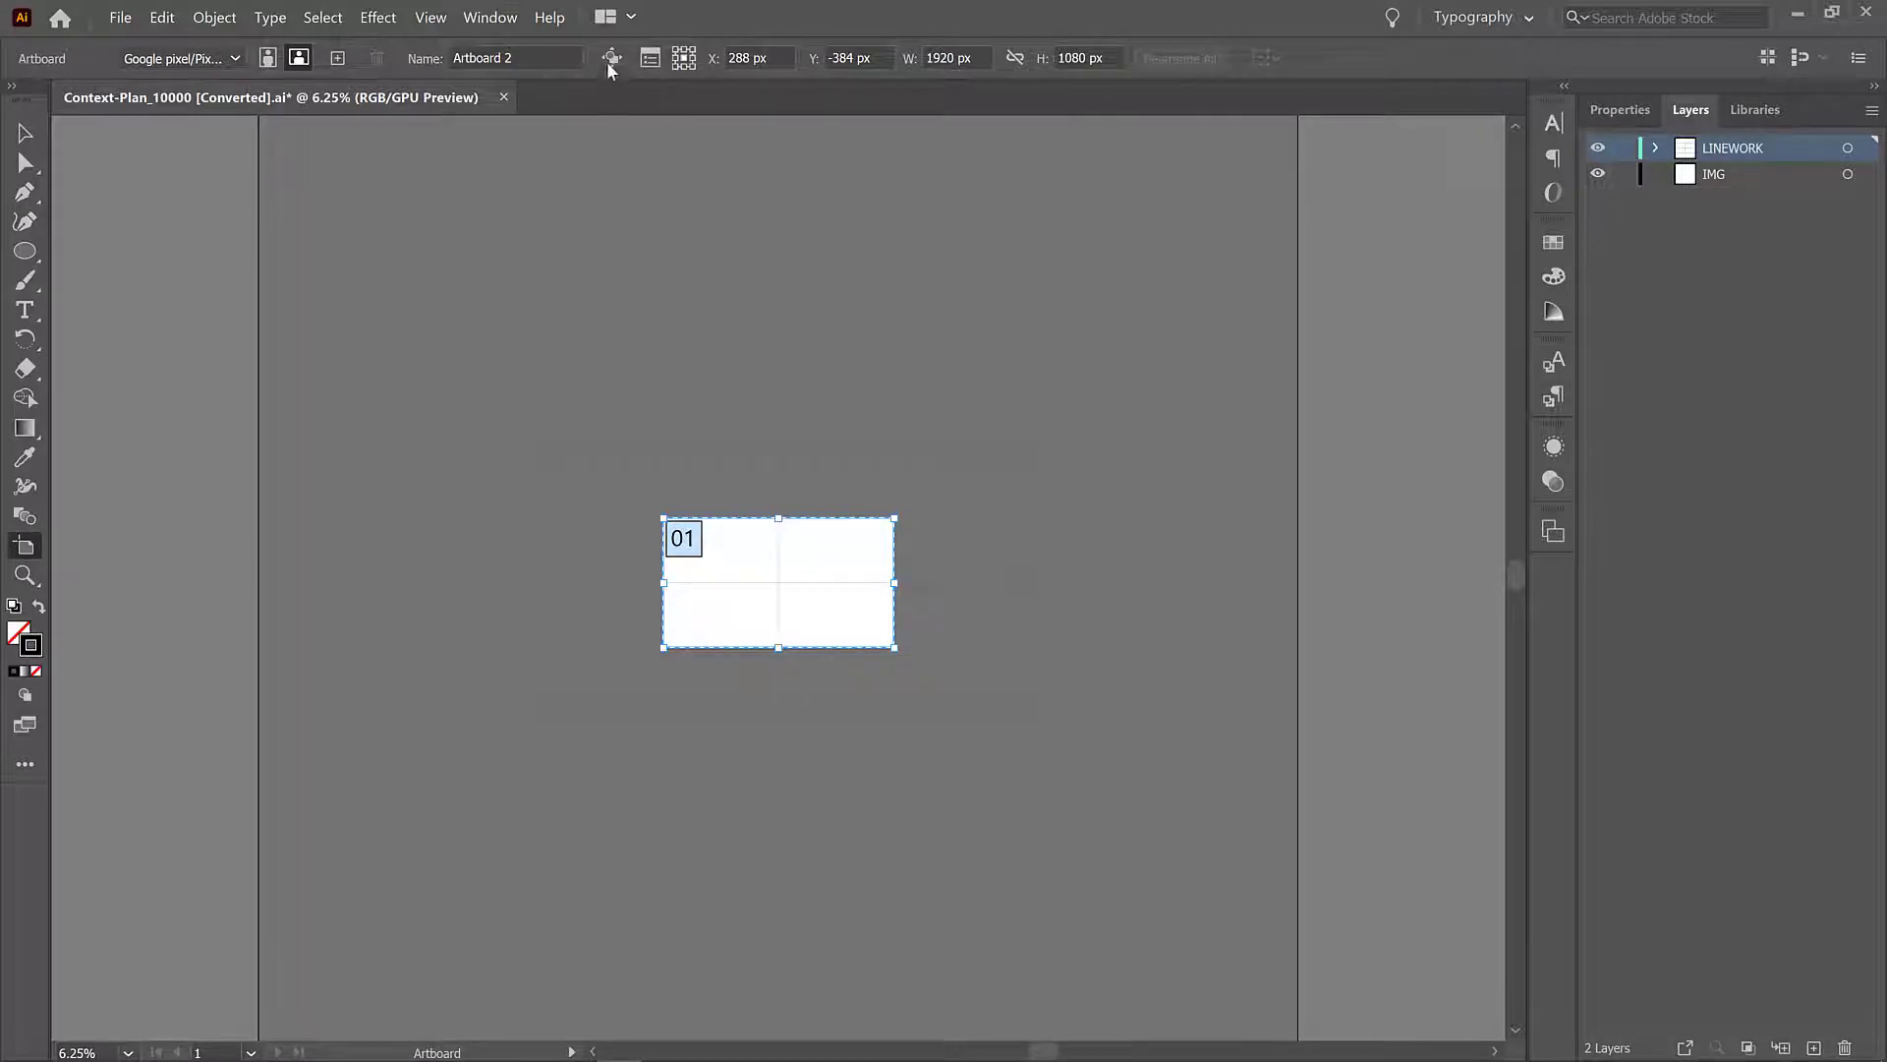
{"action": "mouse_move", "coordinate": [612, 57]}
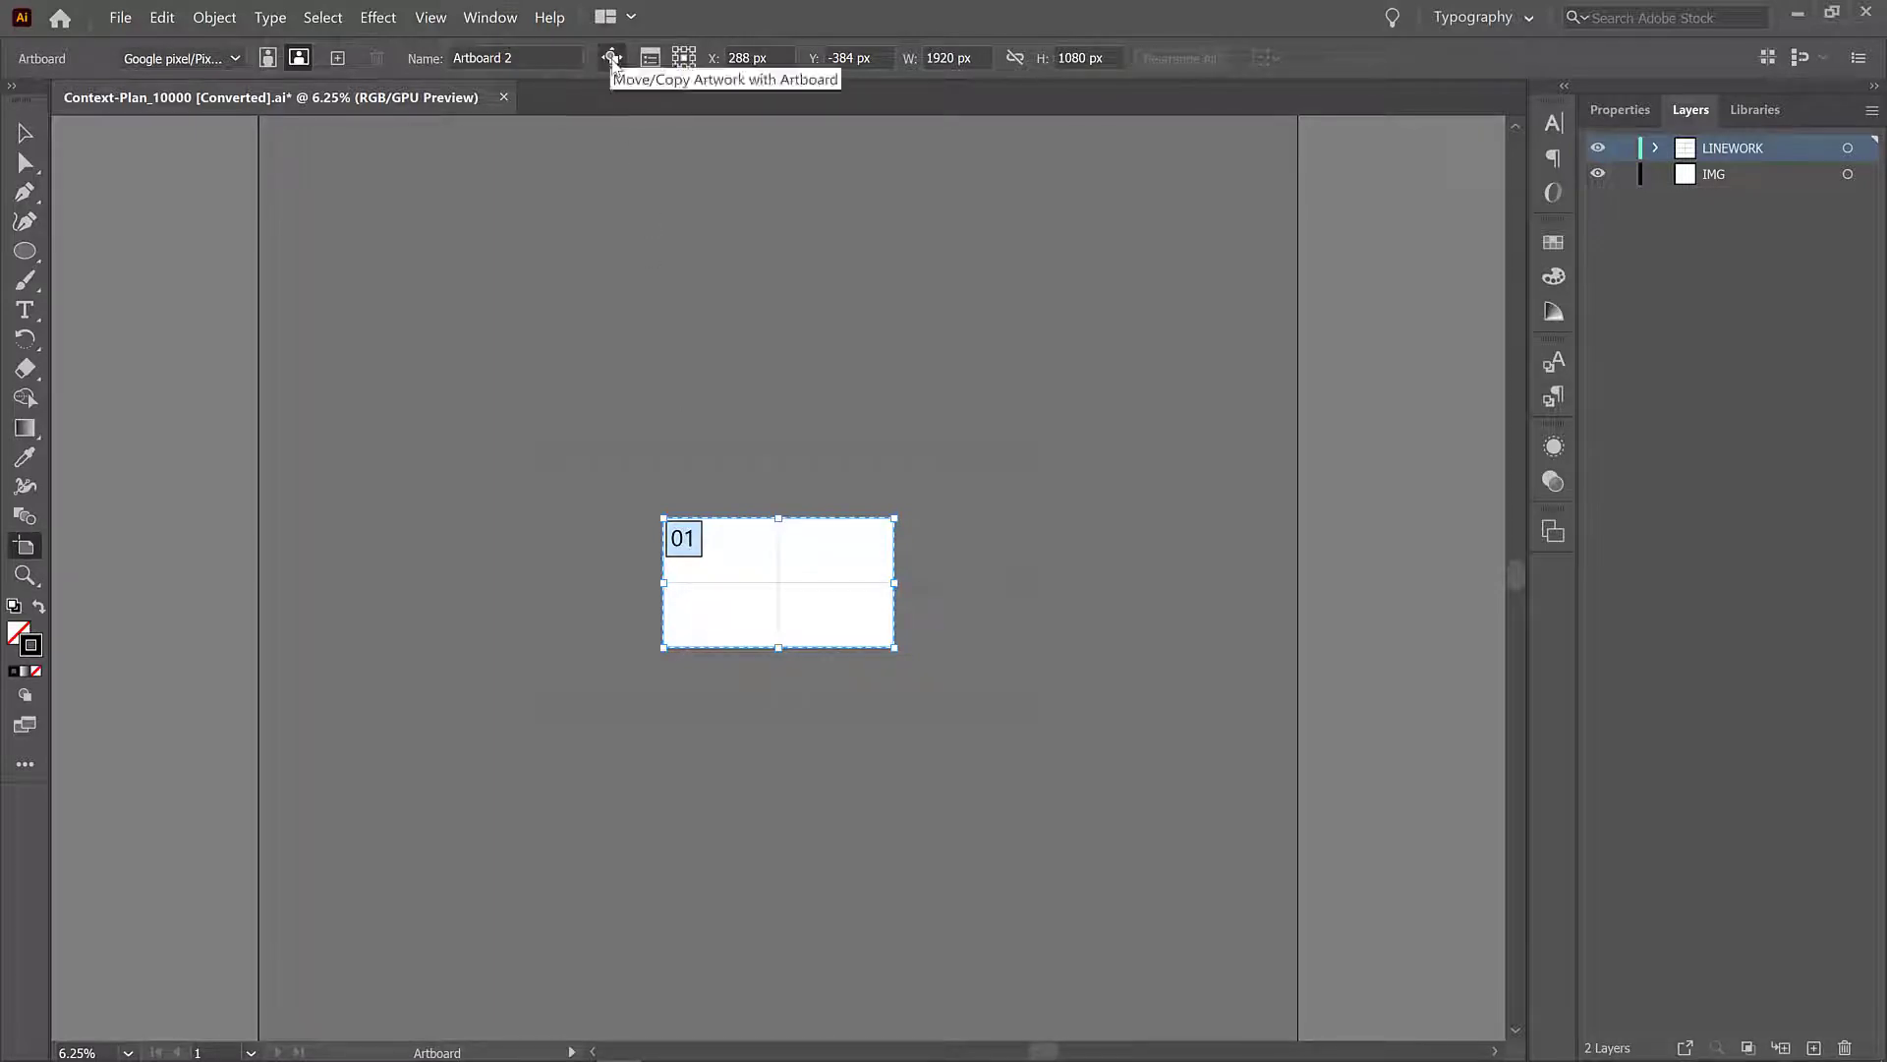
{"action": "mouse_move", "coordinate": [623, 120]}
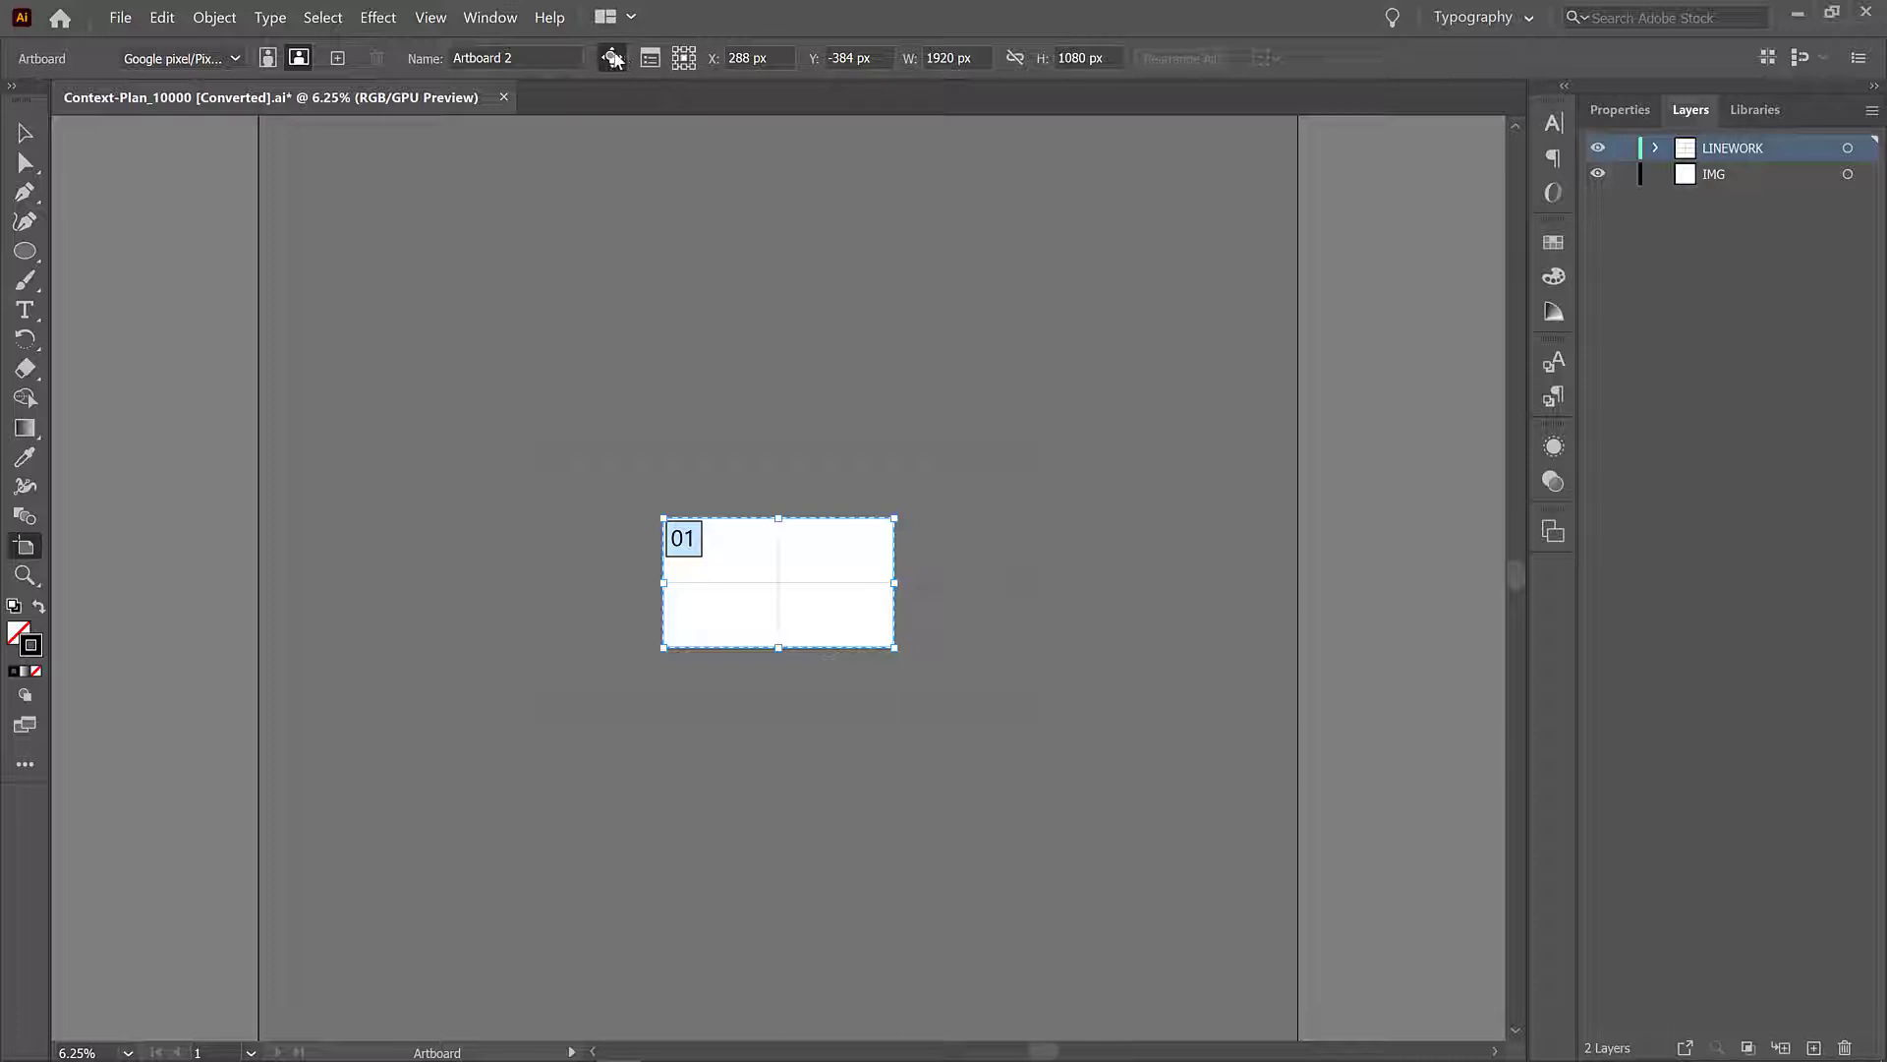
{"action": "mouse_move", "coordinate": [735, 476]}
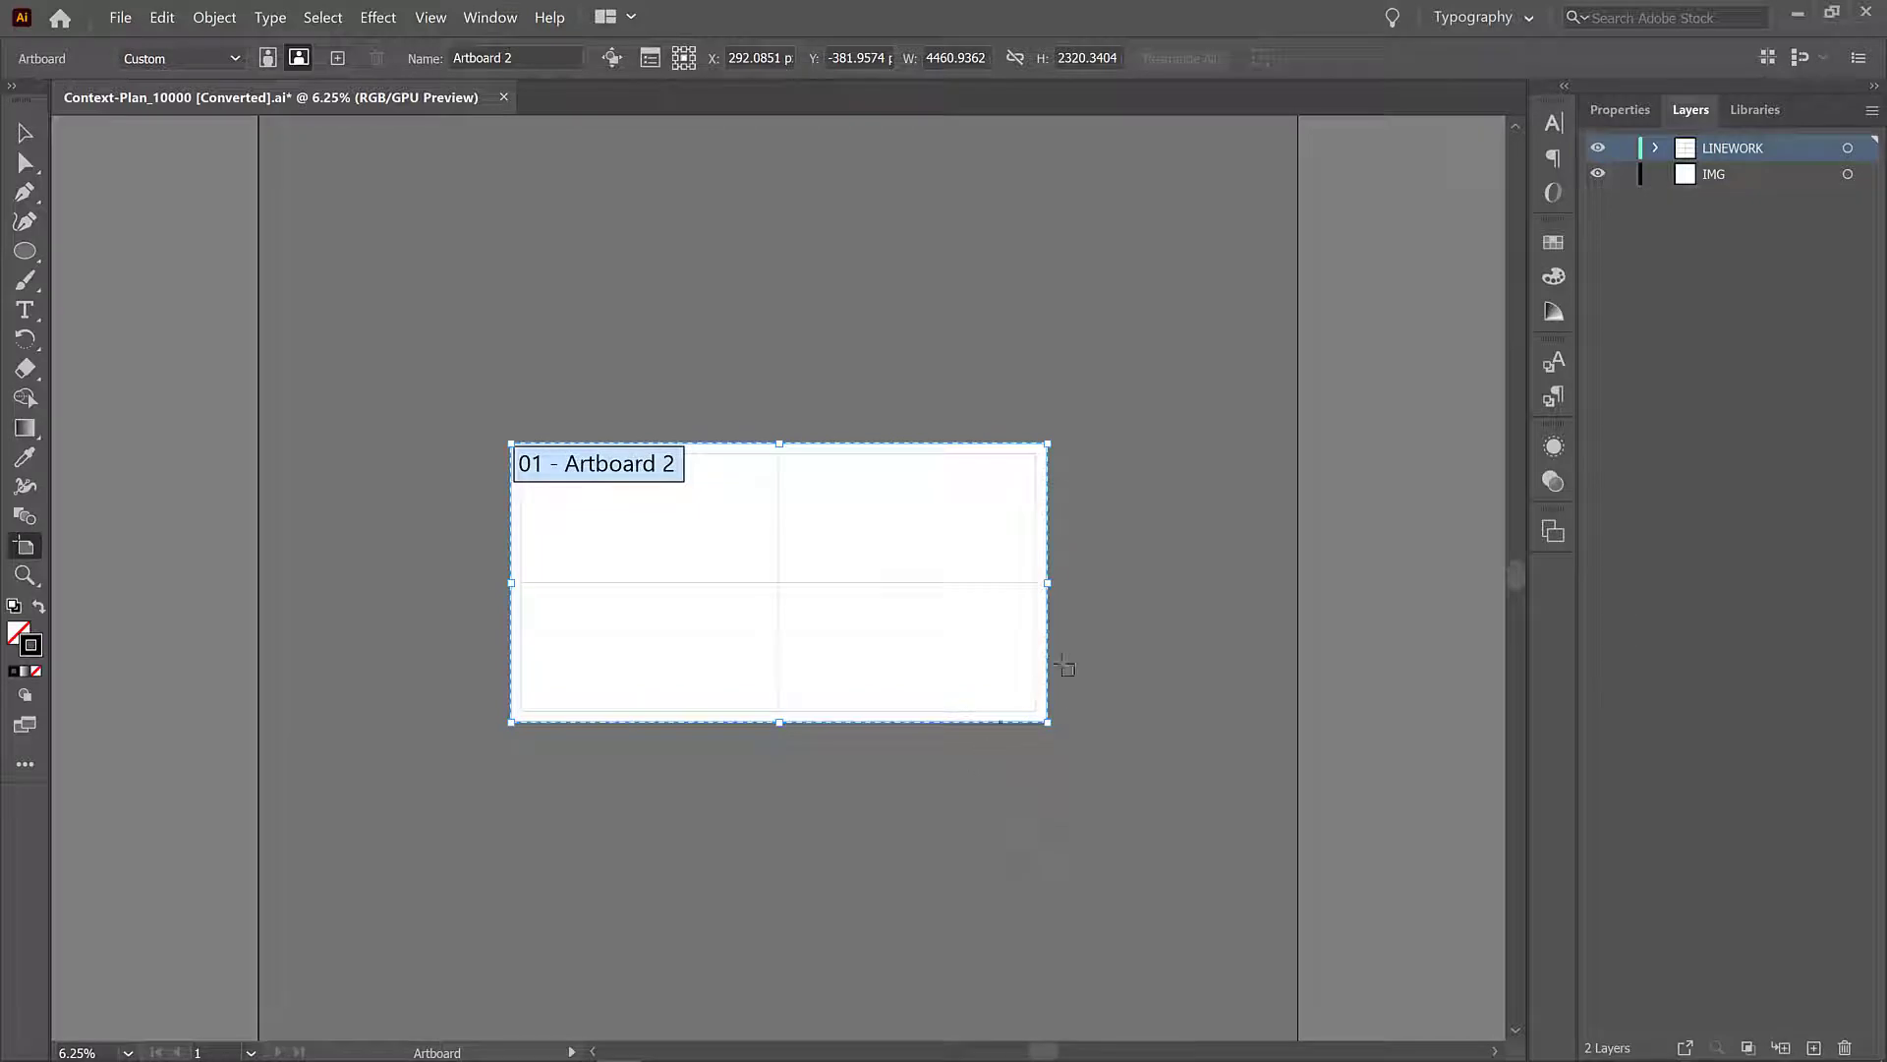
{"action": "mouse_move", "coordinate": [799, 737]}
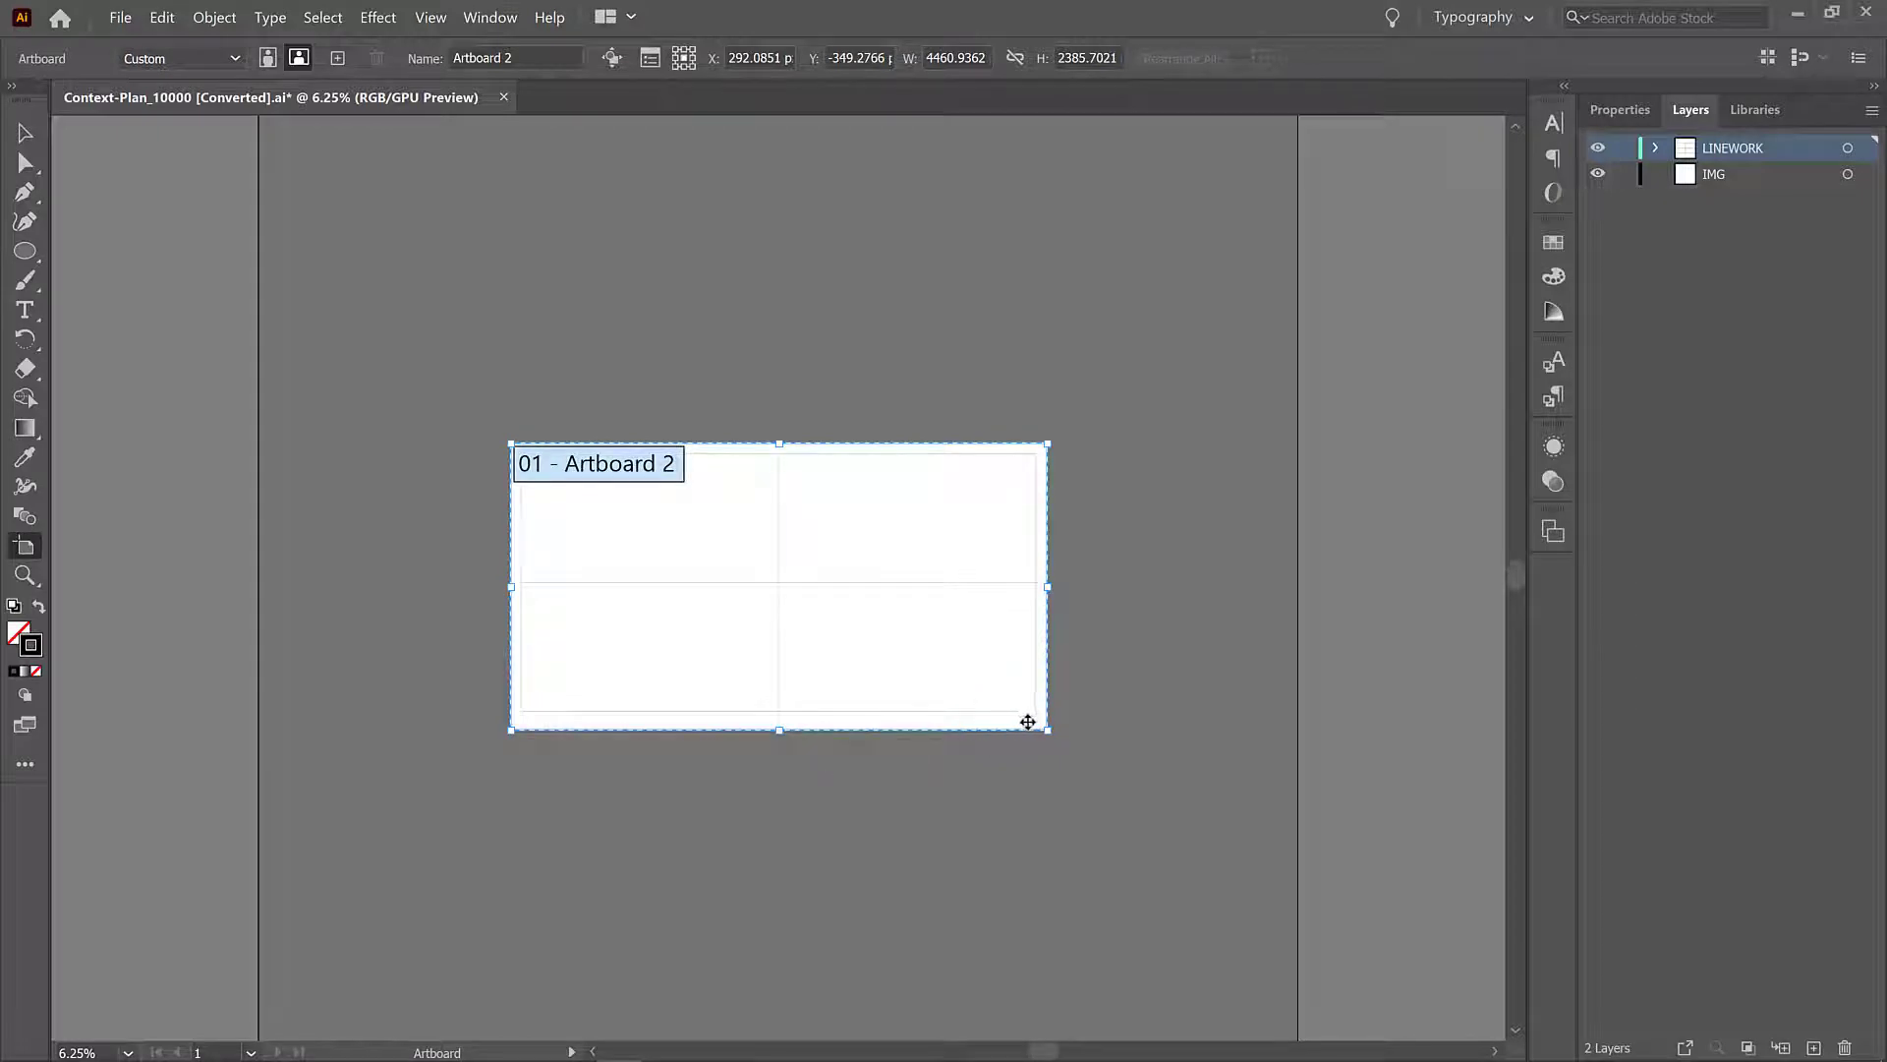
{"action": "mouse_move", "coordinate": [814, 505]}
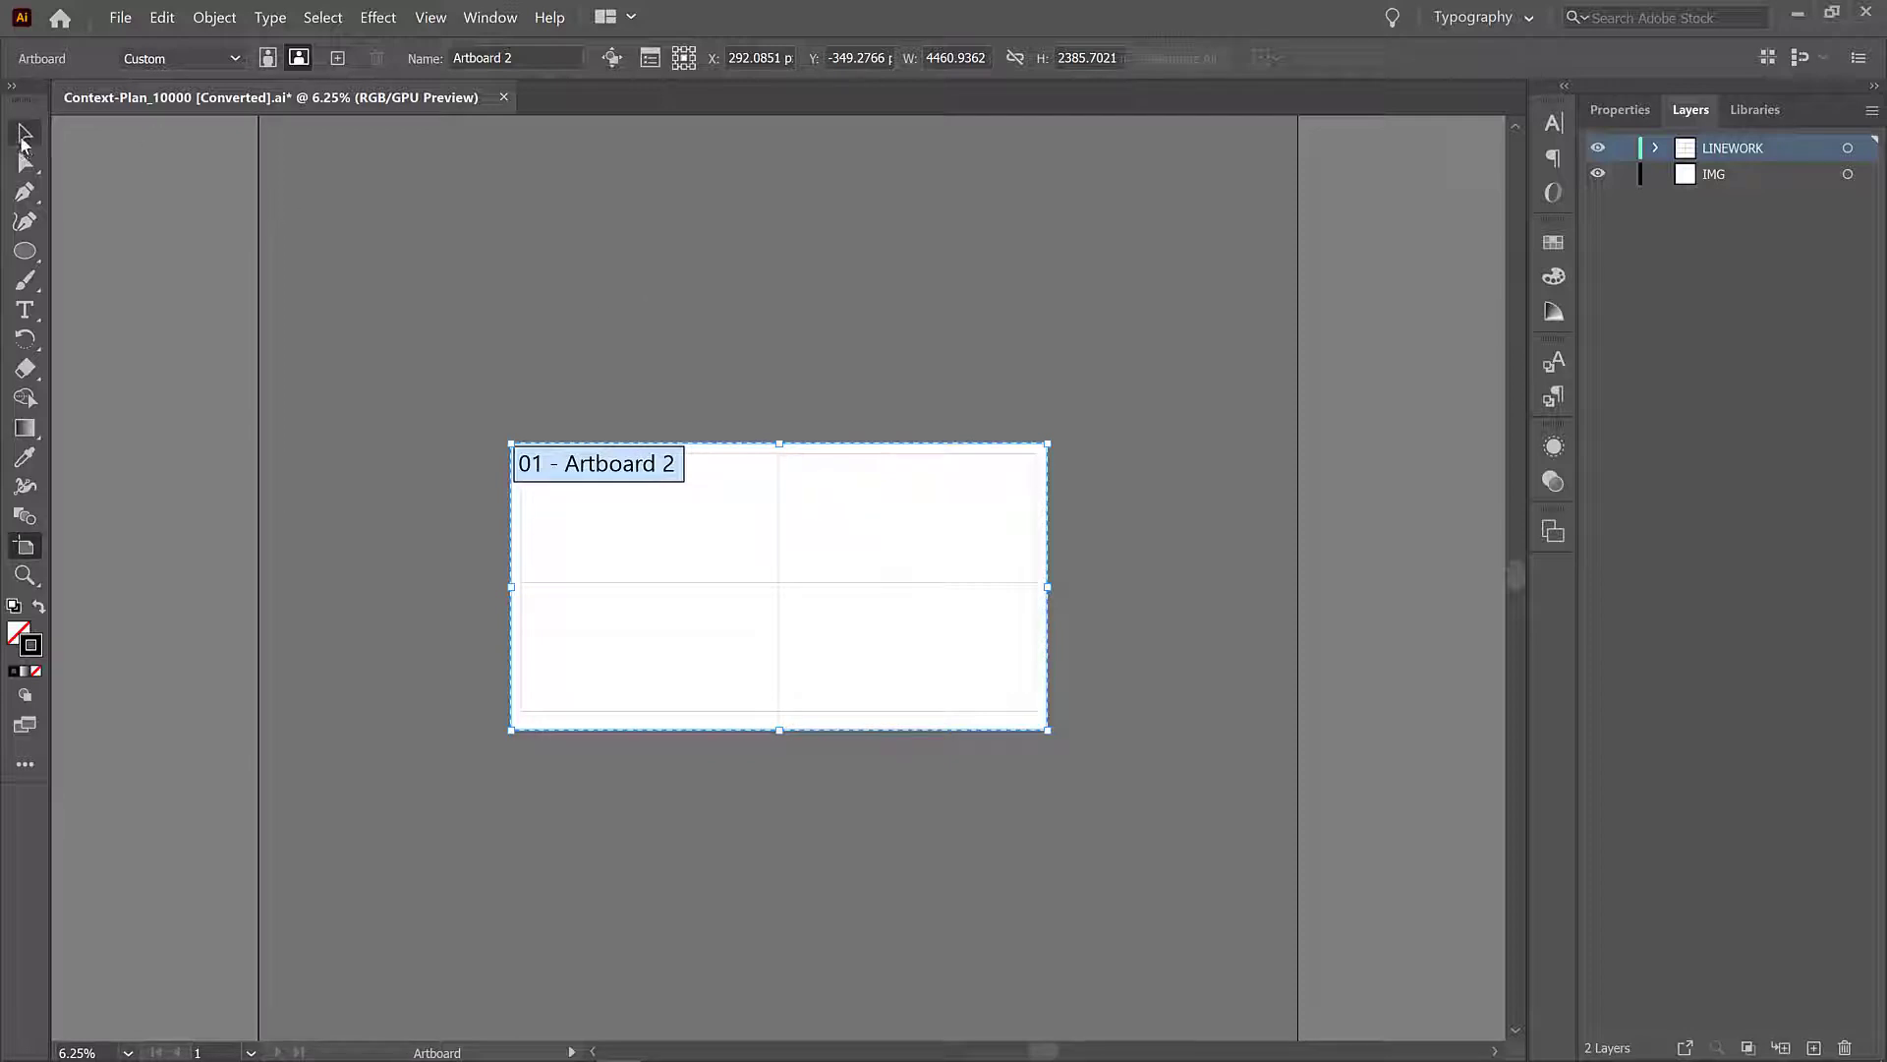
Step: Leave artboard editing, then ungroup the linework grid frame into separate paths
{"action": "left_click", "coordinate": [468, 321]}
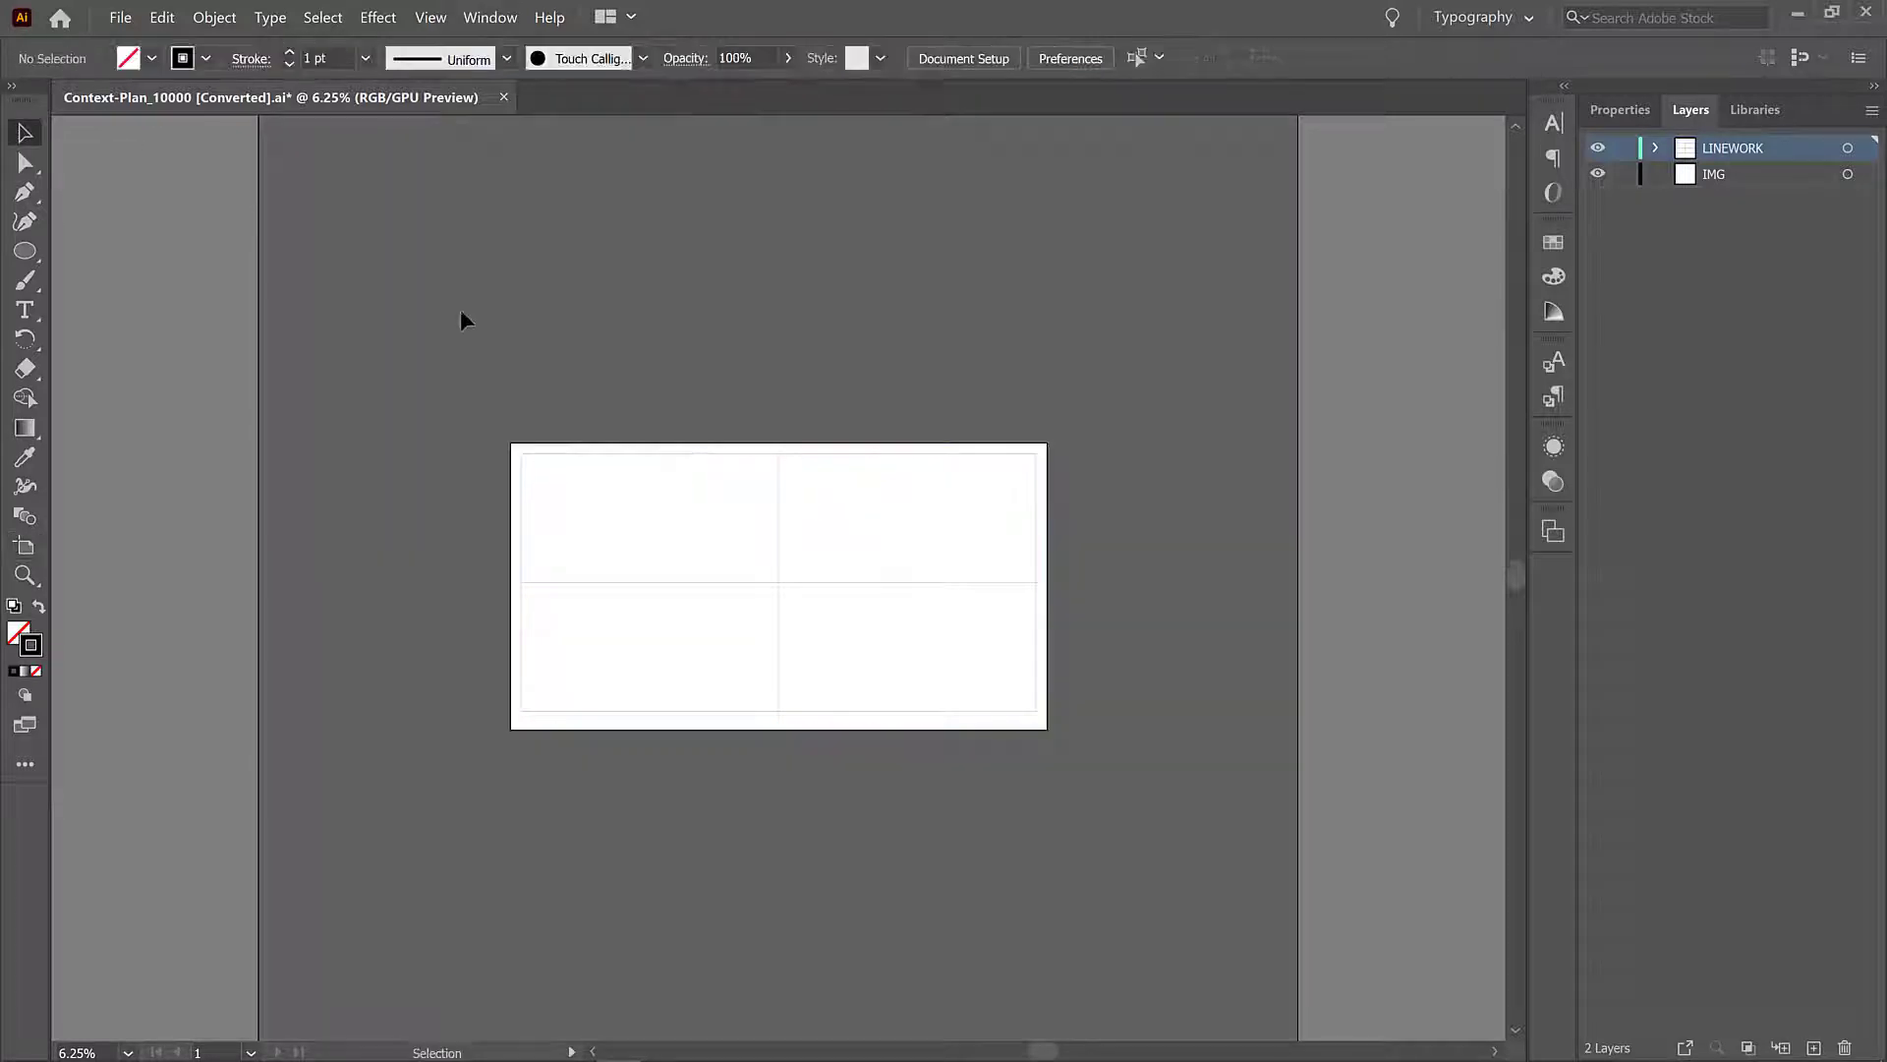
{"action": "mouse_move", "coordinate": [859, 640]}
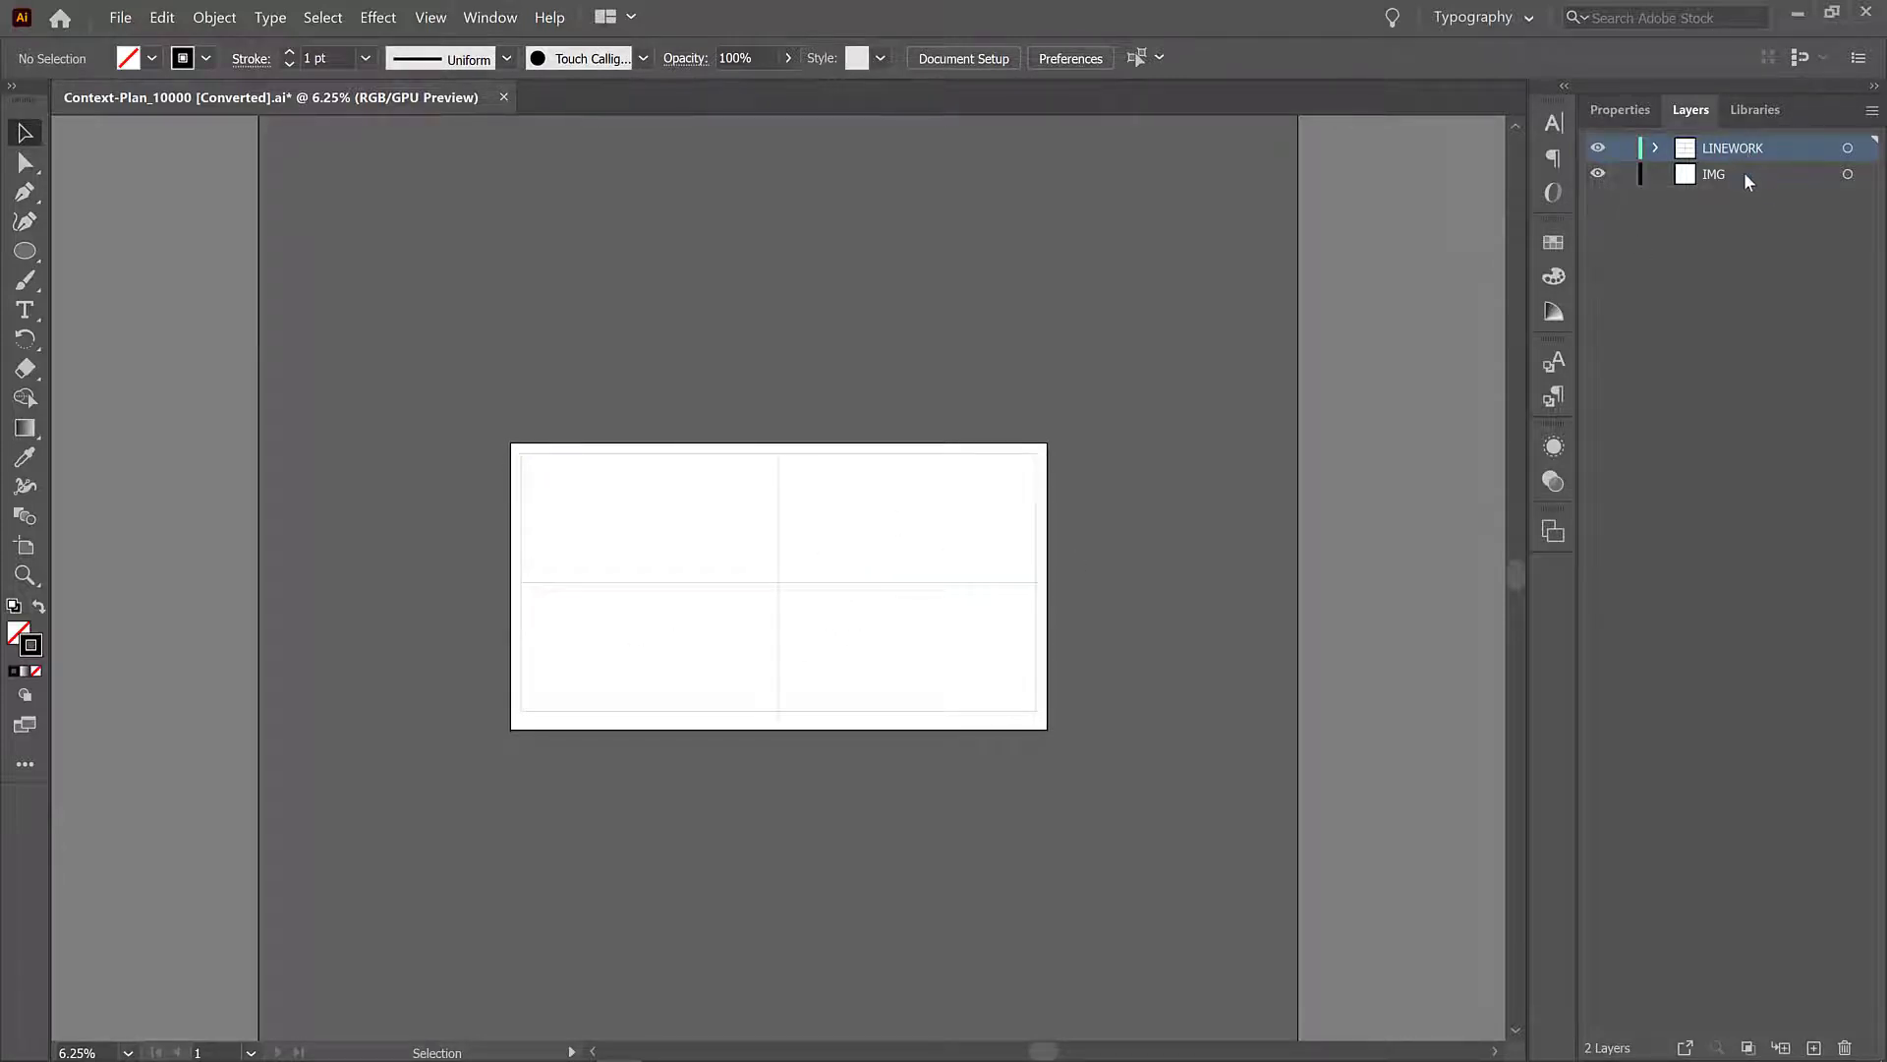
{"action": "mouse_move", "coordinate": [776, 589]}
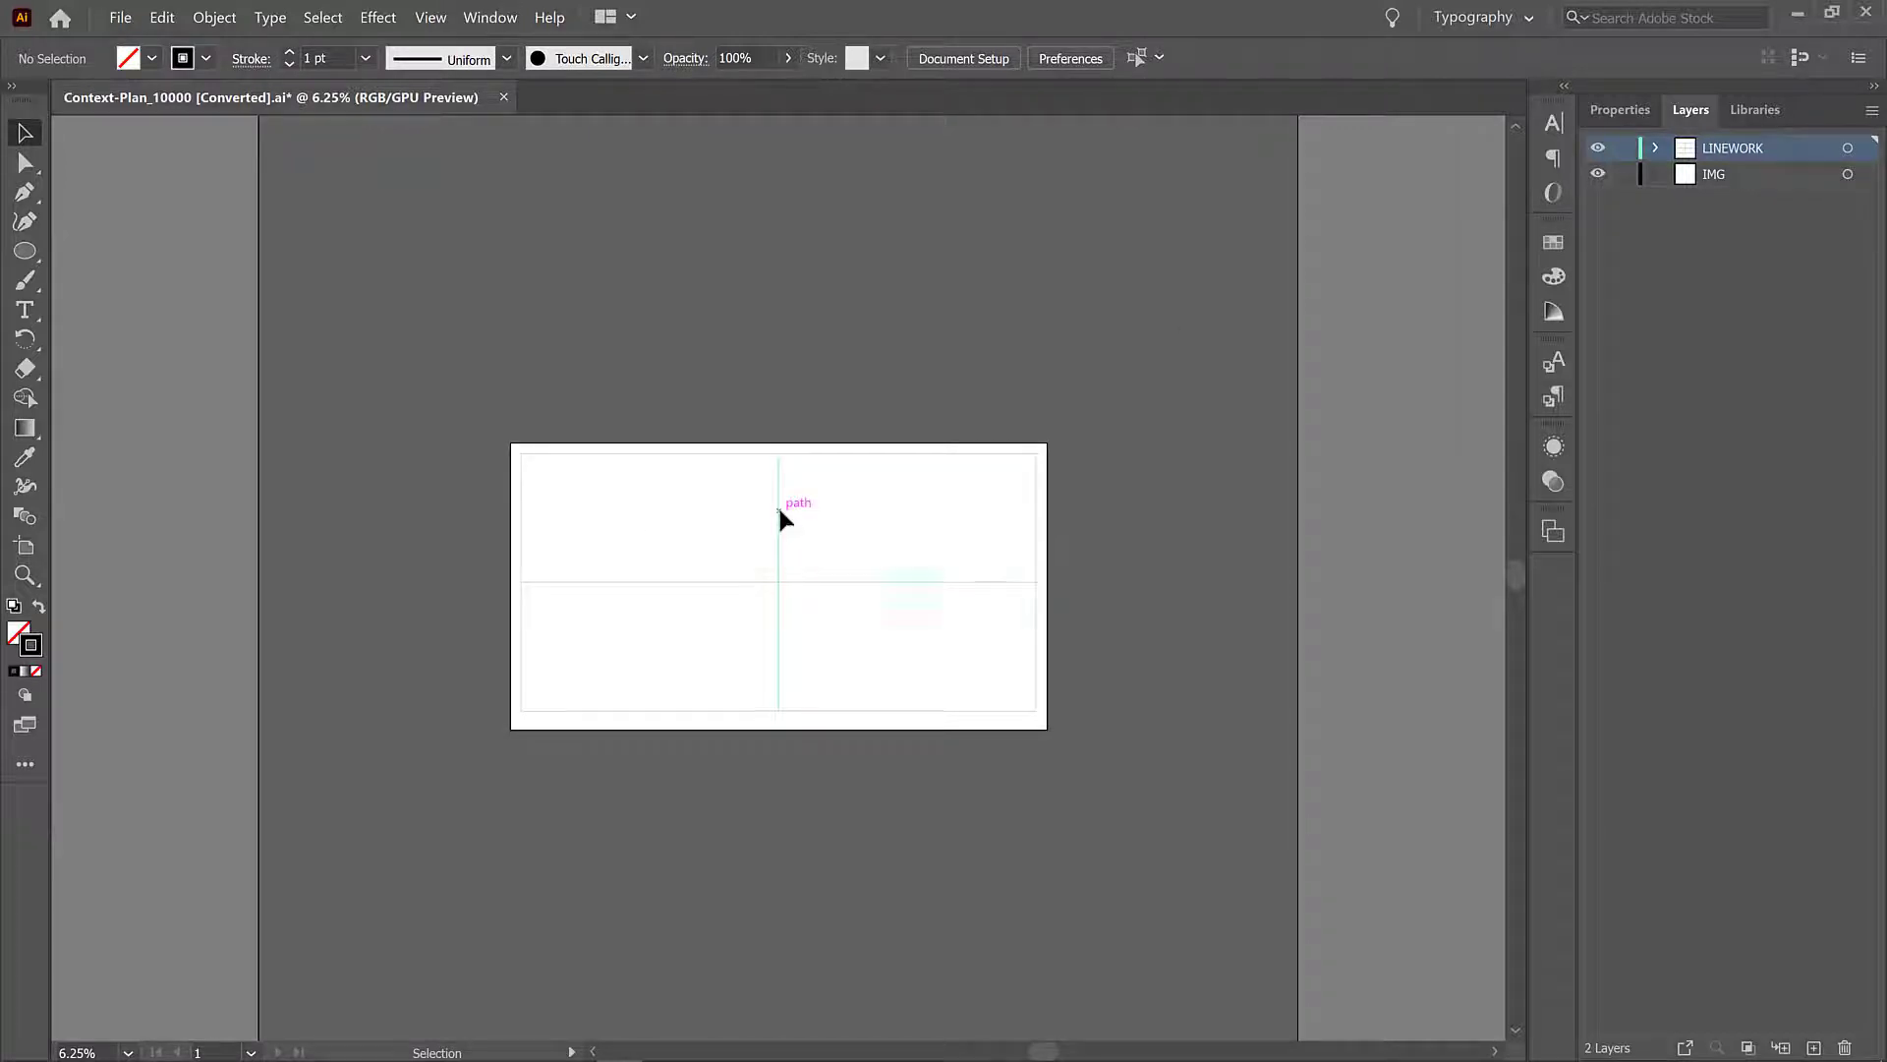
{"action": "left_click", "coordinate": [788, 578]}
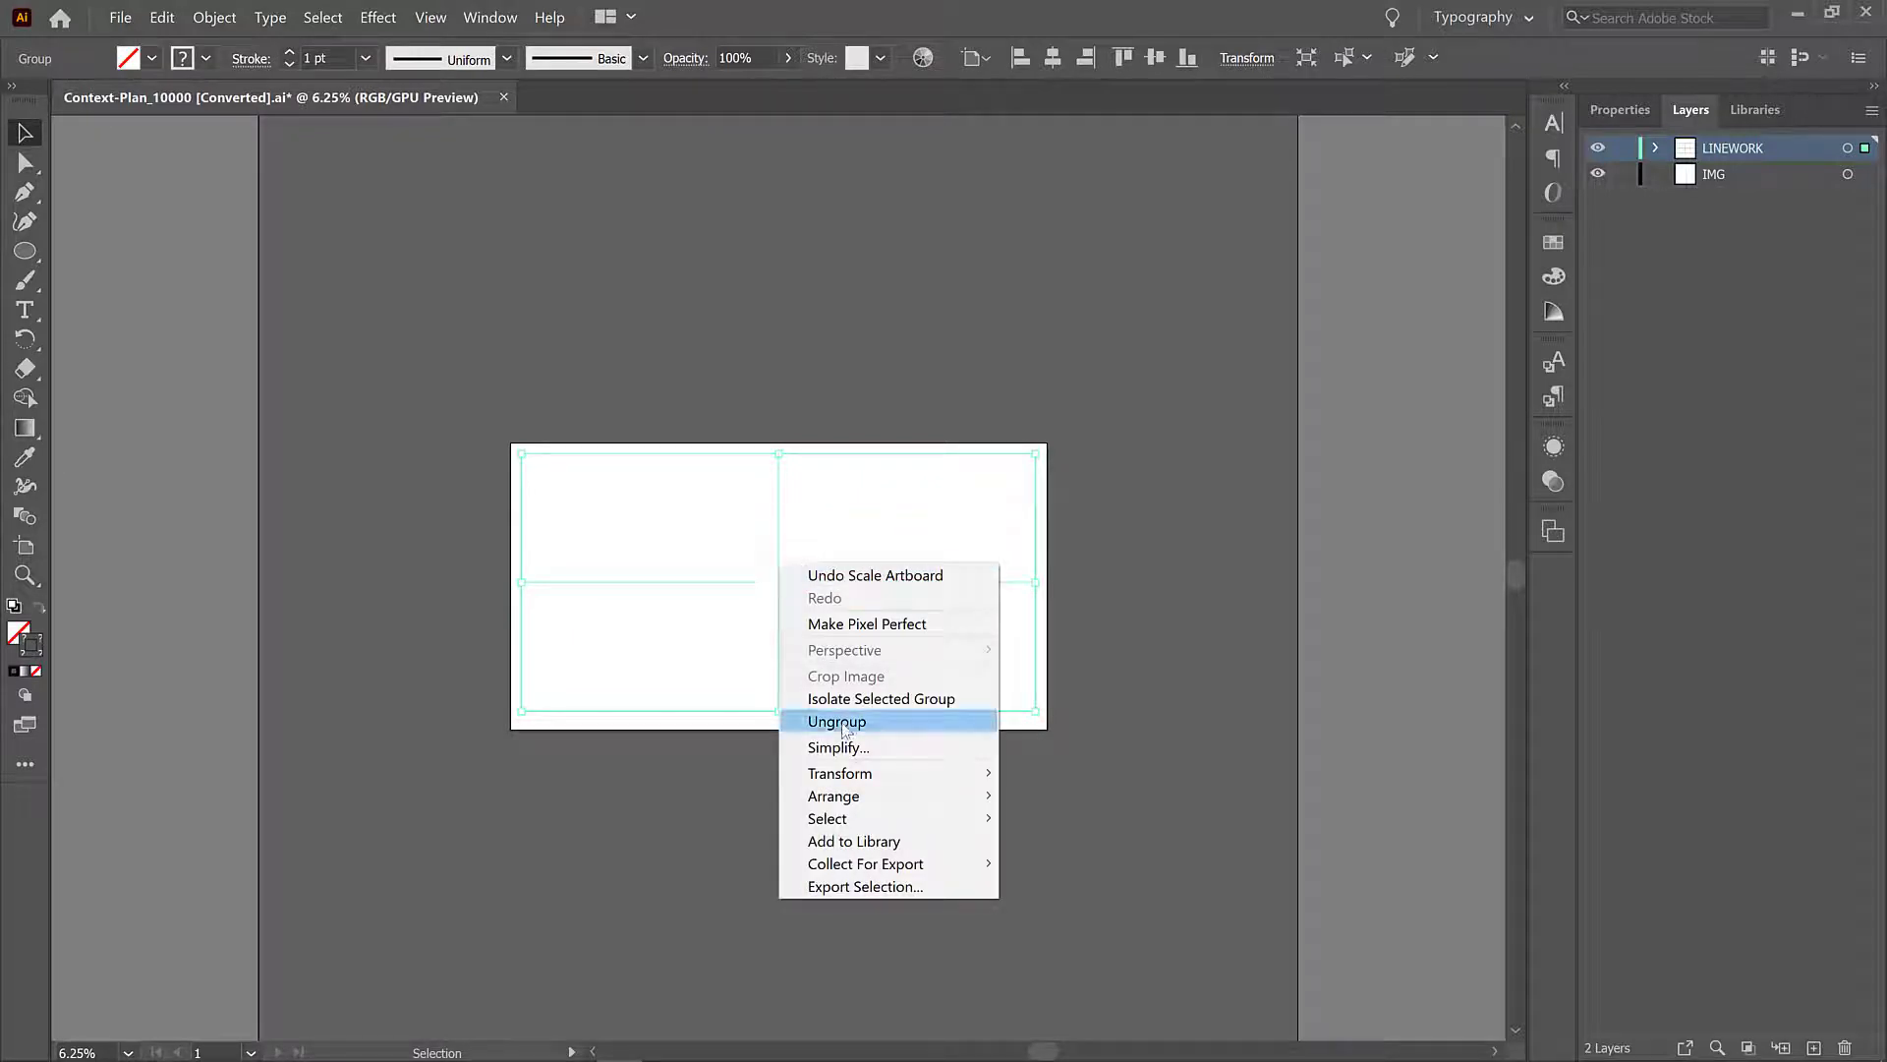
{"action": "left_click", "coordinate": [836, 722]}
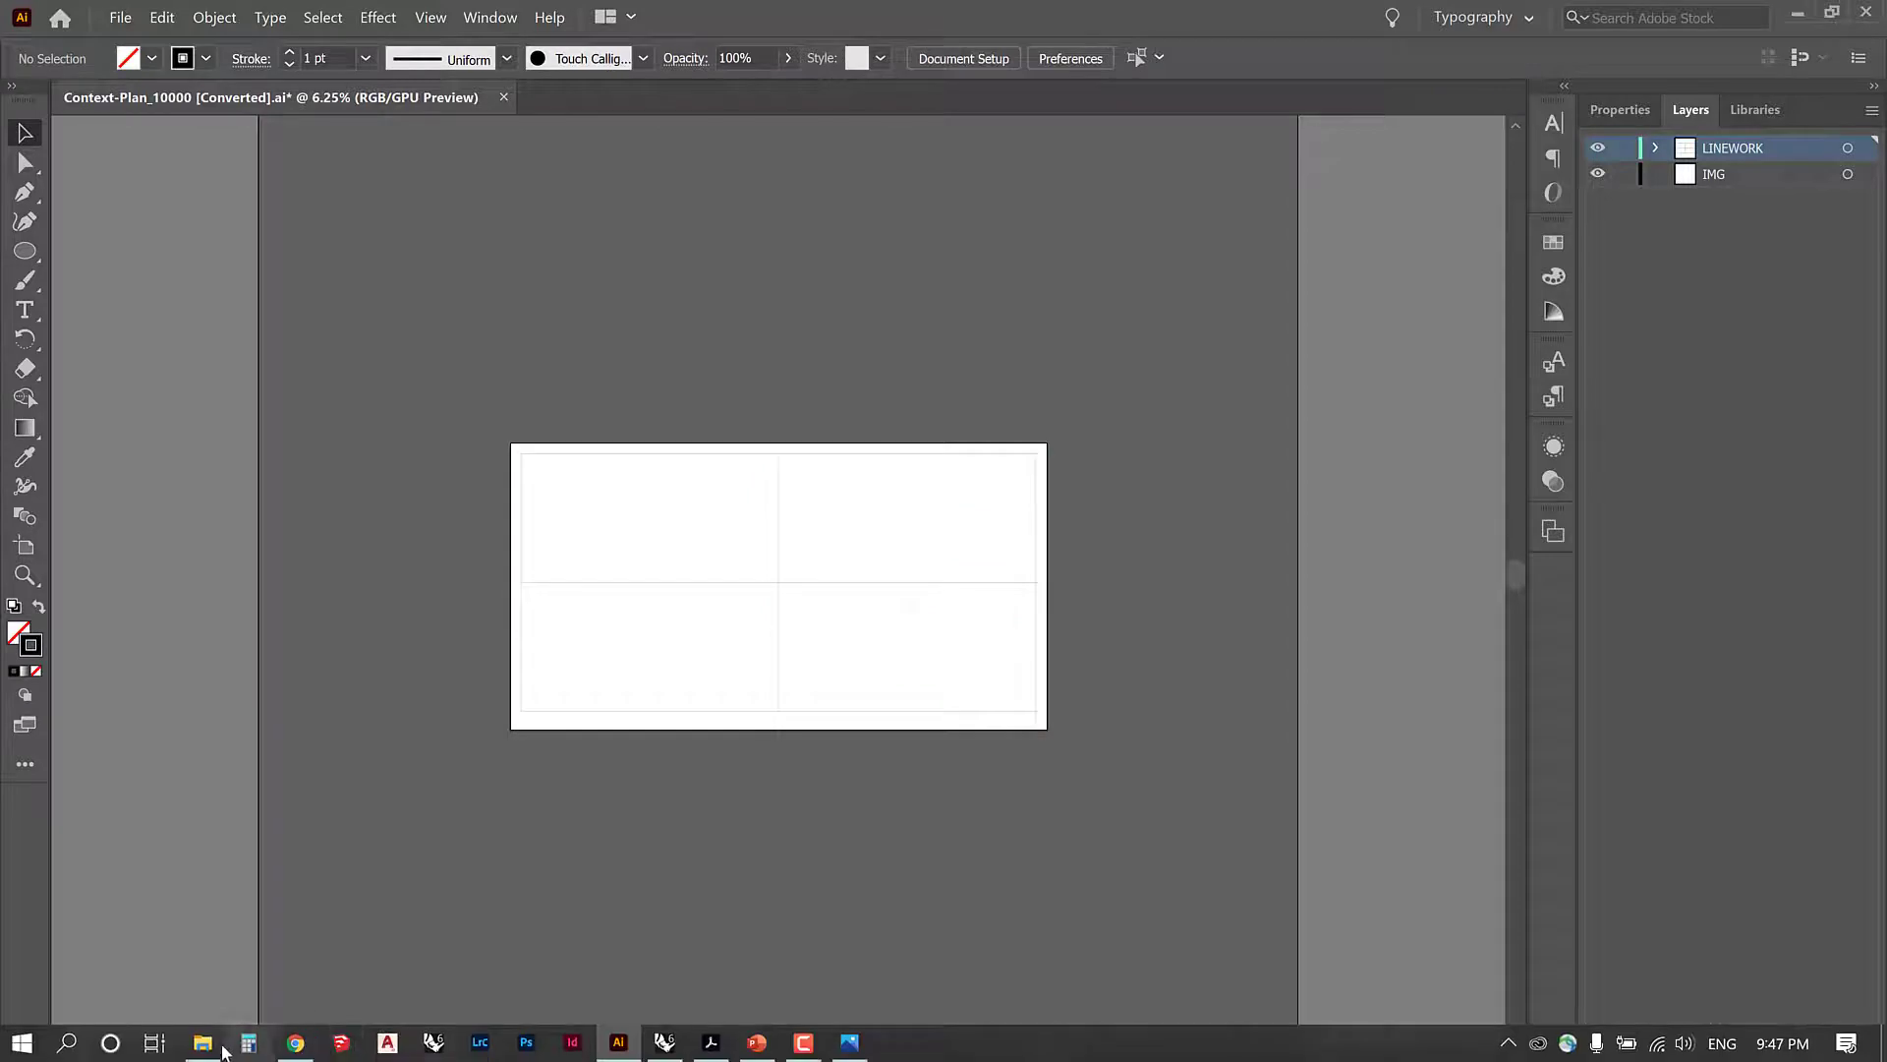
Step: Place Site-Context-Plan.jpg from the Refs folder as a linked image above the artboard
{"action": "left_click", "coordinate": [203, 1042]}
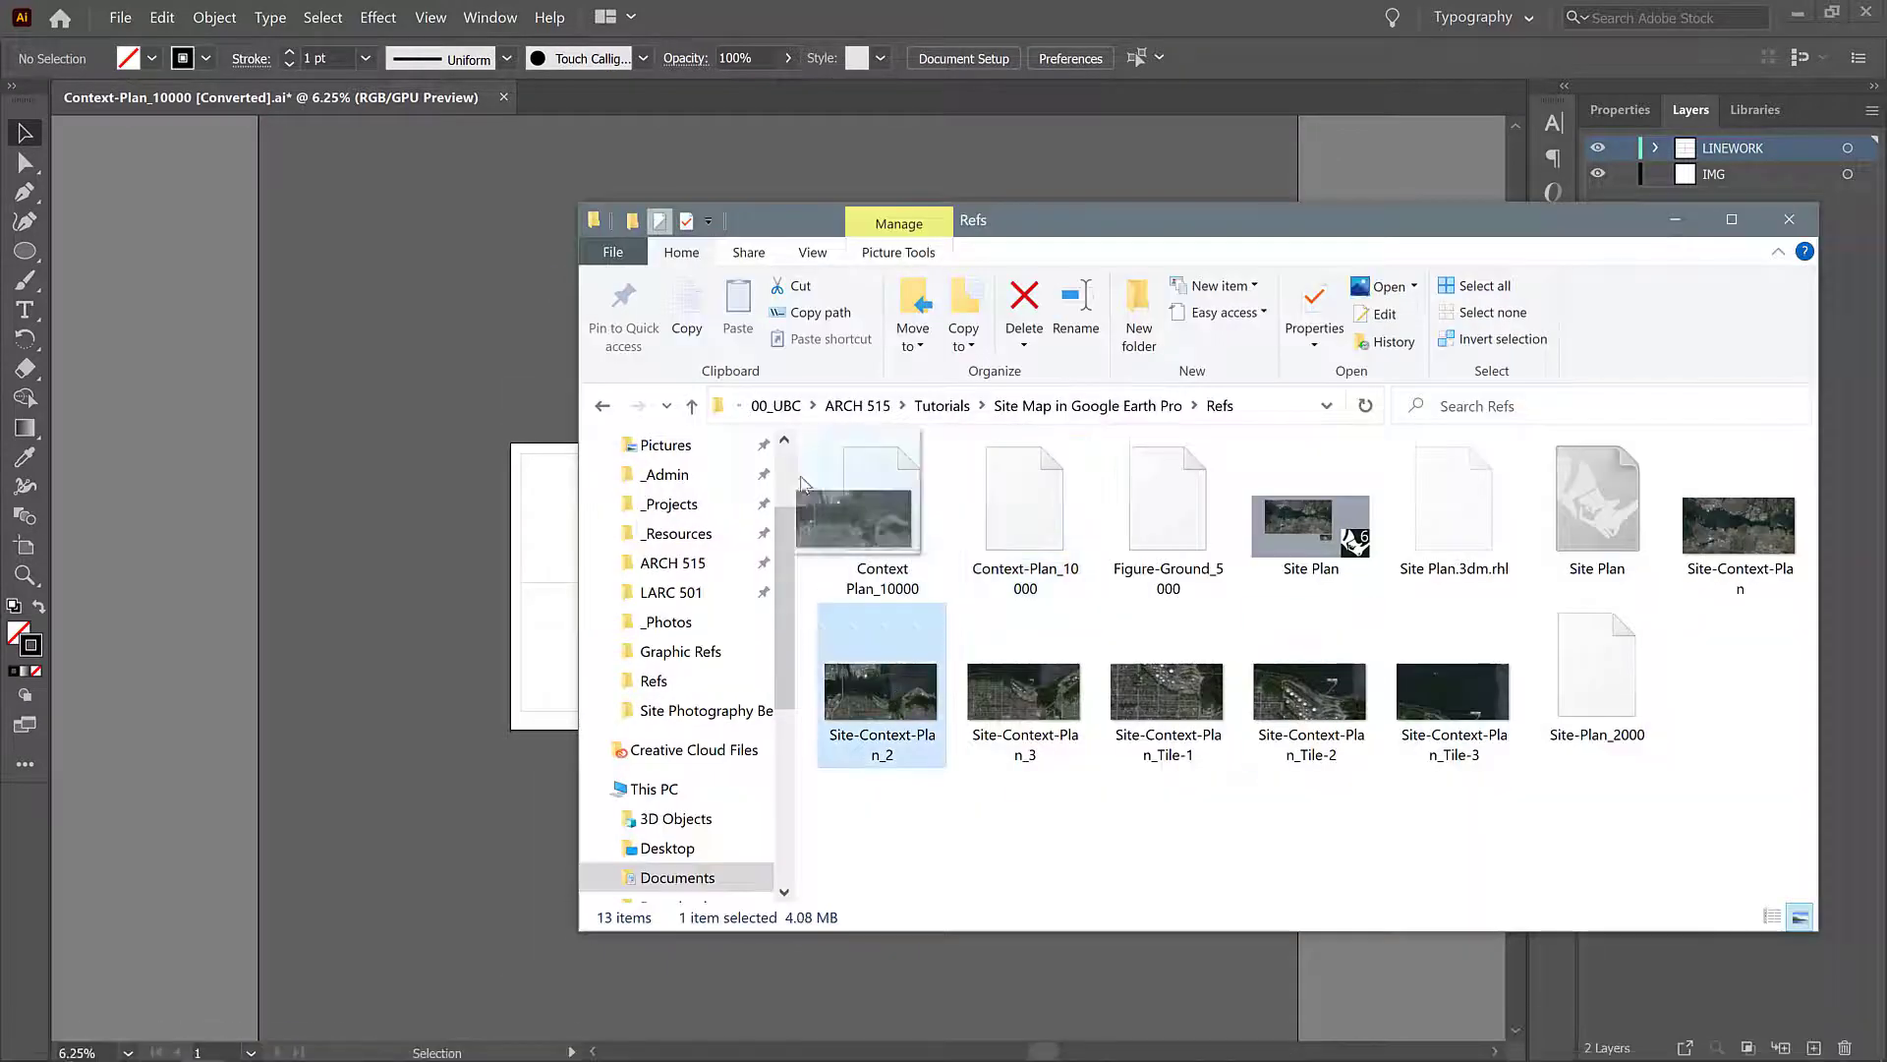
{"action": "left_click", "coordinate": [1738, 511]}
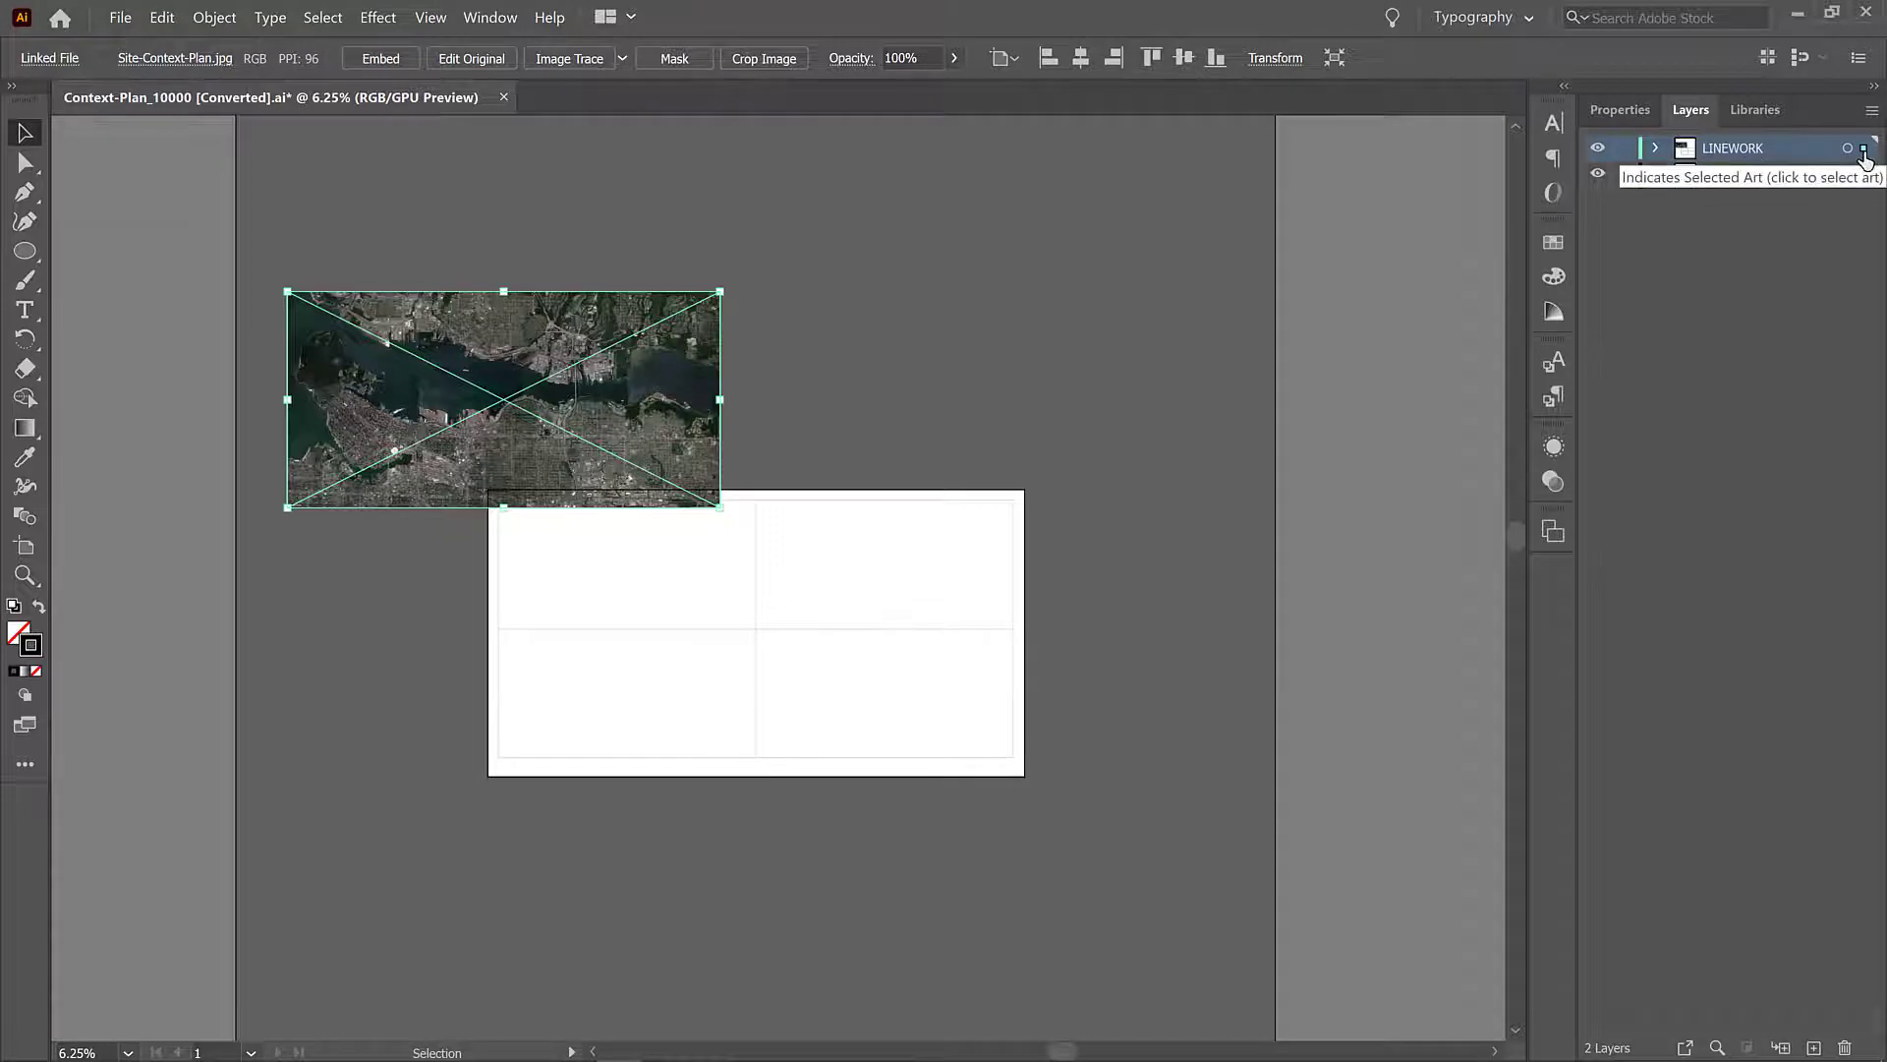
Step: Move the placed satellite image from the LINEWORK layer onto the IMG layer
{"action": "left_click", "coordinate": [1862, 173]}
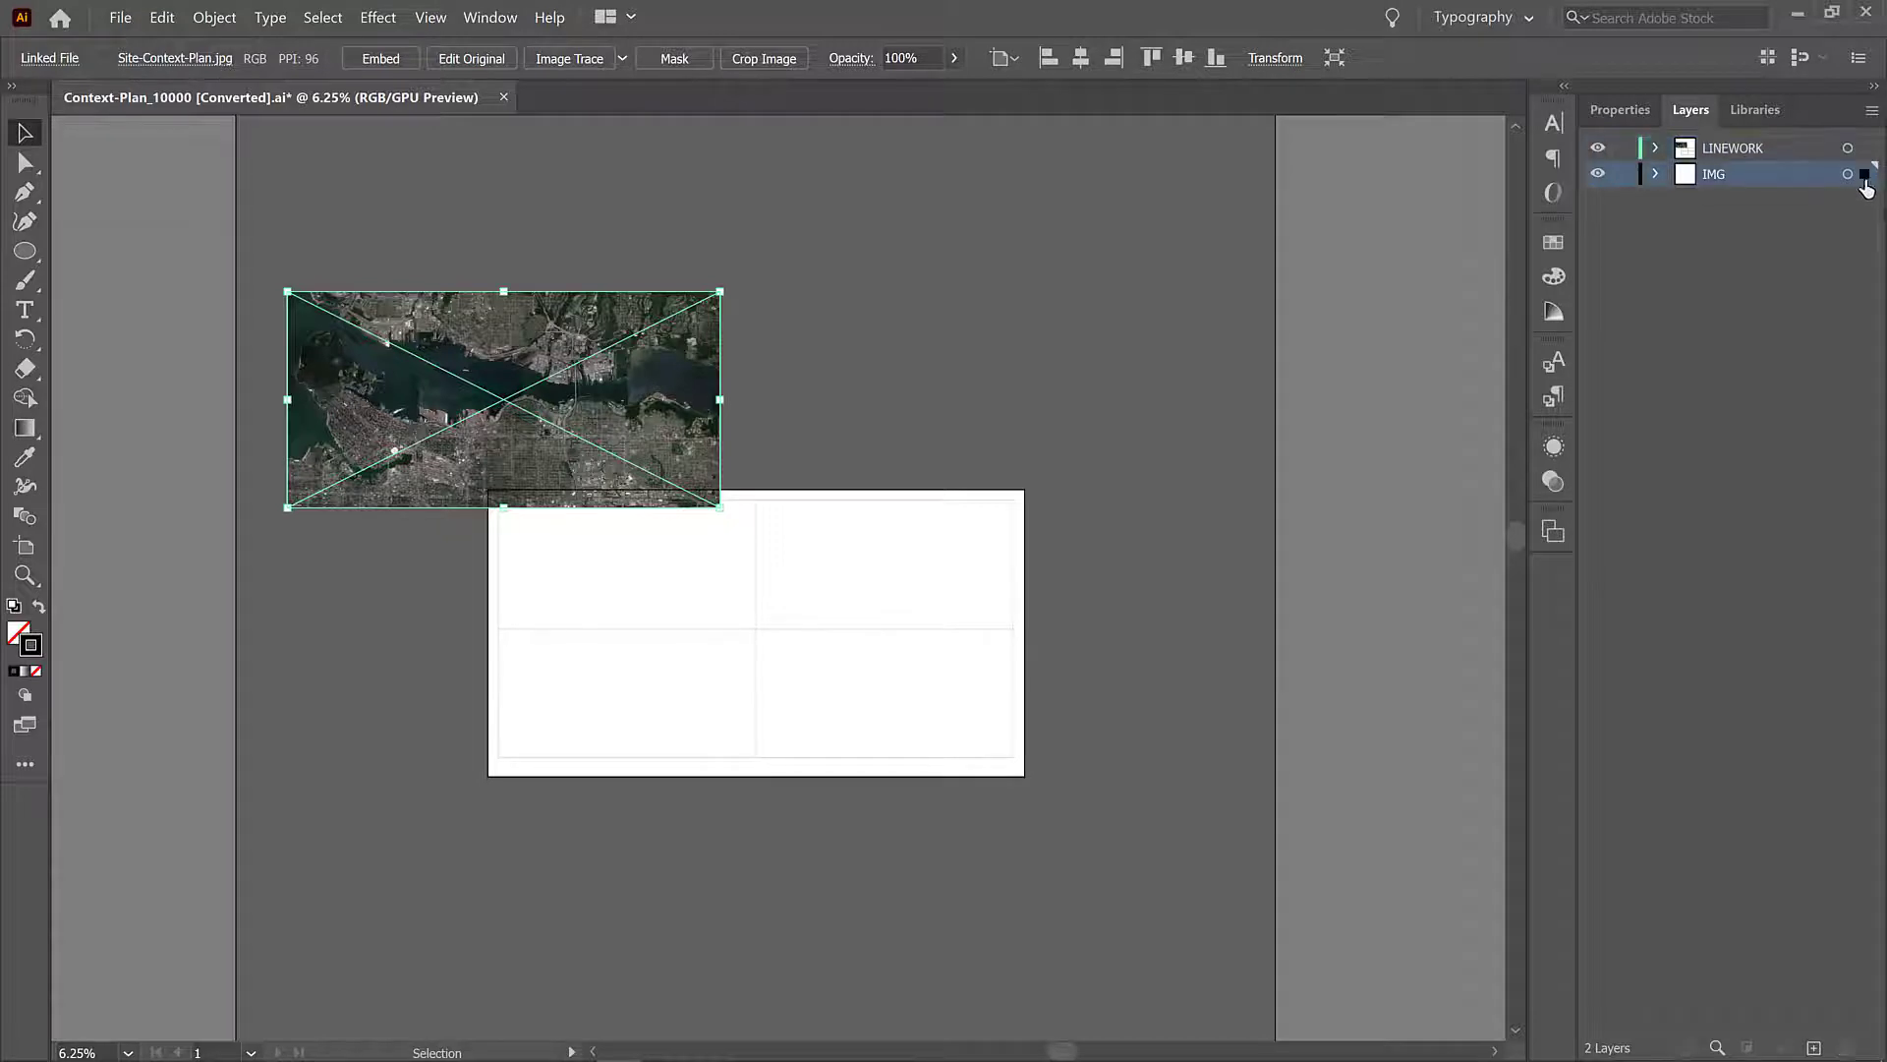
{"action": "left_click", "coordinate": [1863, 173]}
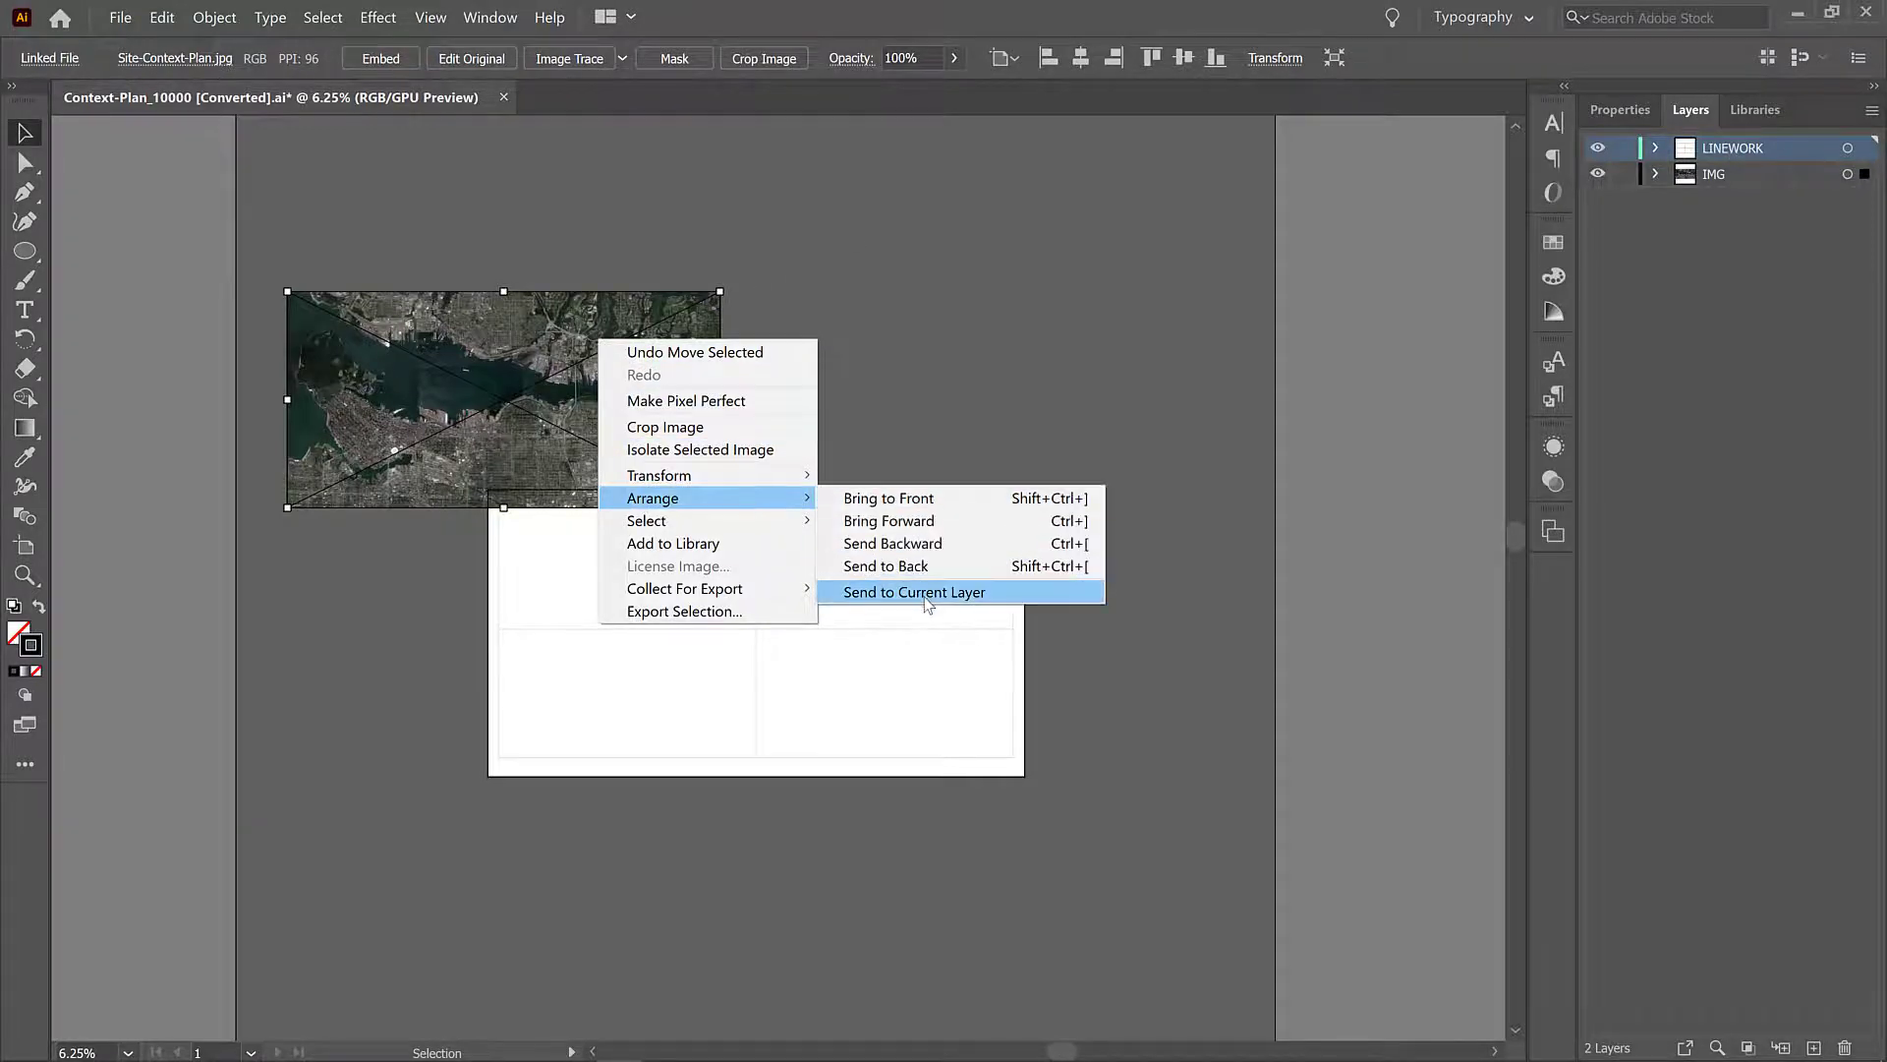
{"action": "left_click", "coordinate": [914, 591]}
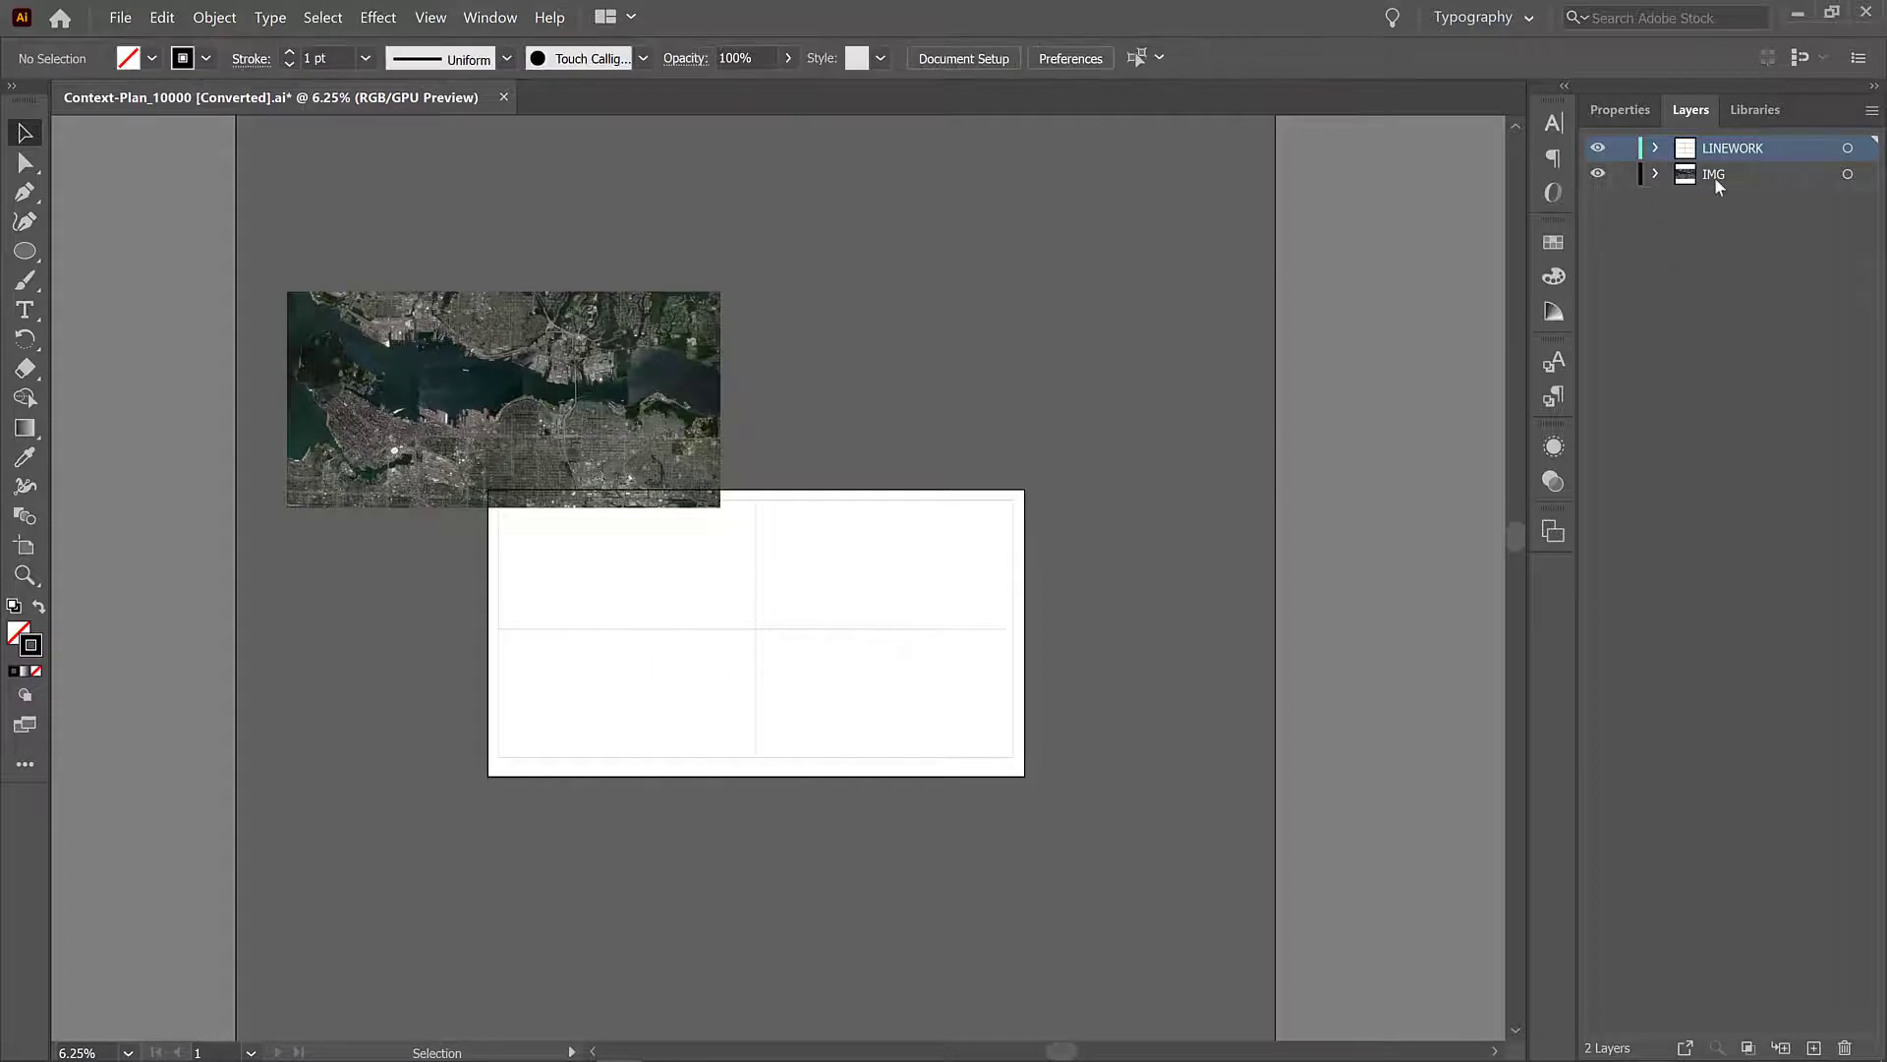
Step: Make IMG active and resize the satellite image to fill the artboard's inner frame
{"action": "left_click", "coordinate": [1714, 173]}
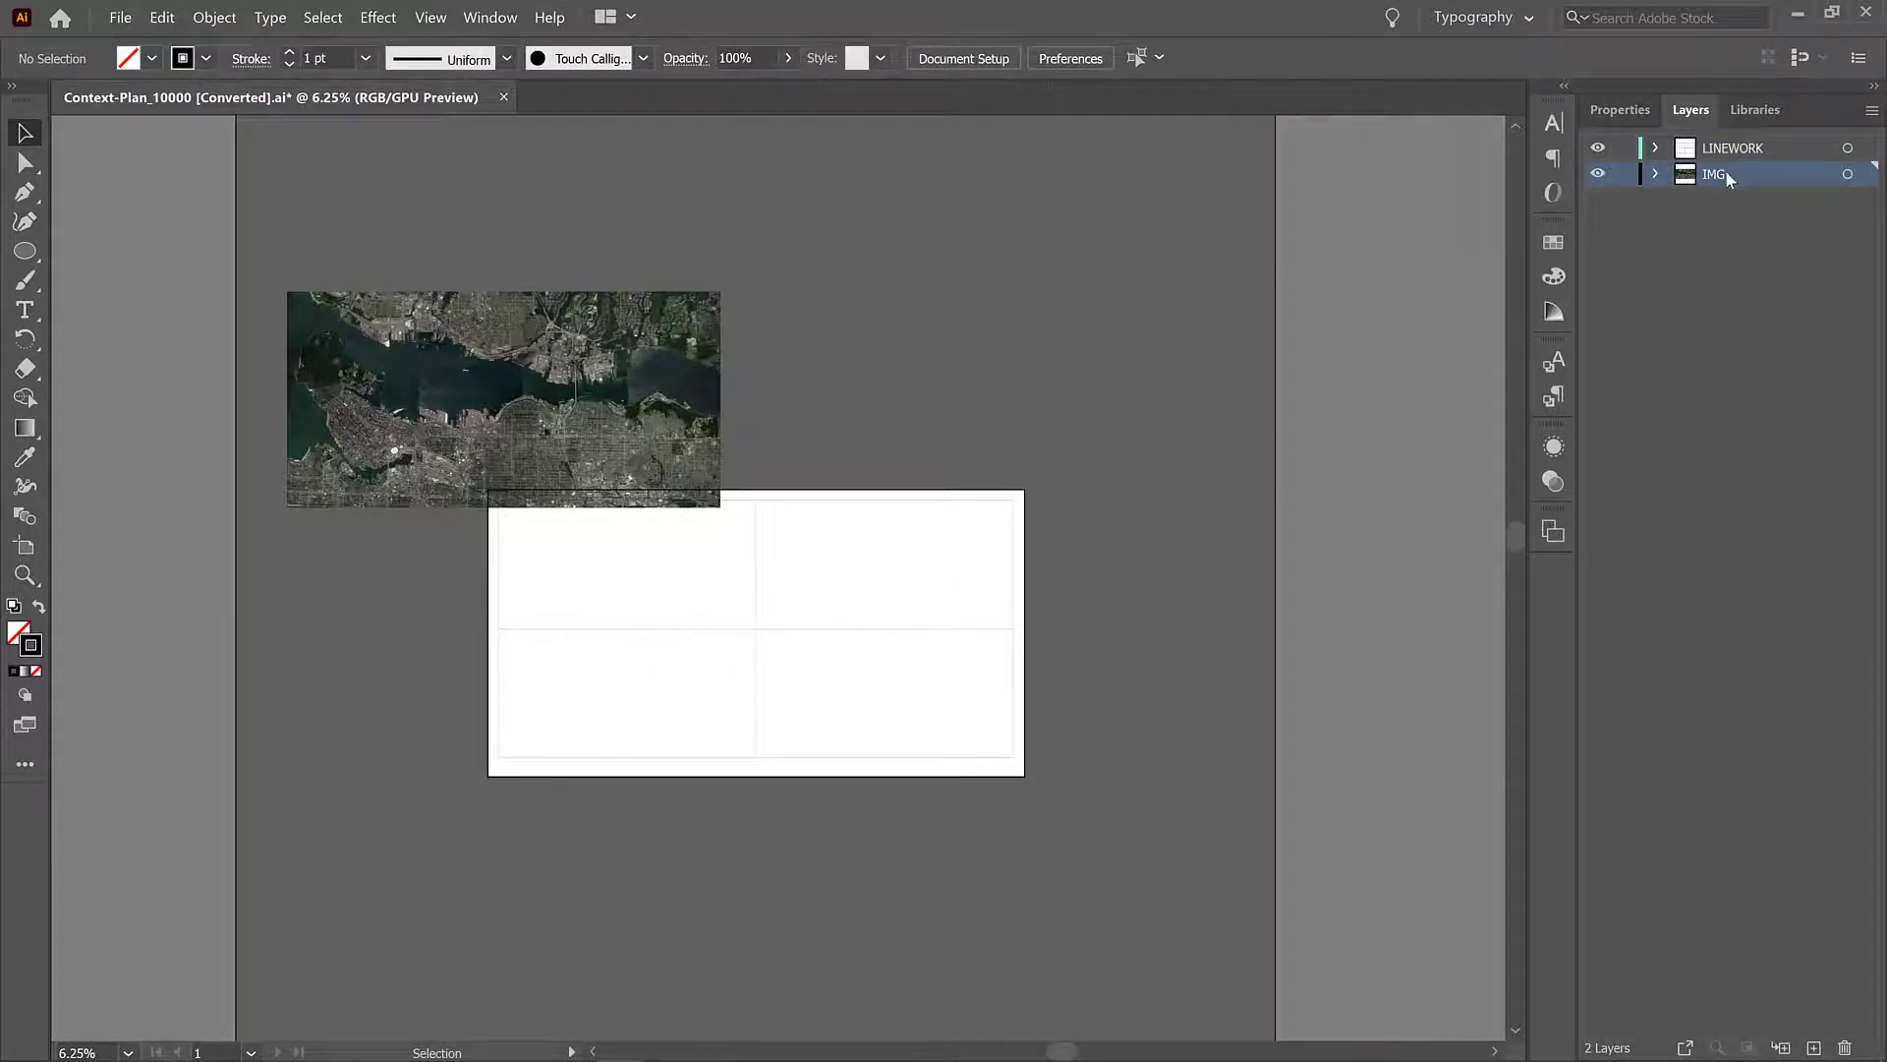
{"action": "left_click", "coordinate": [503, 399]}
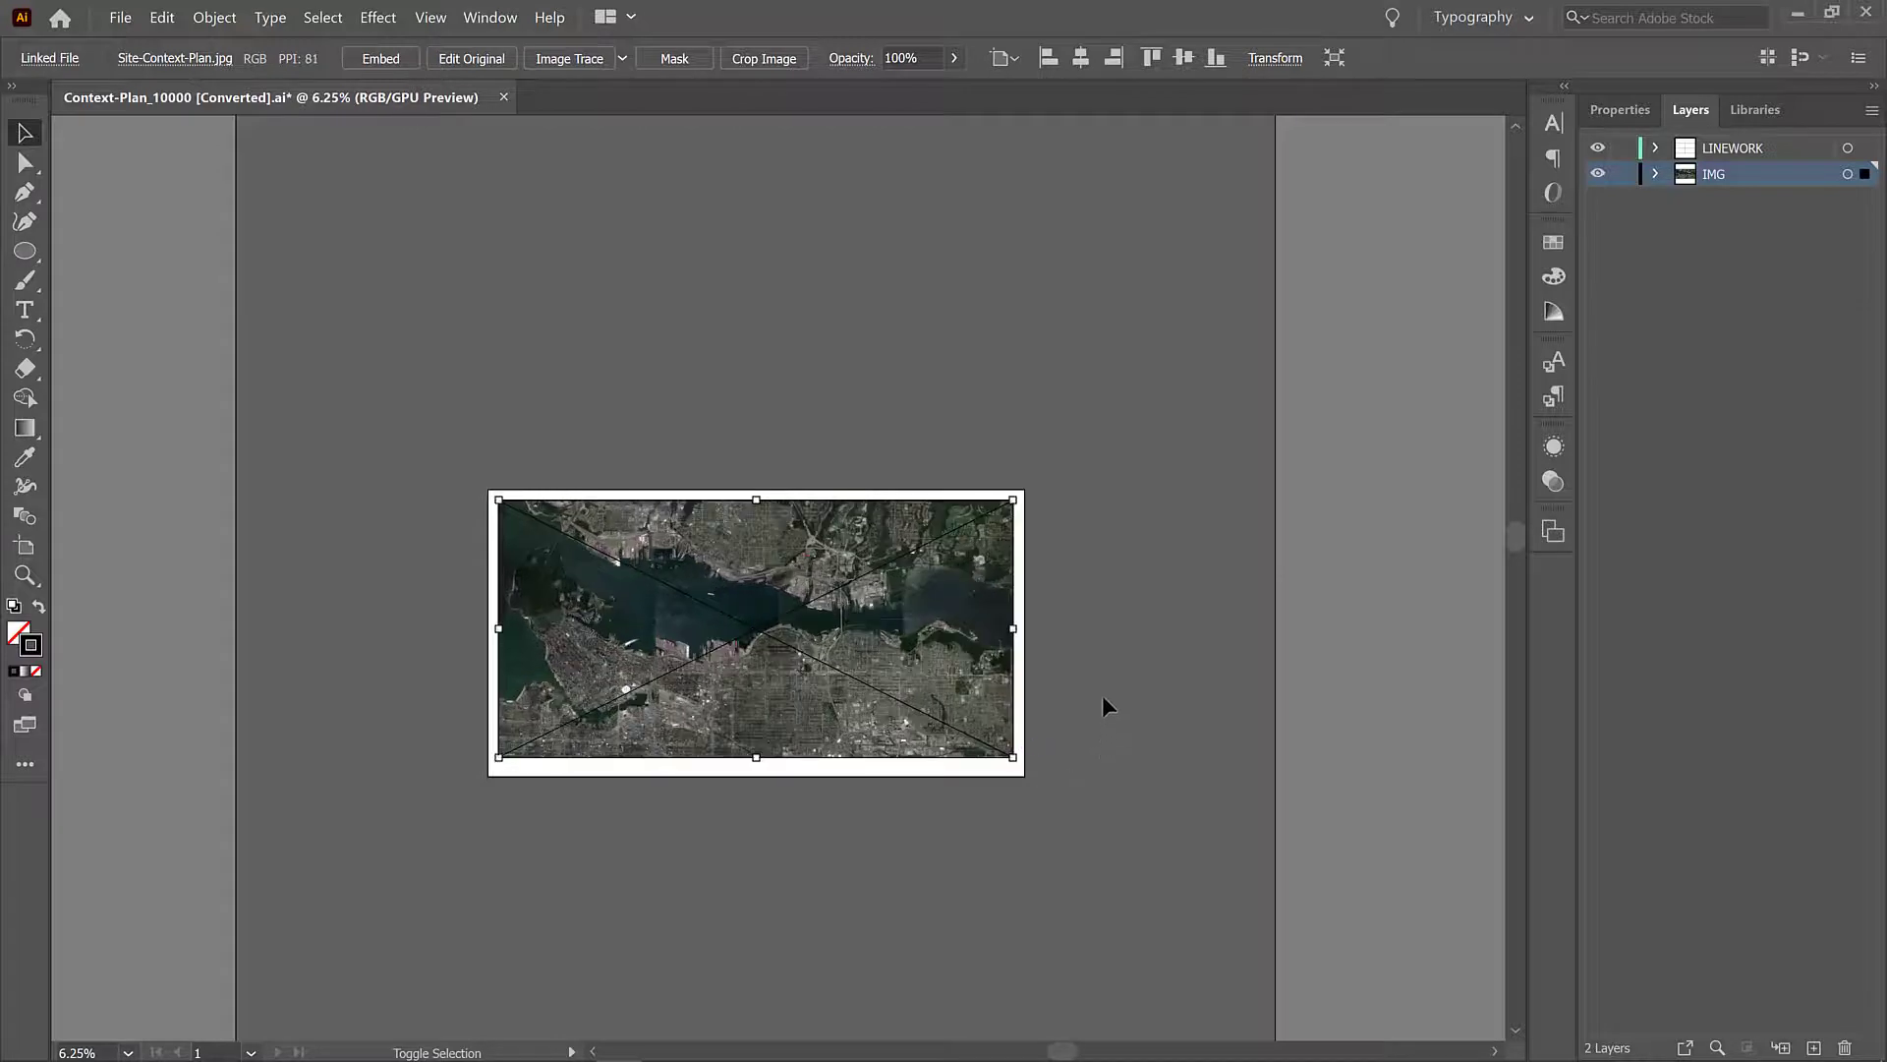
{"action": "left_click", "coordinate": [830, 590]}
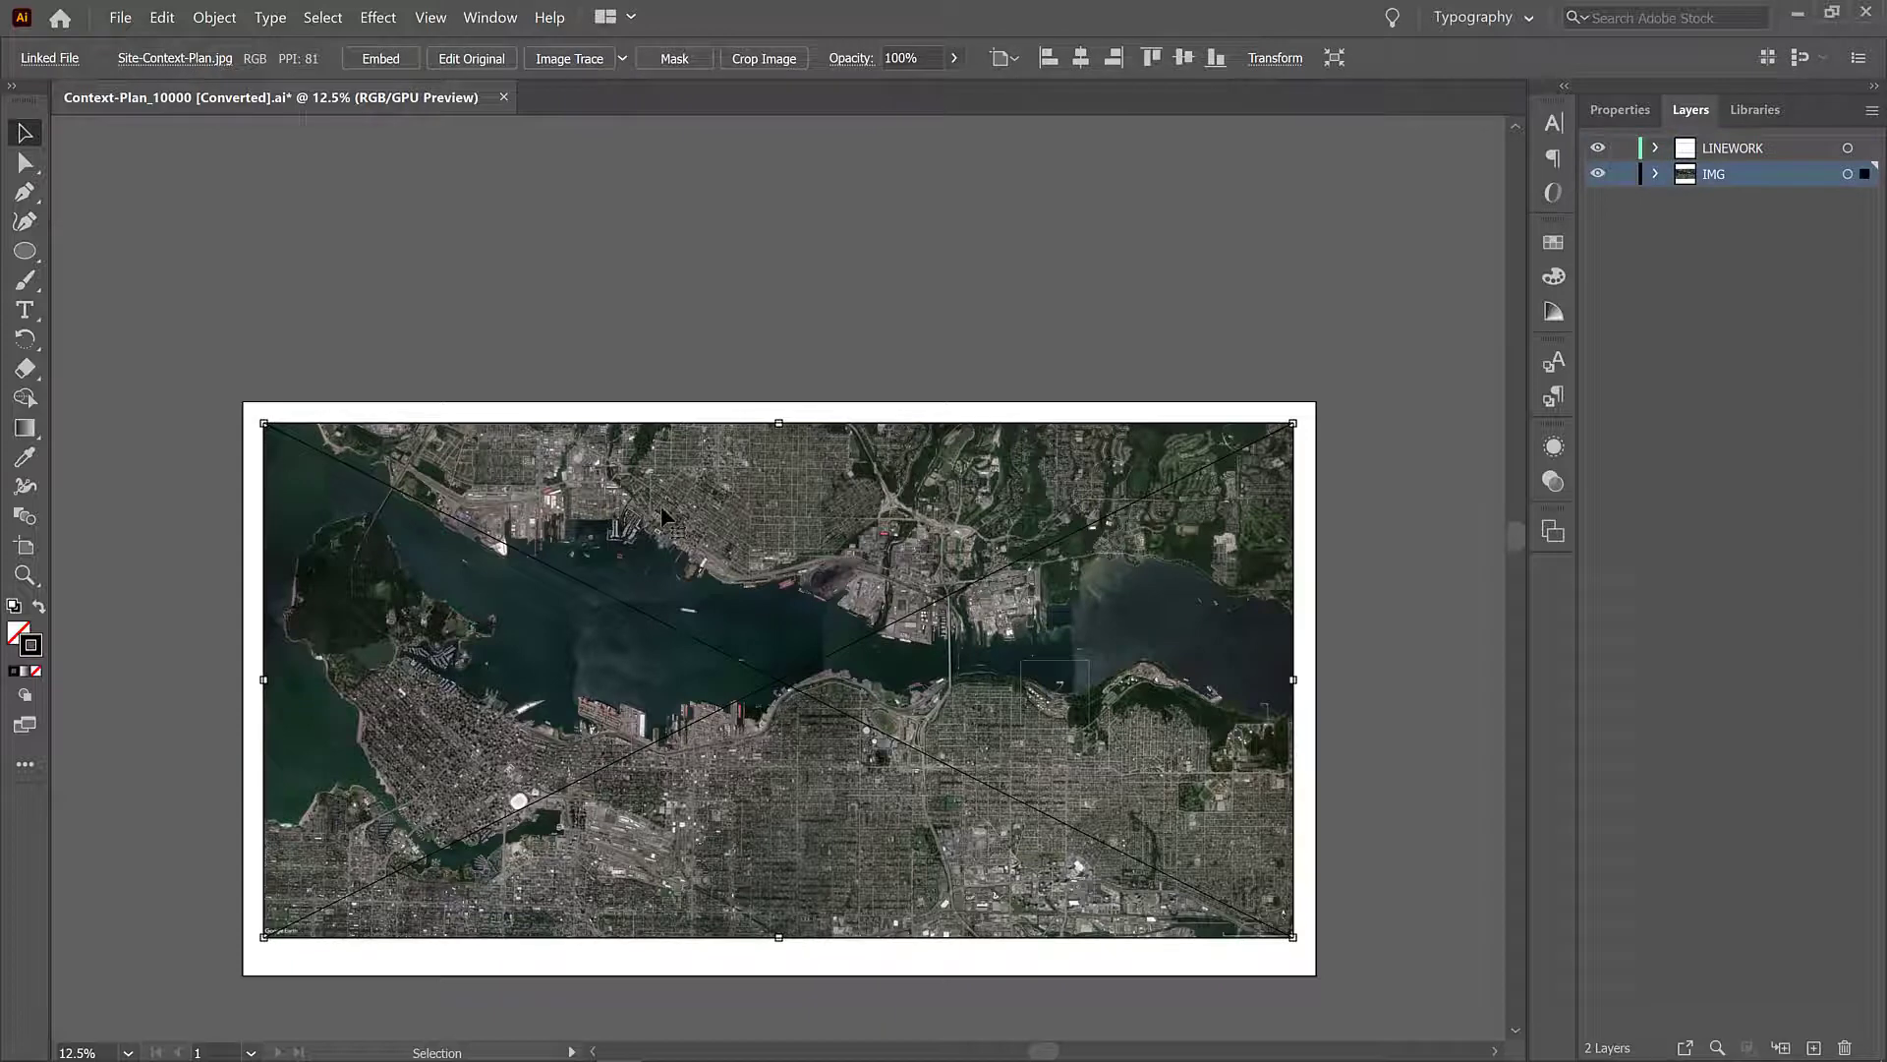
{"action": "mouse_move", "coordinate": [668, 538]}
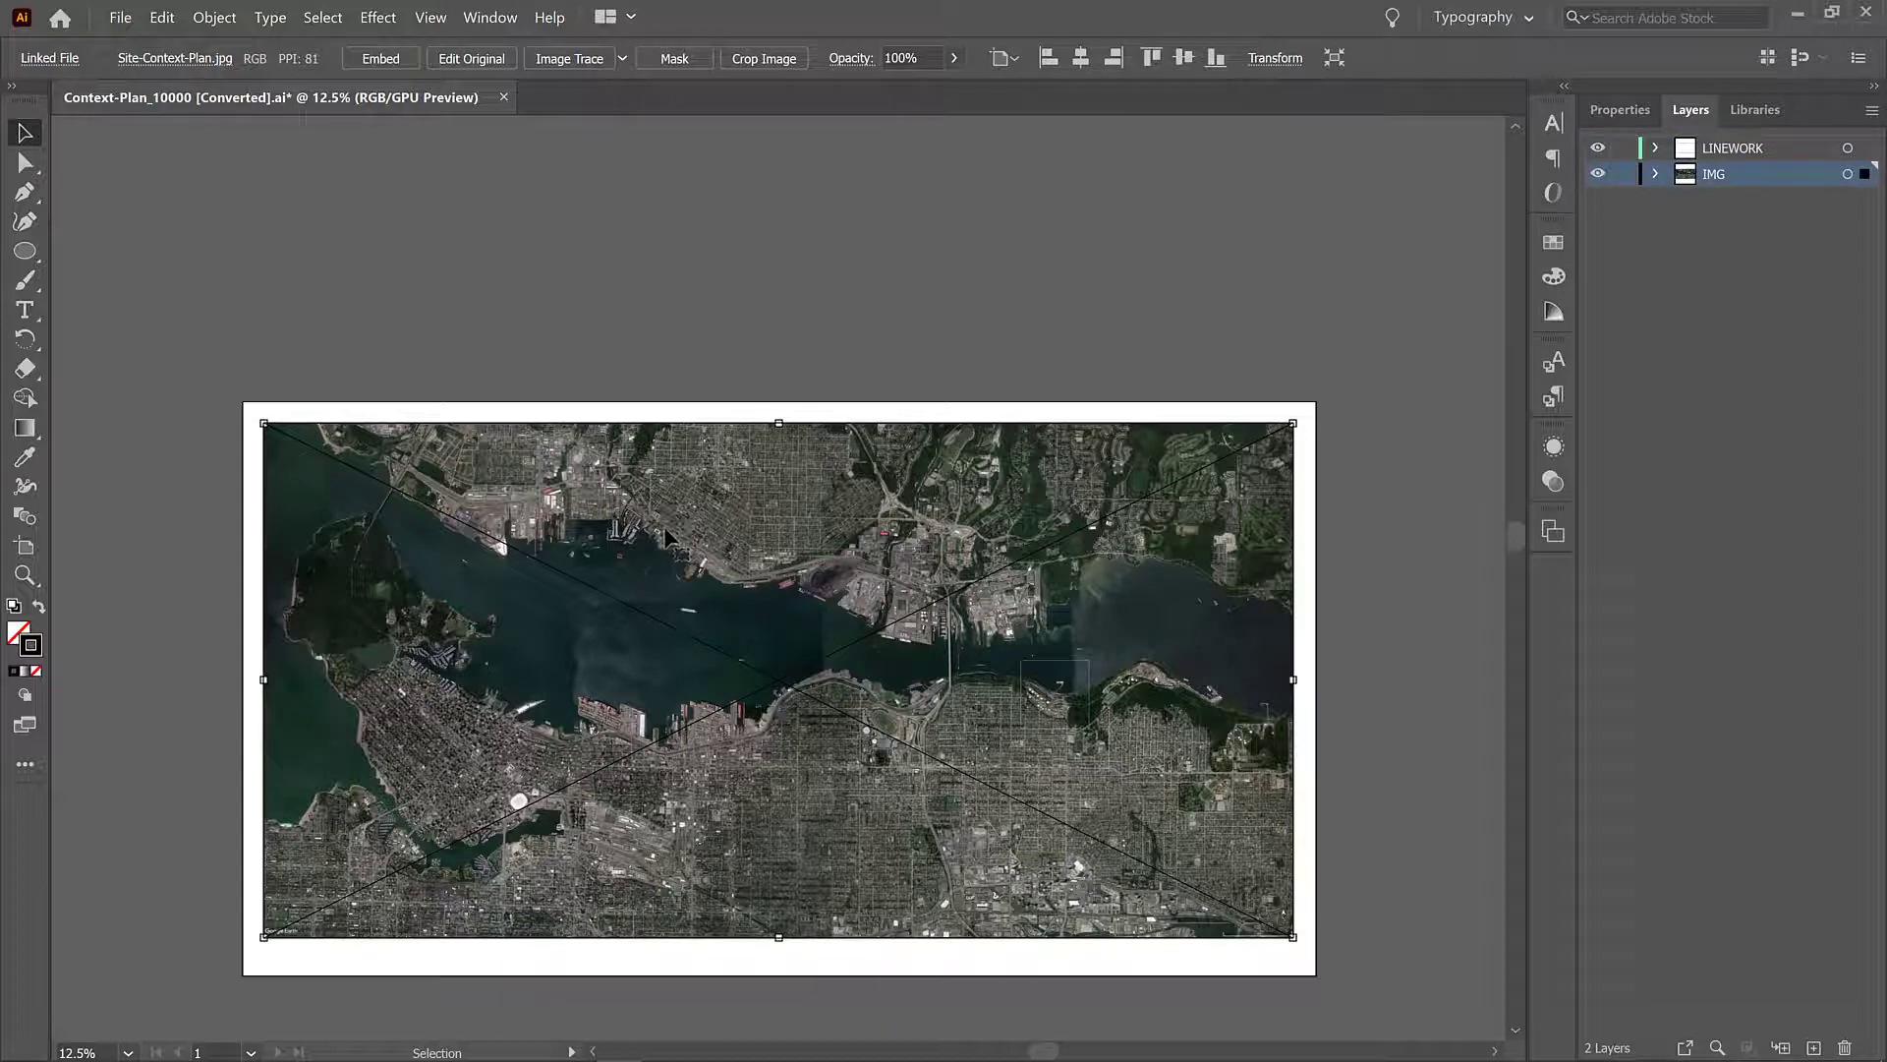
{"action": "mouse_move", "coordinate": [674, 533]}
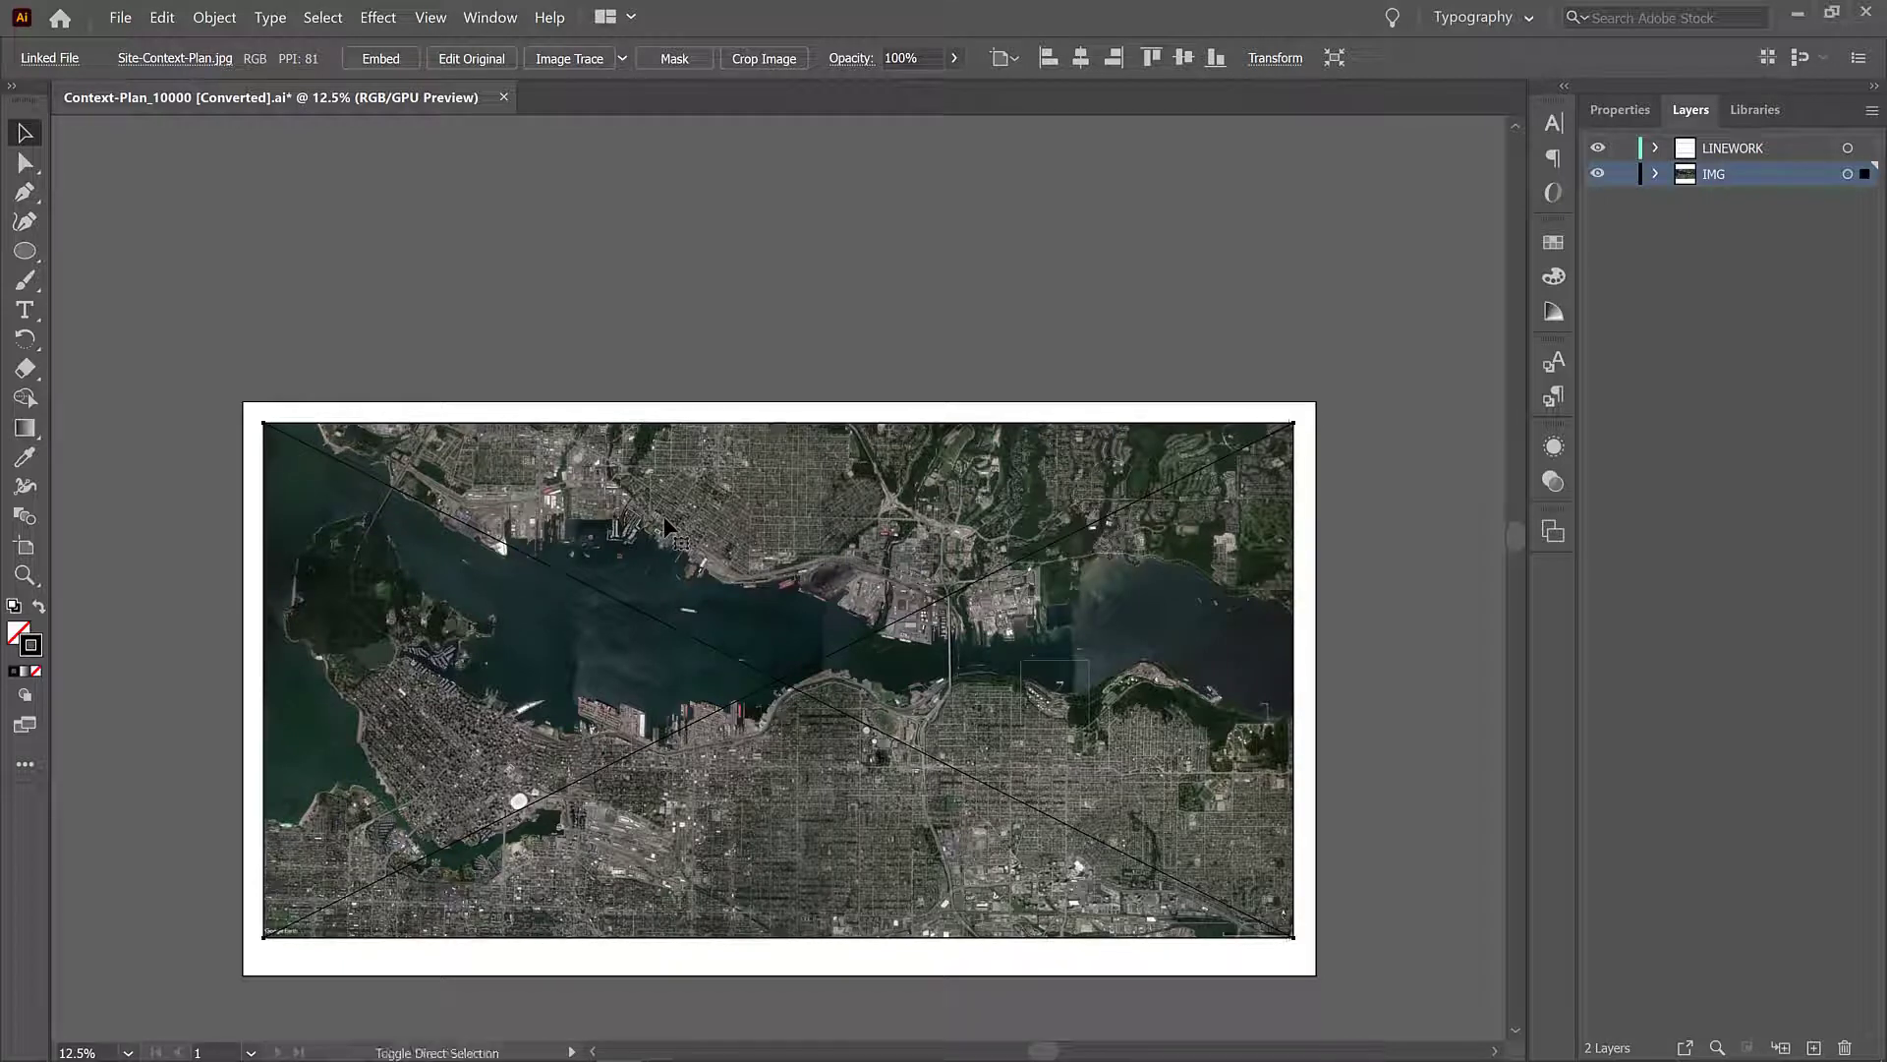
{"action": "left_click", "coordinate": [776, 675]}
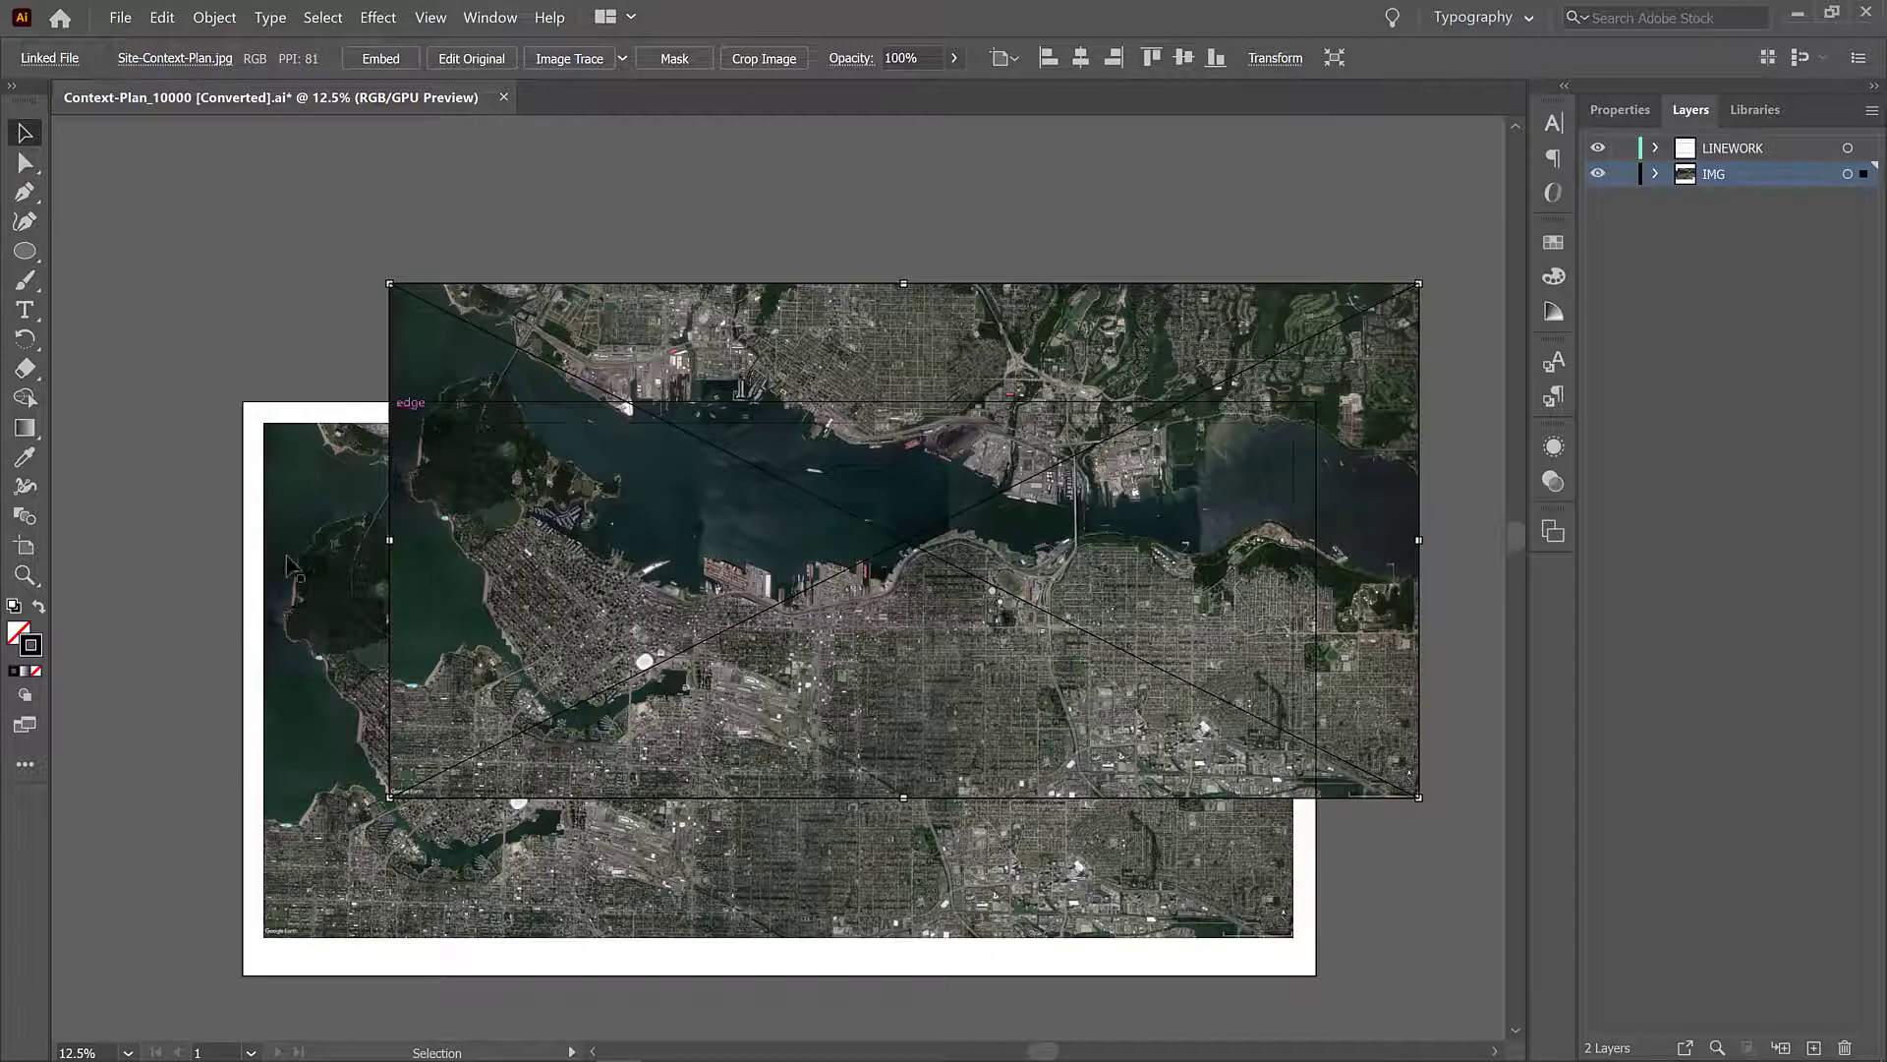
{"action": "left_click", "coordinate": [24, 164]}
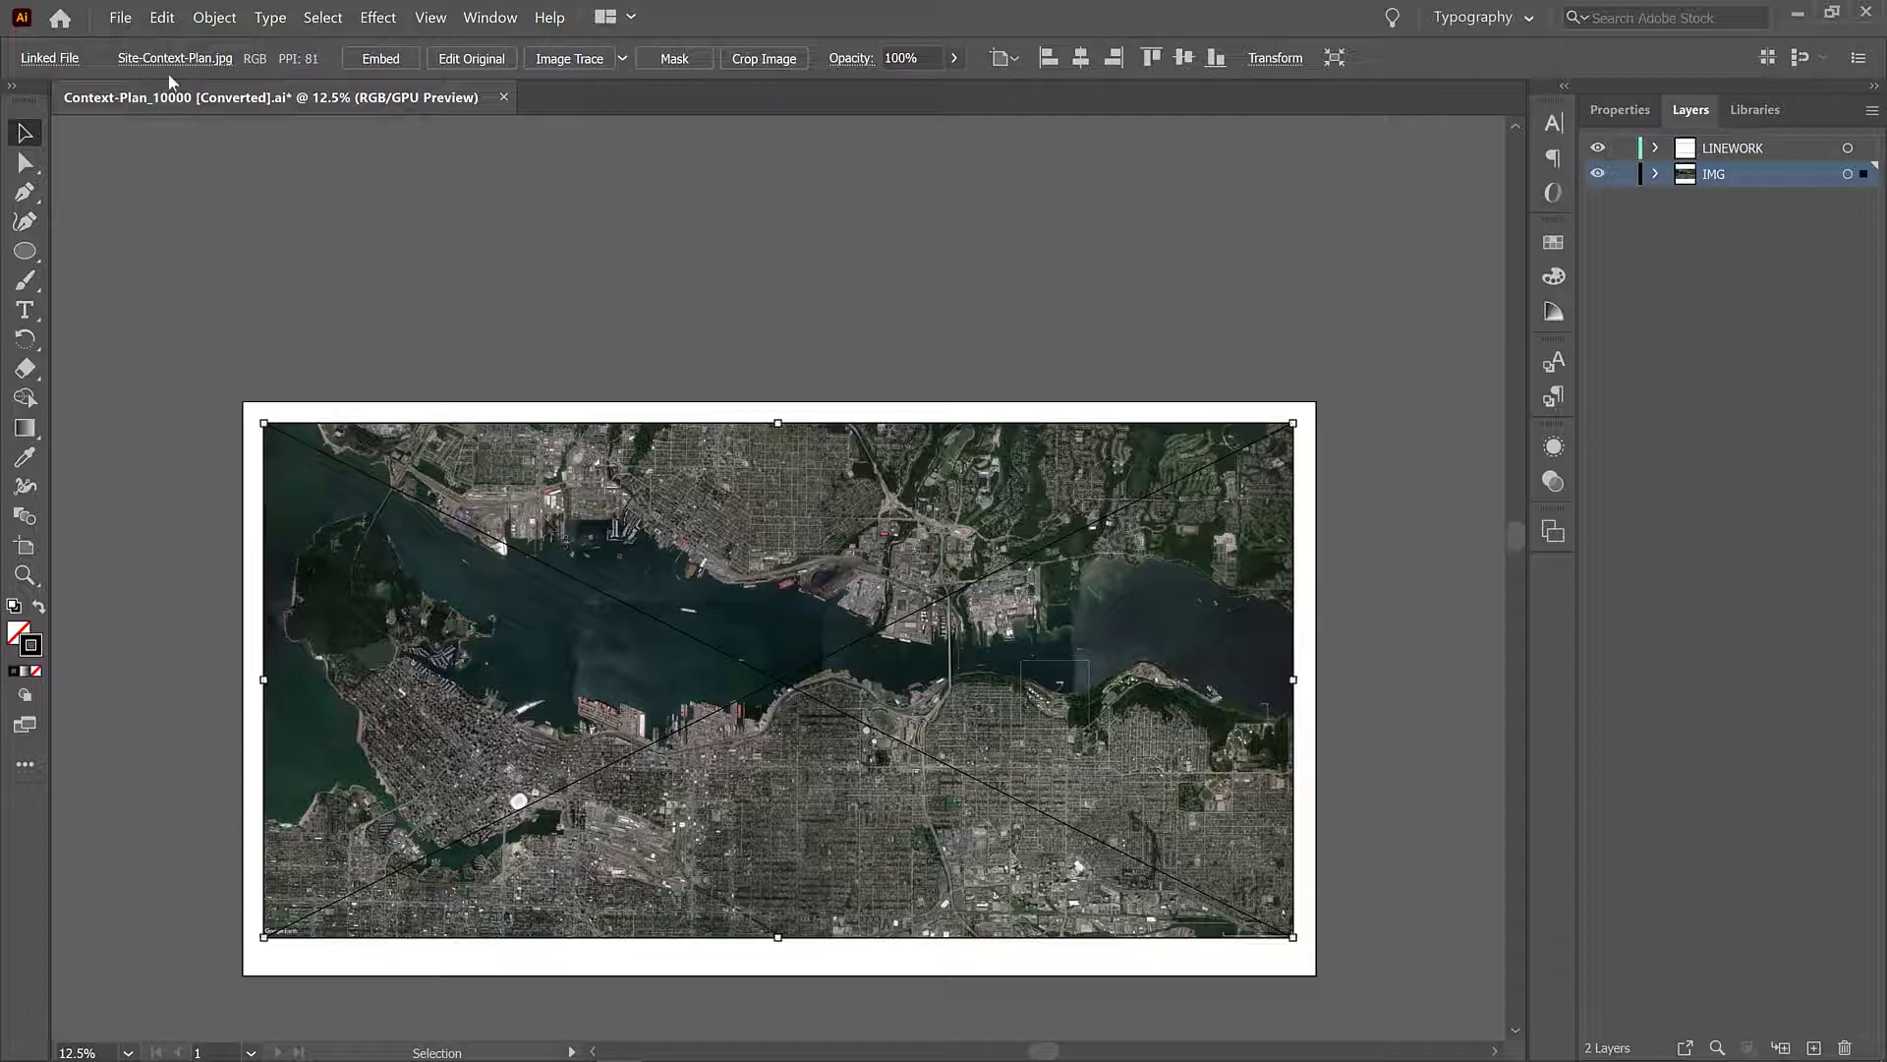
Step: Rasterize the linked satellite image as an embedded RGB image at High (300 ppi)
{"action": "left_click", "coordinate": [215, 18]}
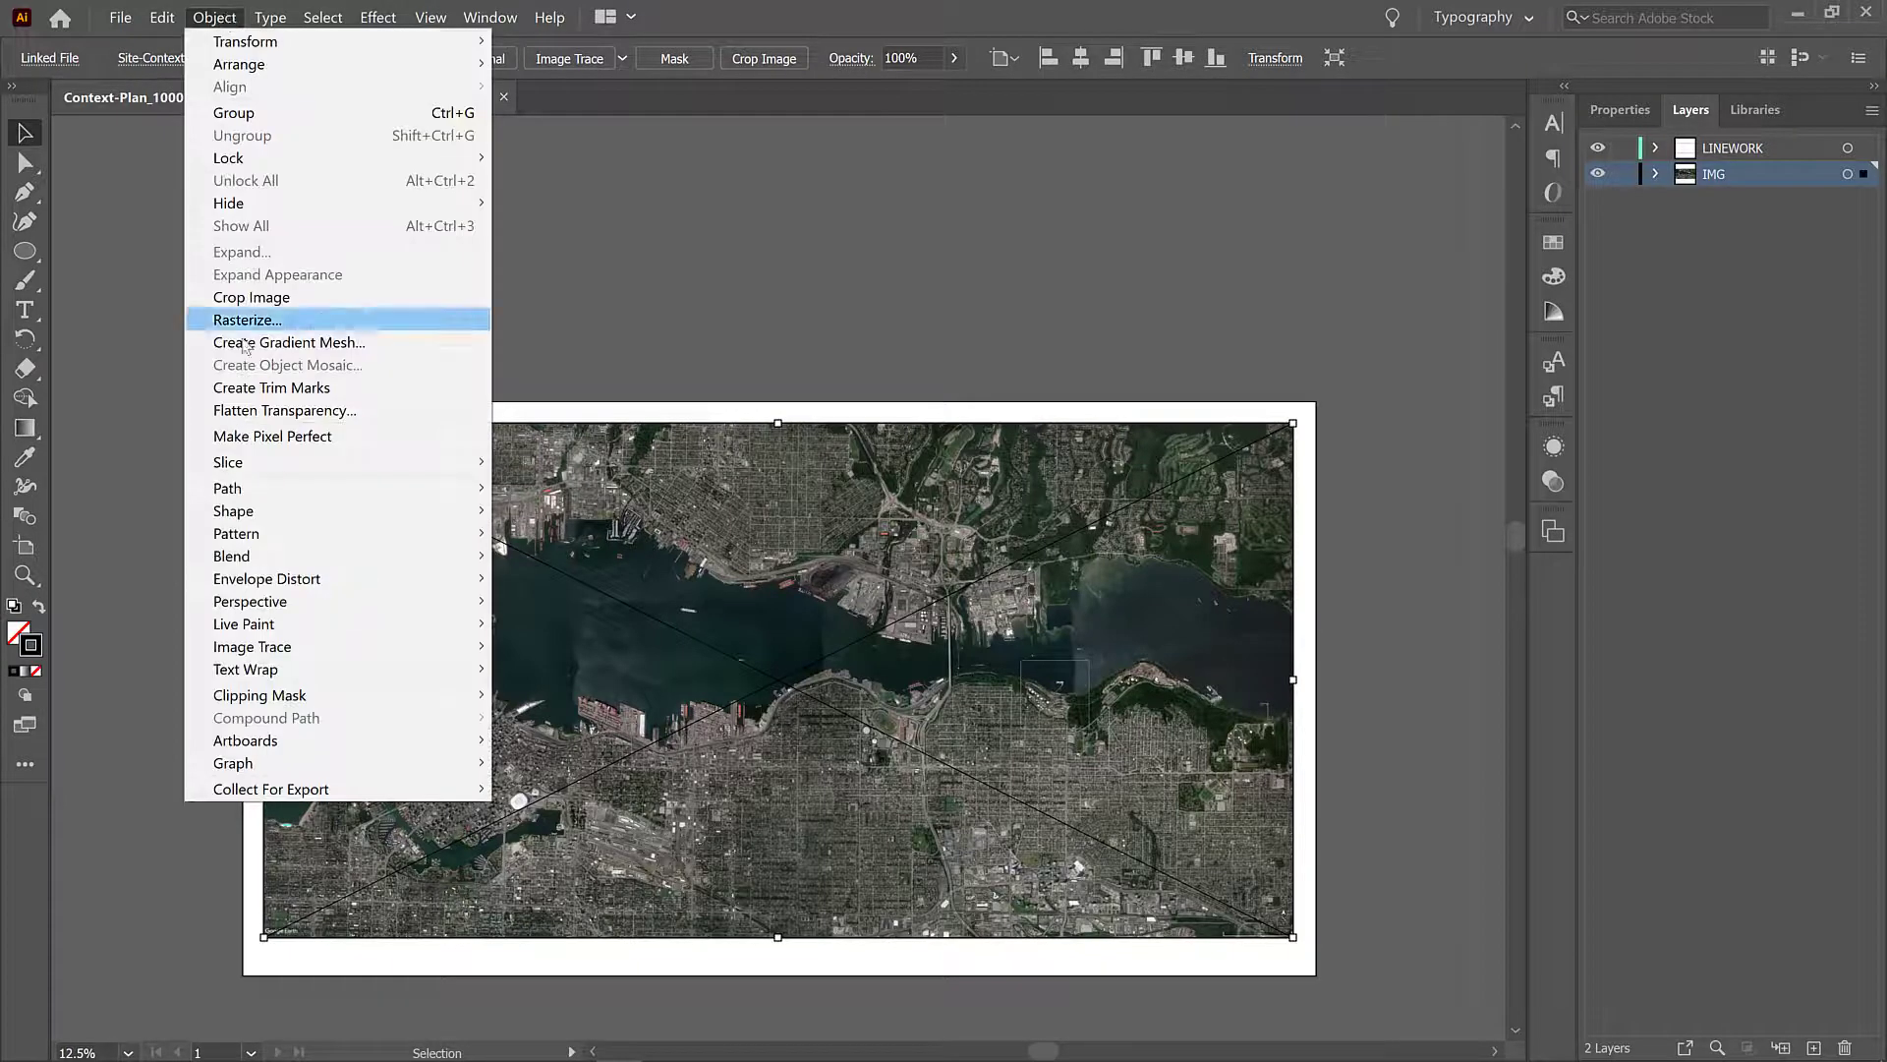
{"action": "left_click", "coordinate": [248, 318]}
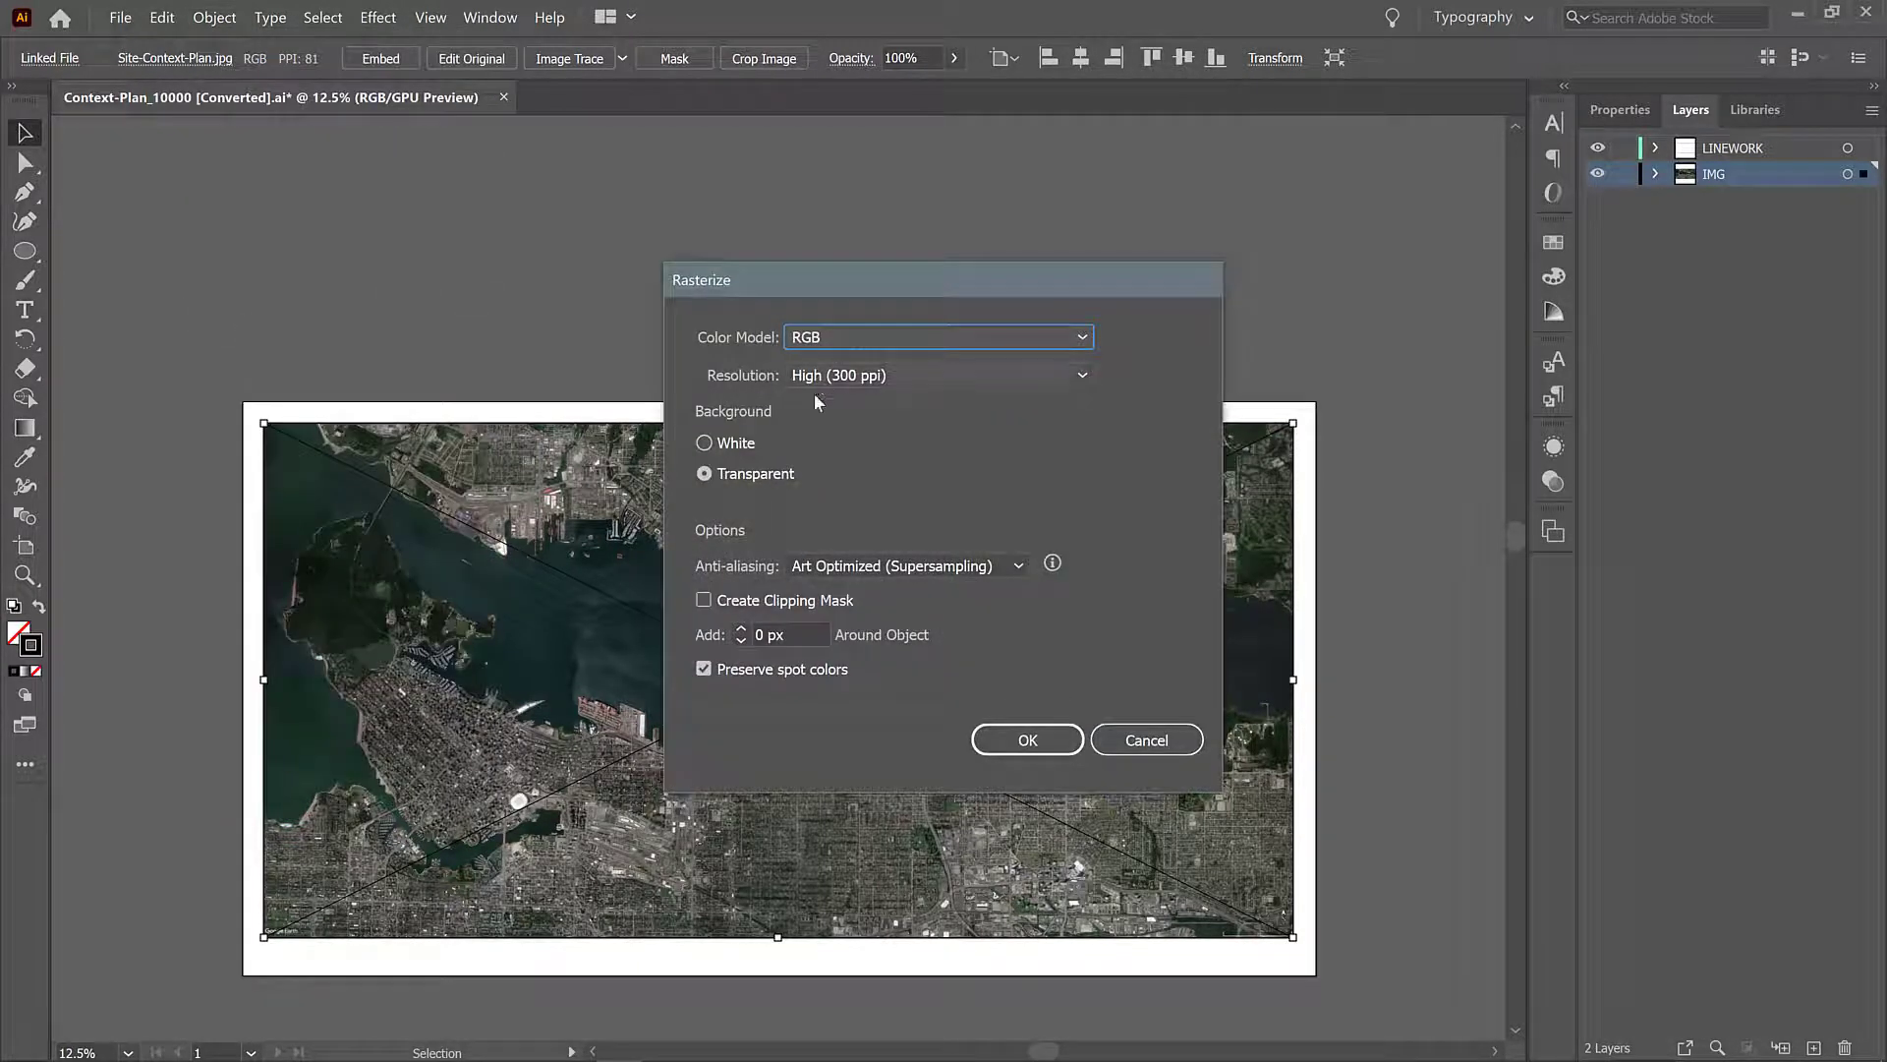
{"action": "mouse_move", "coordinate": [1119, 666]}
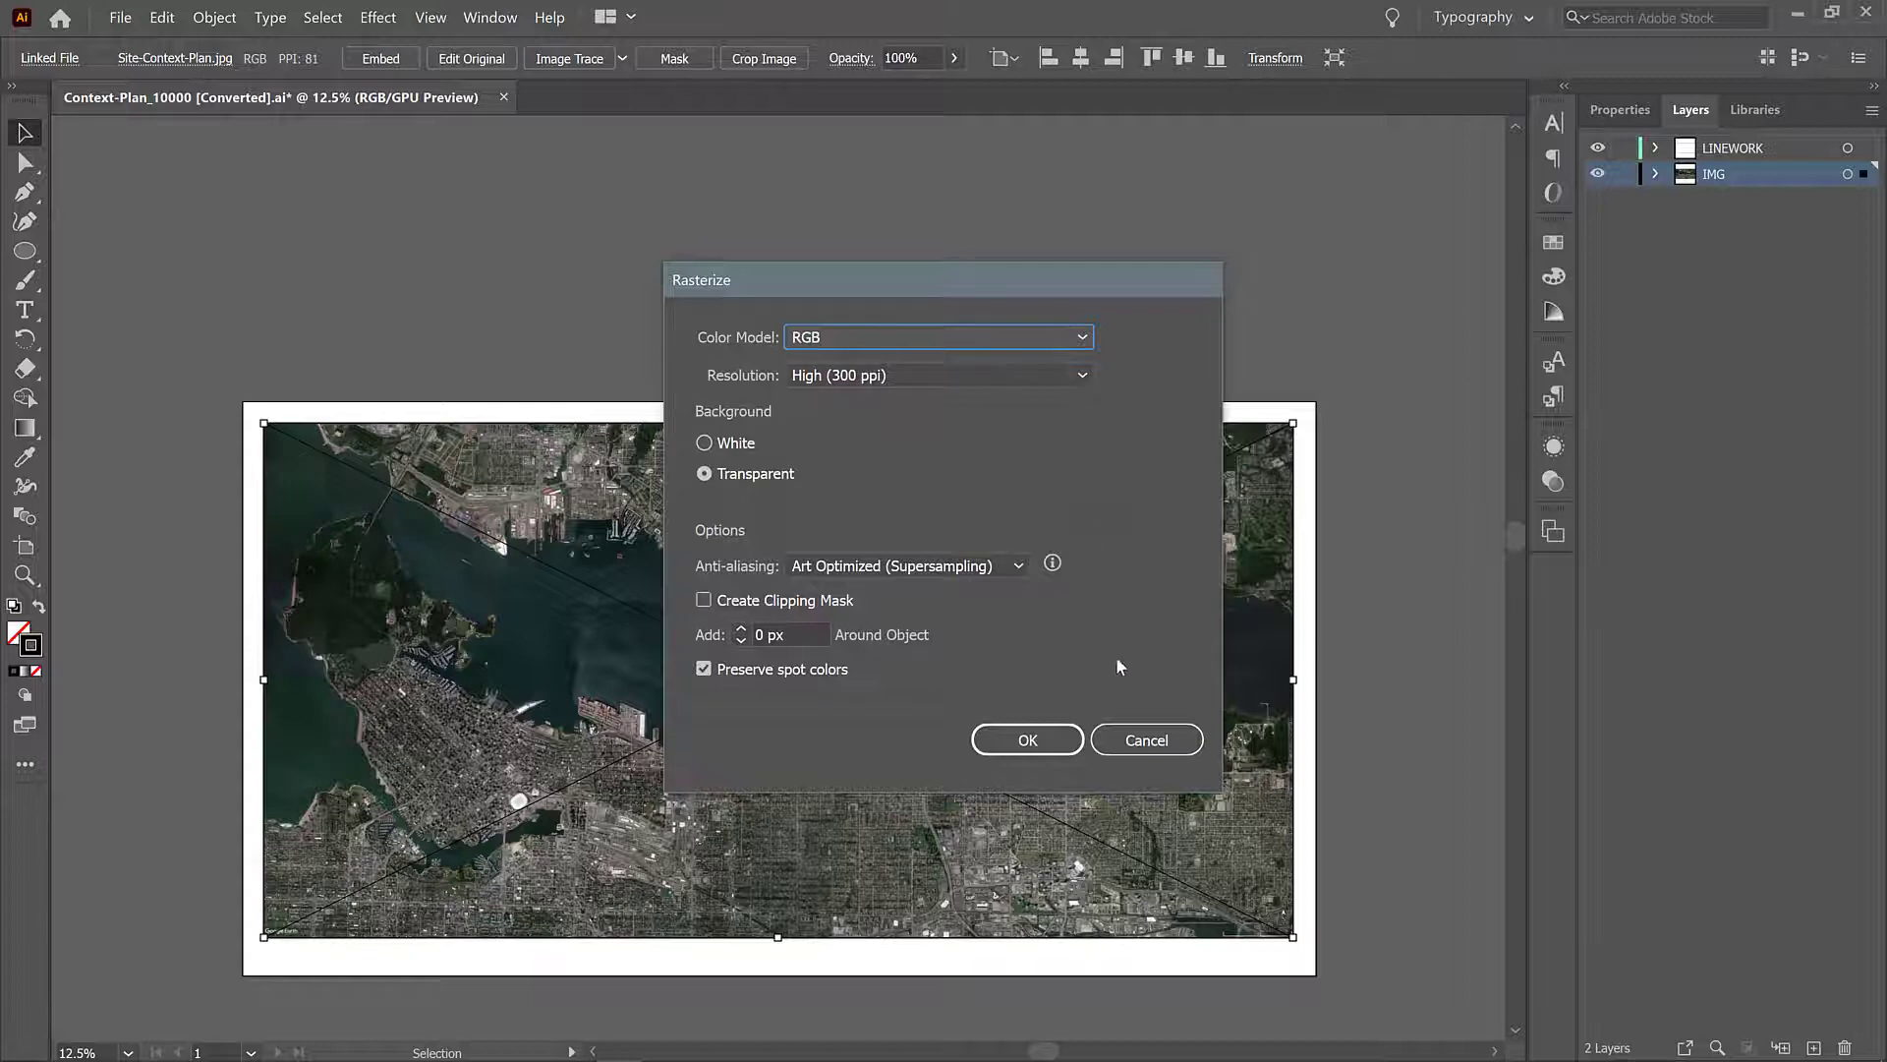
{"action": "left_click", "coordinate": [1026, 739]}
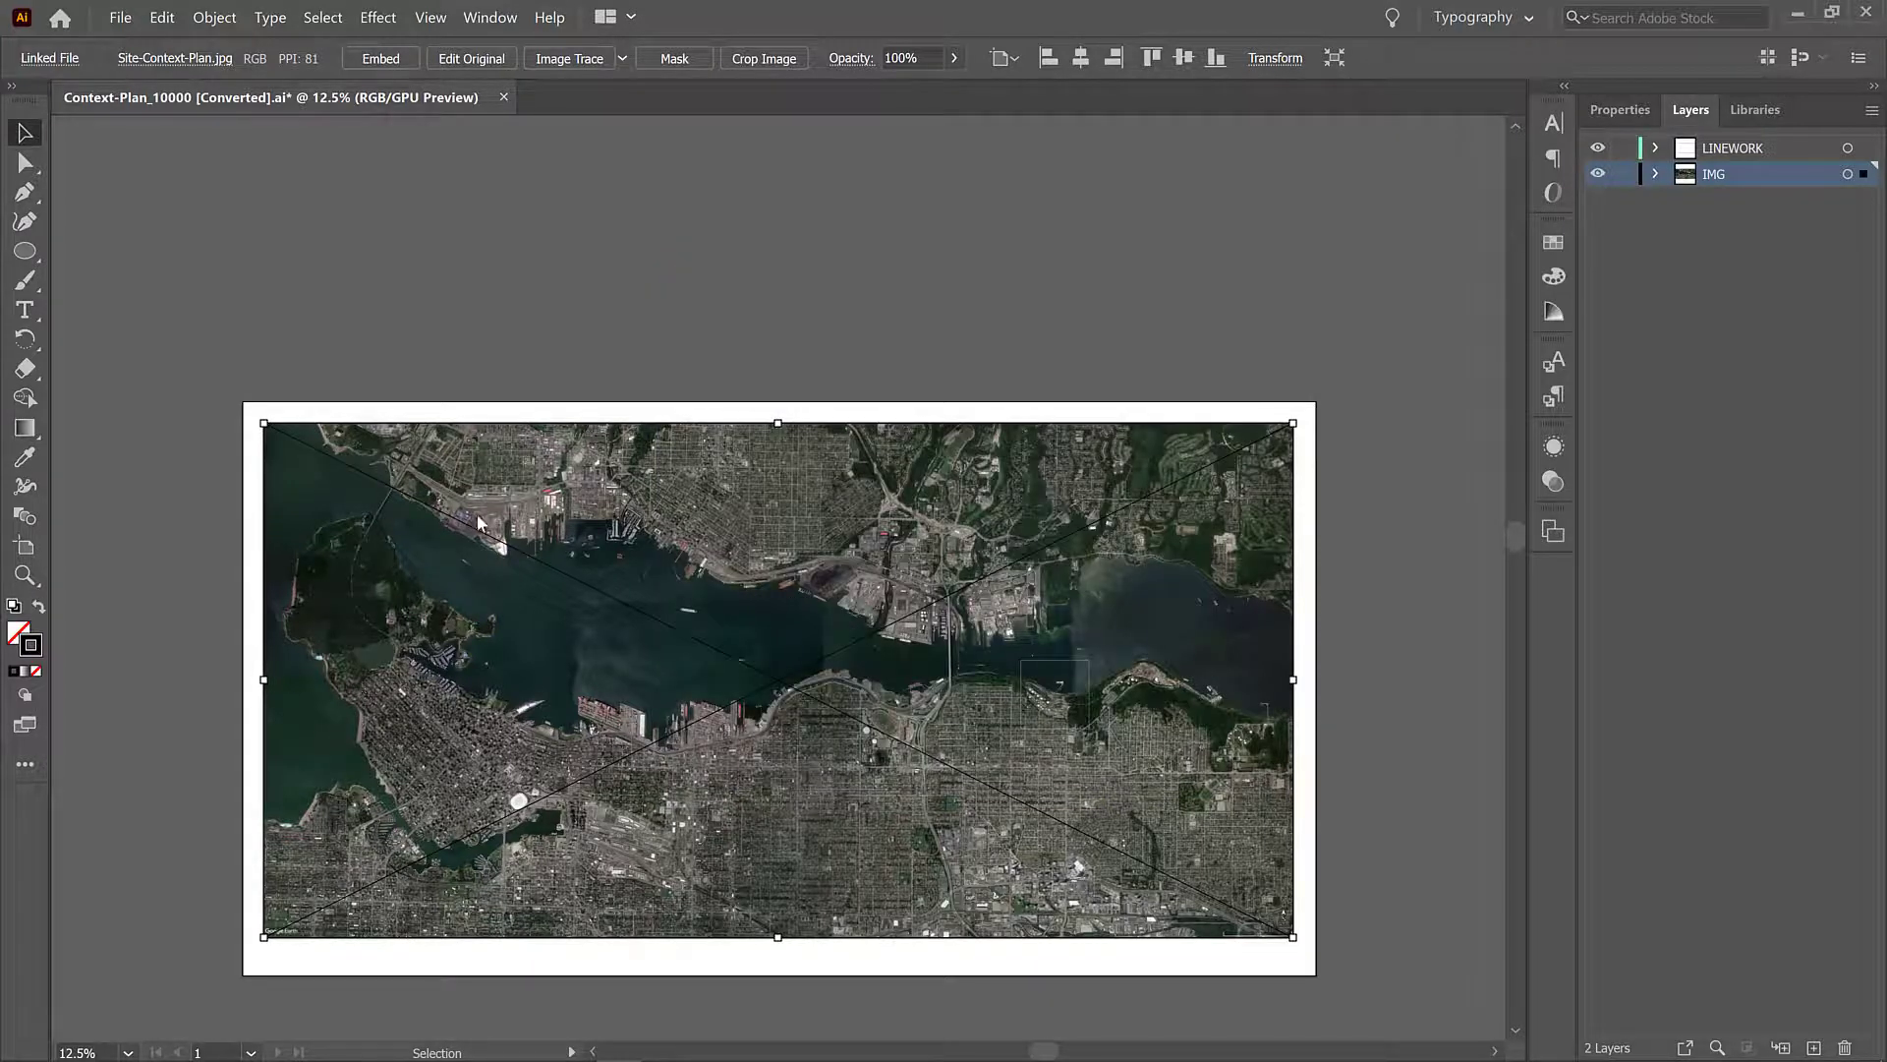
{"action": "left_click", "coordinate": [379, 57]}
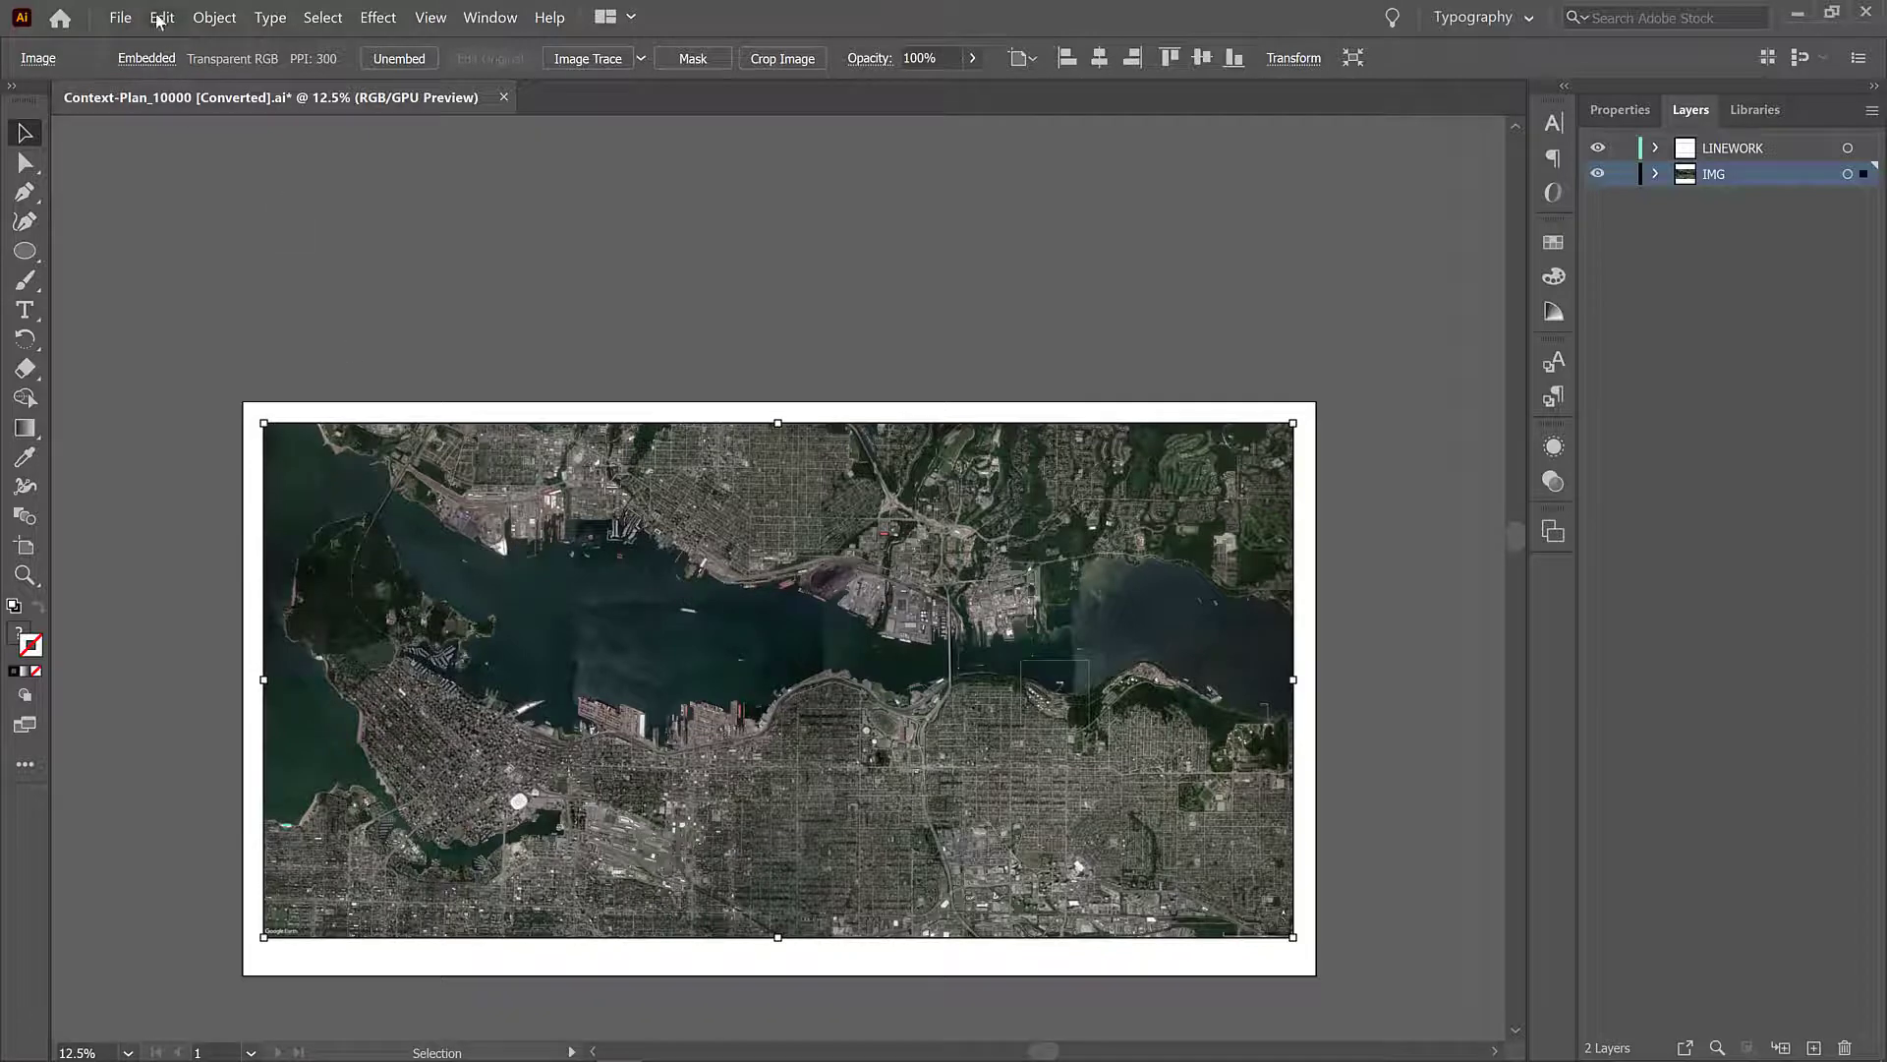
{"action": "left_click", "coordinate": [161, 18]}
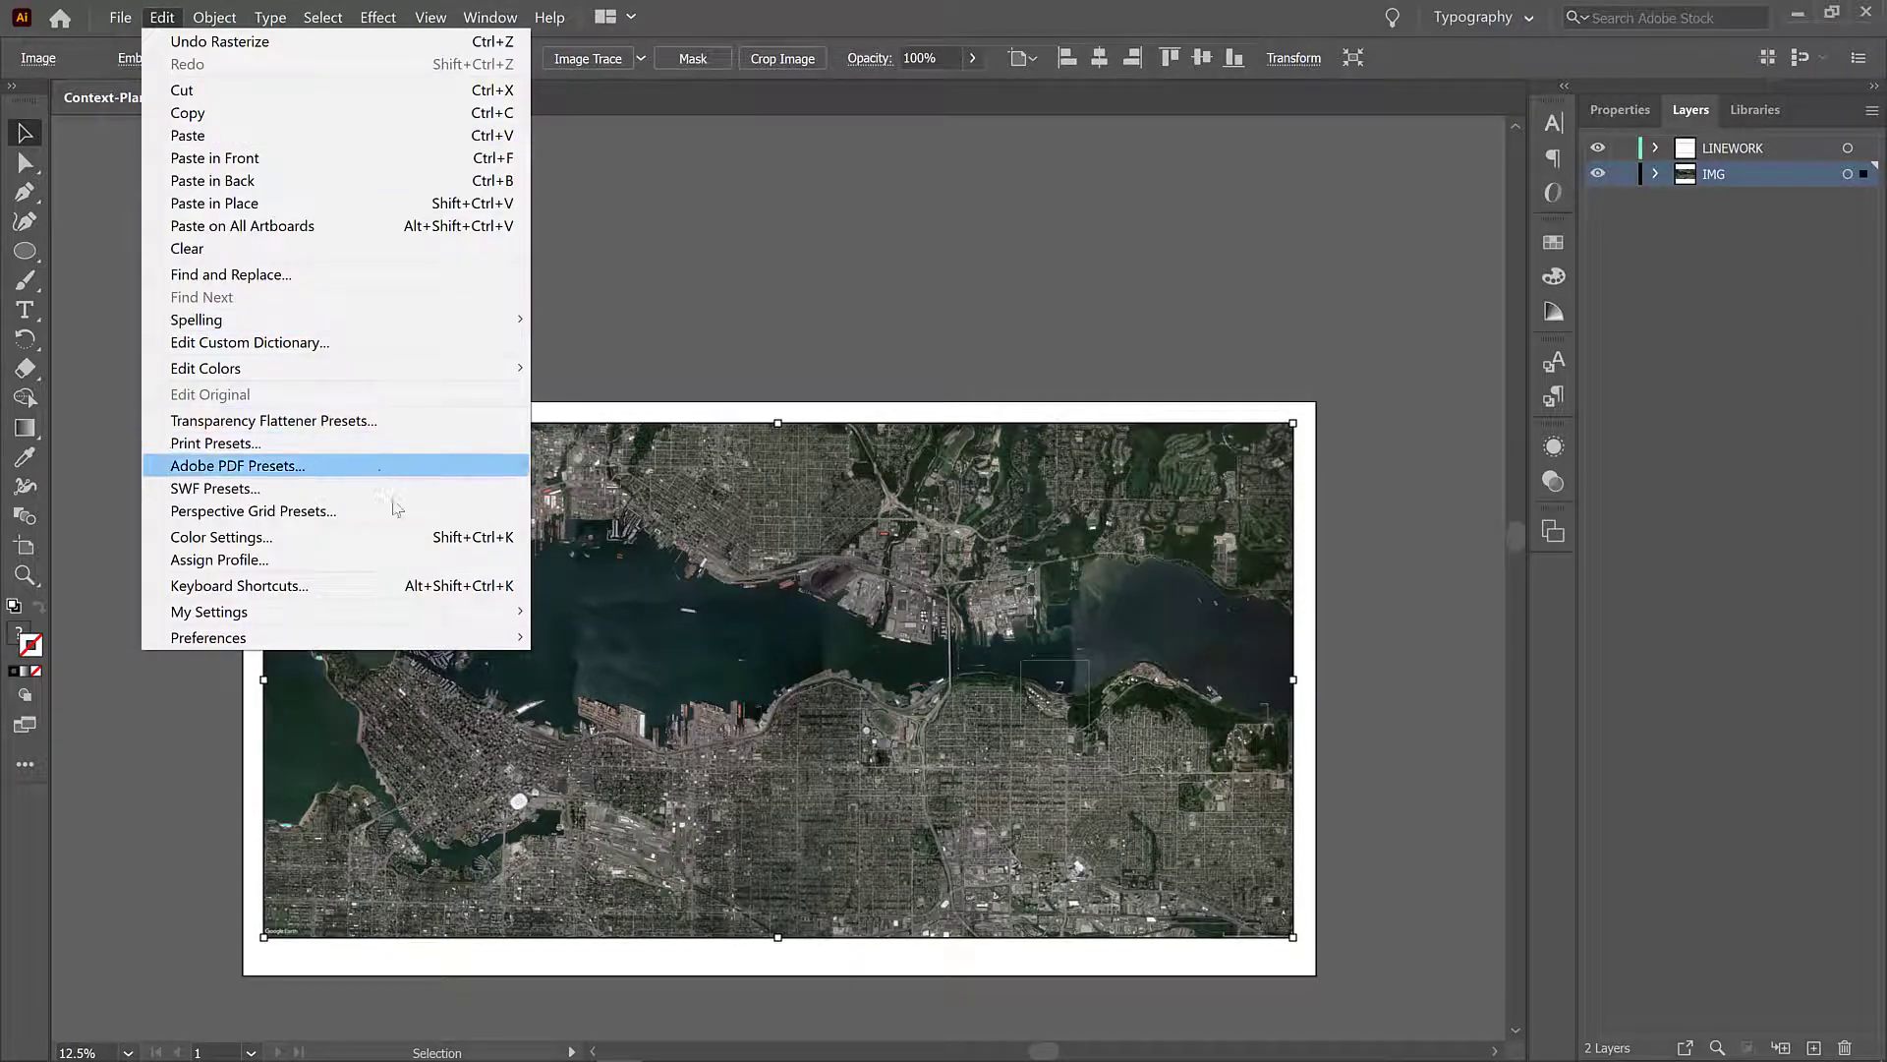
{"action": "mouse_move", "coordinate": [204, 368]}
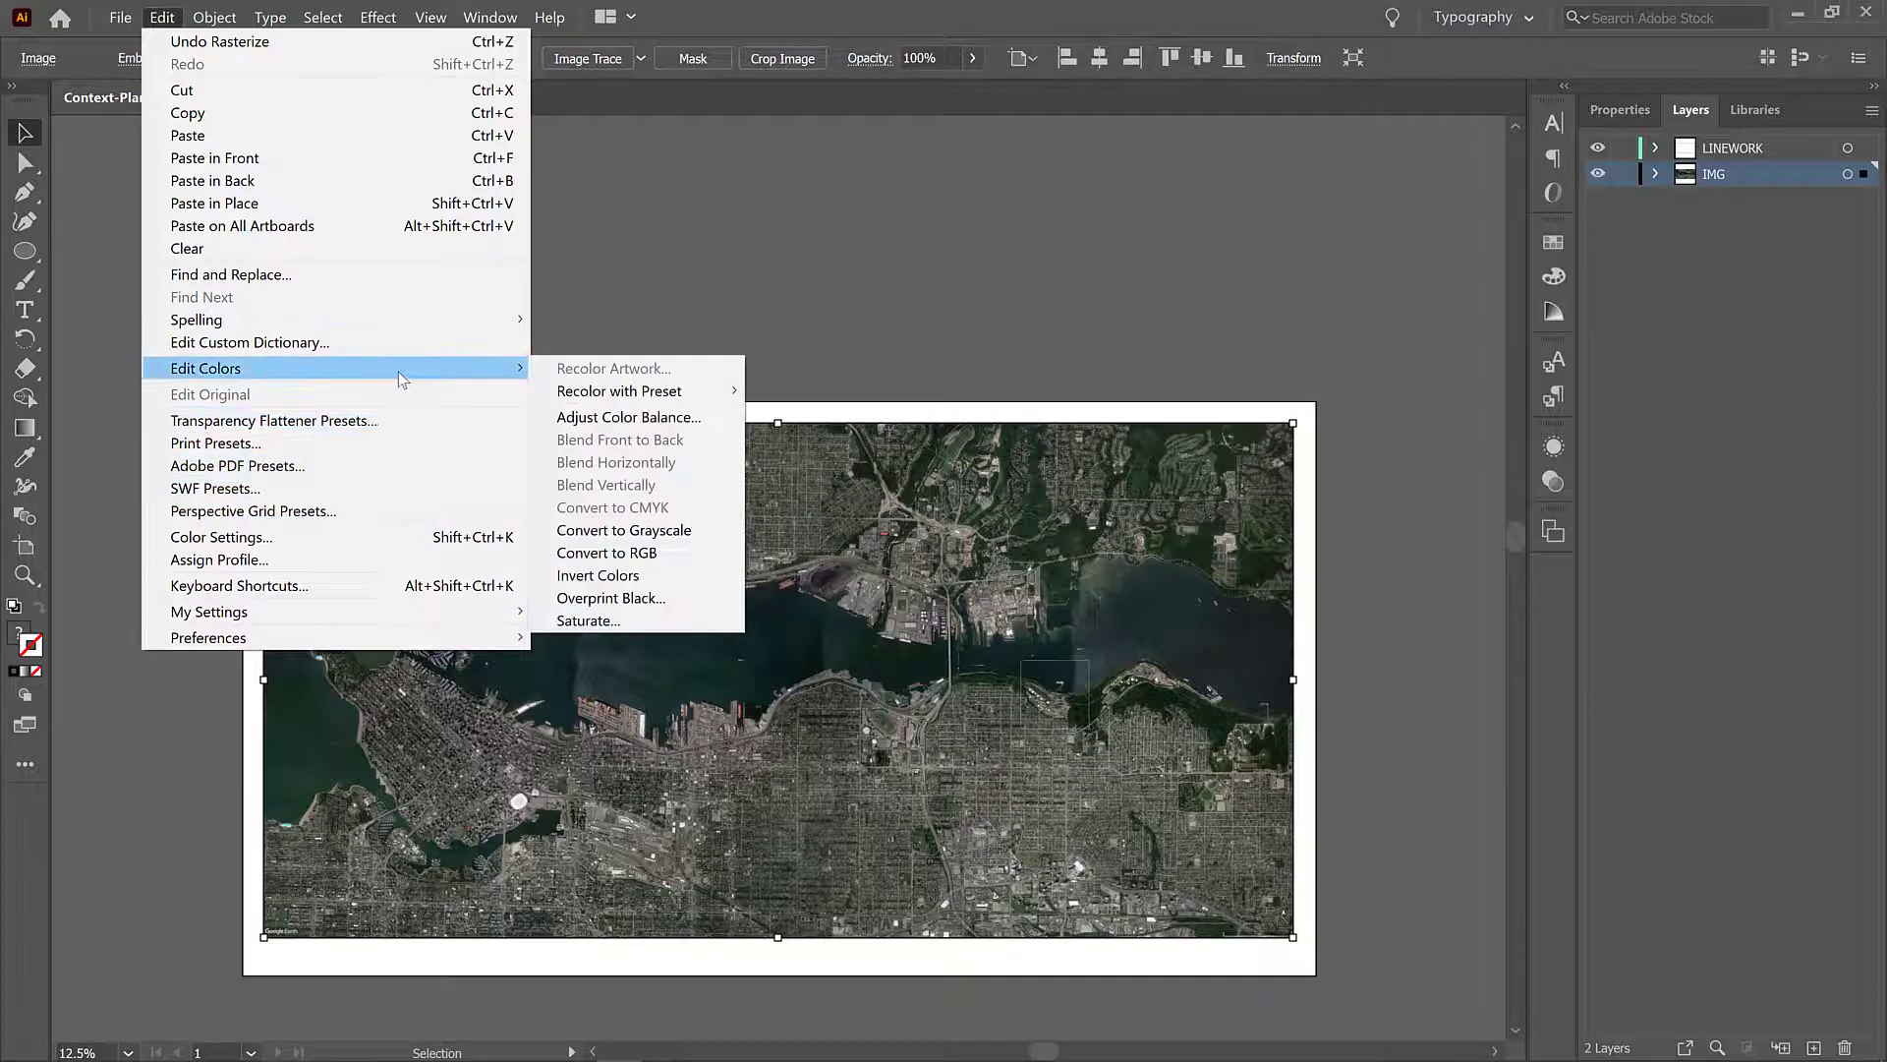
{"action": "left_click", "coordinate": [598, 576]}
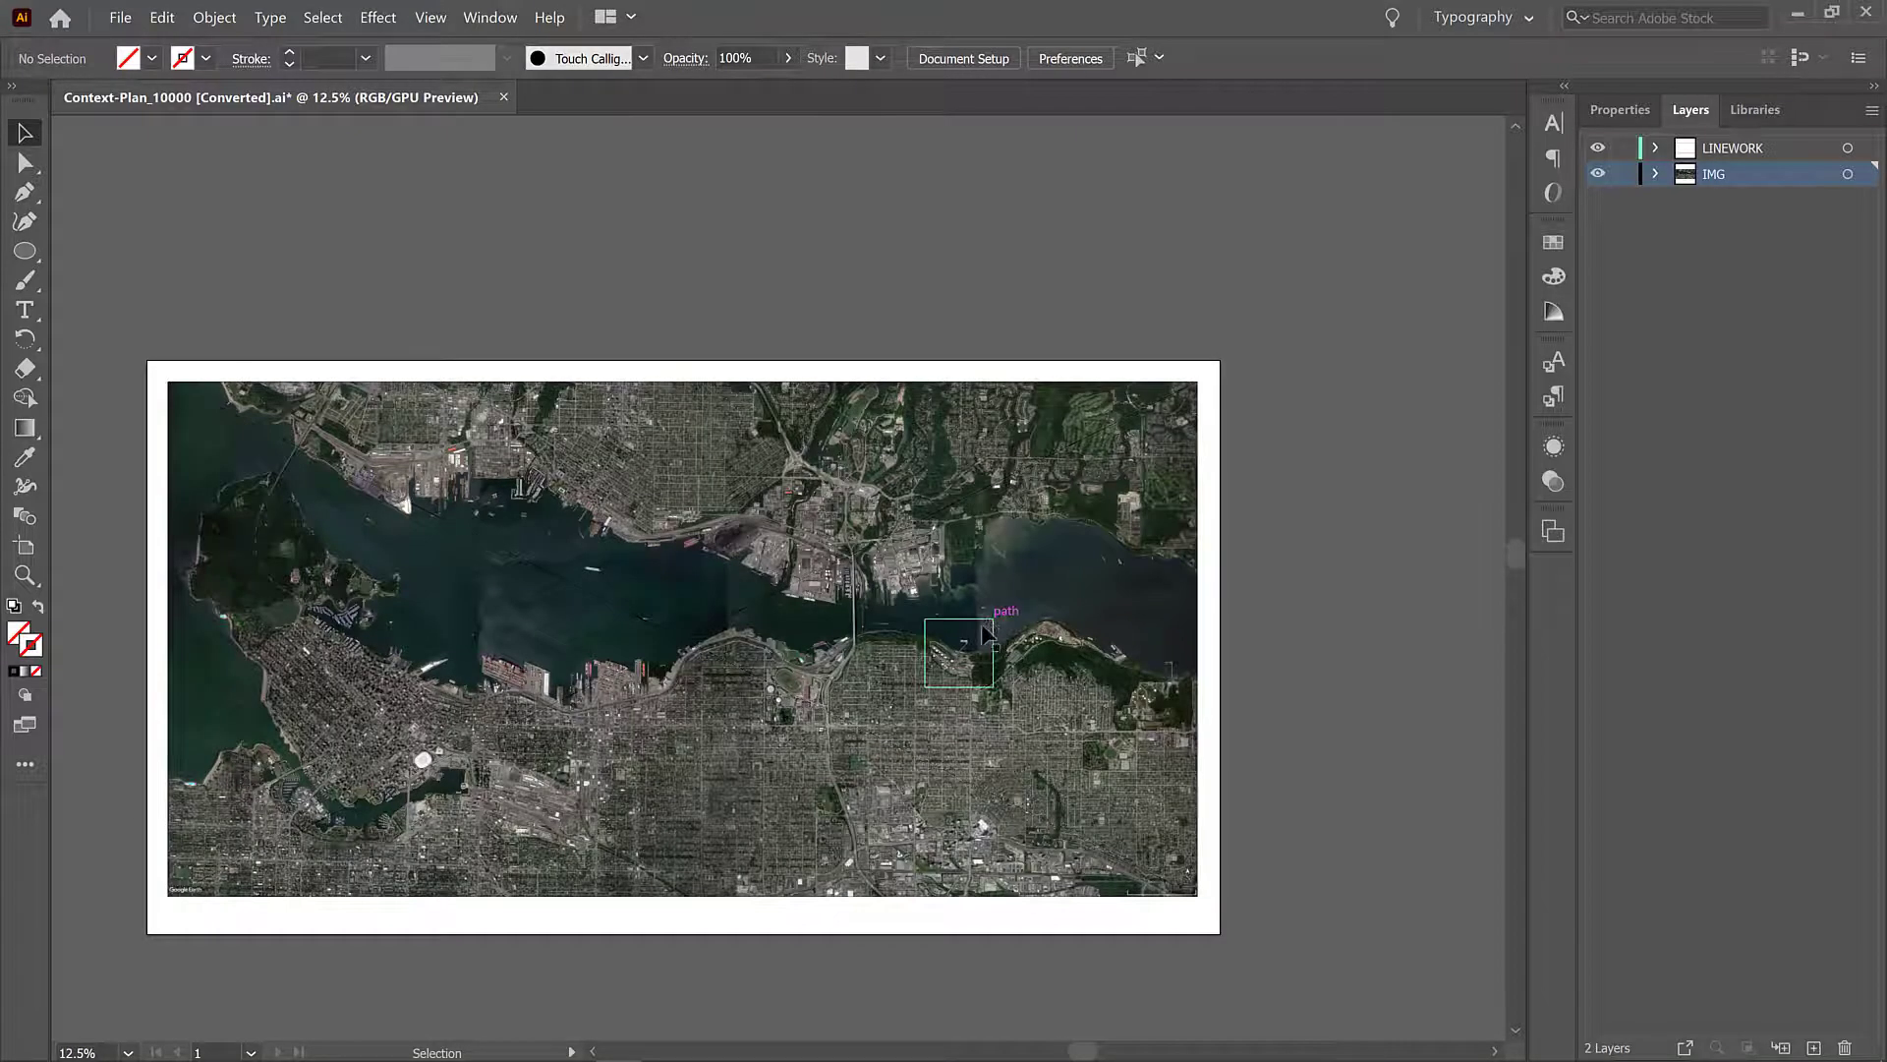
Step: Select the site square and paste a copy of it in place via the Edit menu
{"action": "left_click", "coordinate": [959, 651]}
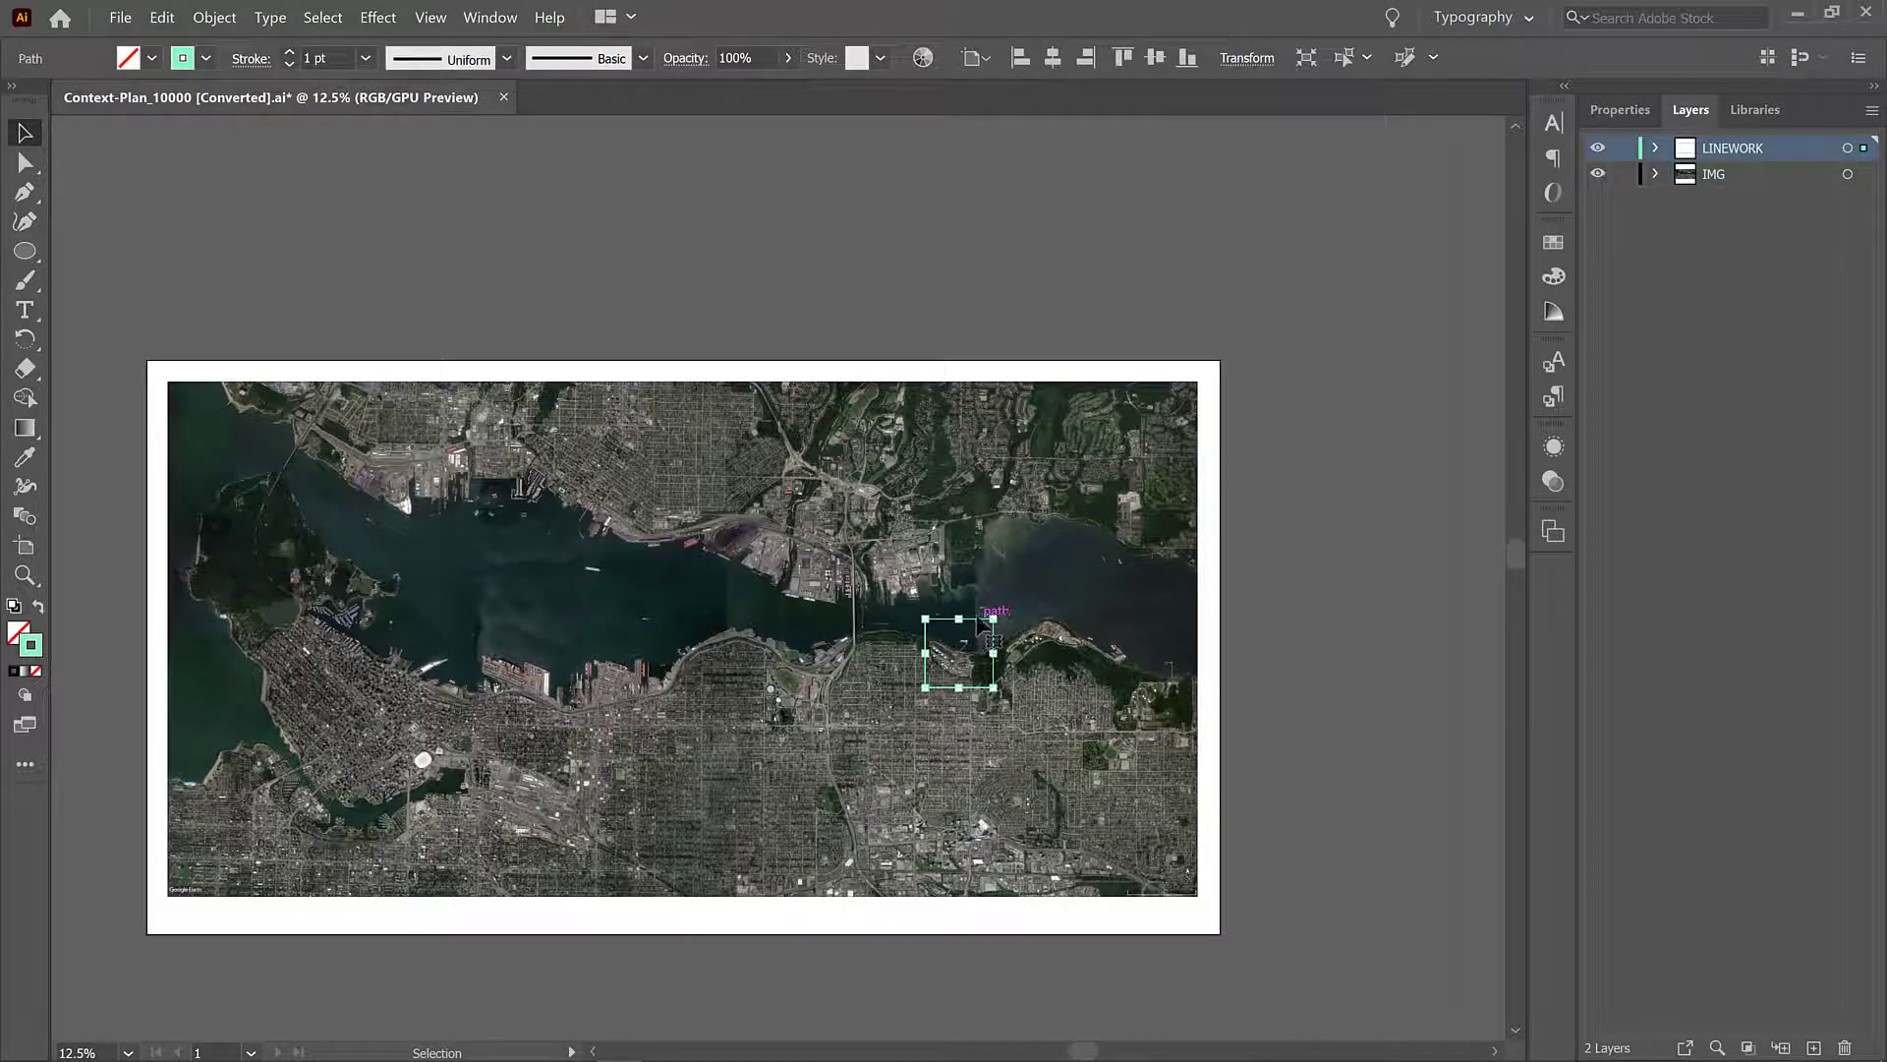
{"action": "left_click", "coordinate": [23, 163]}
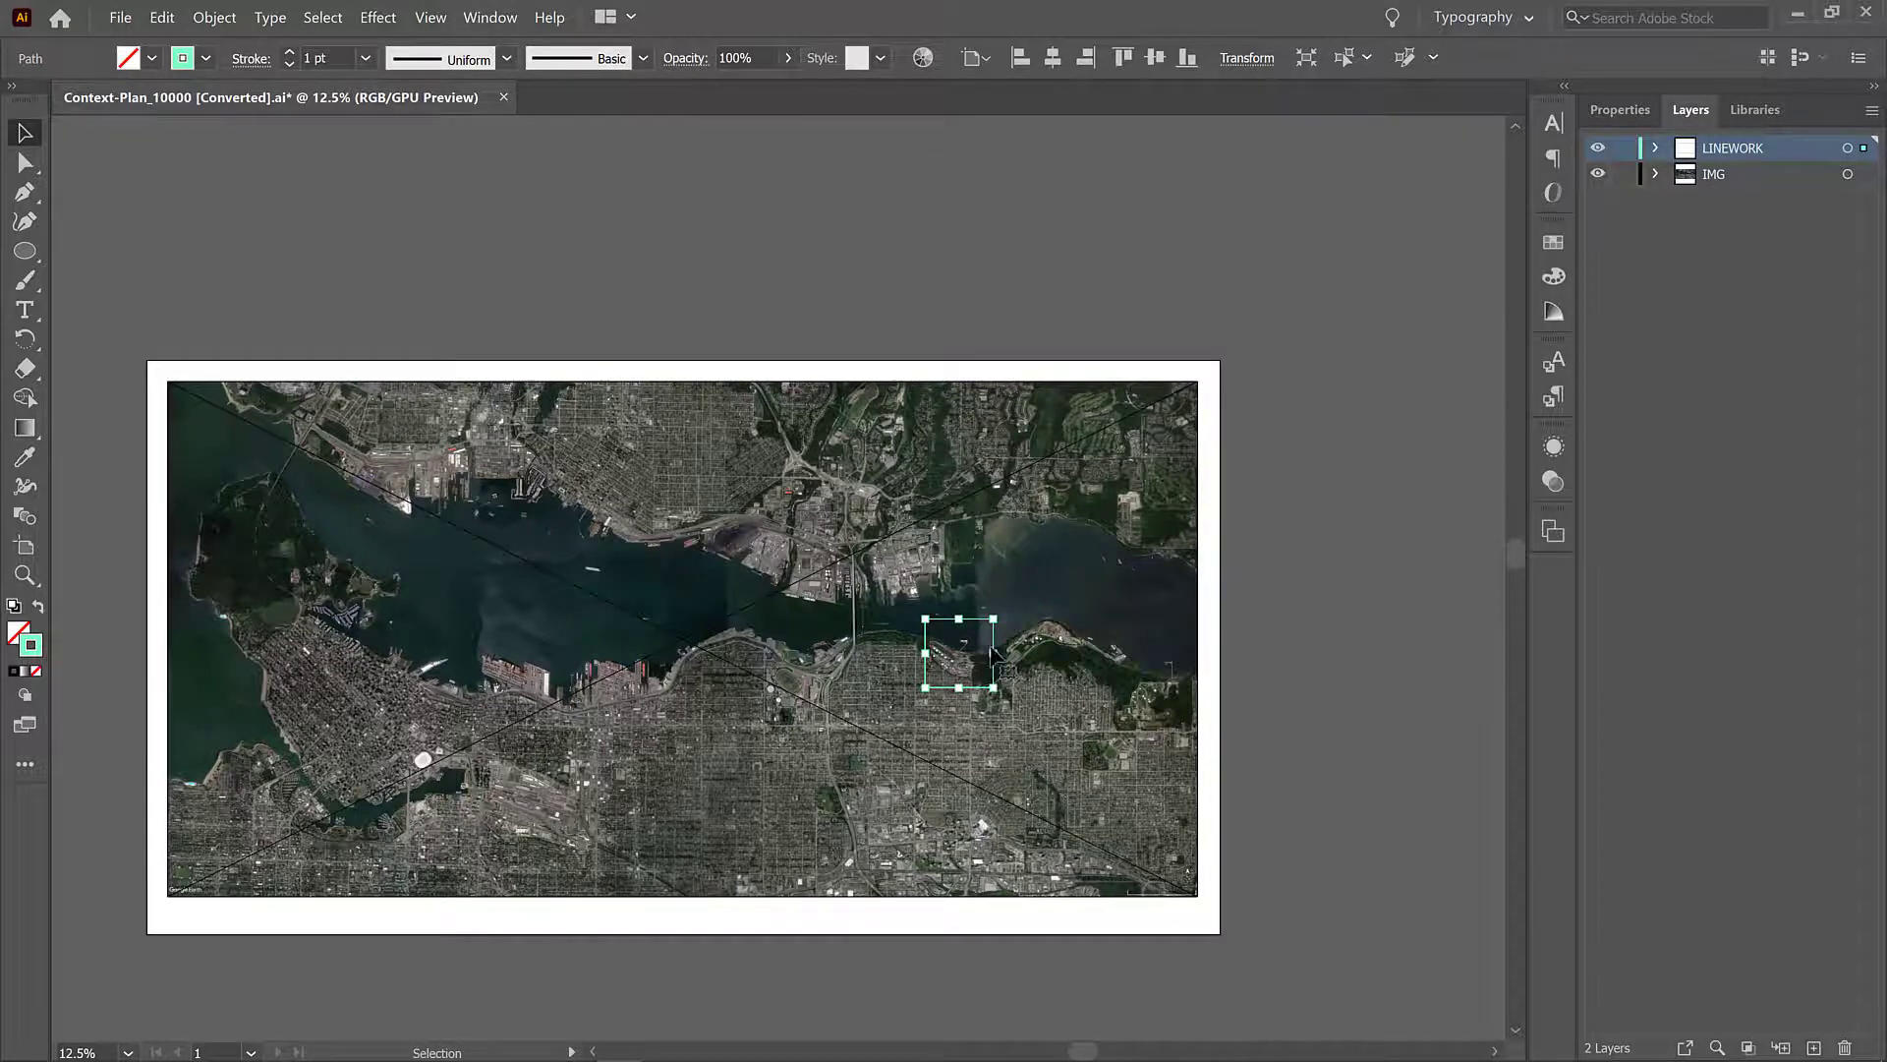
{"action": "left_click", "coordinate": [162, 17]}
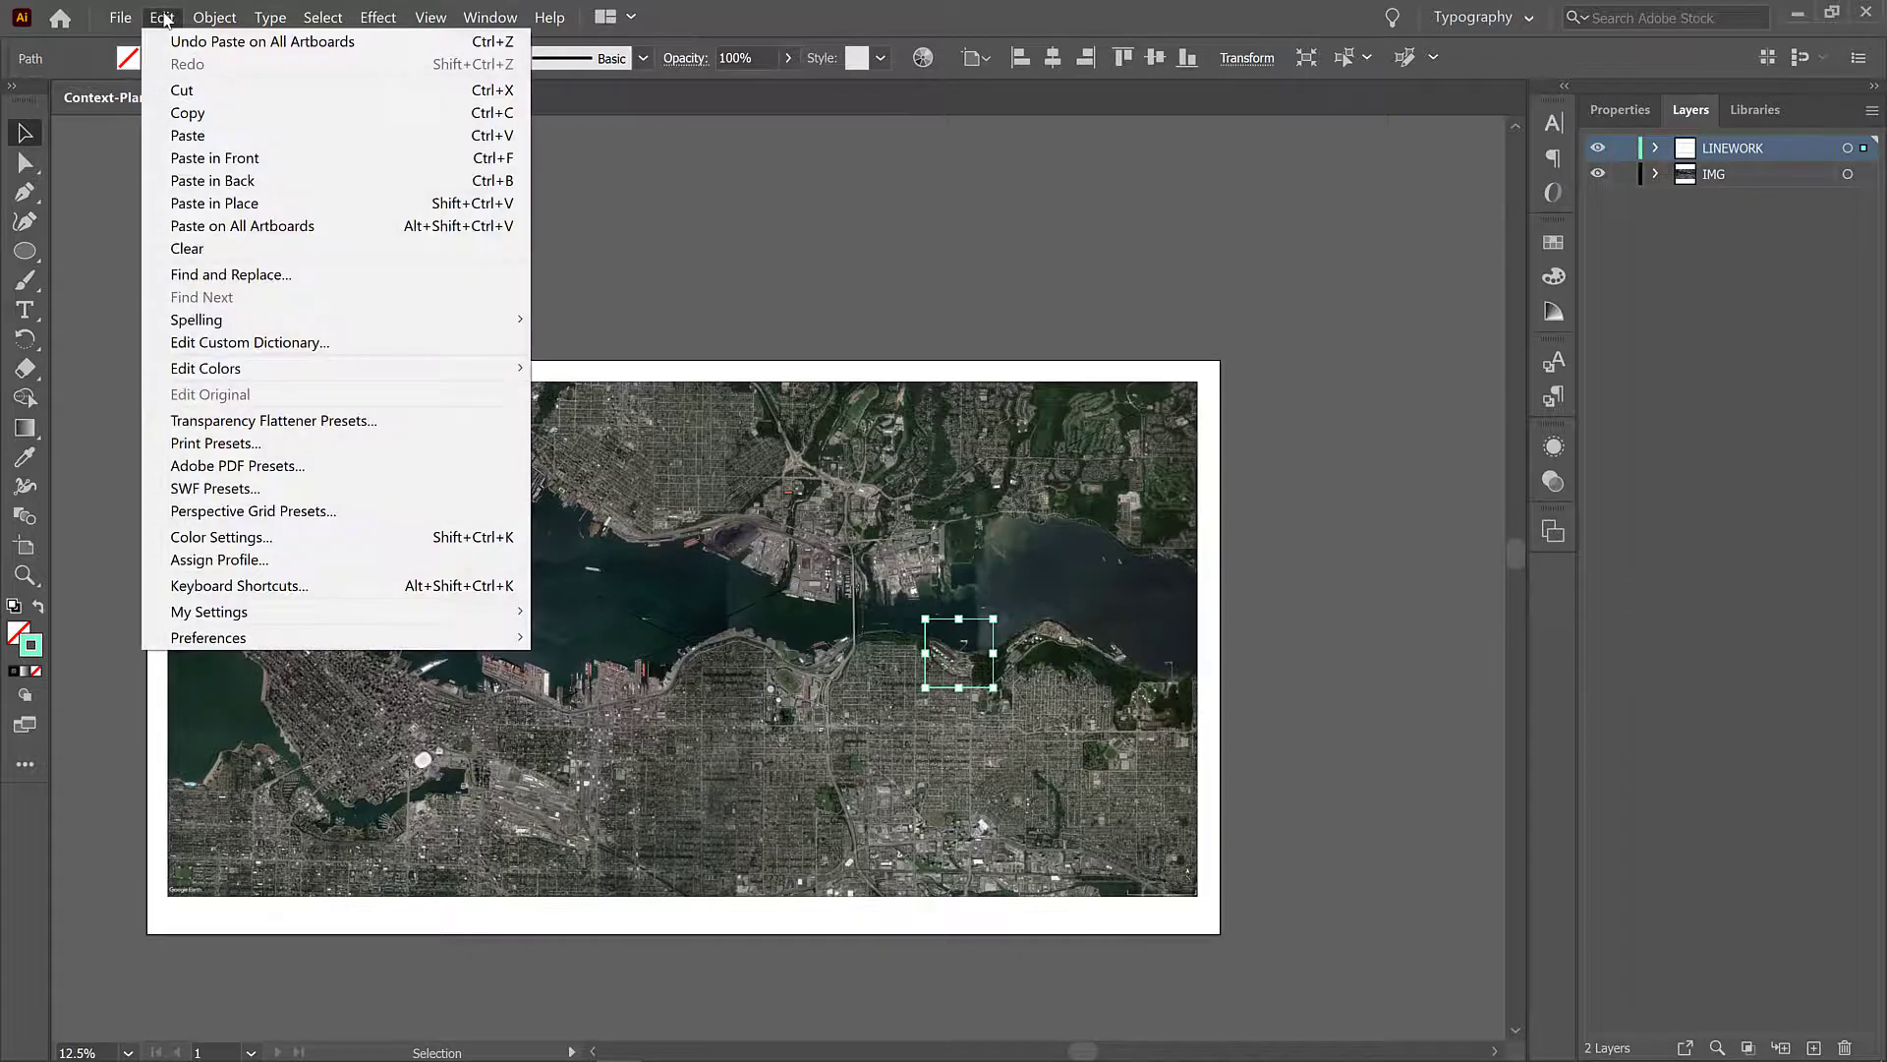
{"action": "mouse_move", "coordinate": [212, 203]}
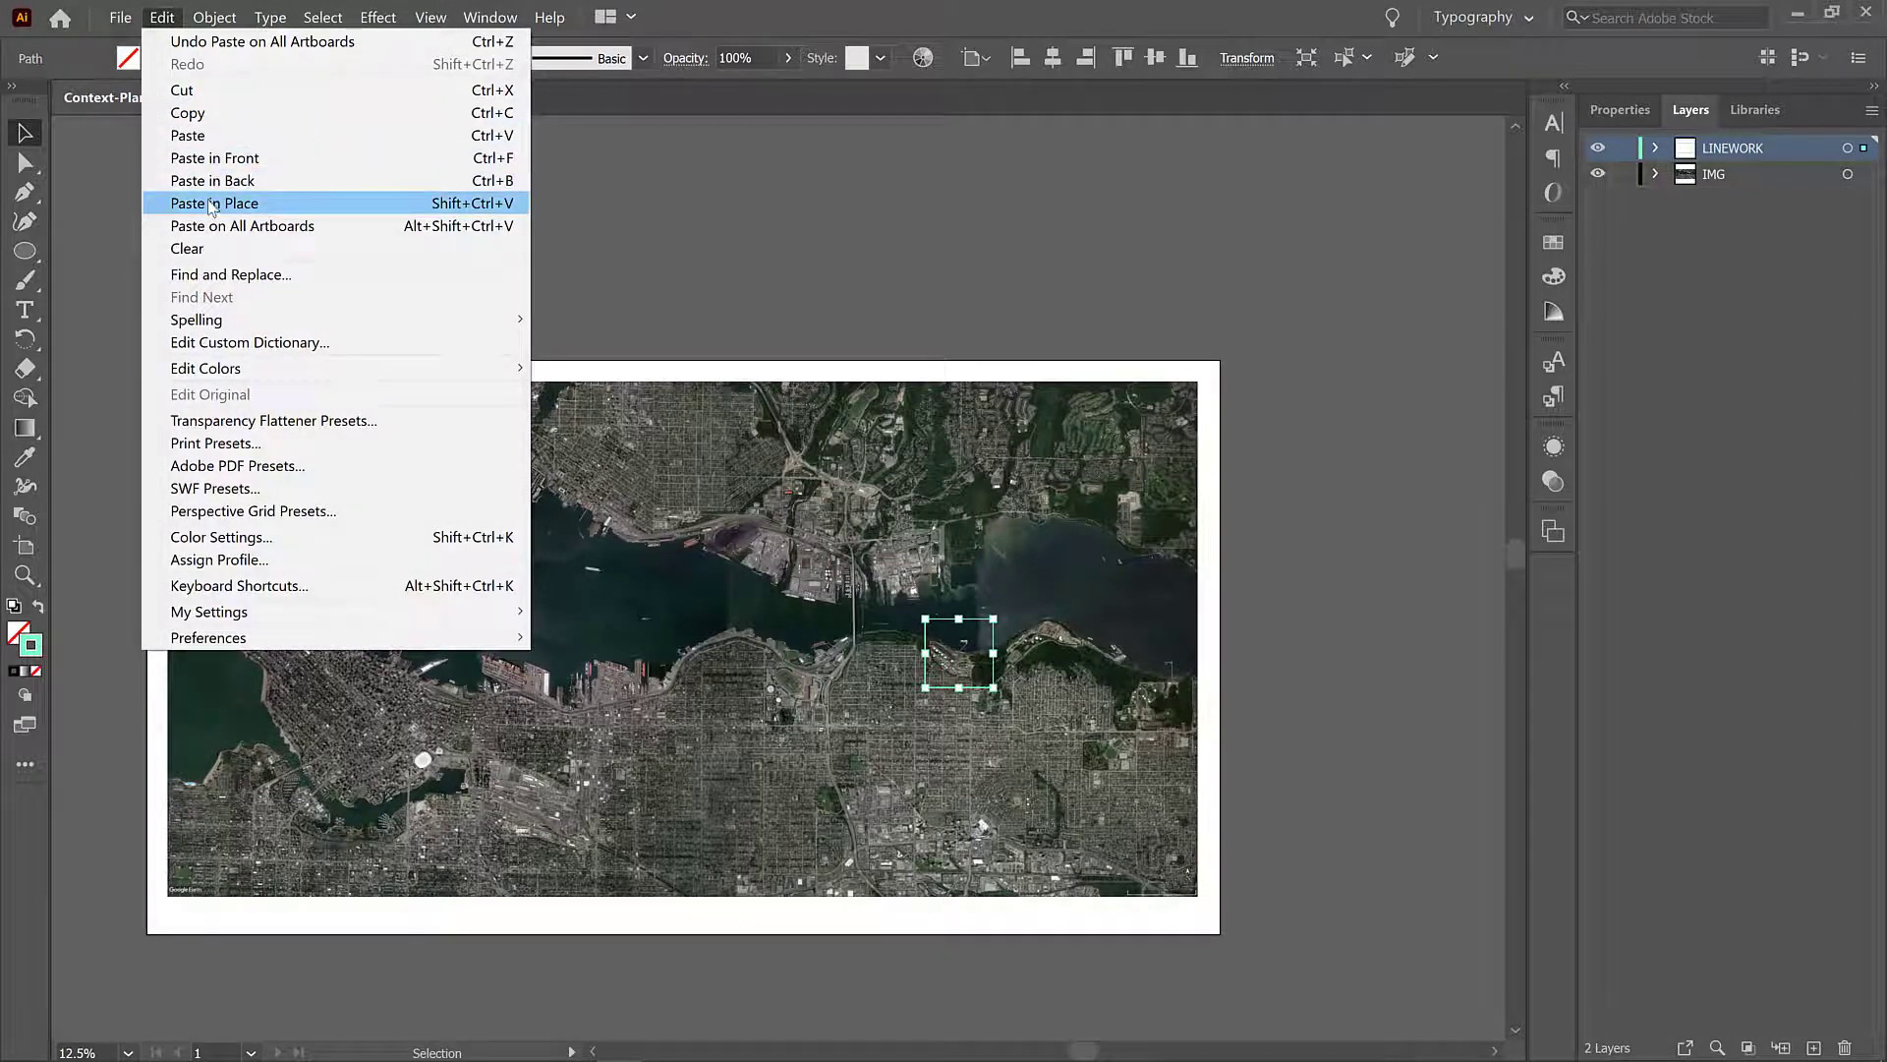
{"action": "mouse_move", "coordinate": [779, 230]}
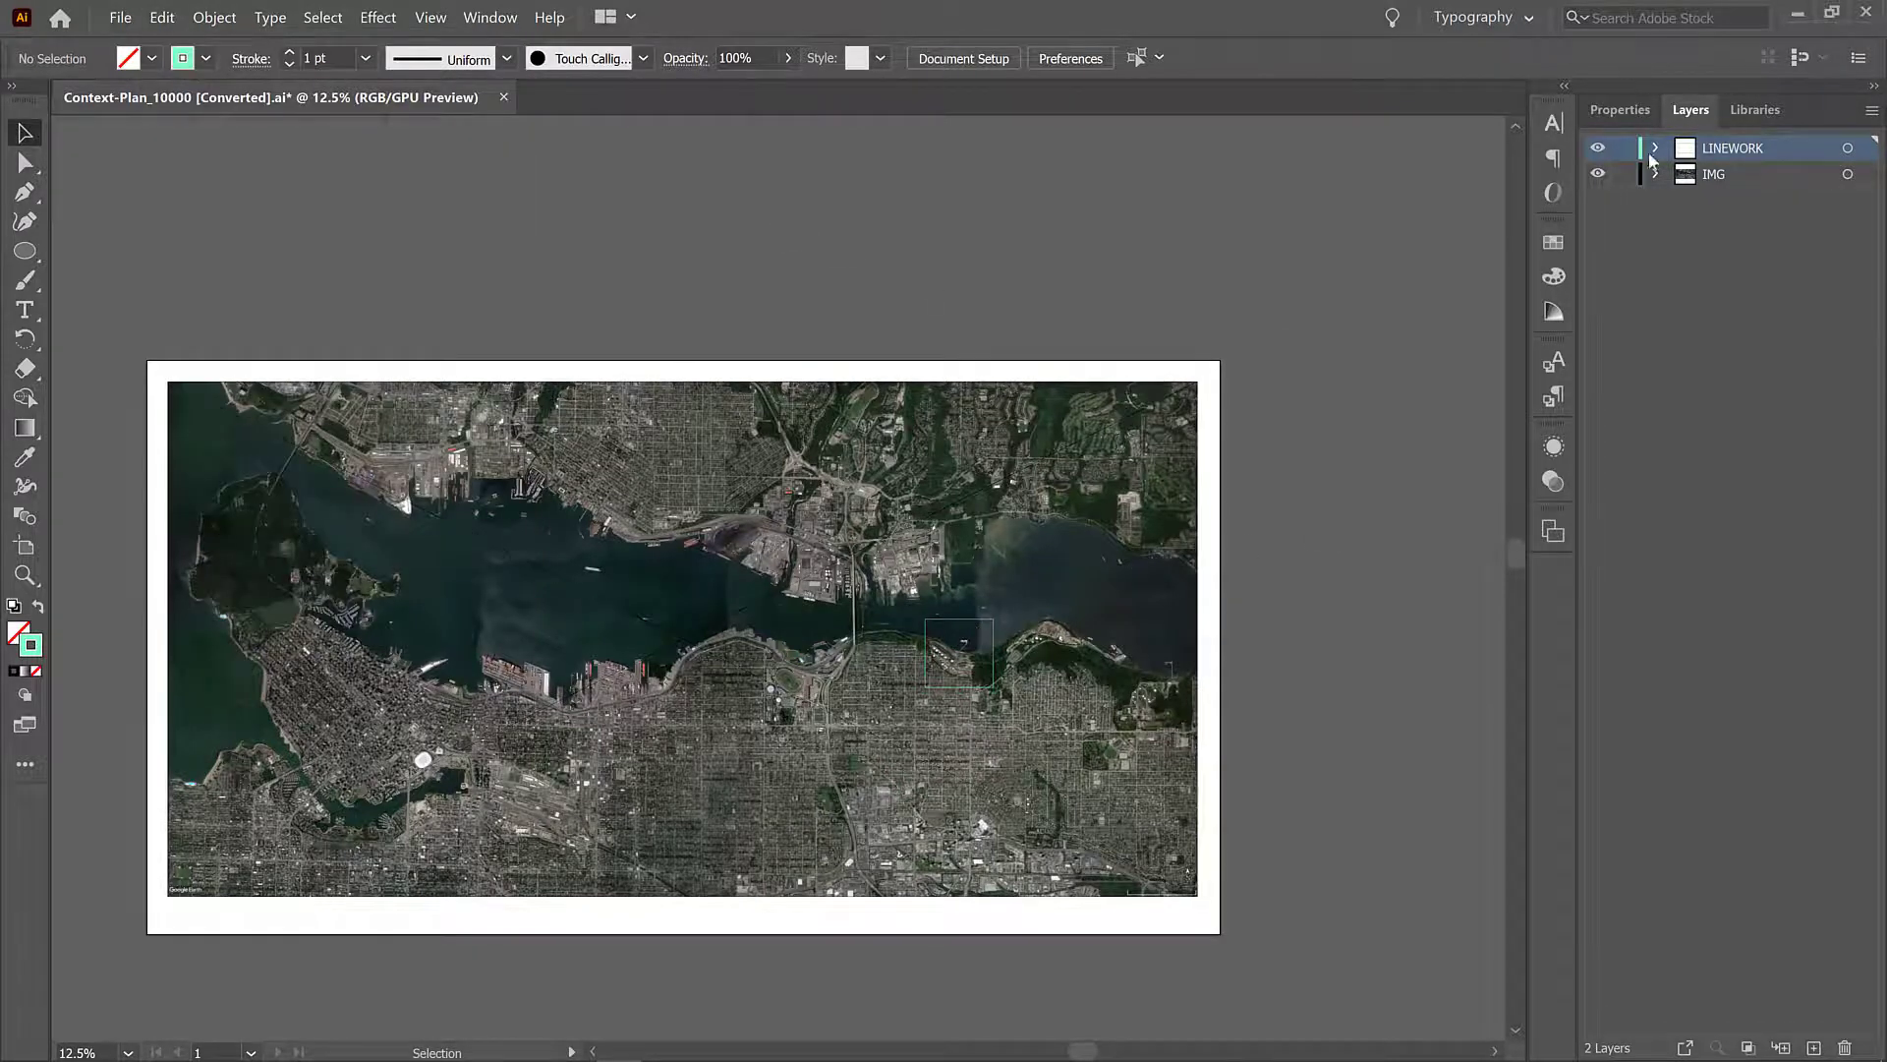
Step: Expand the LINEWORK layer, hide its top path and reselect the site square
{"action": "left_click", "coordinate": [1656, 148]}
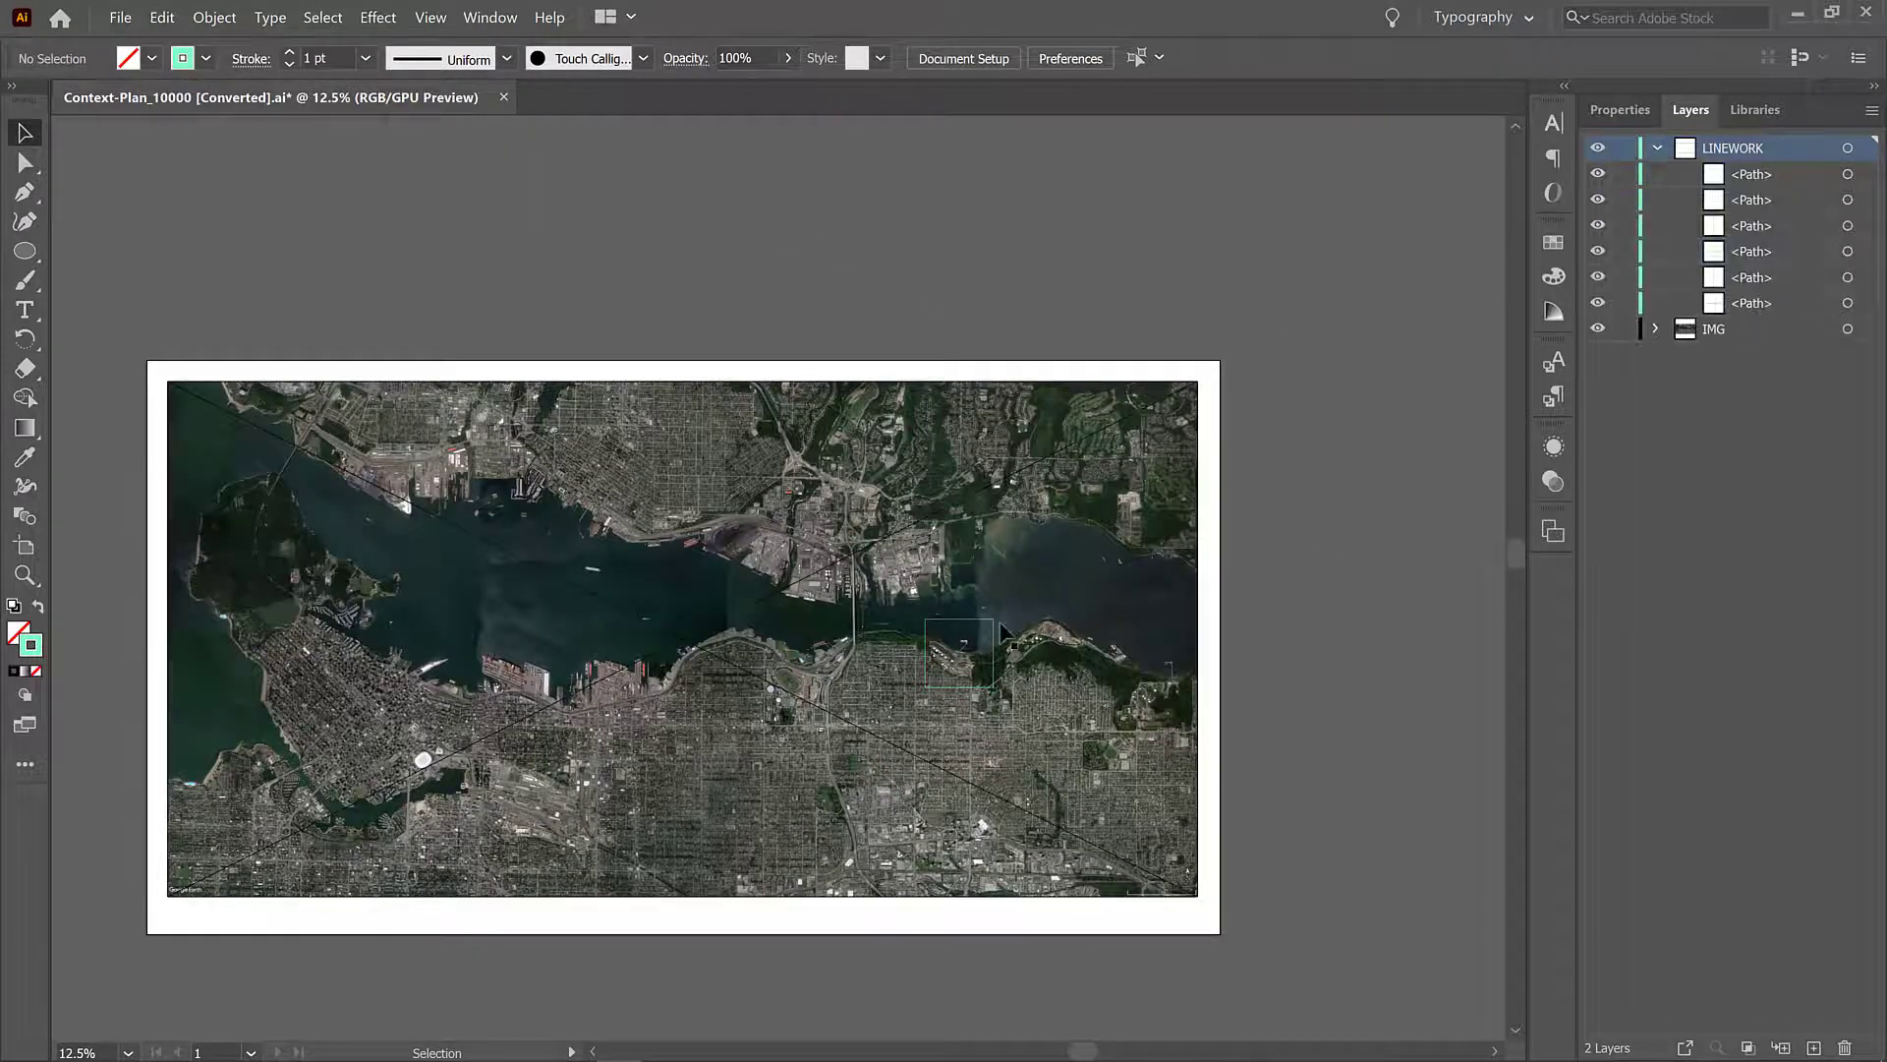
{"action": "left_click", "coordinate": [961, 653]}
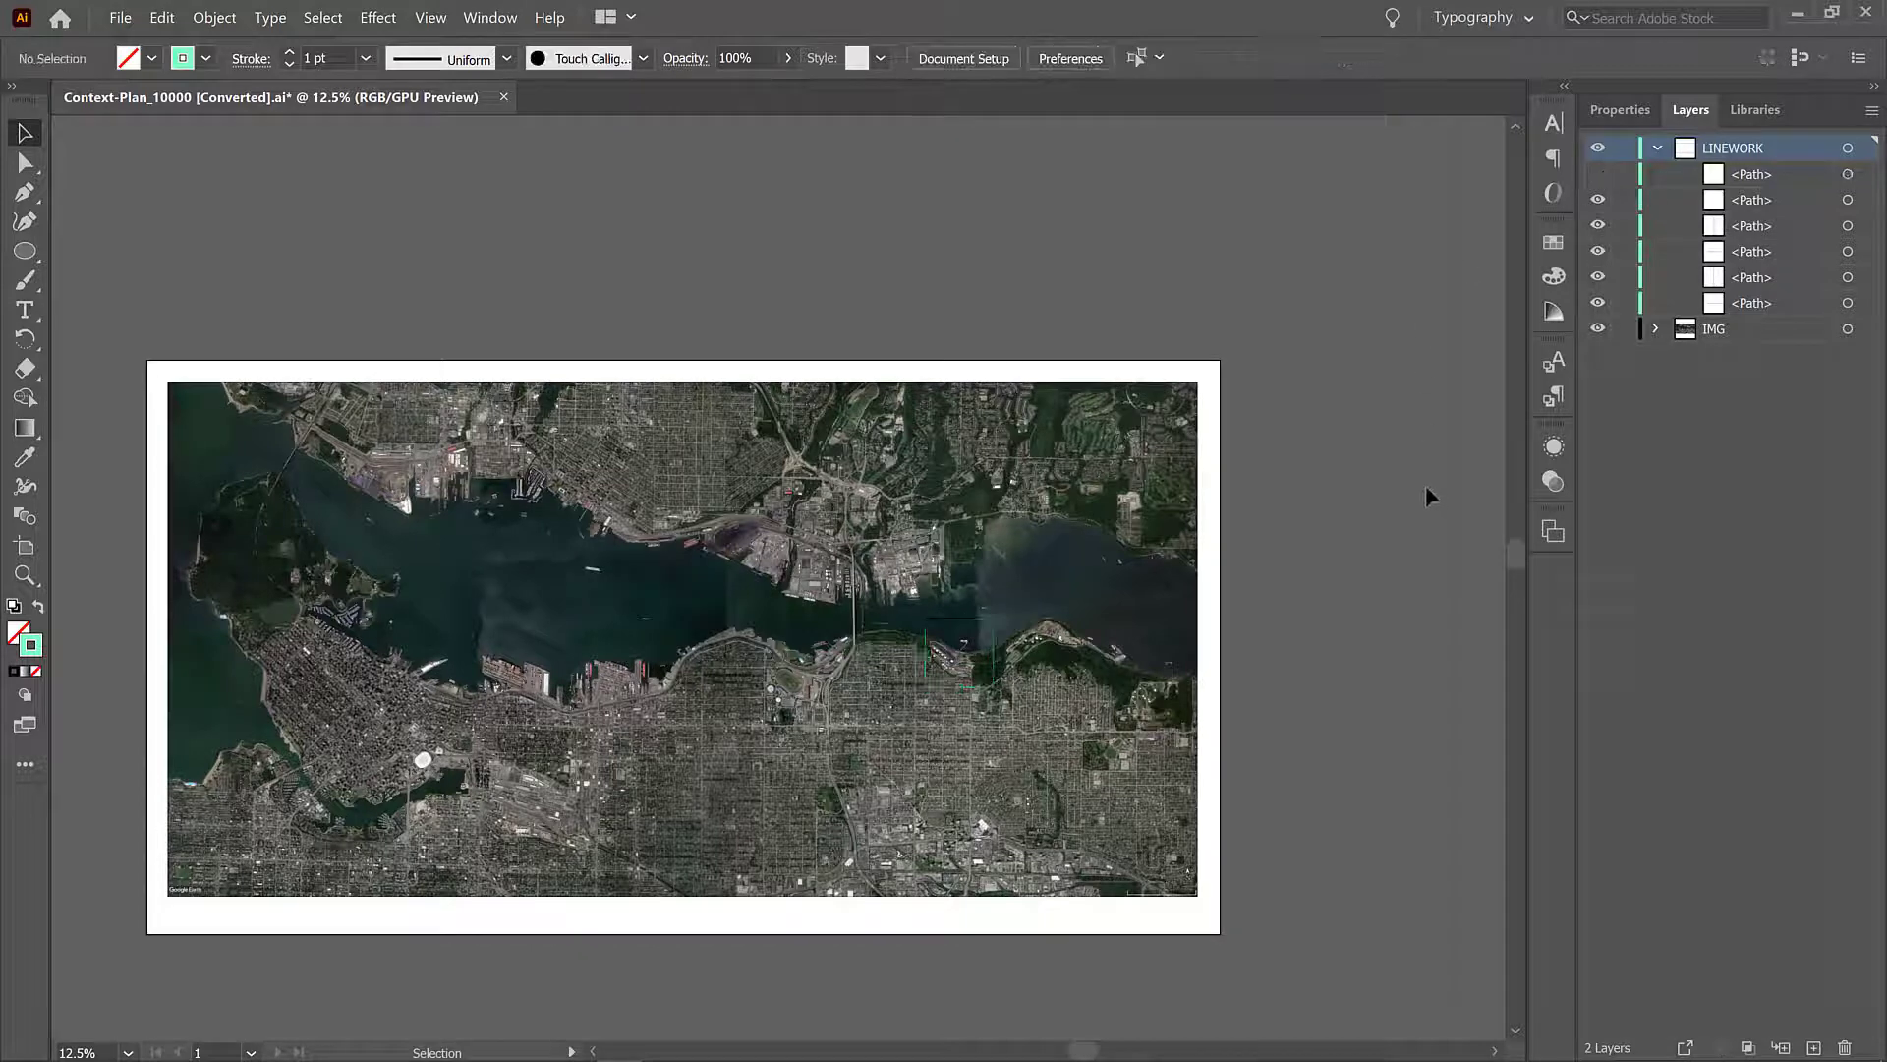
{"action": "left_click", "coordinate": [958, 651]}
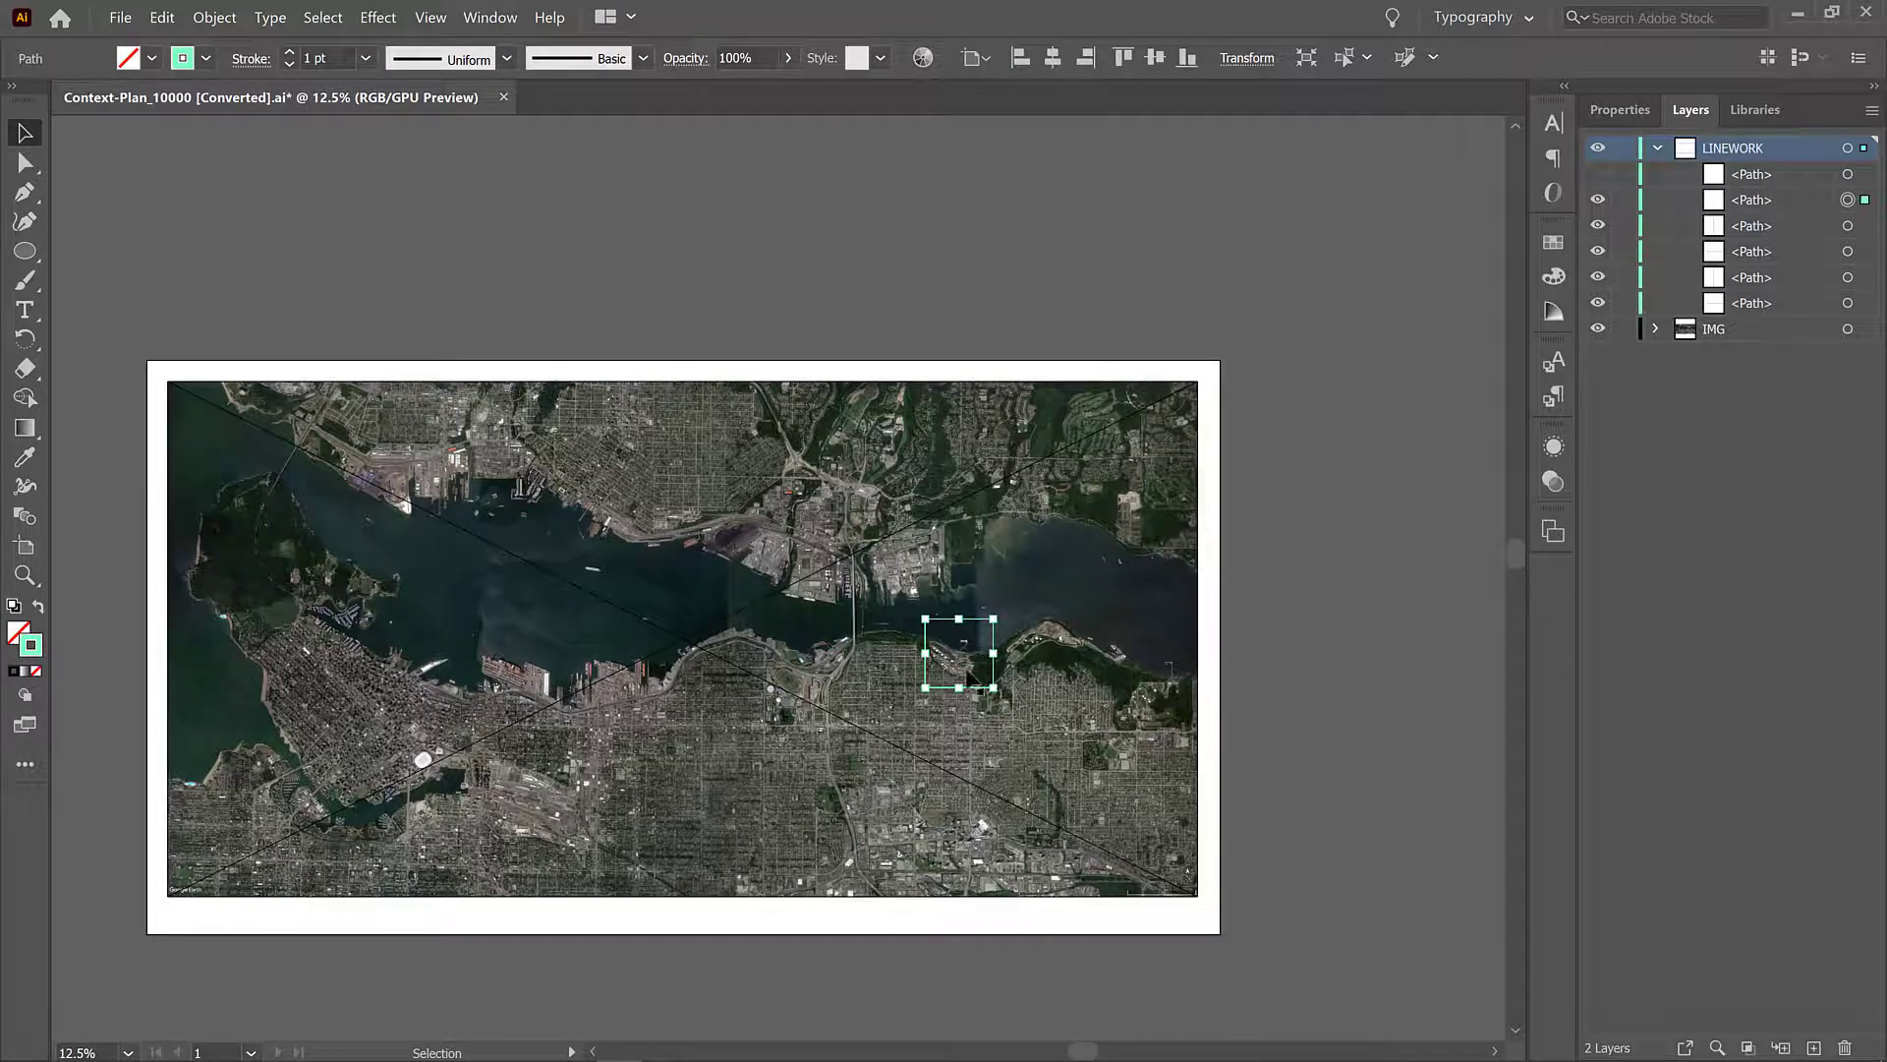
Step: Make a clipping mask so the satellite image shows in colour only inside the site square
{"action": "left_click", "coordinate": [1599, 201]}
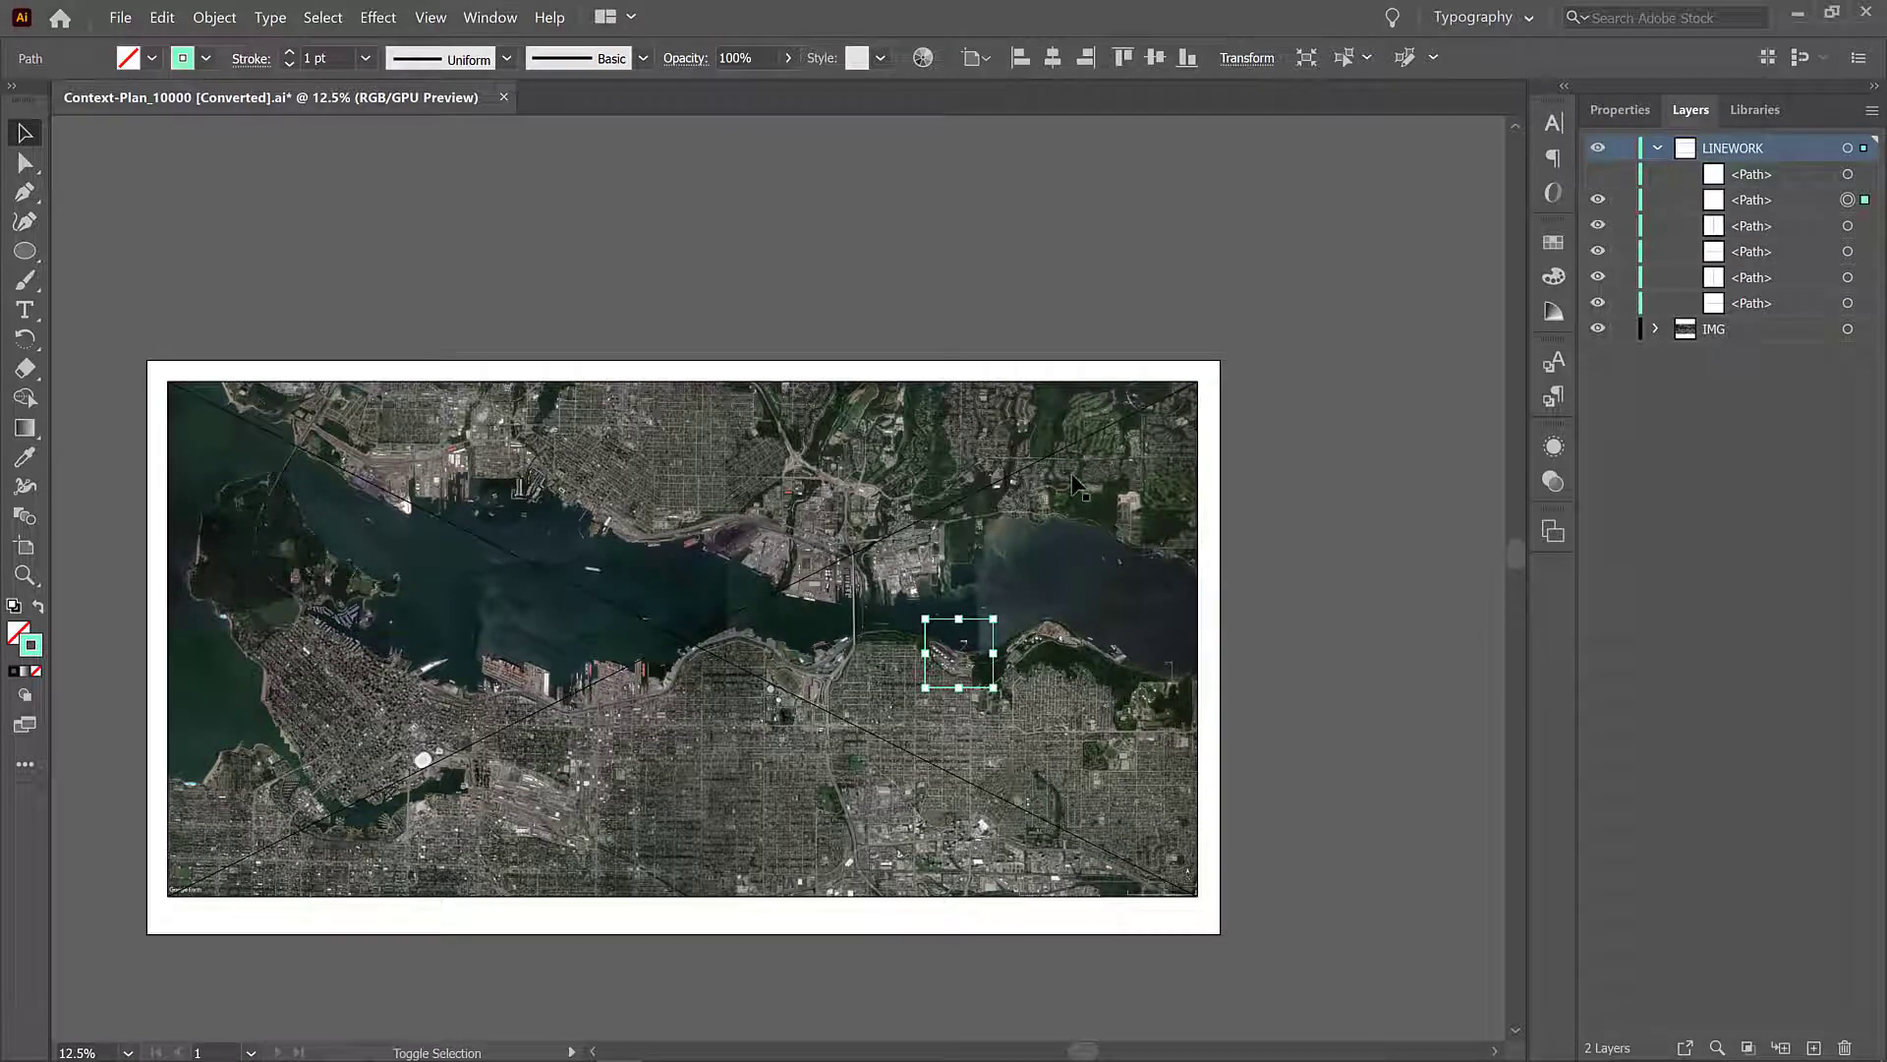
{"action": "key", "text": "ctrl+a"}
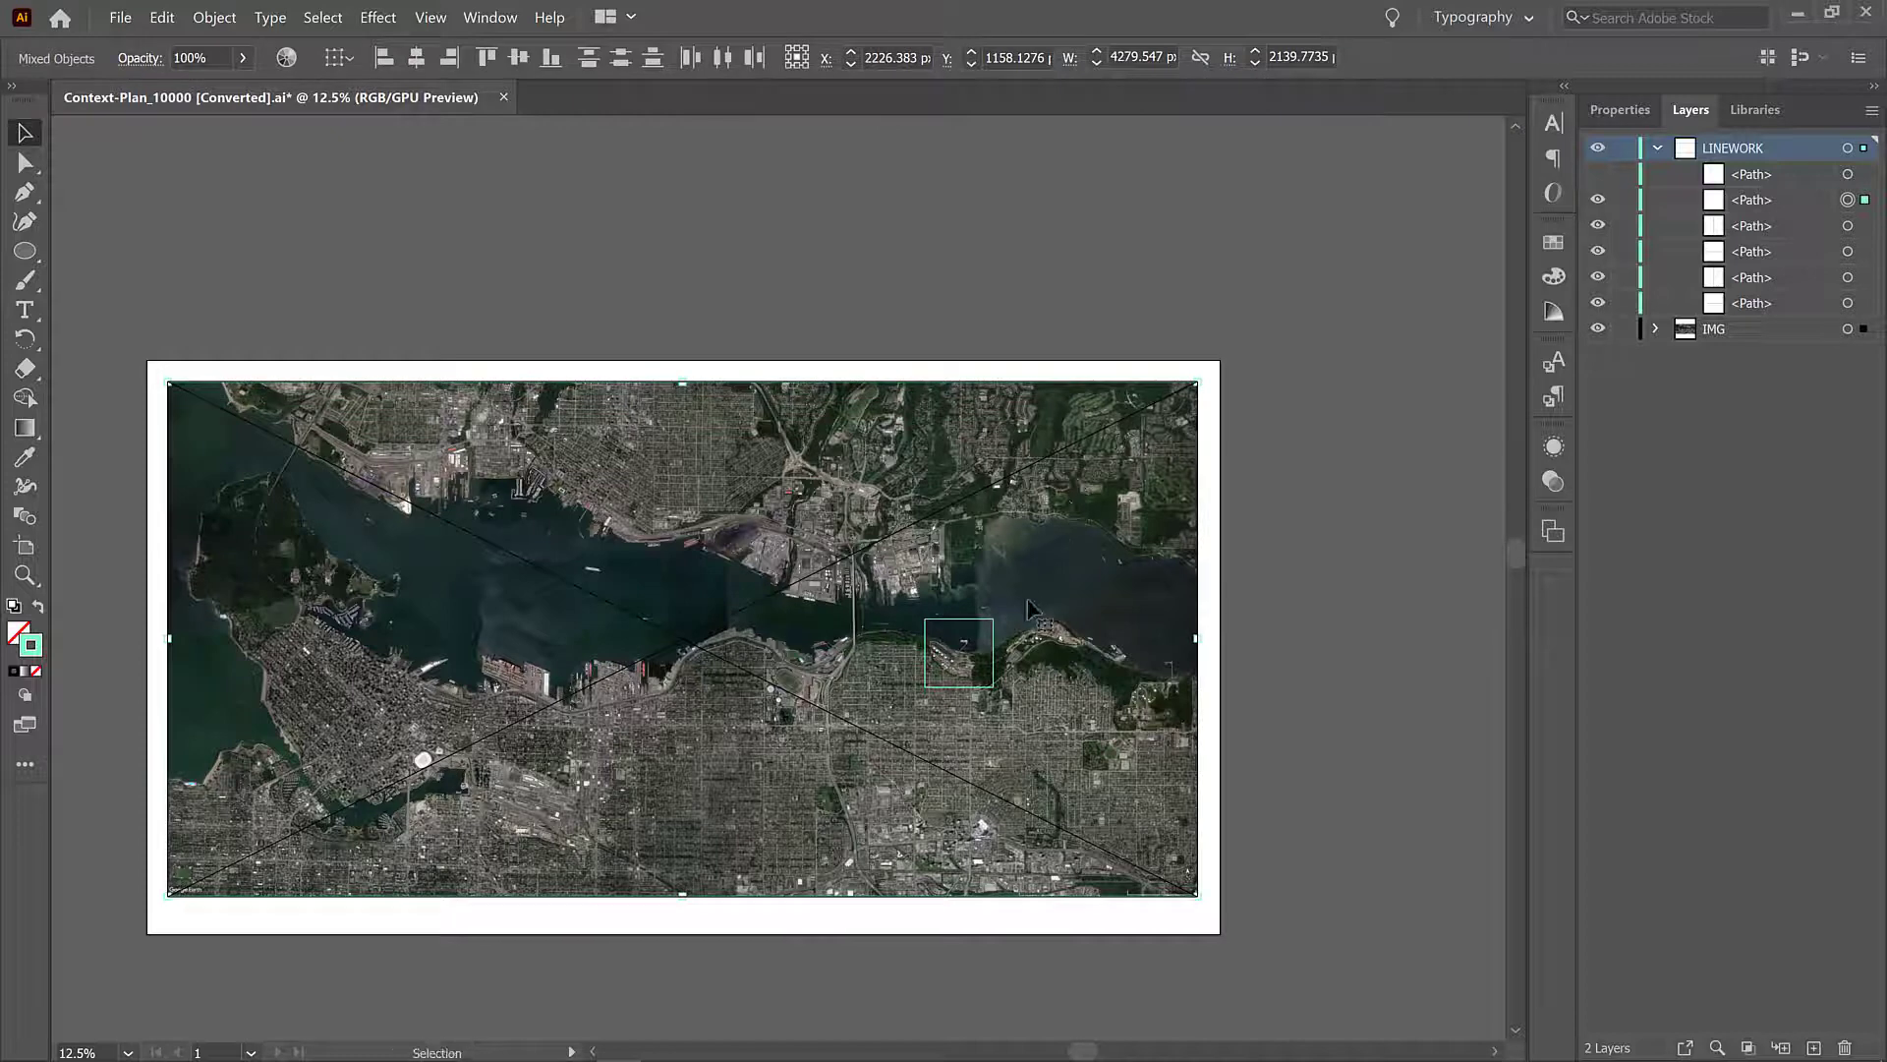
{"action": "right_click", "coordinate": [957, 651]}
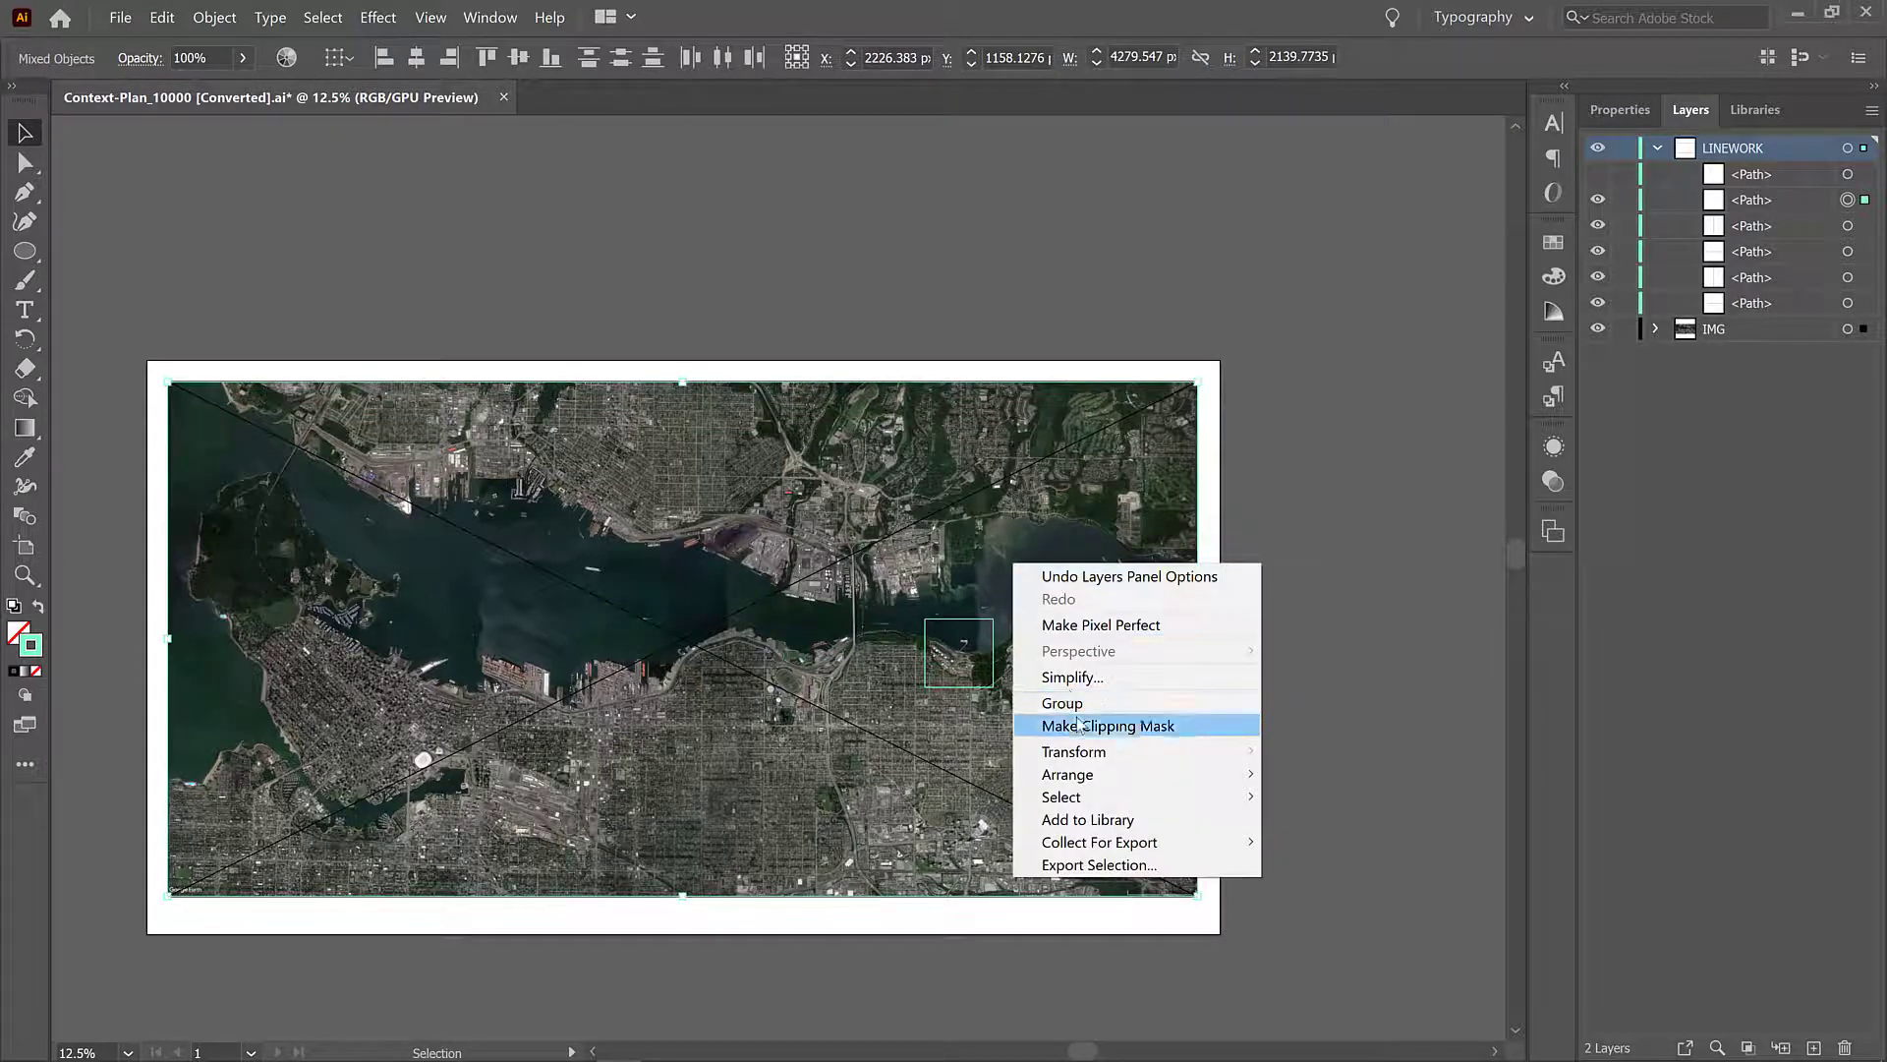
{"action": "left_click", "coordinate": [1107, 725]}
{"action": "type", "text": "65"}
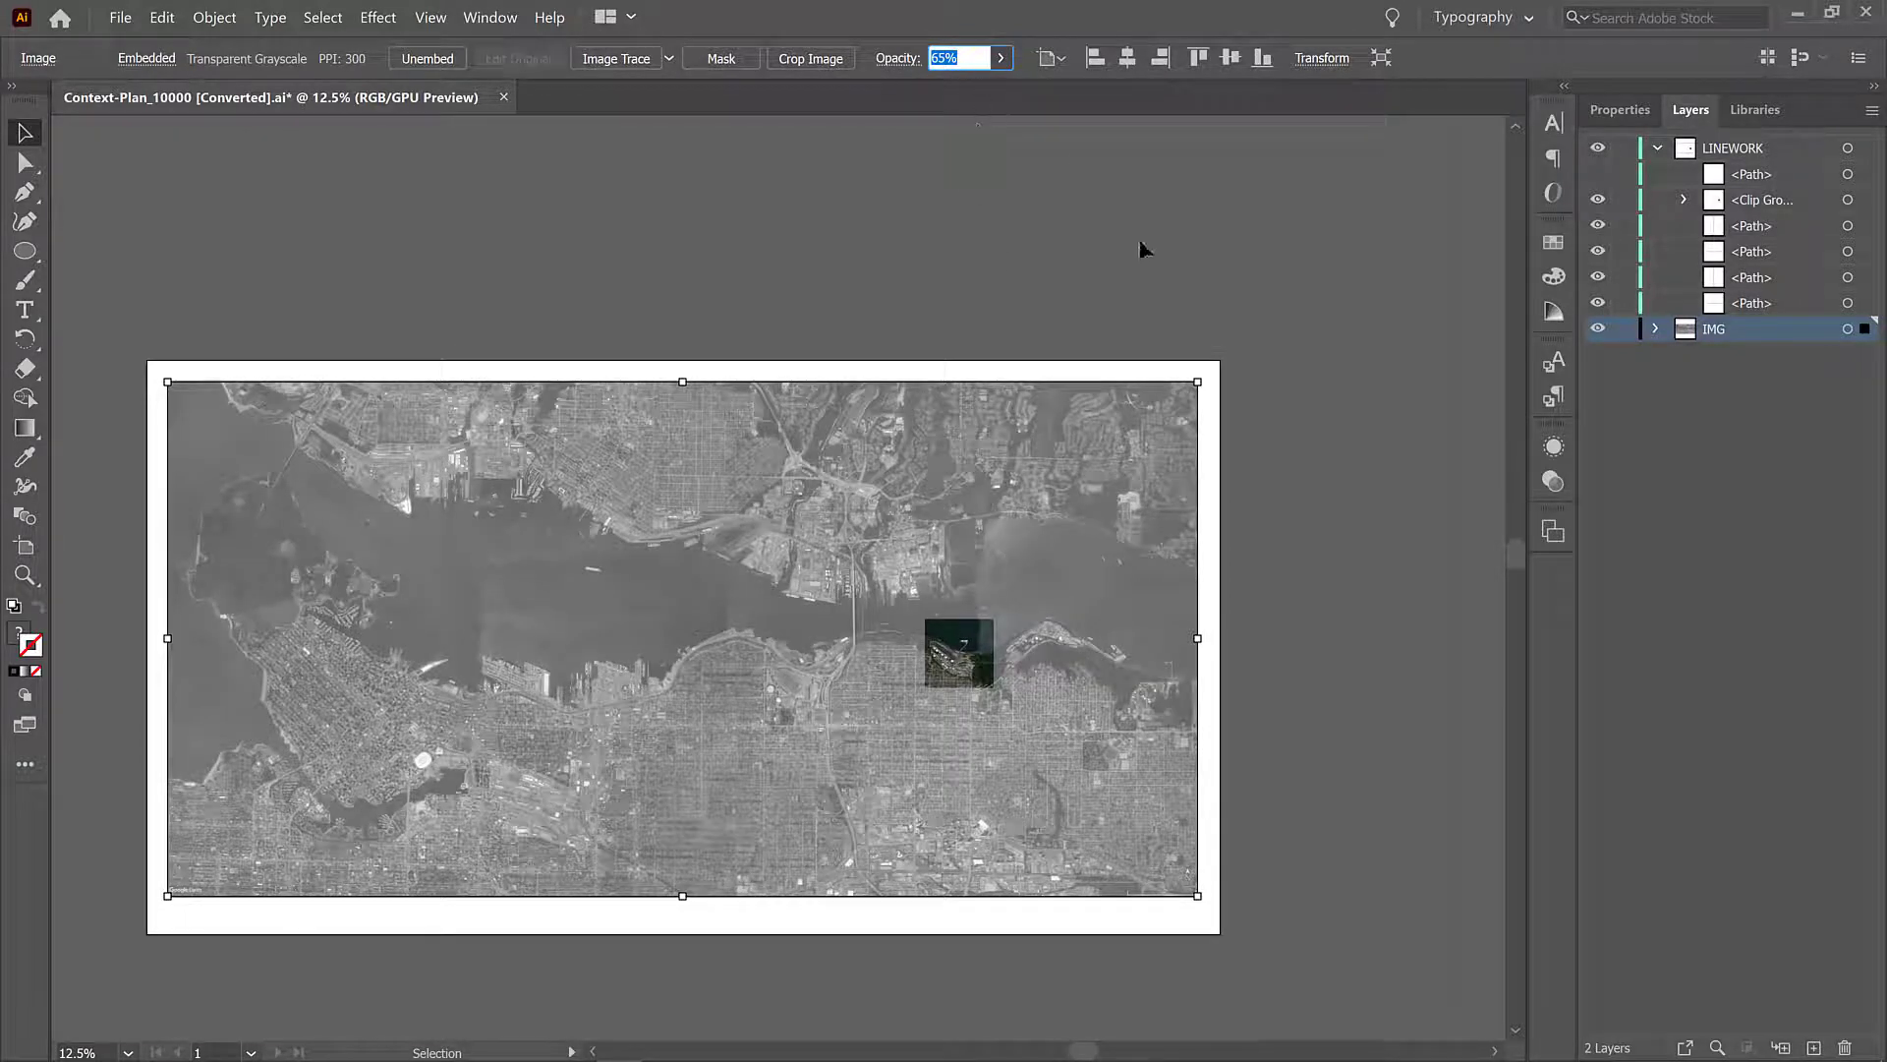
Step: Set the grayscale satellite image's opacity to 75% and deselect it
{"action": "type", "text": "75"}
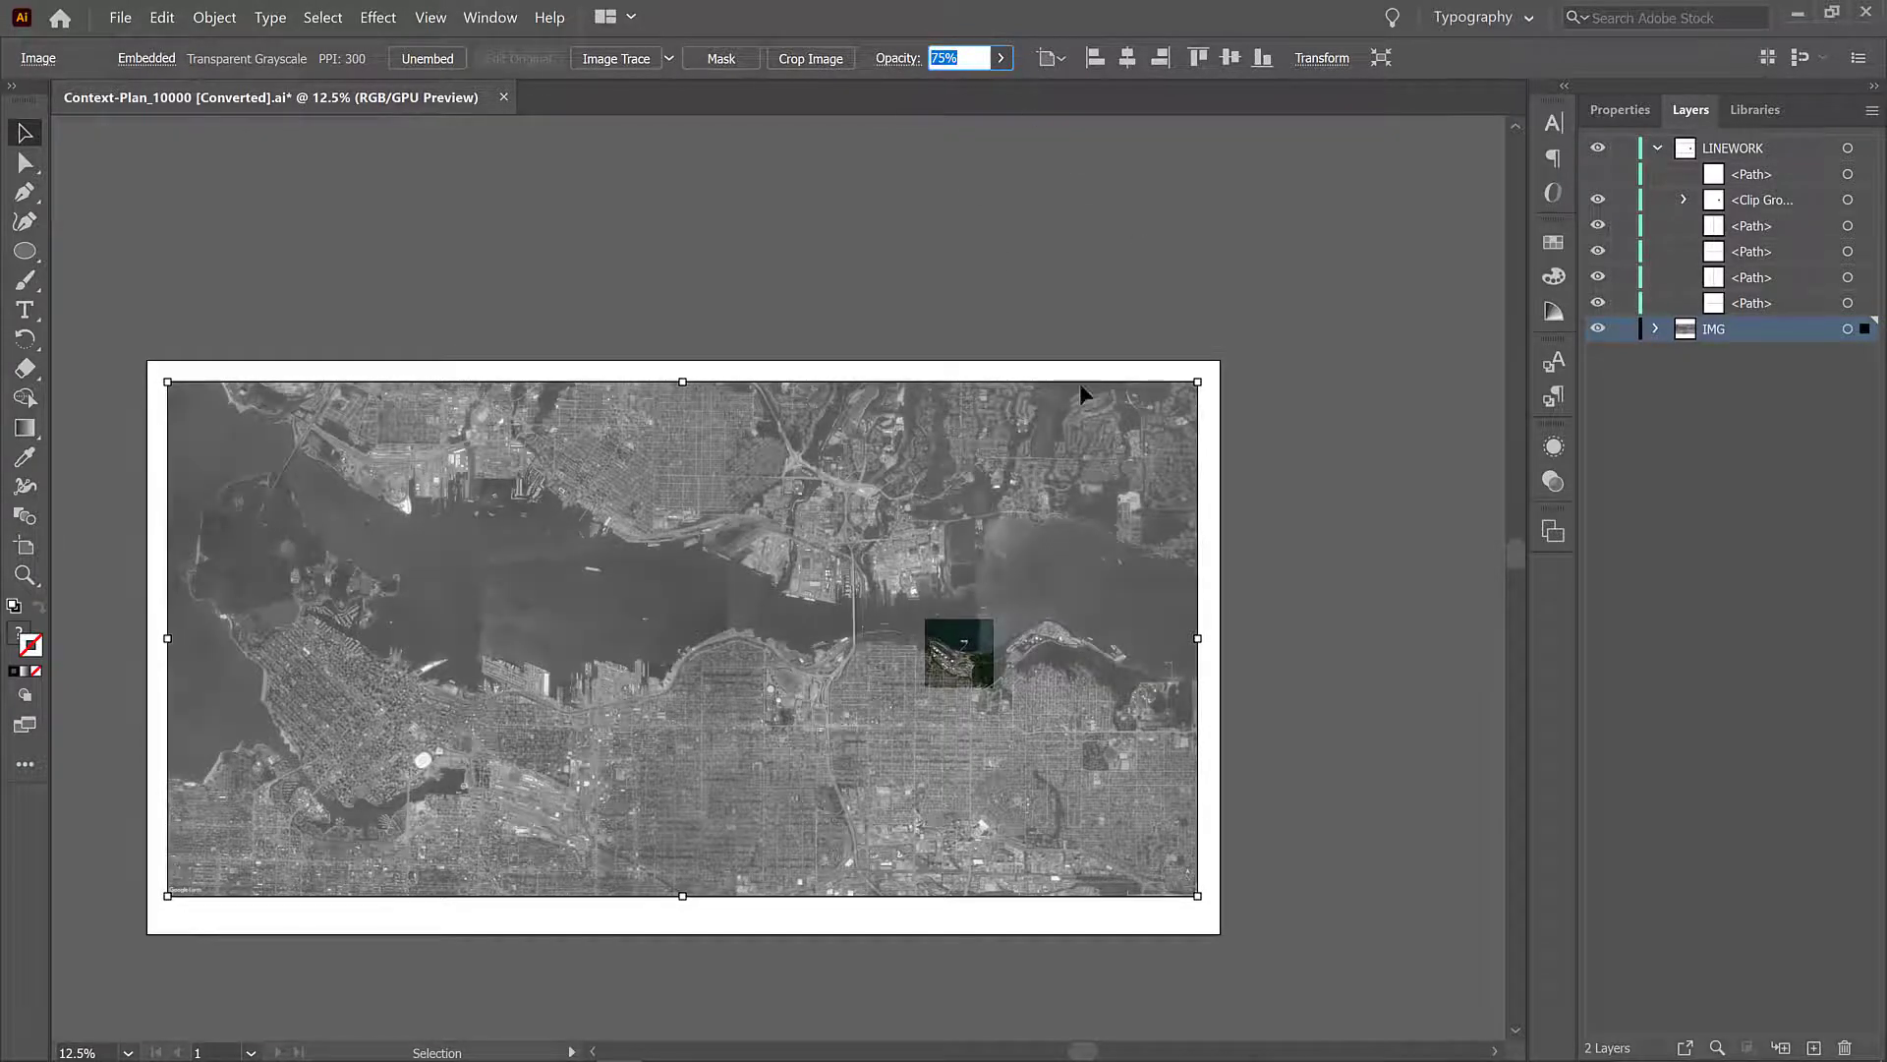
{"action": "left_click", "coordinate": [1093, 566]}
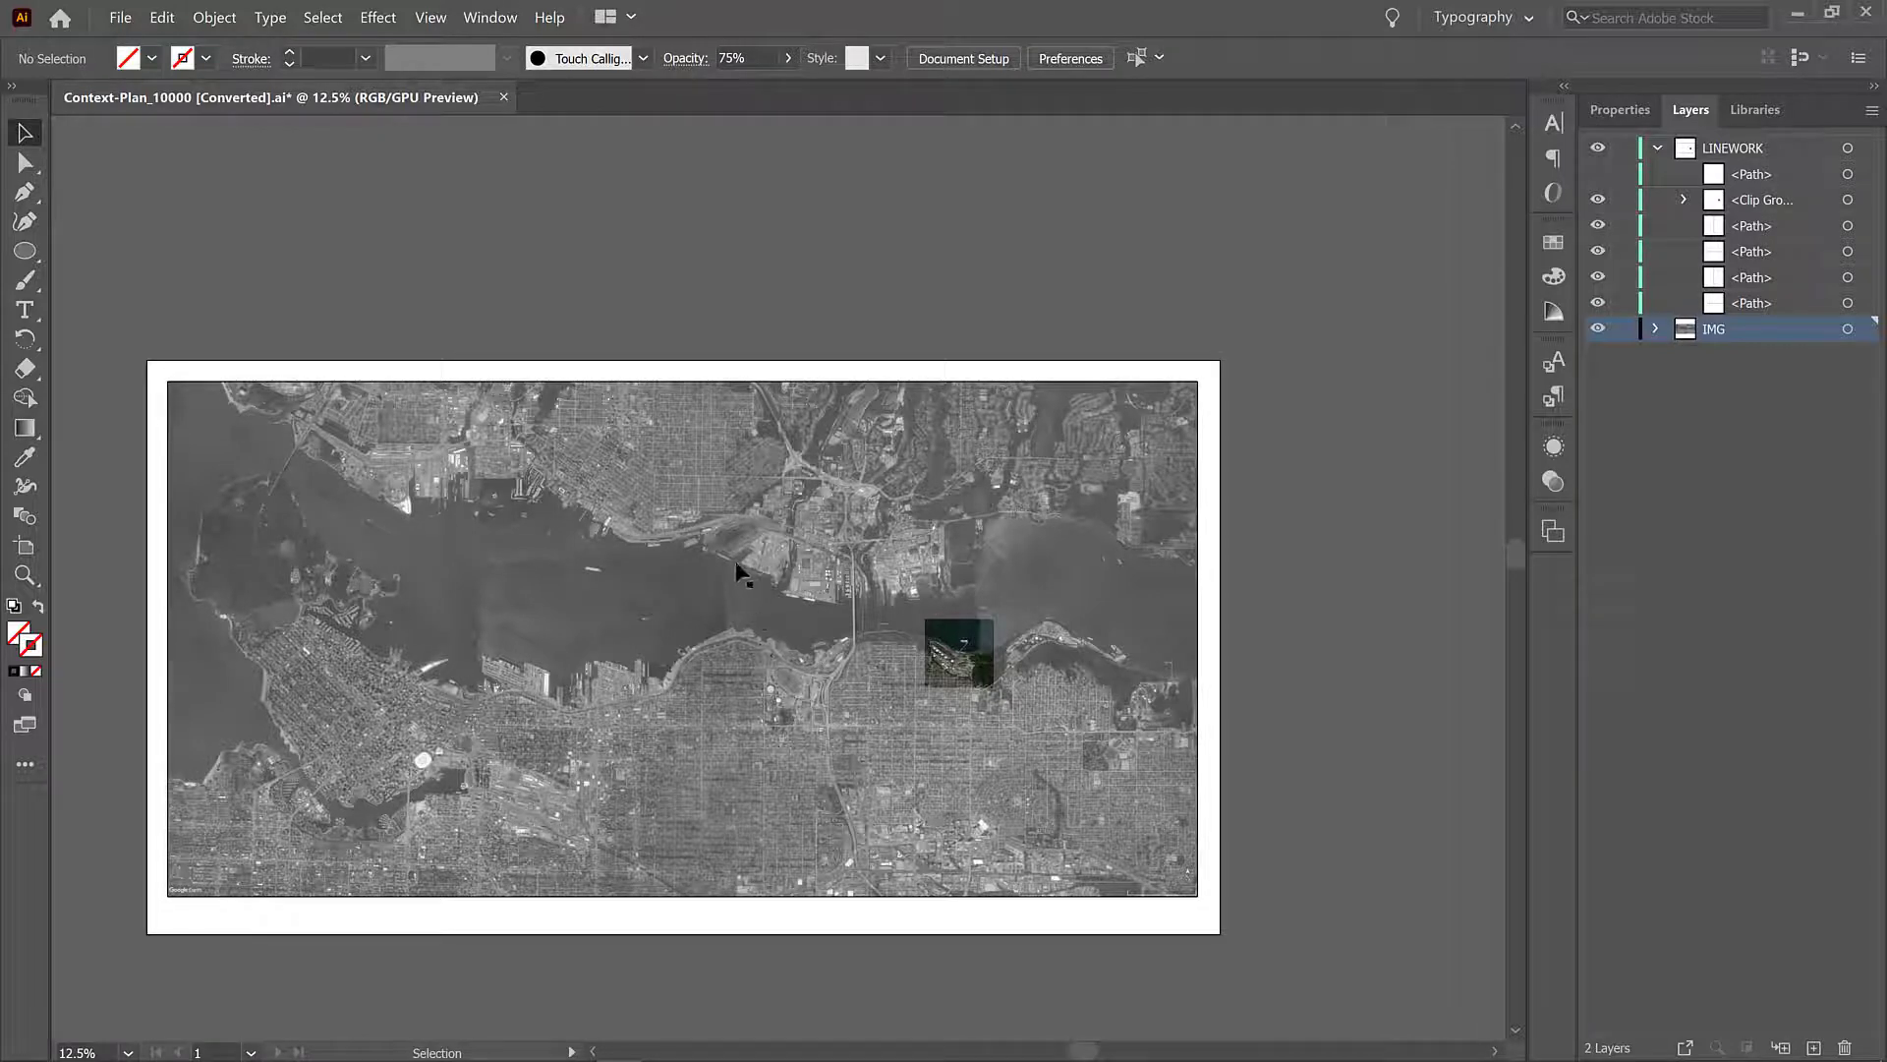
{"action": "mouse_move", "coordinate": [380, 470]}
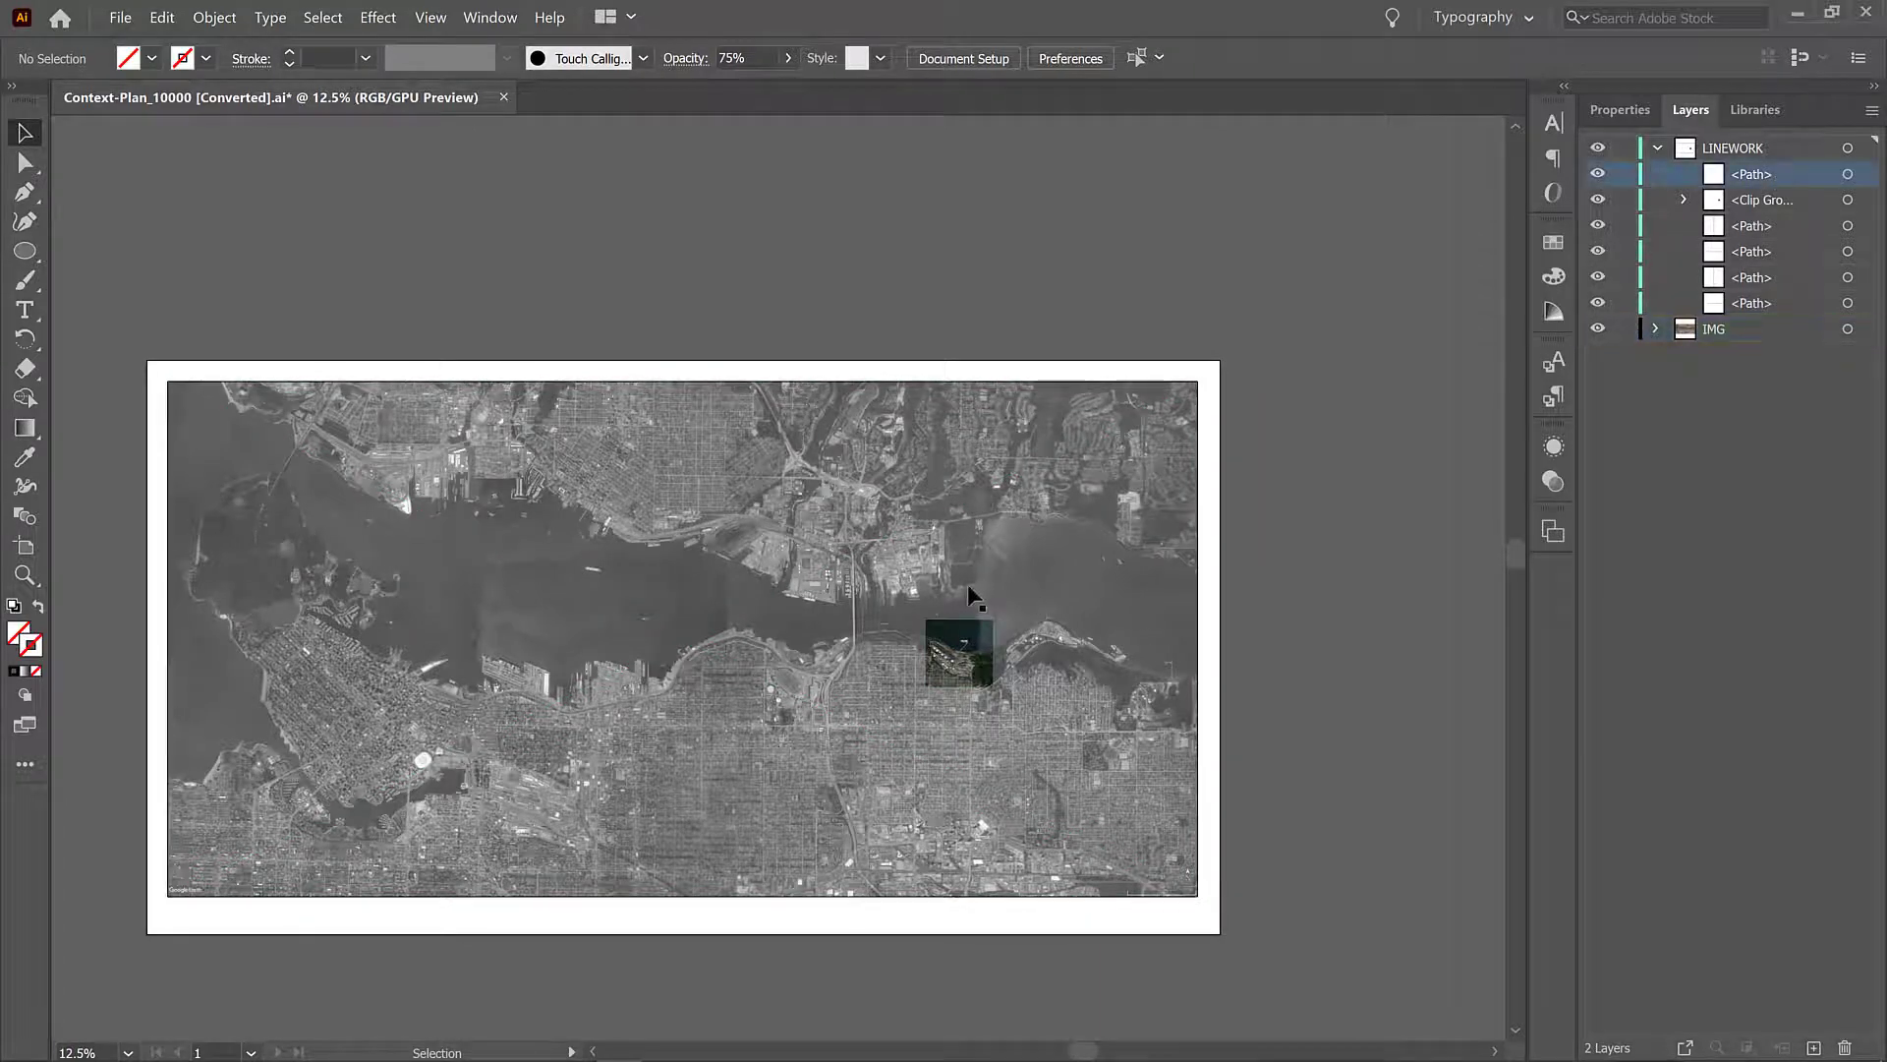
Step: Give the selected site square a white stroke from the Color panel's white swatch
{"action": "left_click", "coordinate": [959, 657]}
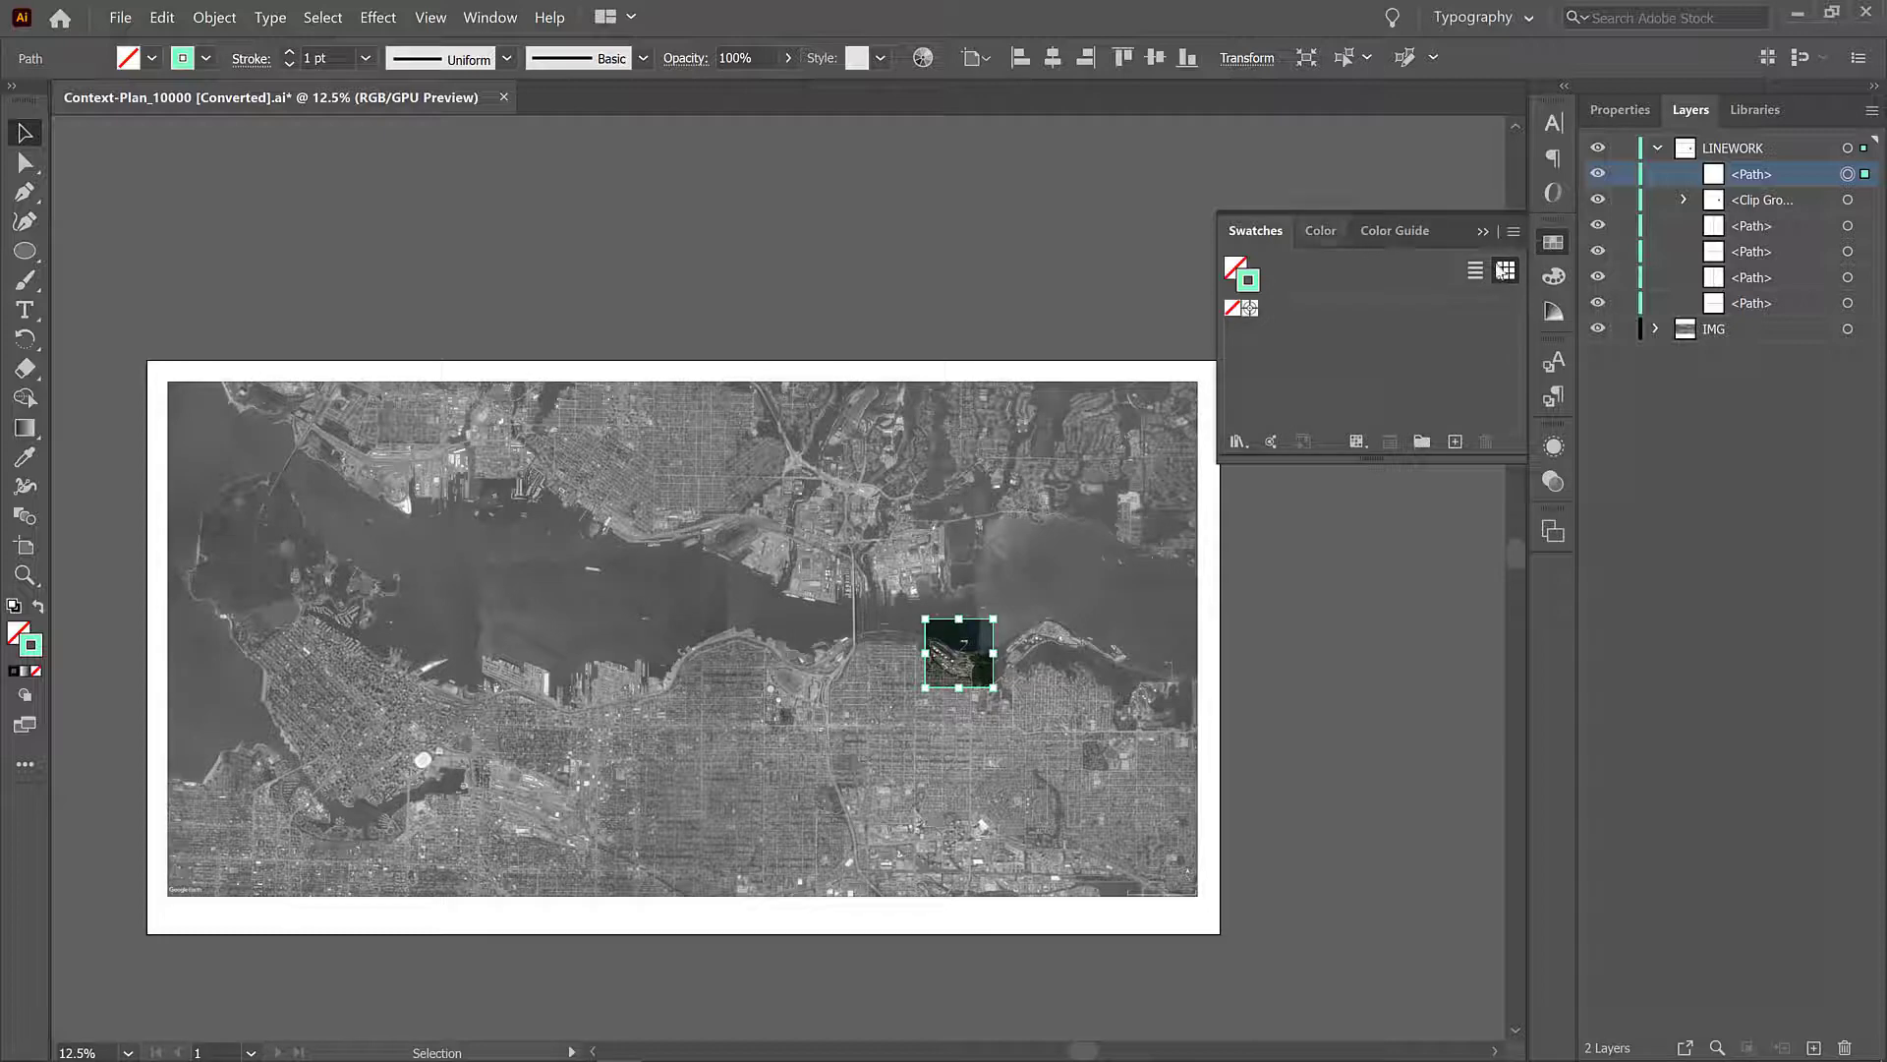
{"action": "mouse_move", "coordinate": [1553, 243]}
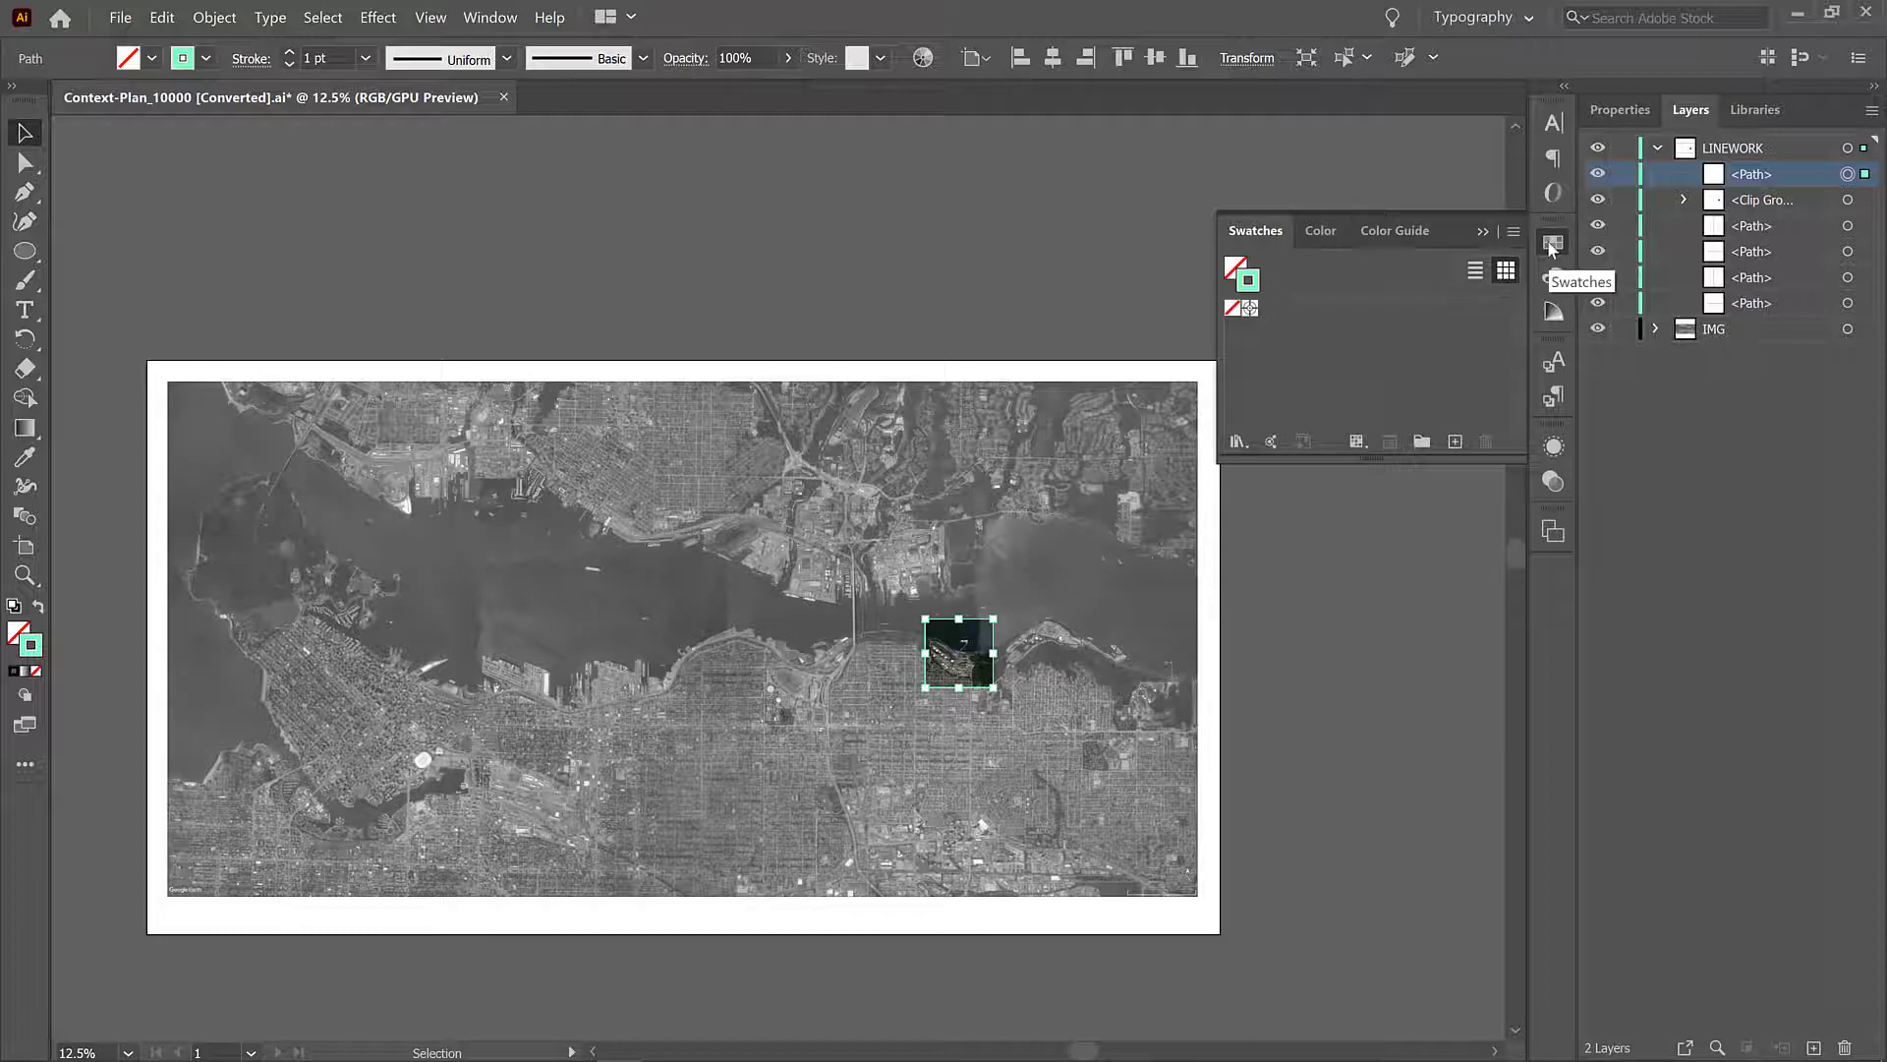
{"action": "left_click", "coordinate": [489, 18]}
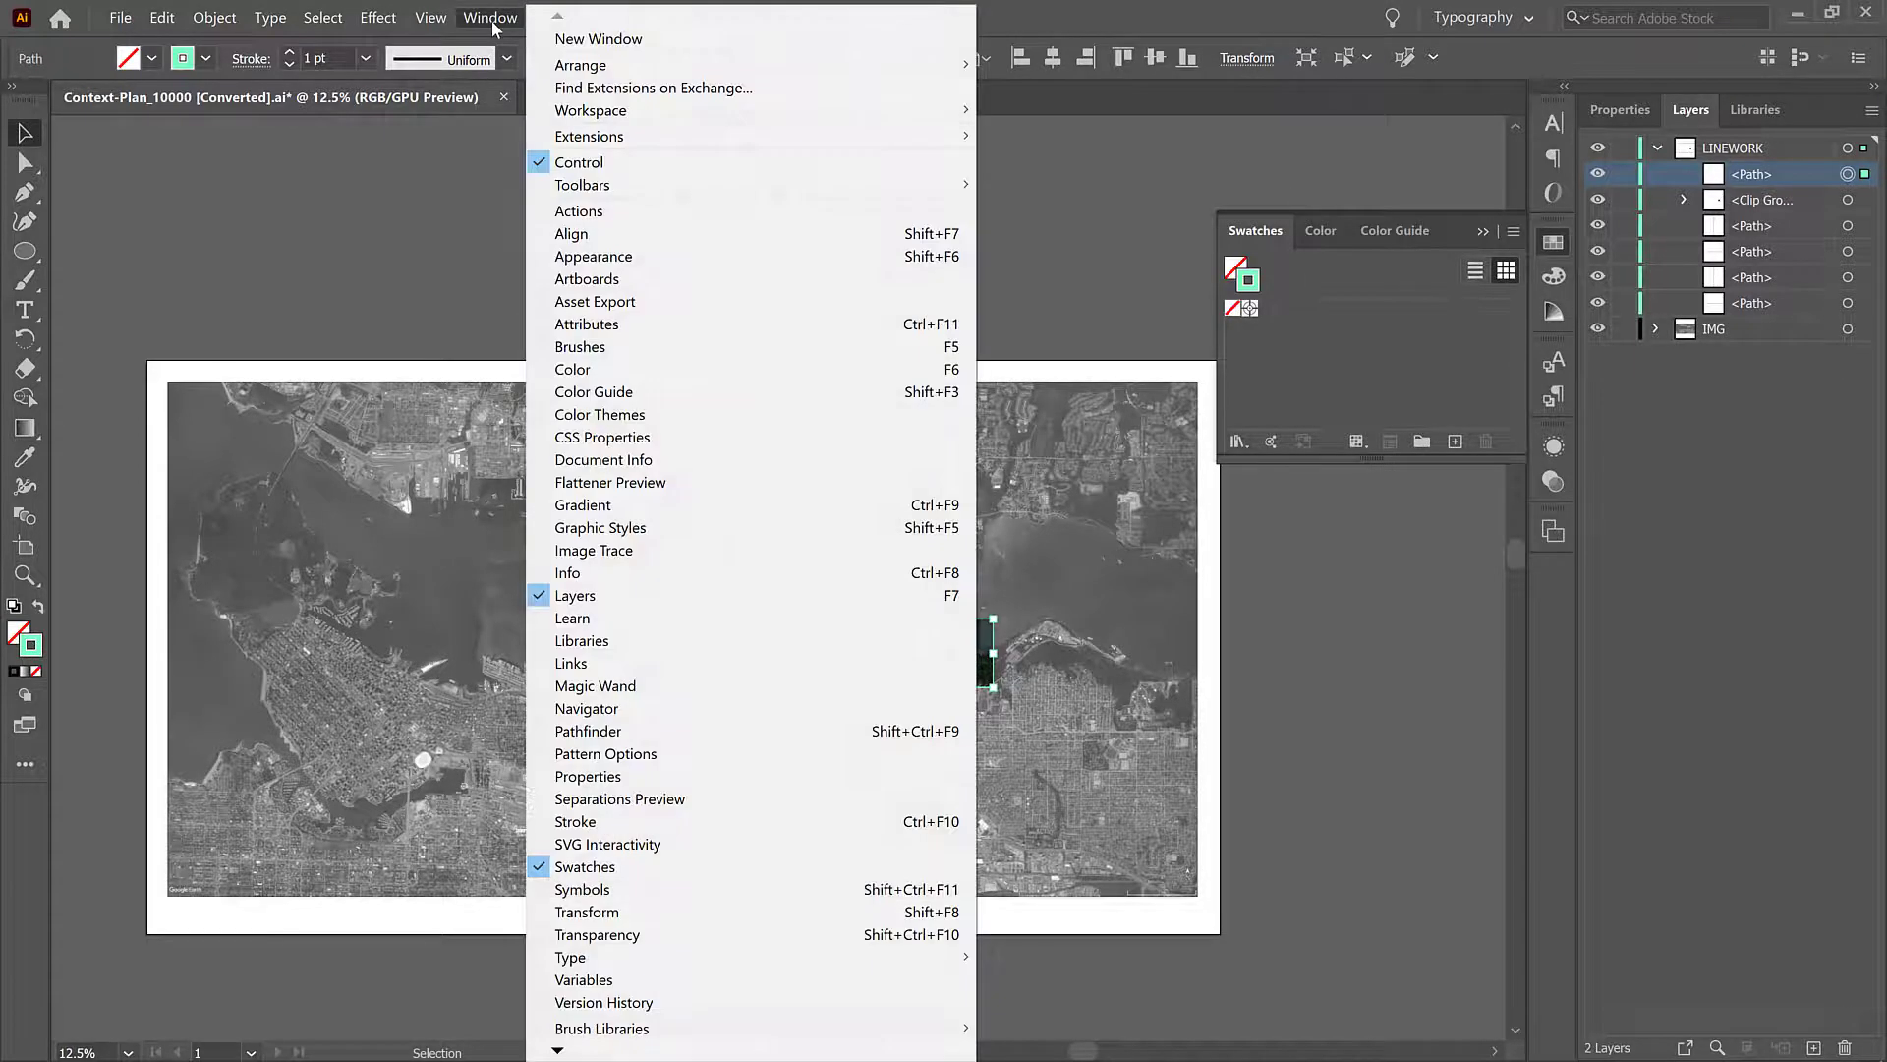
{"action": "mouse_move", "coordinate": [608, 843]}
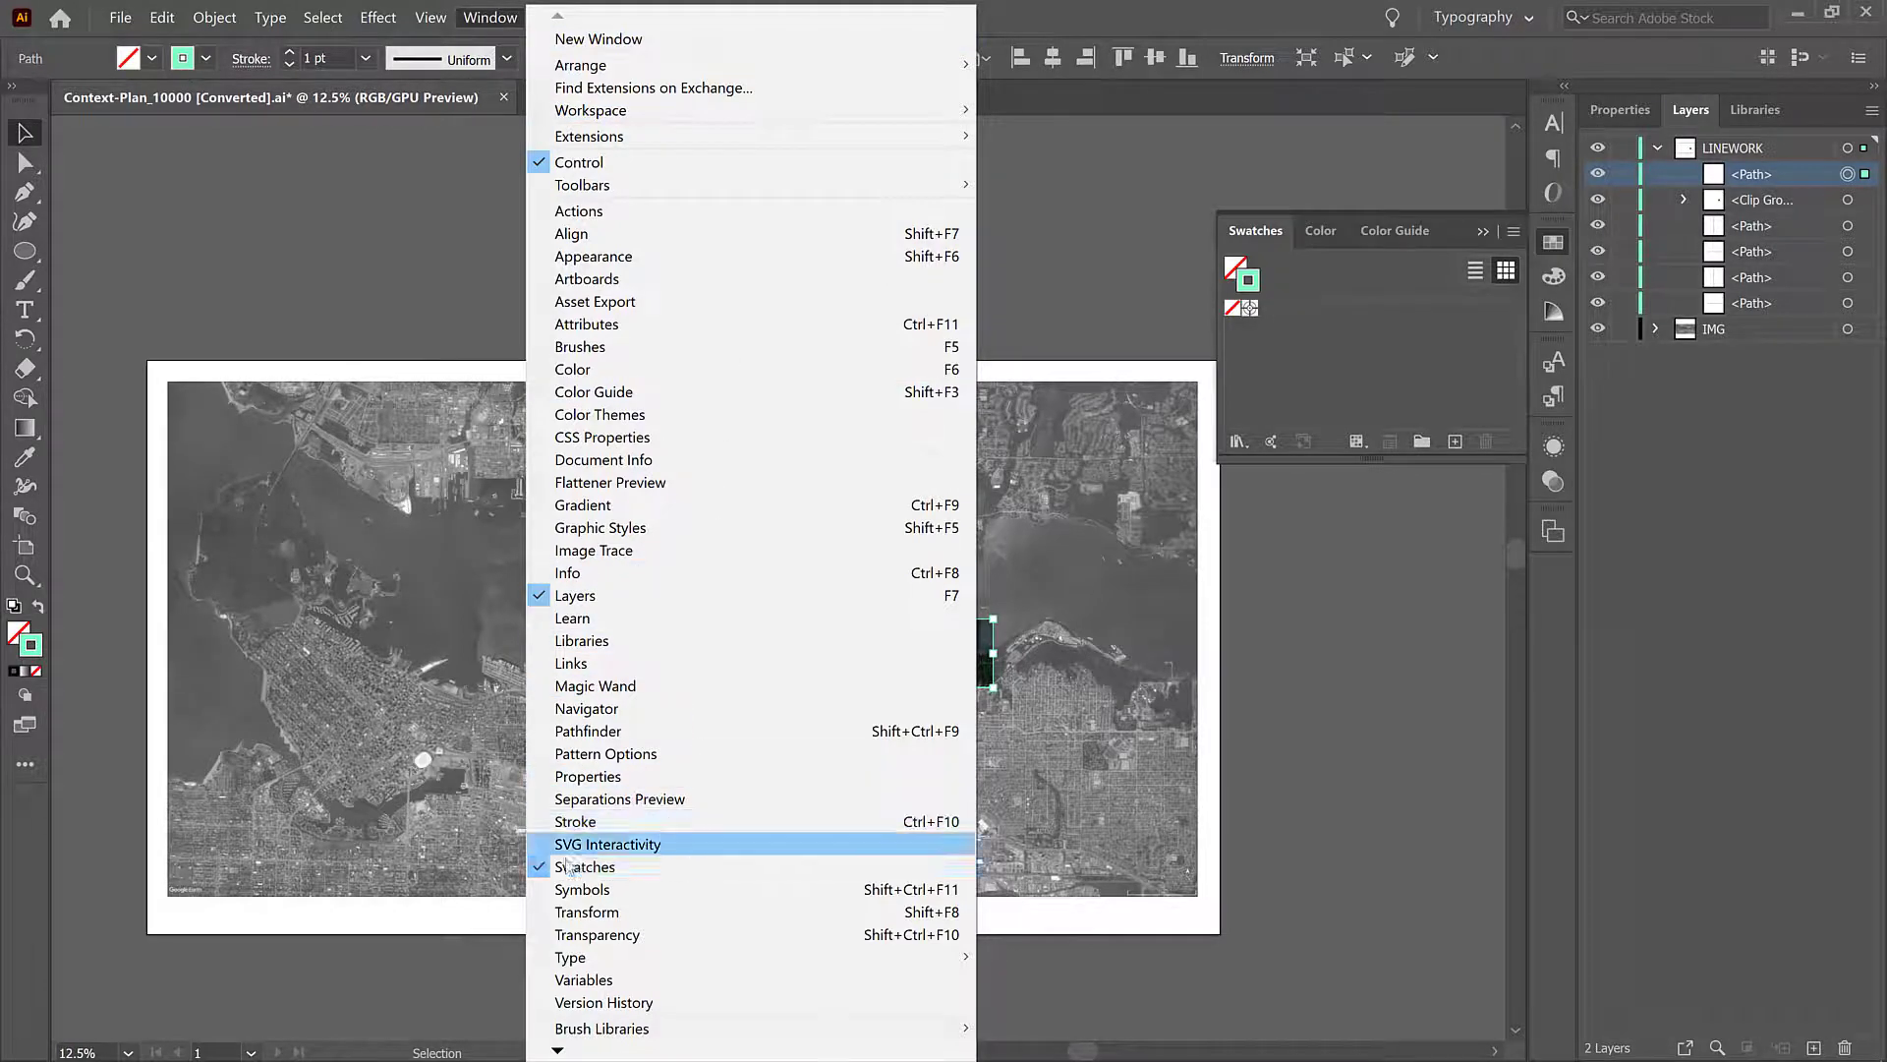
{"action": "mouse_move", "coordinate": [570, 855]}
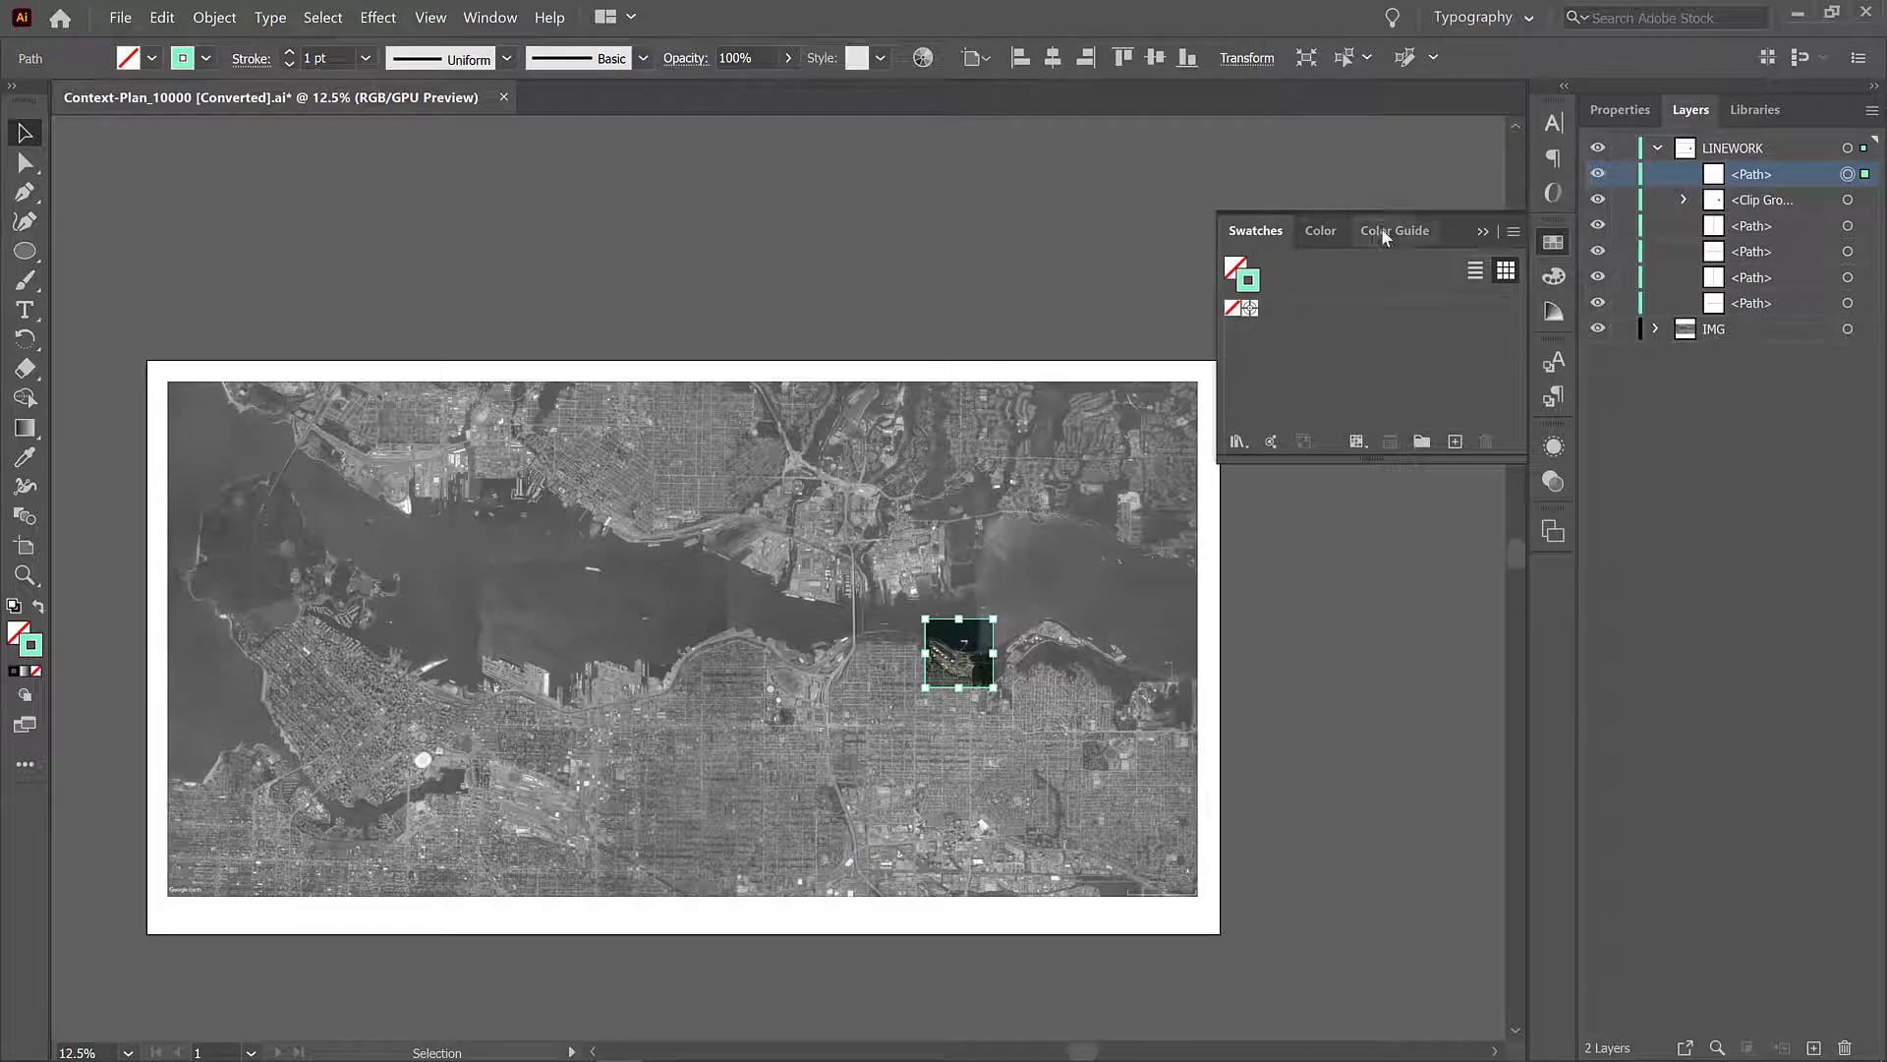
{"action": "left_click", "coordinate": [1319, 230]}
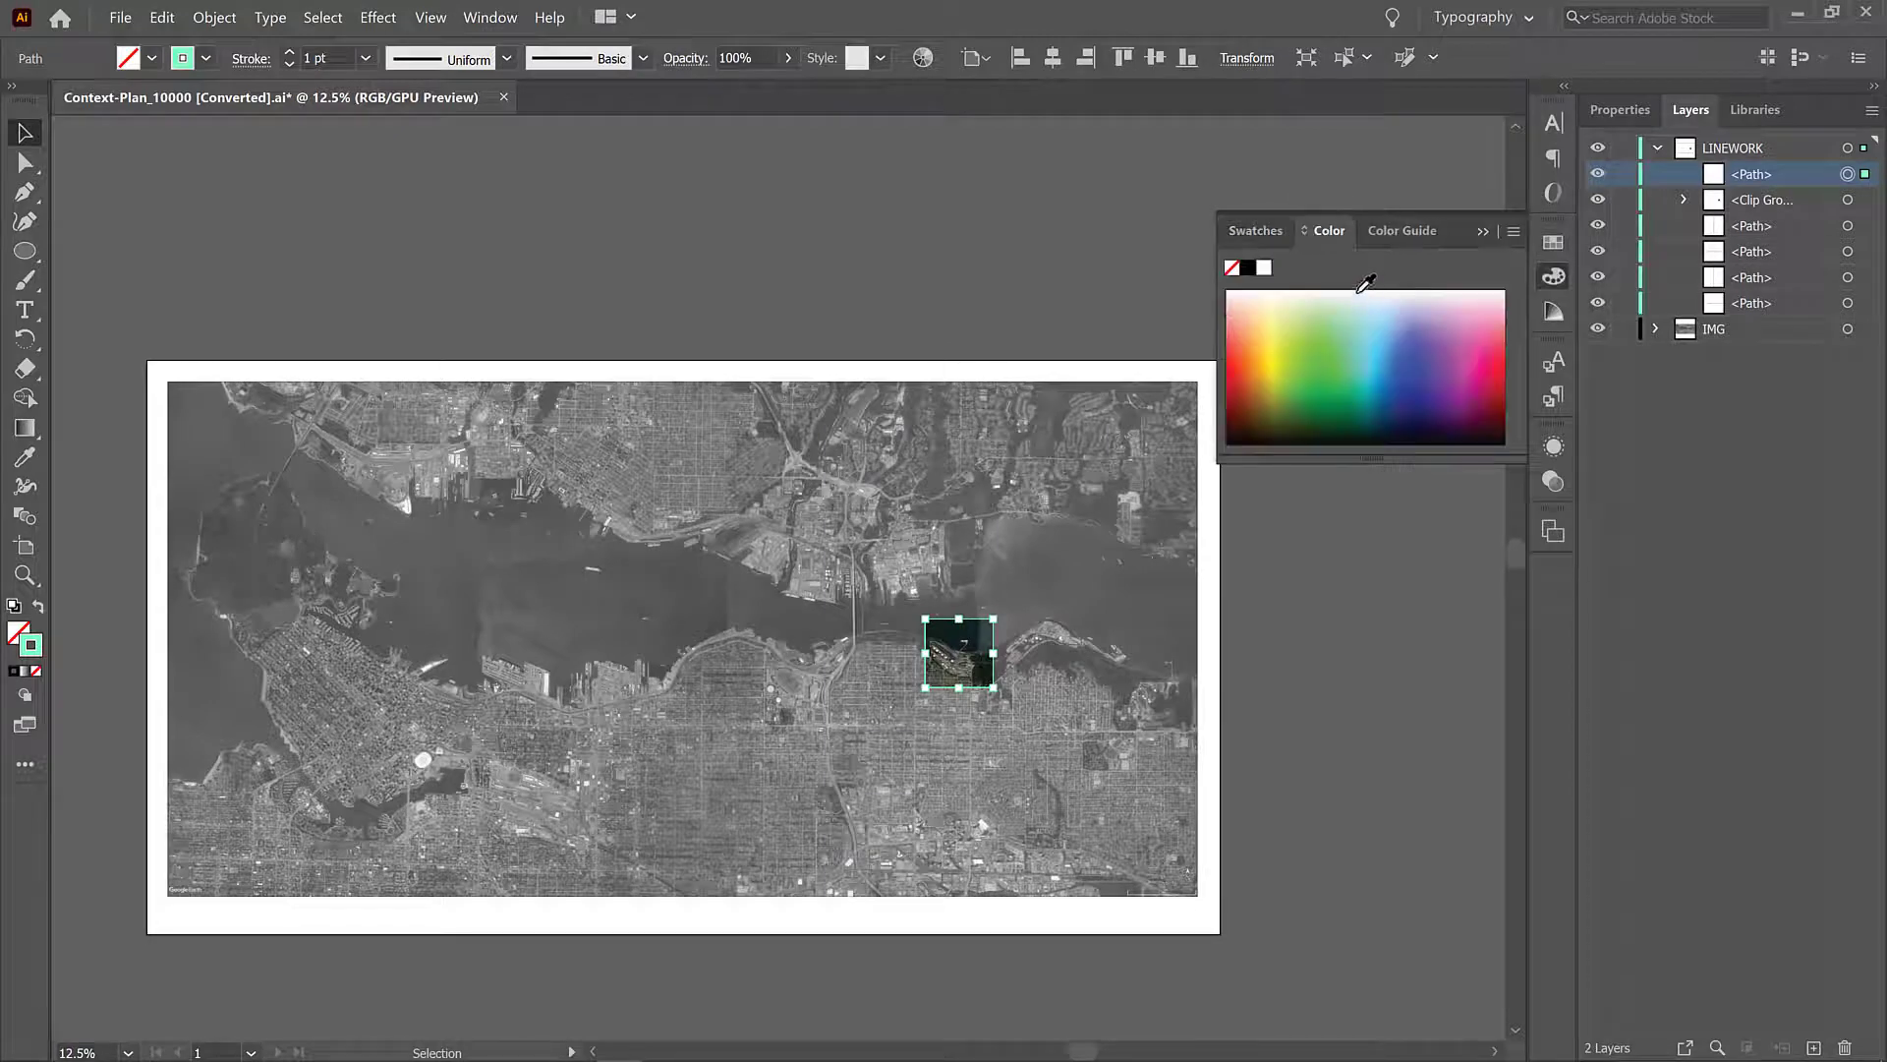
{"action": "mouse_move", "coordinate": [1461, 385]}
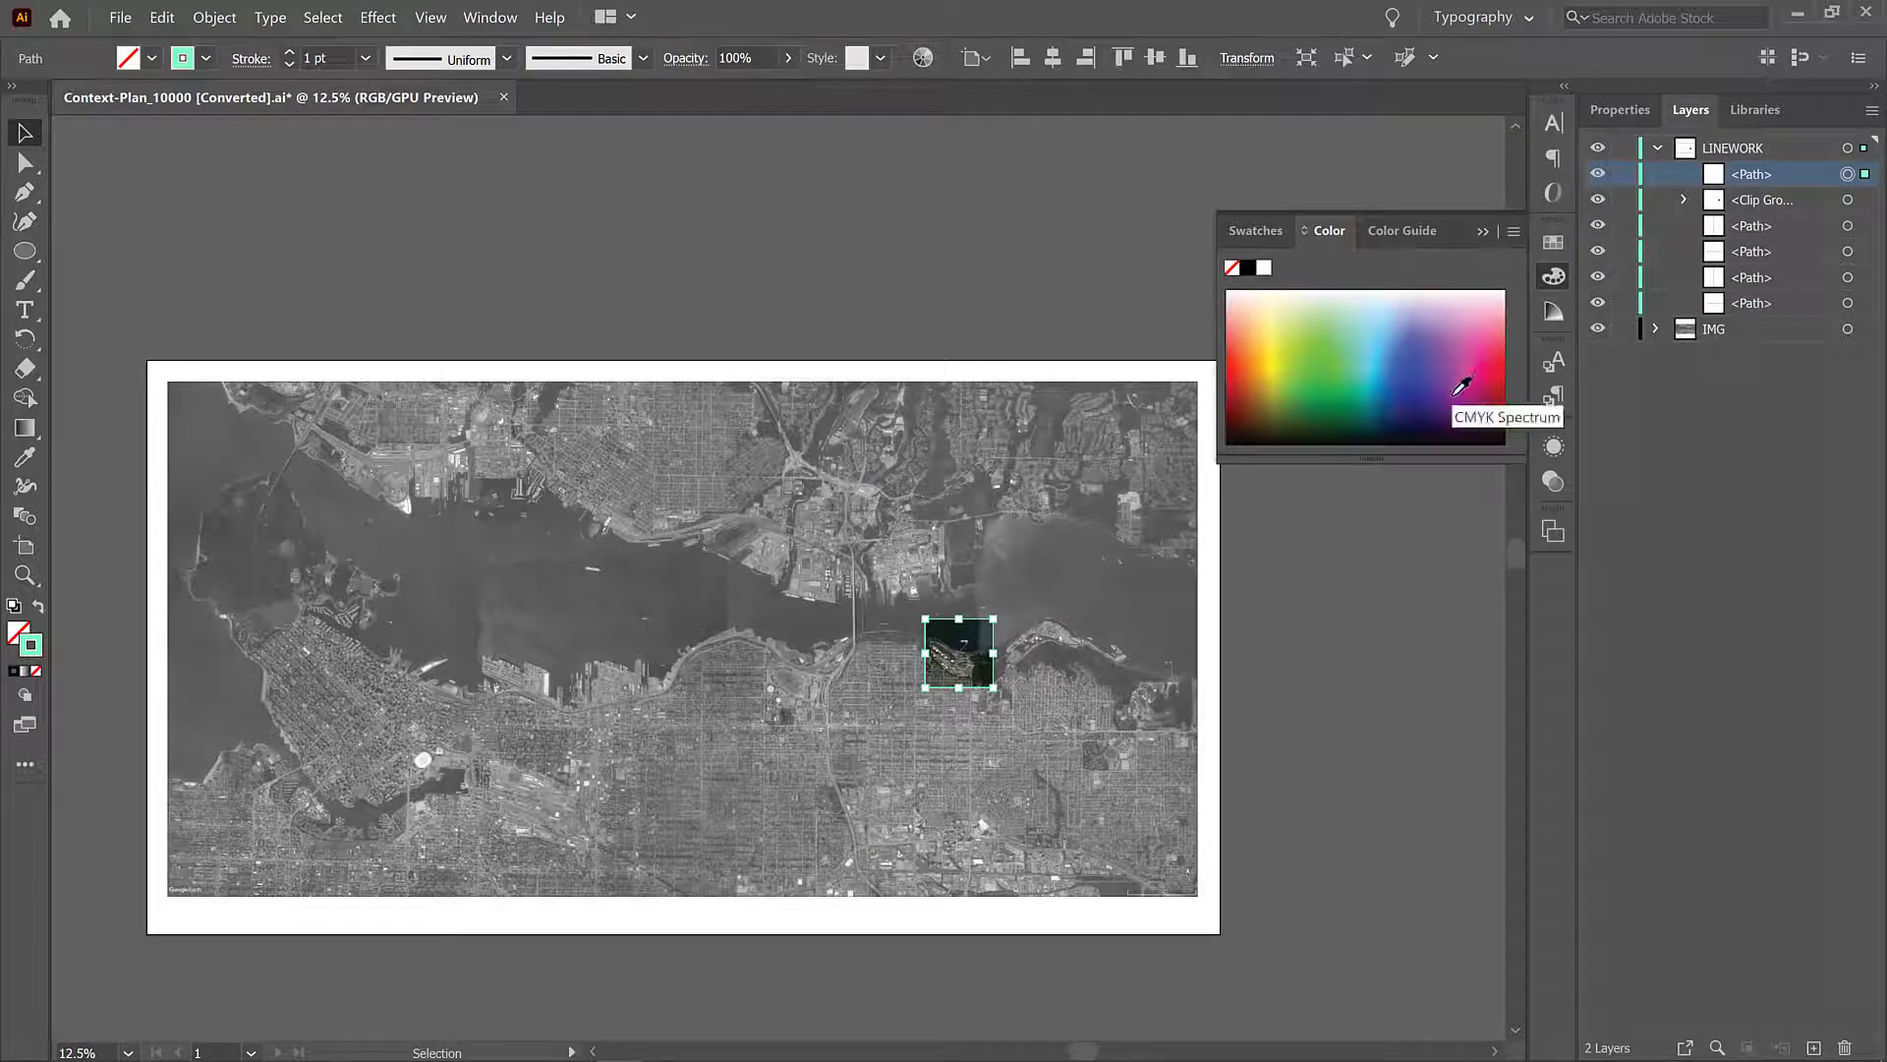
{"action": "mouse_move", "coordinate": [1264, 418]}
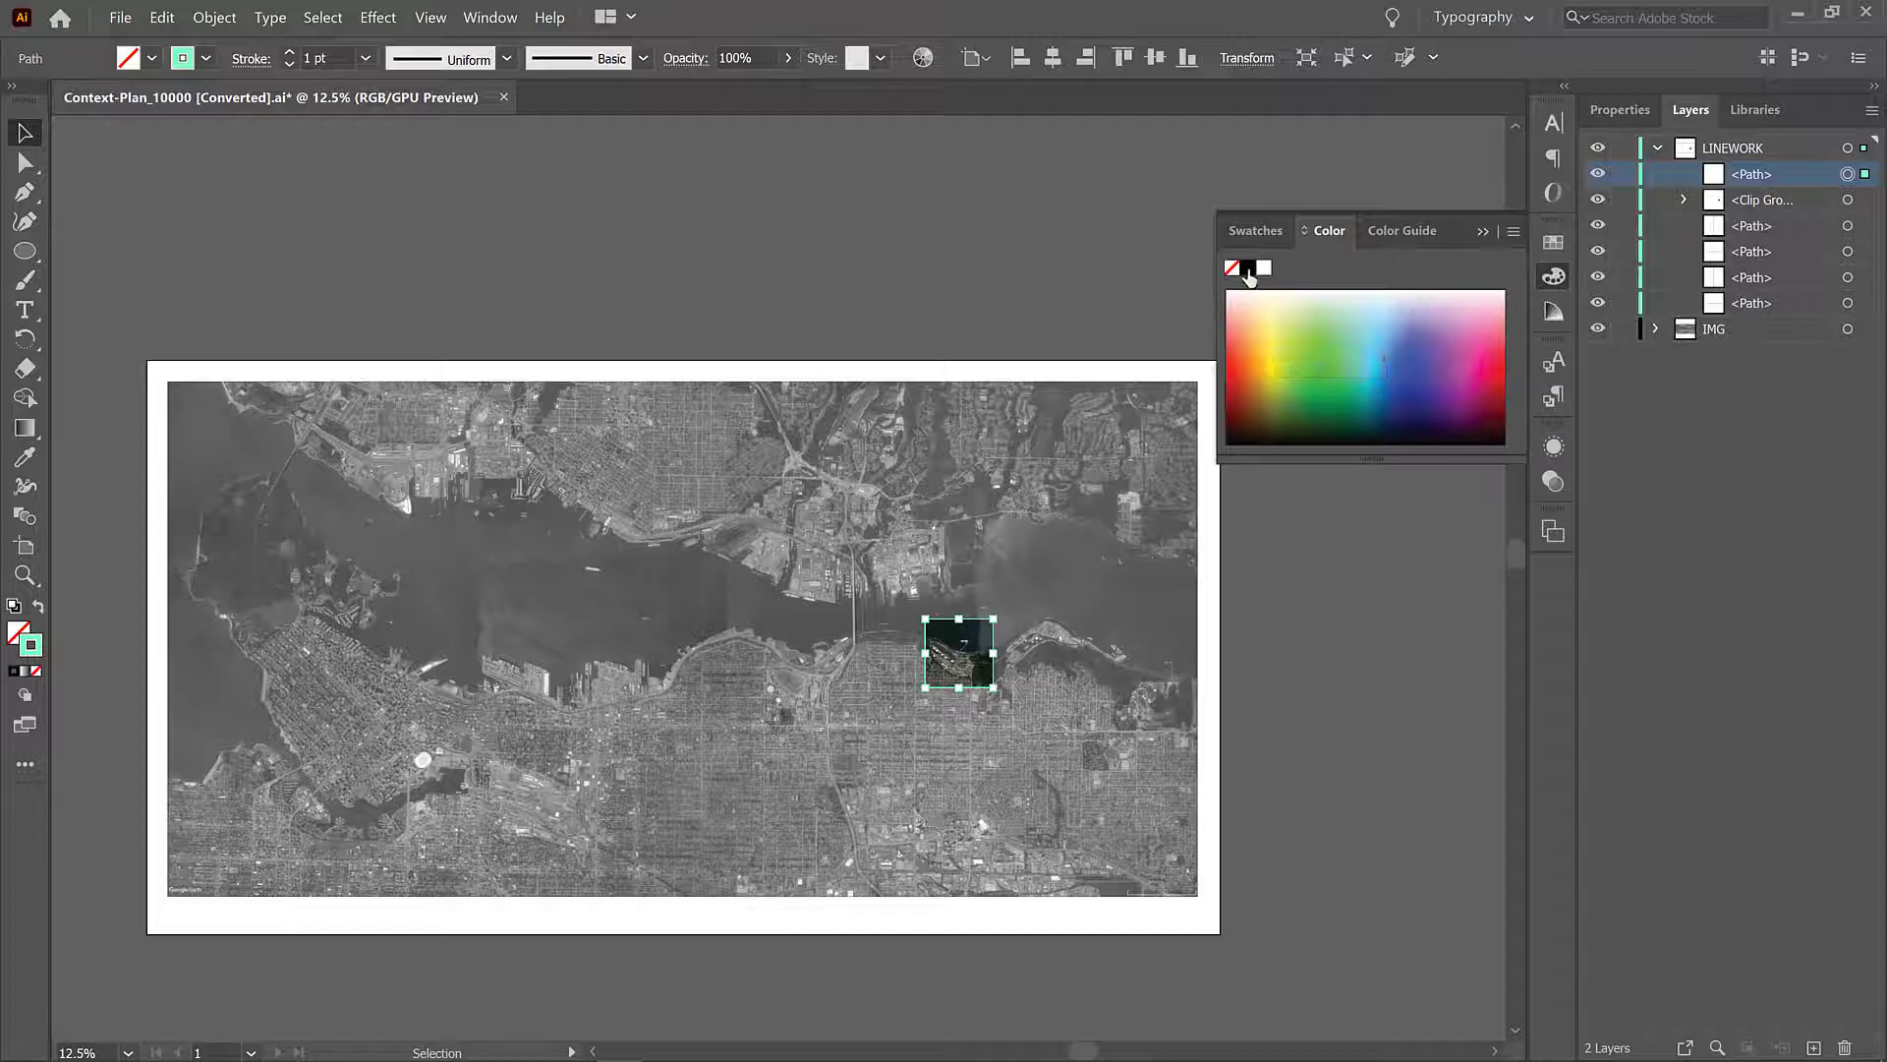
{"action": "left_click", "coordinate": [1262, 267]}
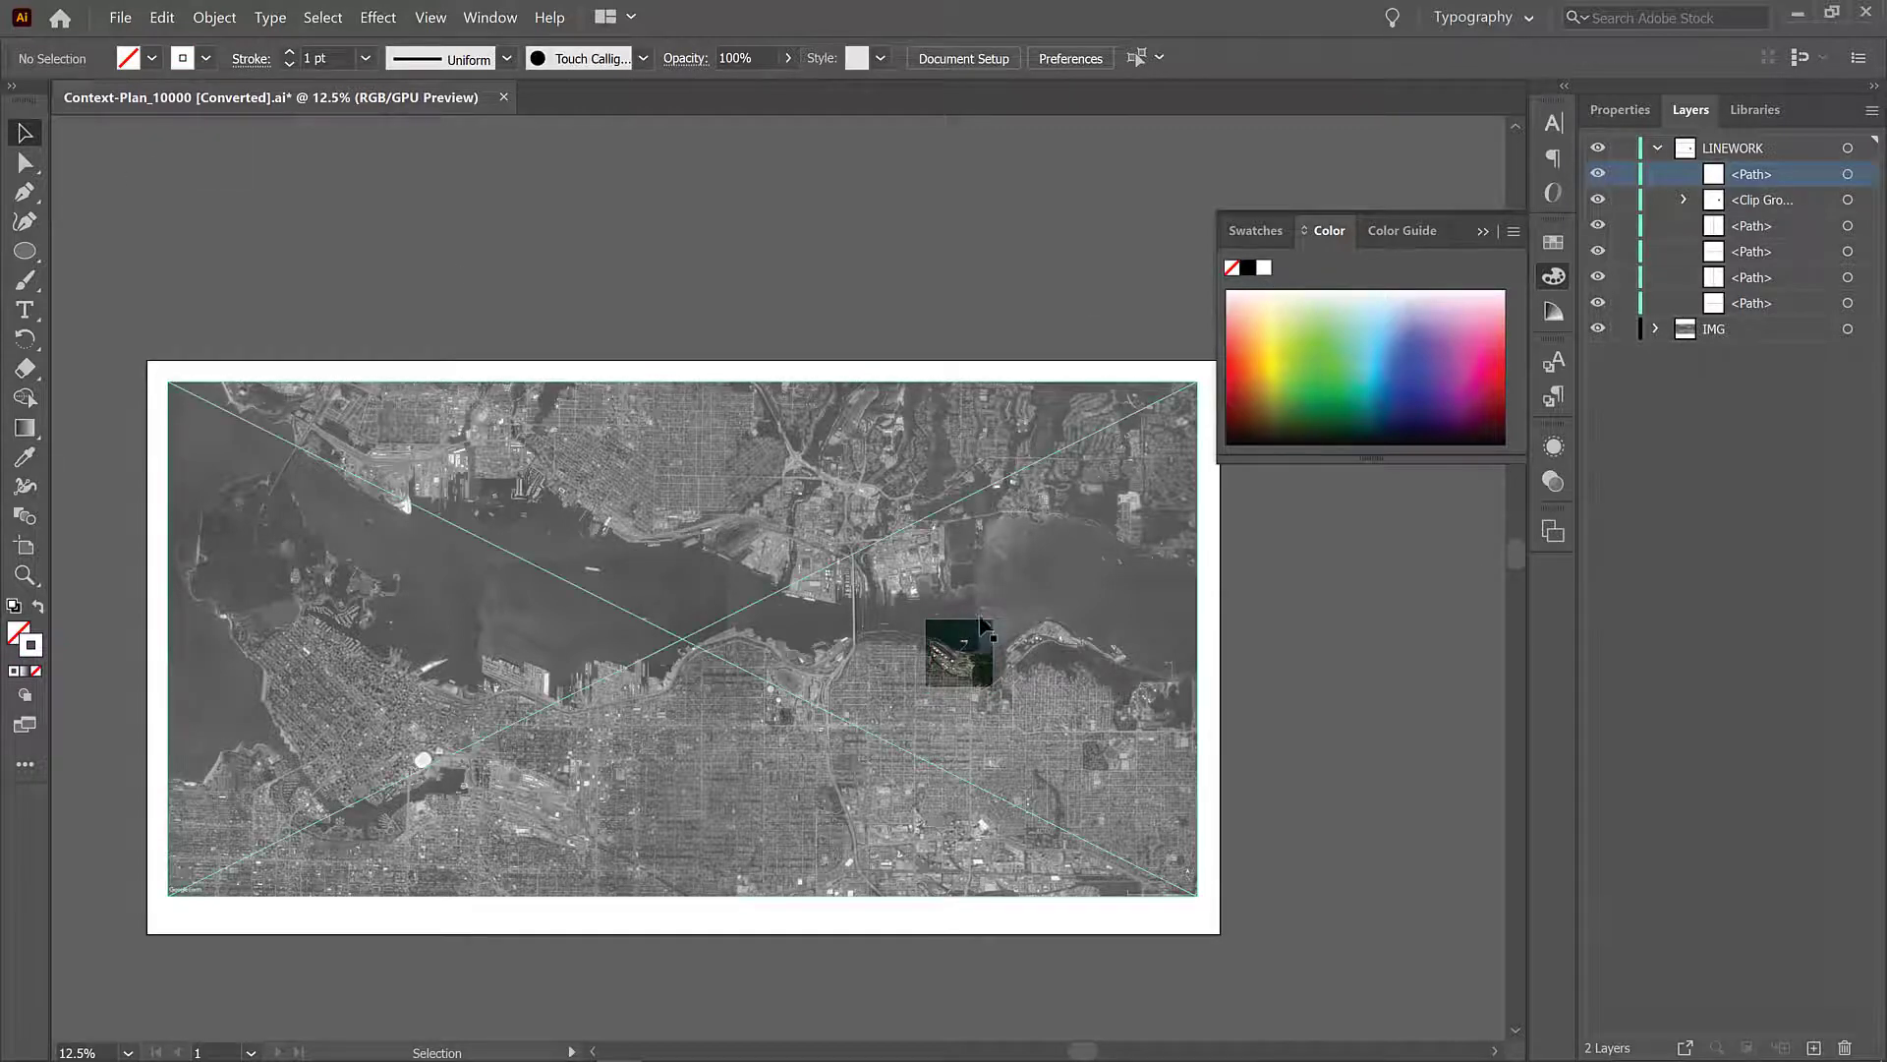
Step: Set the site square's white stroke weight to 4 pt and deselect
{"action": "left_click", "coordinate": [959, 657]}
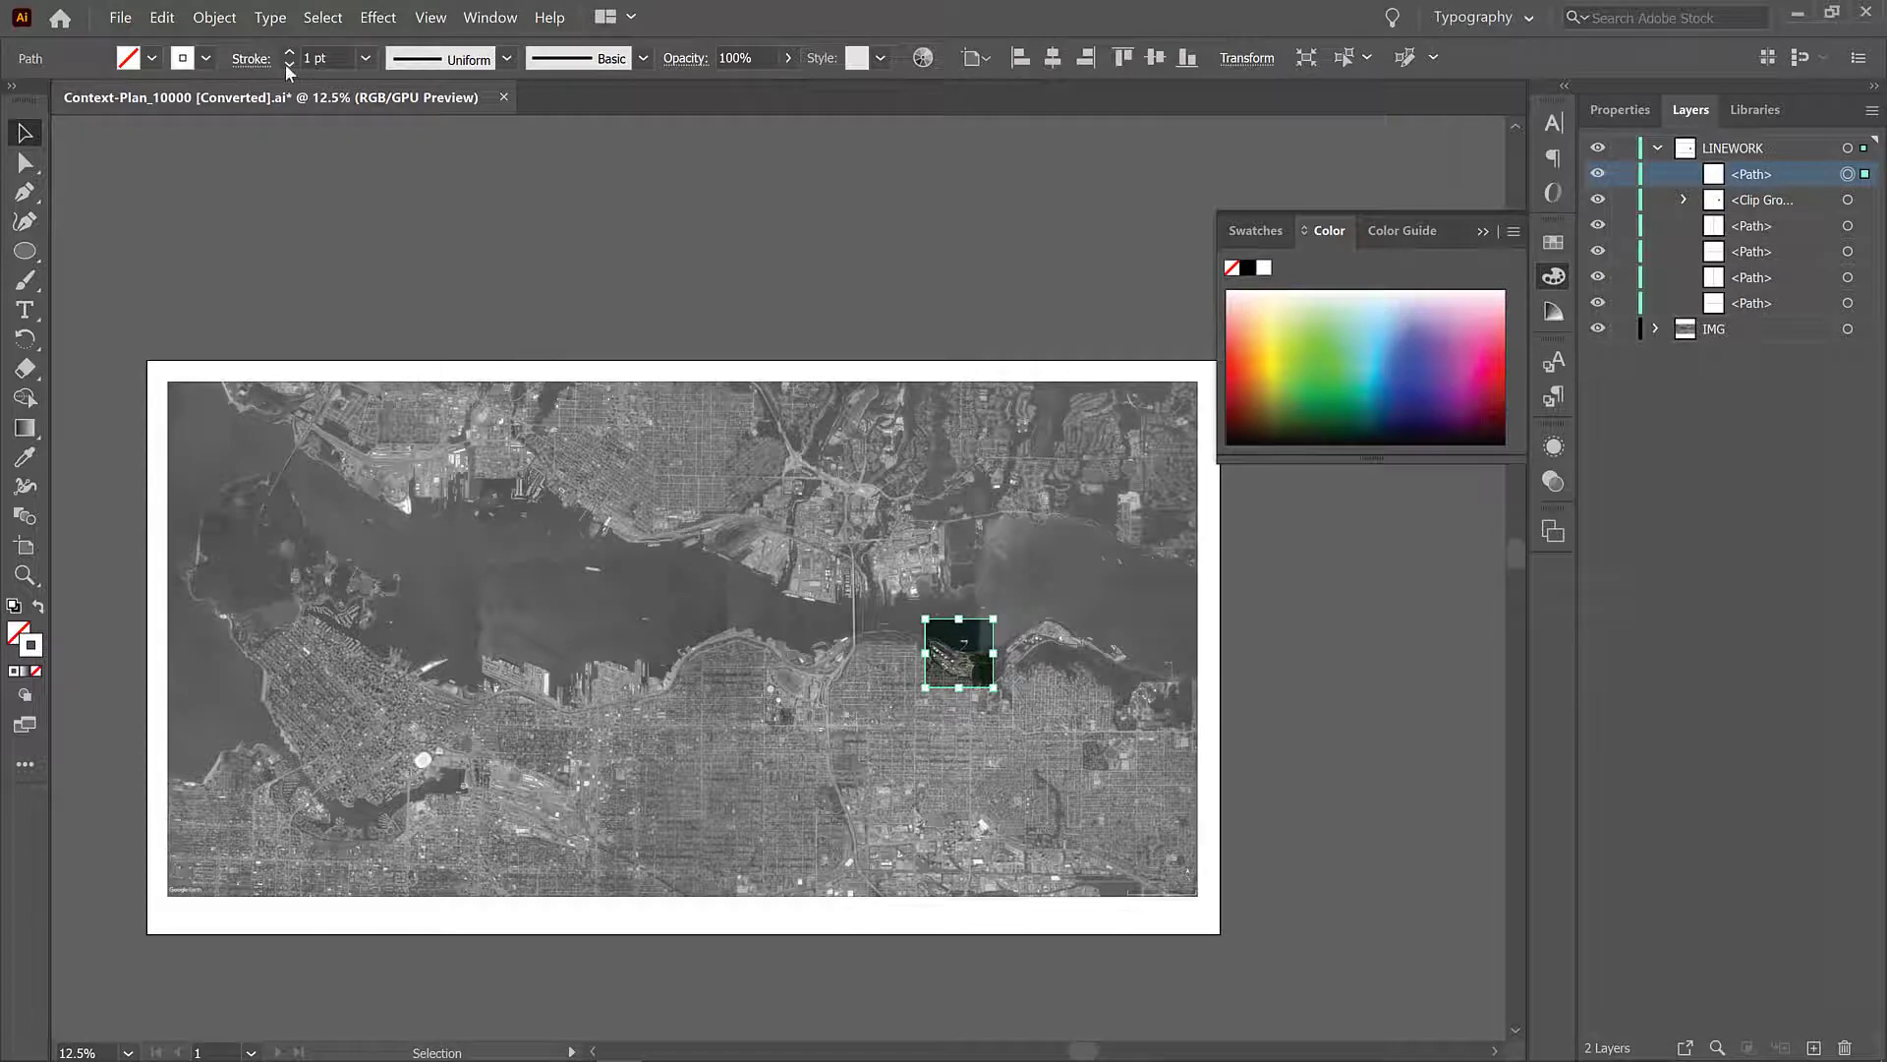
{"action": "left_click", "coordinate": [365, 57]}
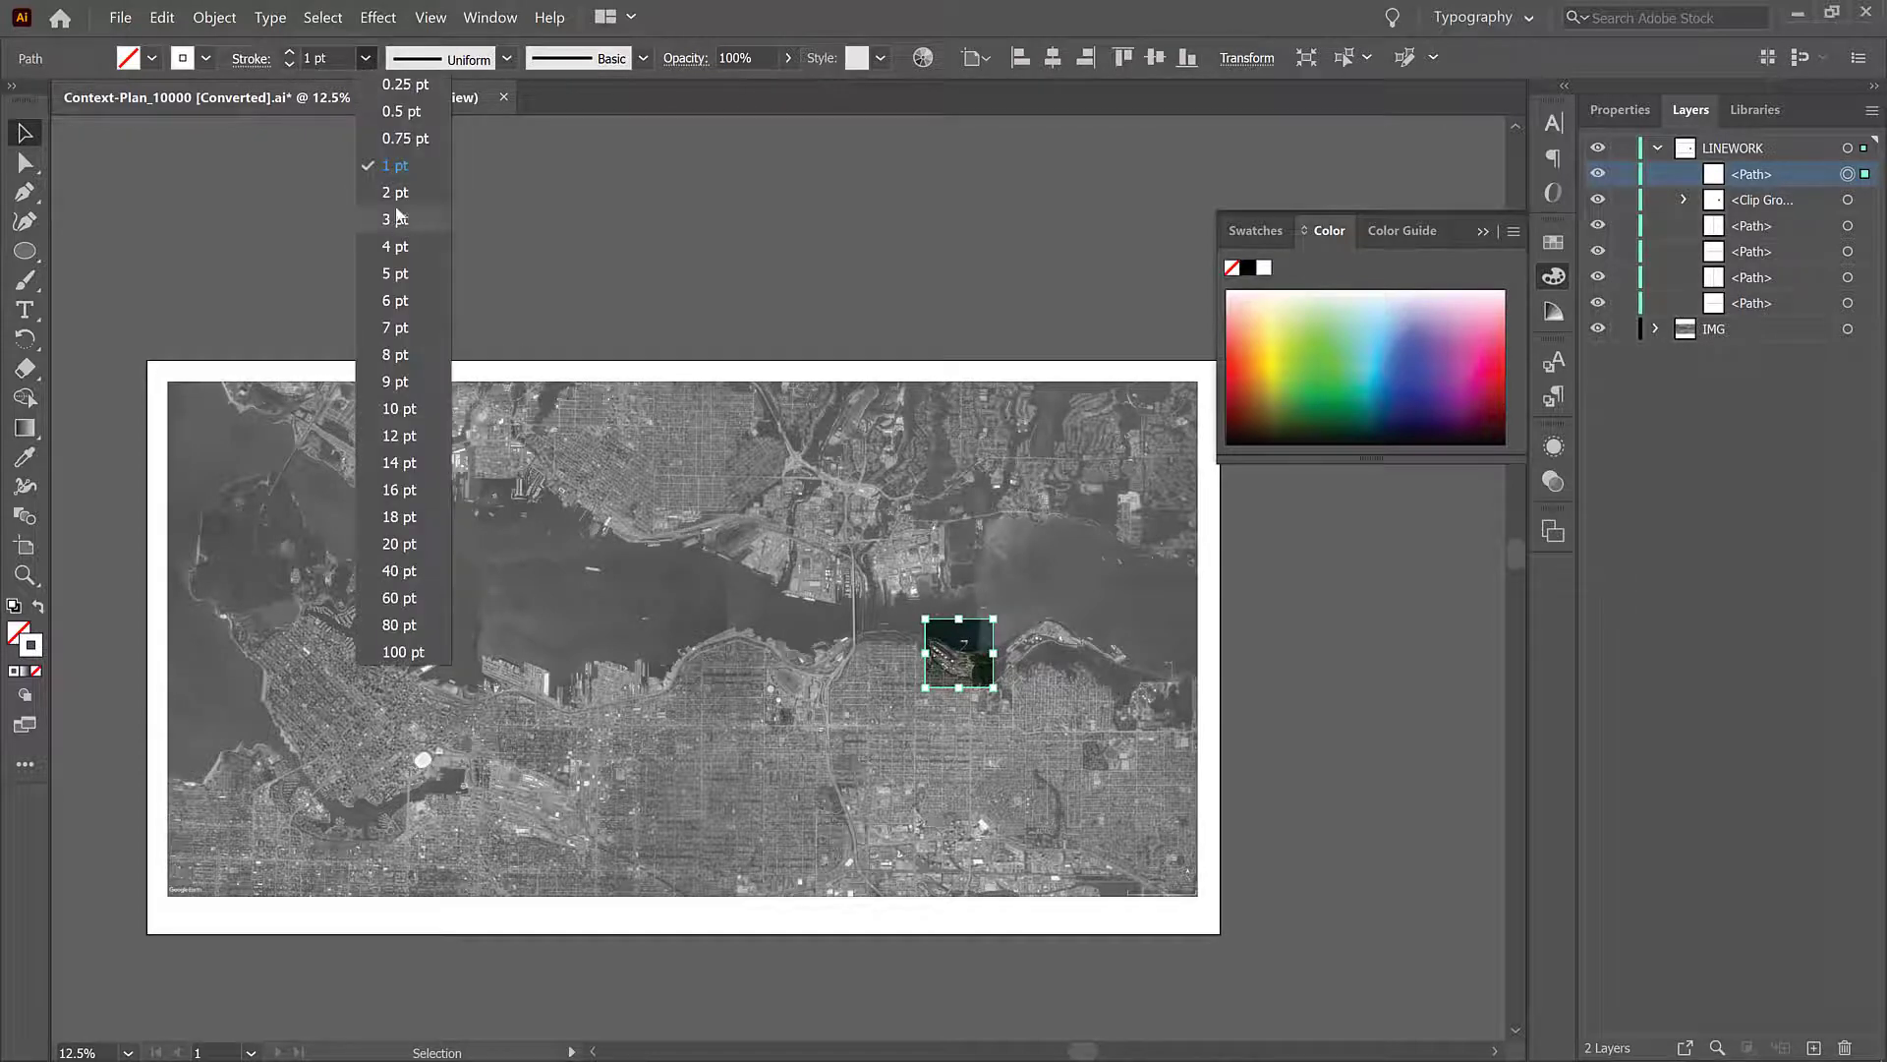
{"action": "left_click", "coordinate": [395, 248]}
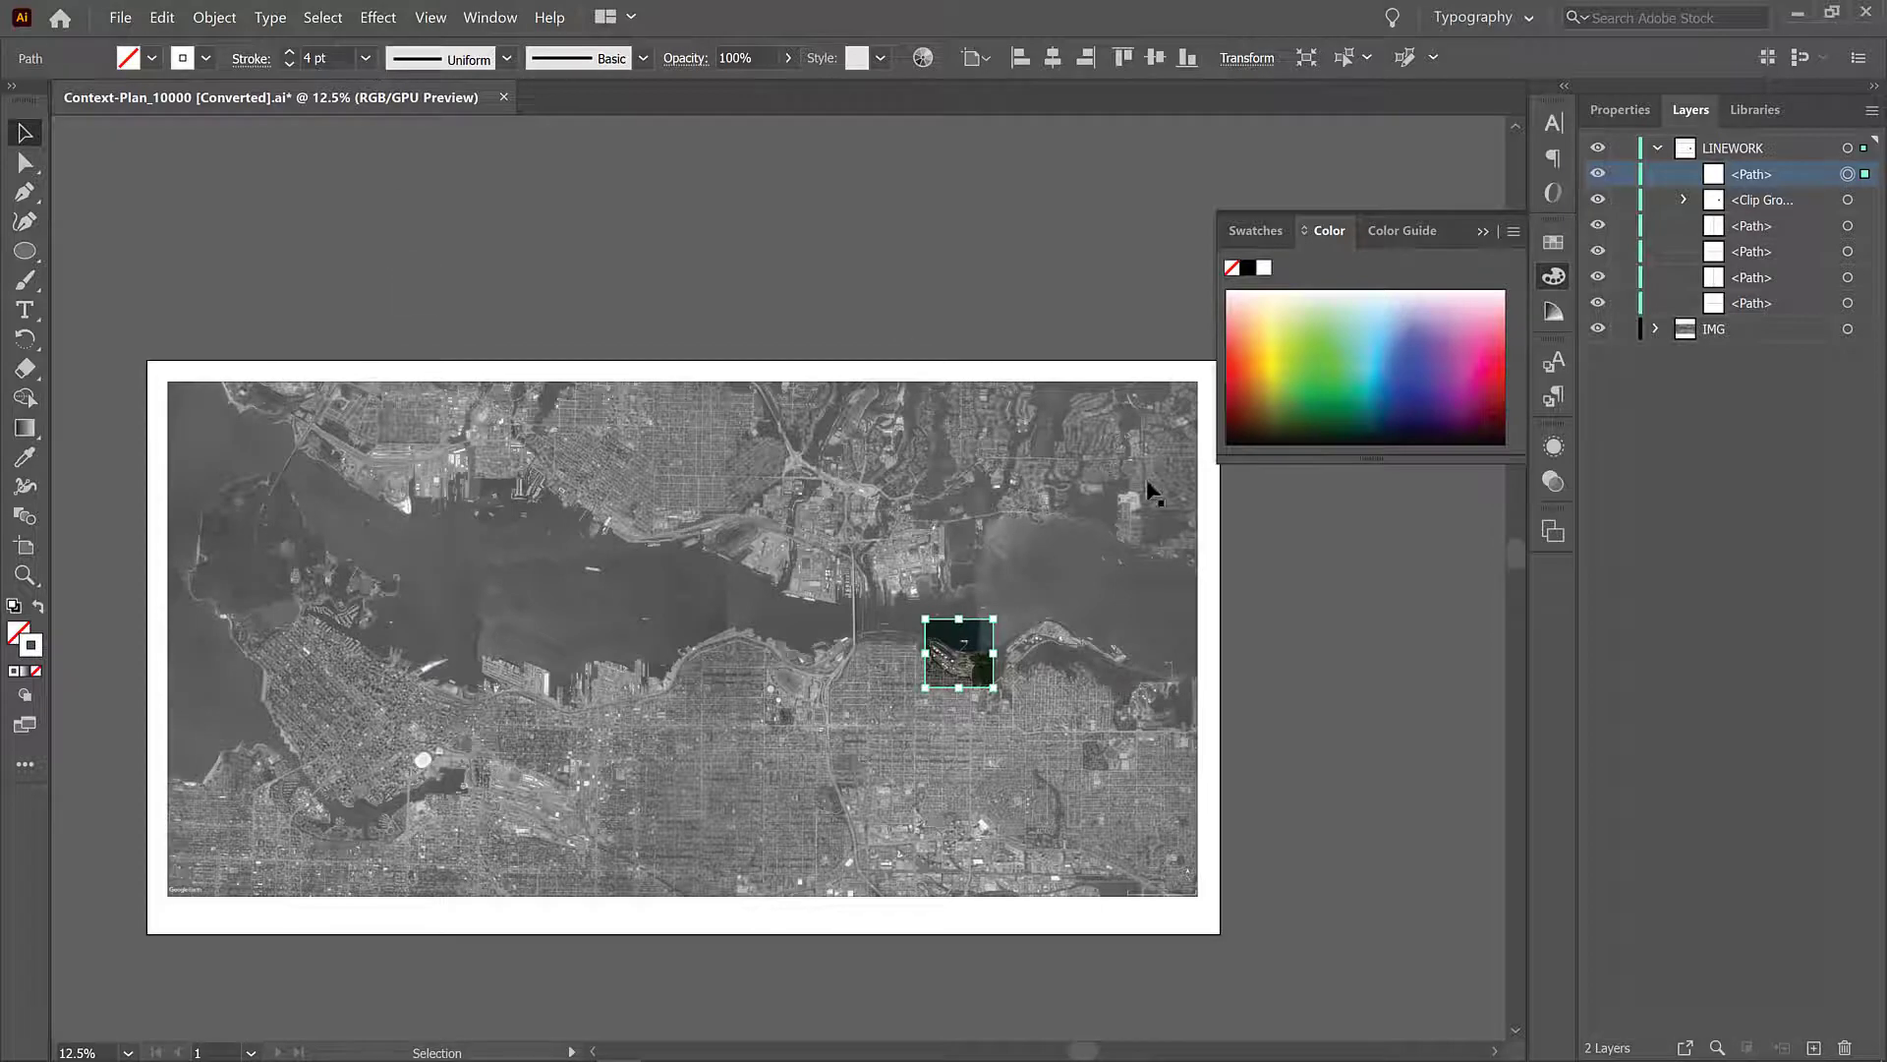
{"action": "left_click", "coordinate": [1287, 662]}
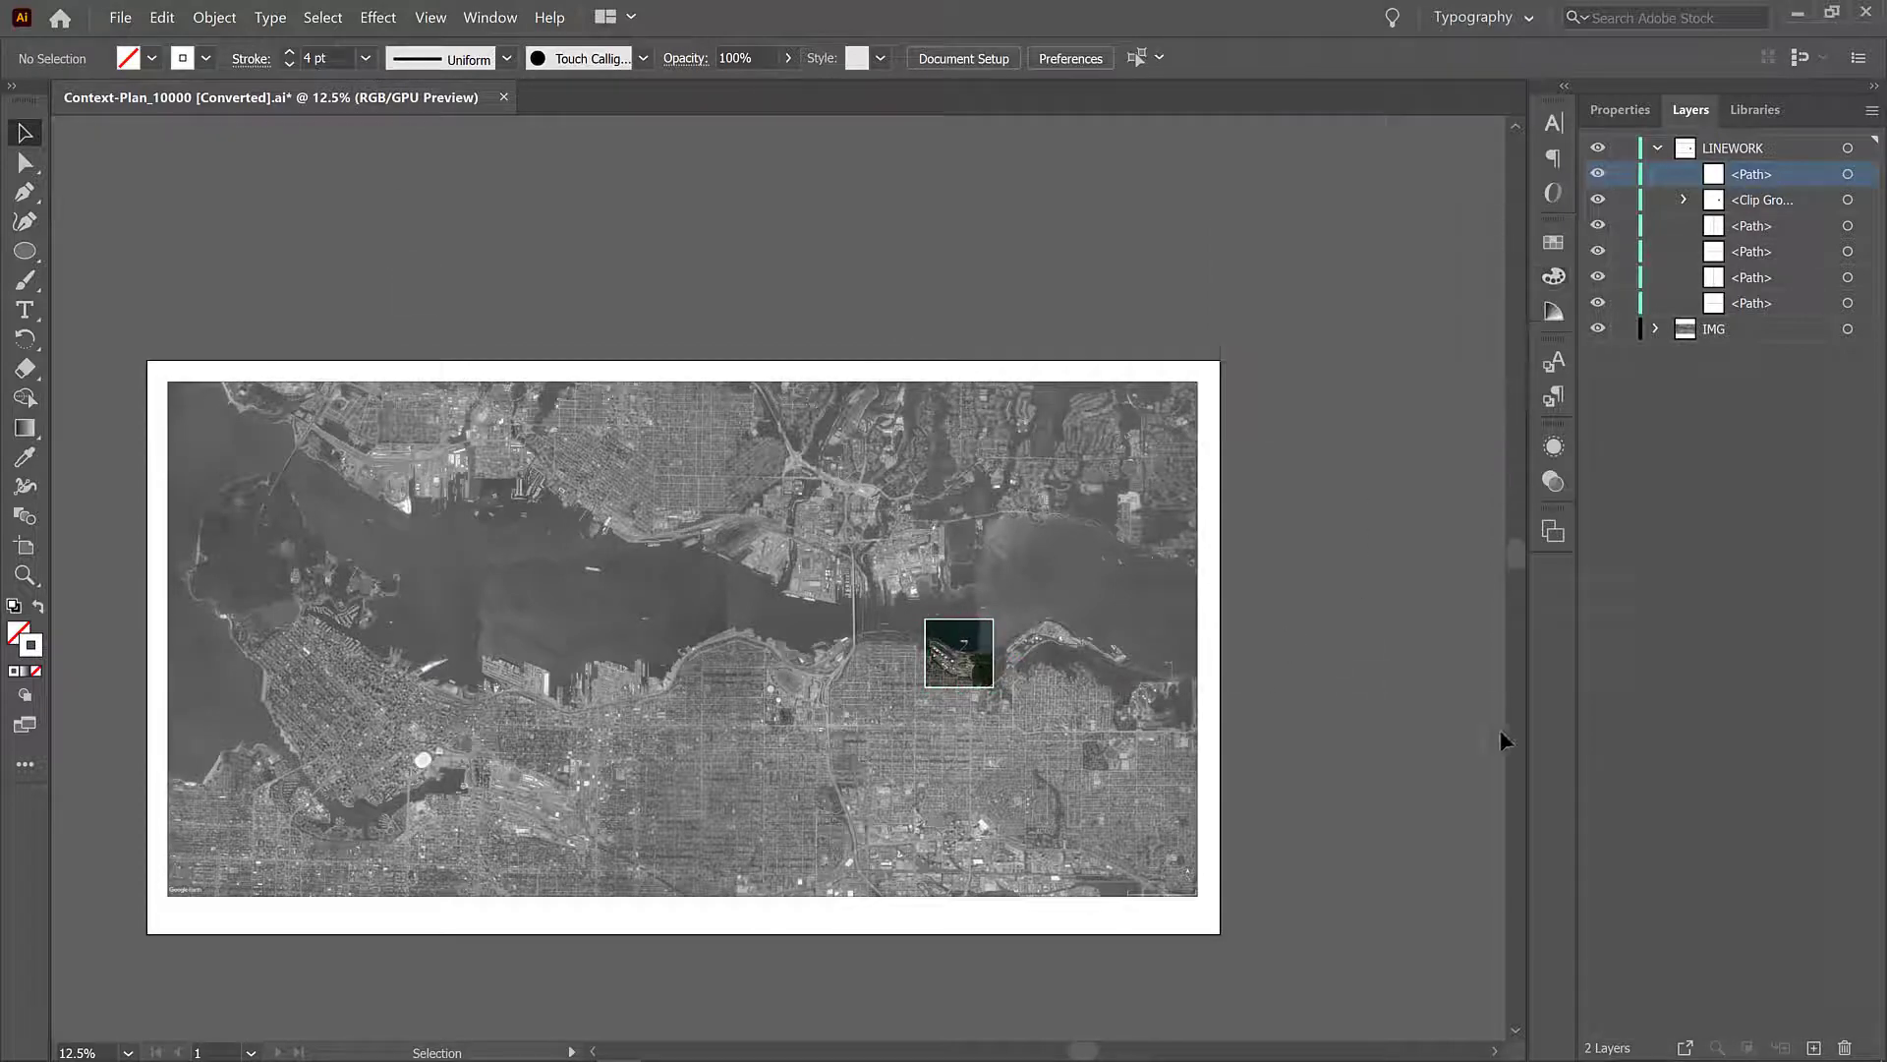
{"action": "mouse_move", "coordinate": [721, 610]}
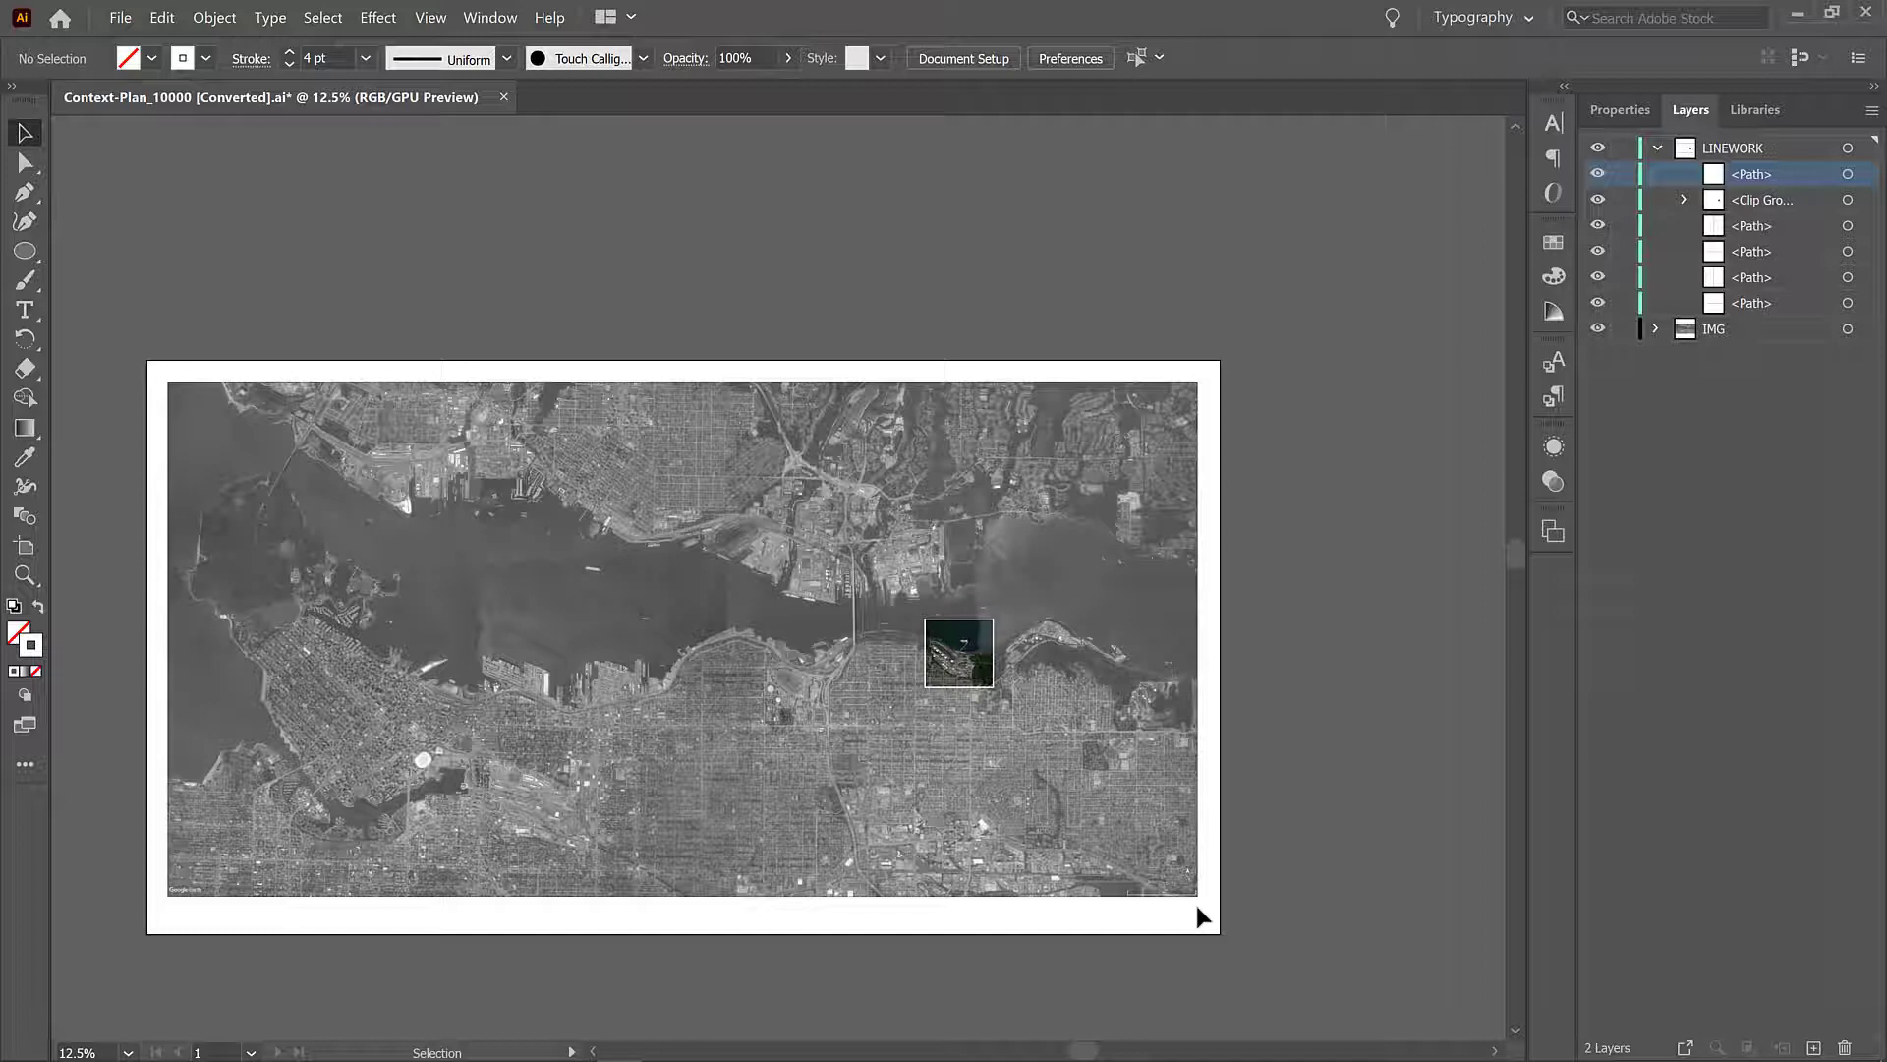
{"action": "mouse_move", "coordinate": [1677, 99]}
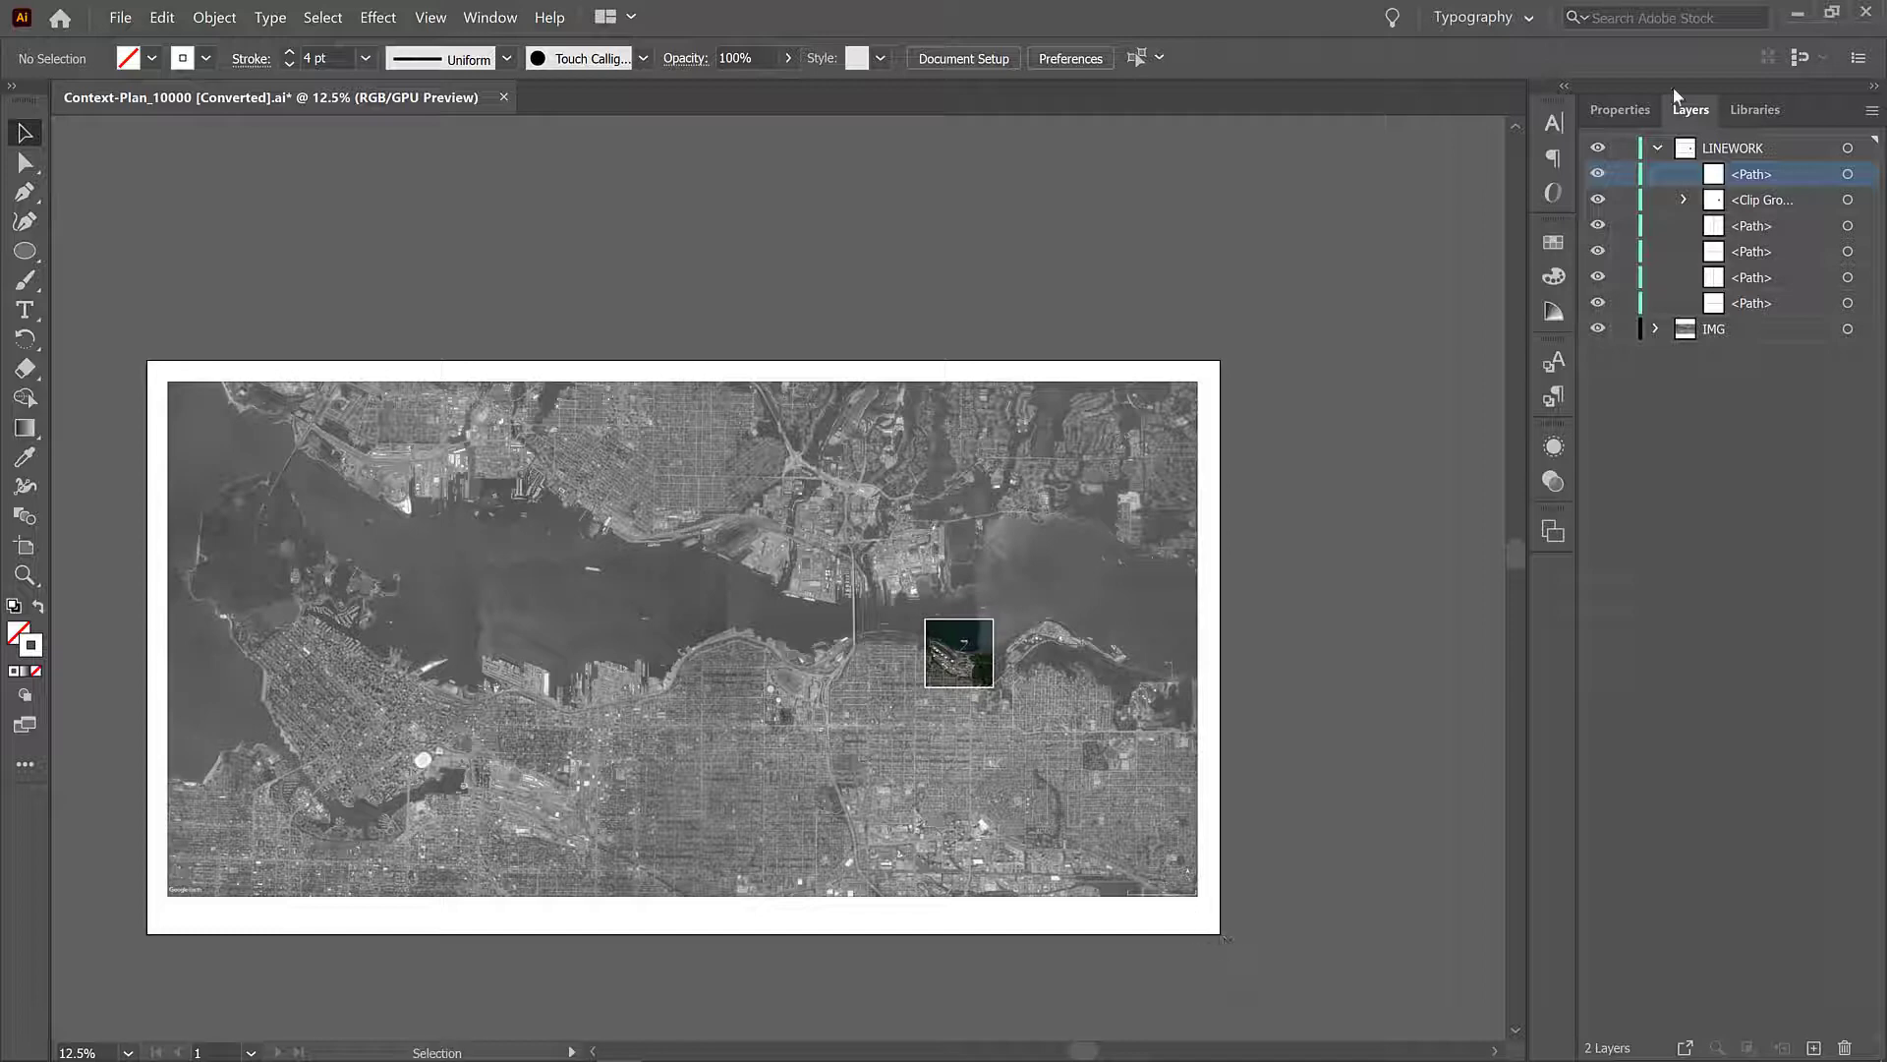
{"action": "left_click", "coordinate": [1657, 147]}
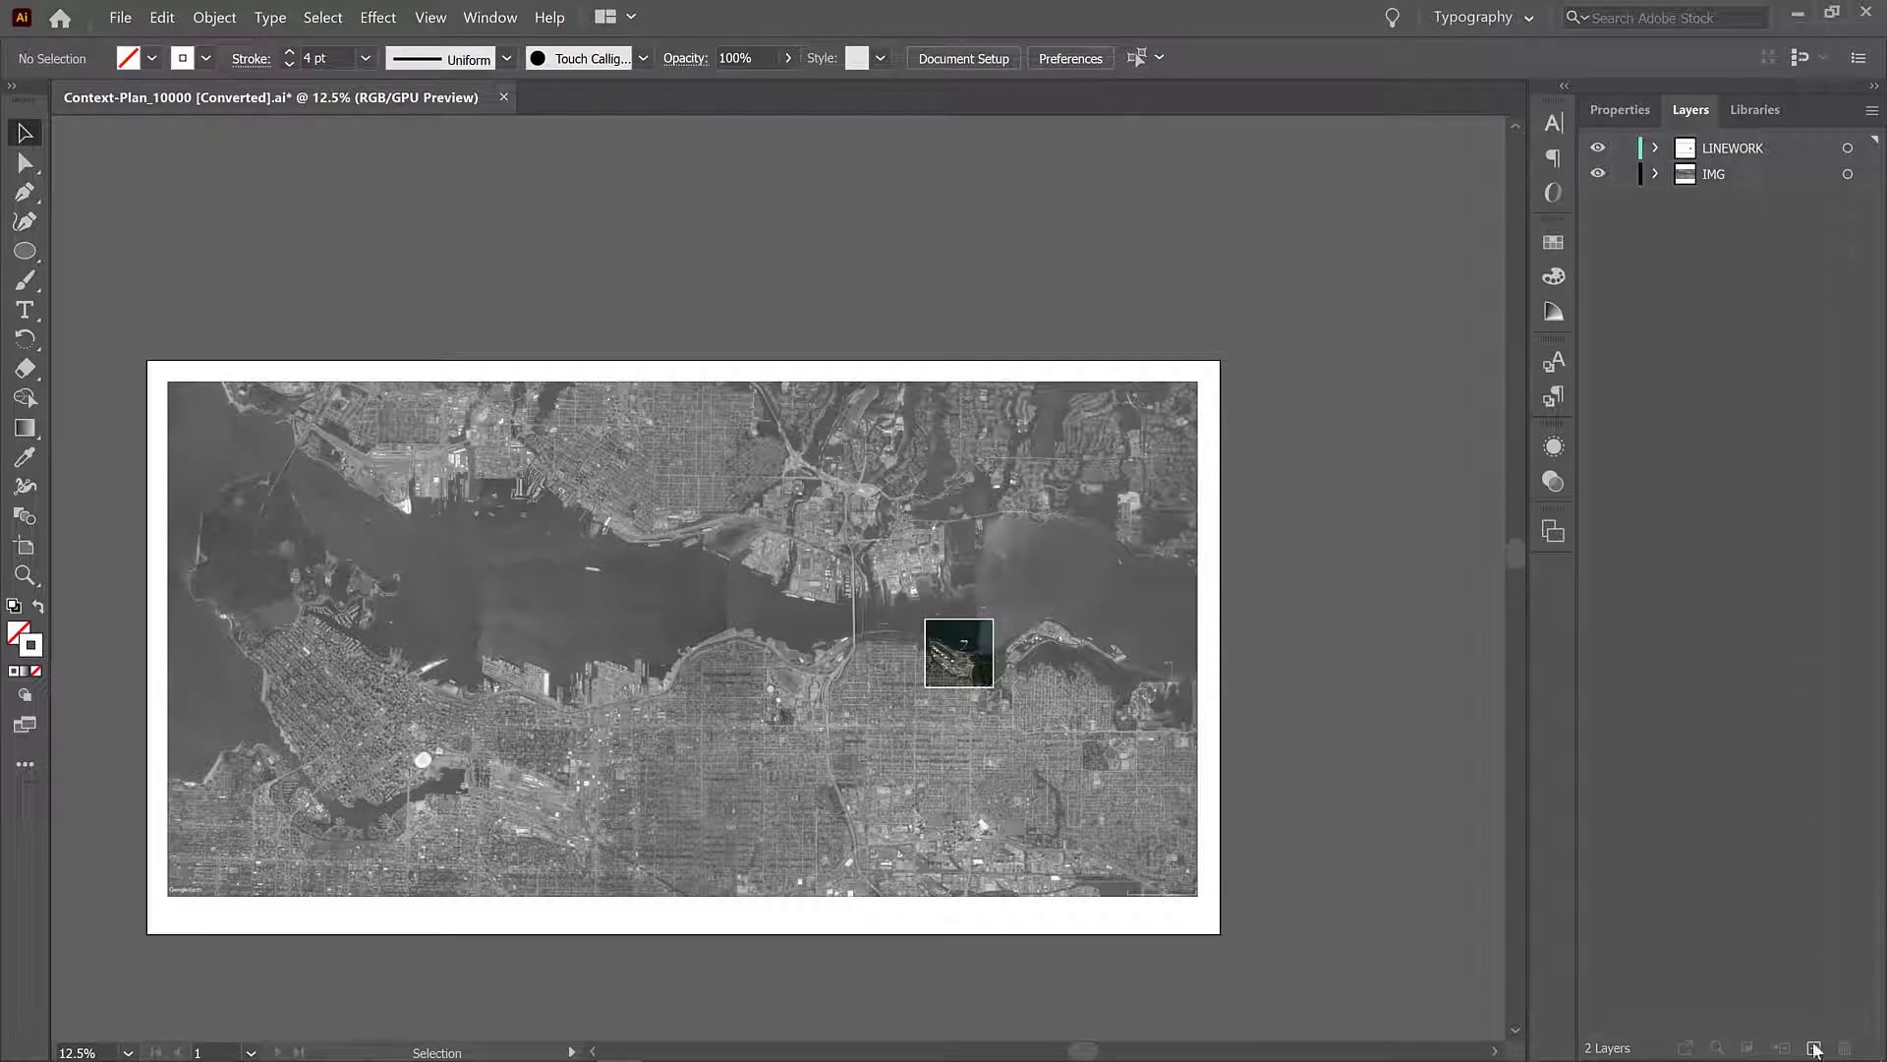
{"action": "left_click", "coordinate": [1820, 1045]}
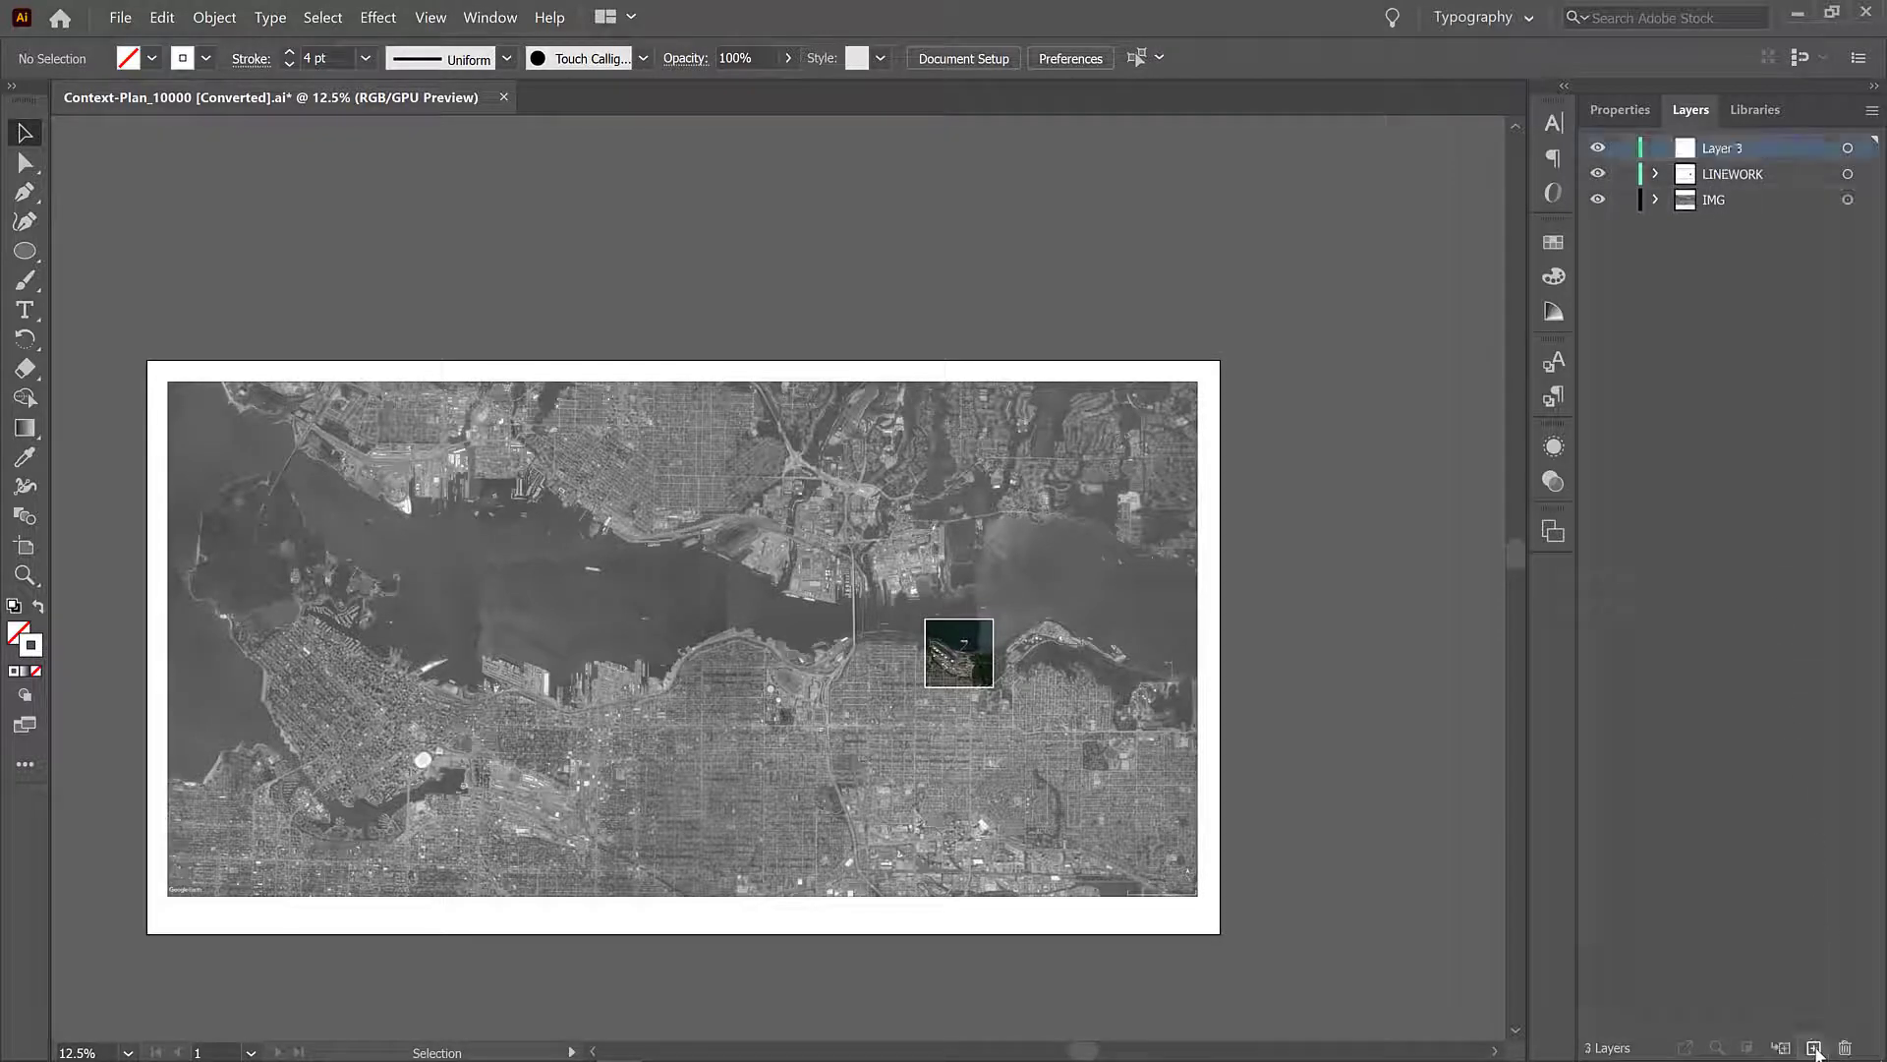
{"action": "double_click", "coordinate": [1728, 148]}
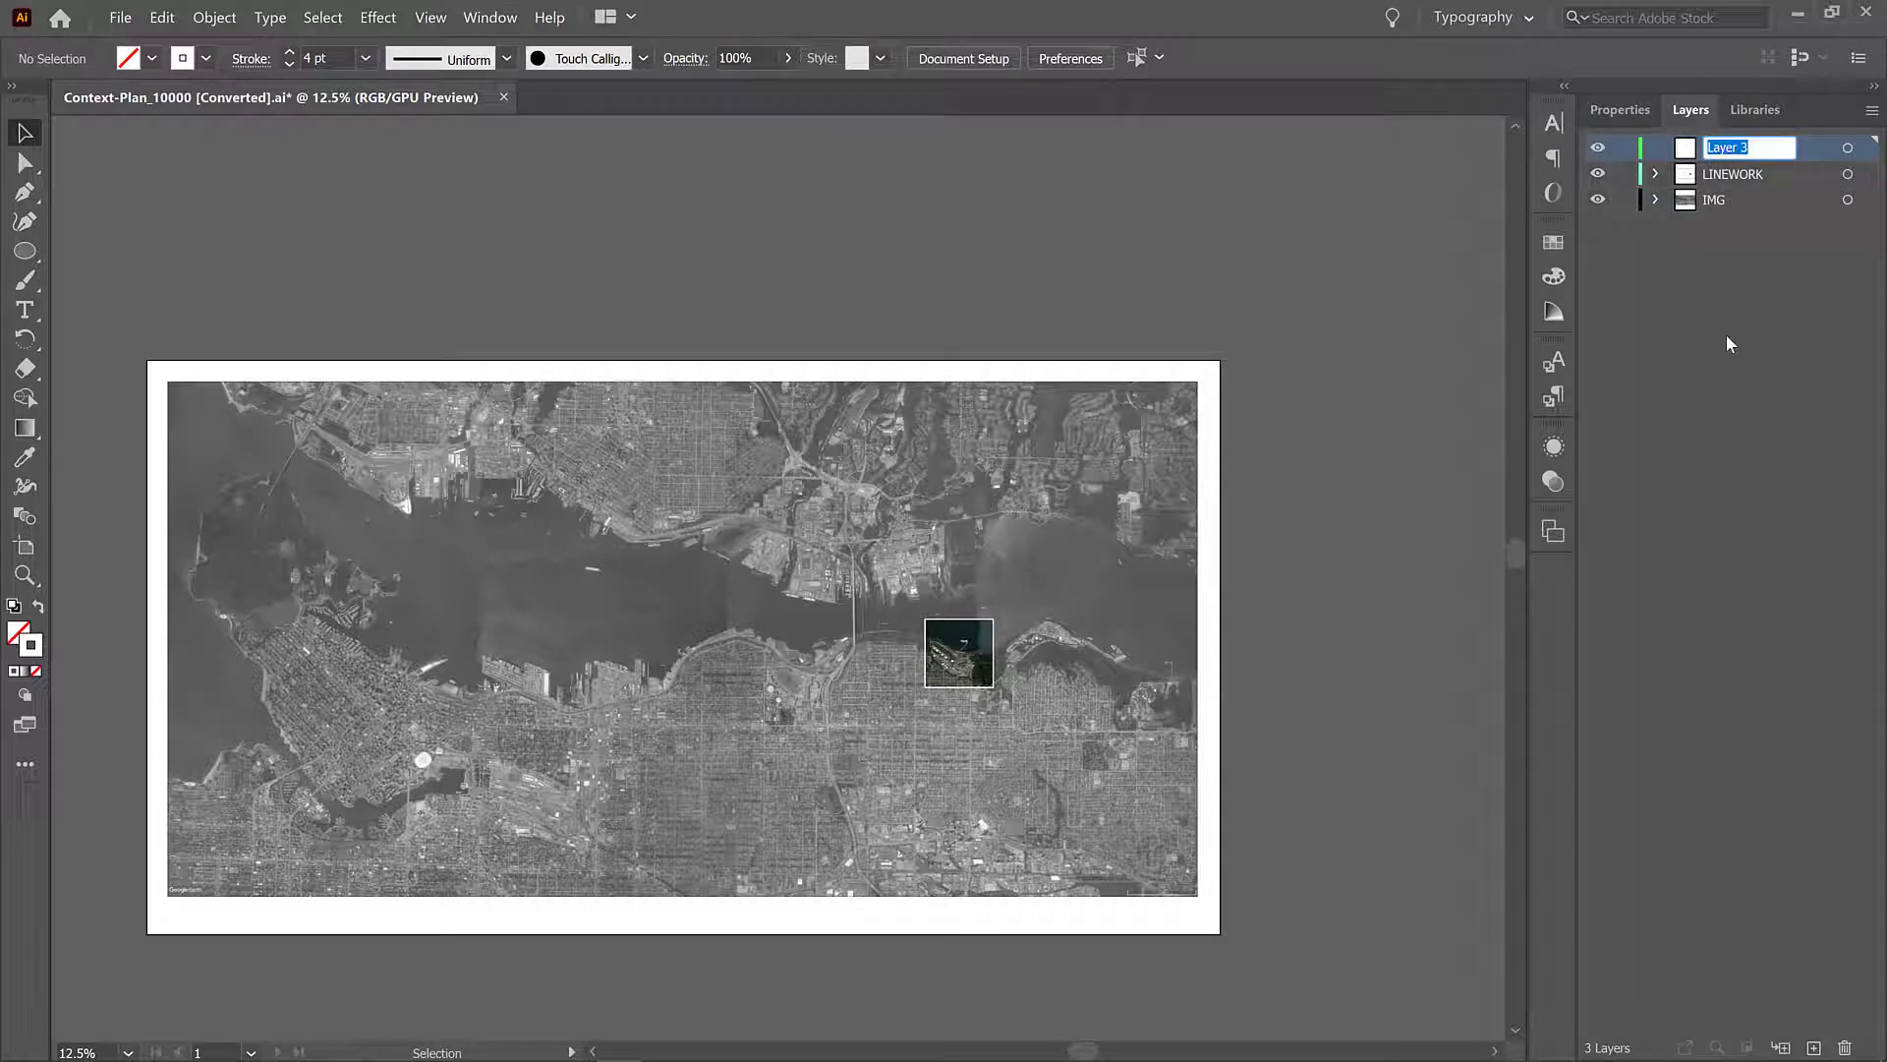
{"action": "type", "text": "ANNOTATION"}
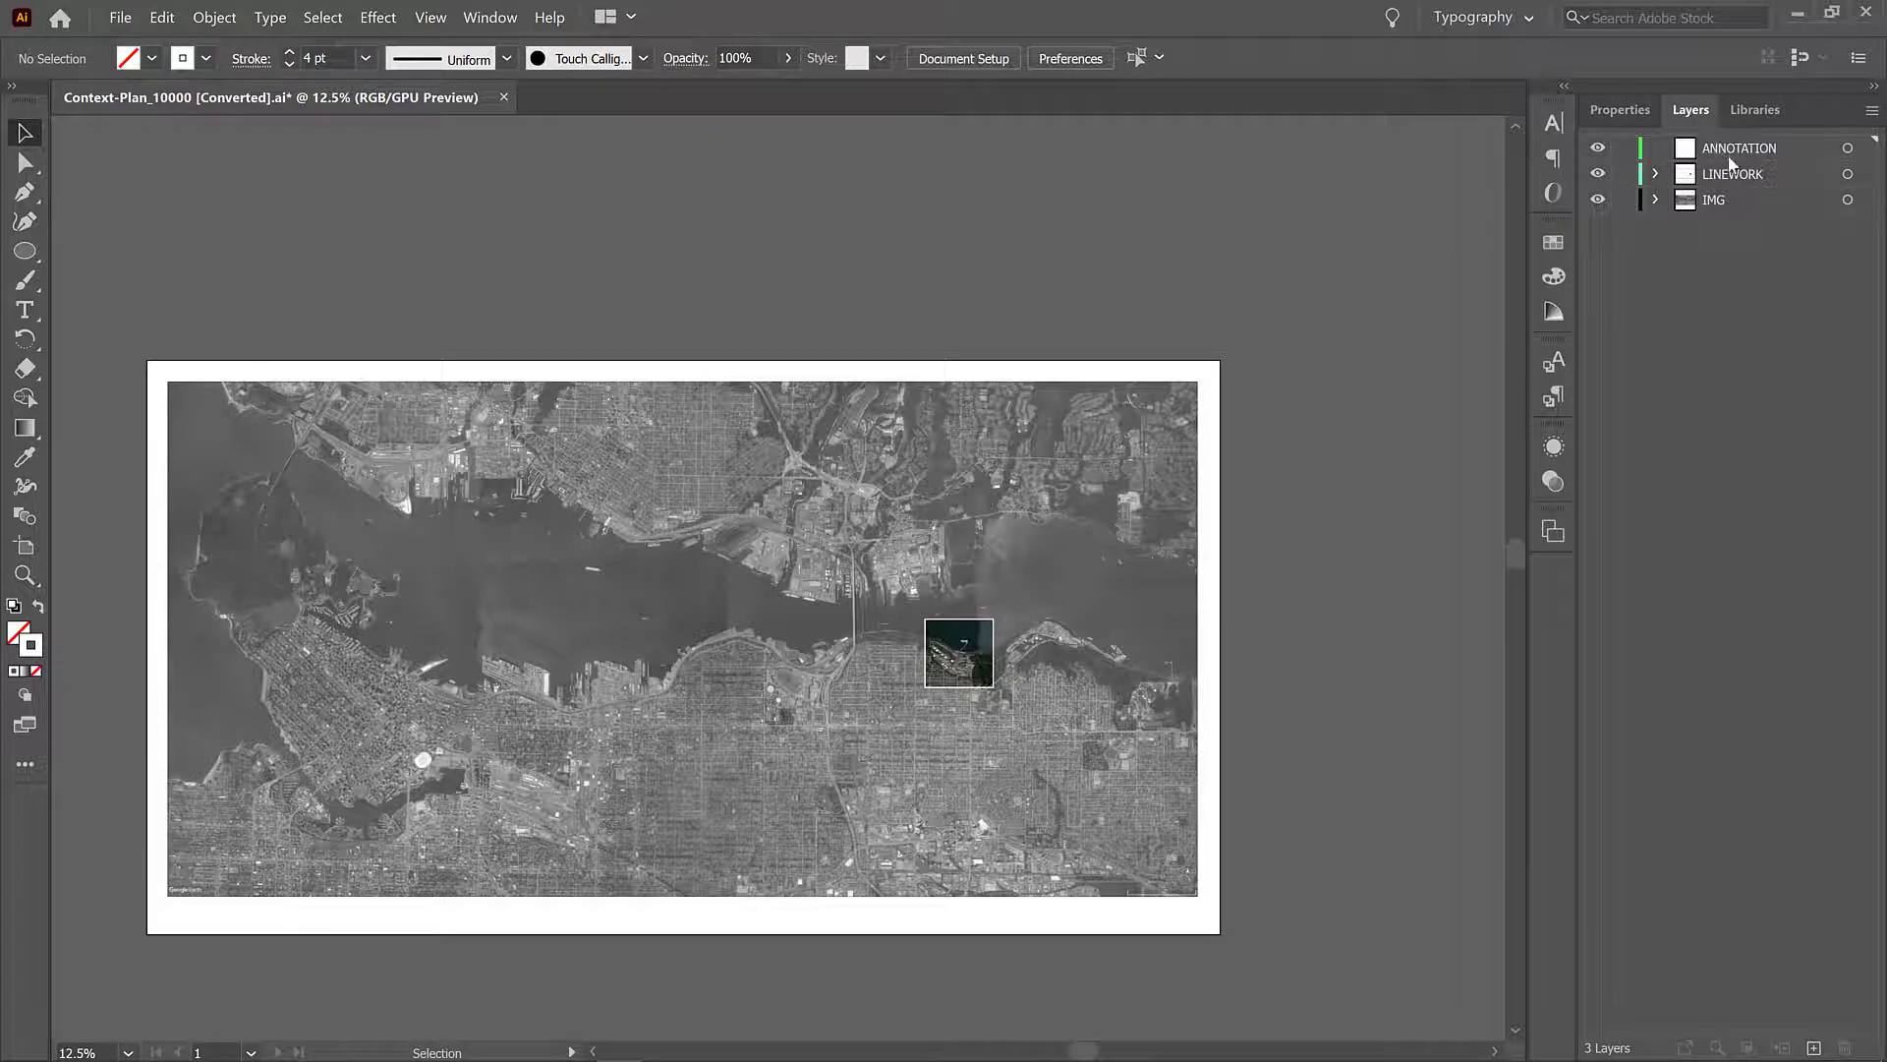
{"action": "mouse_move", "coordinate": [1746, 179]}
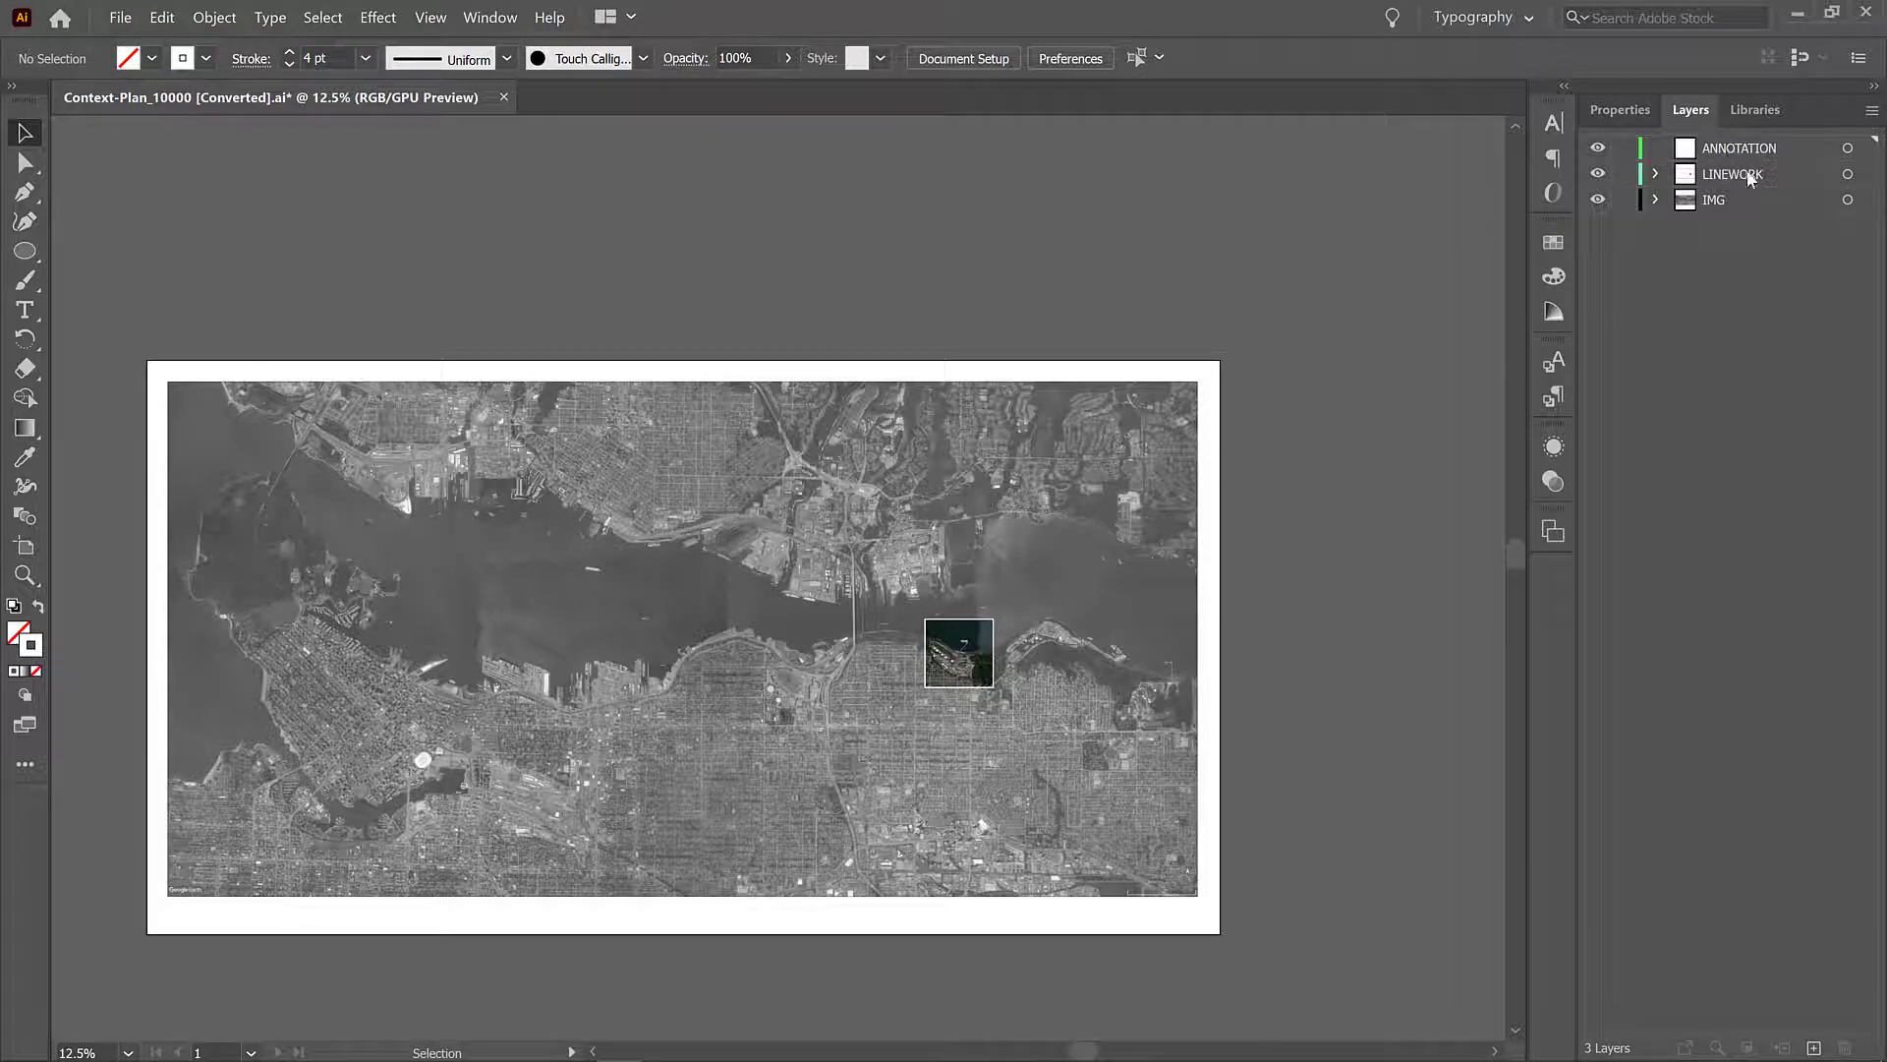
{"action": "mouse_move", "coordinate": [1722, 232]}
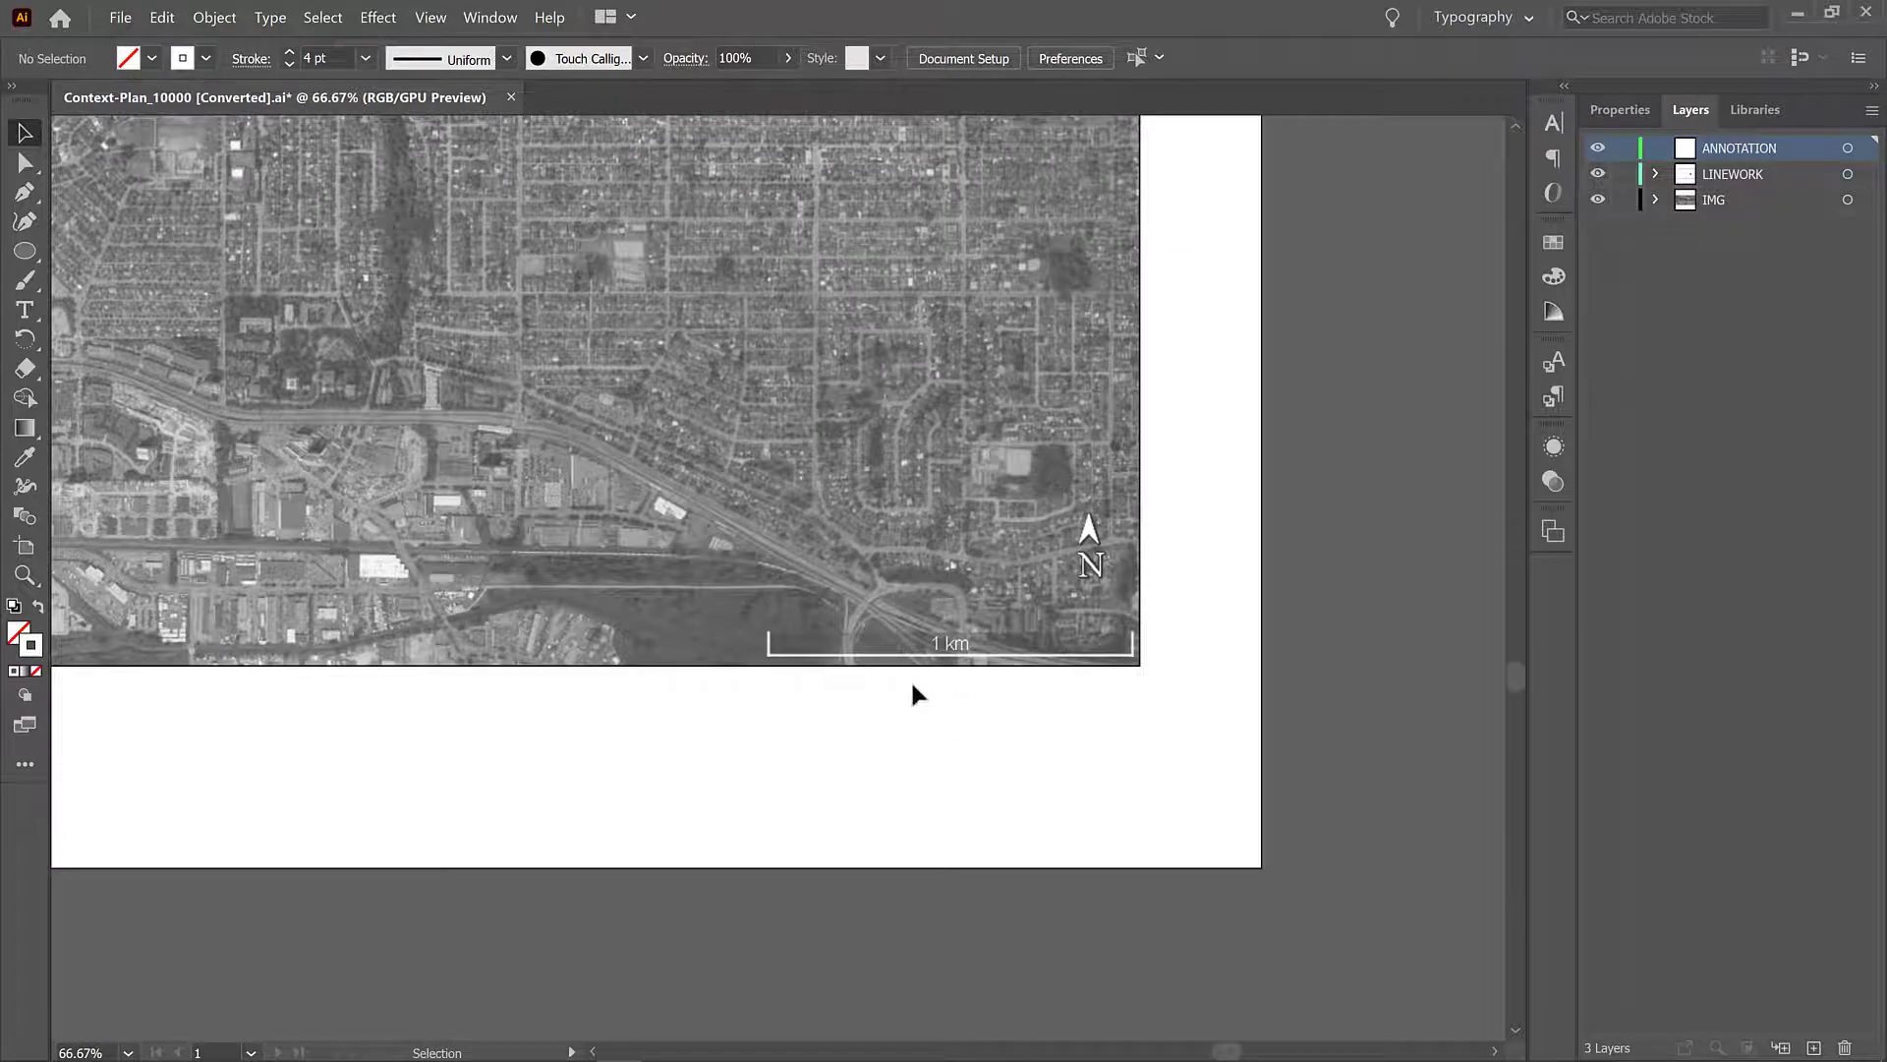
{"action": "mouse_move", "coordinate": [1146, 749]}
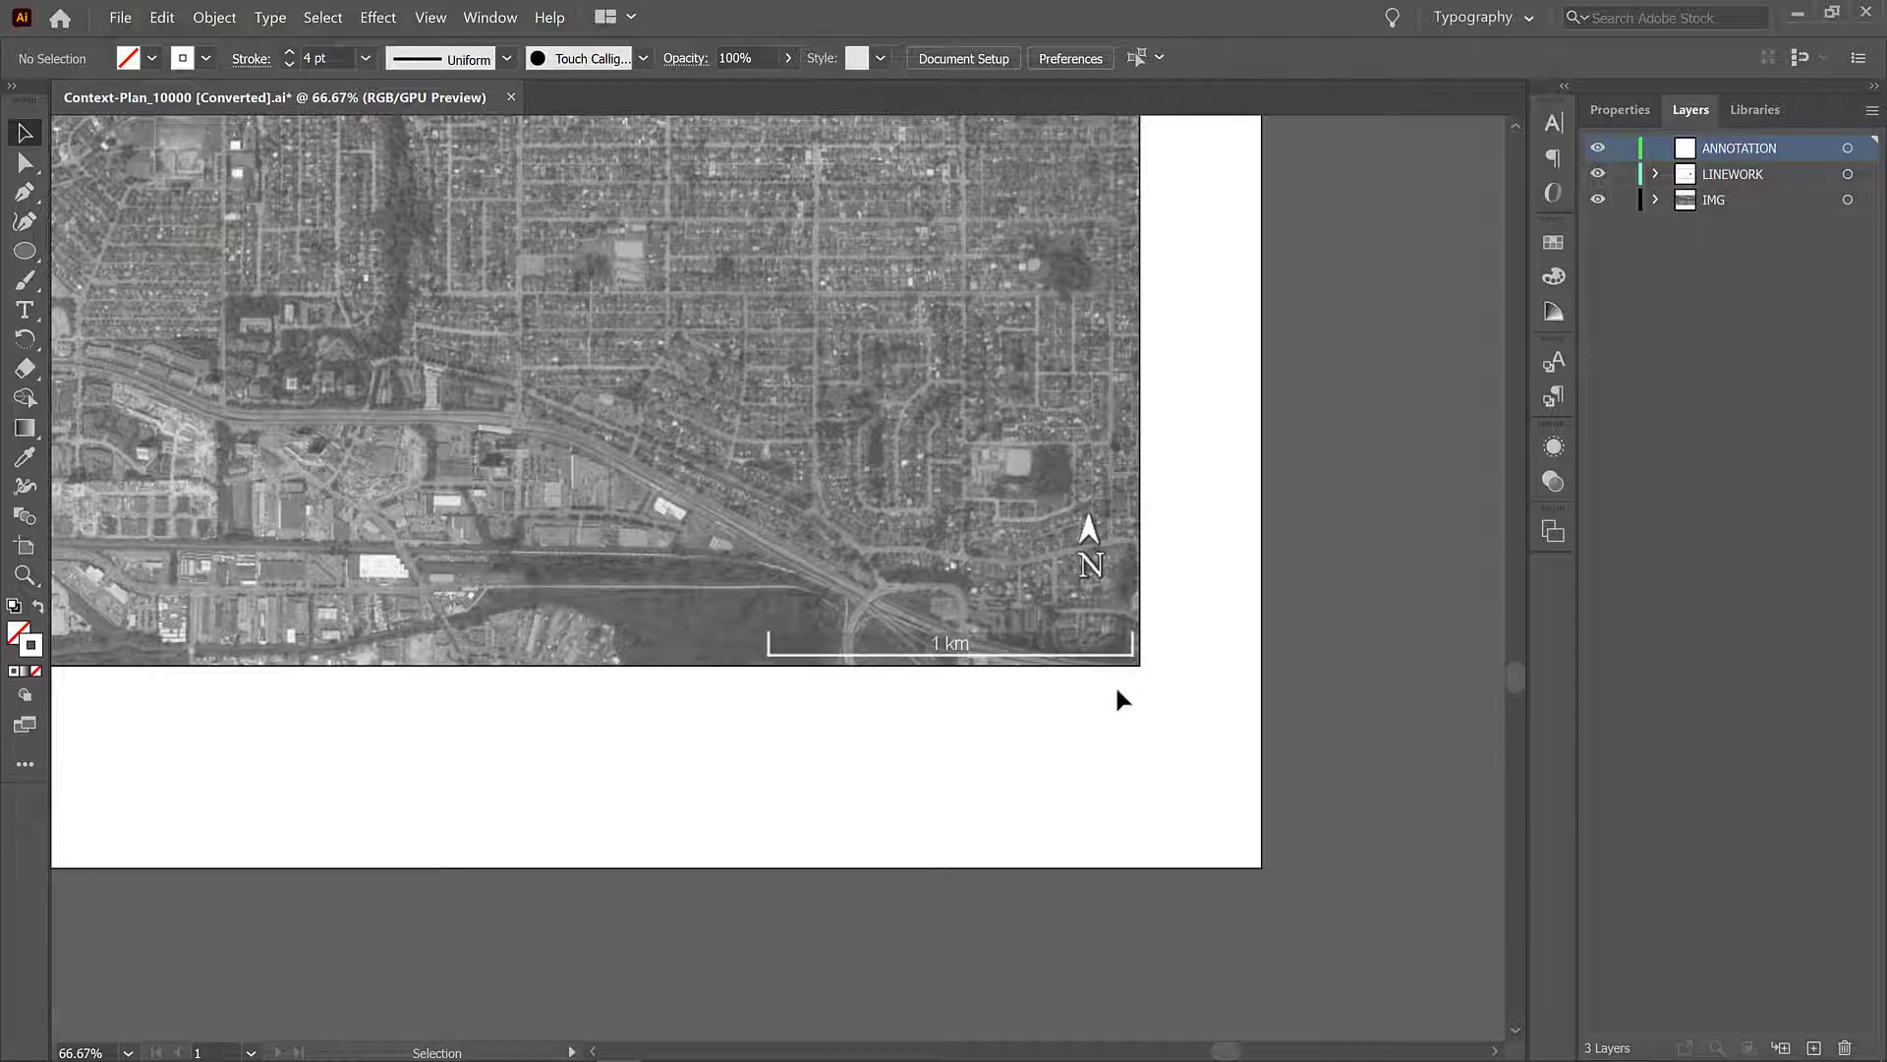
{"action": "mouse_move", "coordinate": [1113, 728]}
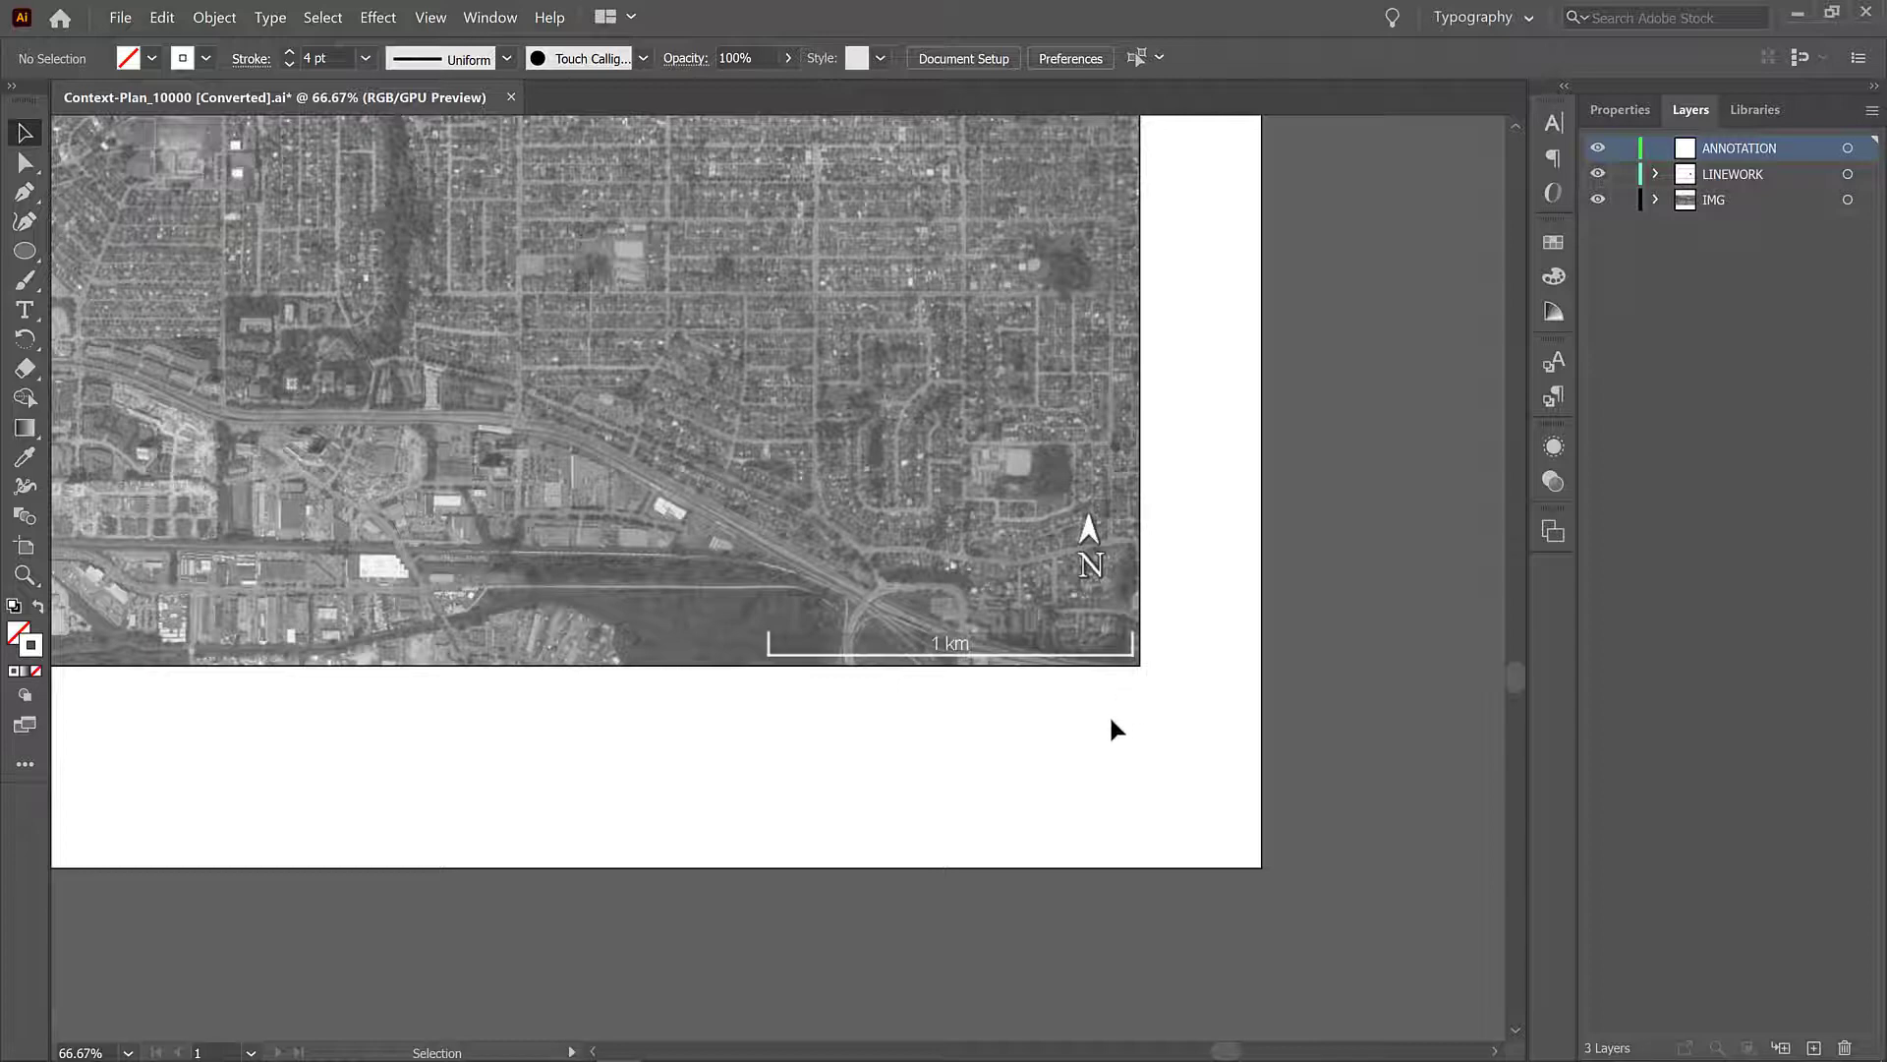
{"action": "mouse_move", "coordinate": [23, 193]}
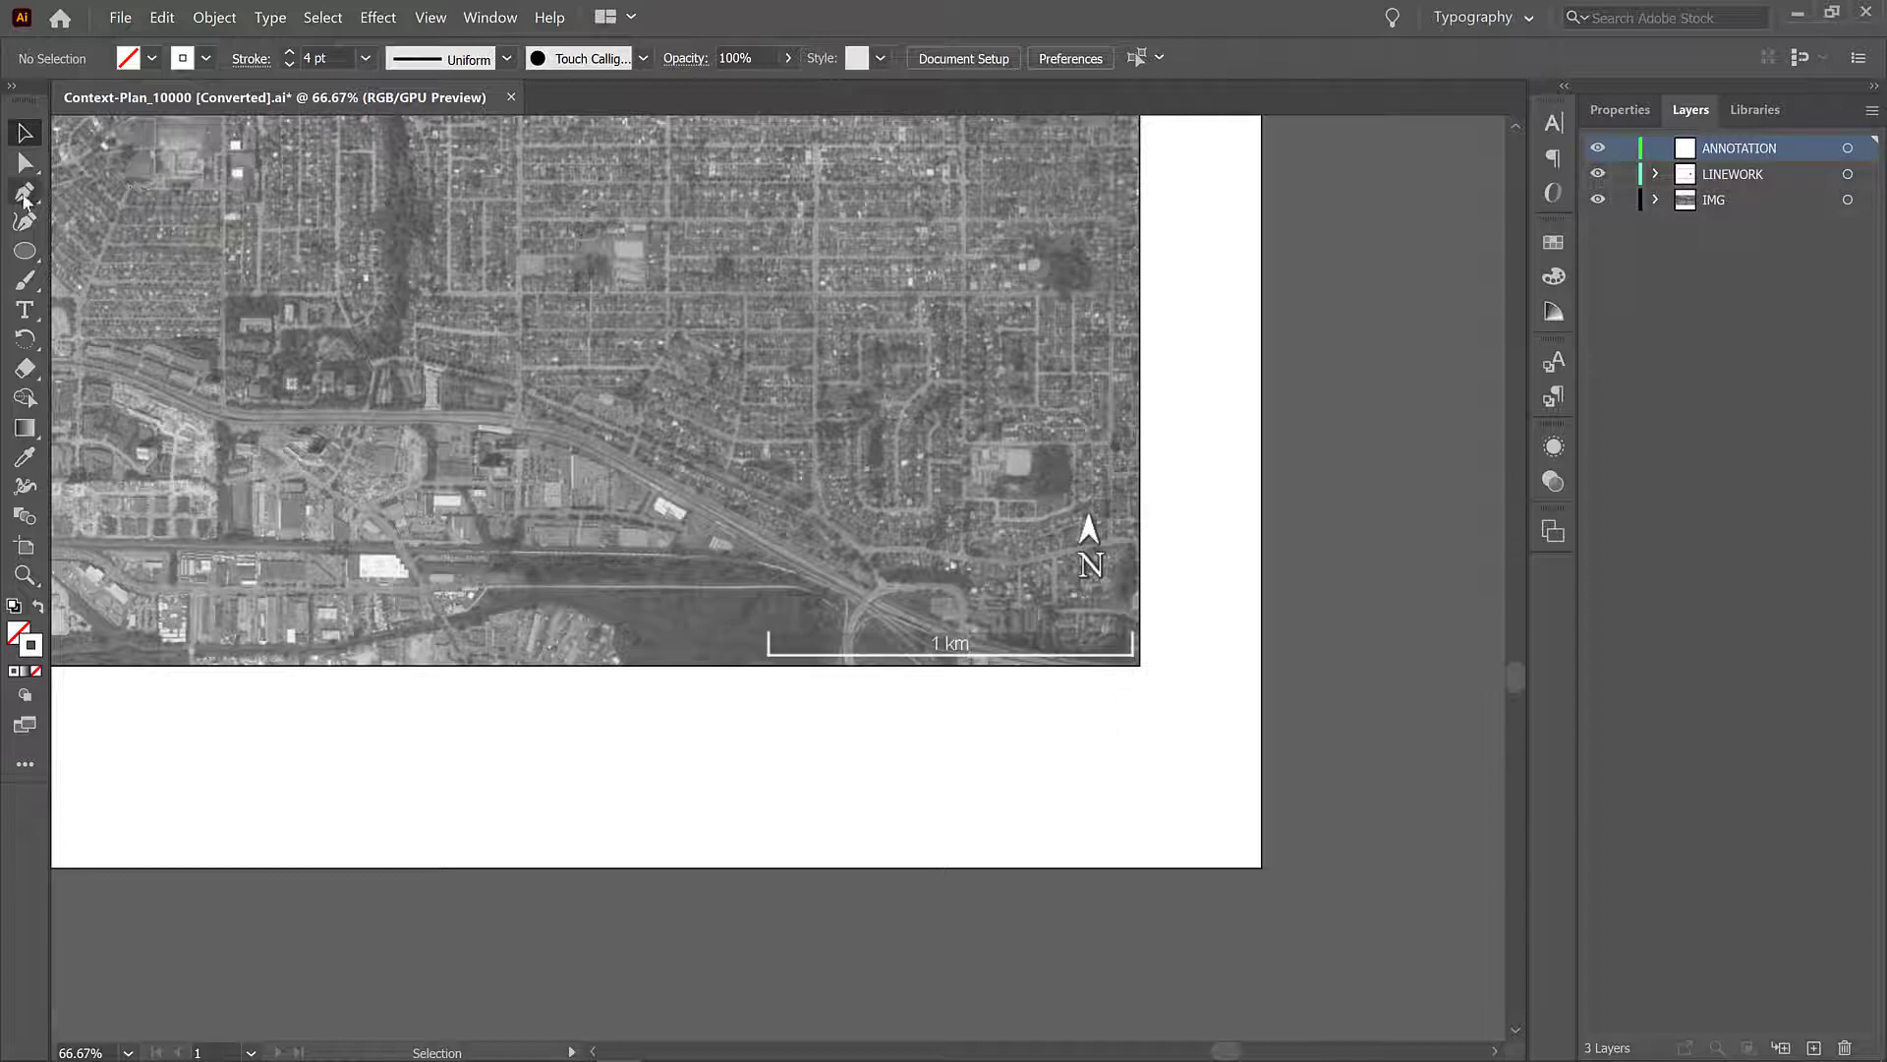
{"action": "mouse_move", "coordinate": [24, 193]}
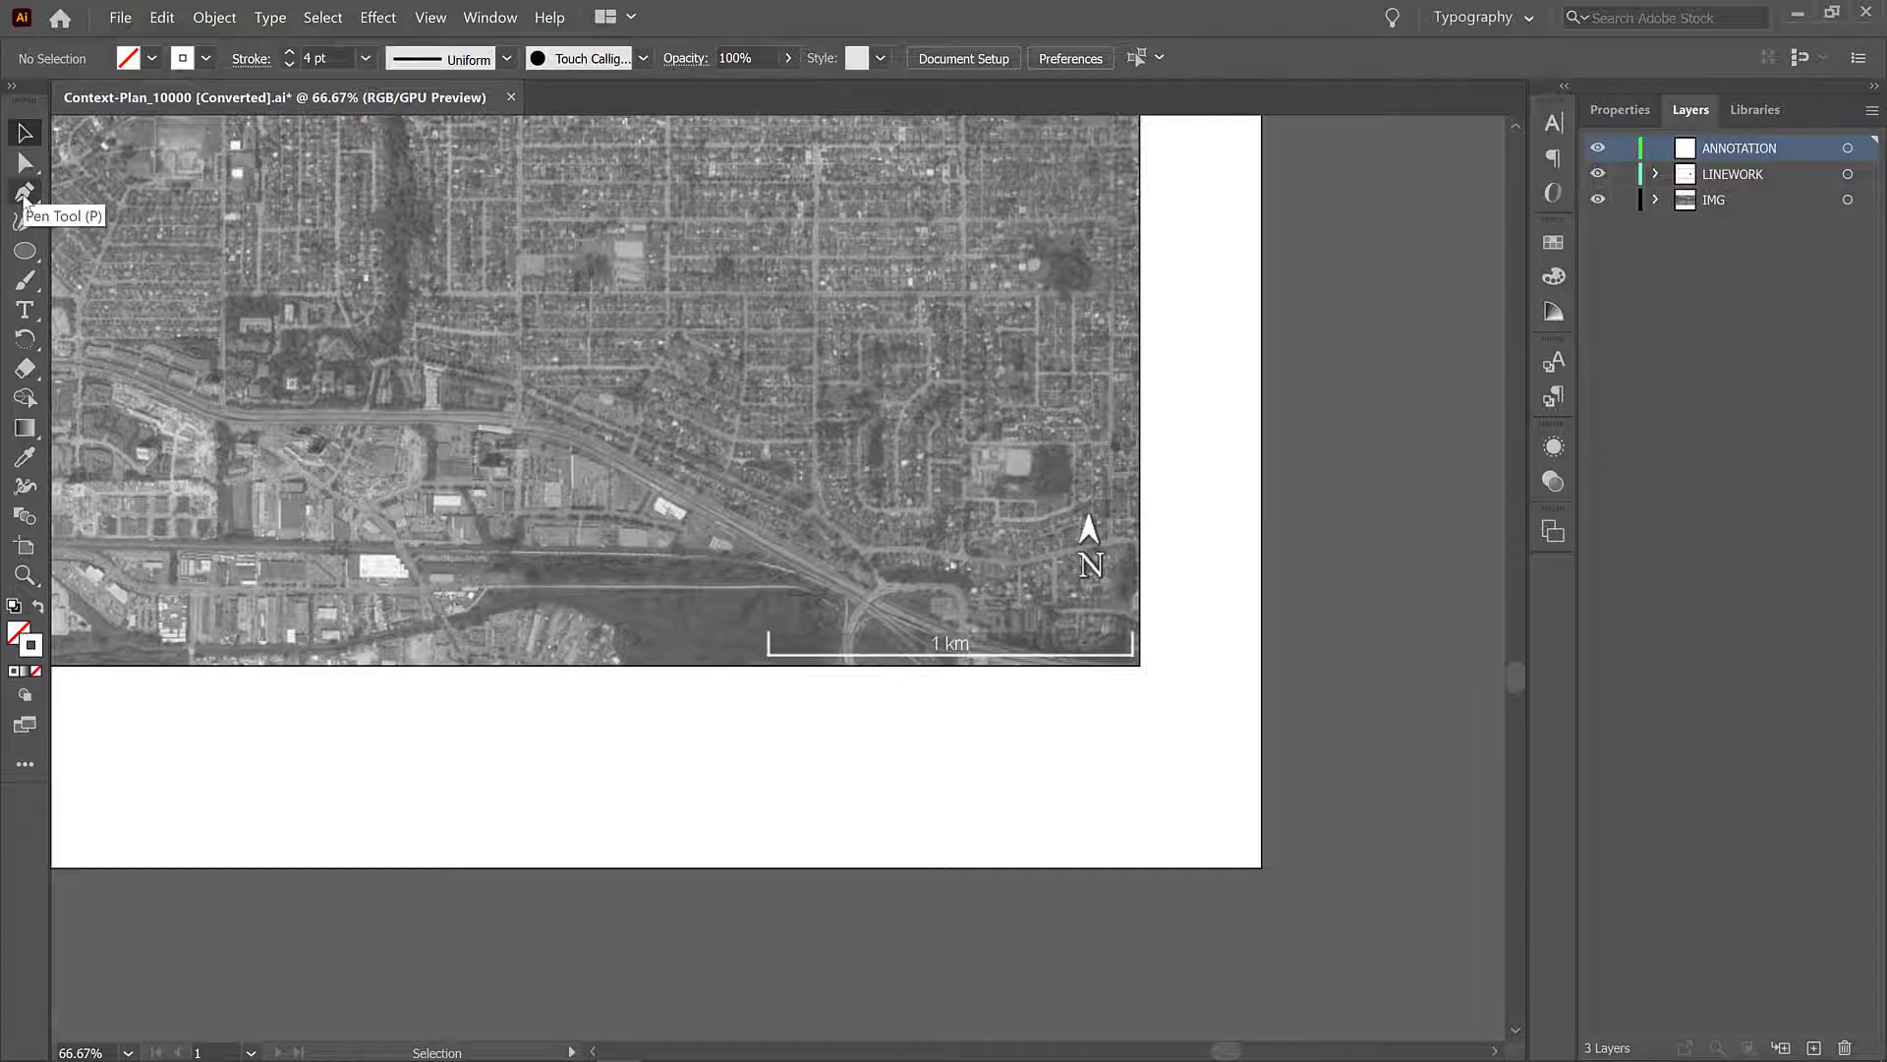
{"action": "mouse_move", "coordinate": [637, 653]}
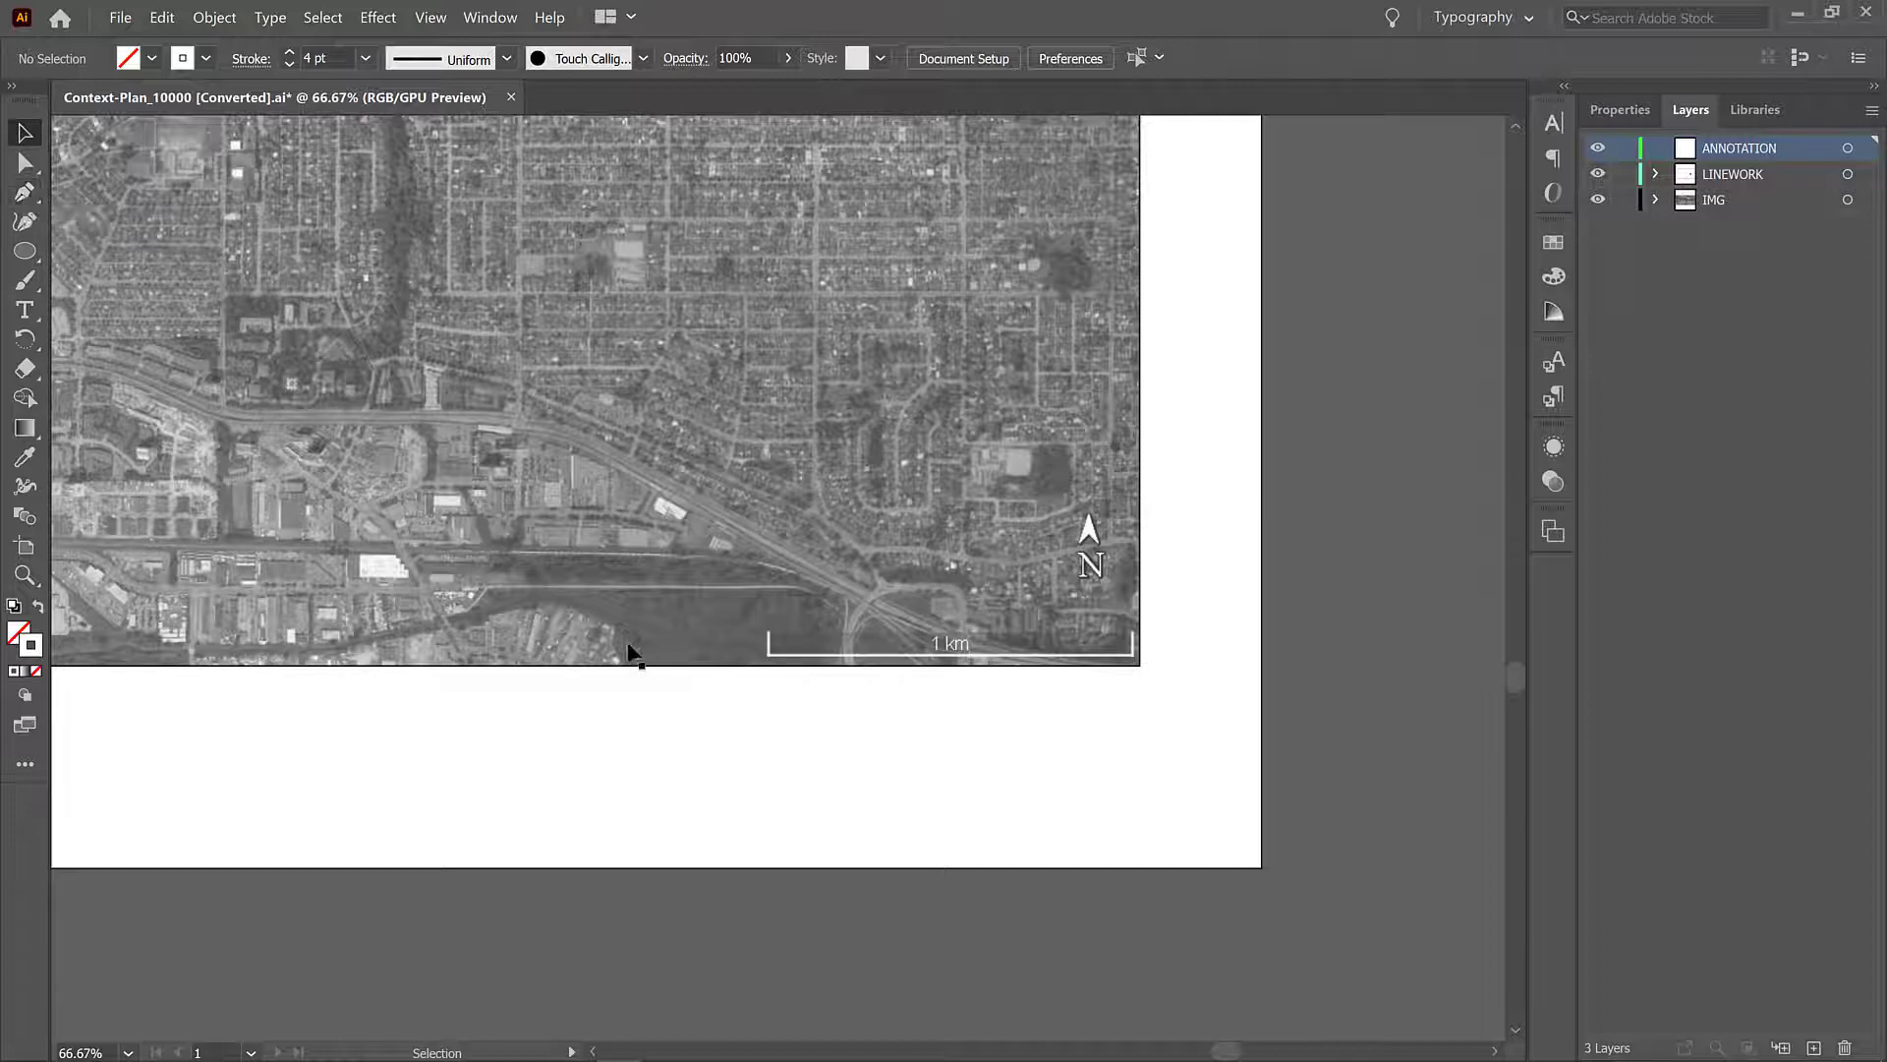
Step: Switch to the Pen Tool for drawing on the ANNOTATION layer
{"action": "left_click", "coordinate": [23, 220]}
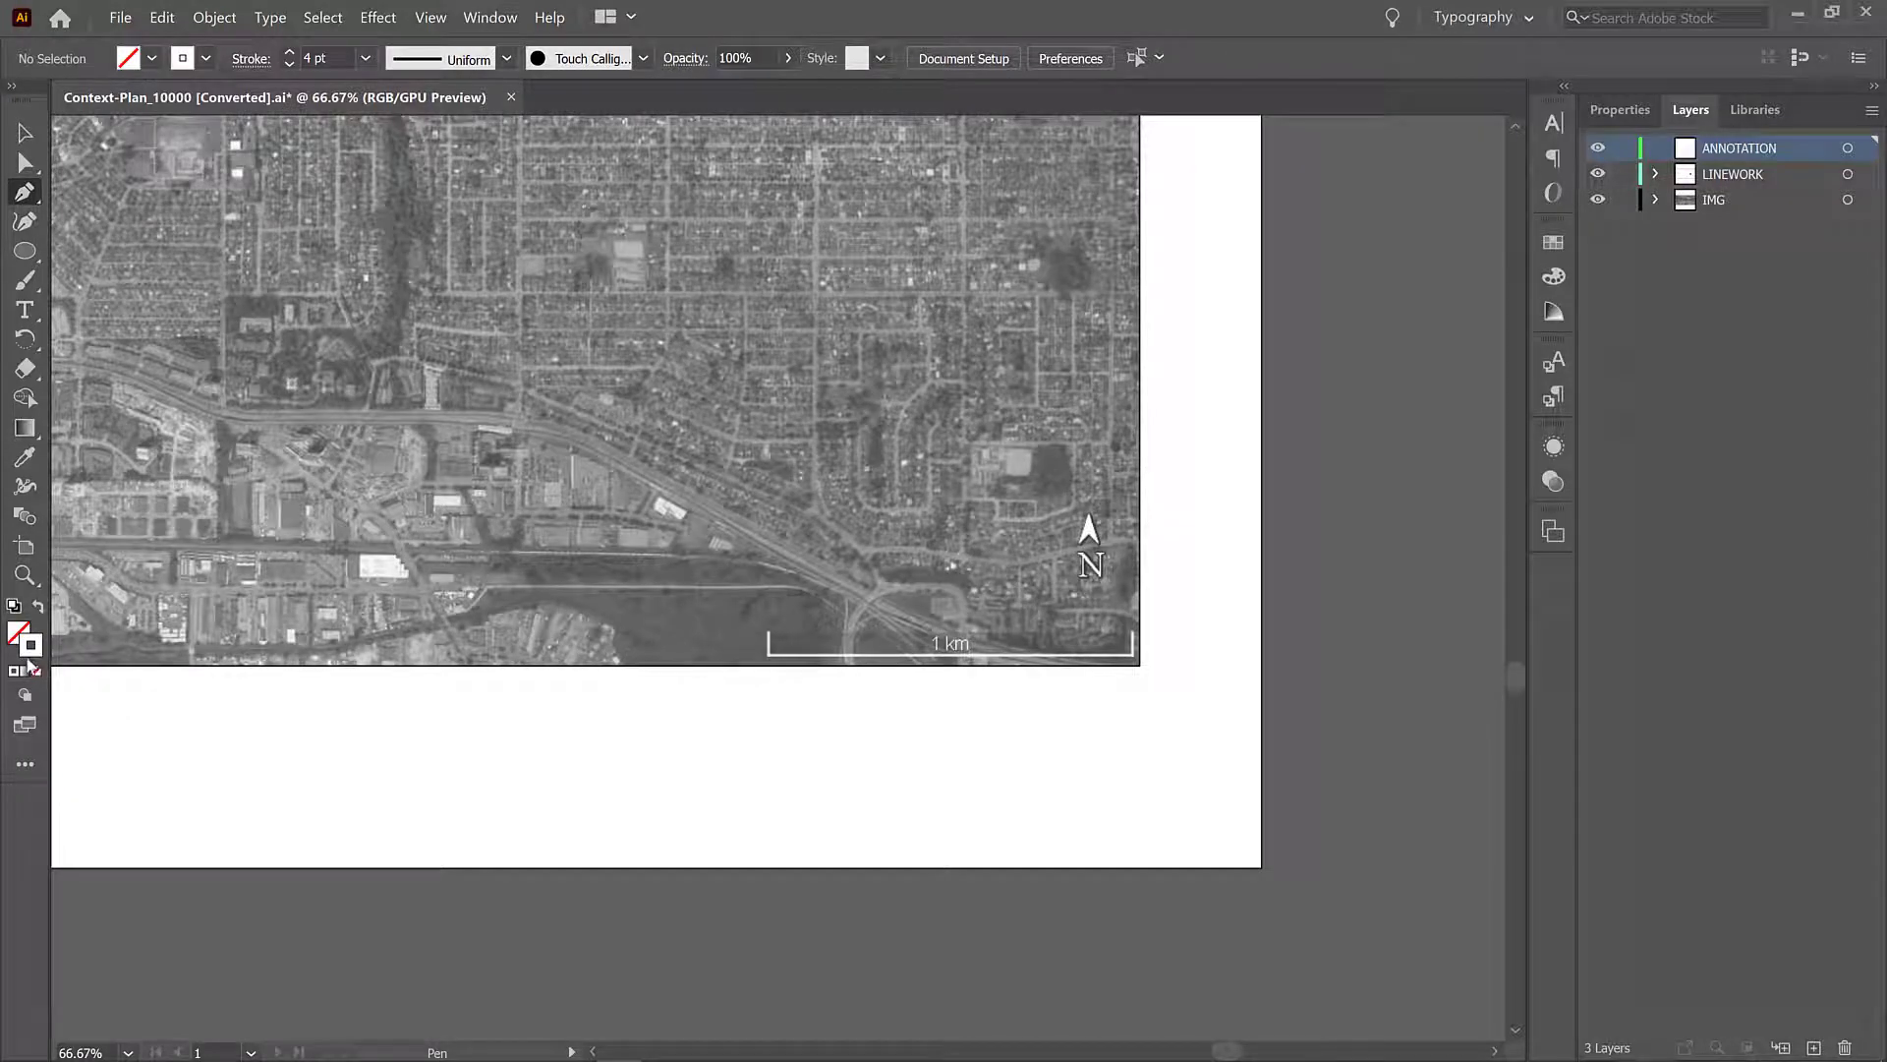
Step: Set new strokes to black (000000) at 3 pt weight
{"action": "double_click", "coordinate": [23, 631]}
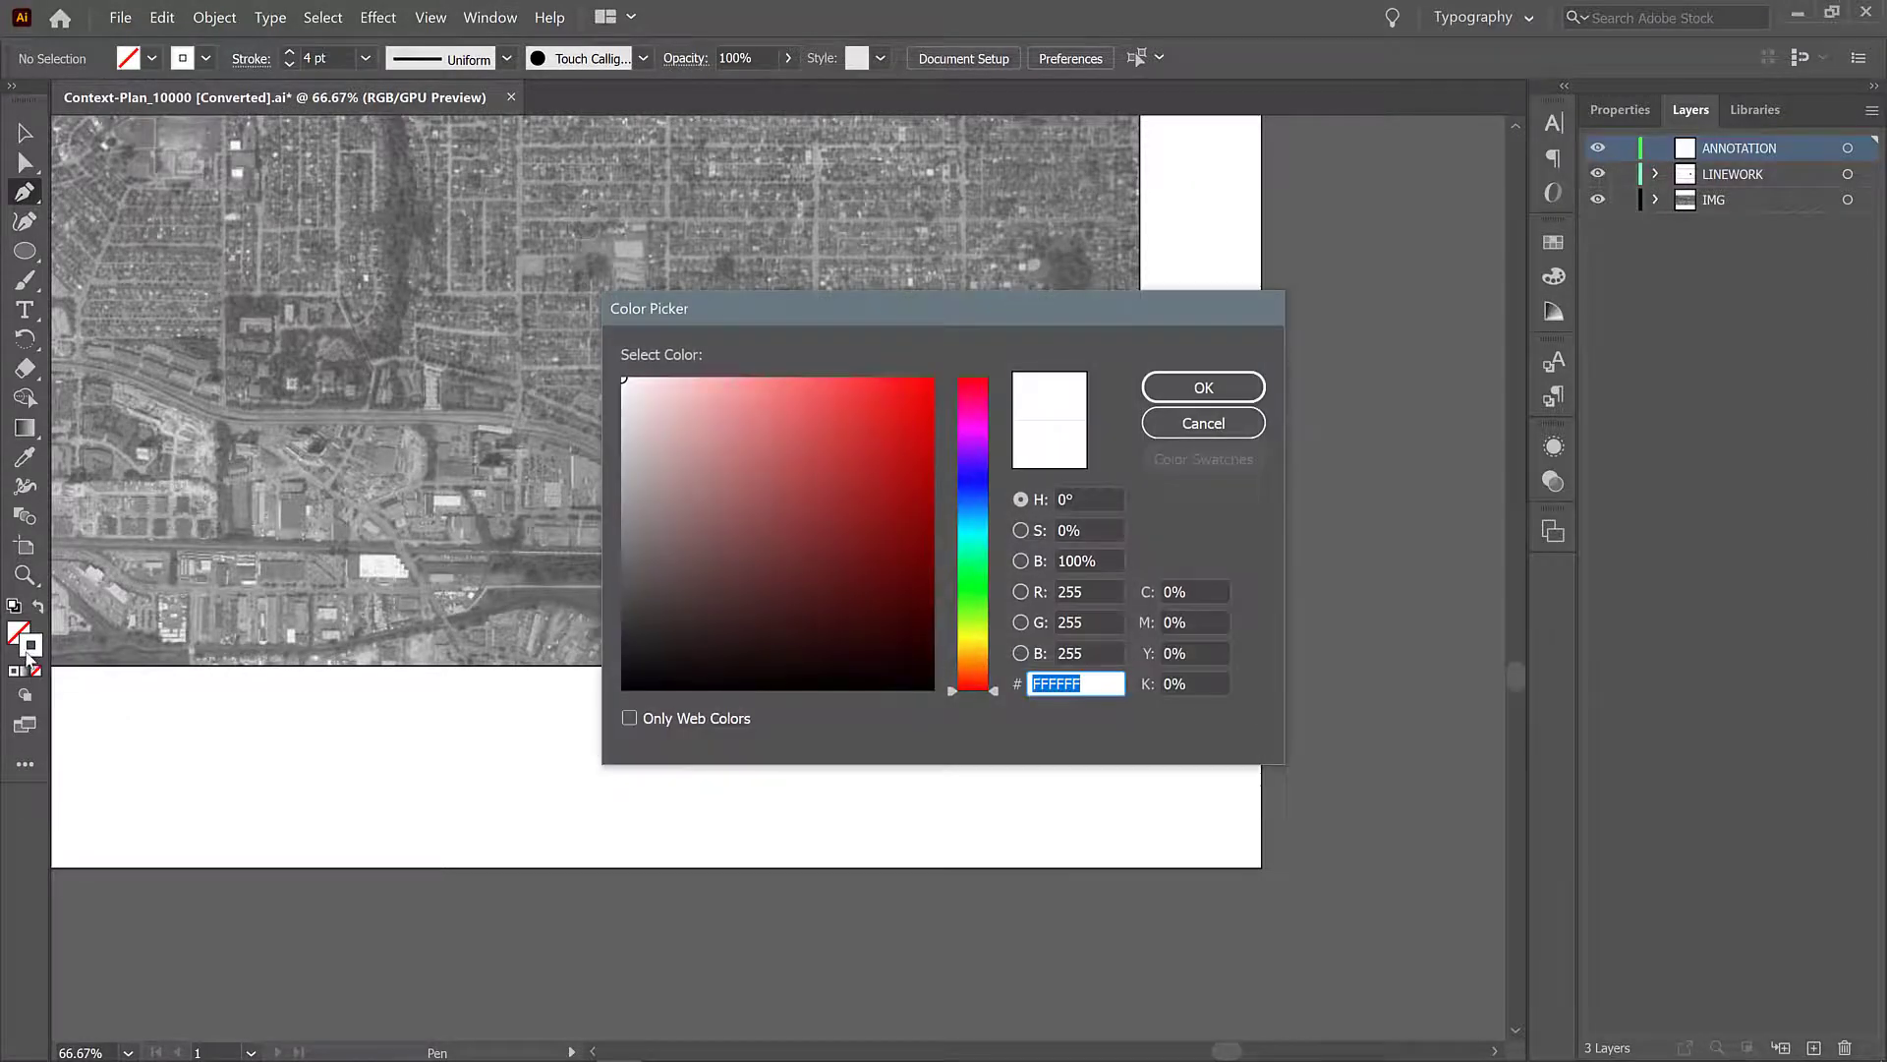
{"action": "left_click", "coordinate": [648, 639]}
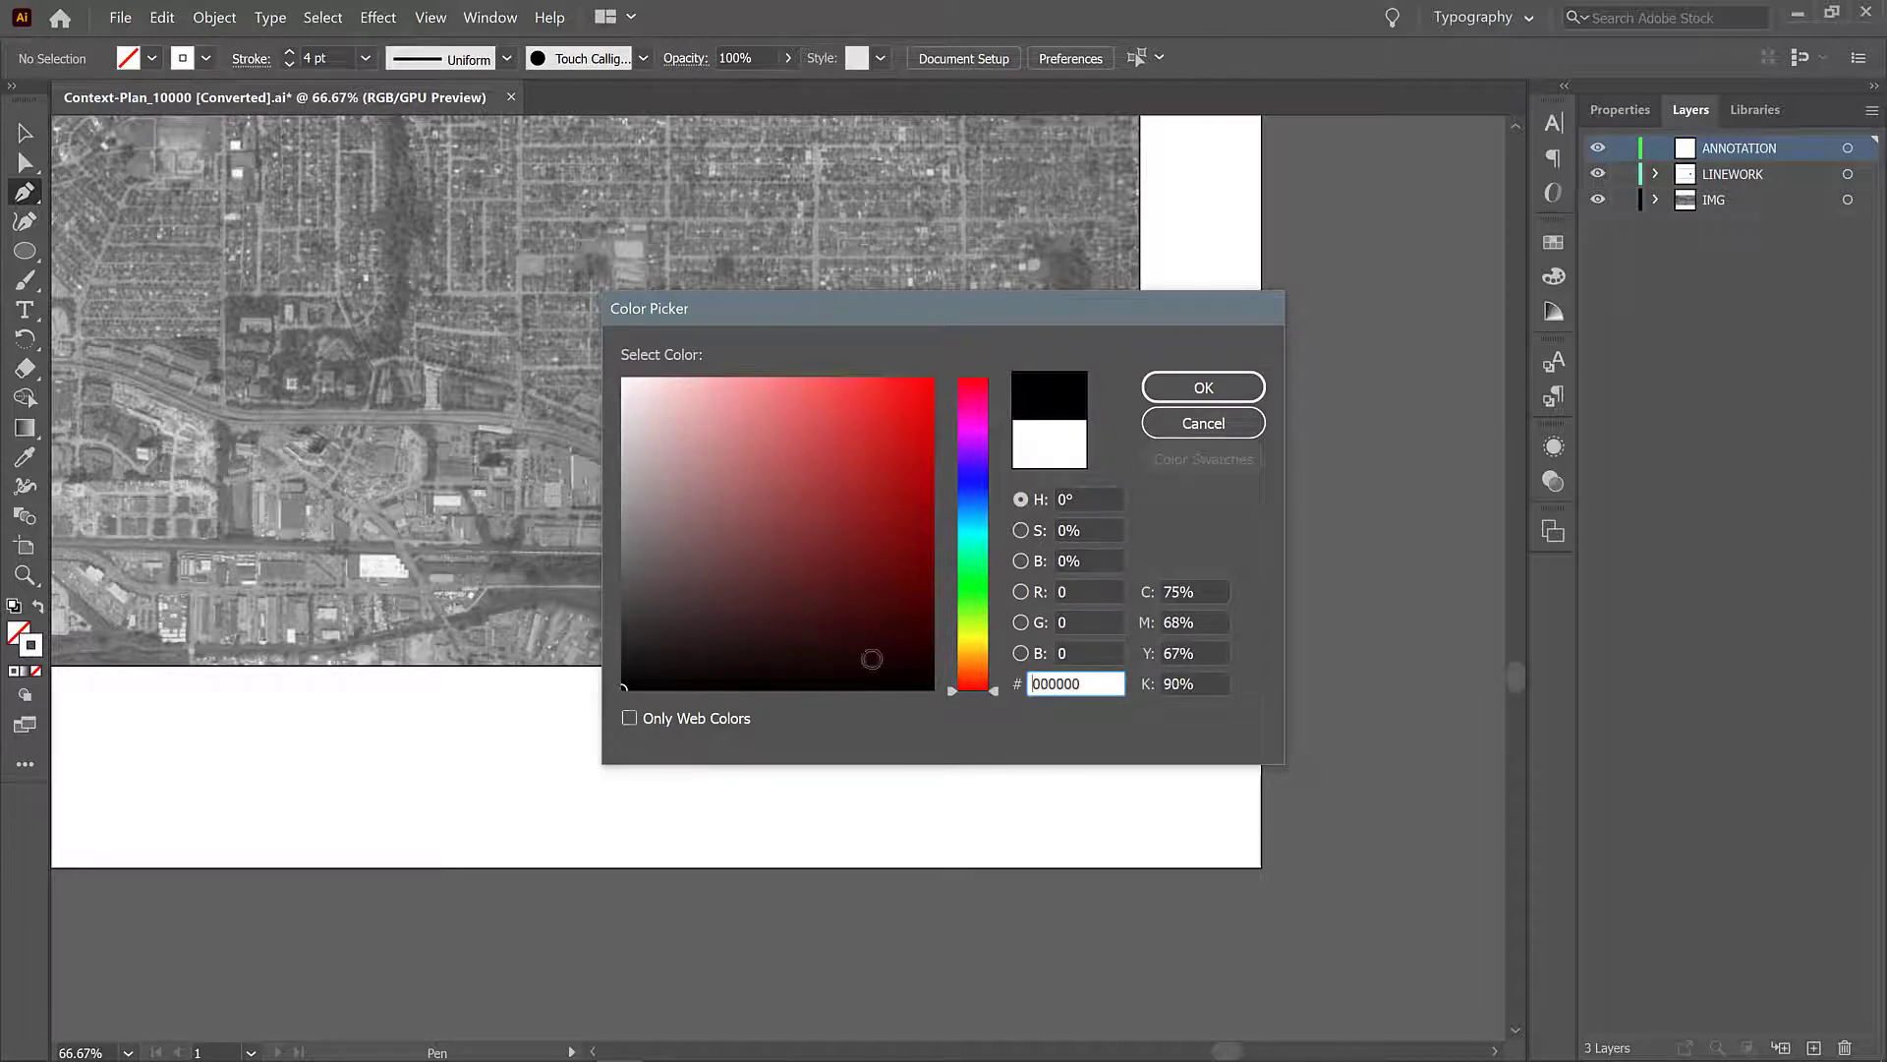
{"action": "mouse_move", "coordinate": [1111, 710]}
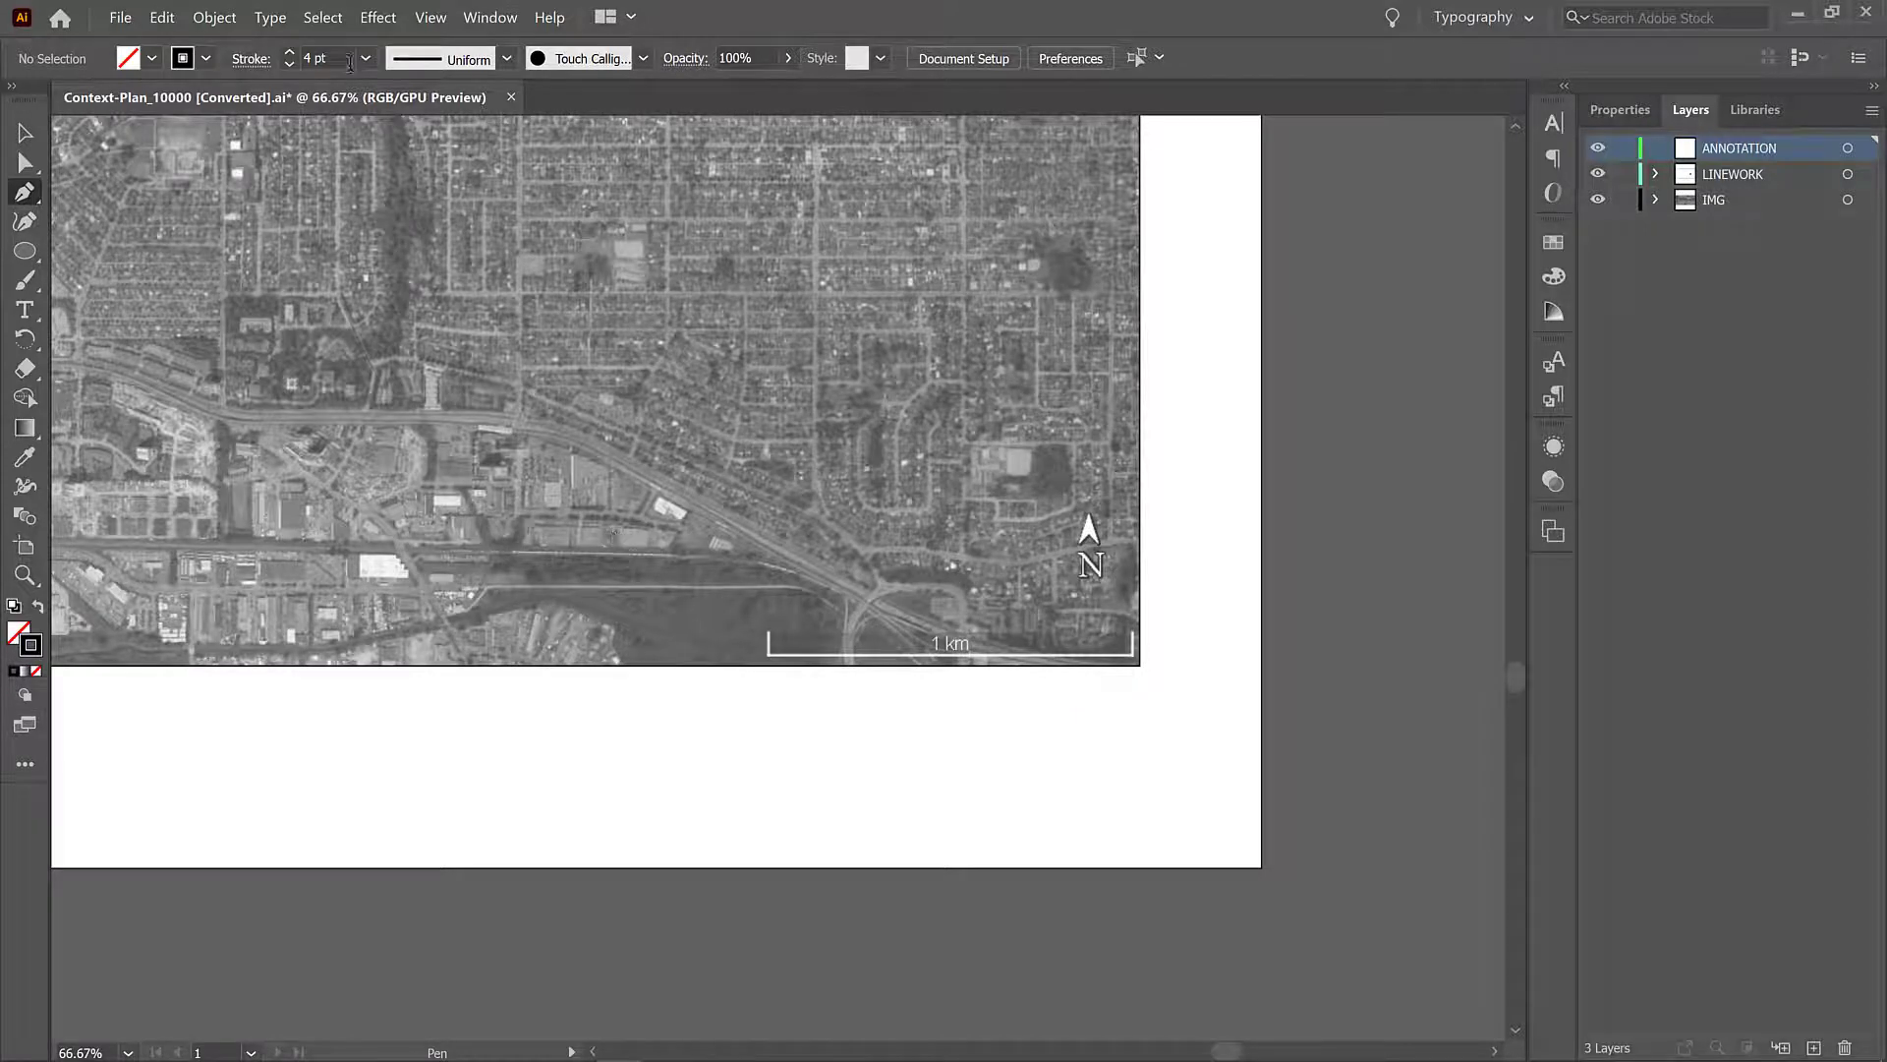
{"action": "left_click", "coordinate": [366, 57]}
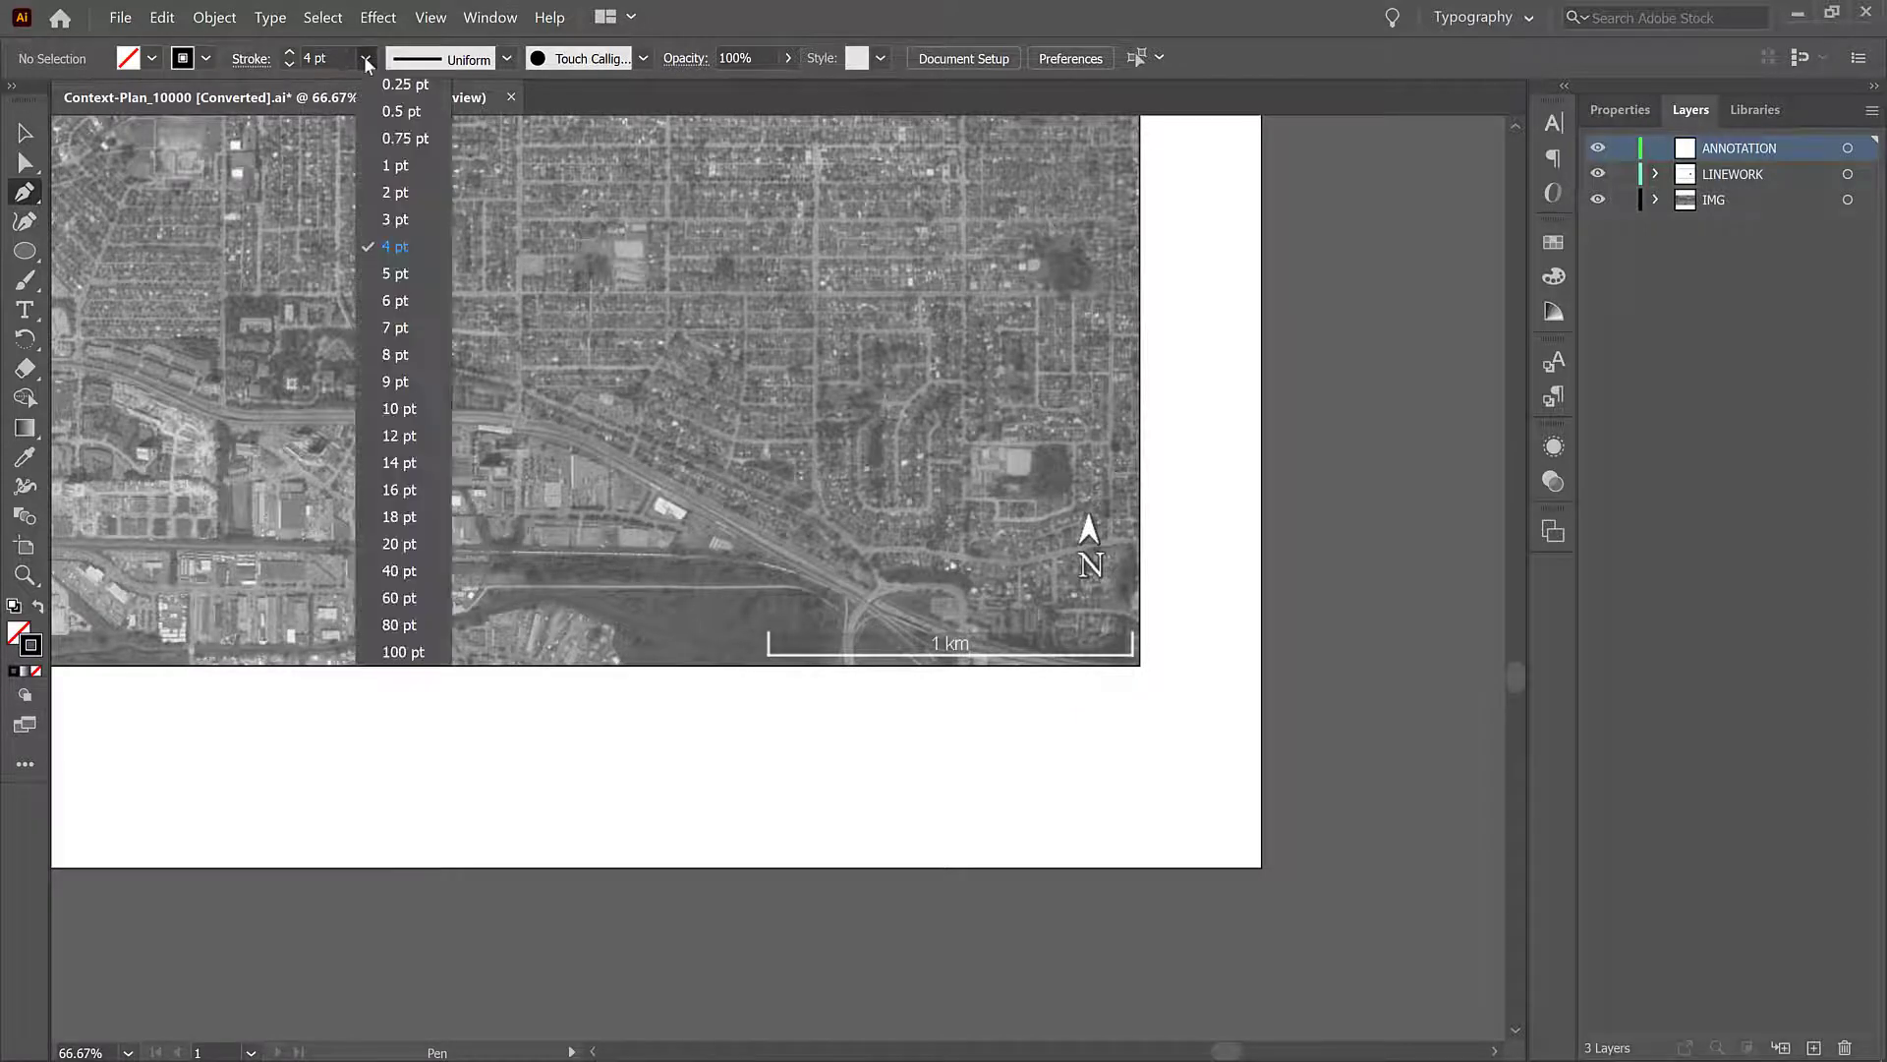
{"action": "left_click", "coordinate": [395, 218]}
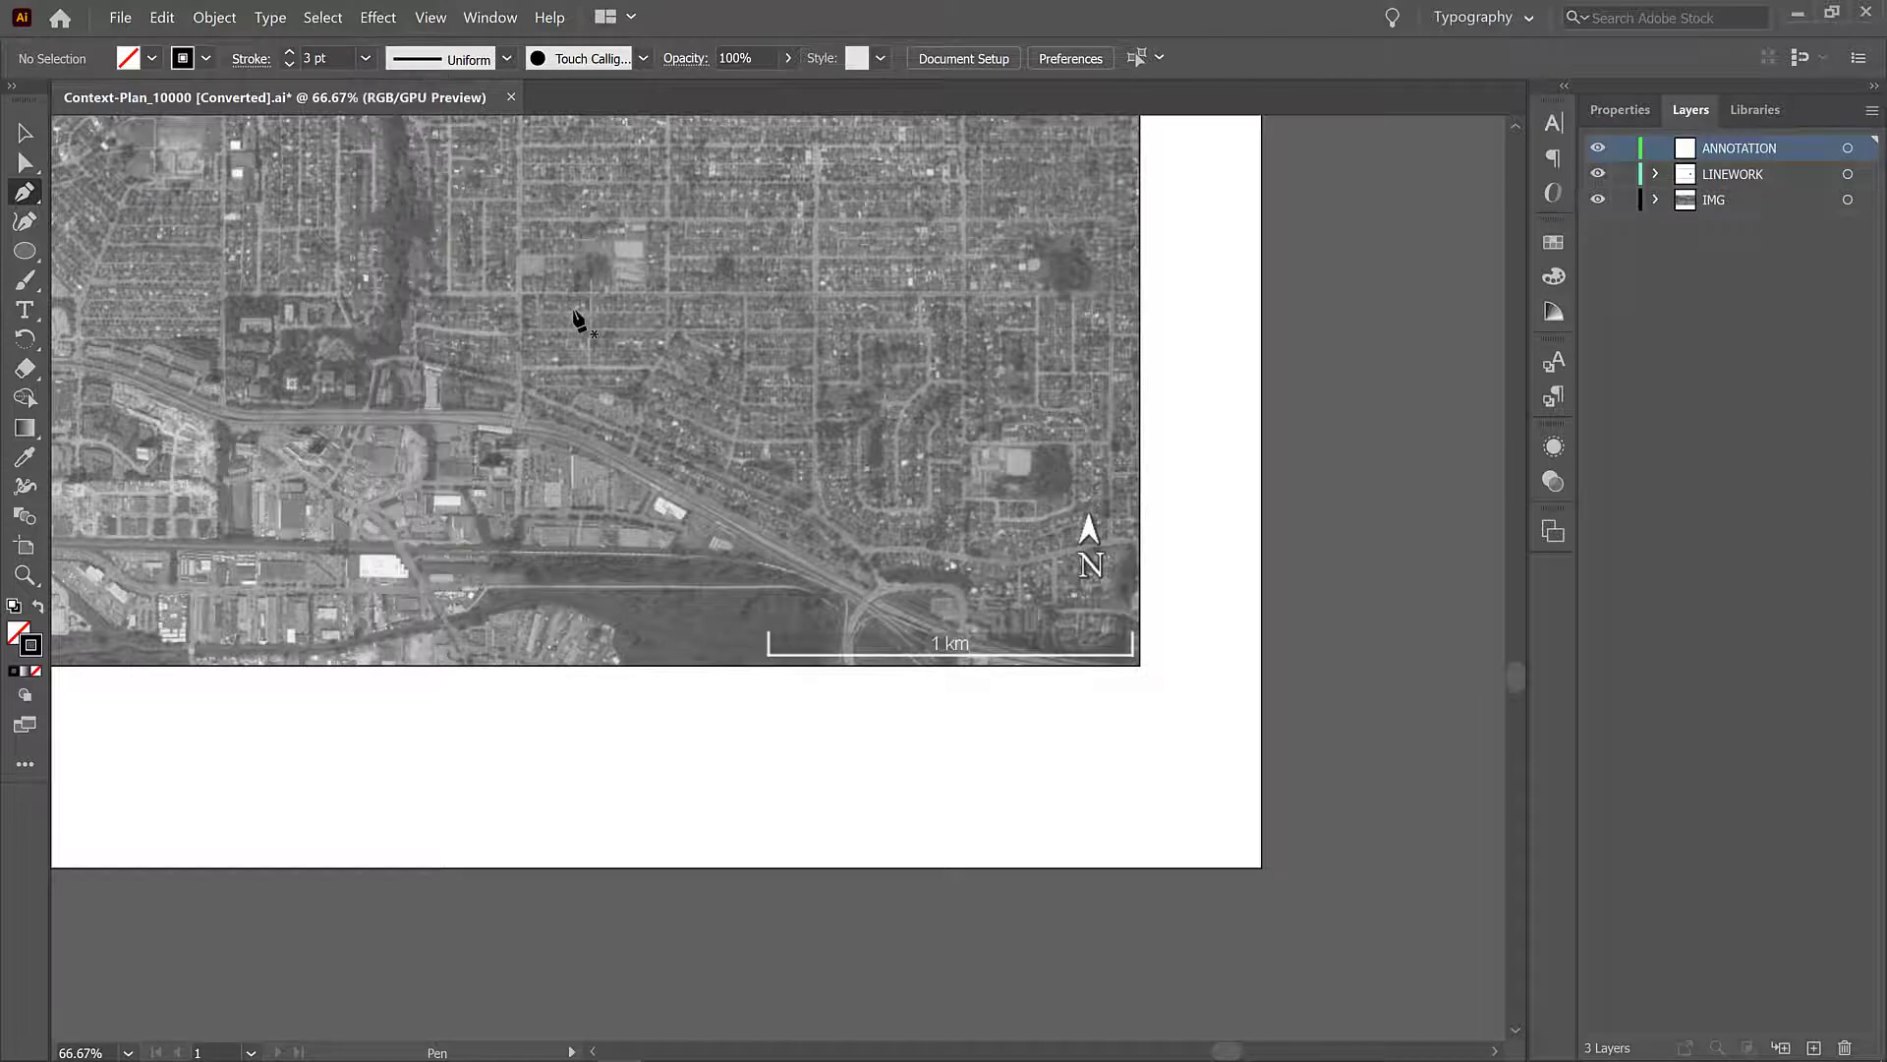
{"action": "mouse_move", "coordinate": [1044, 619]}
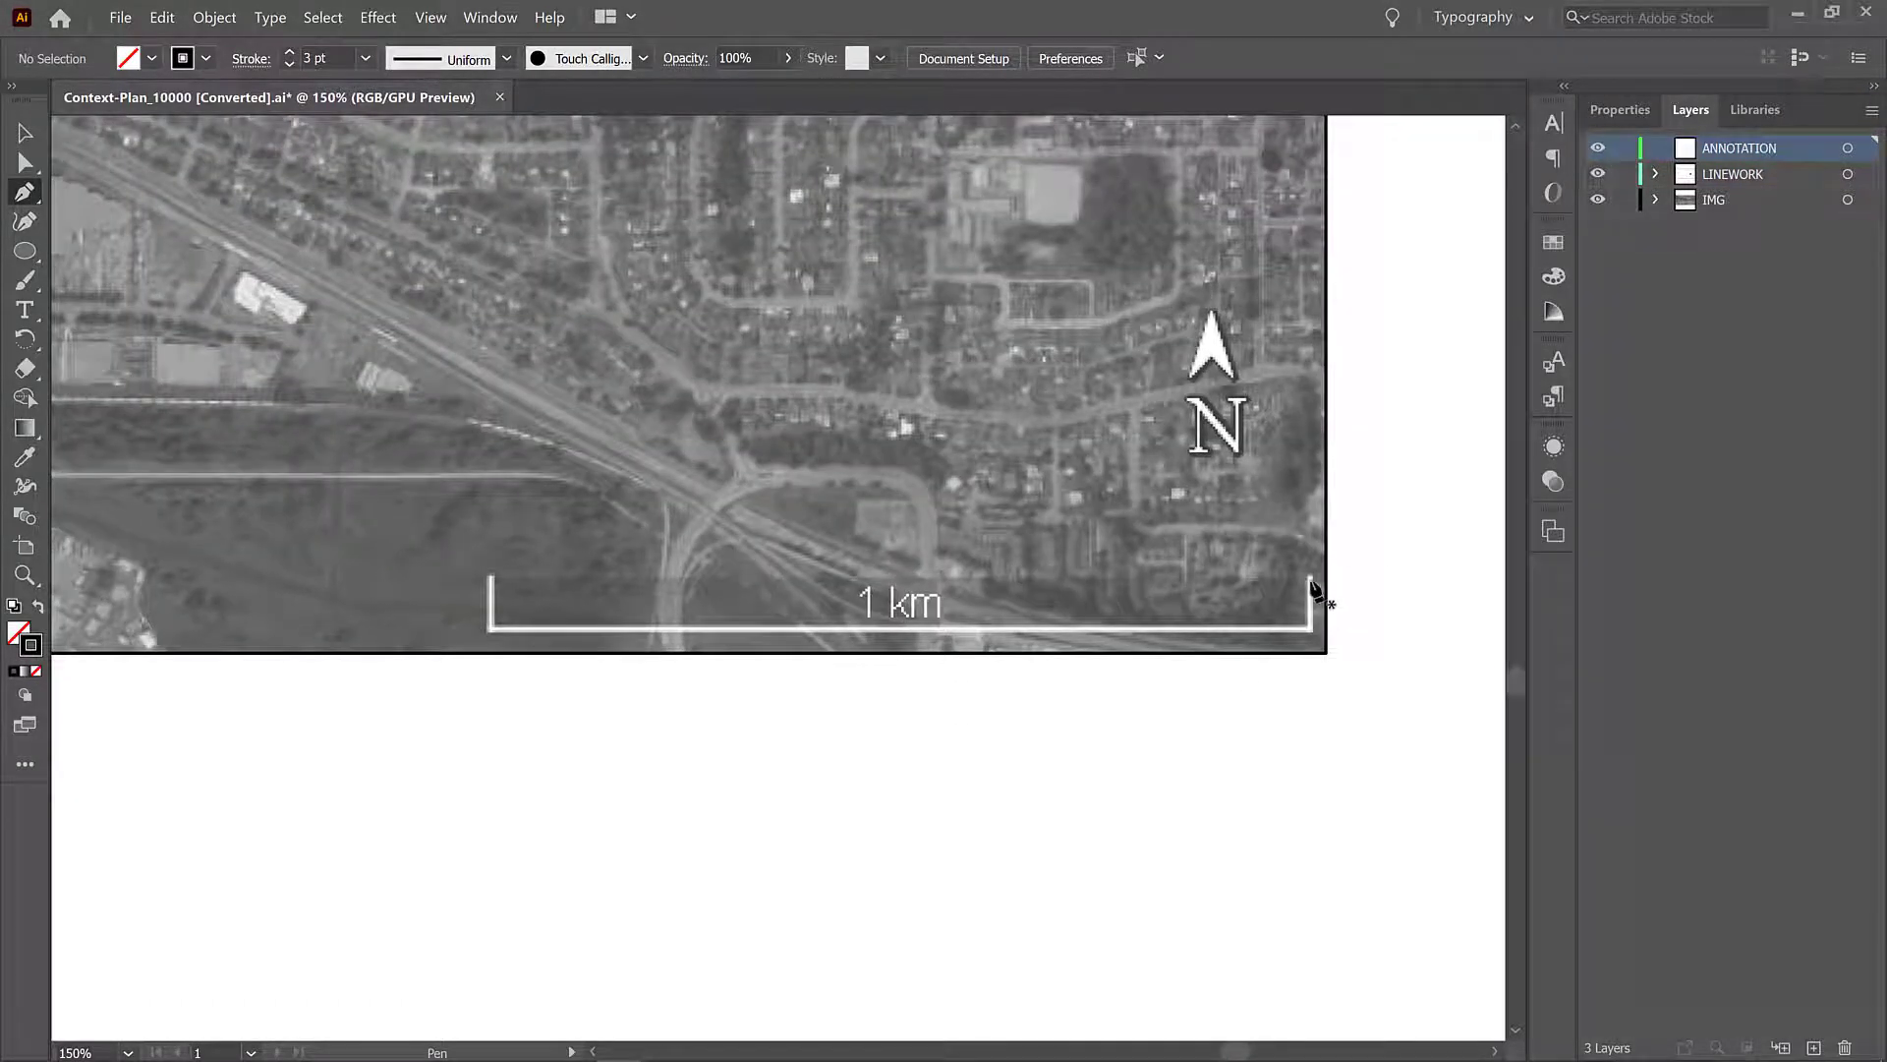
{"action": "mouse_move", "coordinate": [1315, 607]}
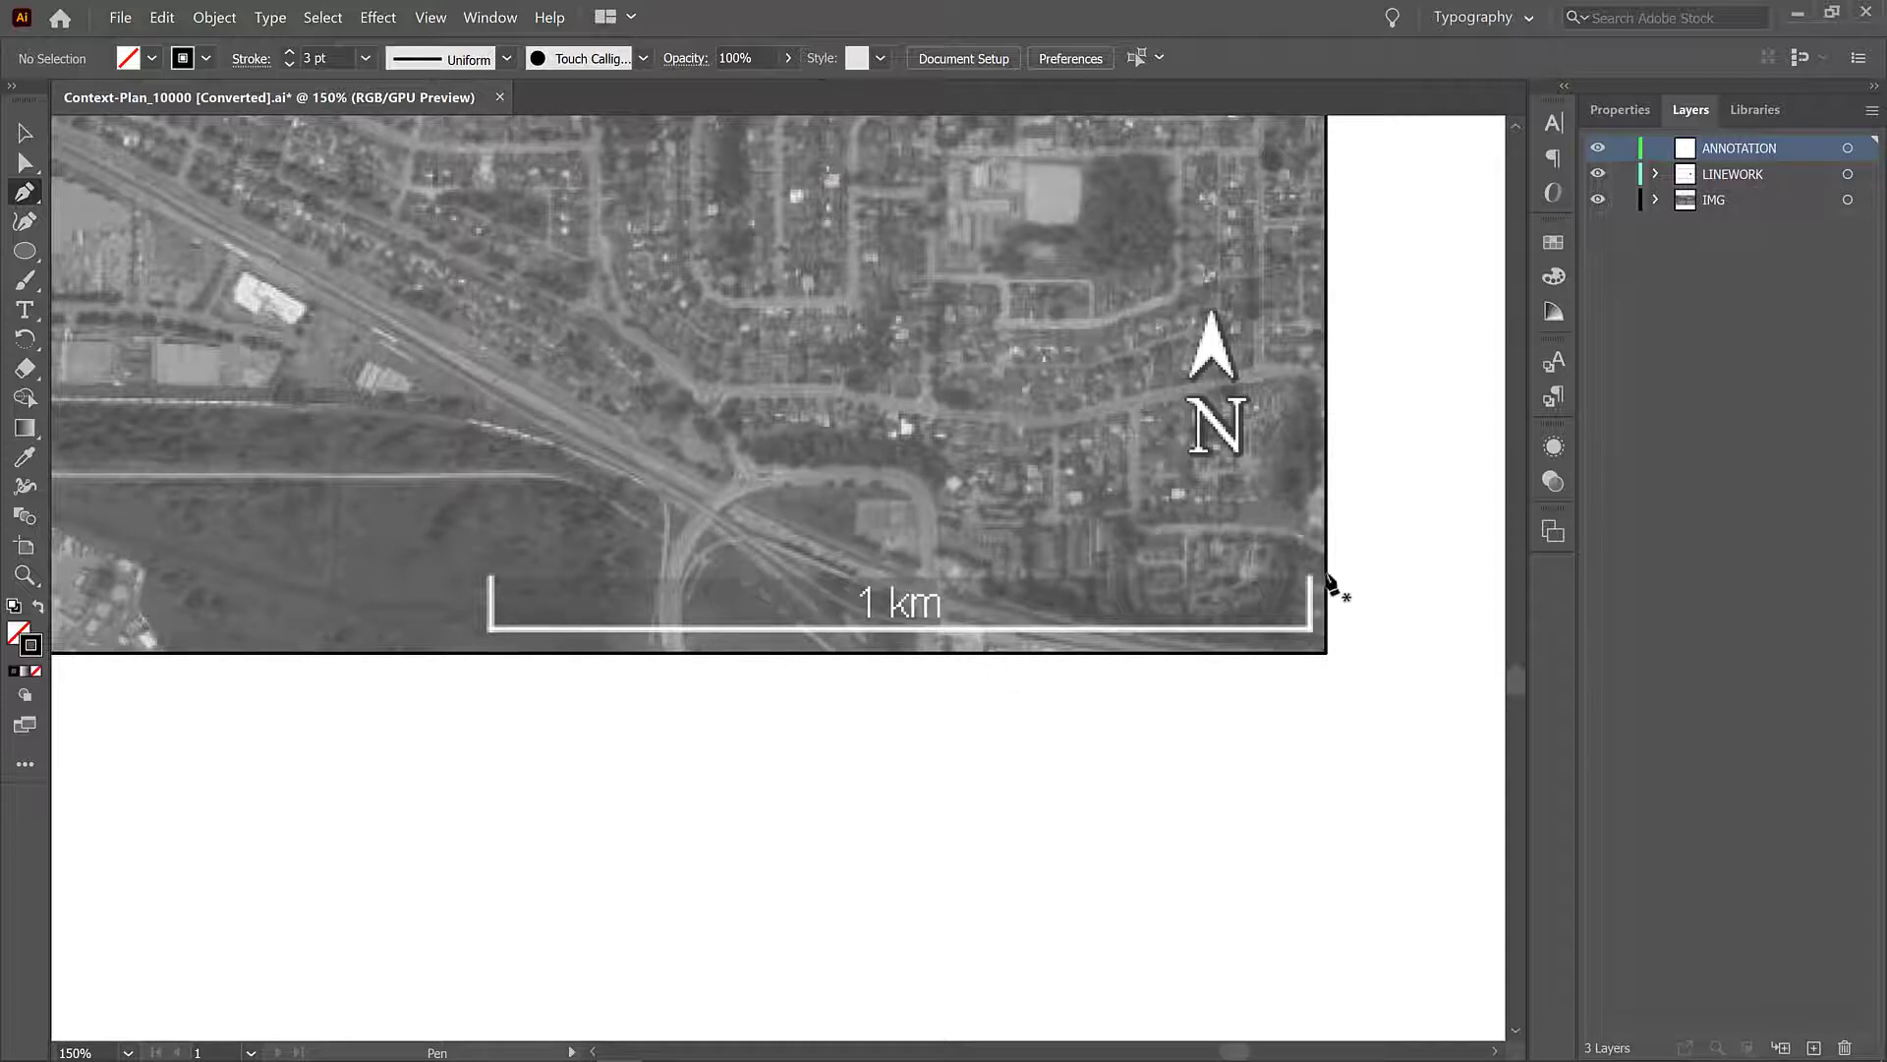
{"action": "mouse_move", "coordinate": [1317, 651]}
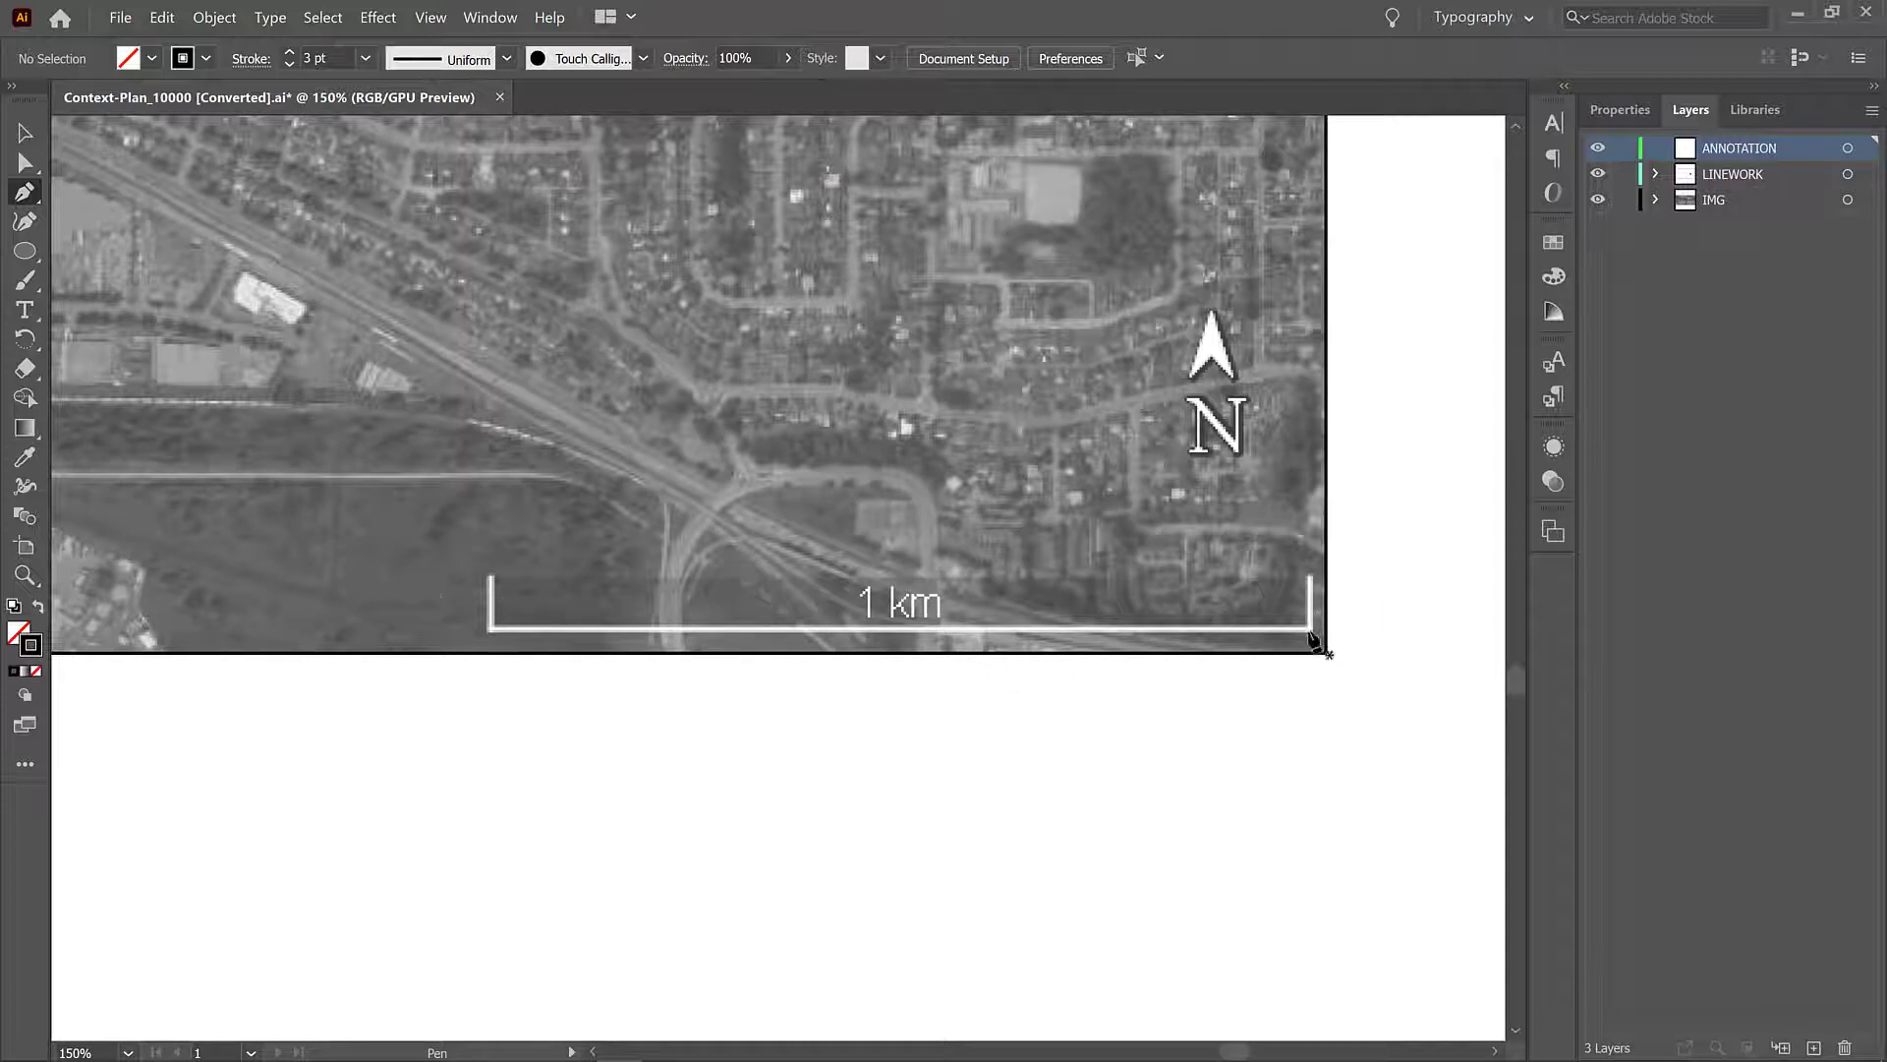
{"action": "mouse_move", "coordinate": [1616, 233]}
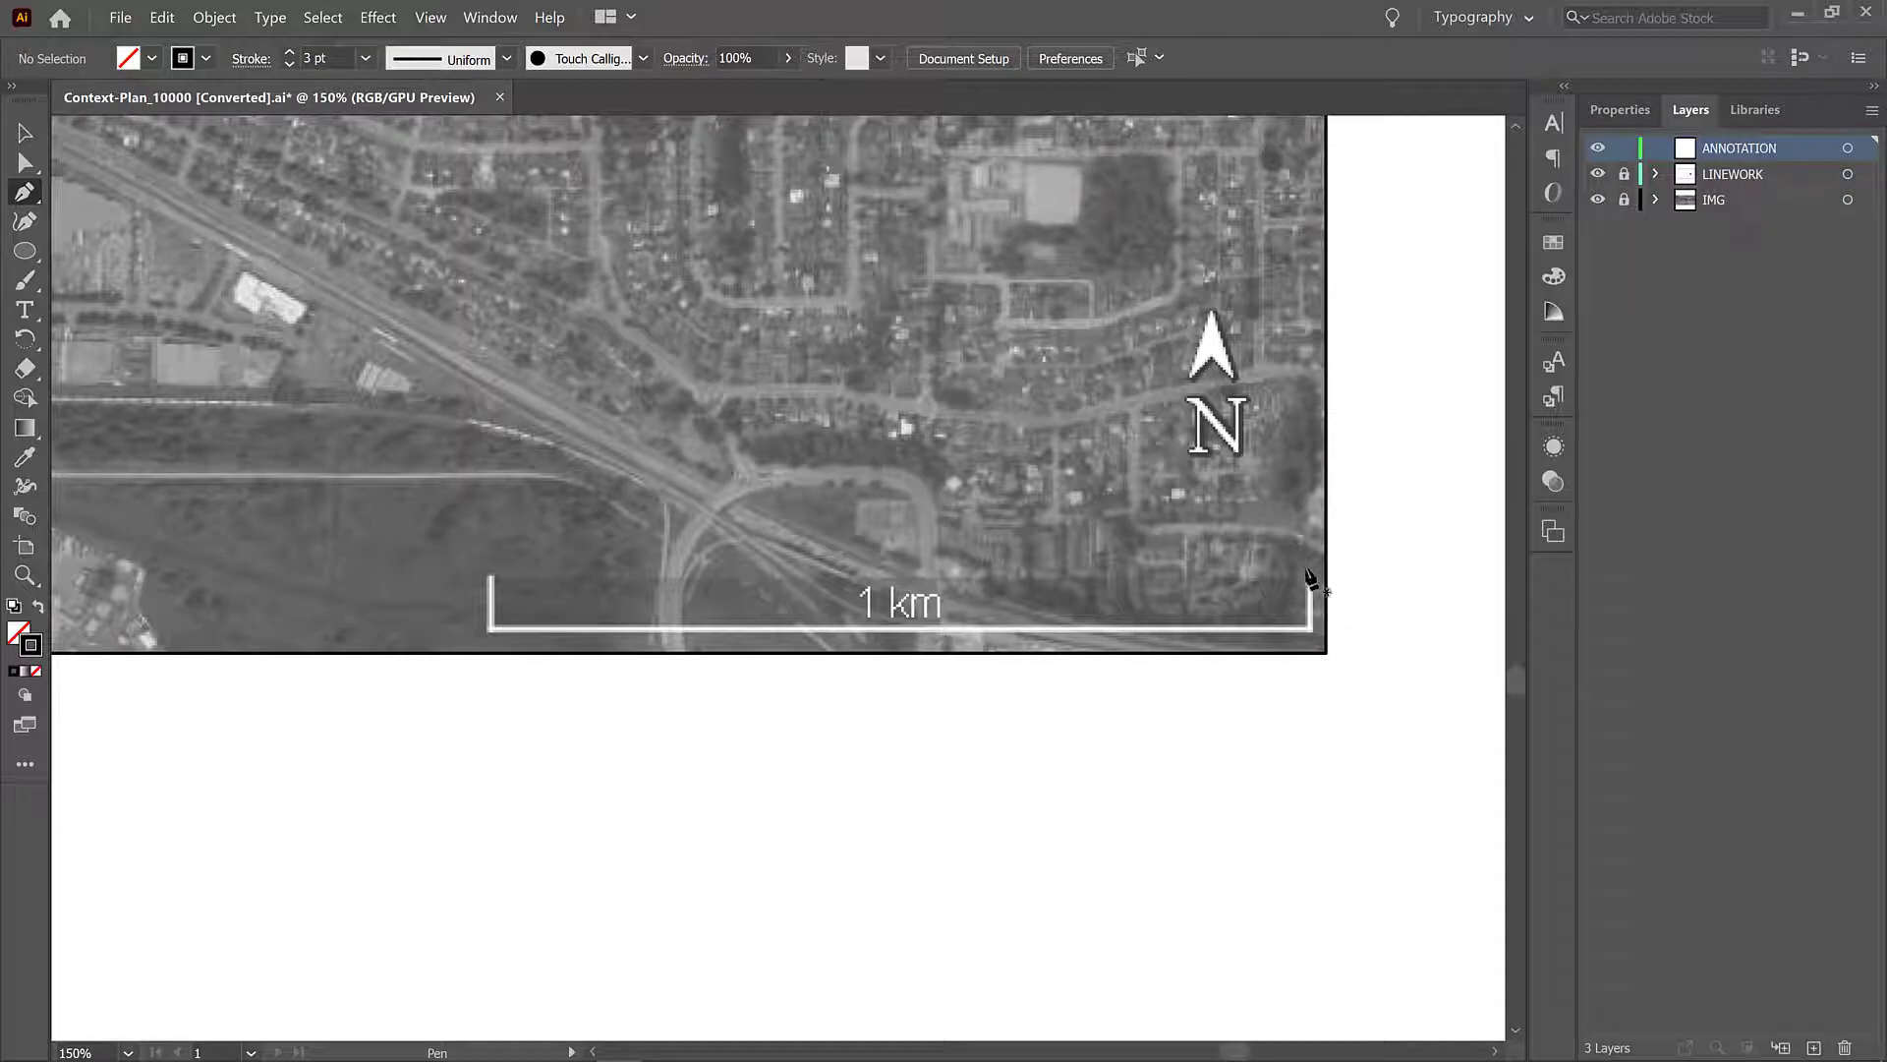
{"action": "mouse_move", "coordinate": [1316, 590]}
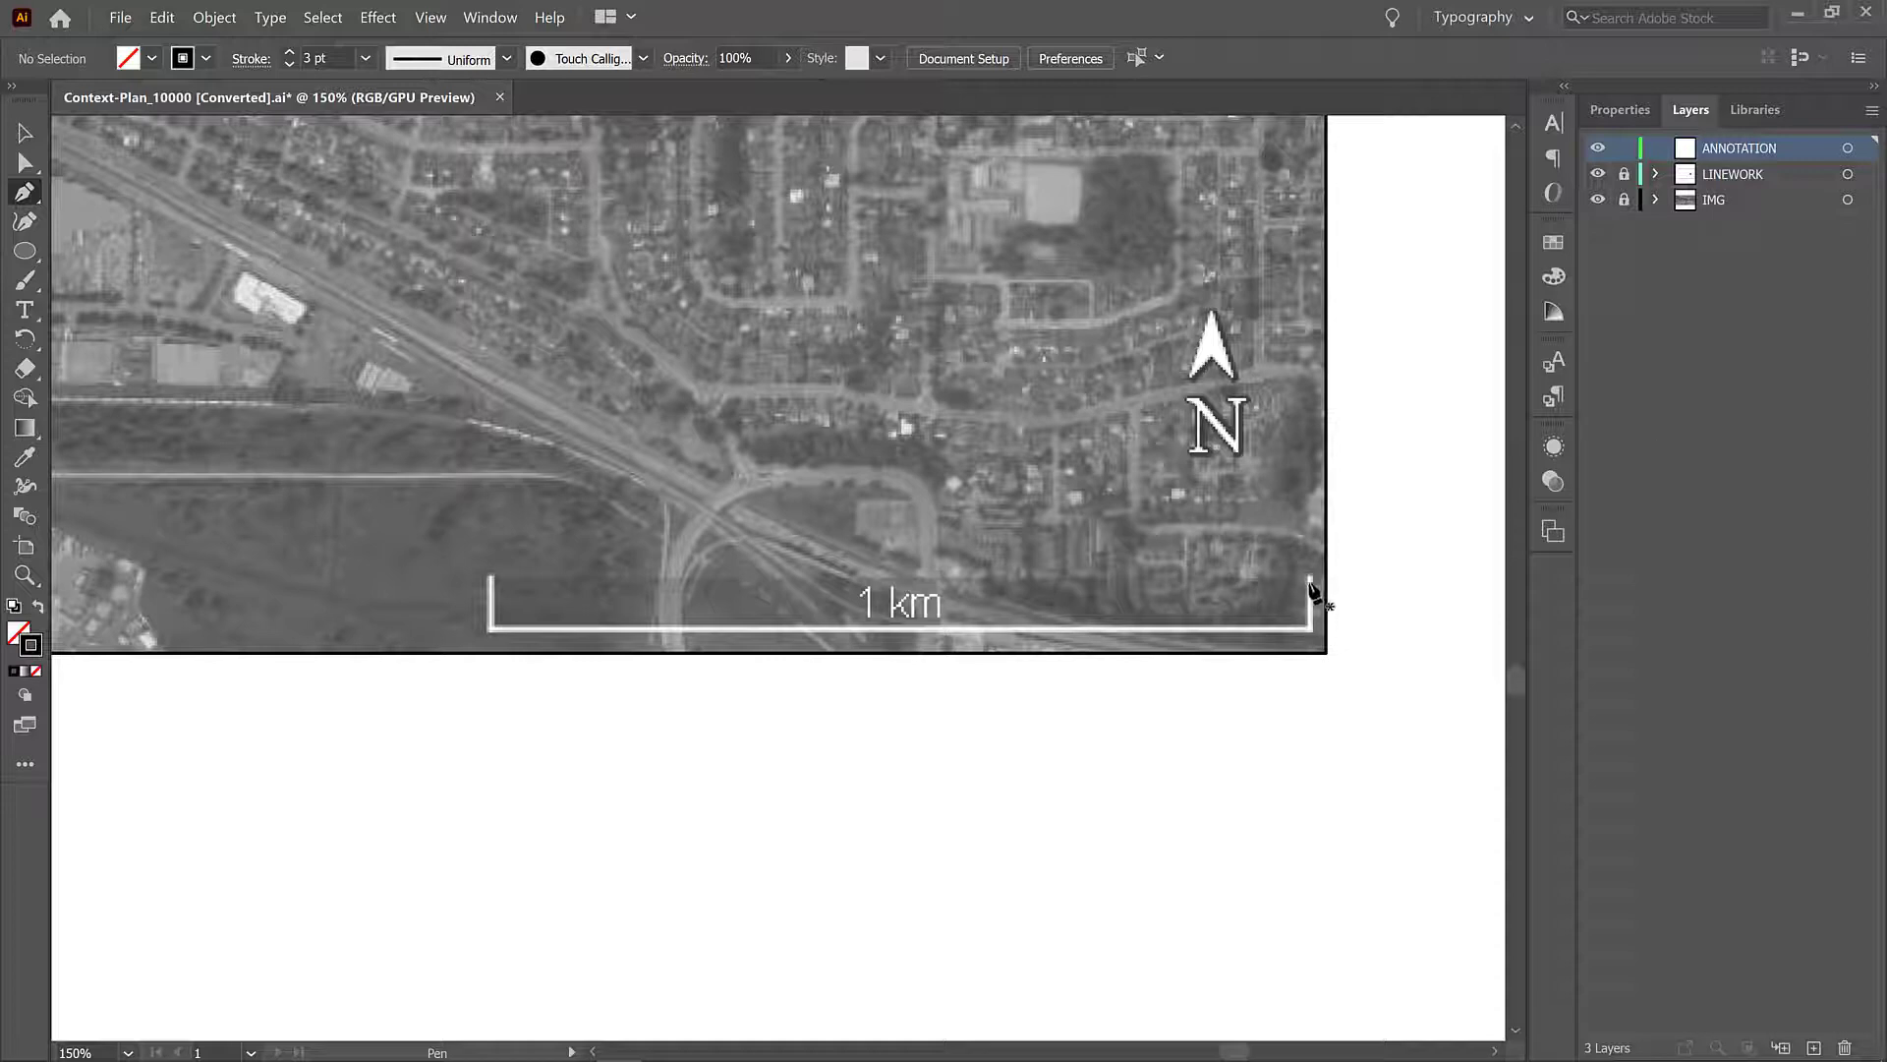
Step: Start a black pen path at the right tick of the 1 km scale bar
{"action": "left_click", "coordinate": [1311, 582]}
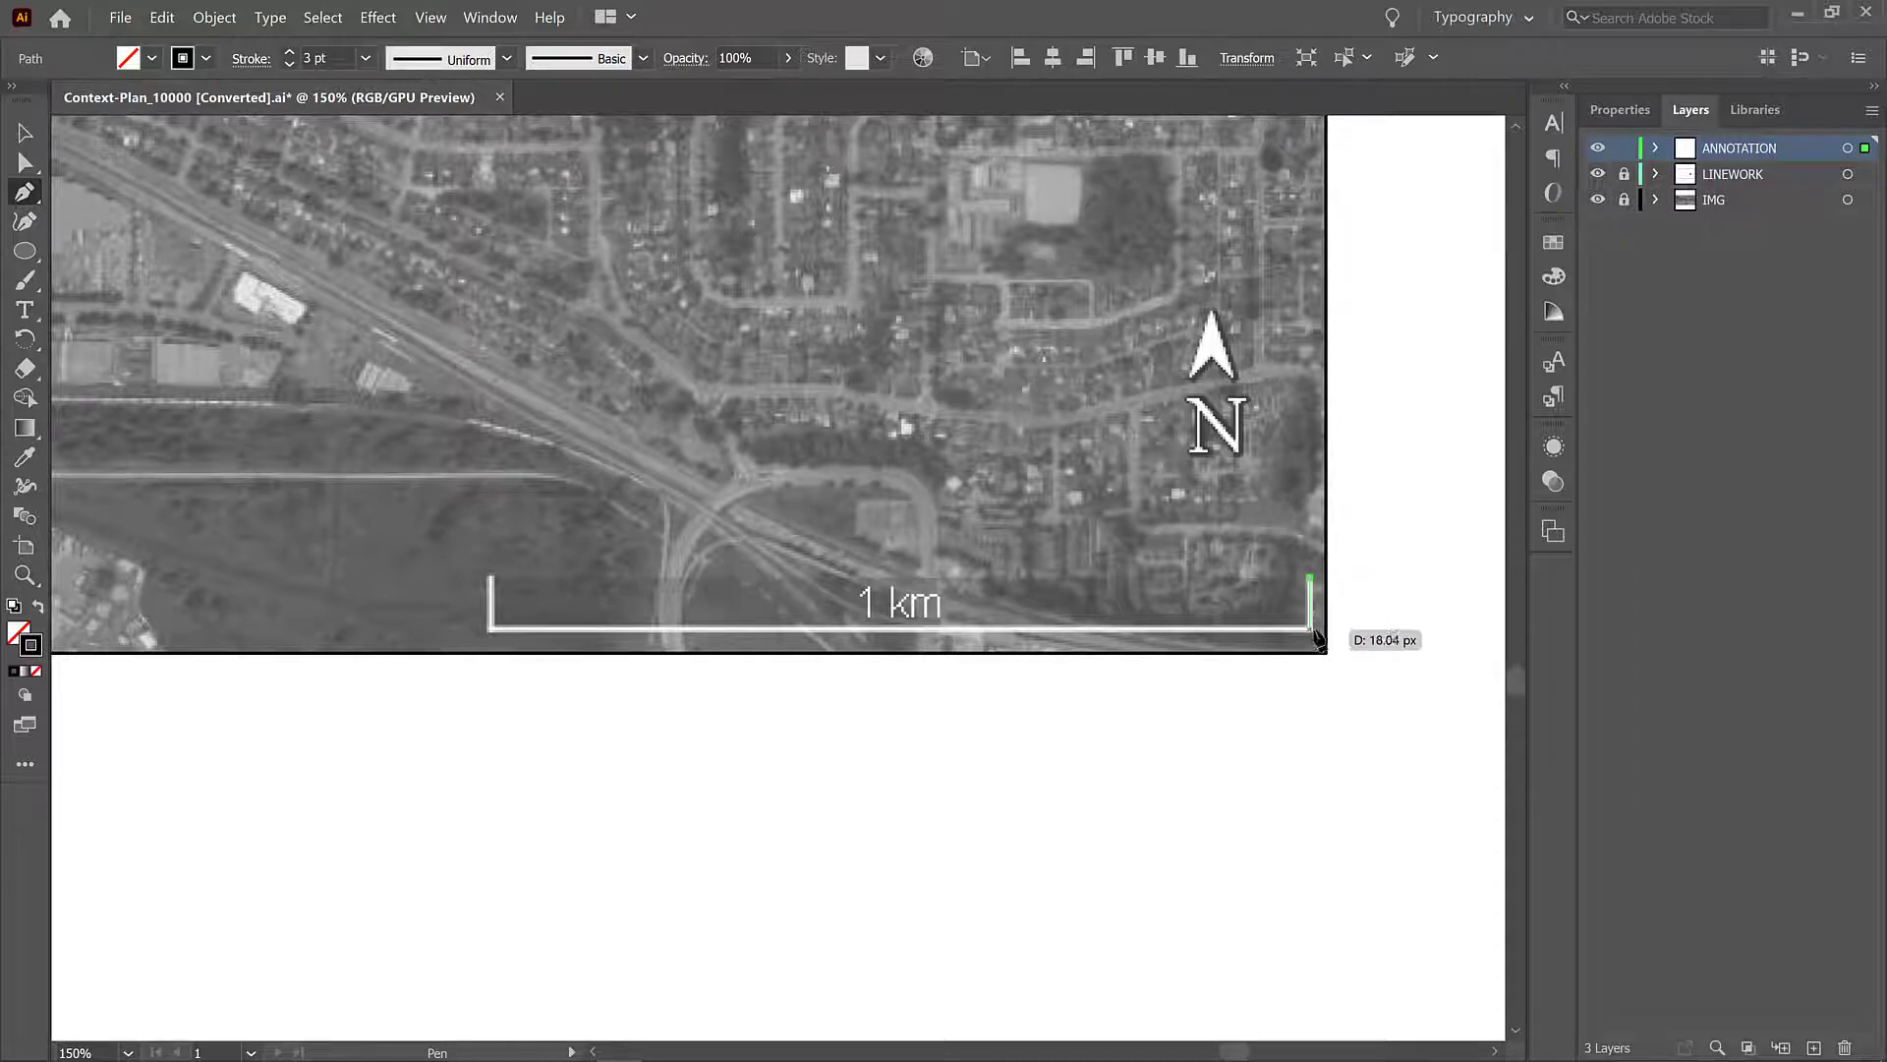
{"action": "mouse_move", "coordinate": [1288, 635]}
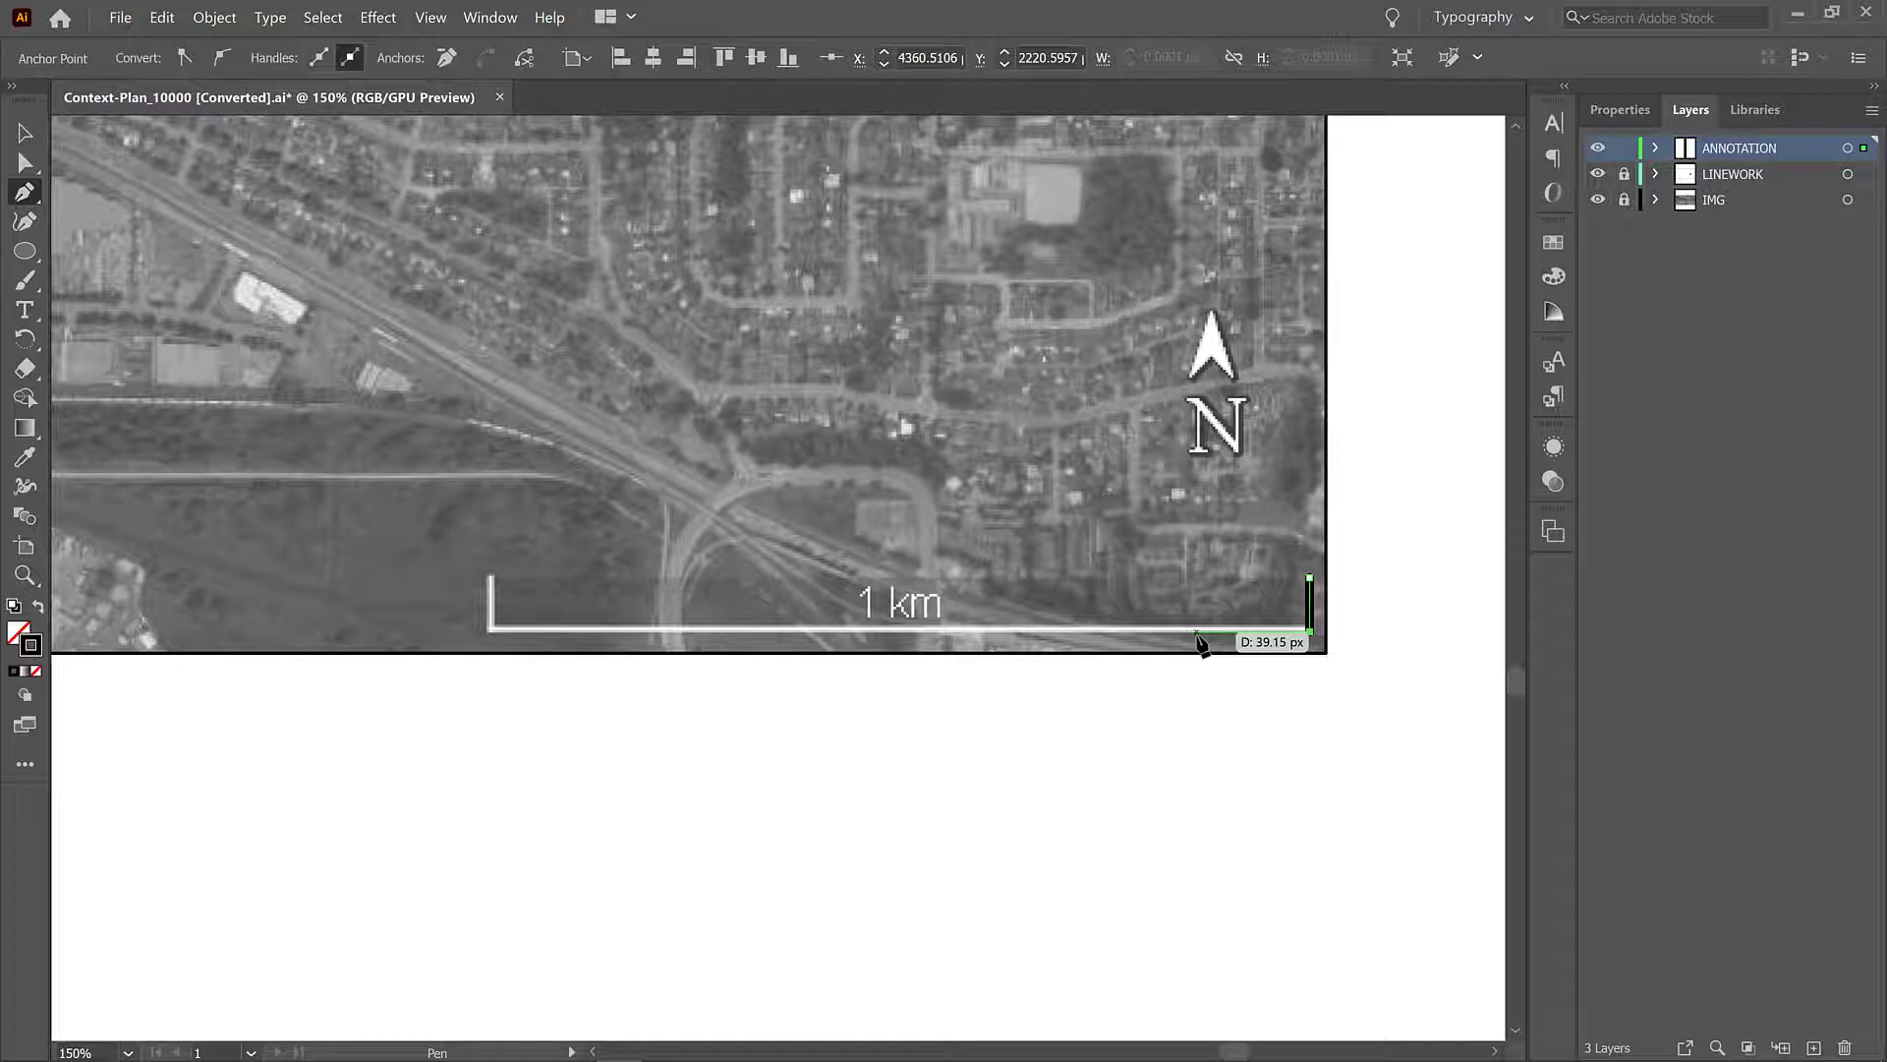
{"action": "mouse_move", "coordinate": [1205, 637]}
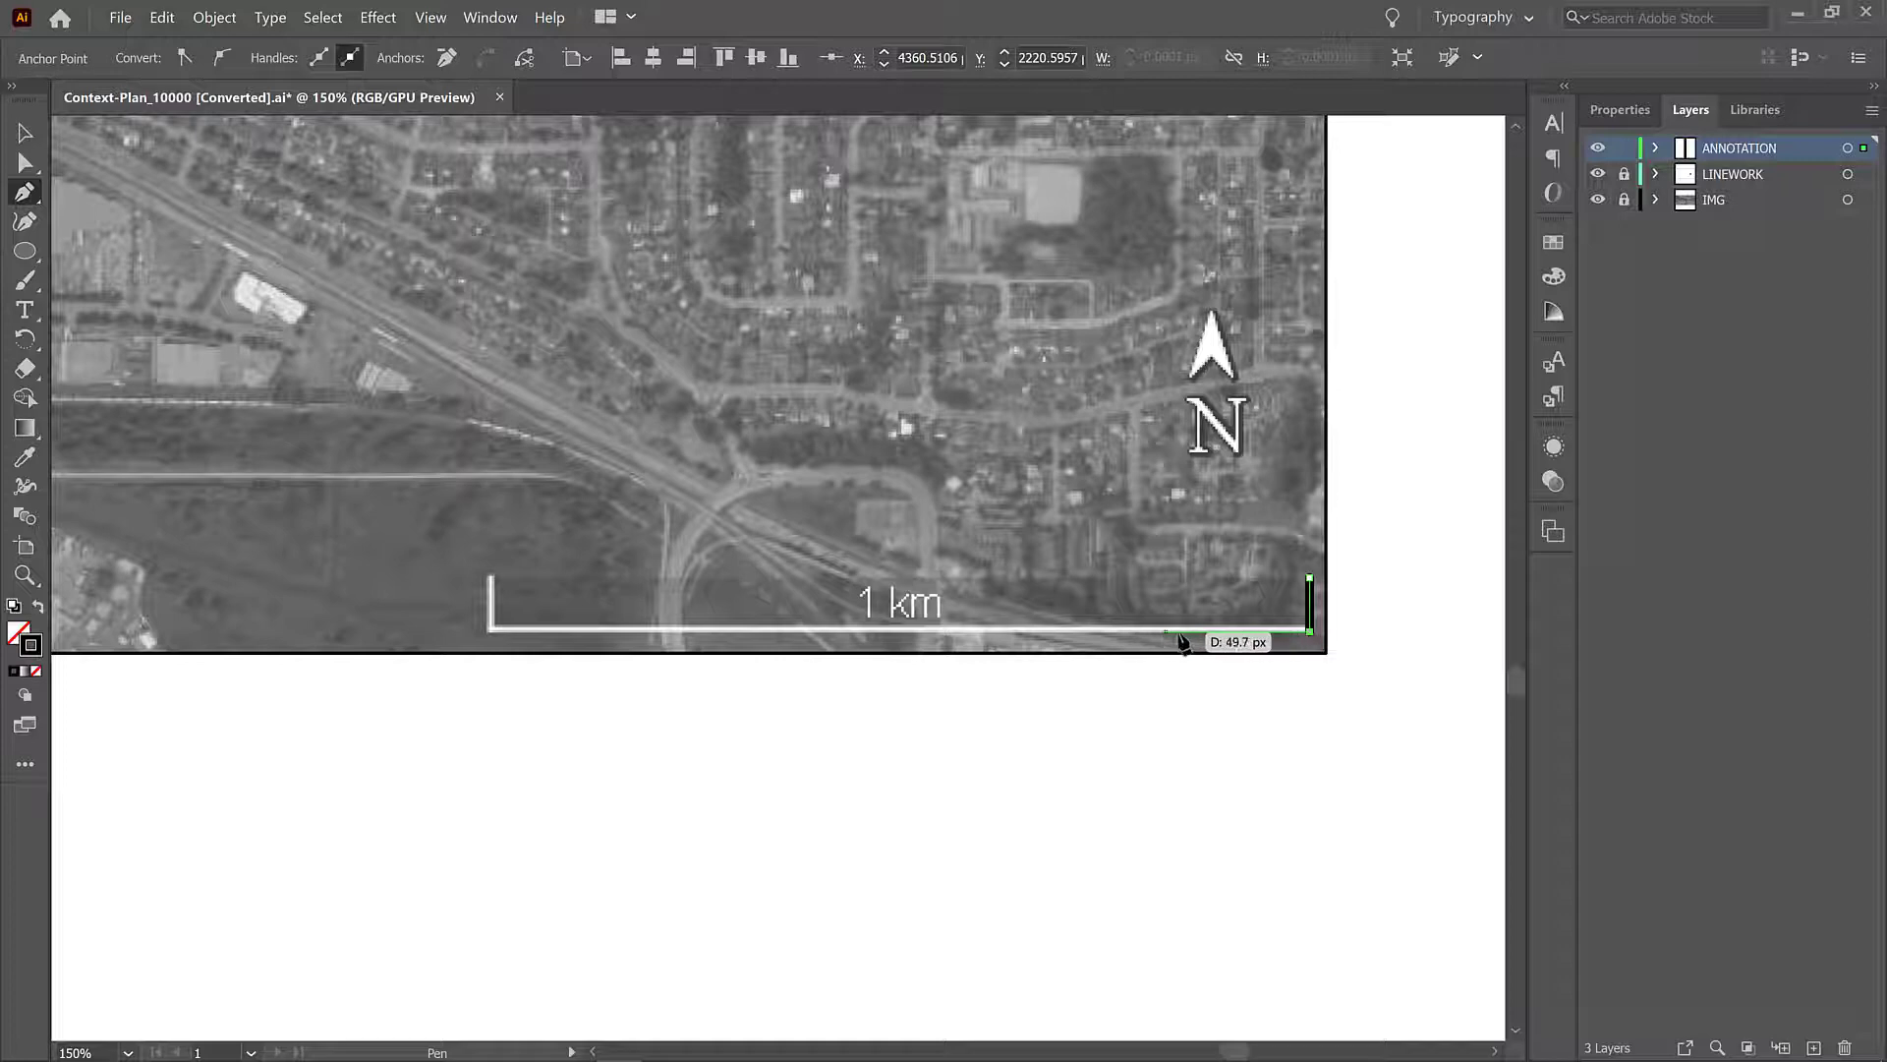
{"action": "mouse_move", "coordinate": [957, 647]}
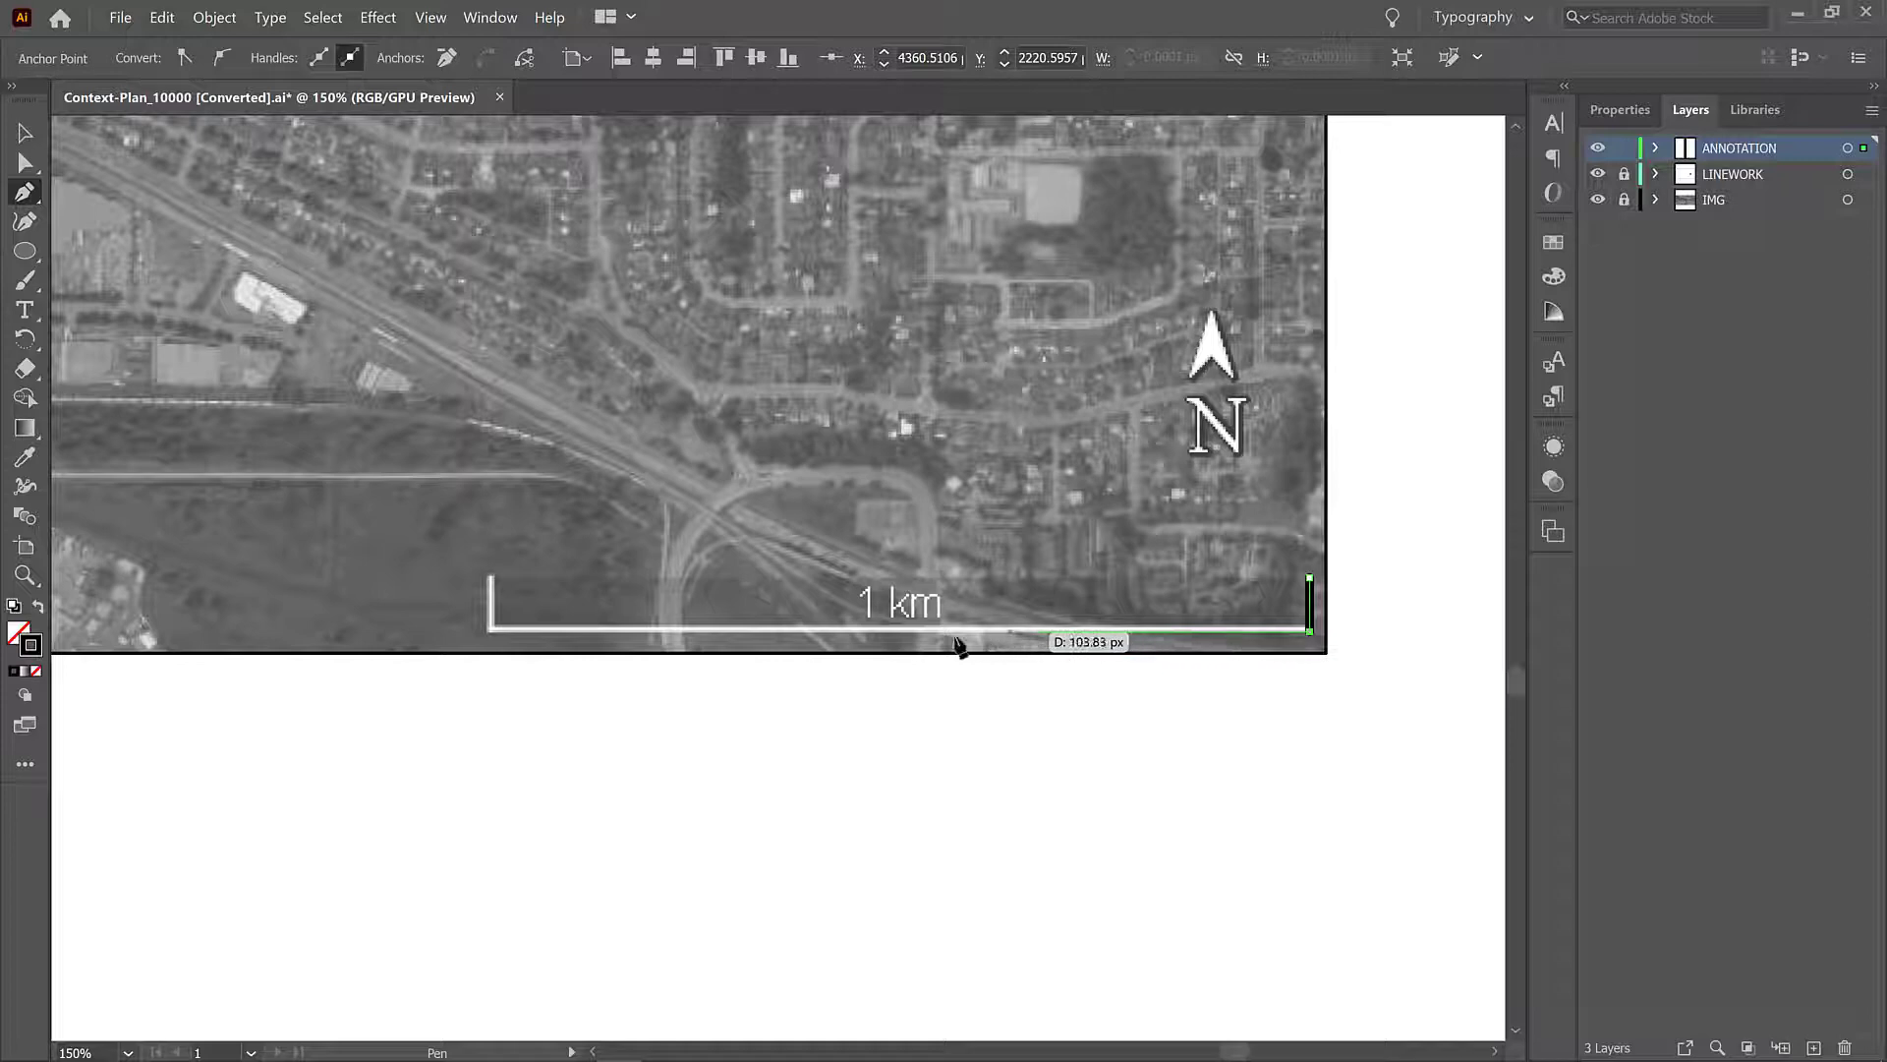
{"action": "mouse_move", "coordinate": [912, 635]}
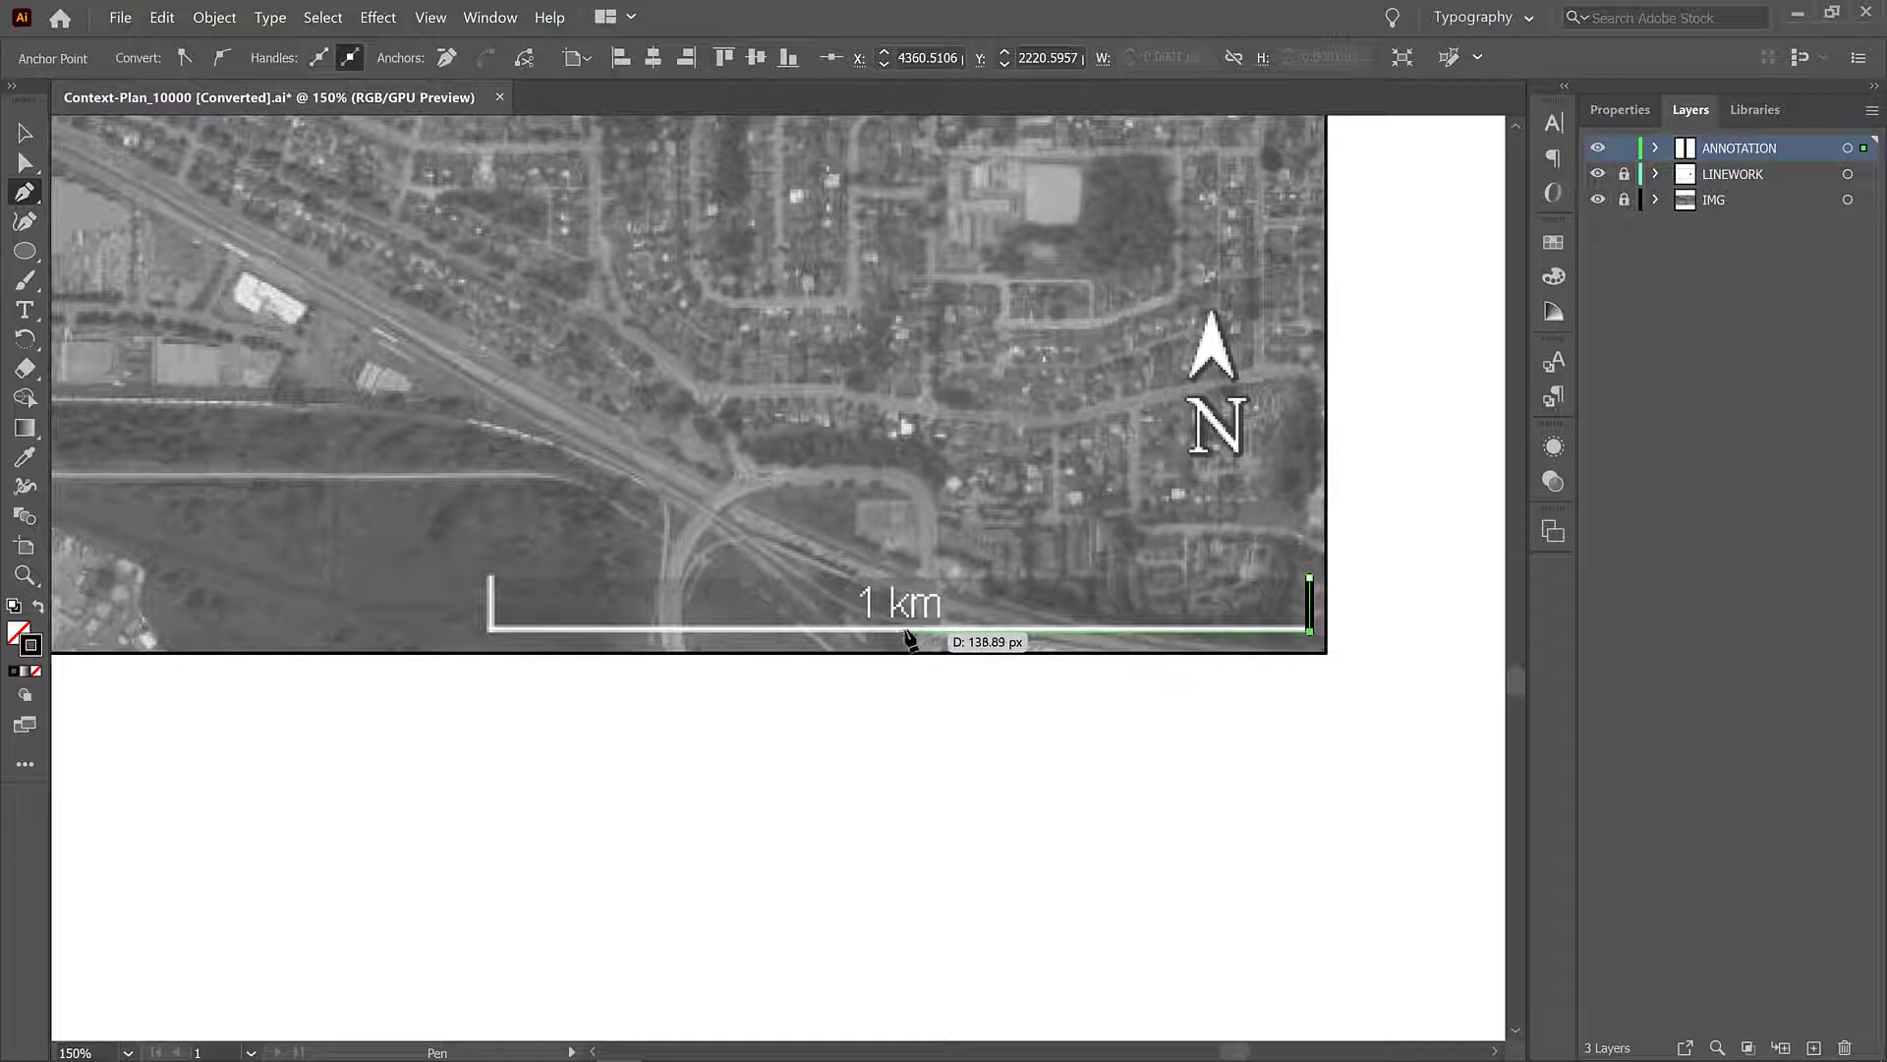
{"action": "mouse_move", "coordinate": [920, 656]}
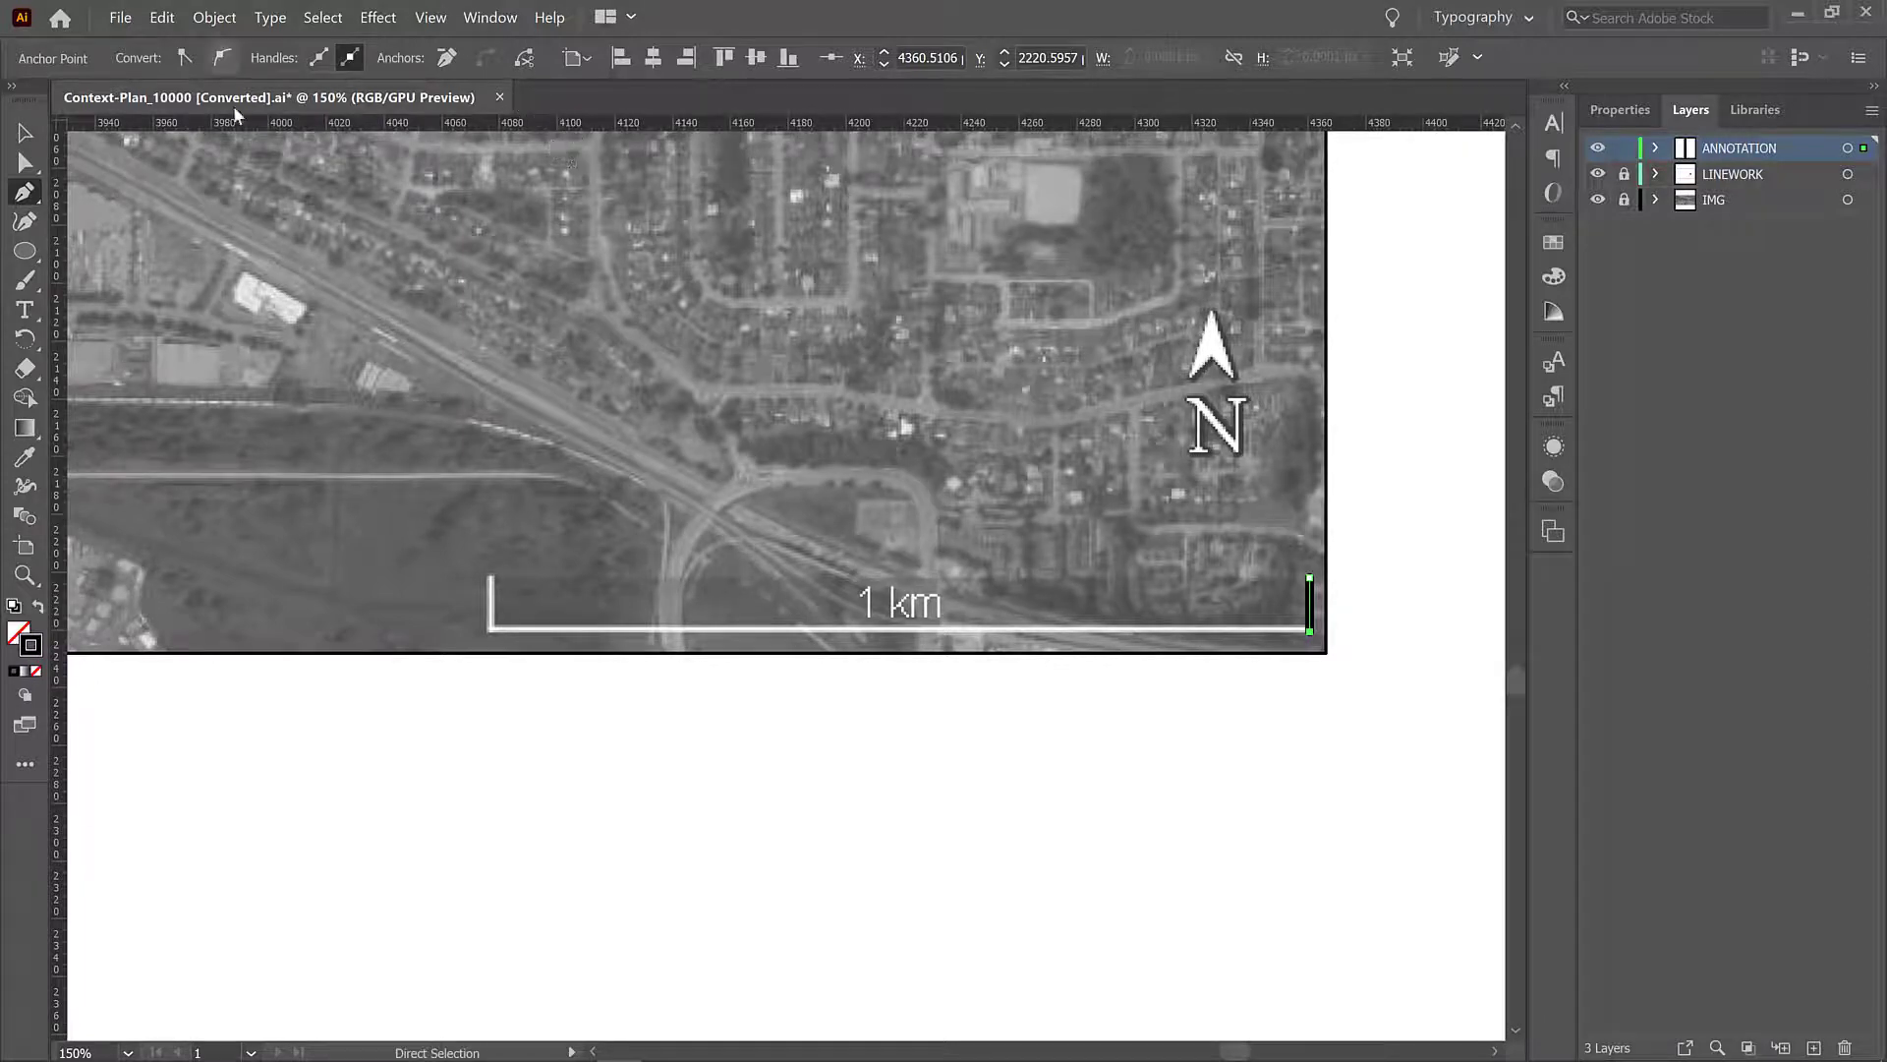
Step: Show the rulers and switch their units to Millimeters
{"action": "left_click", "coordinate": [23, 191]}
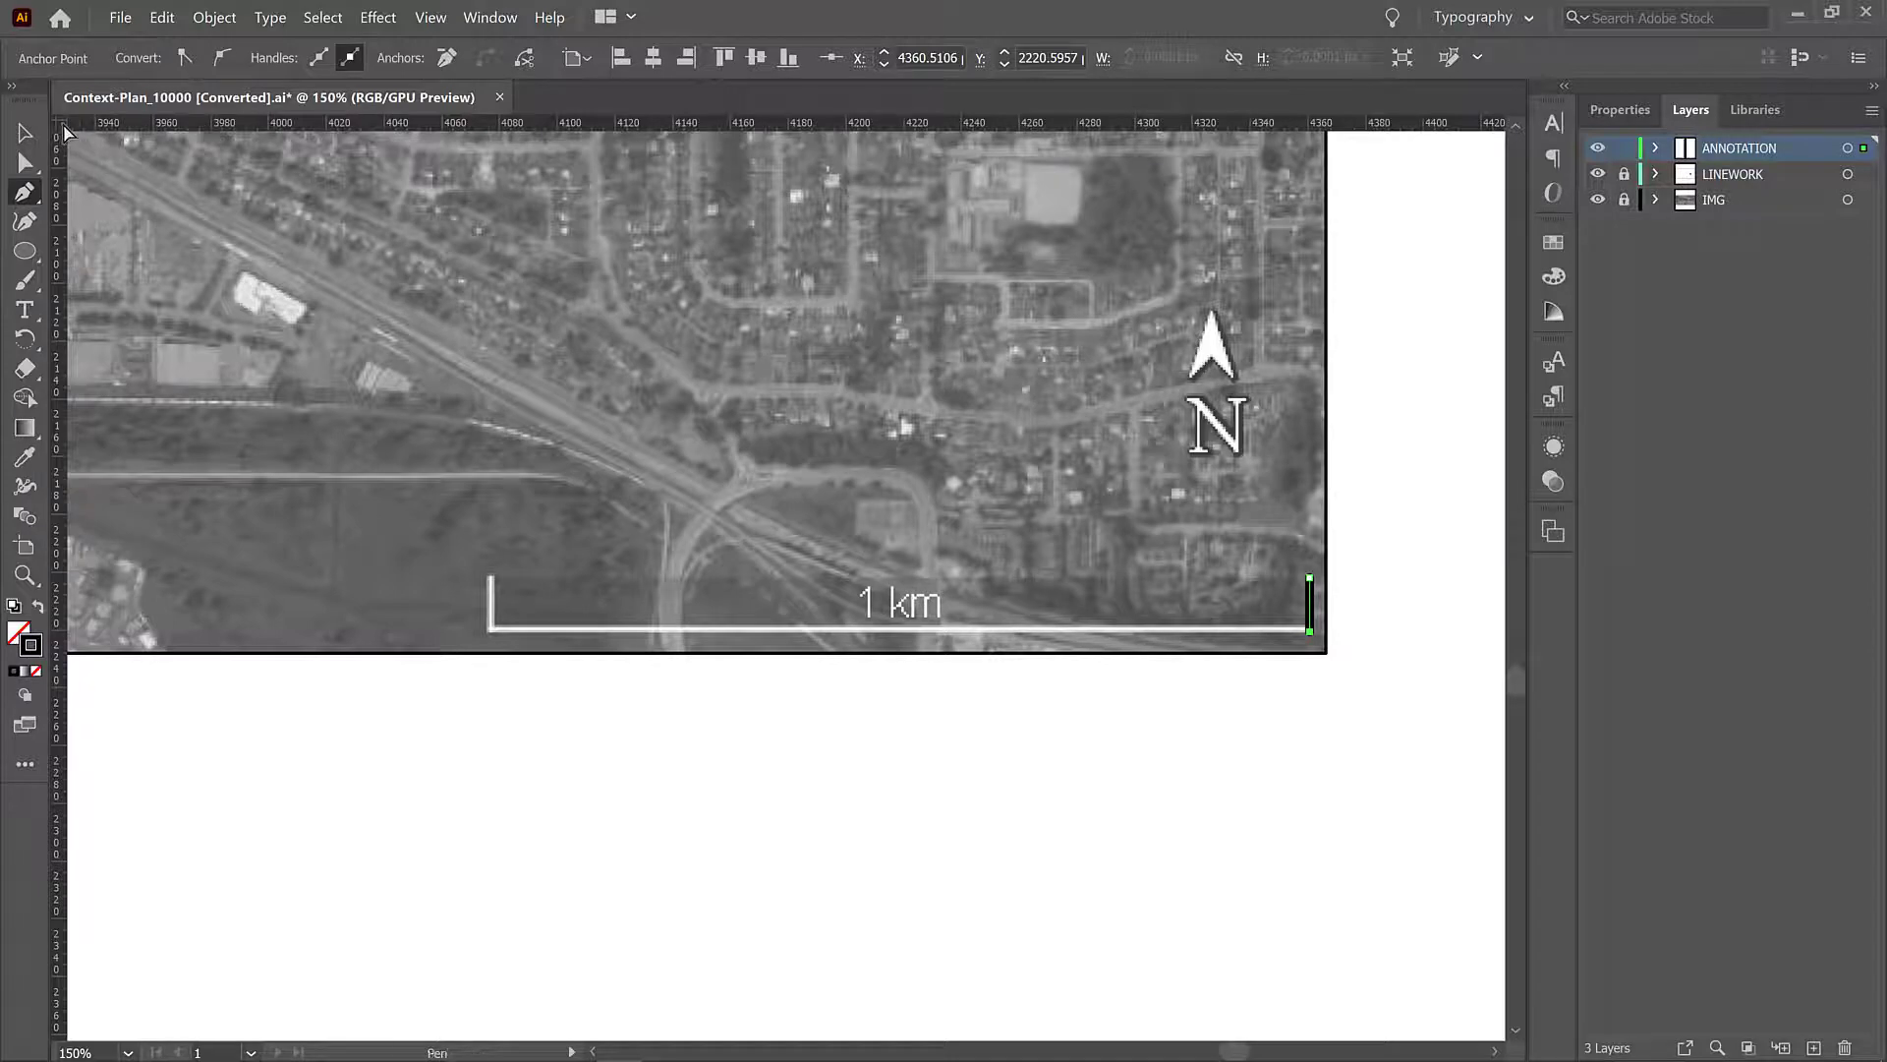
{"action": "left_click", "coordinate": [24, 163]}
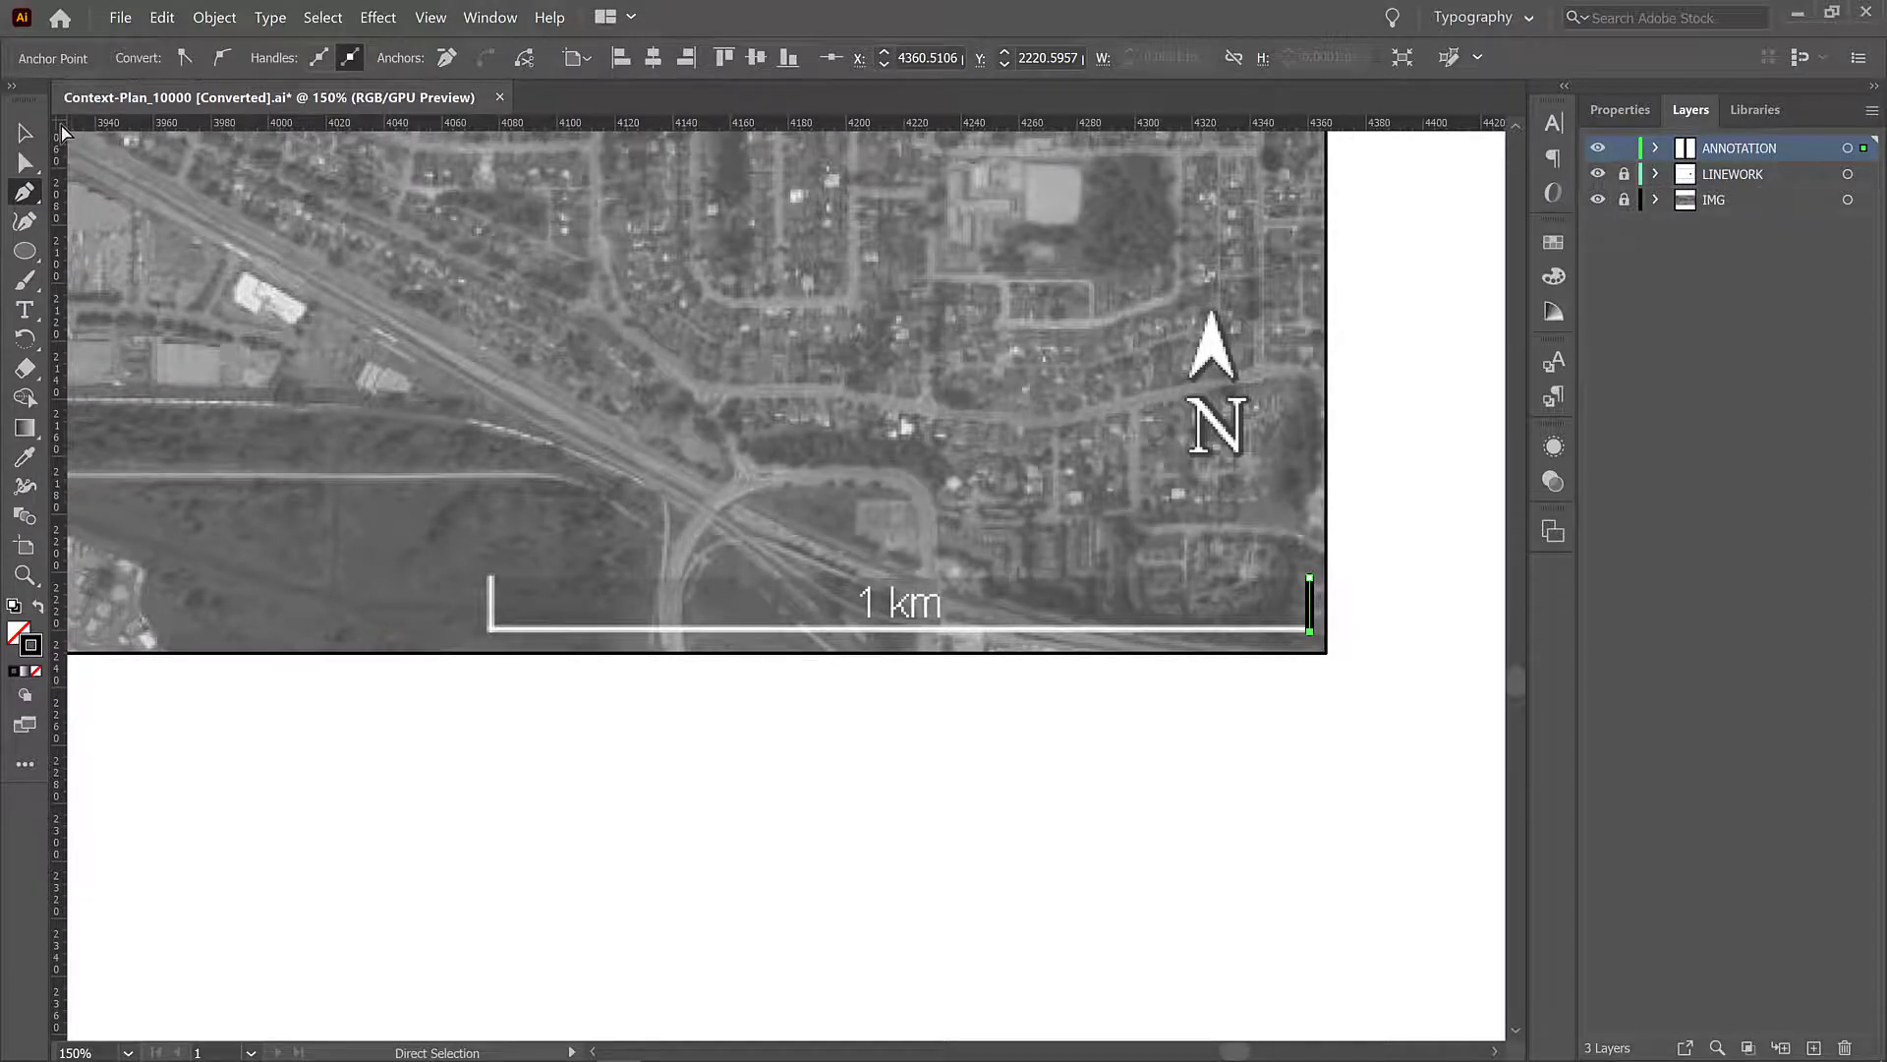
{"action": "right_click", "coordinate": [84, 125]}
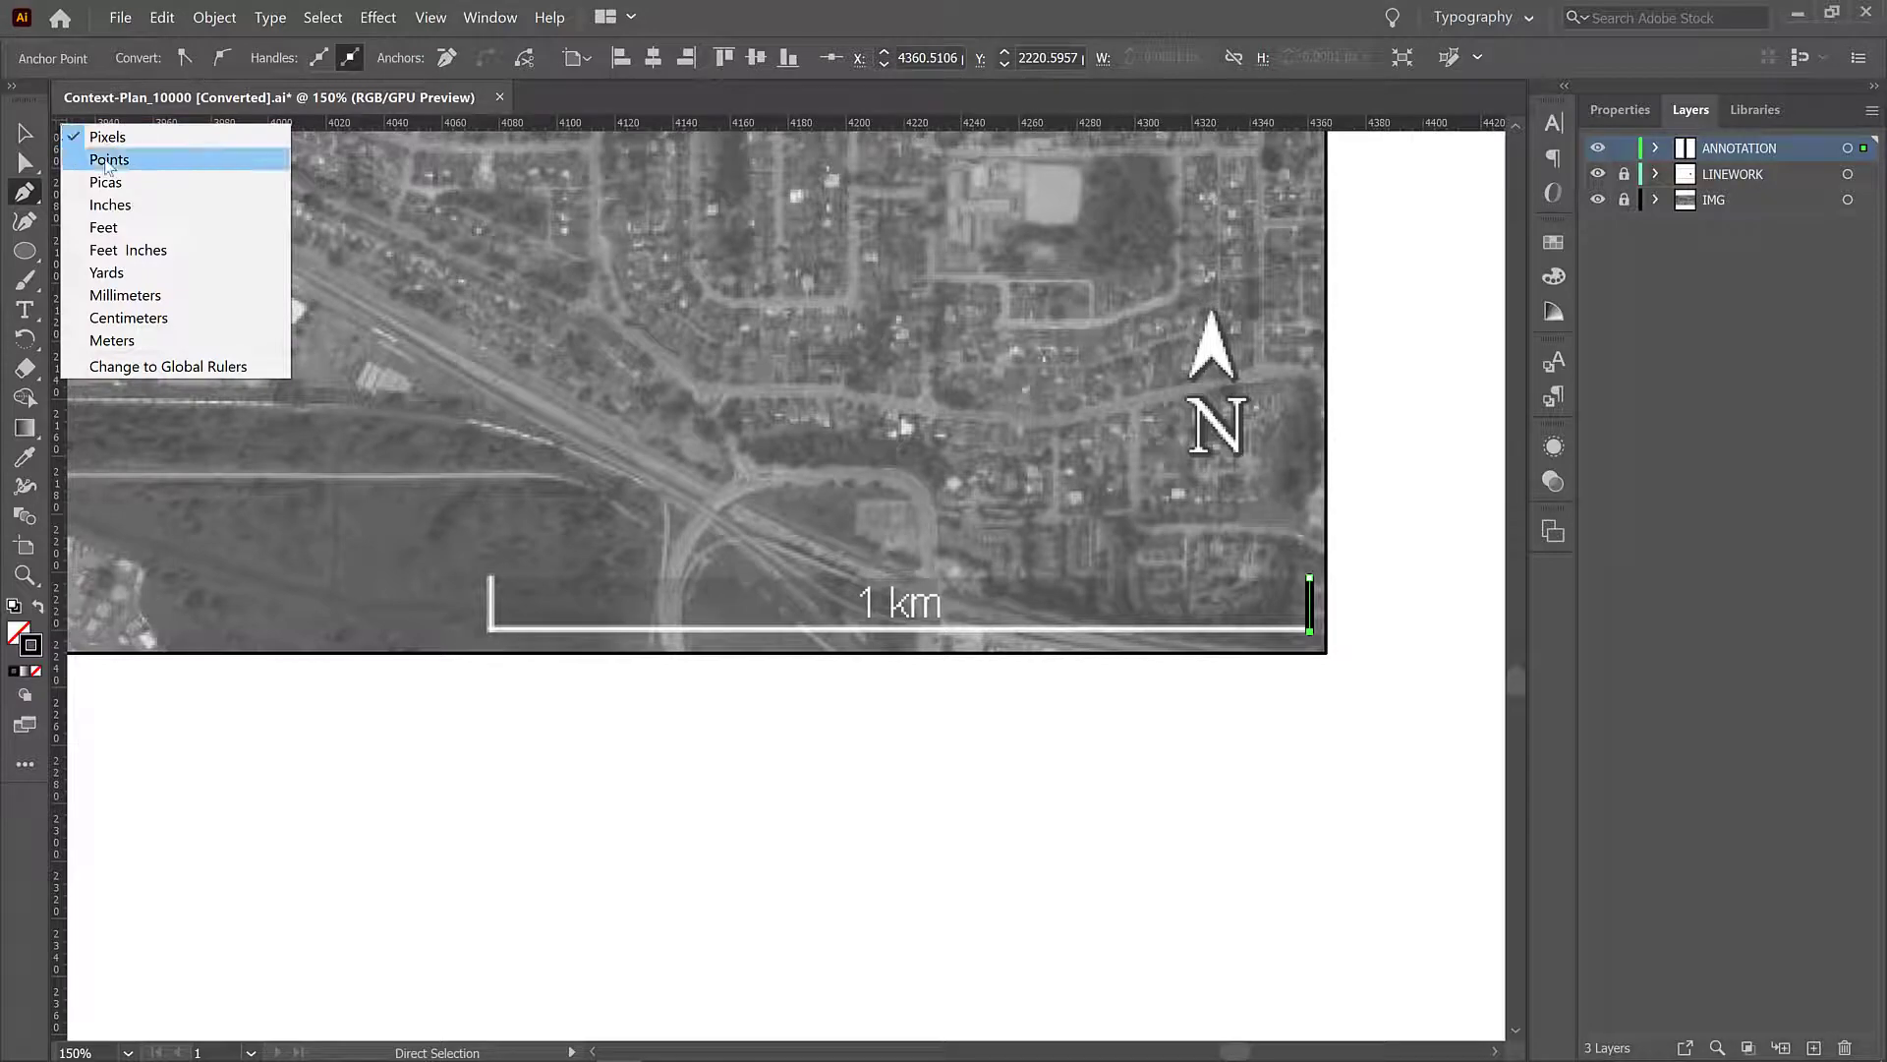
{"action": "mouse_move", "coordinate": [125, 295]}
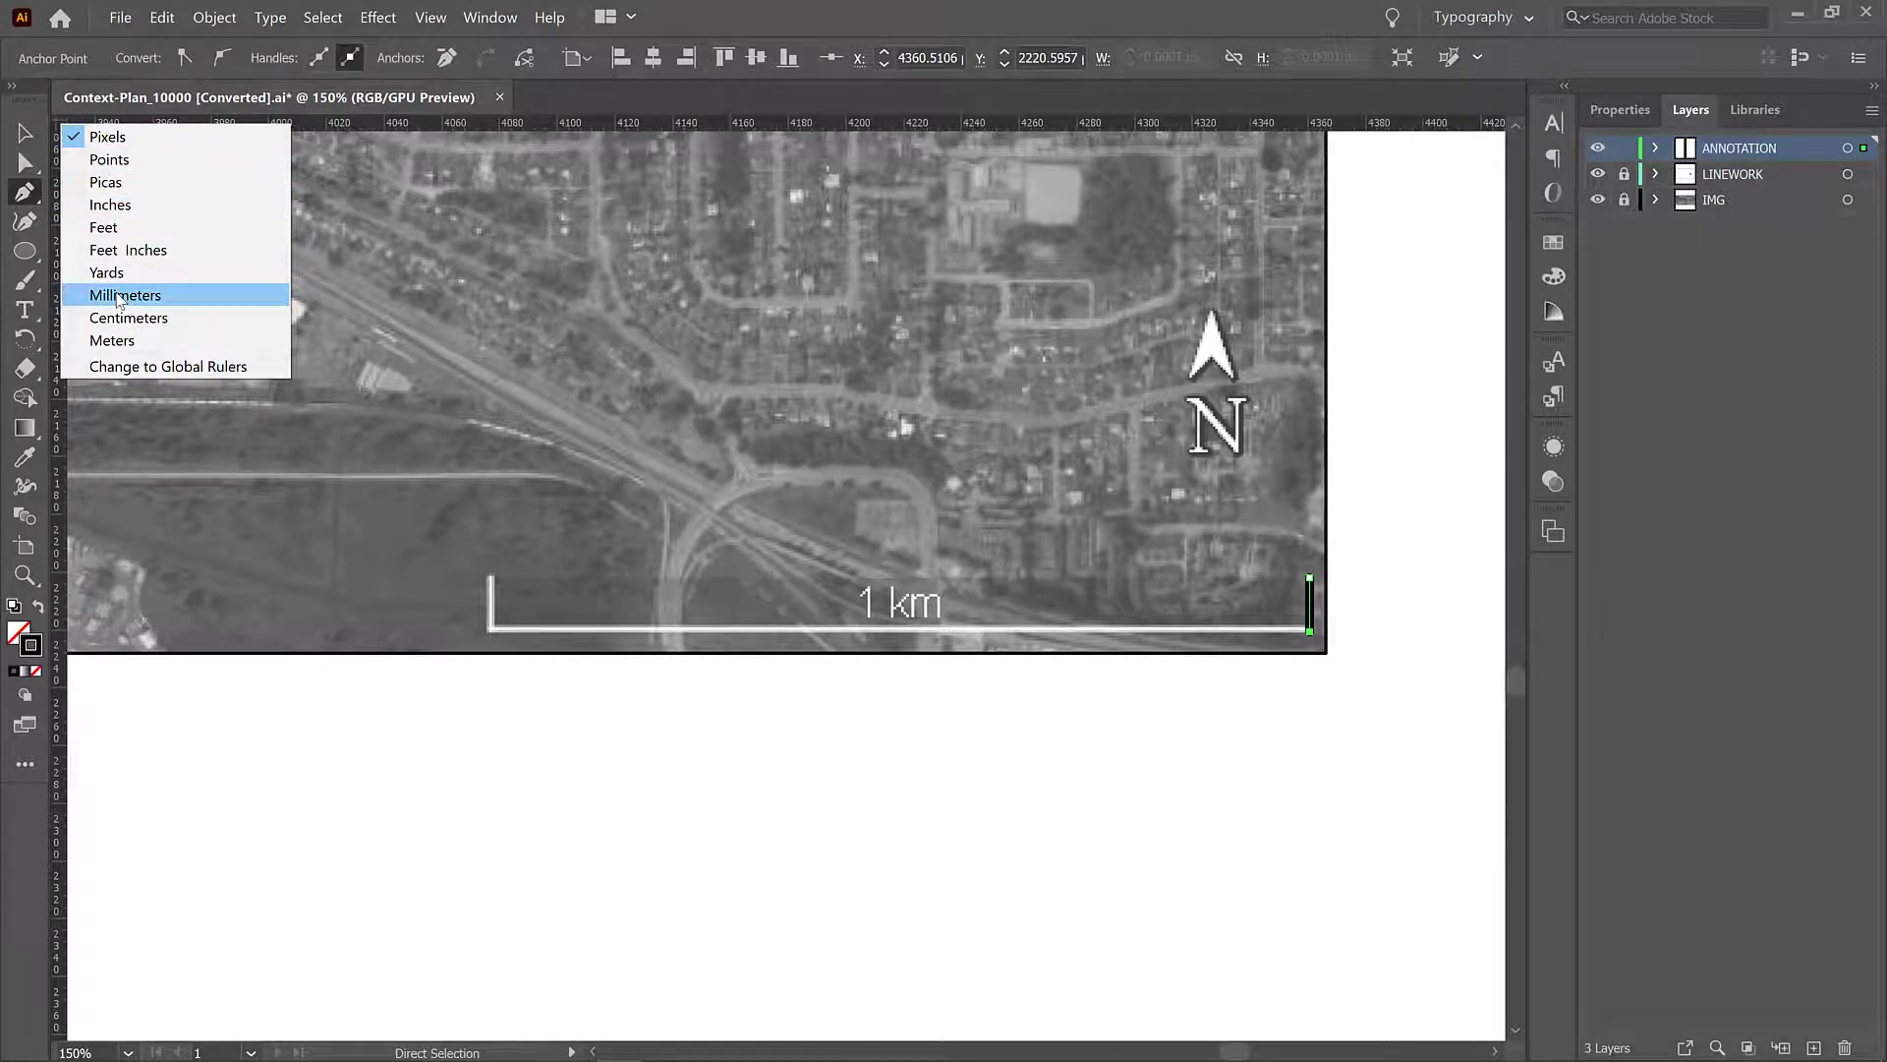
{"action": "left_click", "coordinate": [125, 295]}
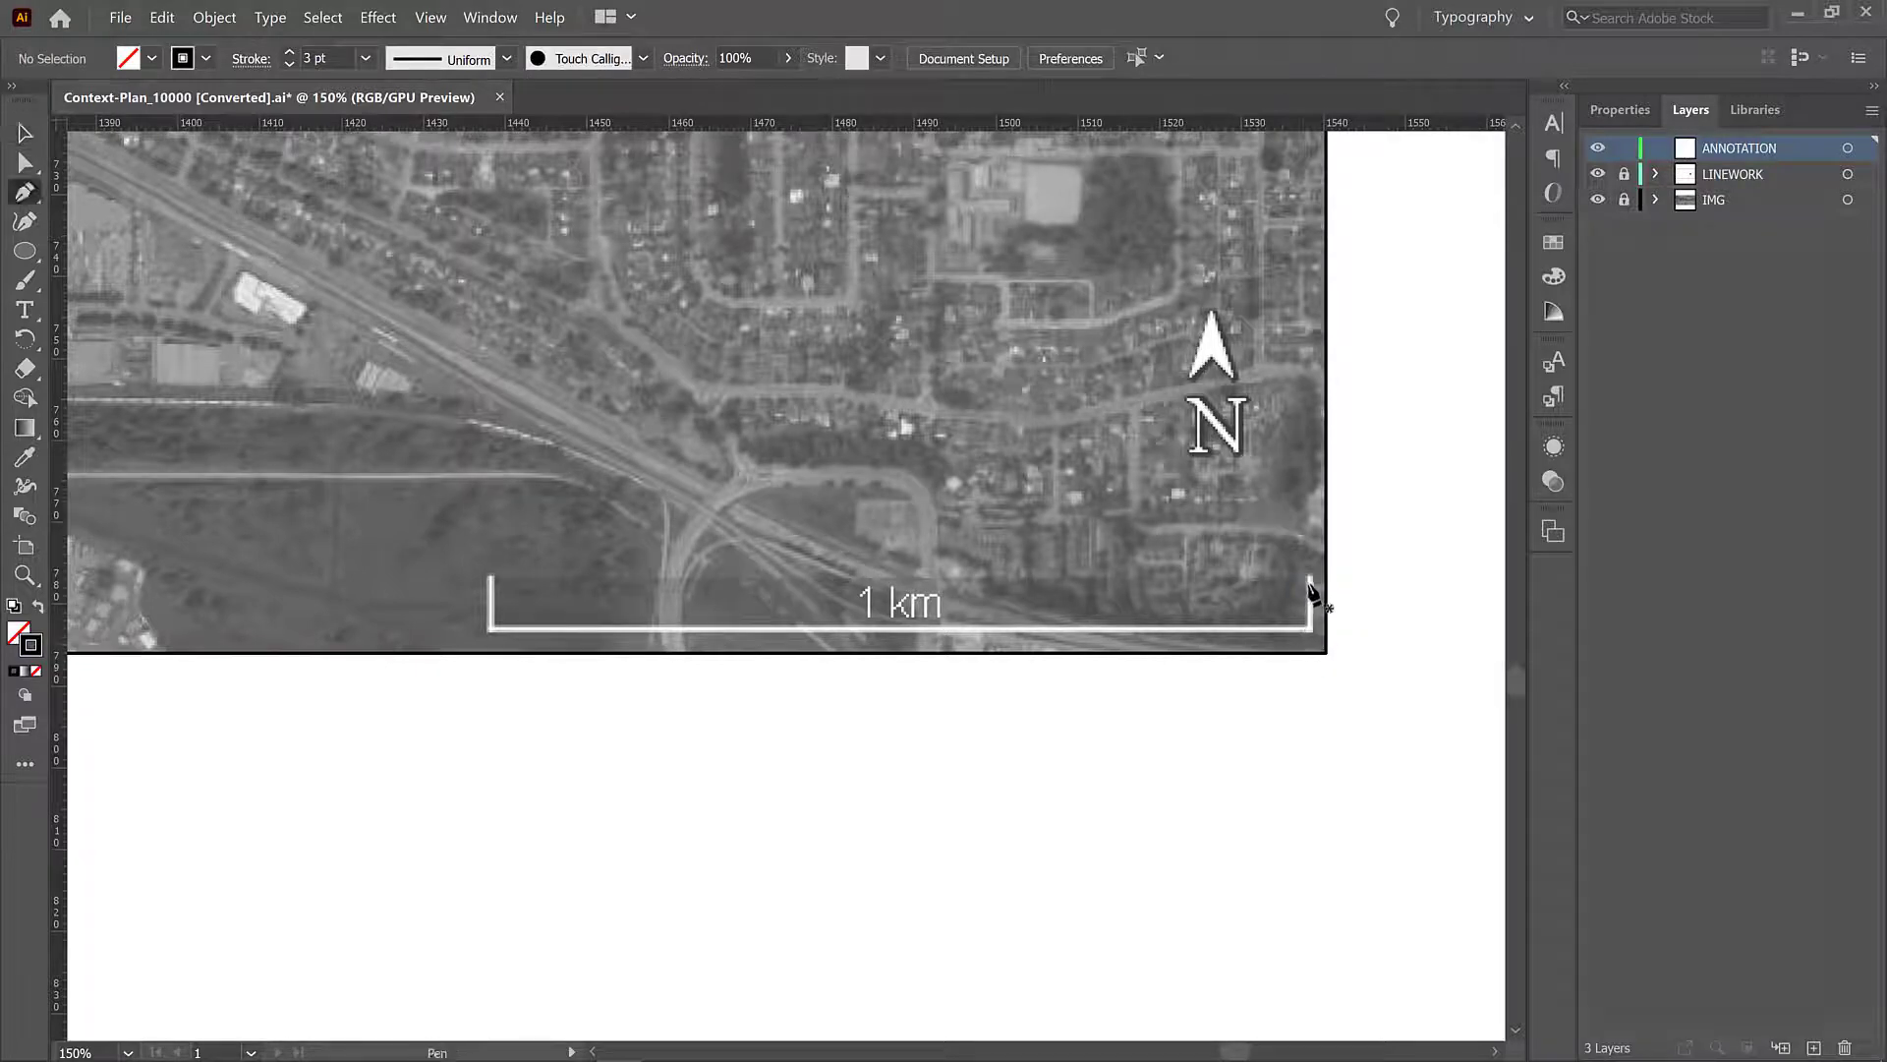
Step: Draw the stepped scale-bar path from the 1 km bar's right end and finish it
{"action": "left_click", "coordinate": [1309, 586]}
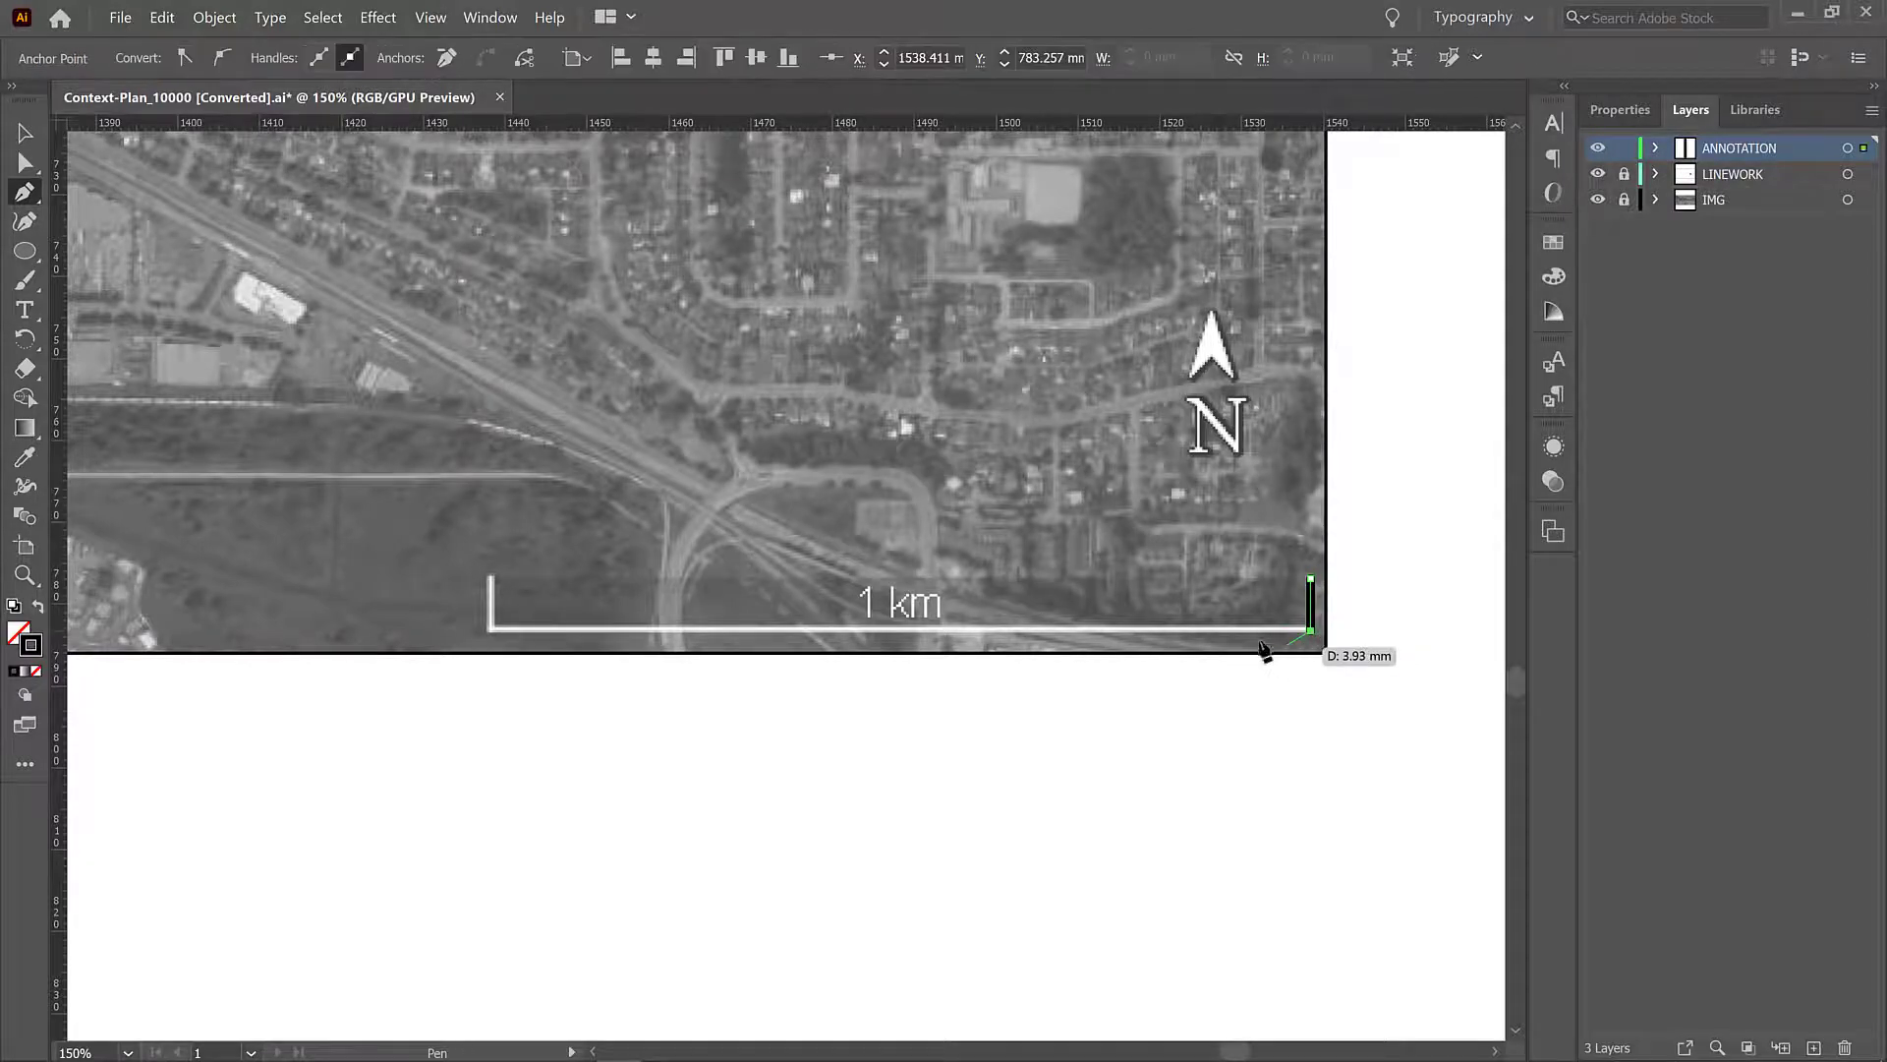
{"action": "mouse_move", "coordinate": [940, 692]}
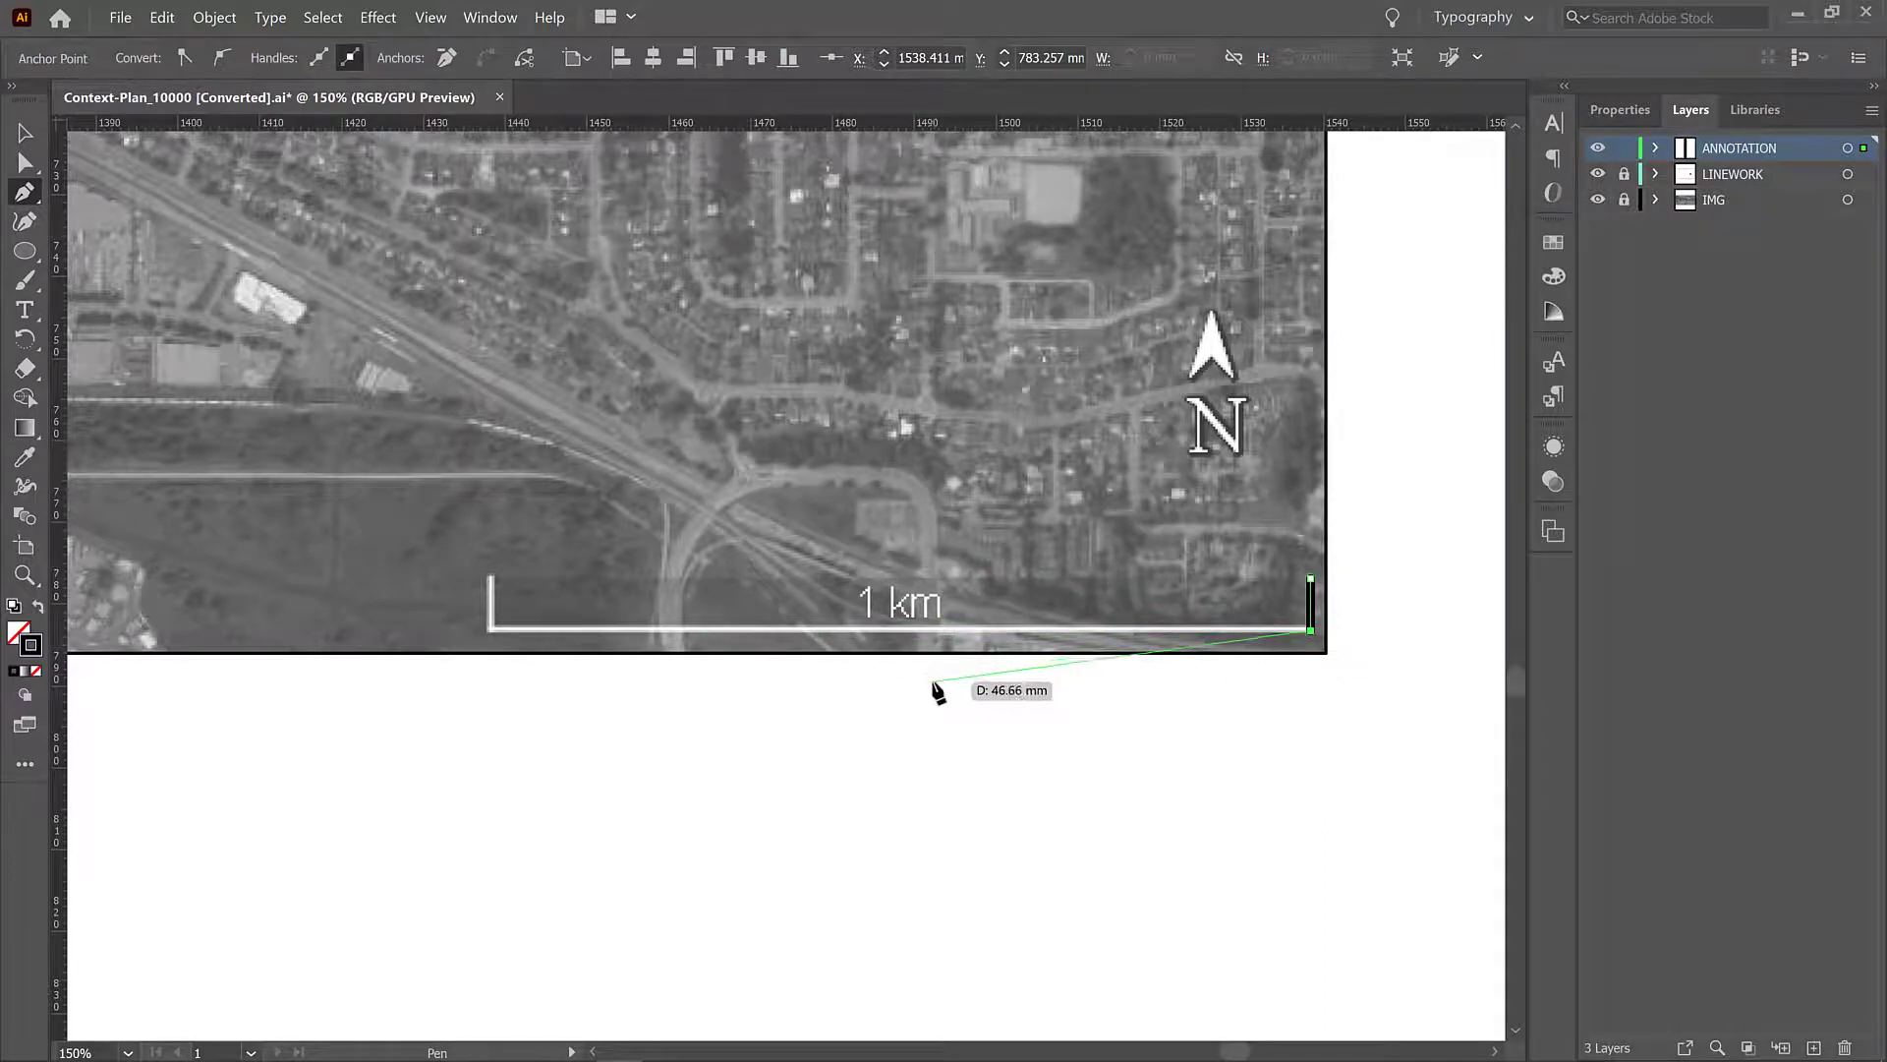
{"action": "mouse_move", "coordinate": [945, 682]}
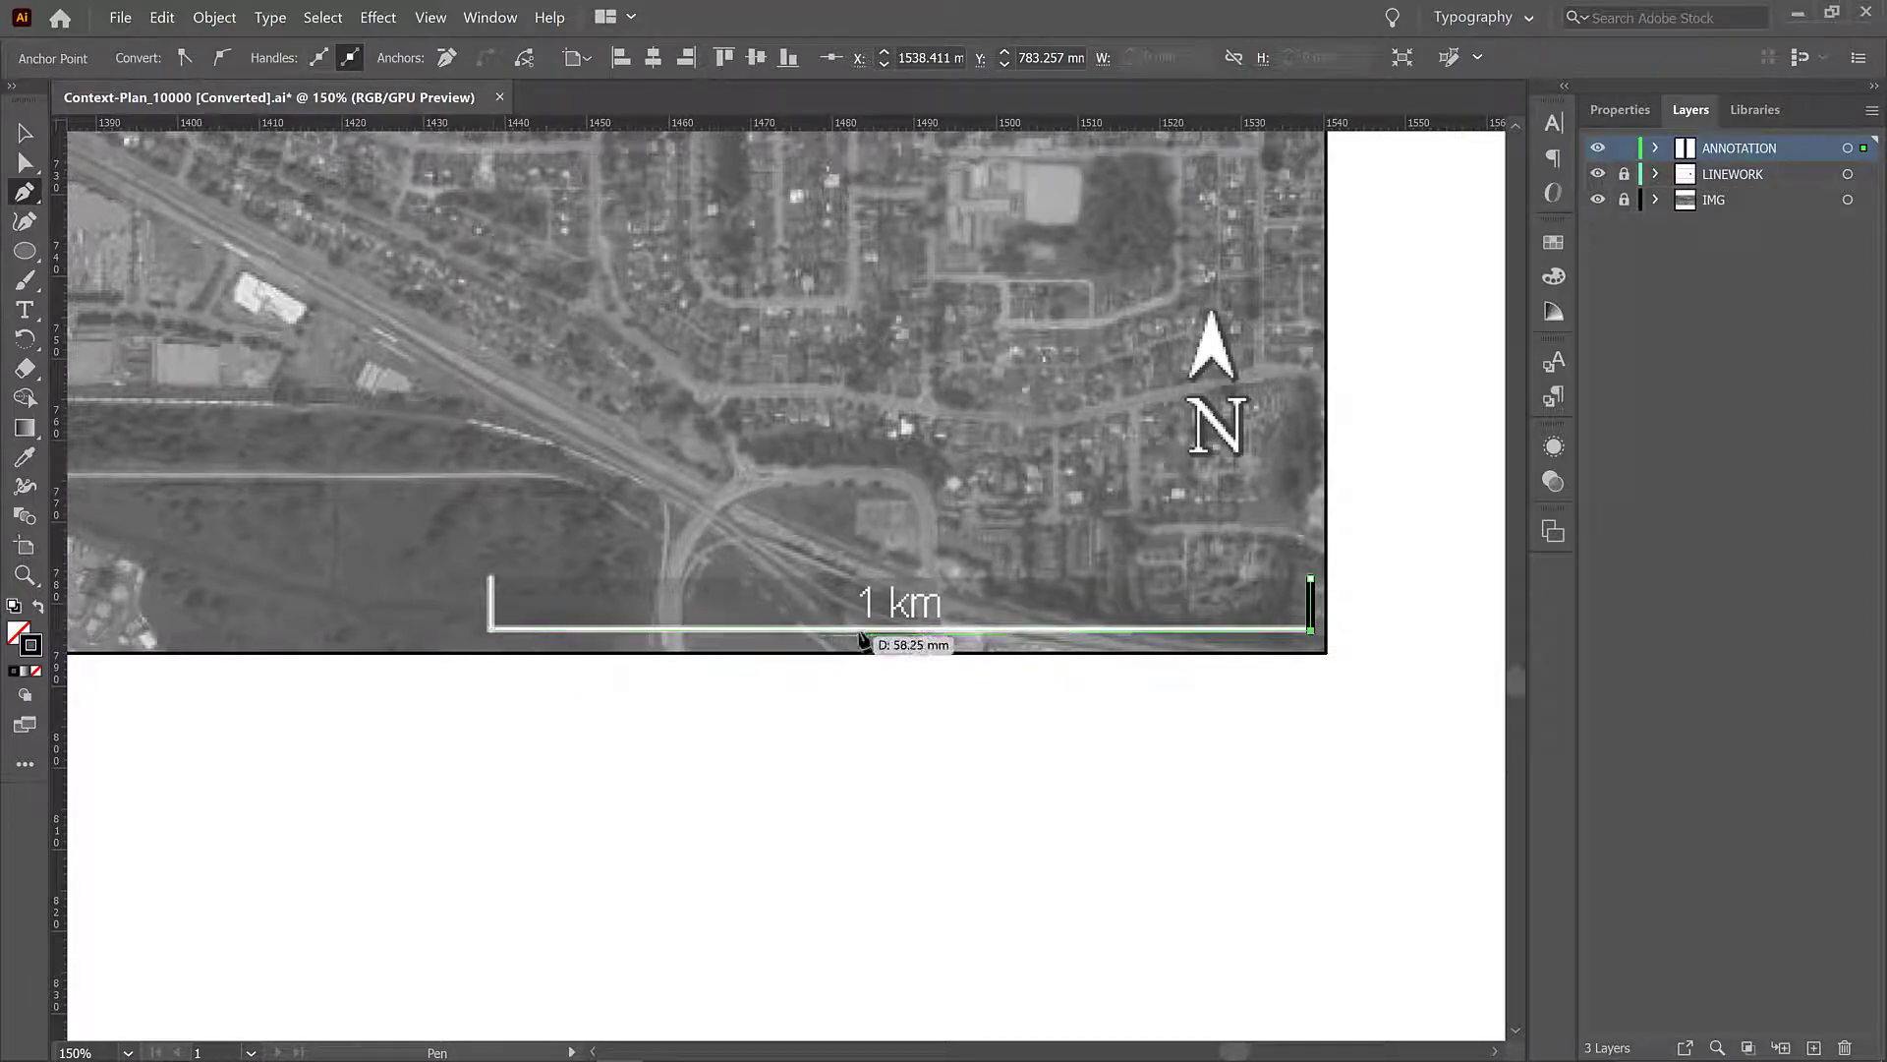
{"action": "mouse_move", "coordinate": [914, 645]}
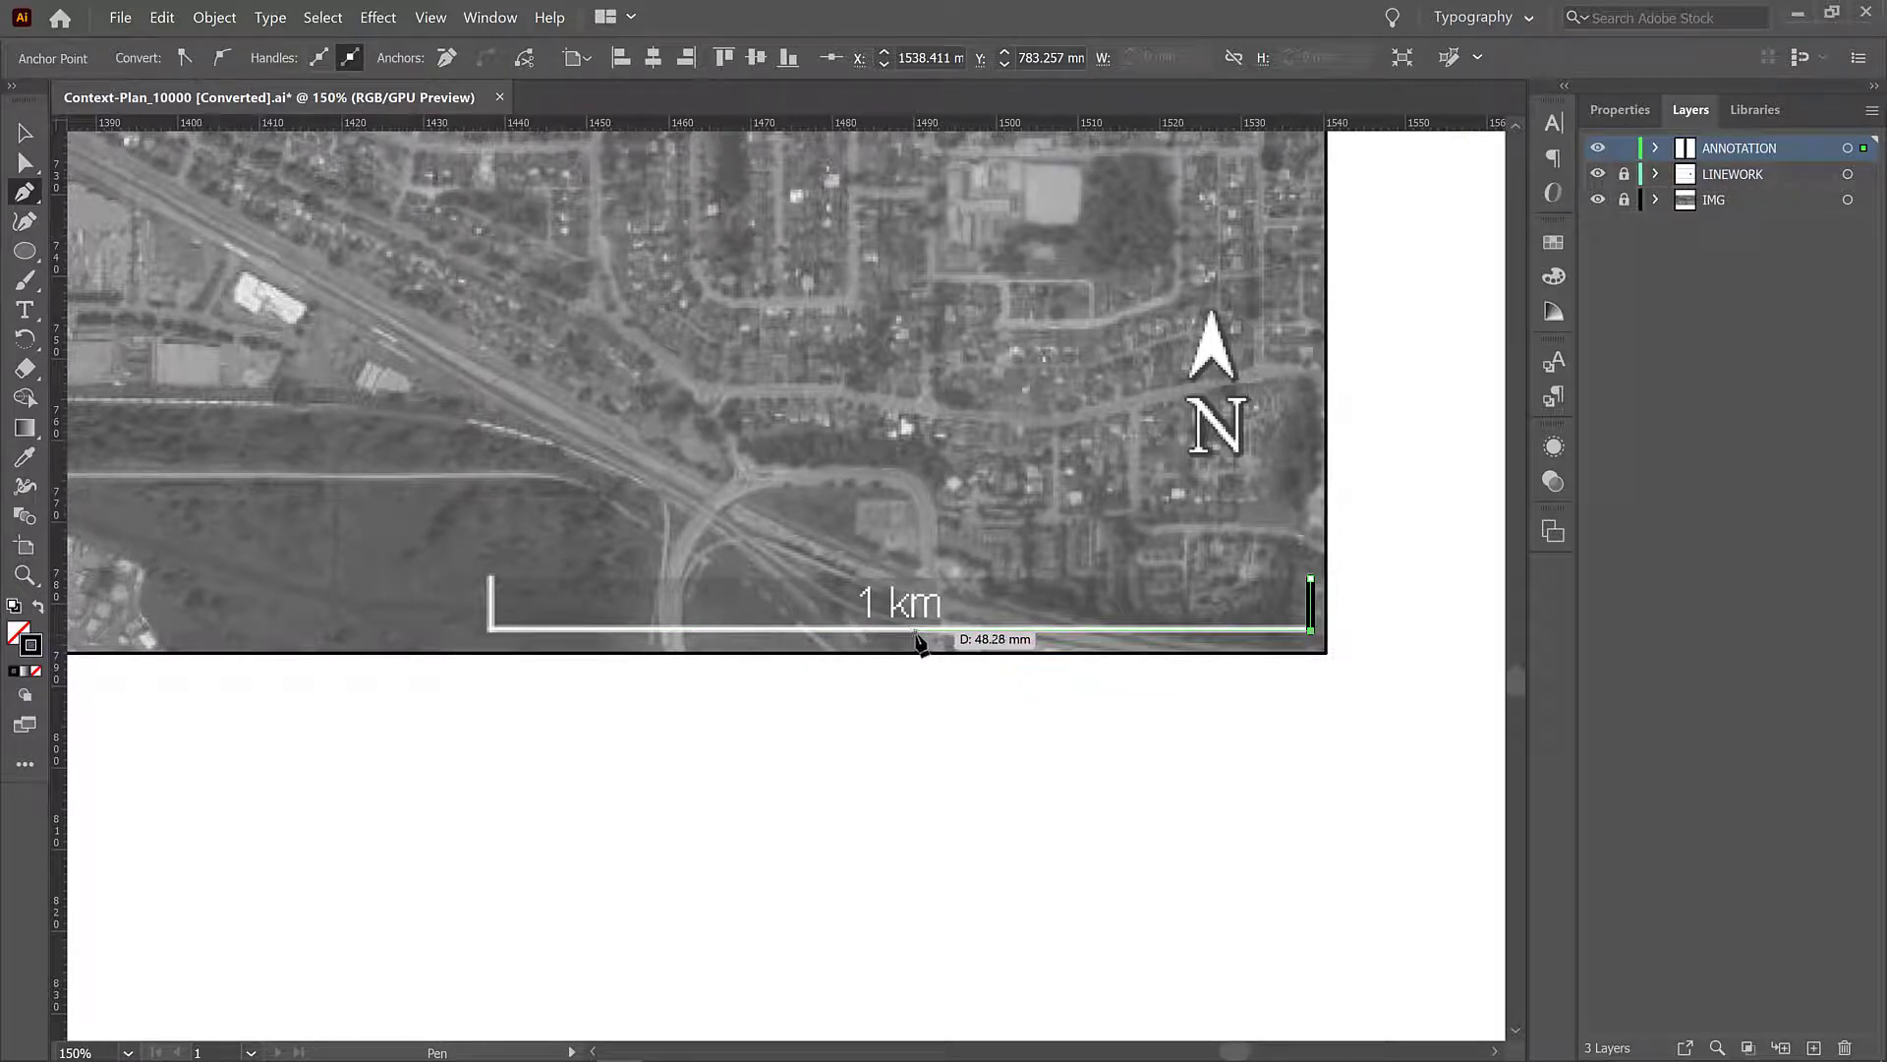
{"action": "mouse_move", "coordinate": [904, 637]}
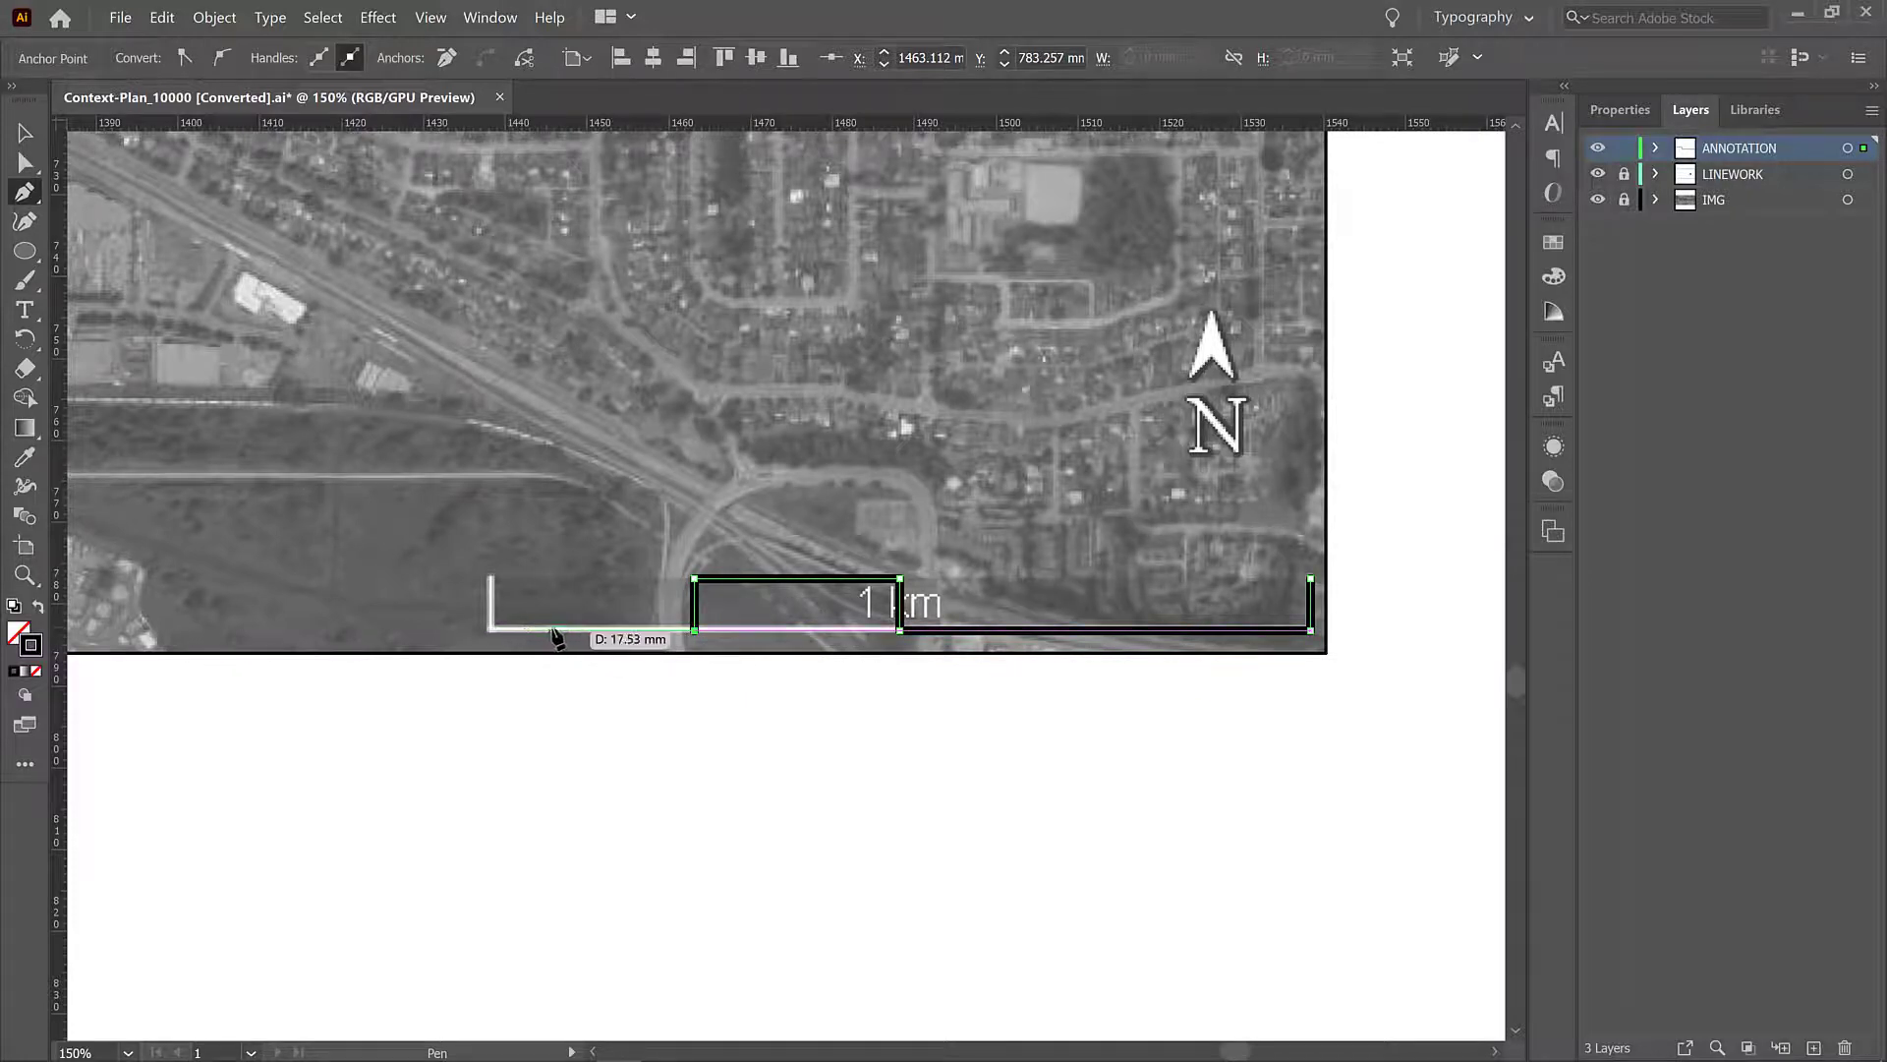
{"action": "mouse_move", "coordinate": [572, 636]}
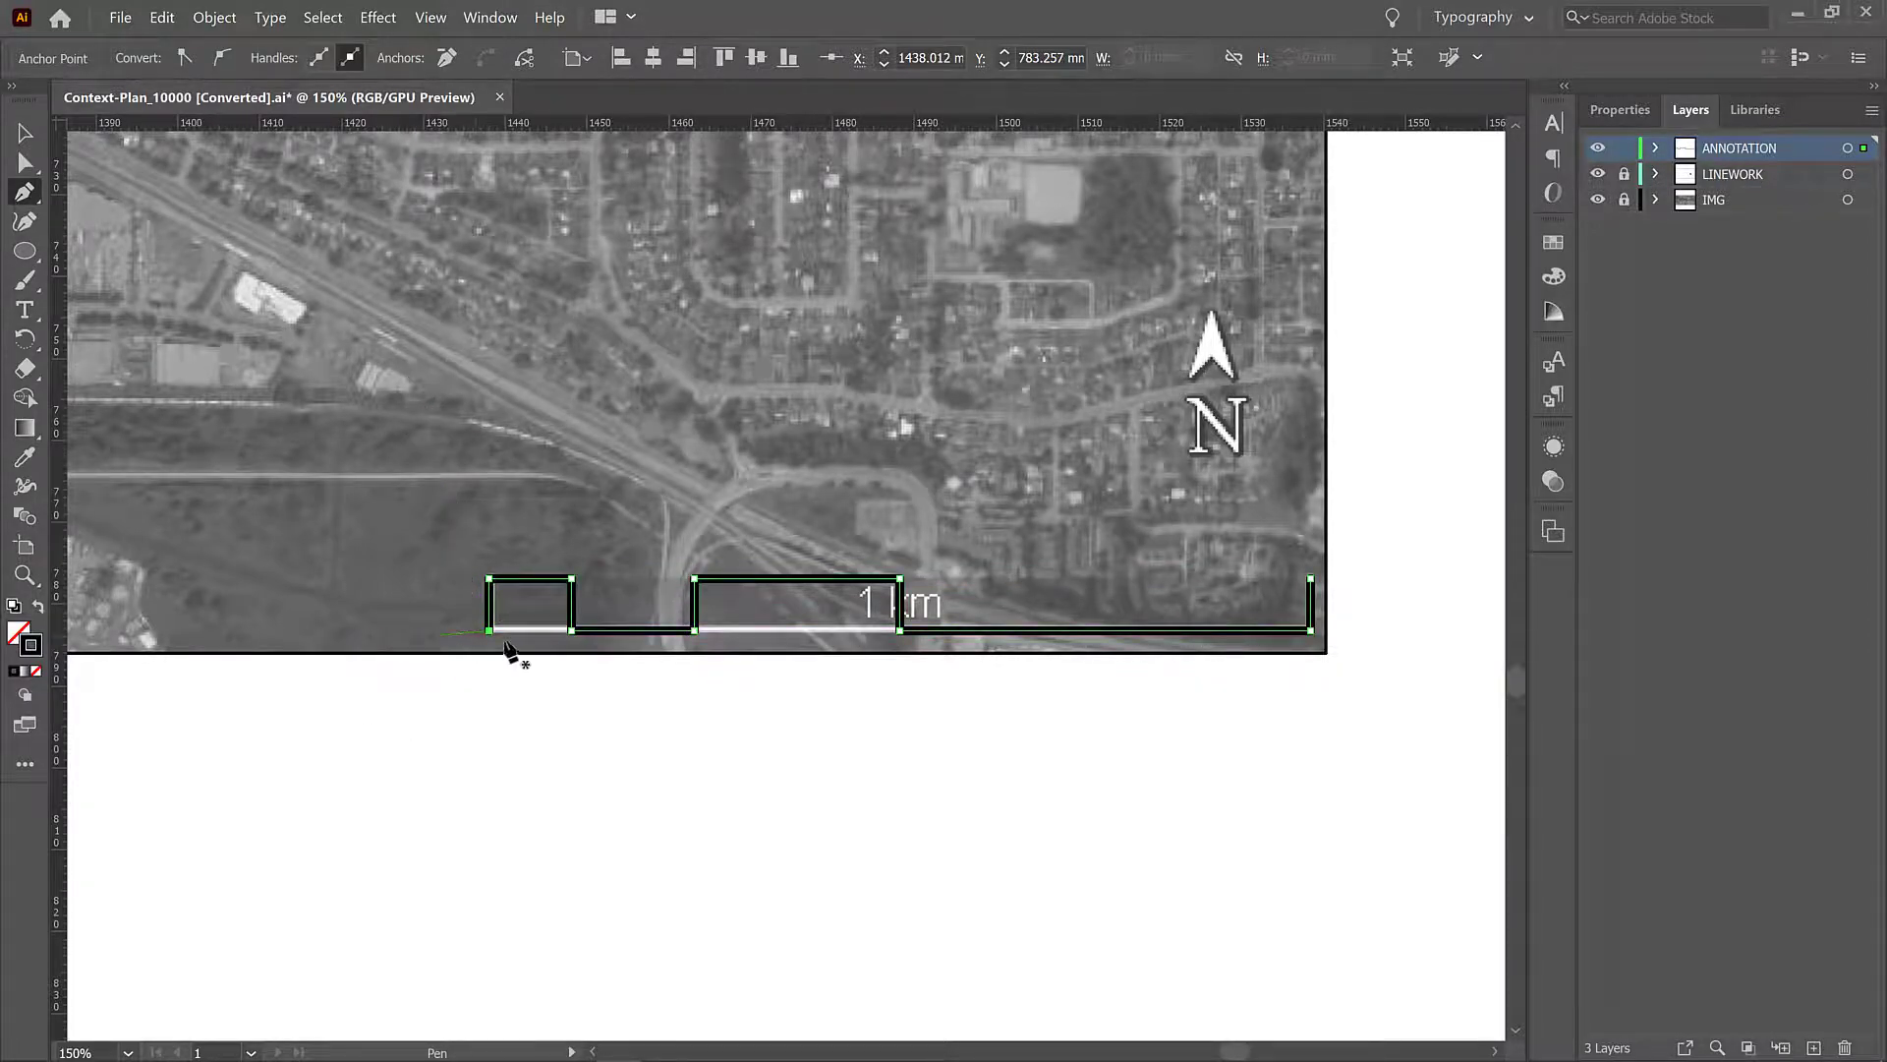
{"action": "mouse_move", "coordinate": [379, 557]}
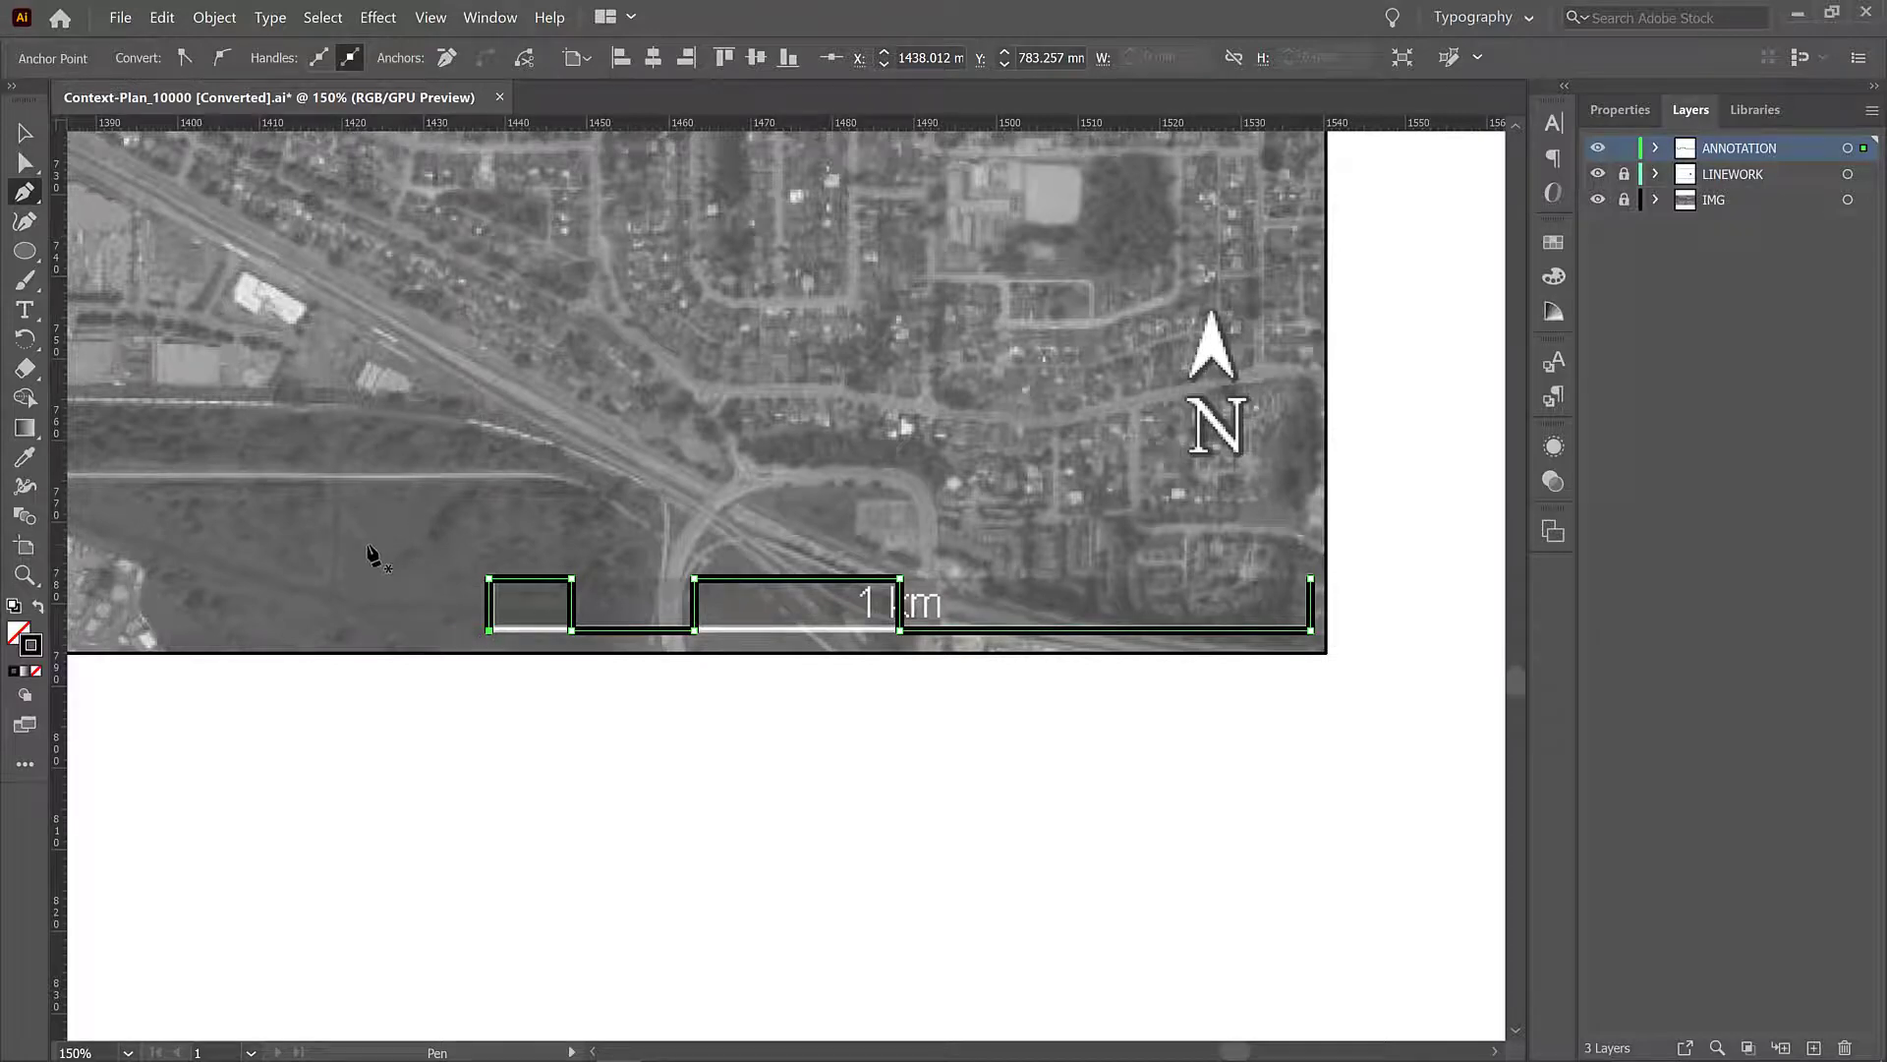
{"action": "left_click", "coordinate": [23, 132]}
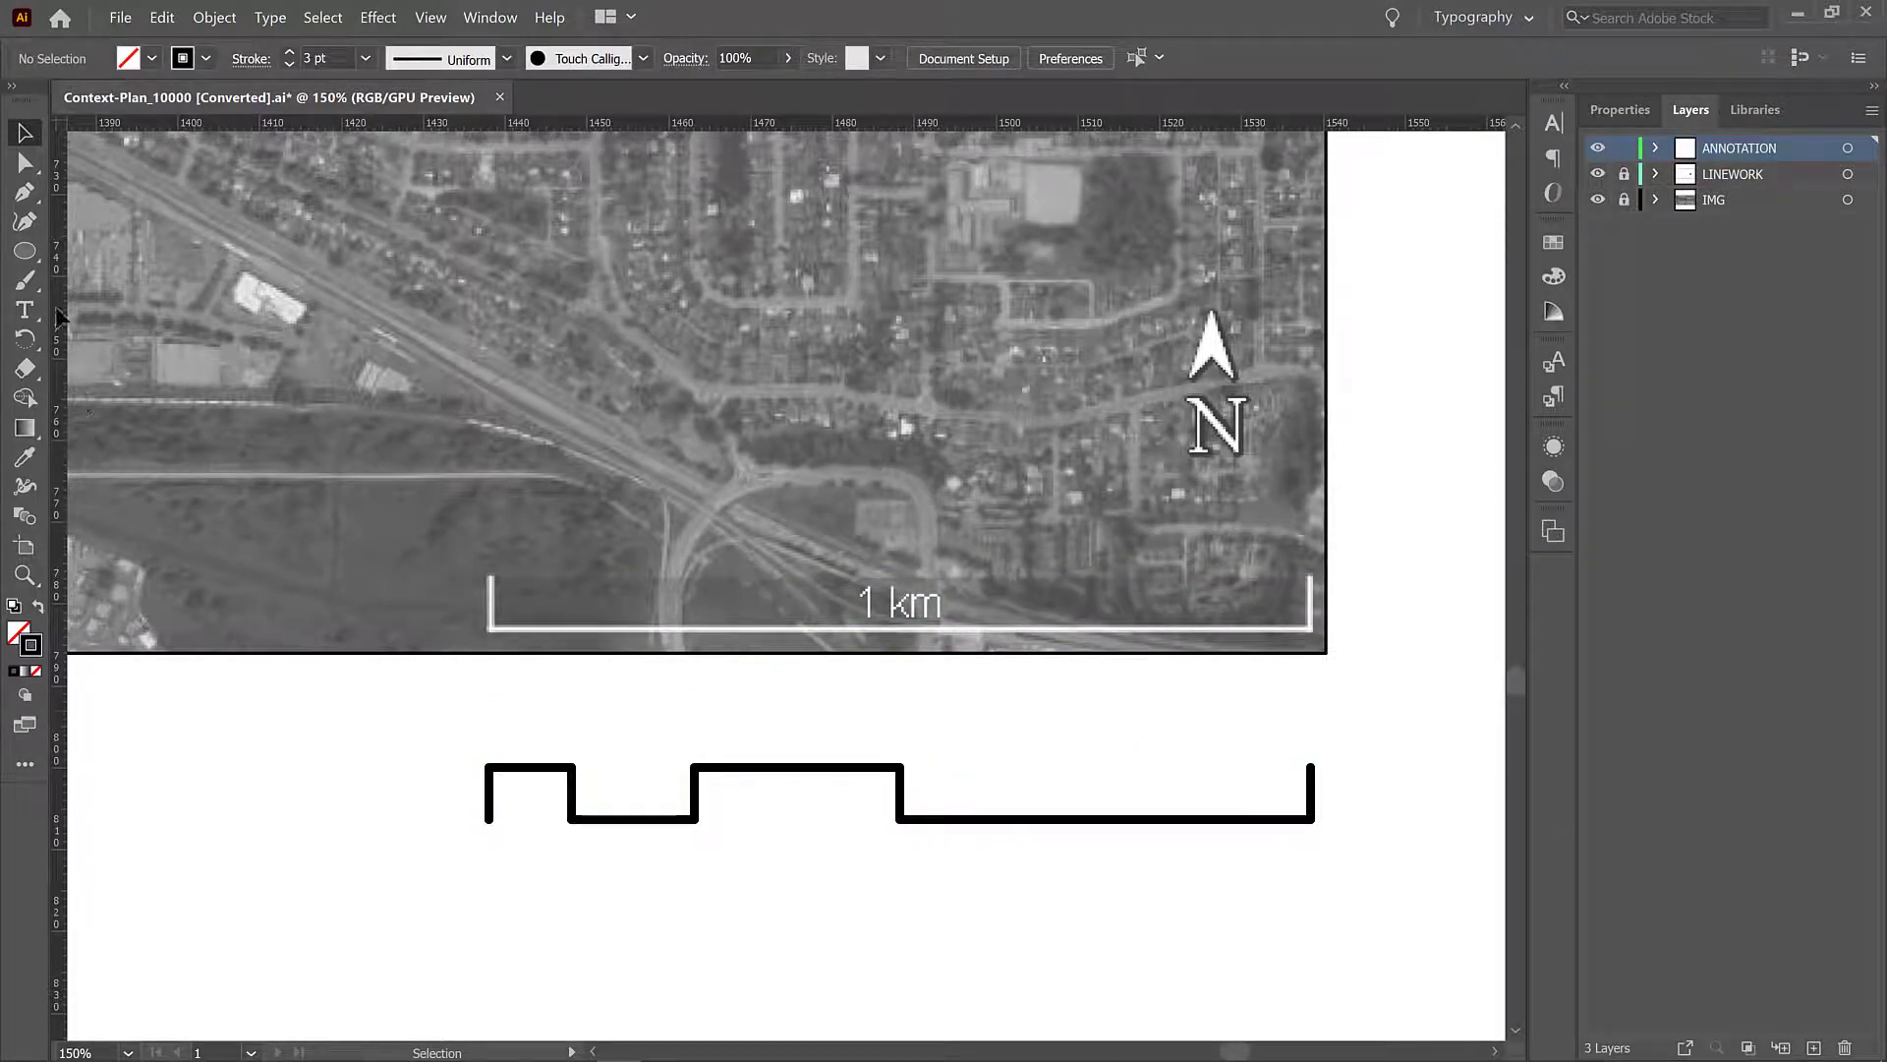
Step: Add a '1KM' text label above the stepped bar's right end
{"action": "left_click", "coordinate": [23, 308]}
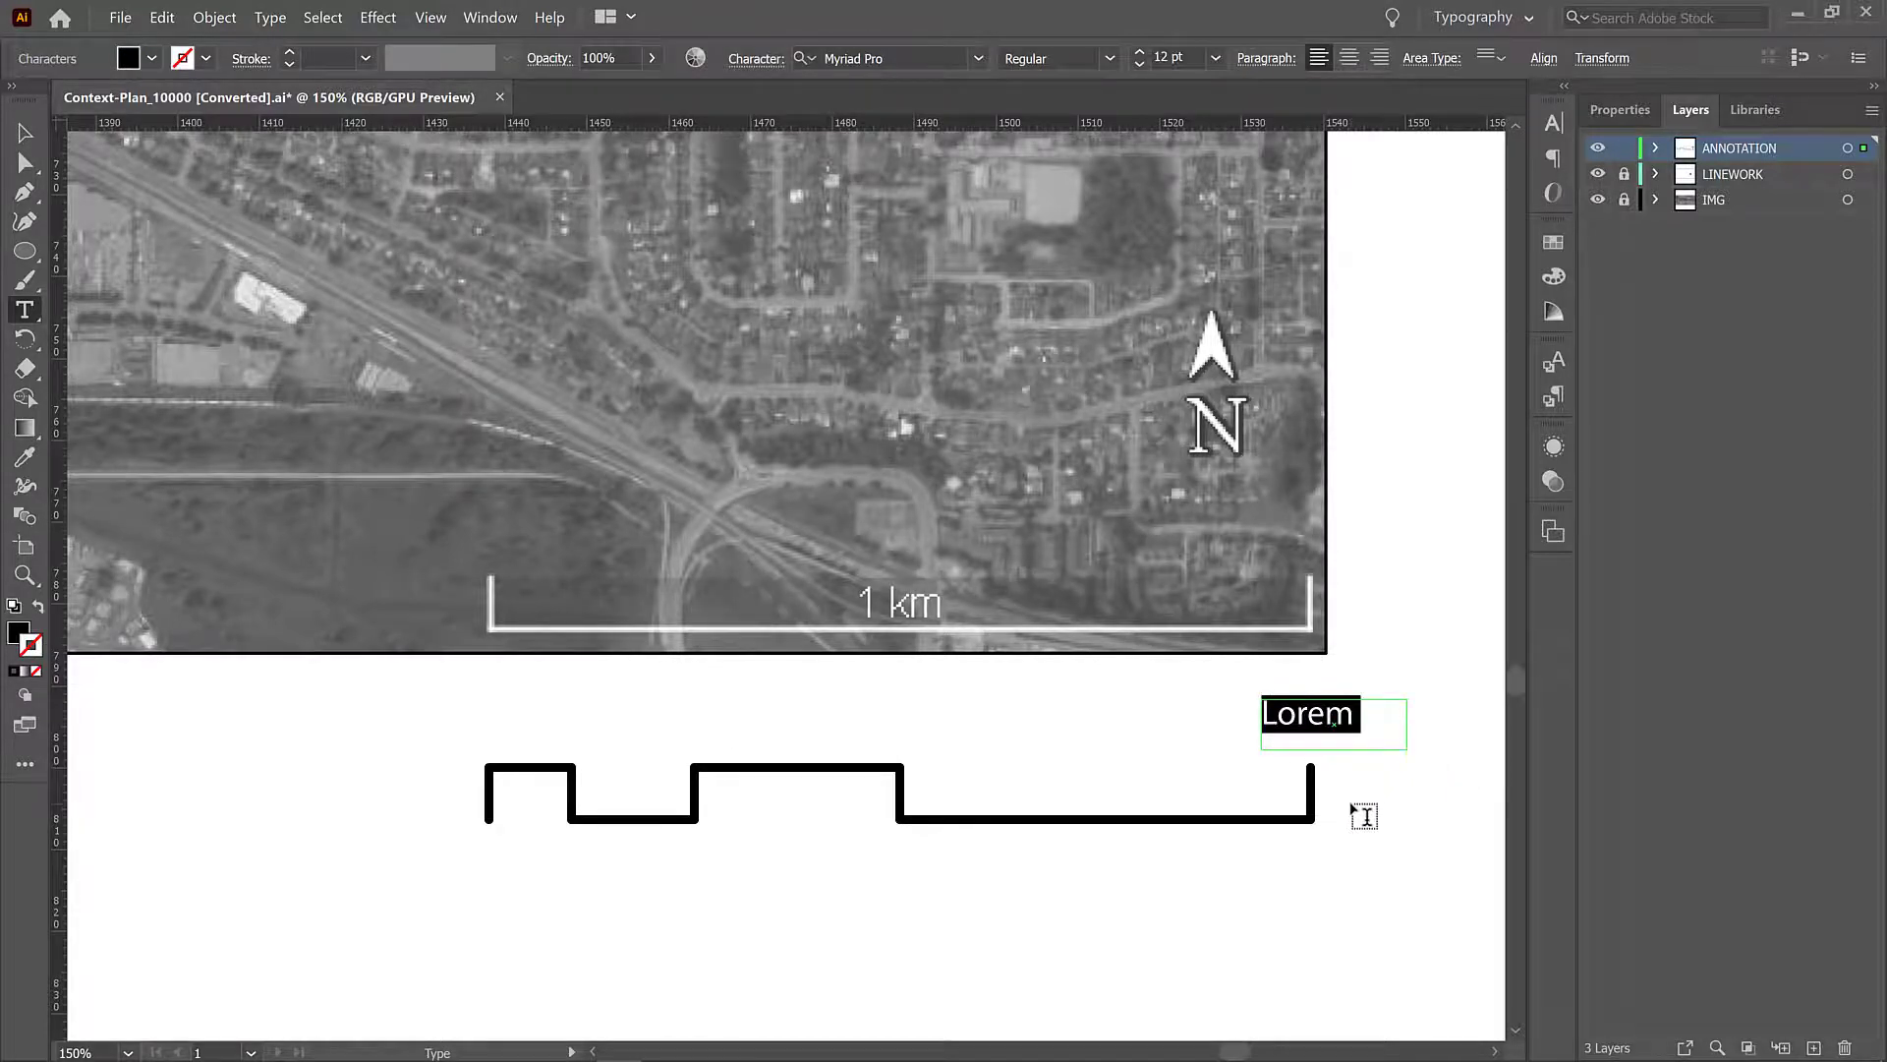
{"action": "type", "text": "1KM"}
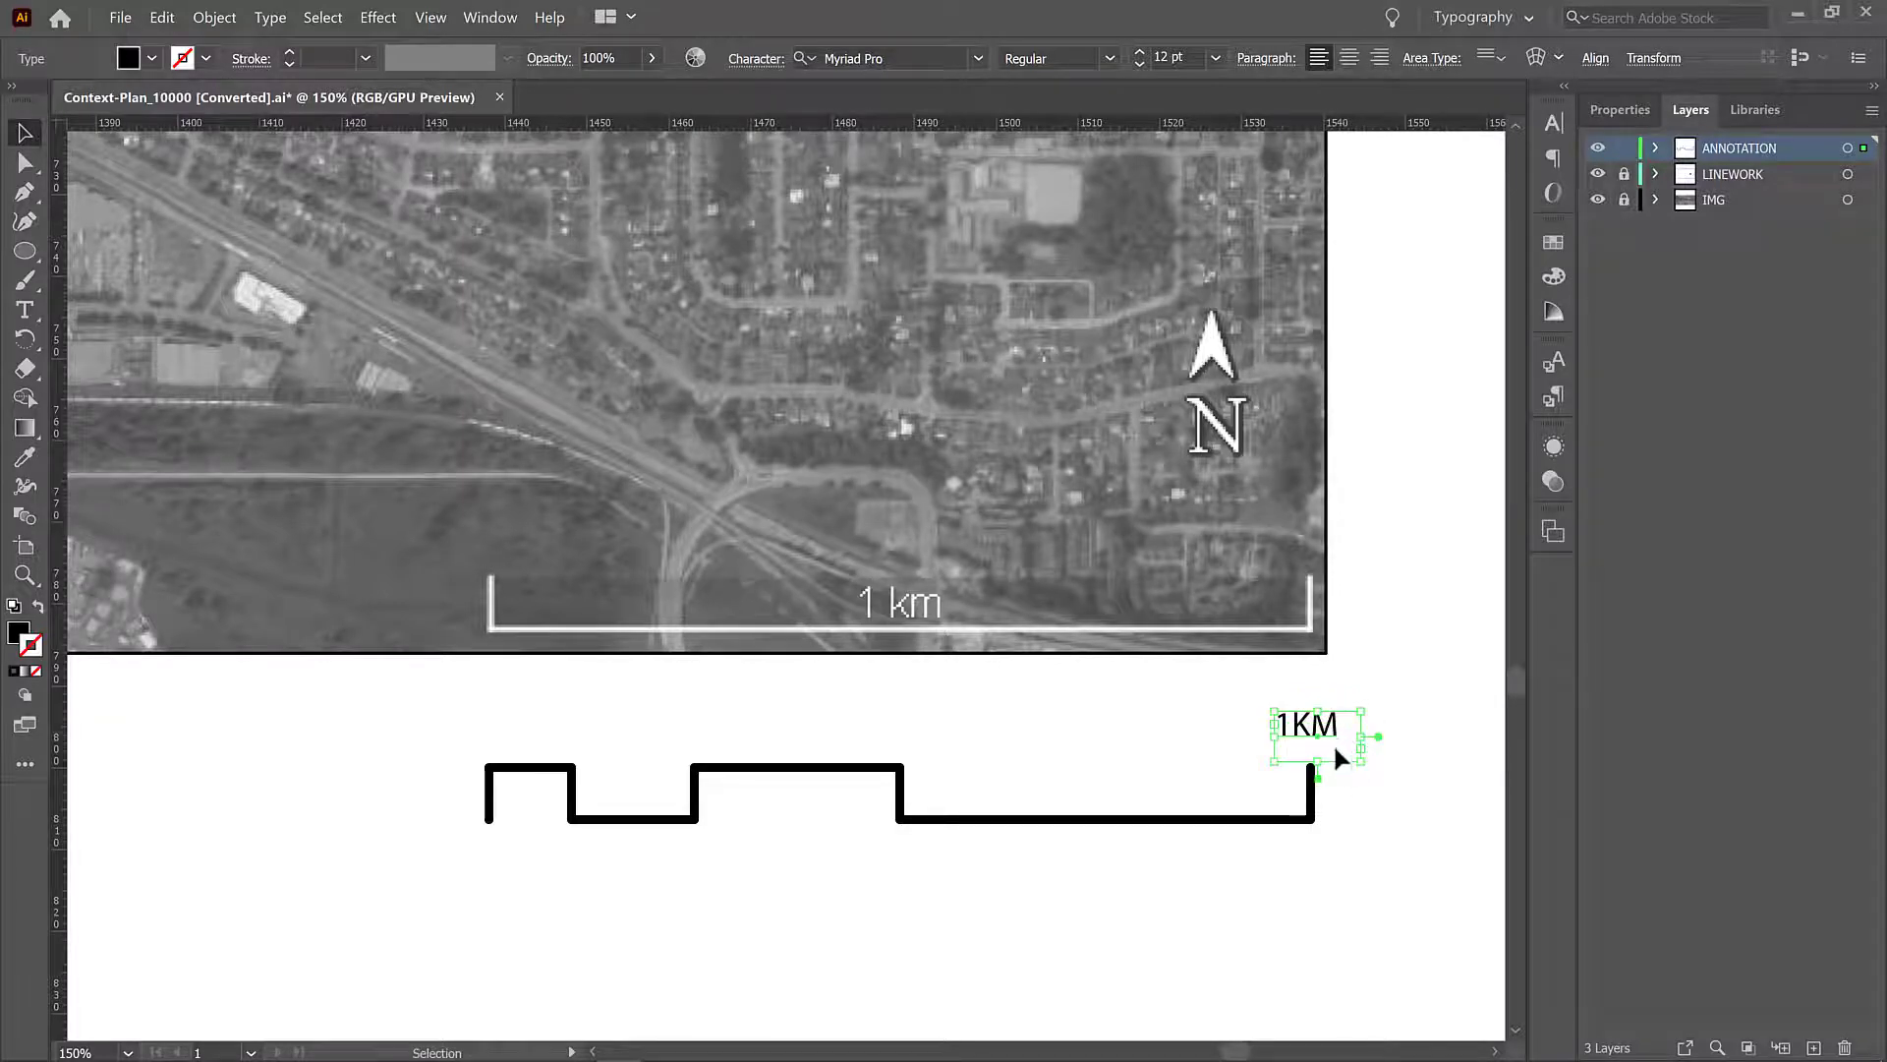
{"action": "mouse_move", "coordinate": [1339, 732]}
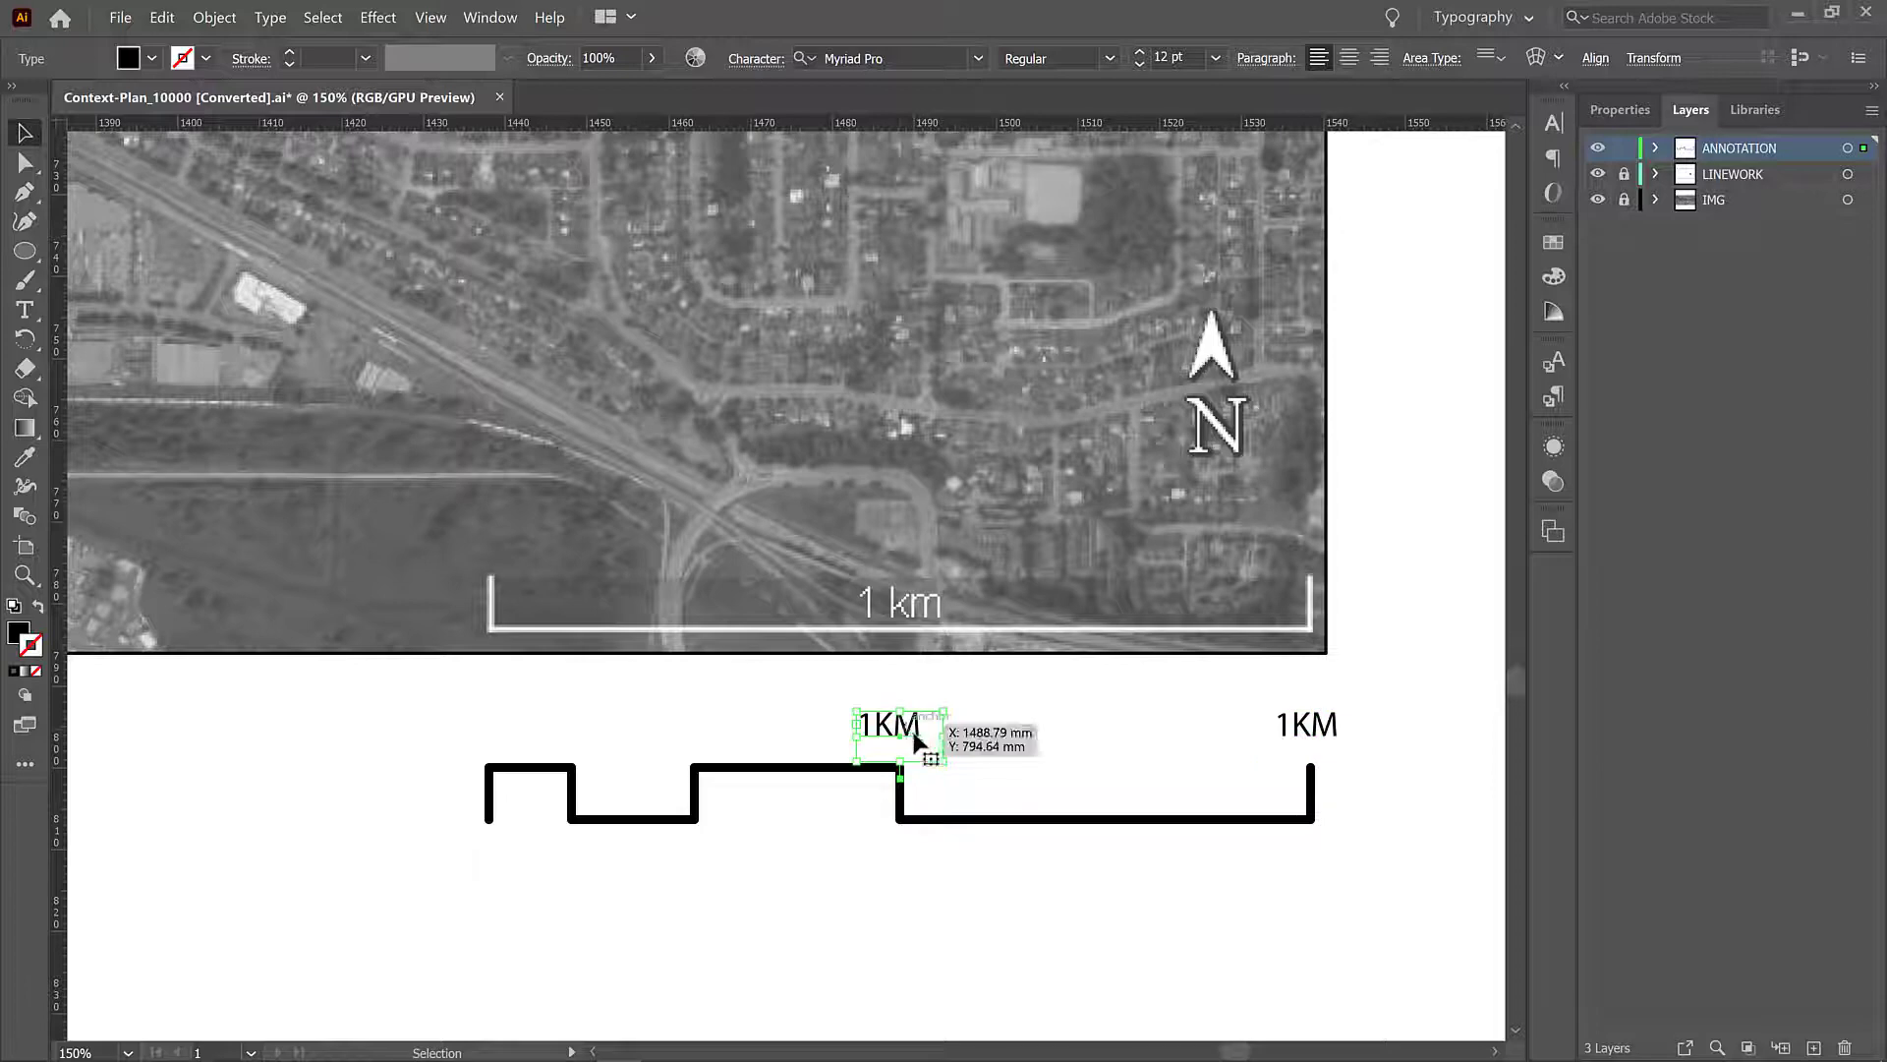
Step: Retype the middle scale-bar label as 500m and clear its stray extra characters
{"action": "double_click", "coordinate": [892, 726]}
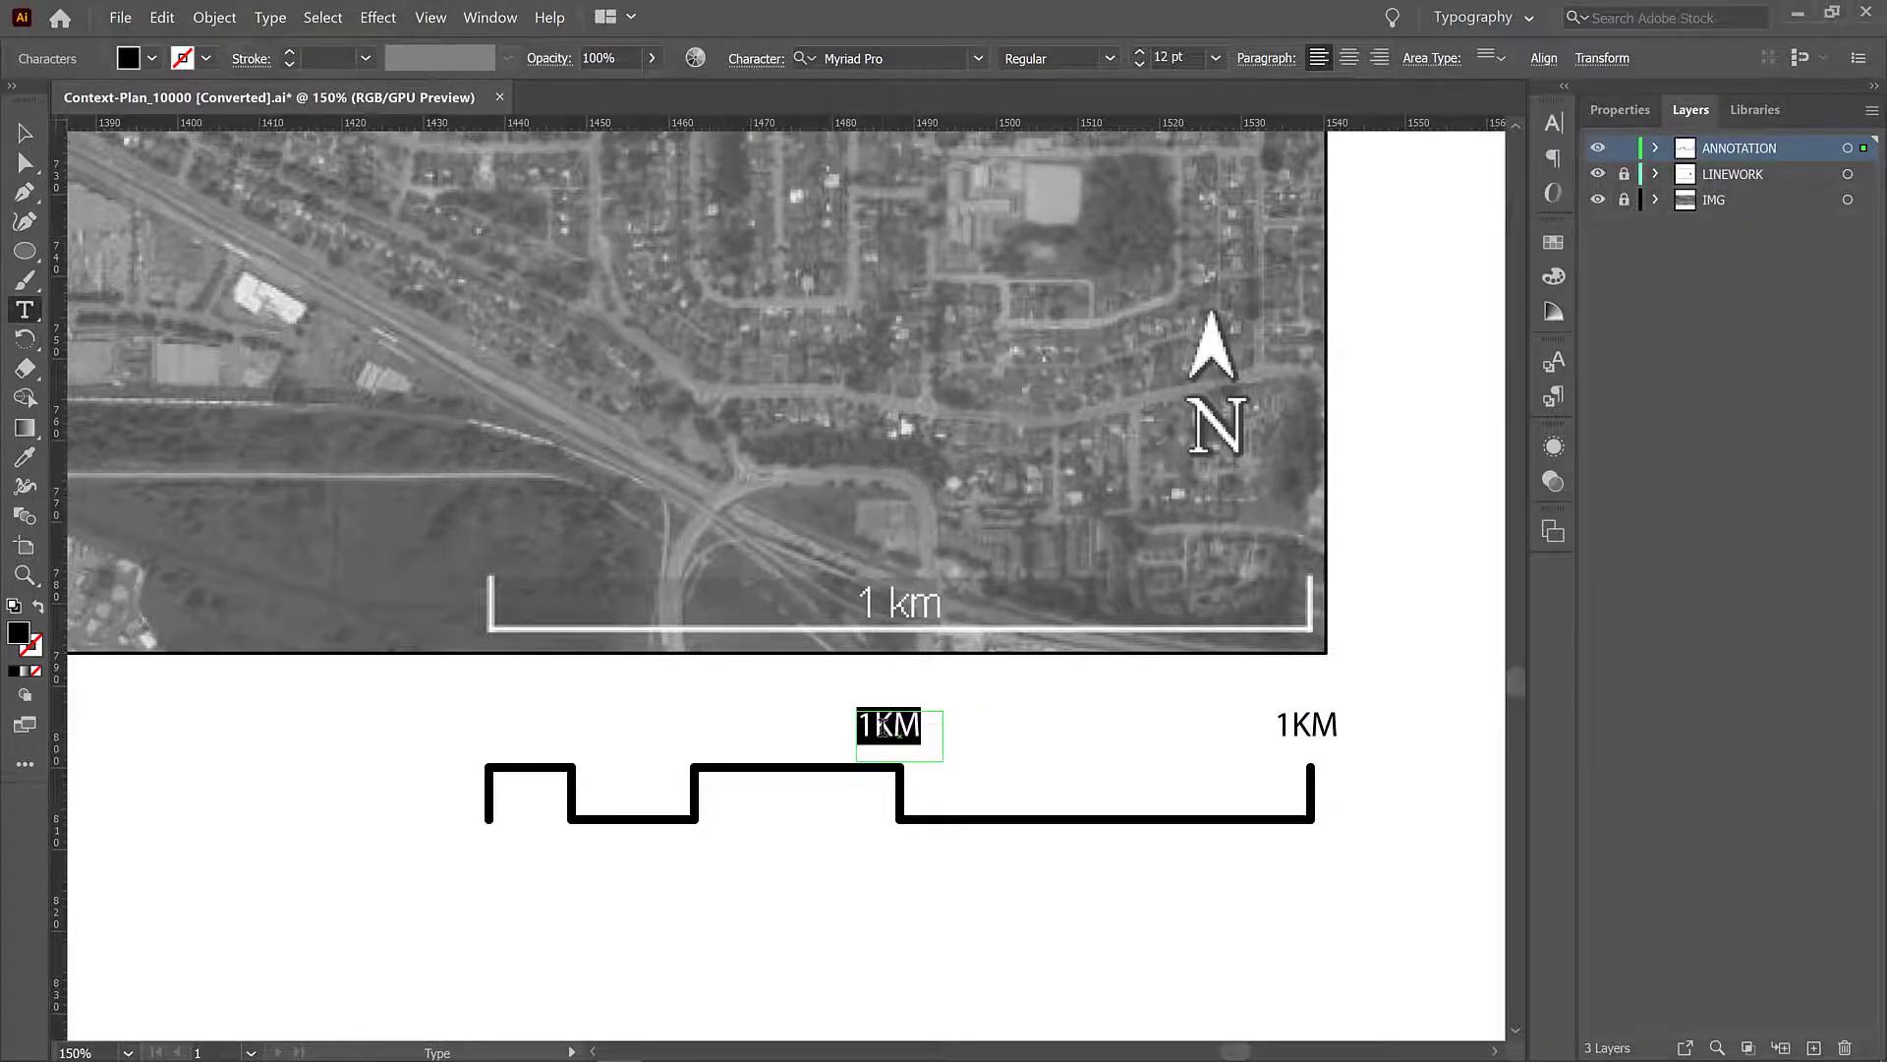
{"action": "type", "text": "500mvv"}
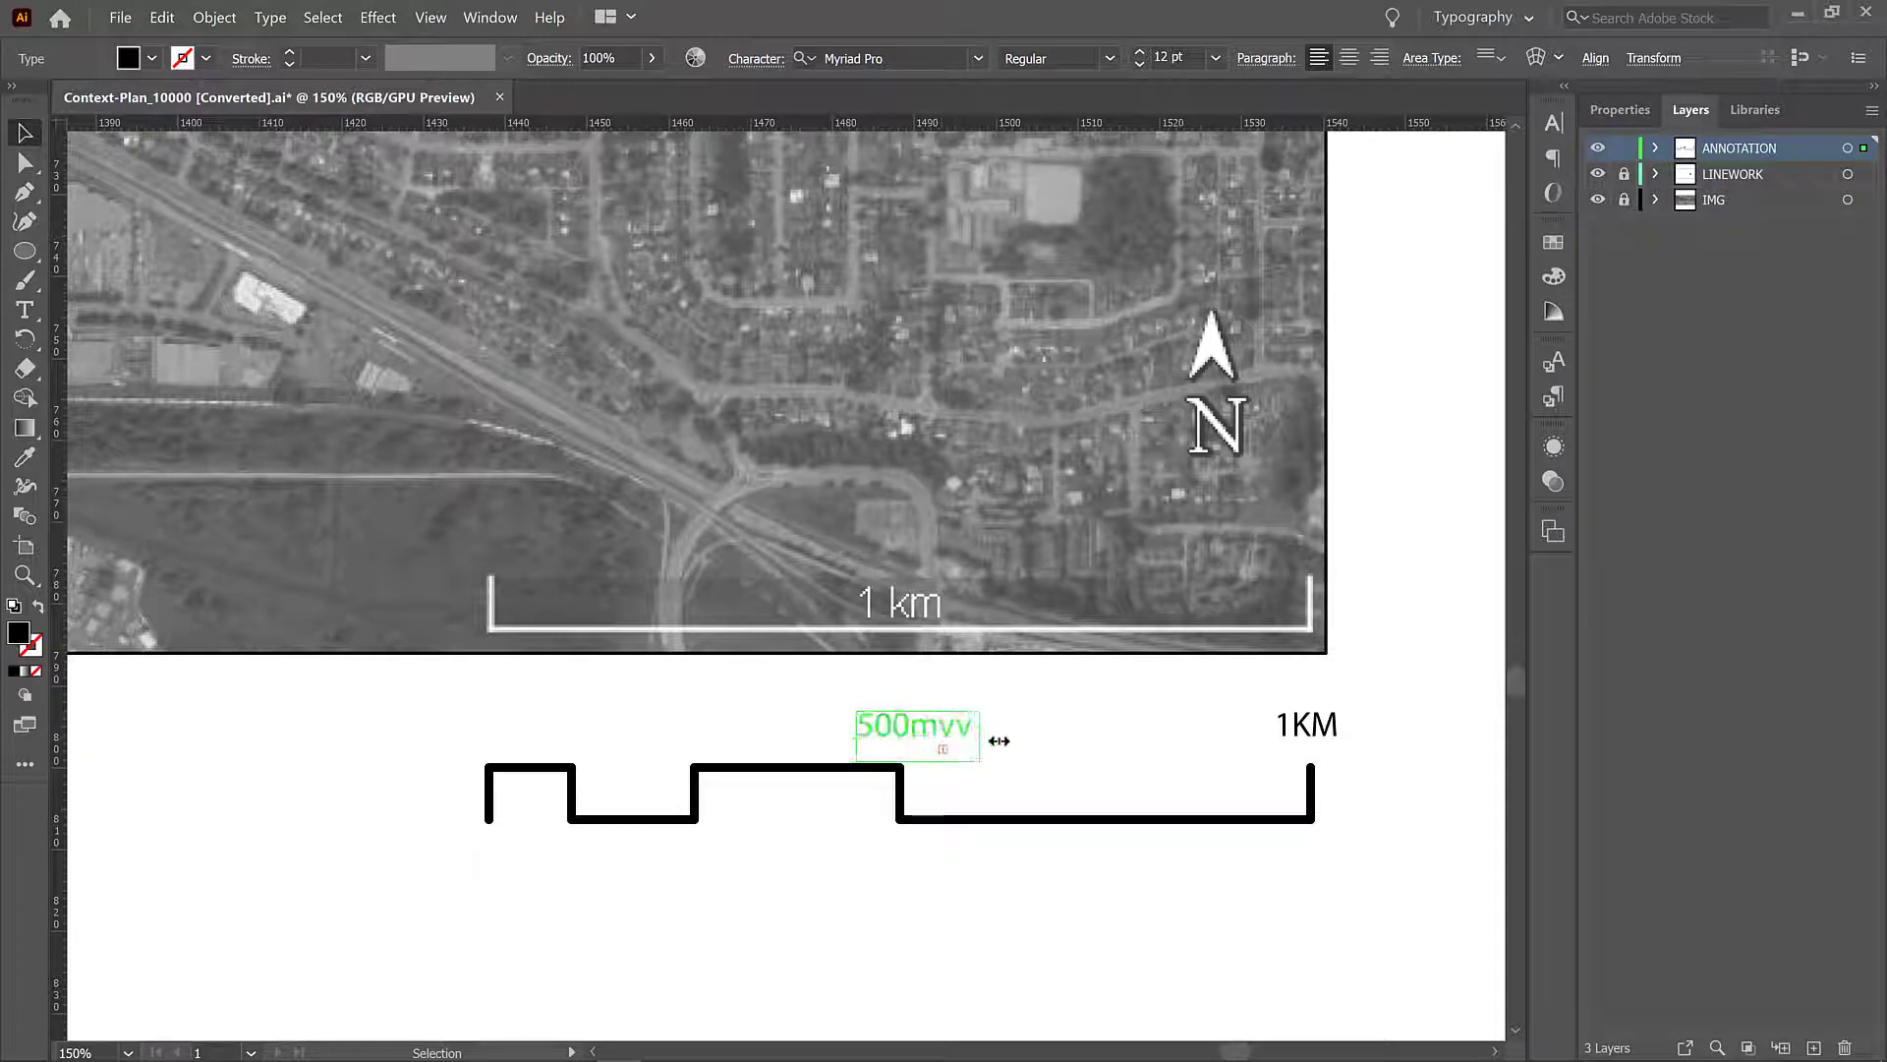
{"action": "double_click", "coordinate": [914, 725]}
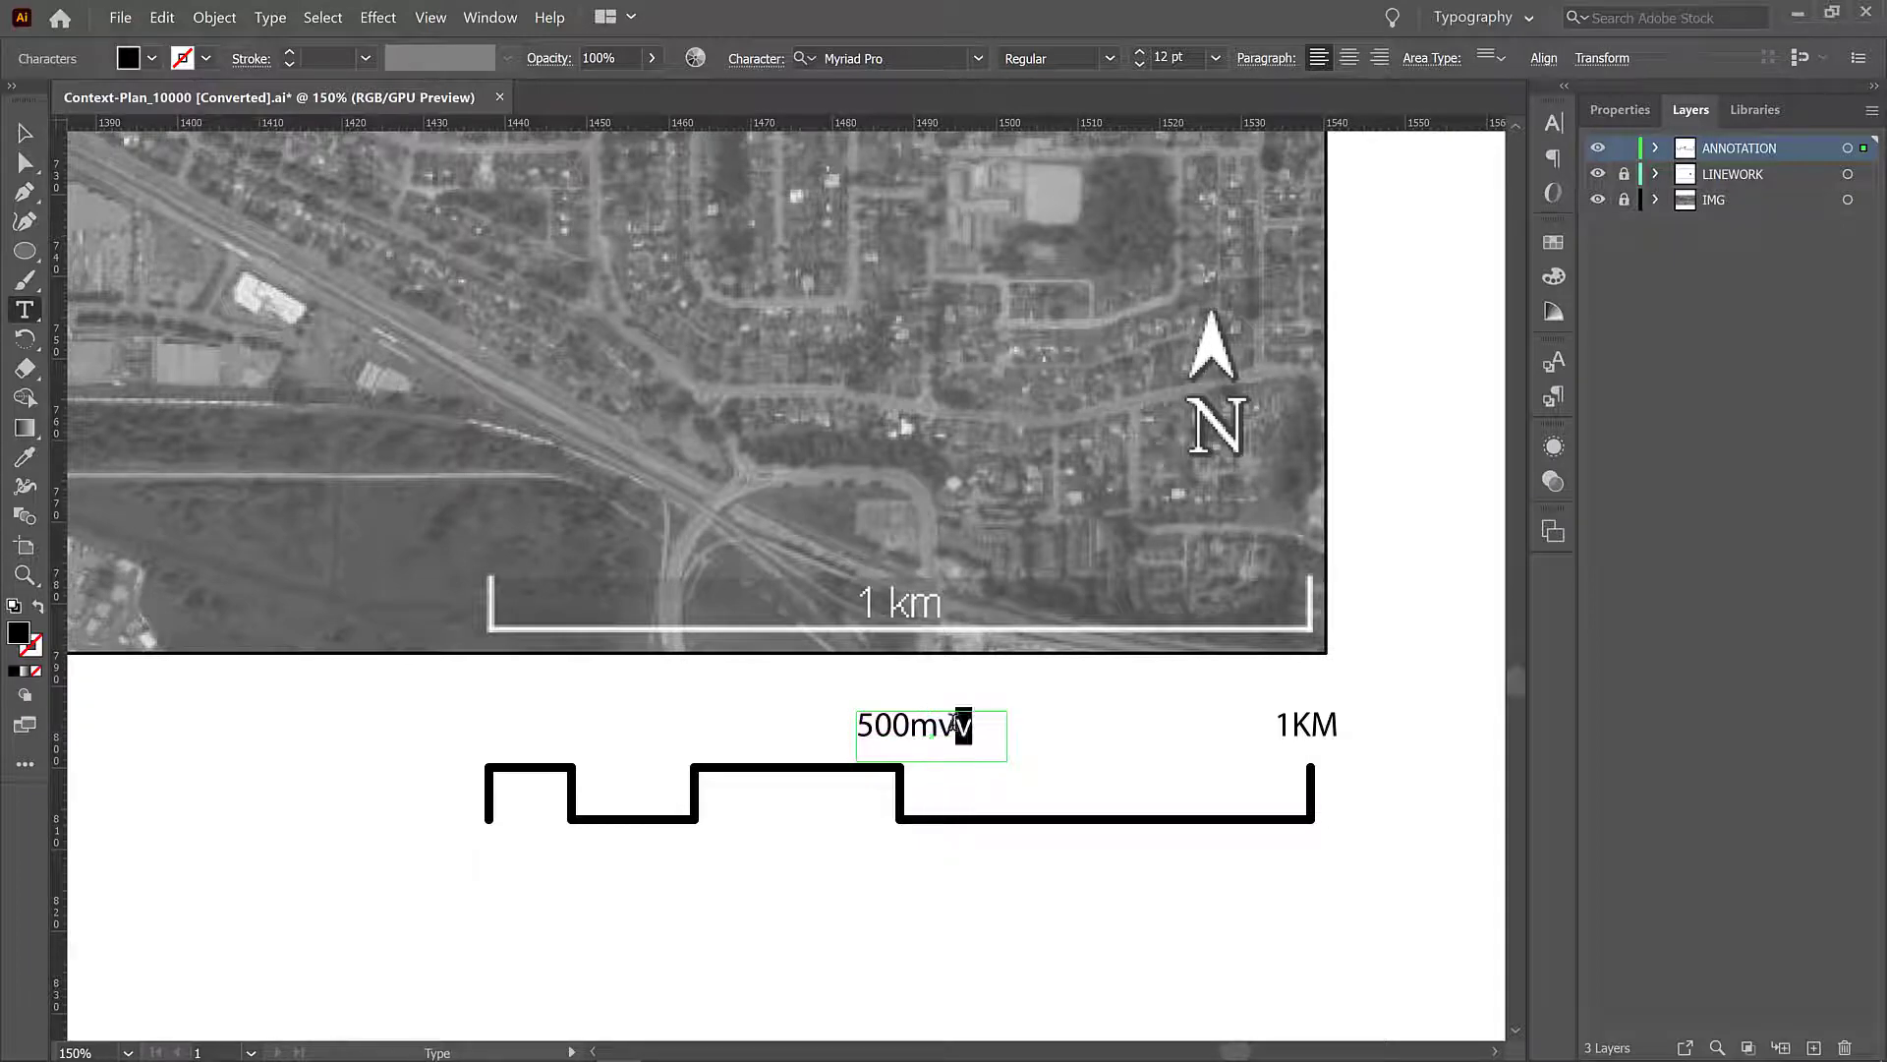
{"action": "key", "text": "Backspace"}
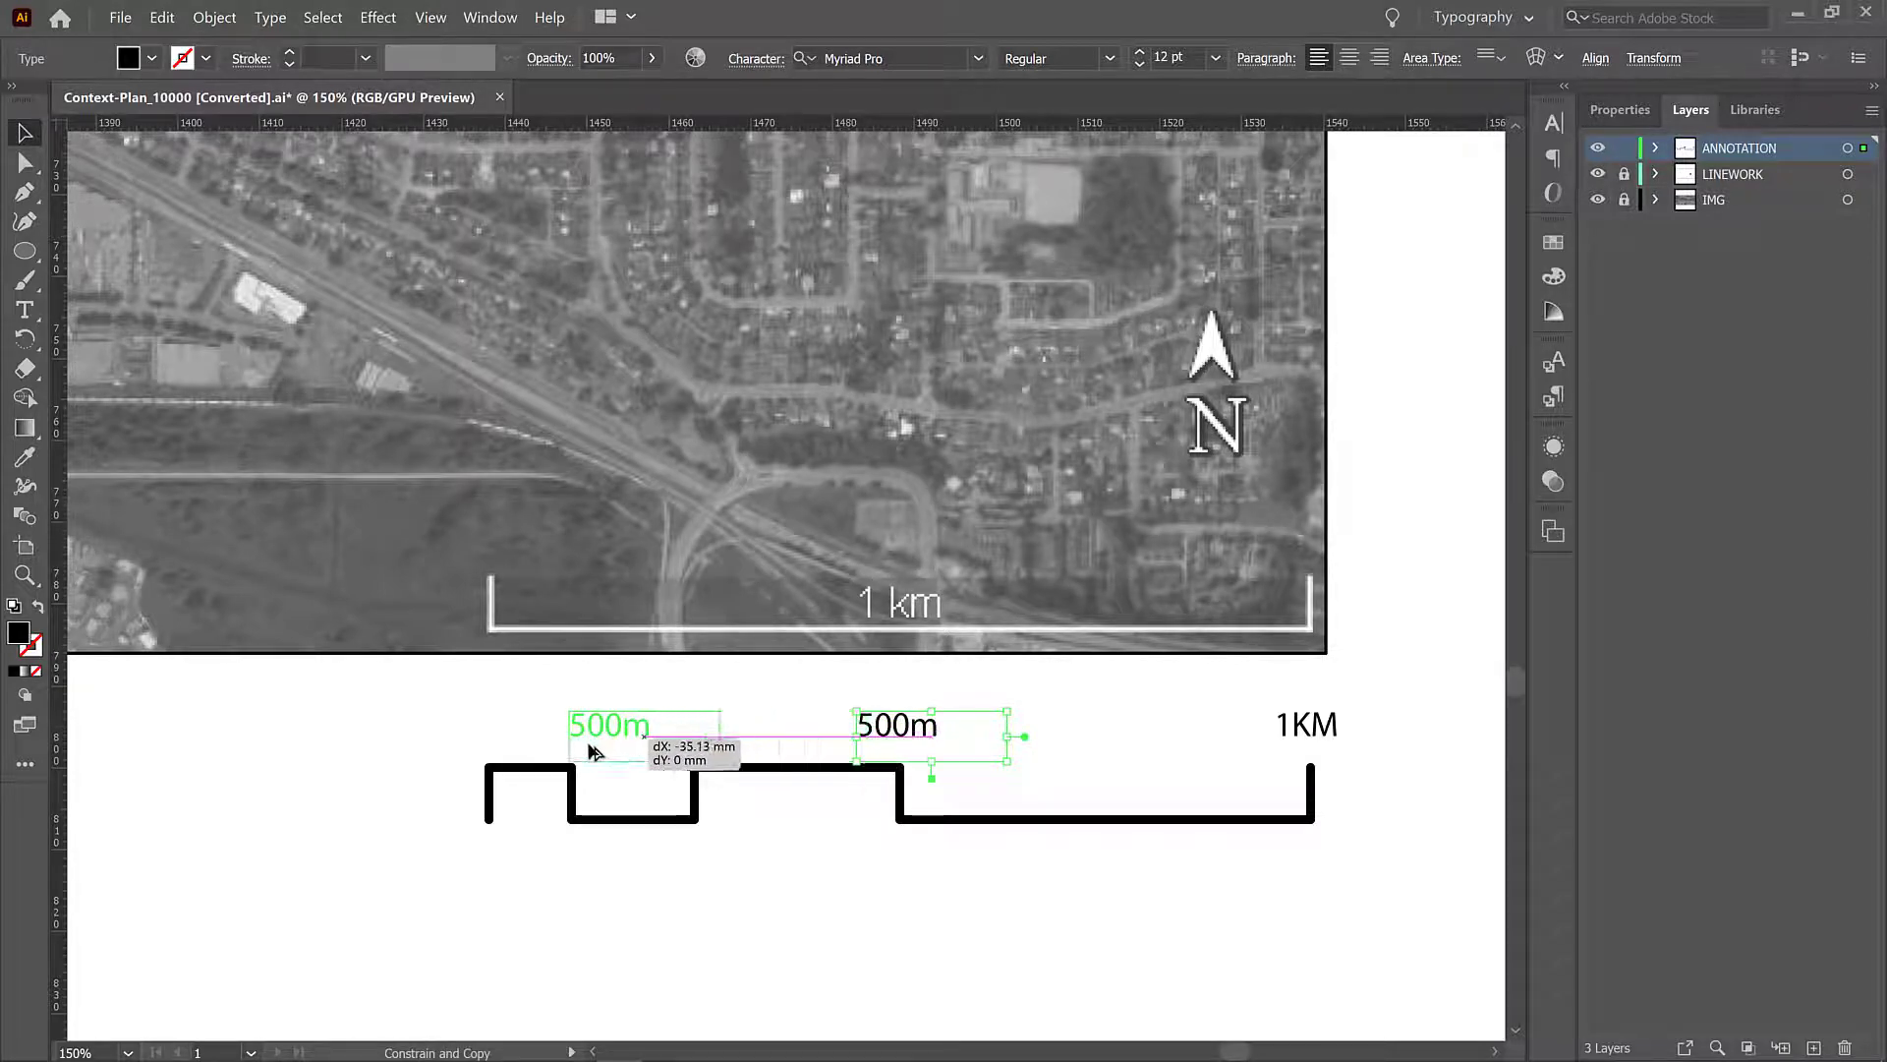
Step: Alt-drag label copies leftward and edit them to 100m and 0 over the first steps
{"action": "left_click_drag", "start_coordinate": [607, 724], "coordinate": [578, 723]}
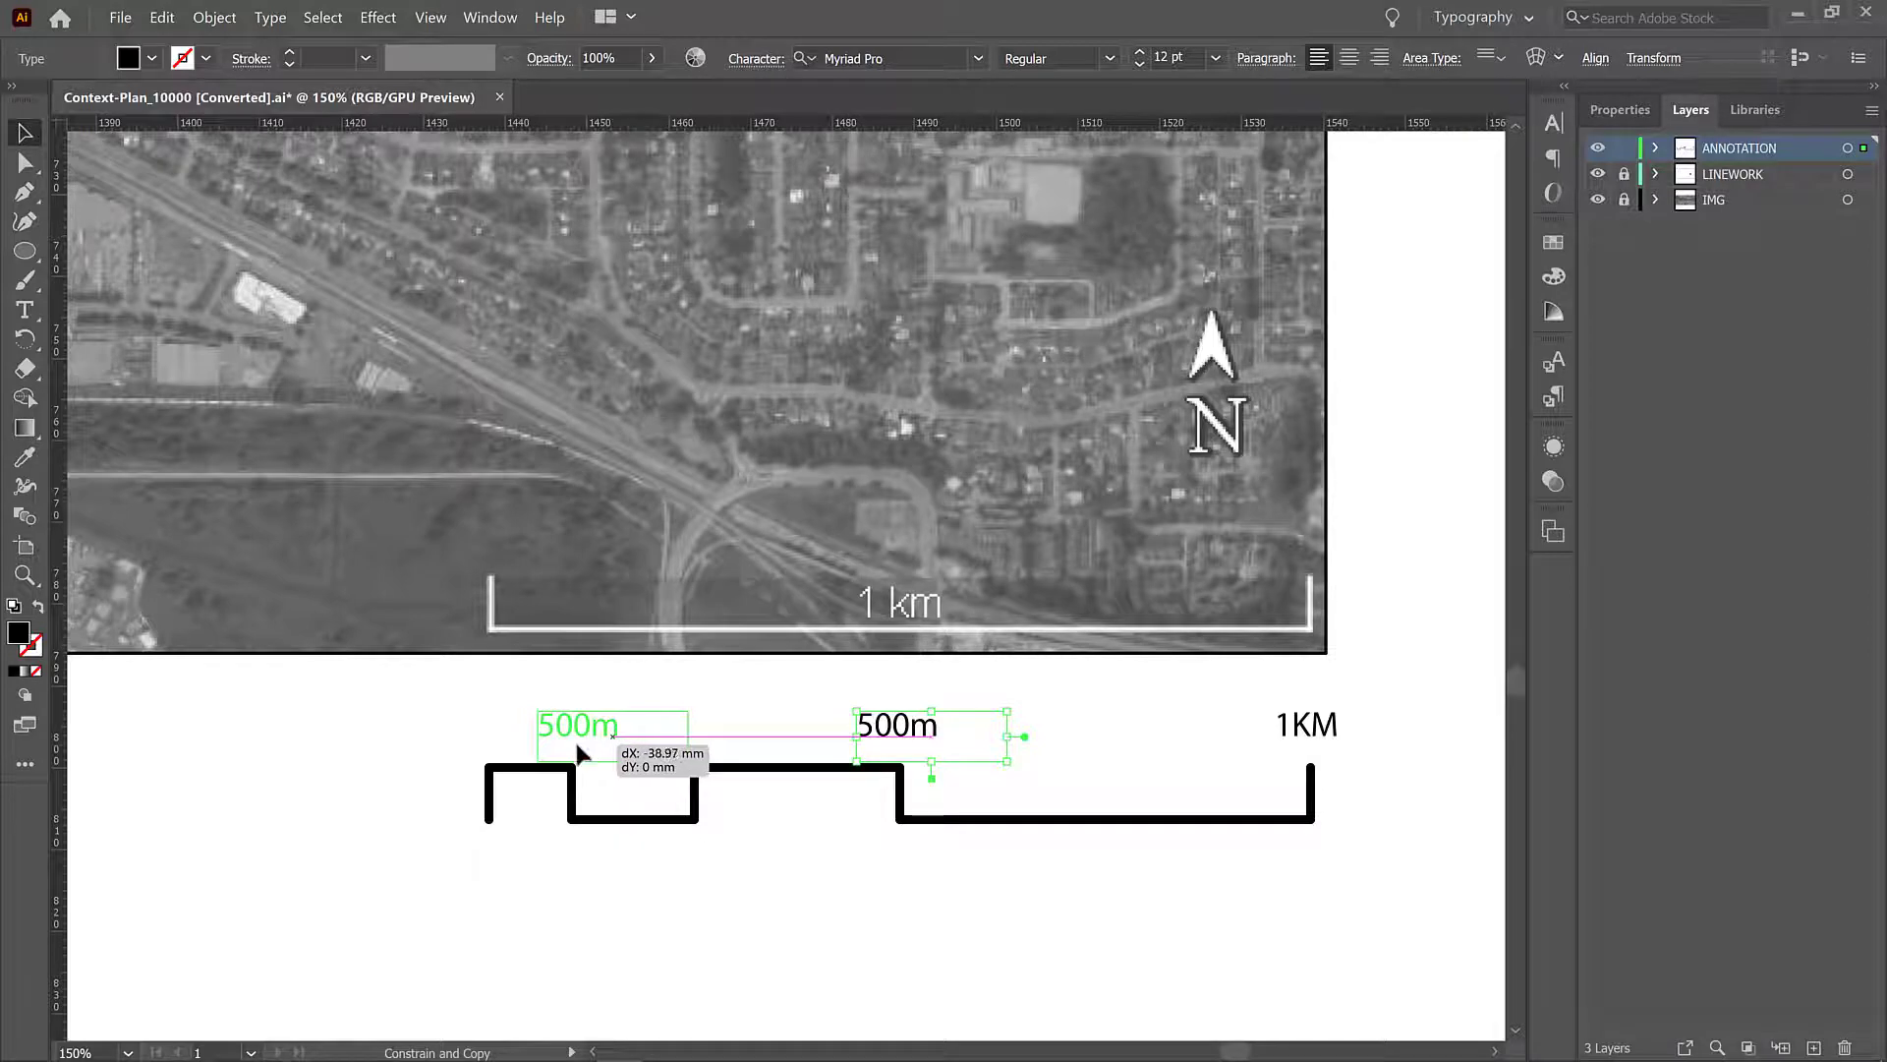
{"action": "left_click", "coordinate": [544, 725]}
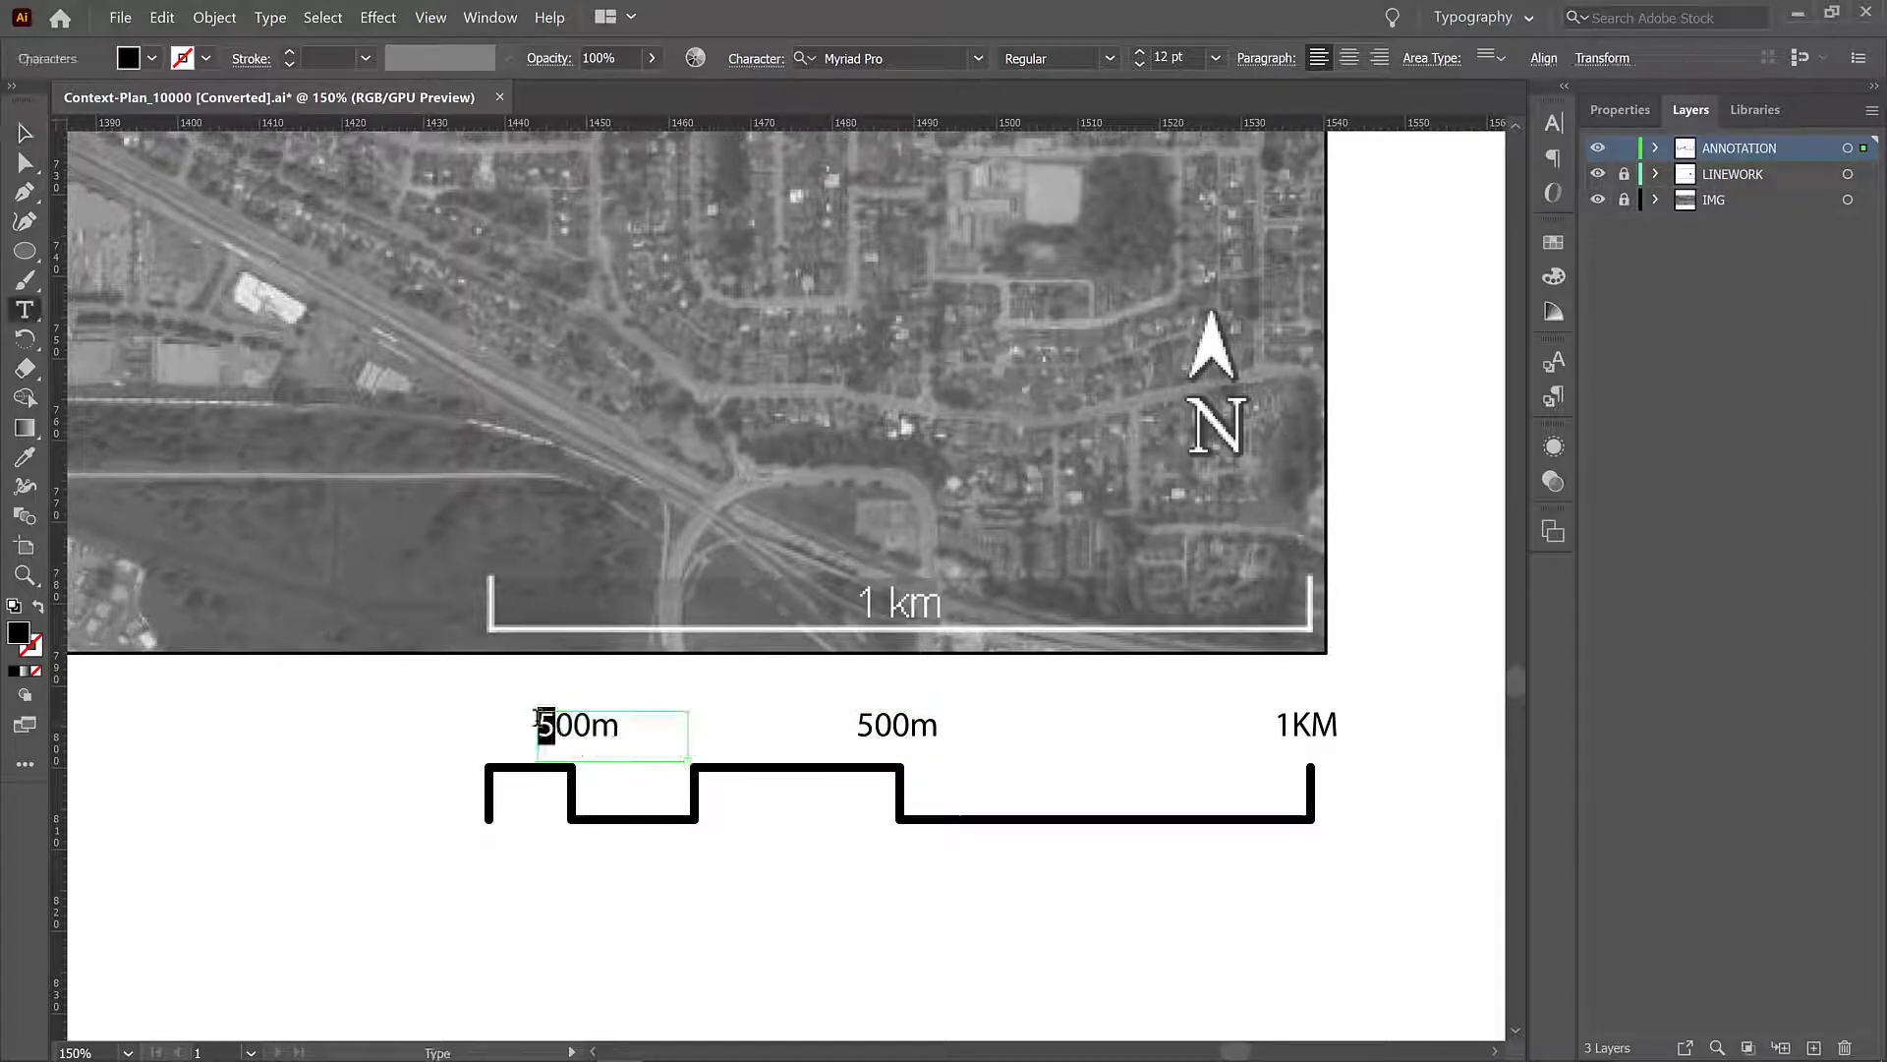
{"action": "type", "text": "100m"}
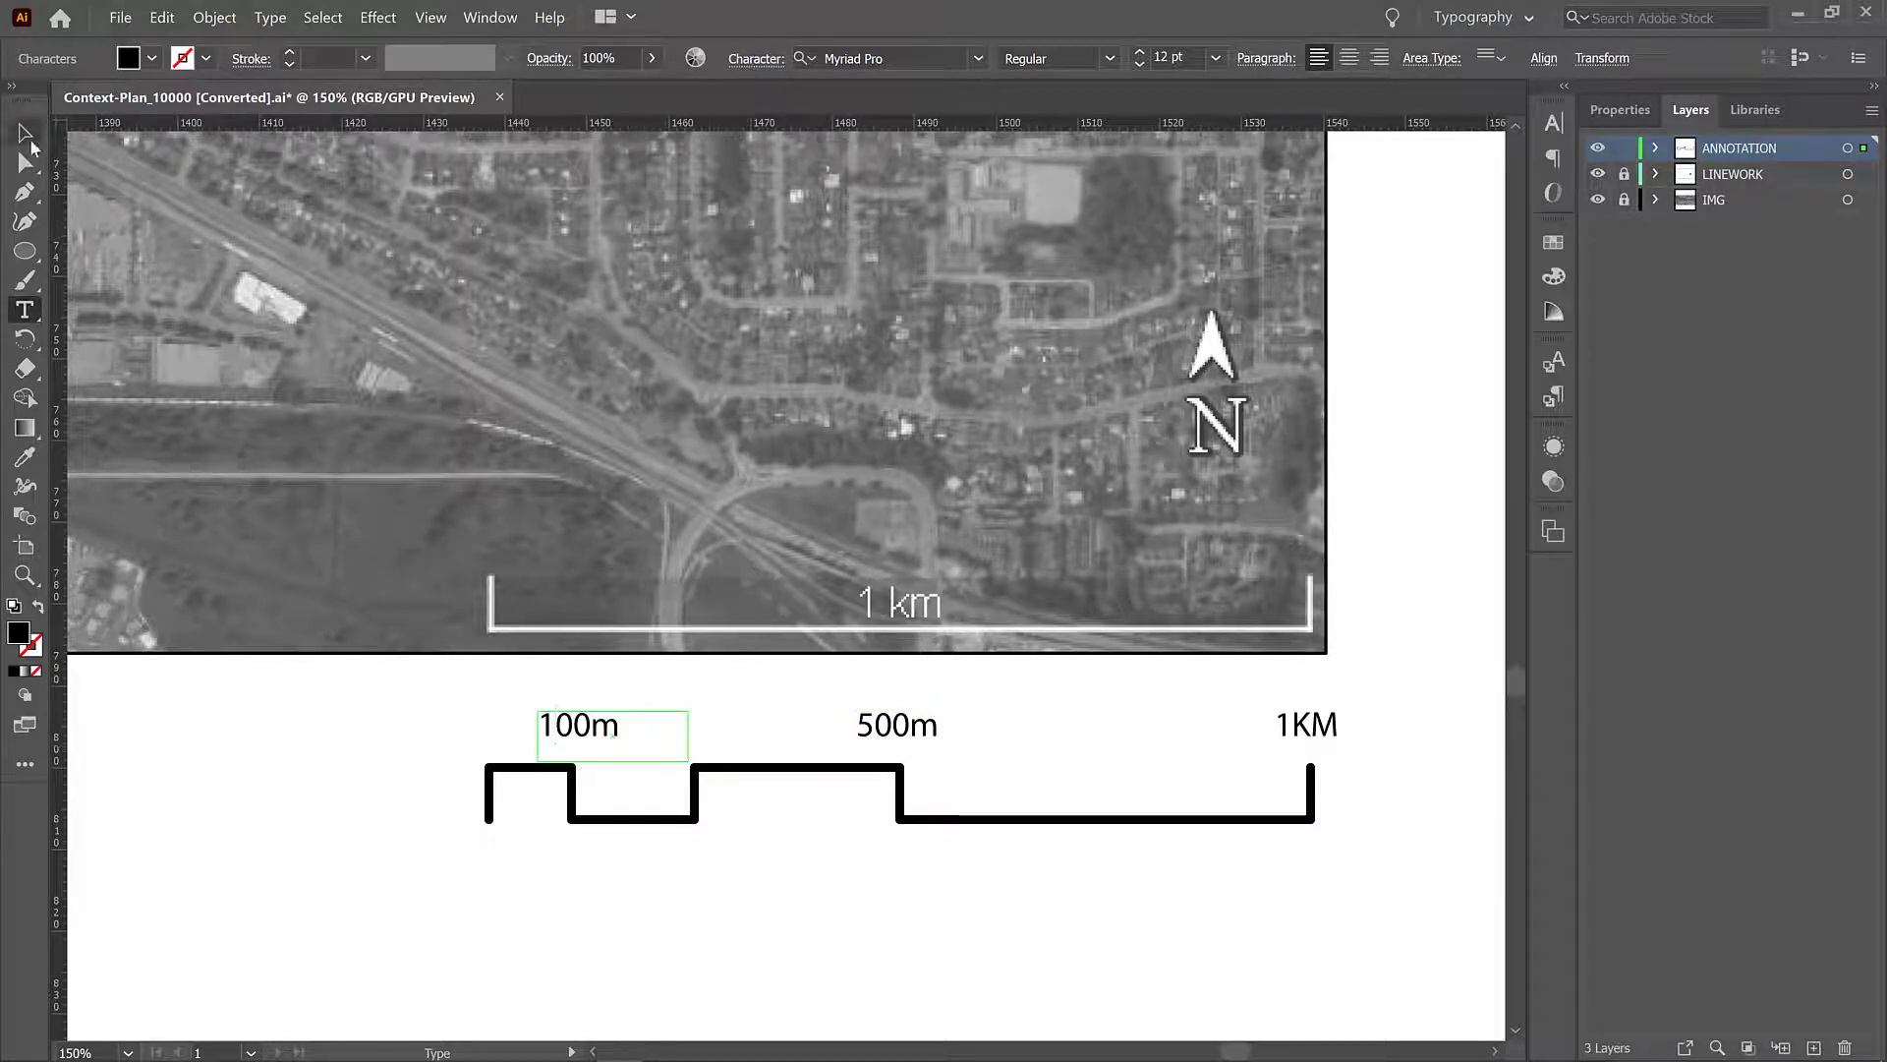
{"action": "left_click", "coordinate": [24, 131]}
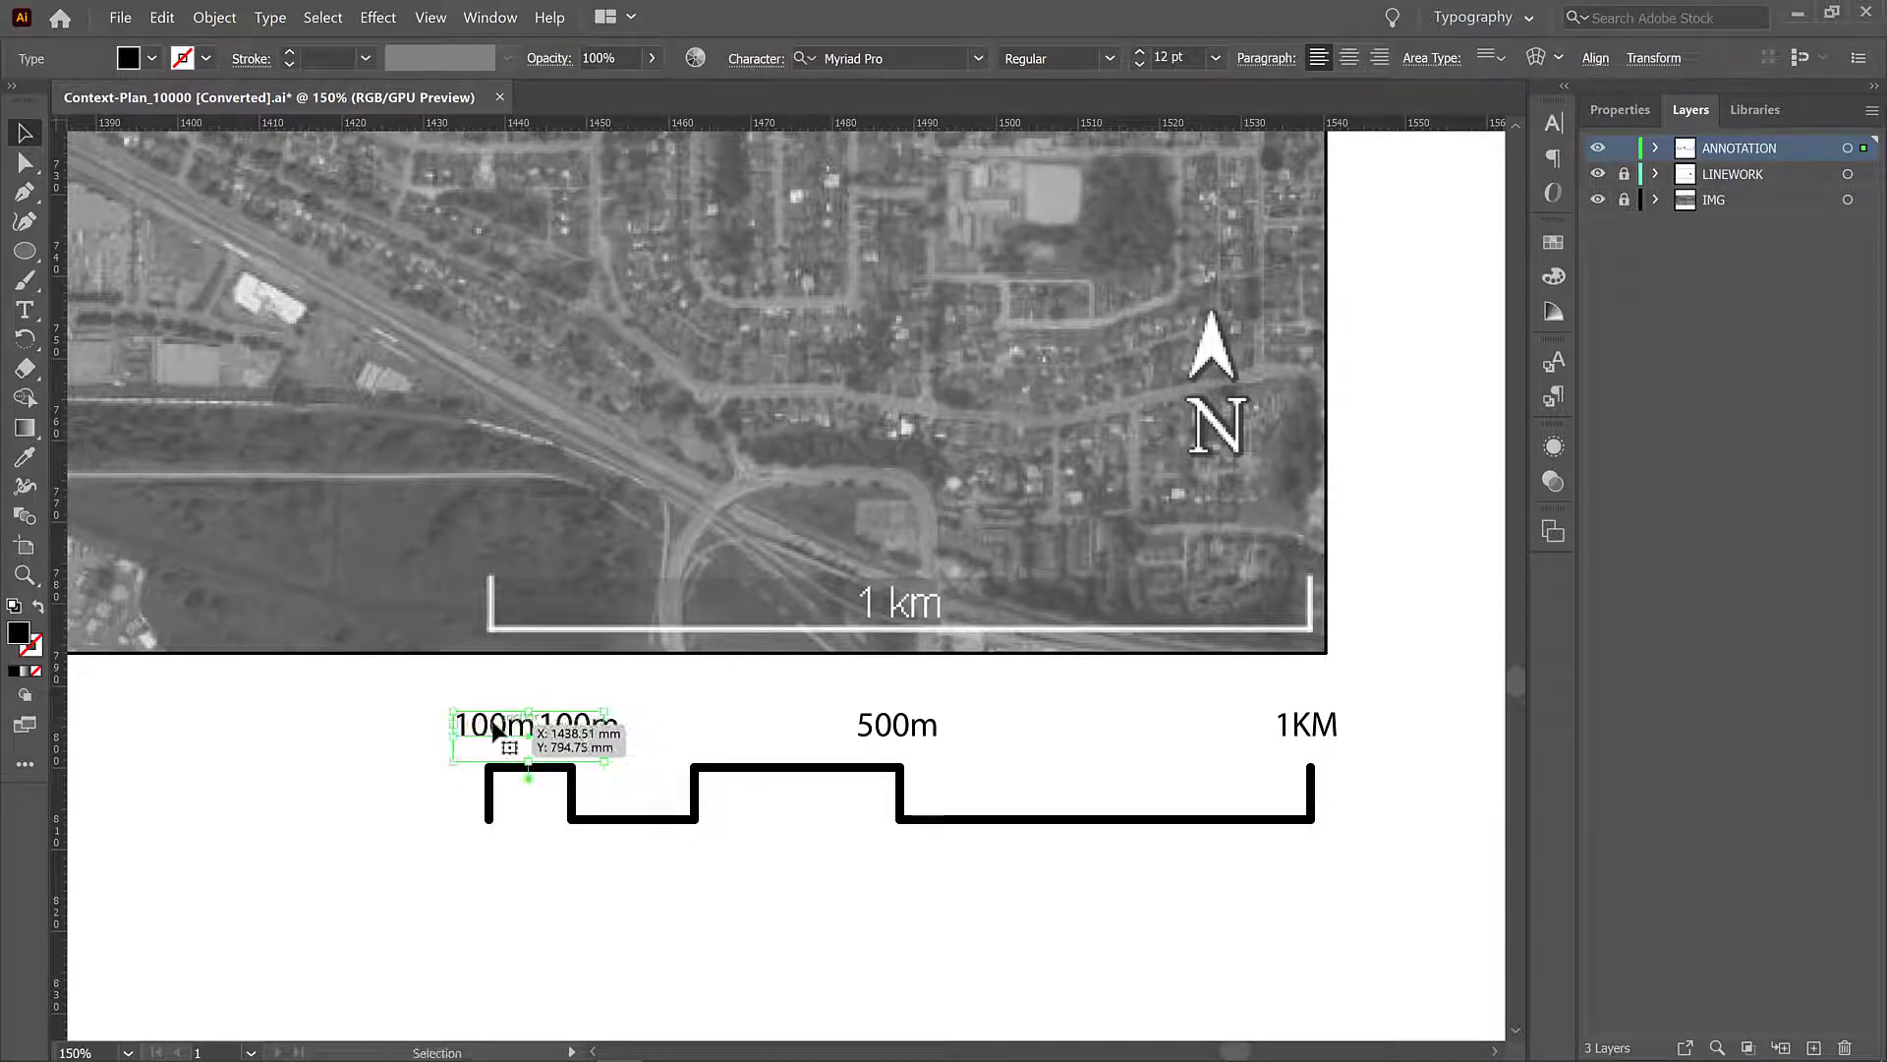
{"action": "double_click", "coordinate": [494, 725]}
{"action": "type", "text": "0"}
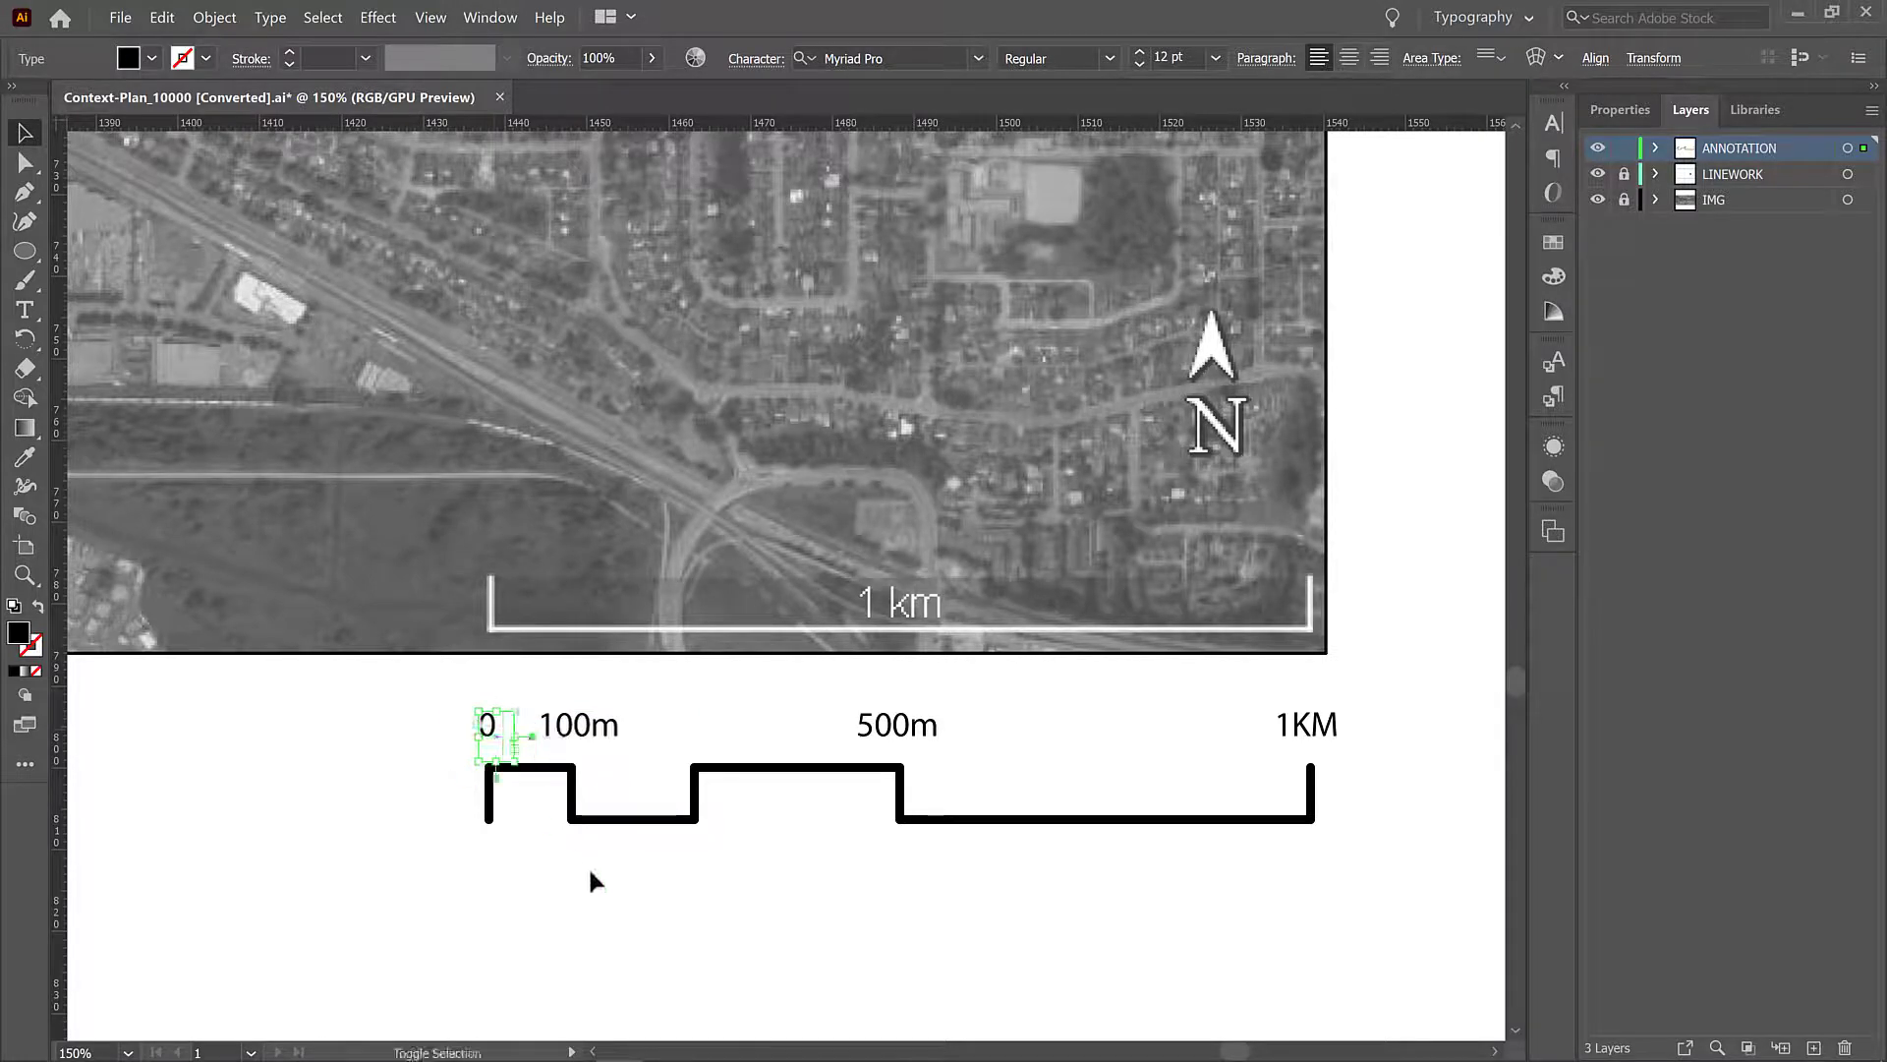
{"action": "left_click", "coordinate": [446, 687]}
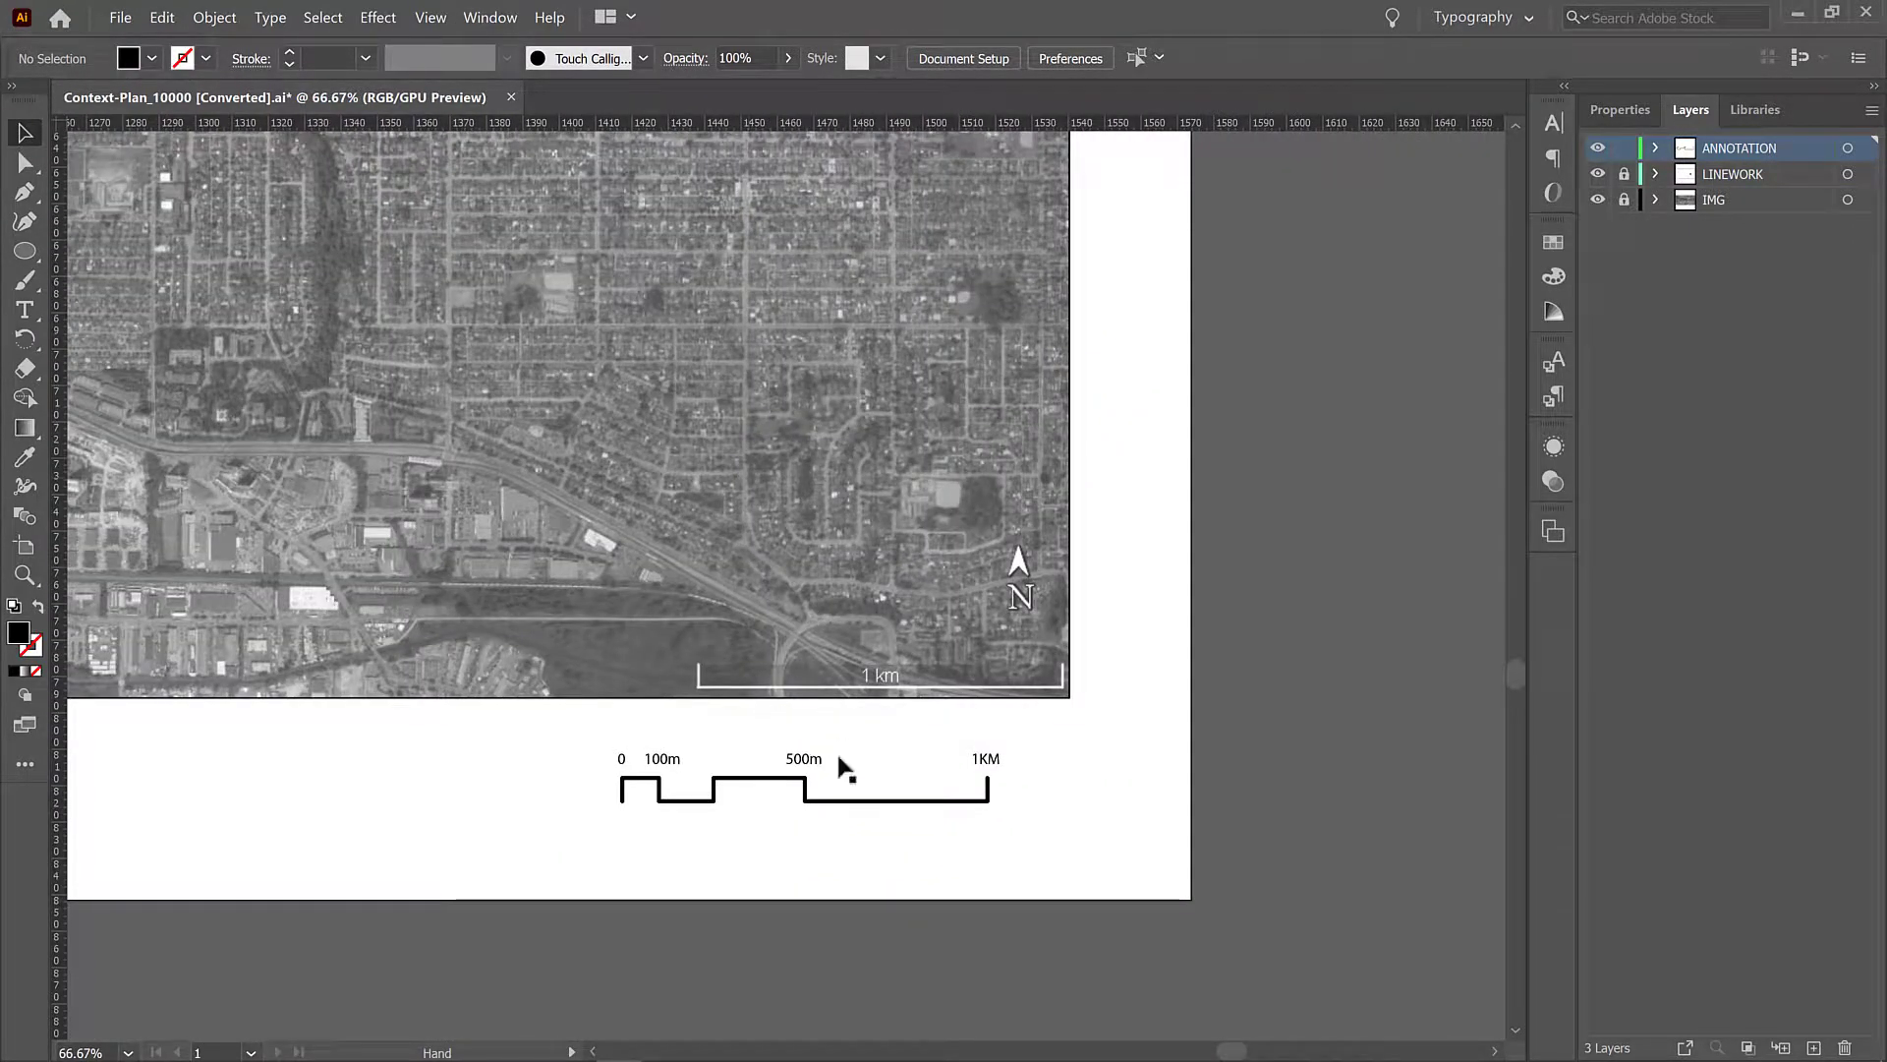
Step: Ready the Ellipse tool with no fill and a black stroke, with the Color panel showing
{"action": "left_click", "coordinate": [625, 770]}
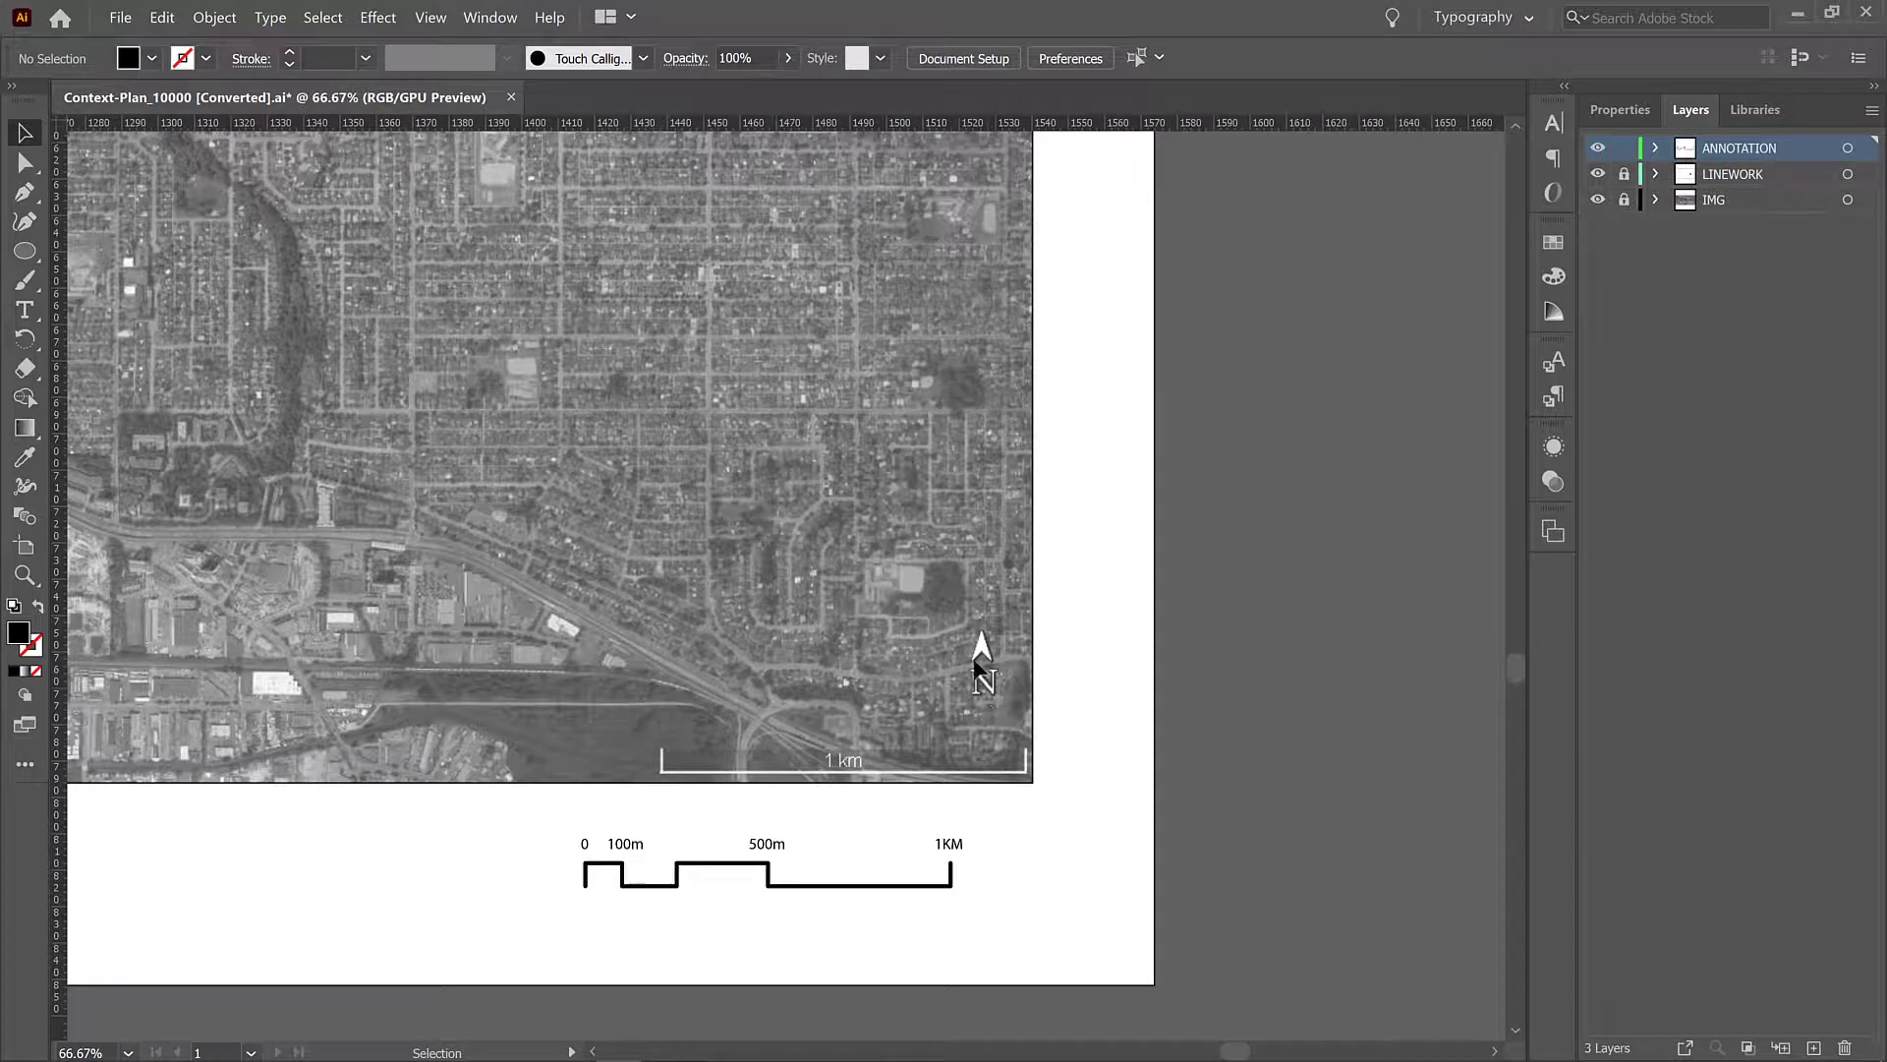
{"action": "mouse_move", "coordinate": [47, 259]}
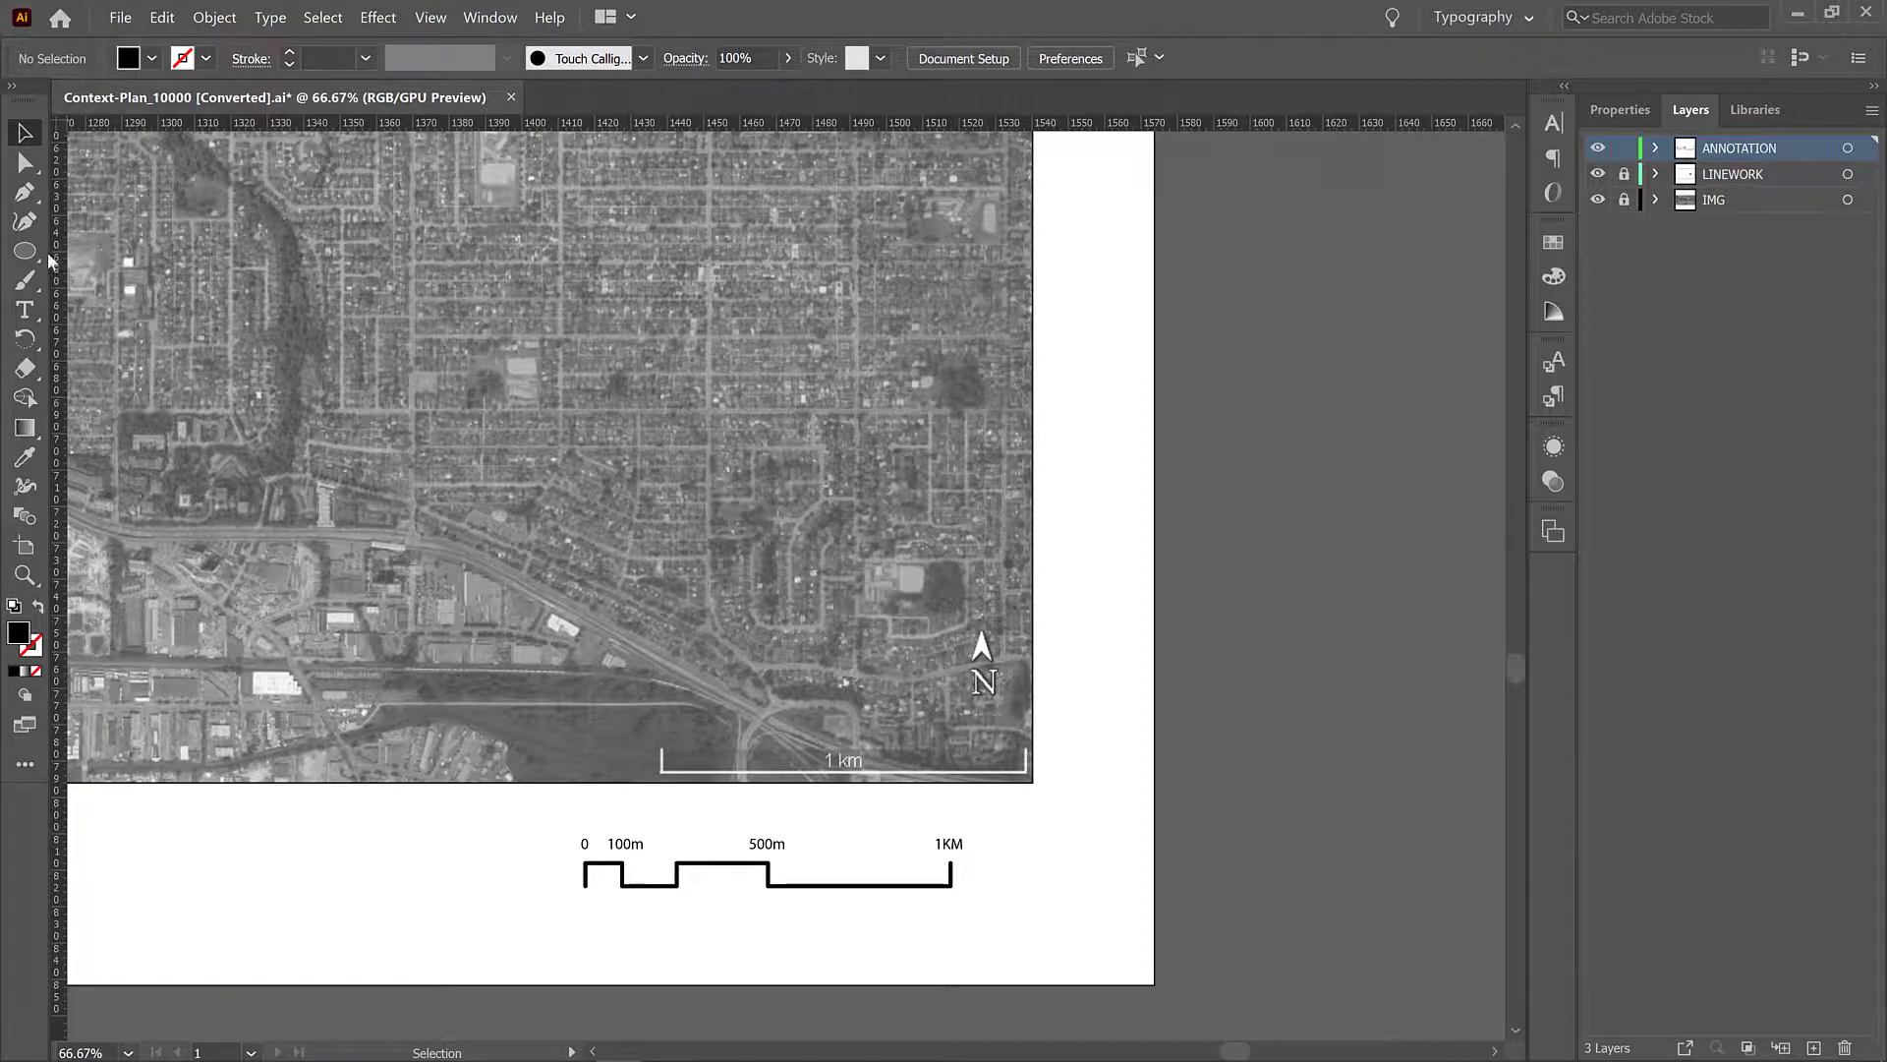
{"action": "left_click", "coordinate": [26, 251]}
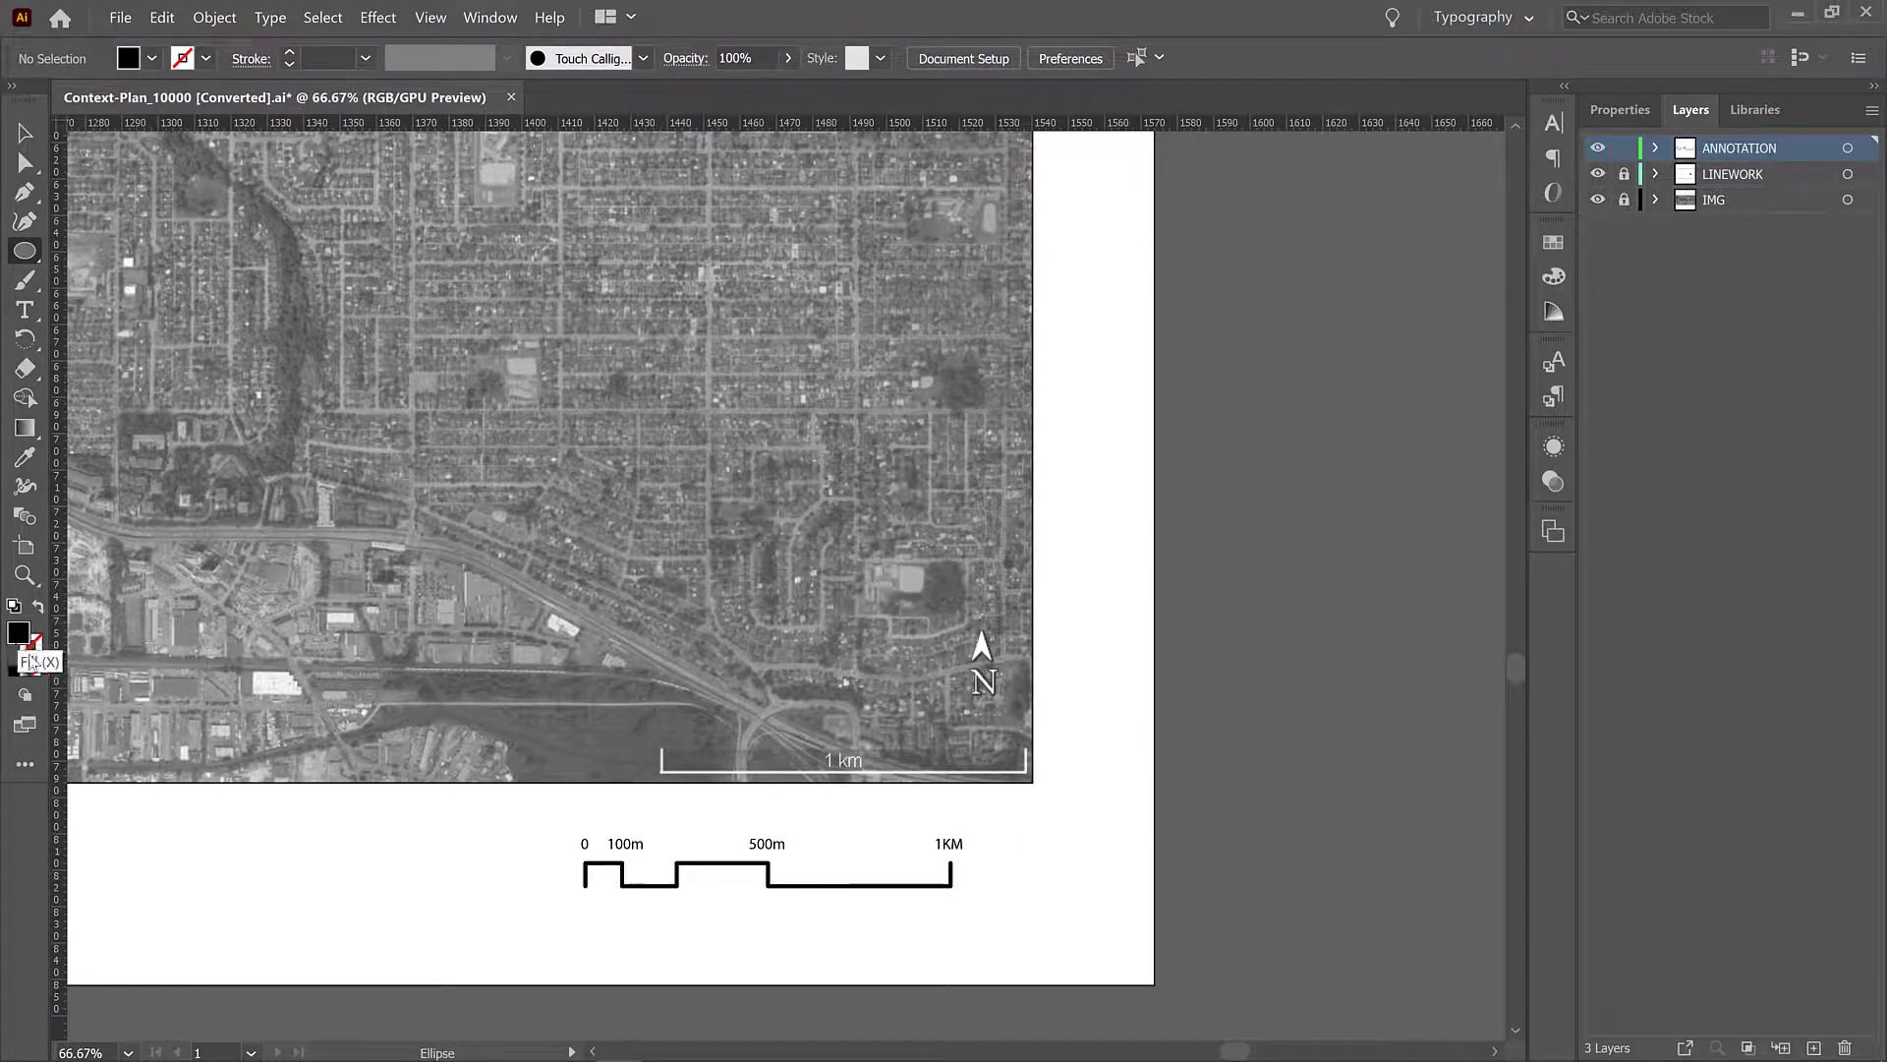
{"action": "mouse_move", "coordinate": [18, 635]}
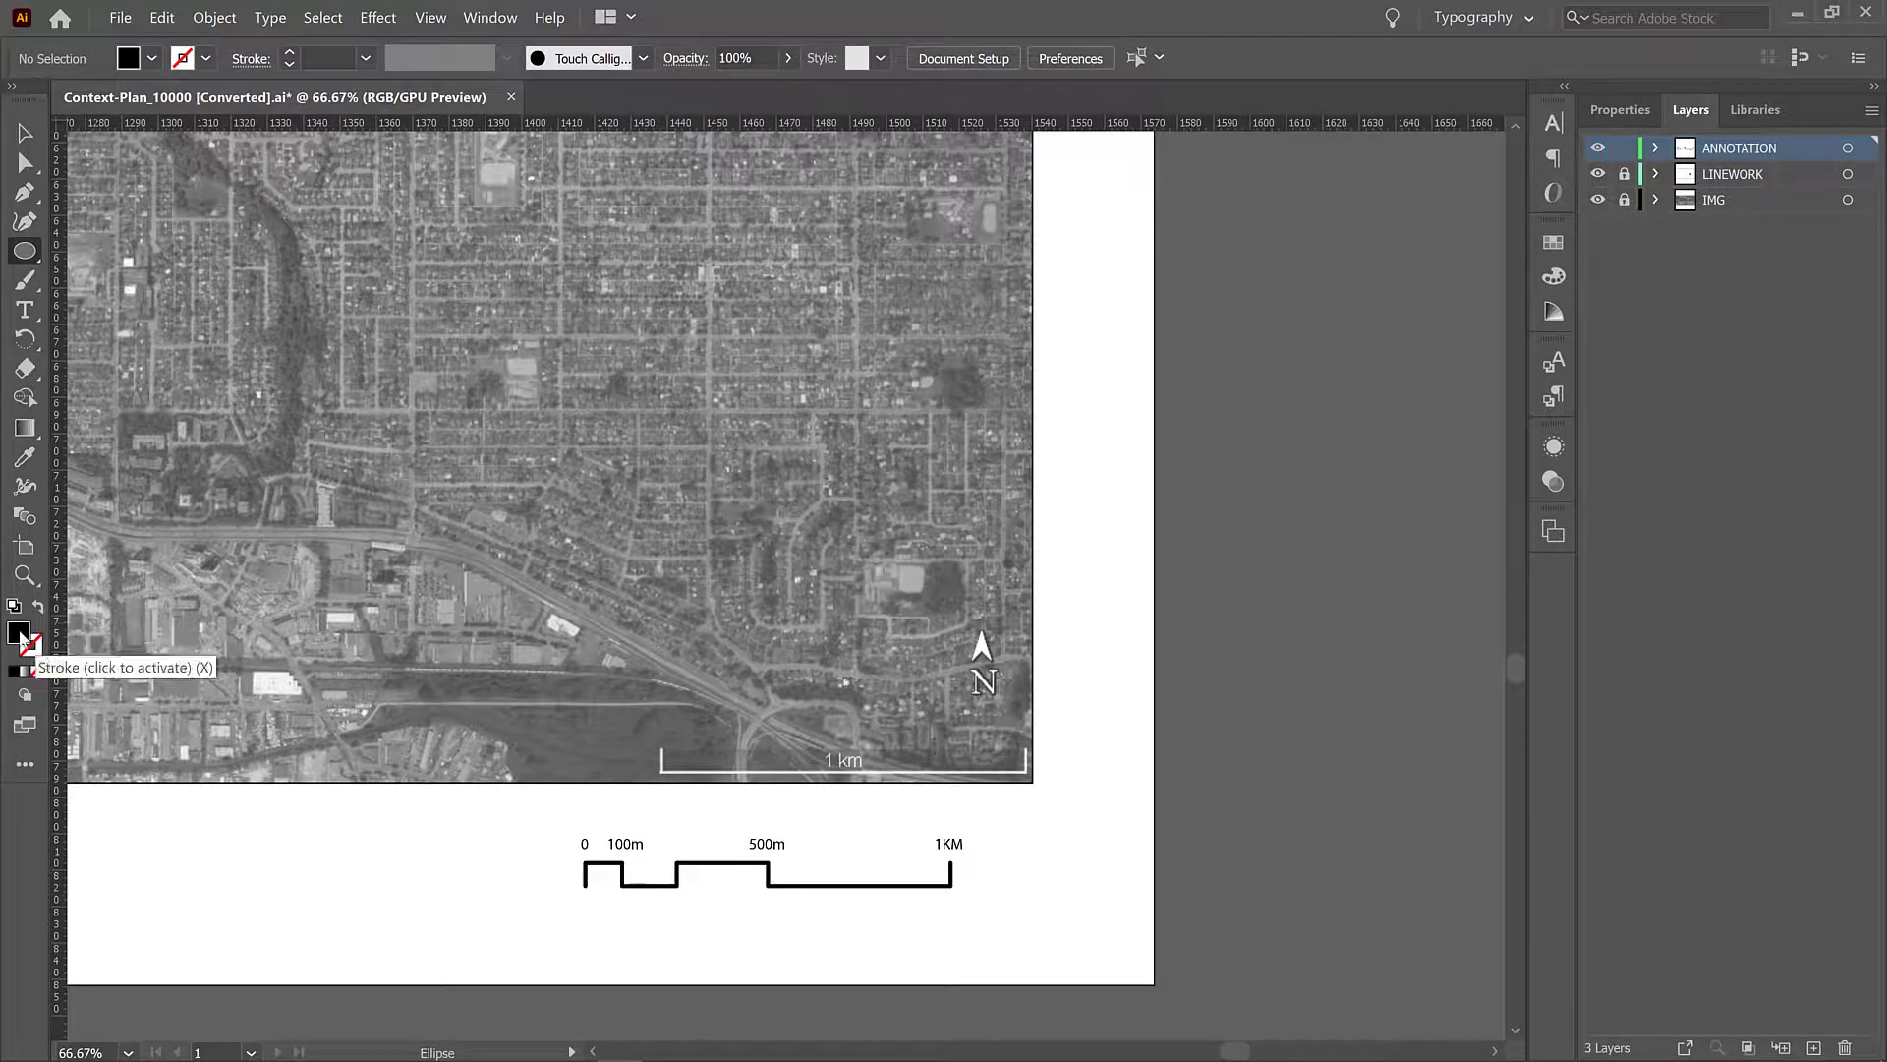
{"action": "left_click", "coordinate": [24, 635]}
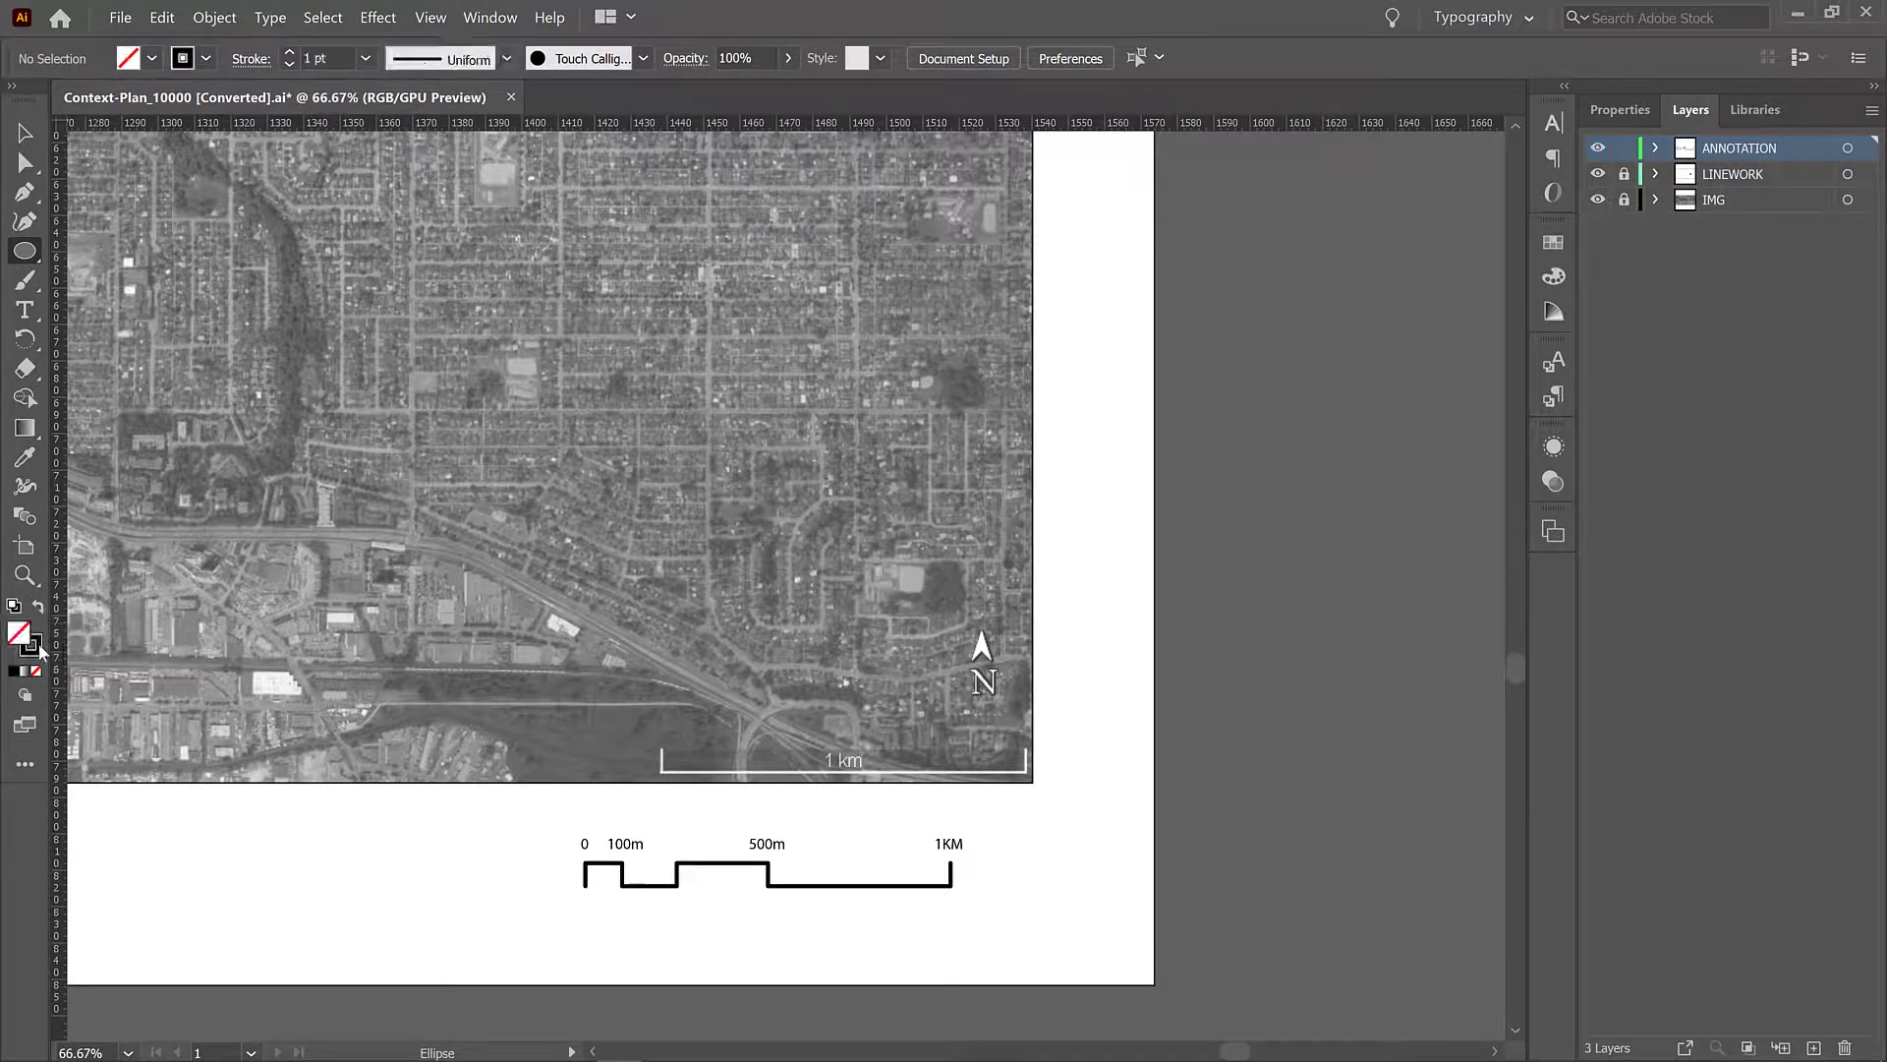
{"action": "left_click", "coordinate": [1553, 275]}
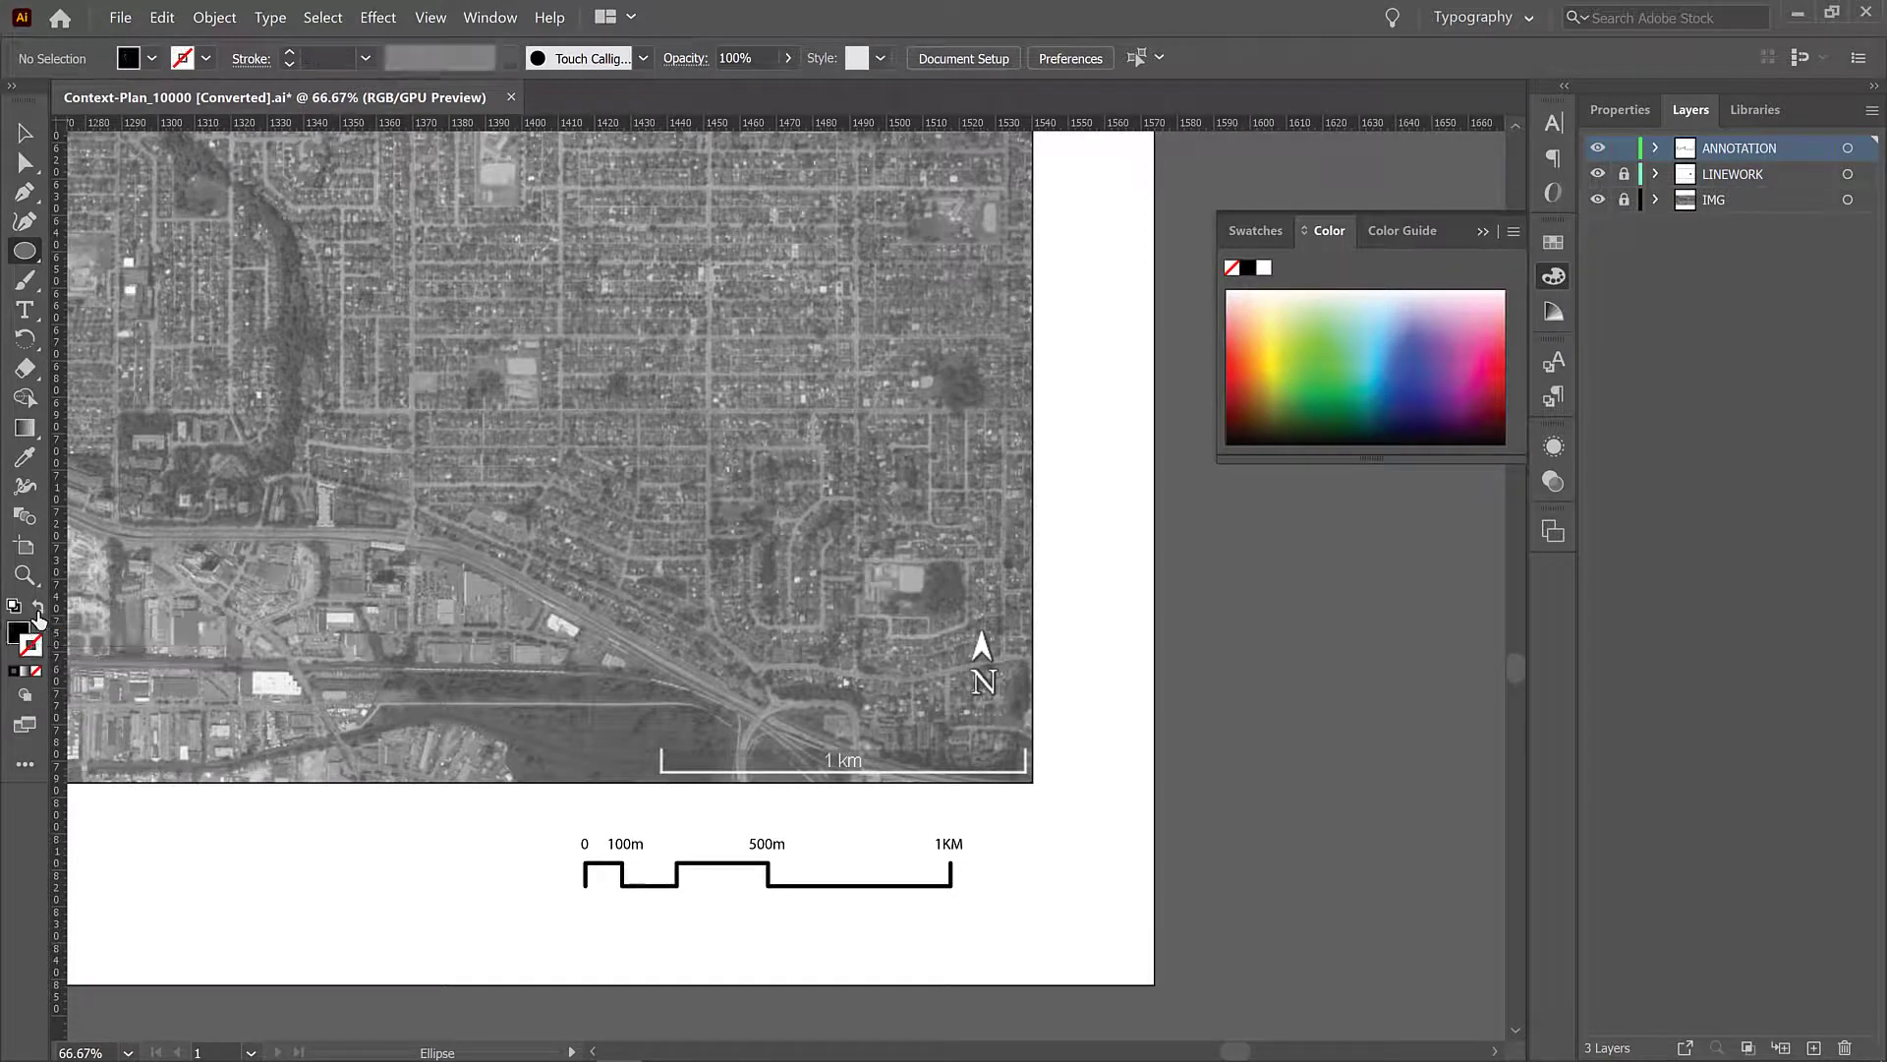
{"action": "left_click", "coordinate": [25, 645]}
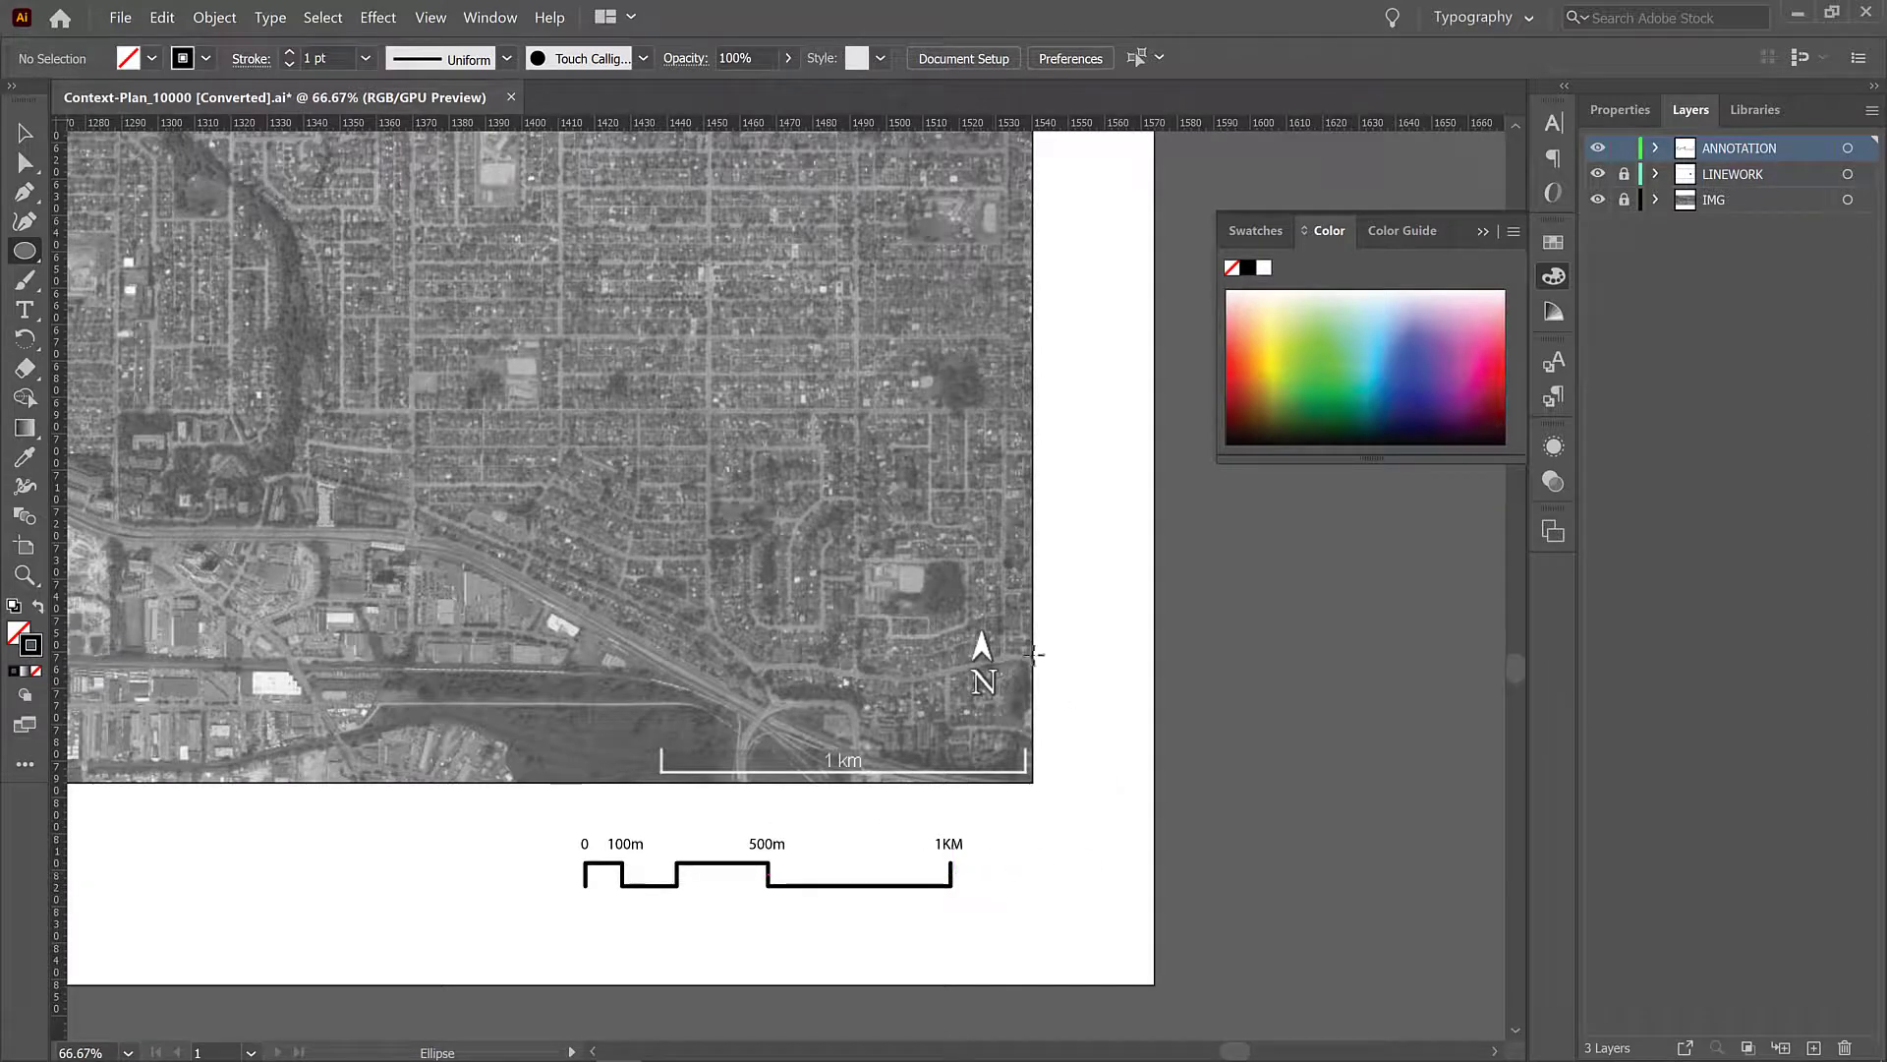
{"action": "mouse_move", "coordinate": [946, 625]}
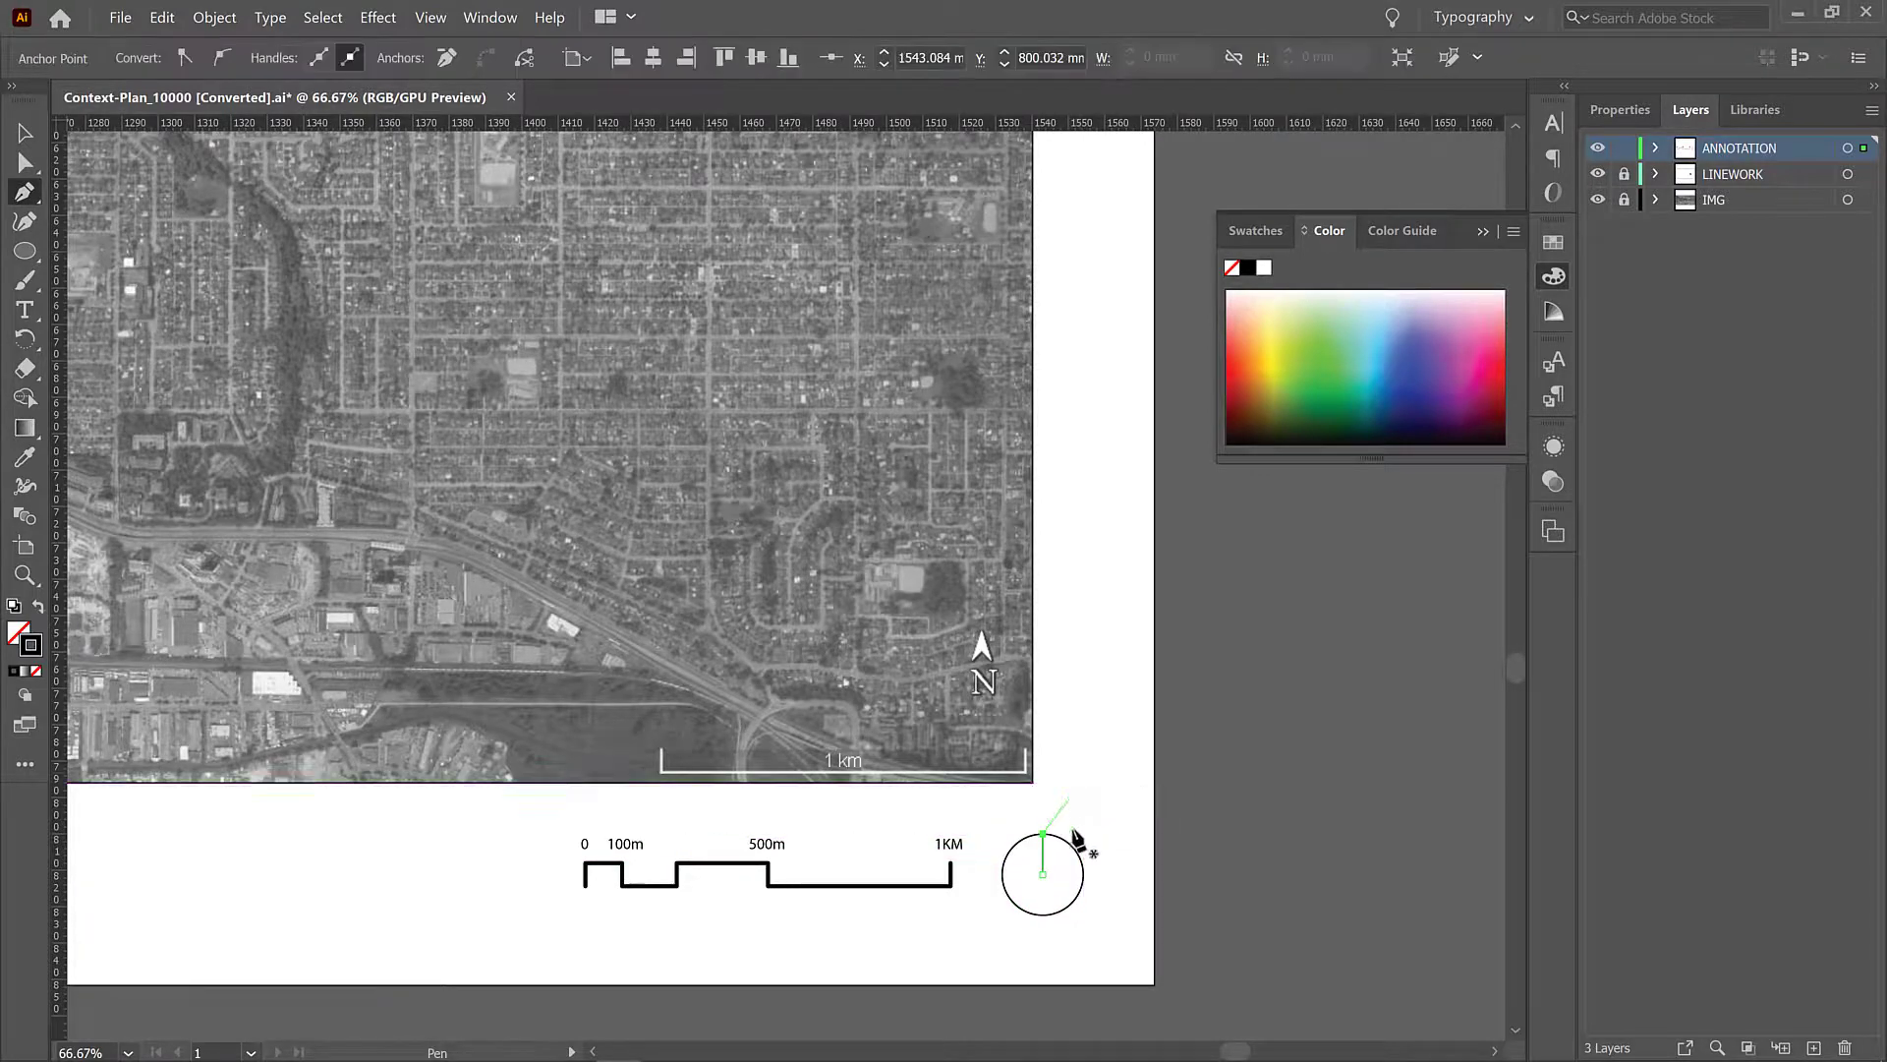
Step: Rotate the needle line inside the circle until it stands vertical from centre to top
{"action": "left_click", "coordinate": [1059, 844]}
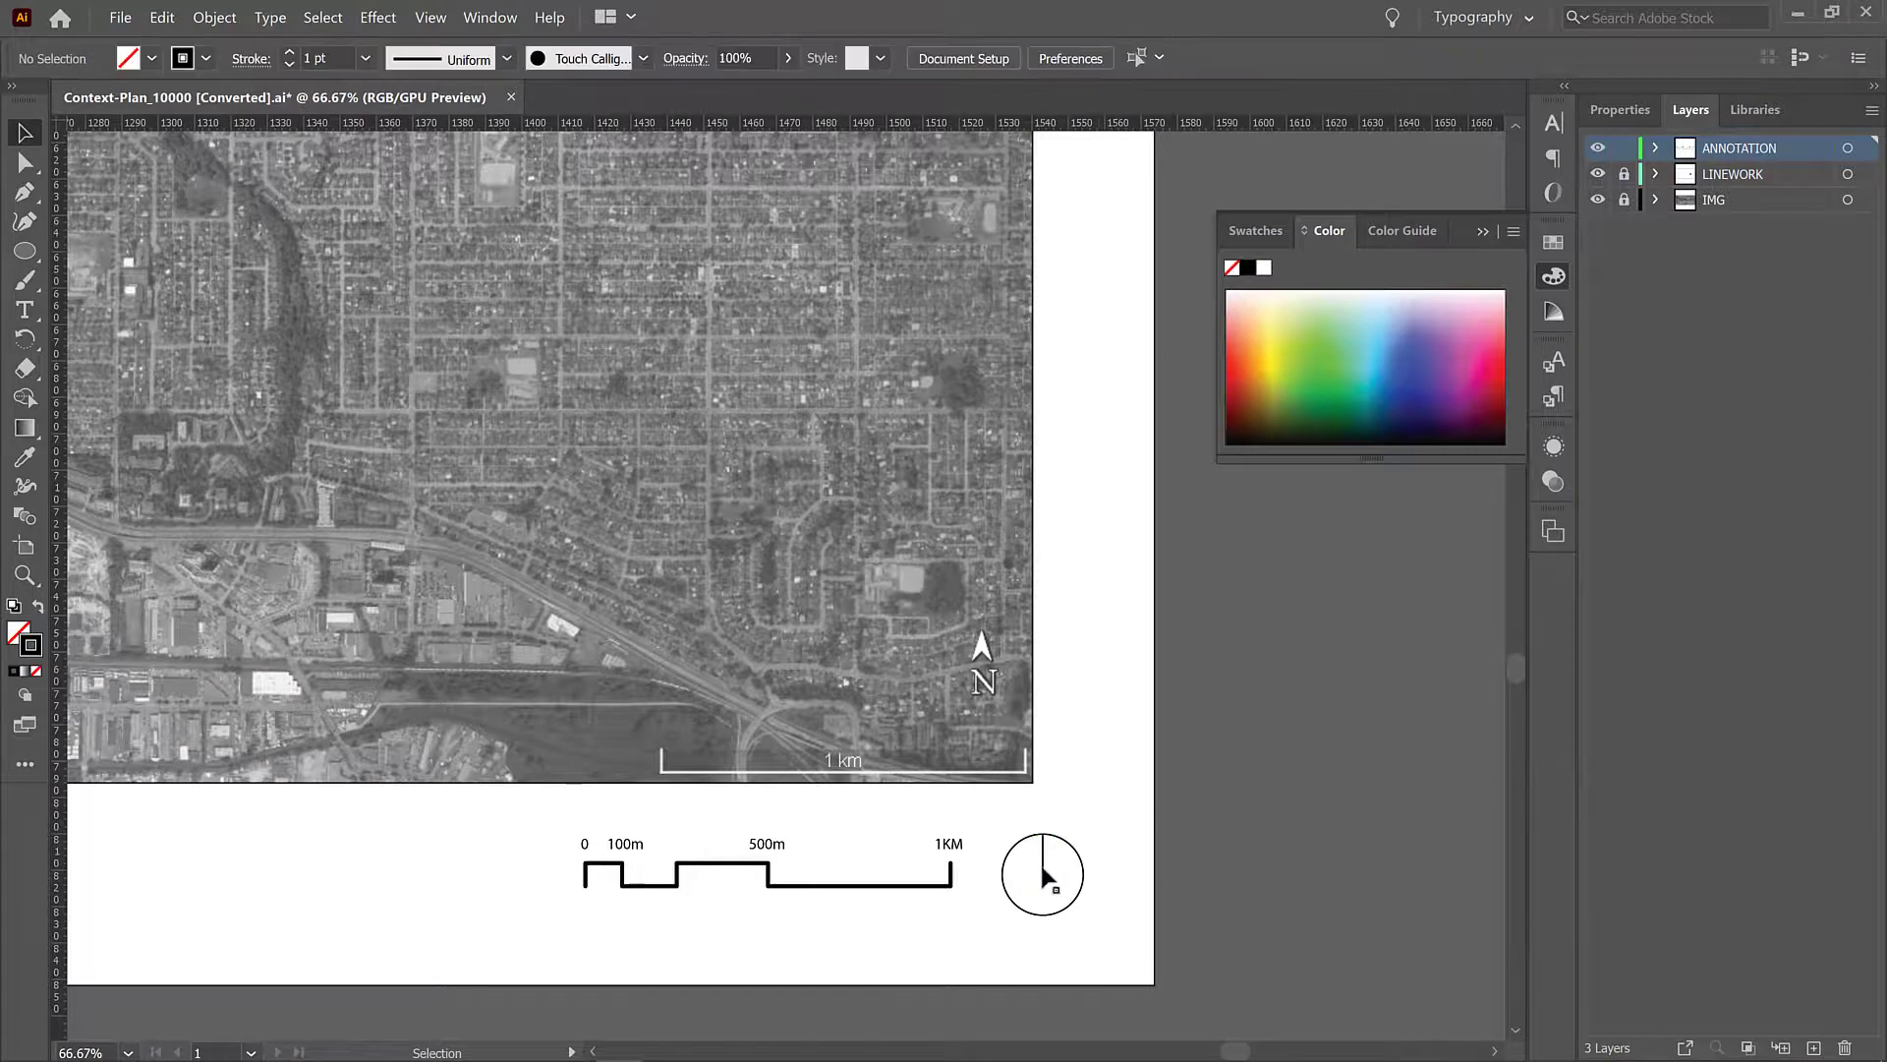
{"action": "left_click", "coordinate": [1042, 873]}
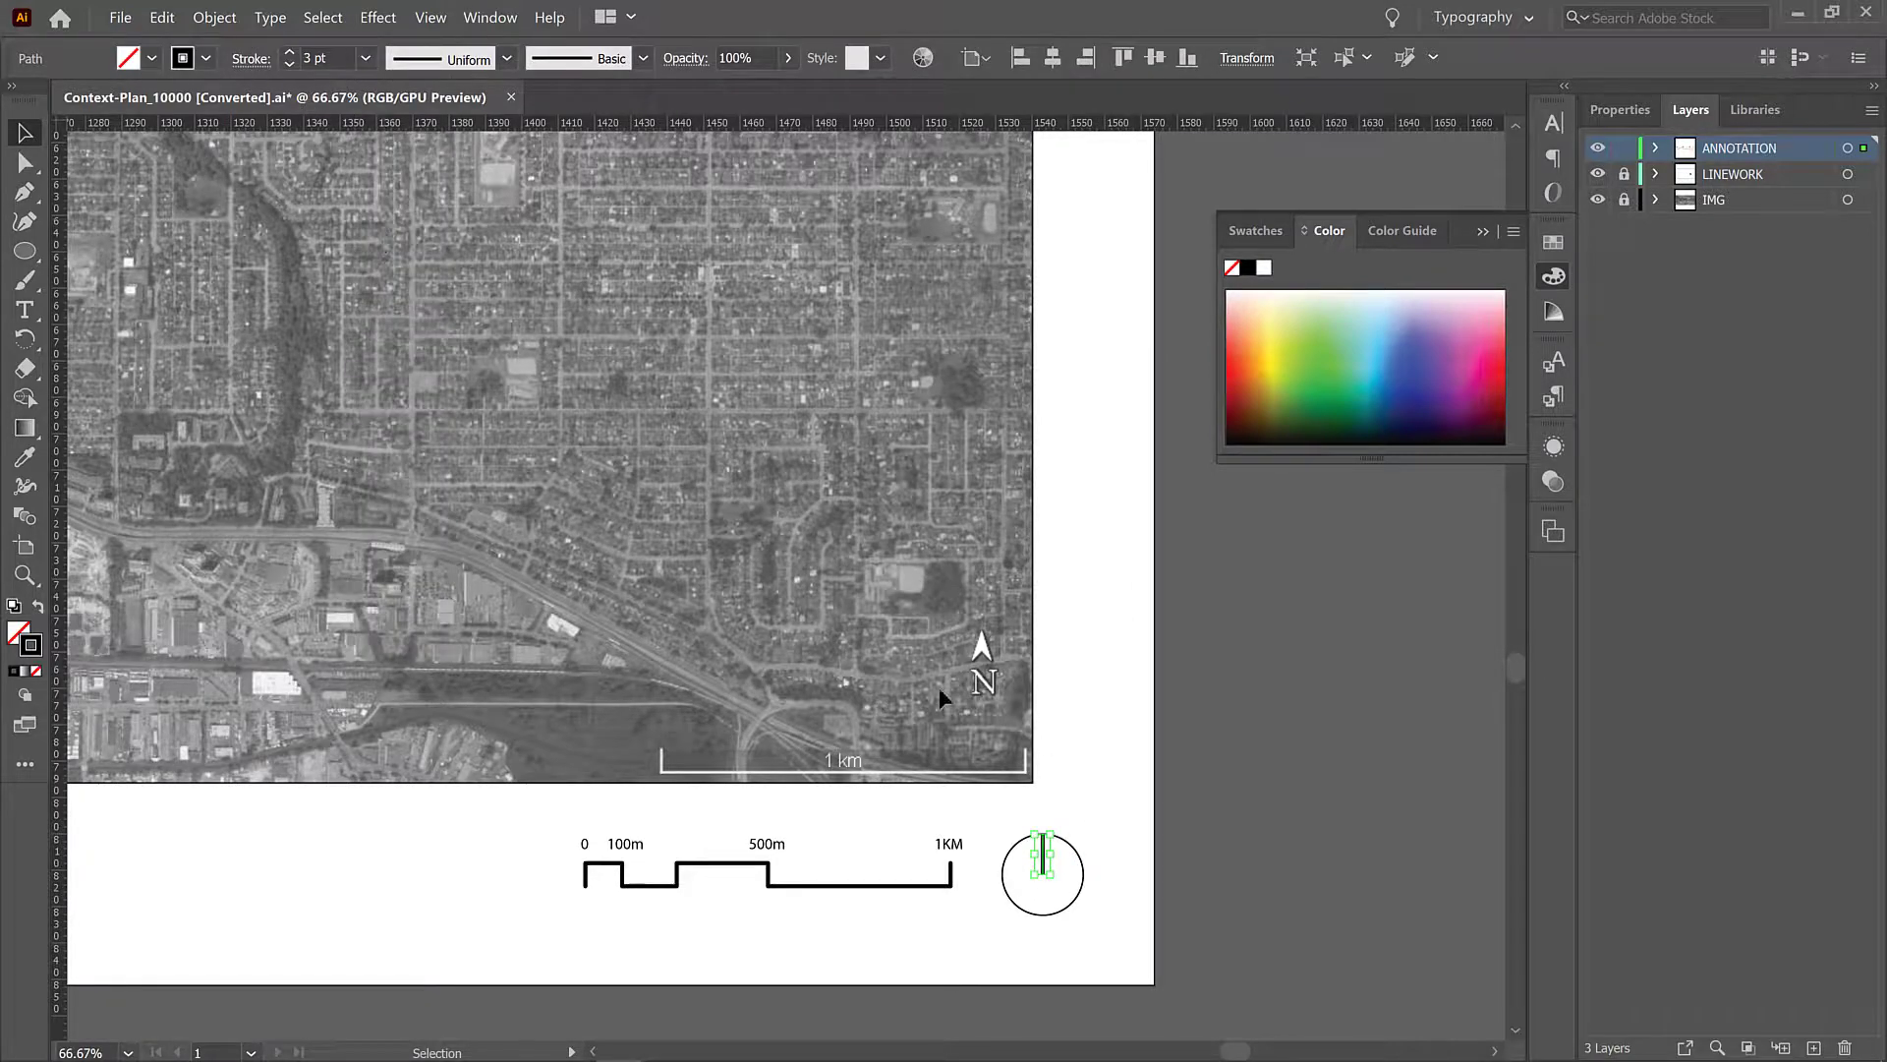
{"action": "left_click", "coordinate": [1113, 916]}
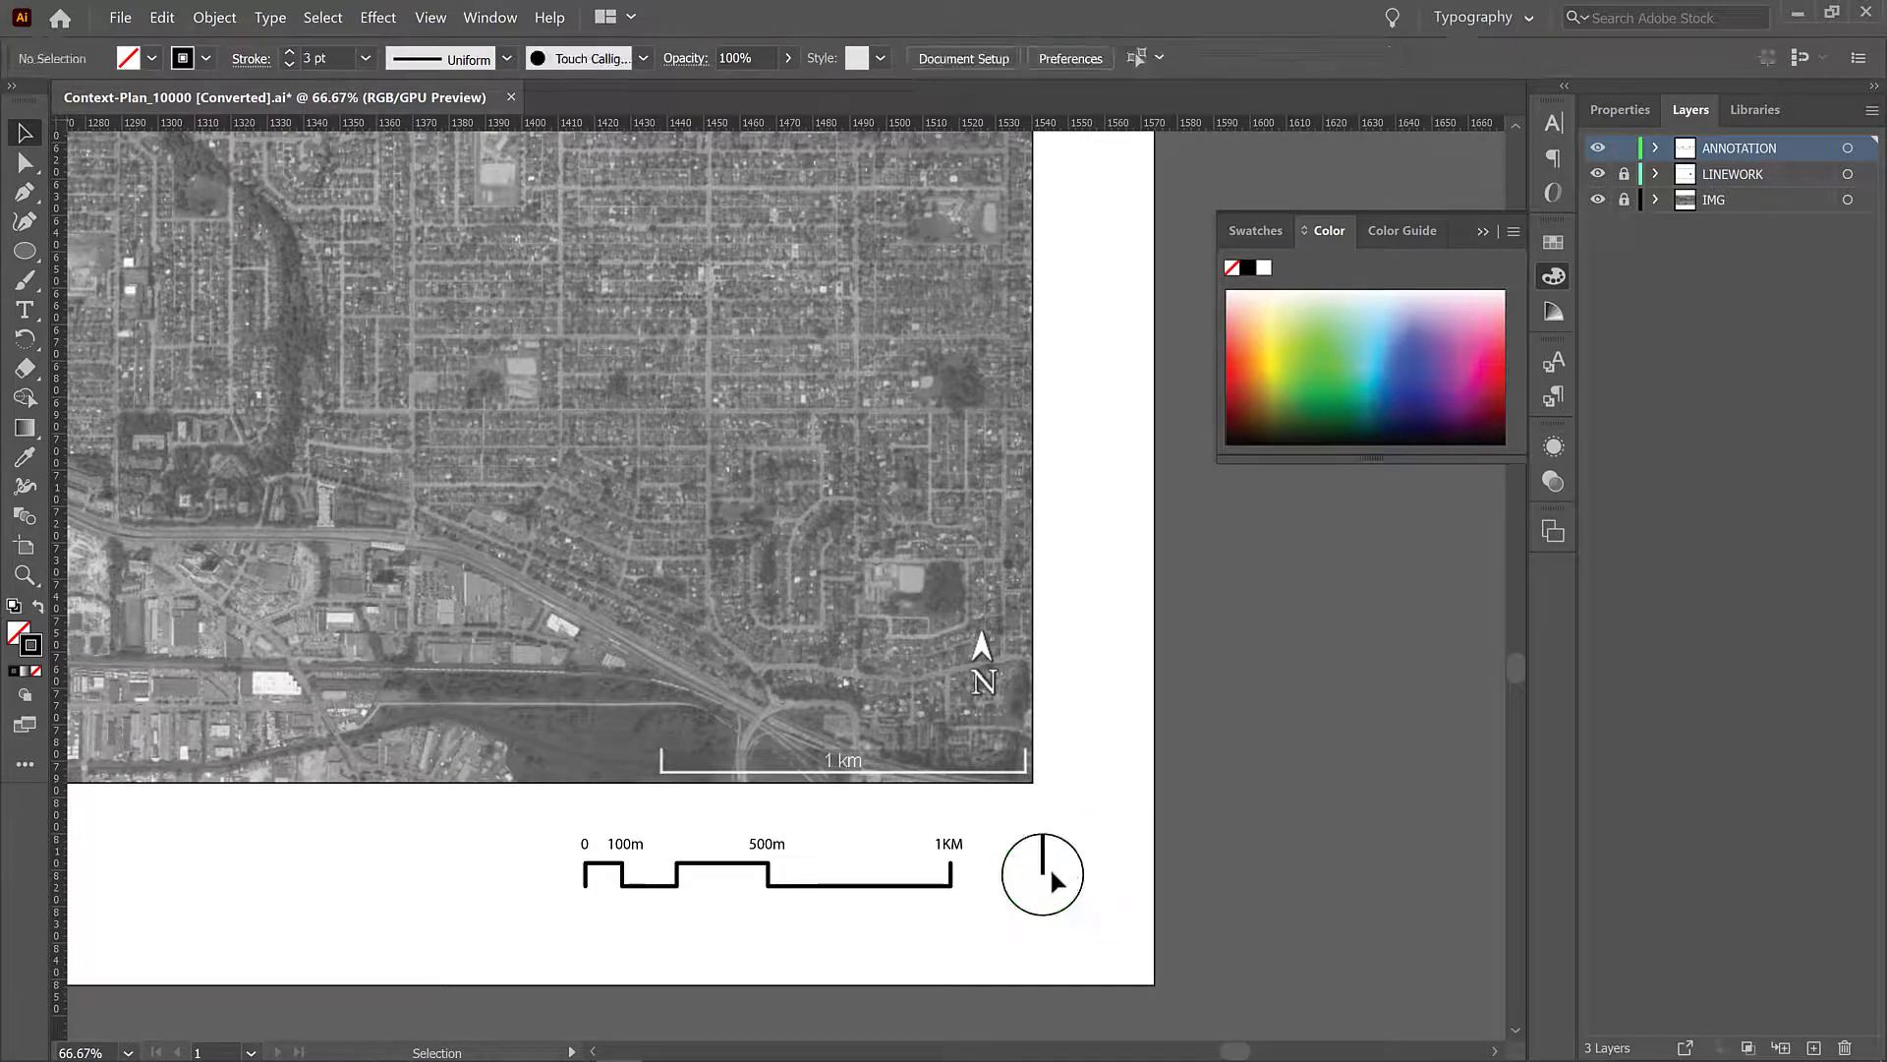
{"action": "mouse_move", "coordinate": [1077, 869]}
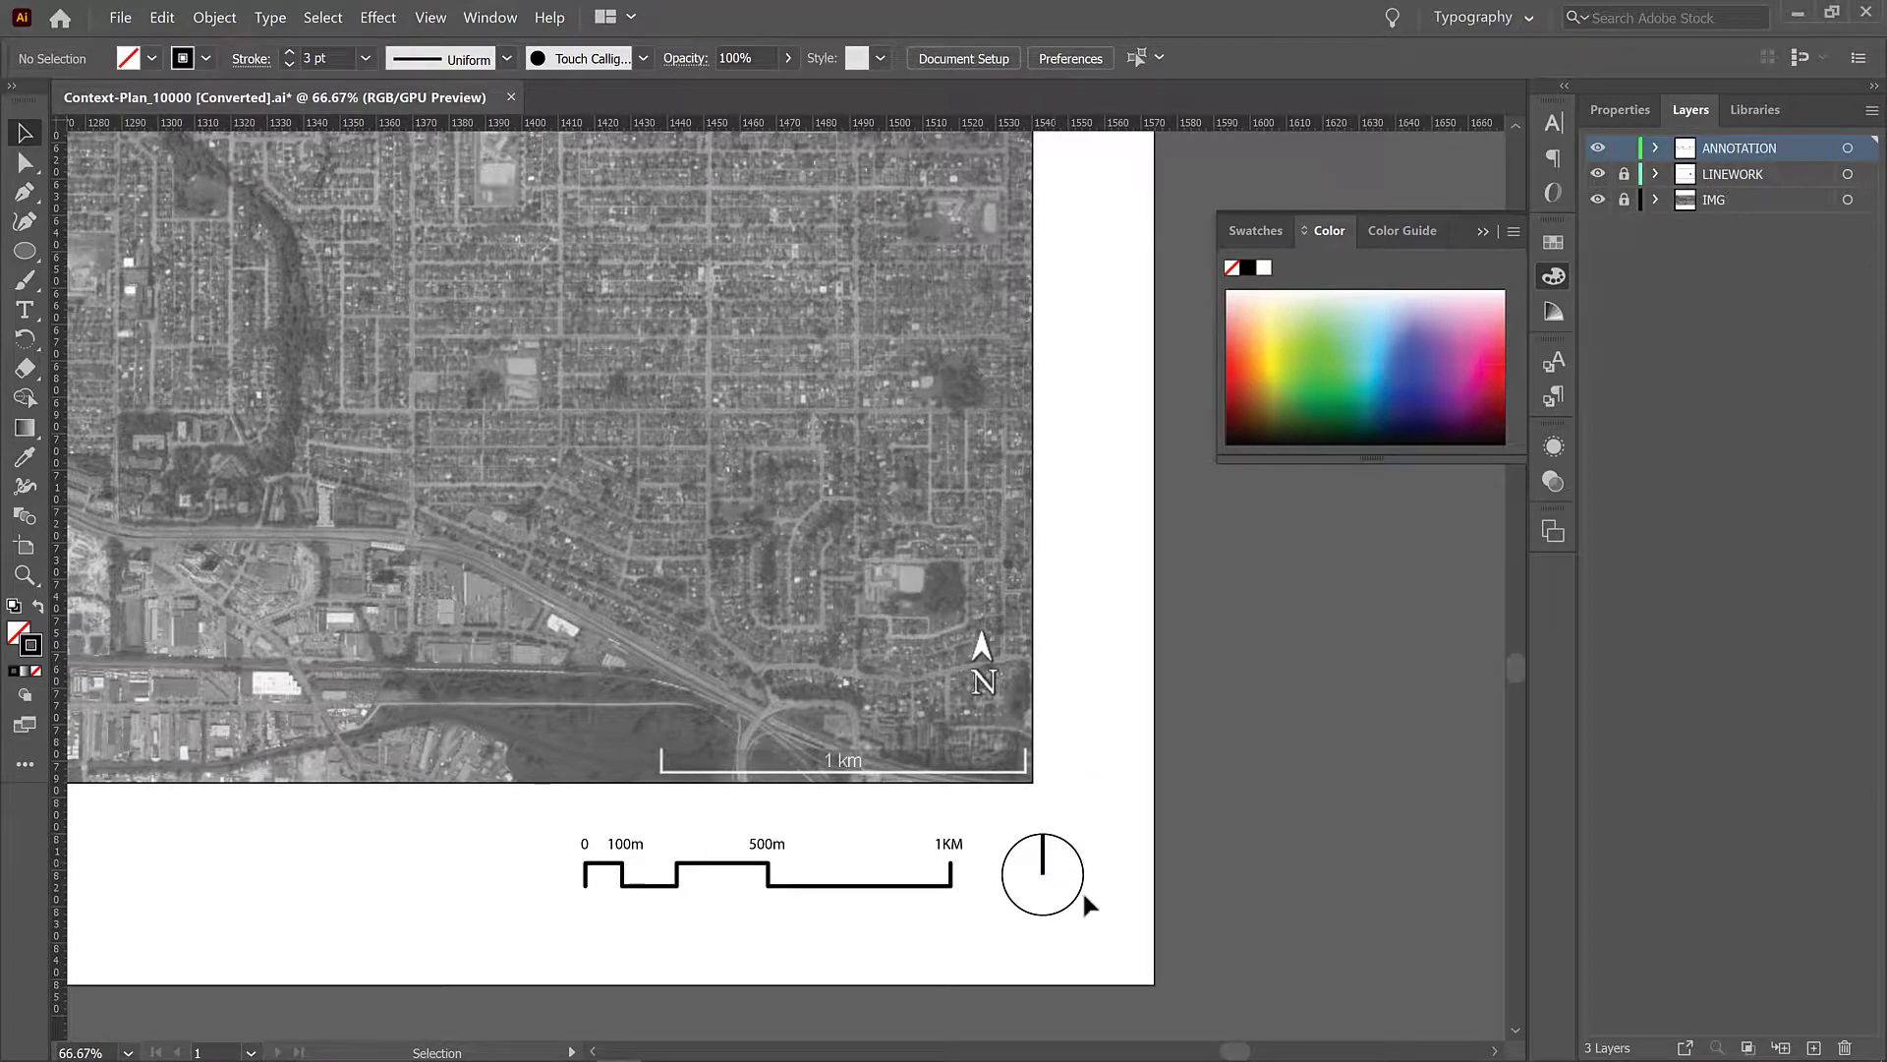
{"action": "left_click", "coordinate": [1042, 873]}
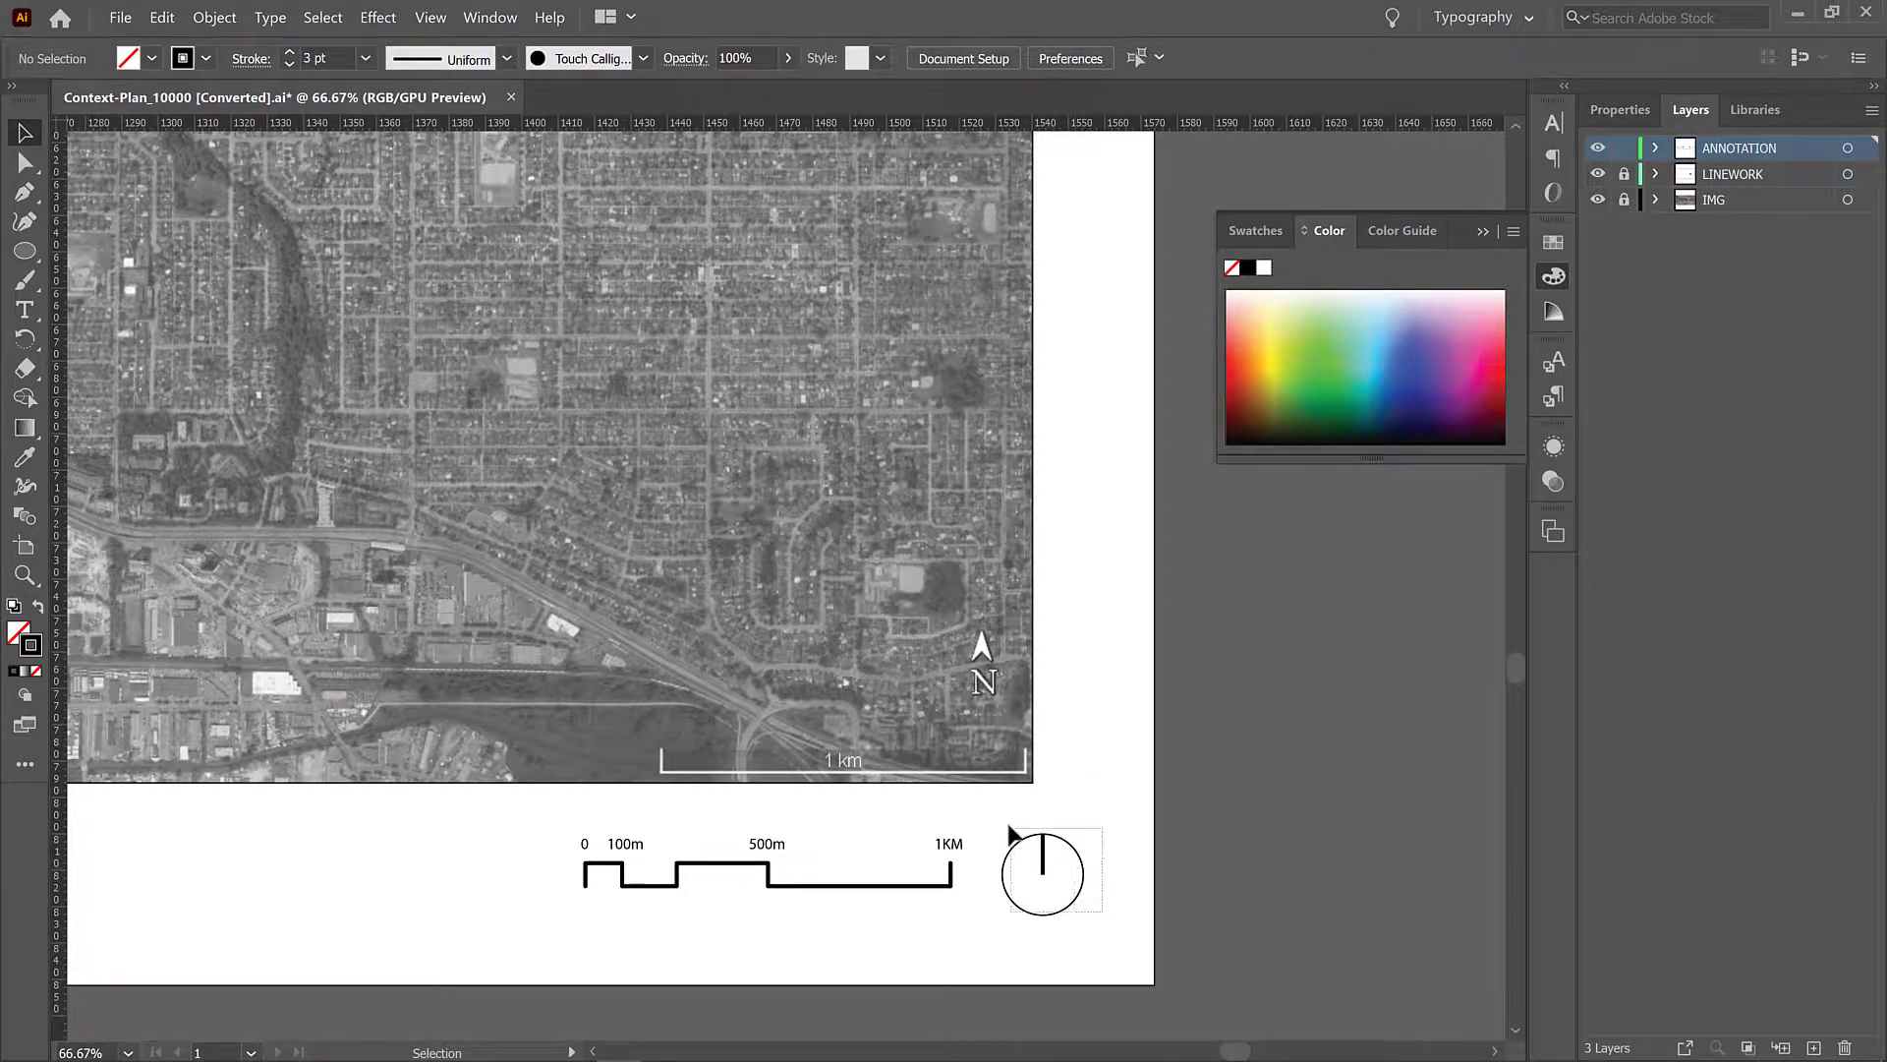
{"action": "left_click", "coordinate": [1042, 871]}
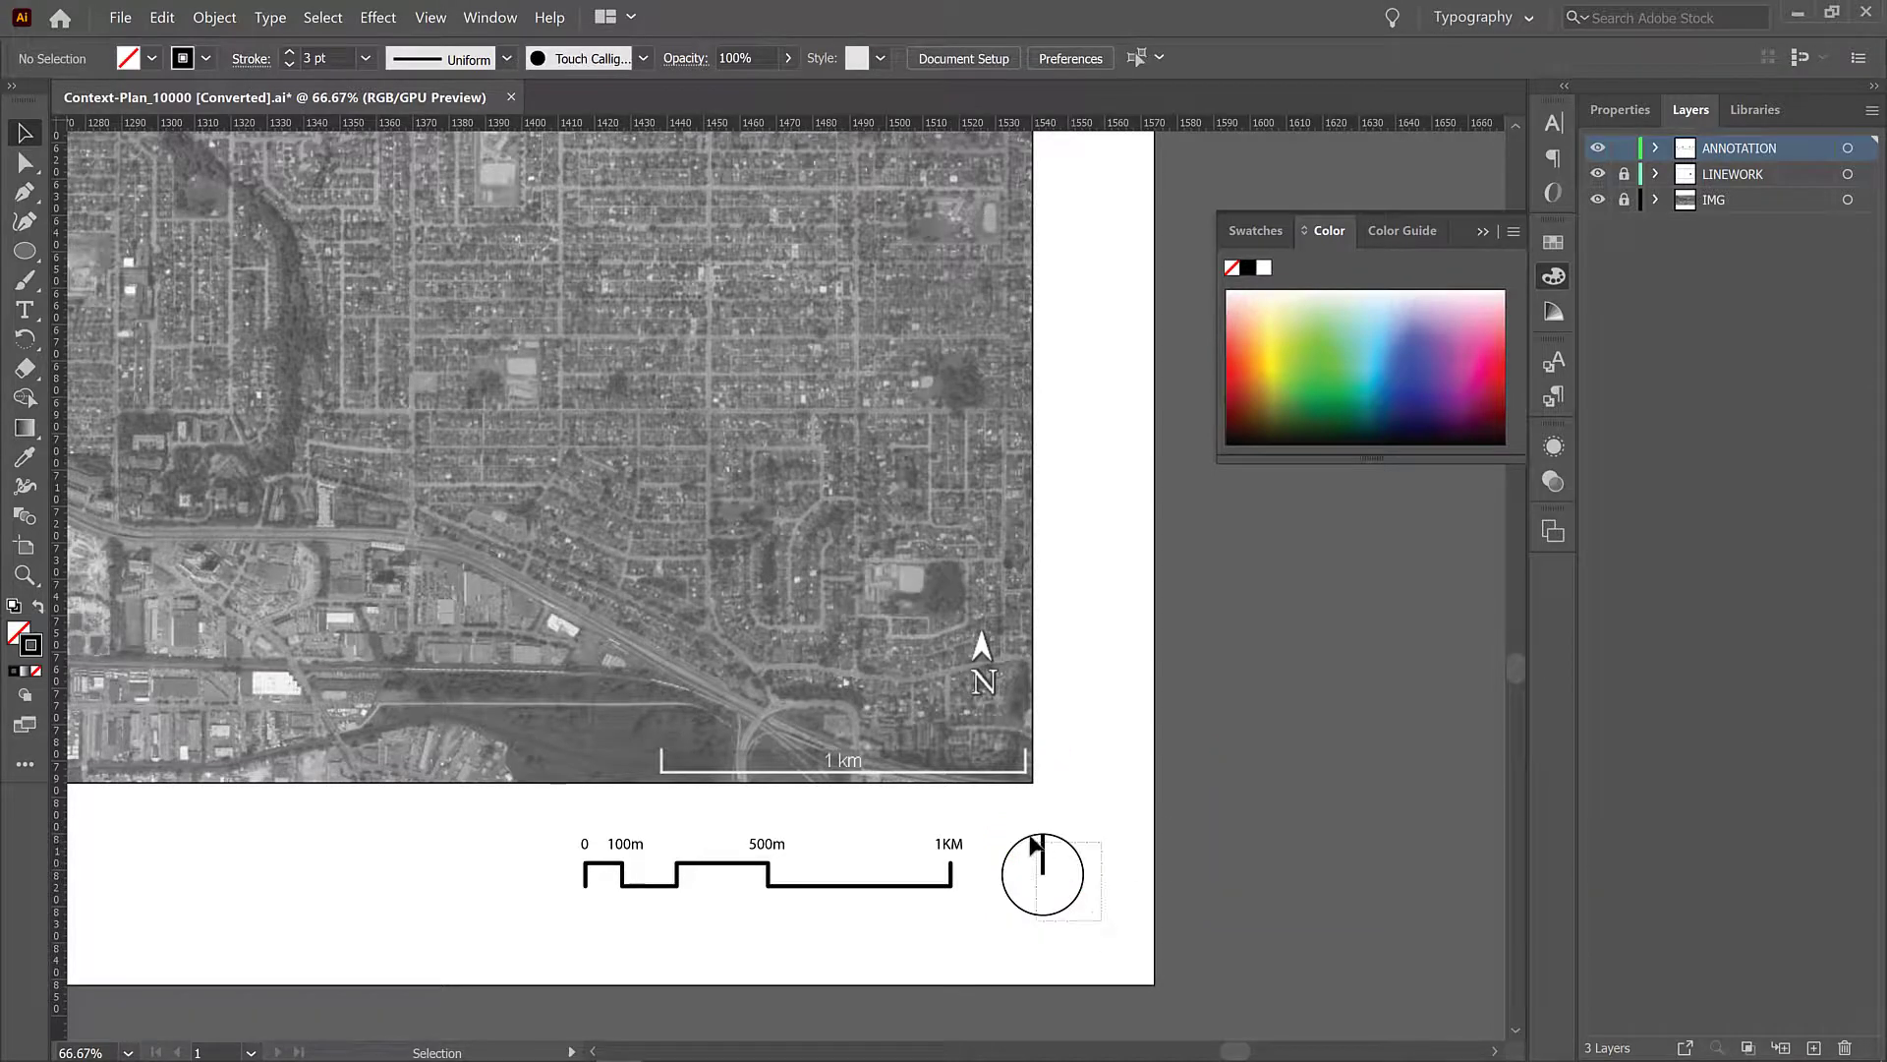
{"action": "left_click", "coordinate": [1042, 873]}
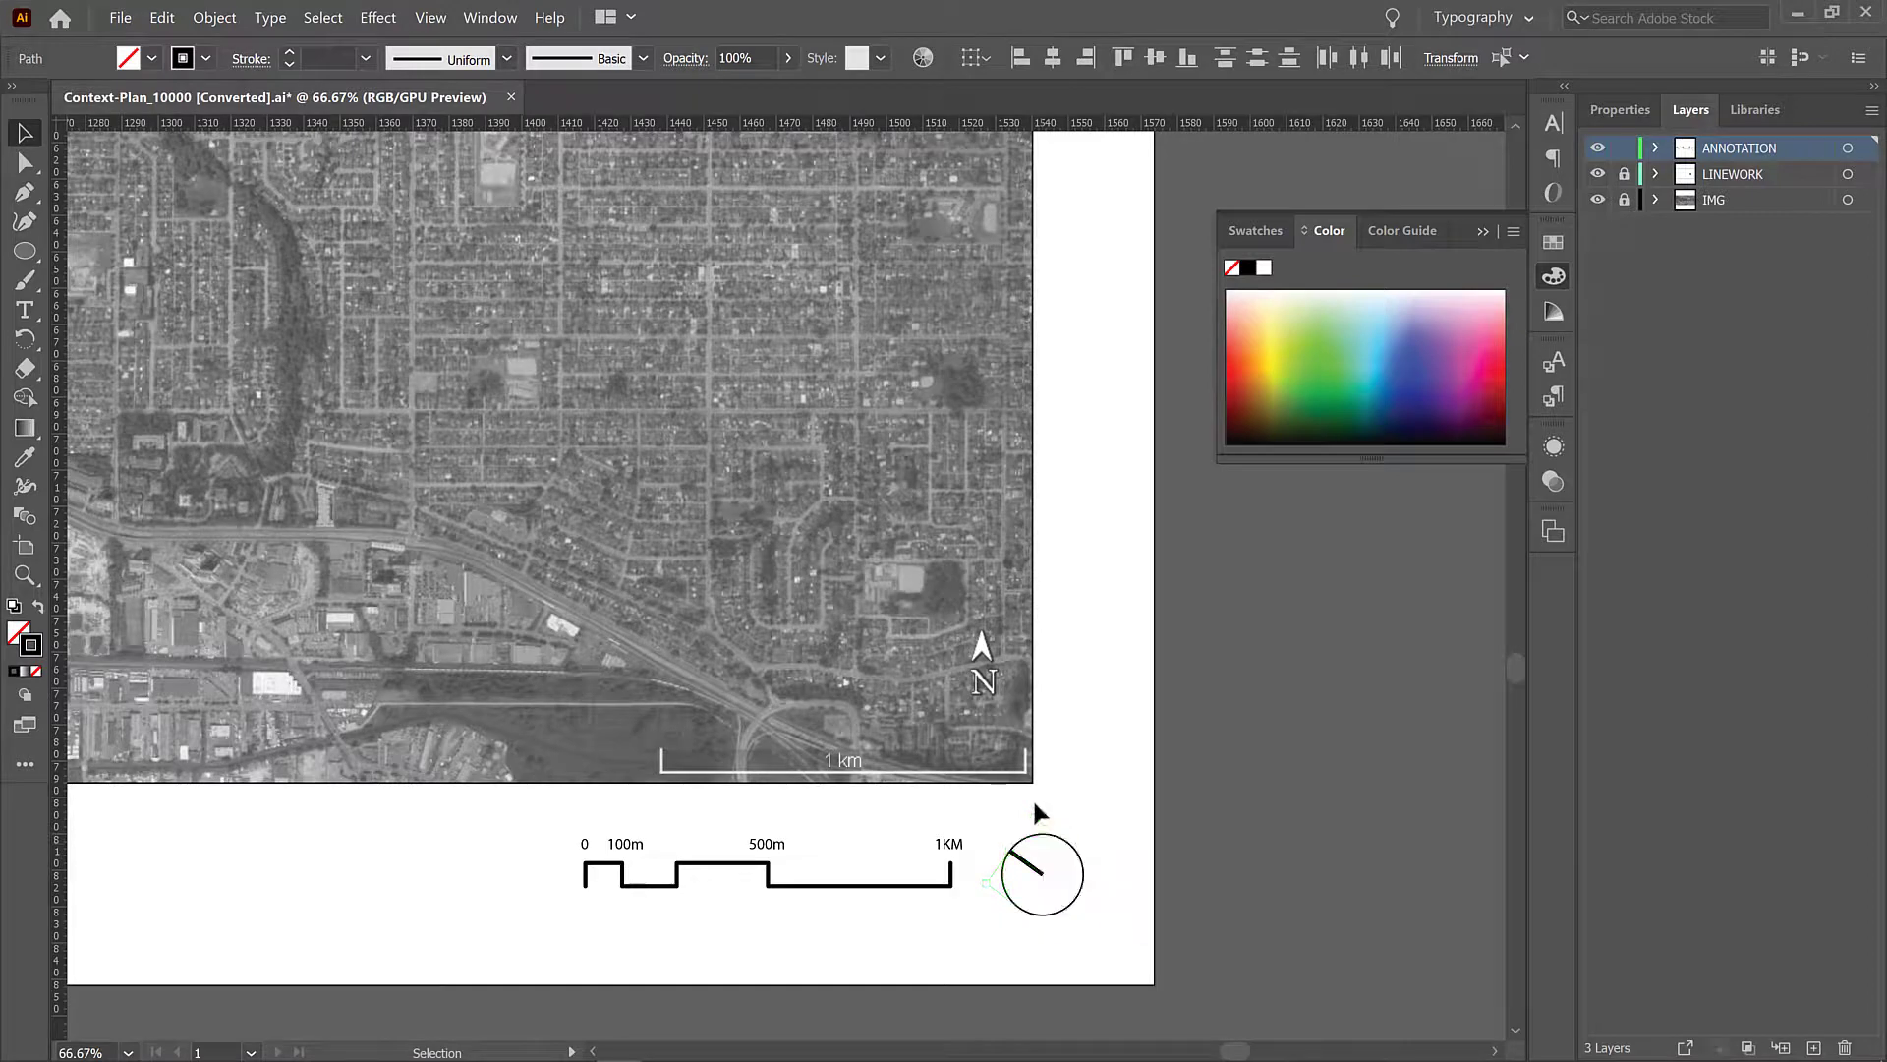
{"action": "left_click", "coordinate": [1042, 871]}
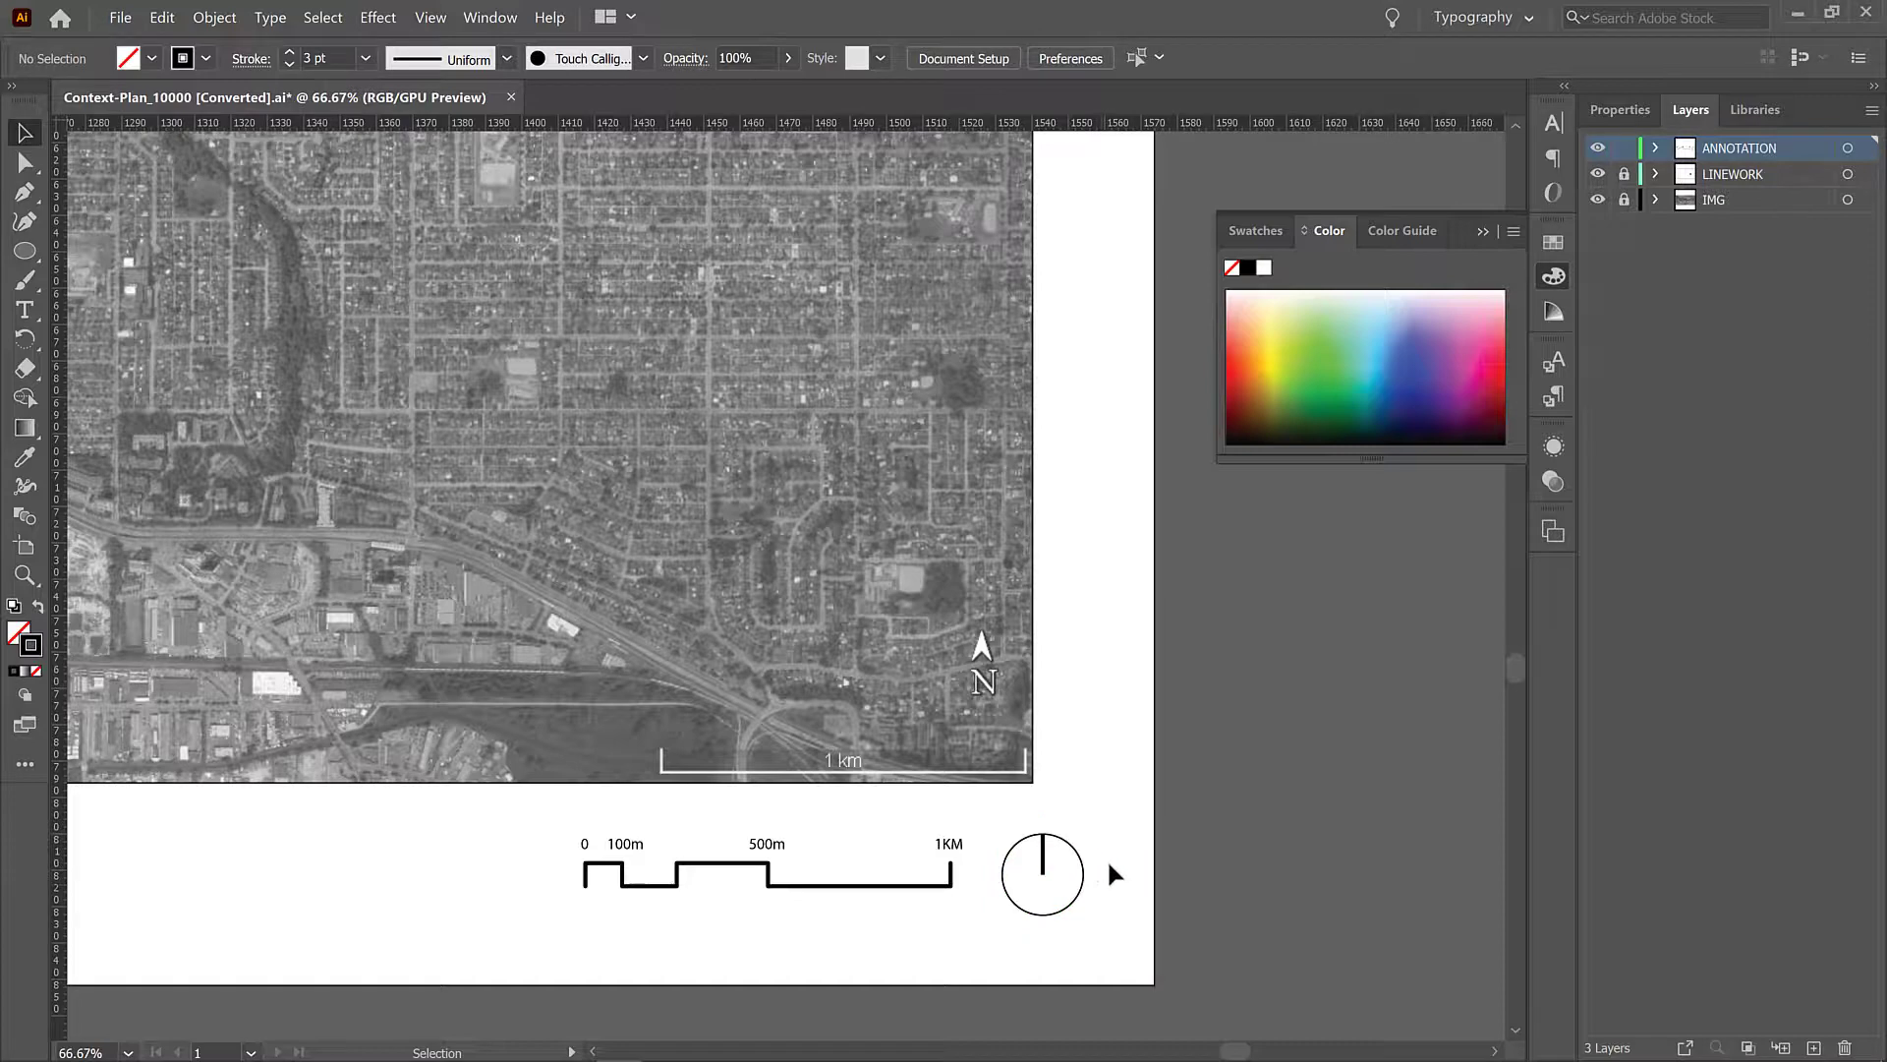
{"action": "left_click", "coordinate": [1042, 875]}
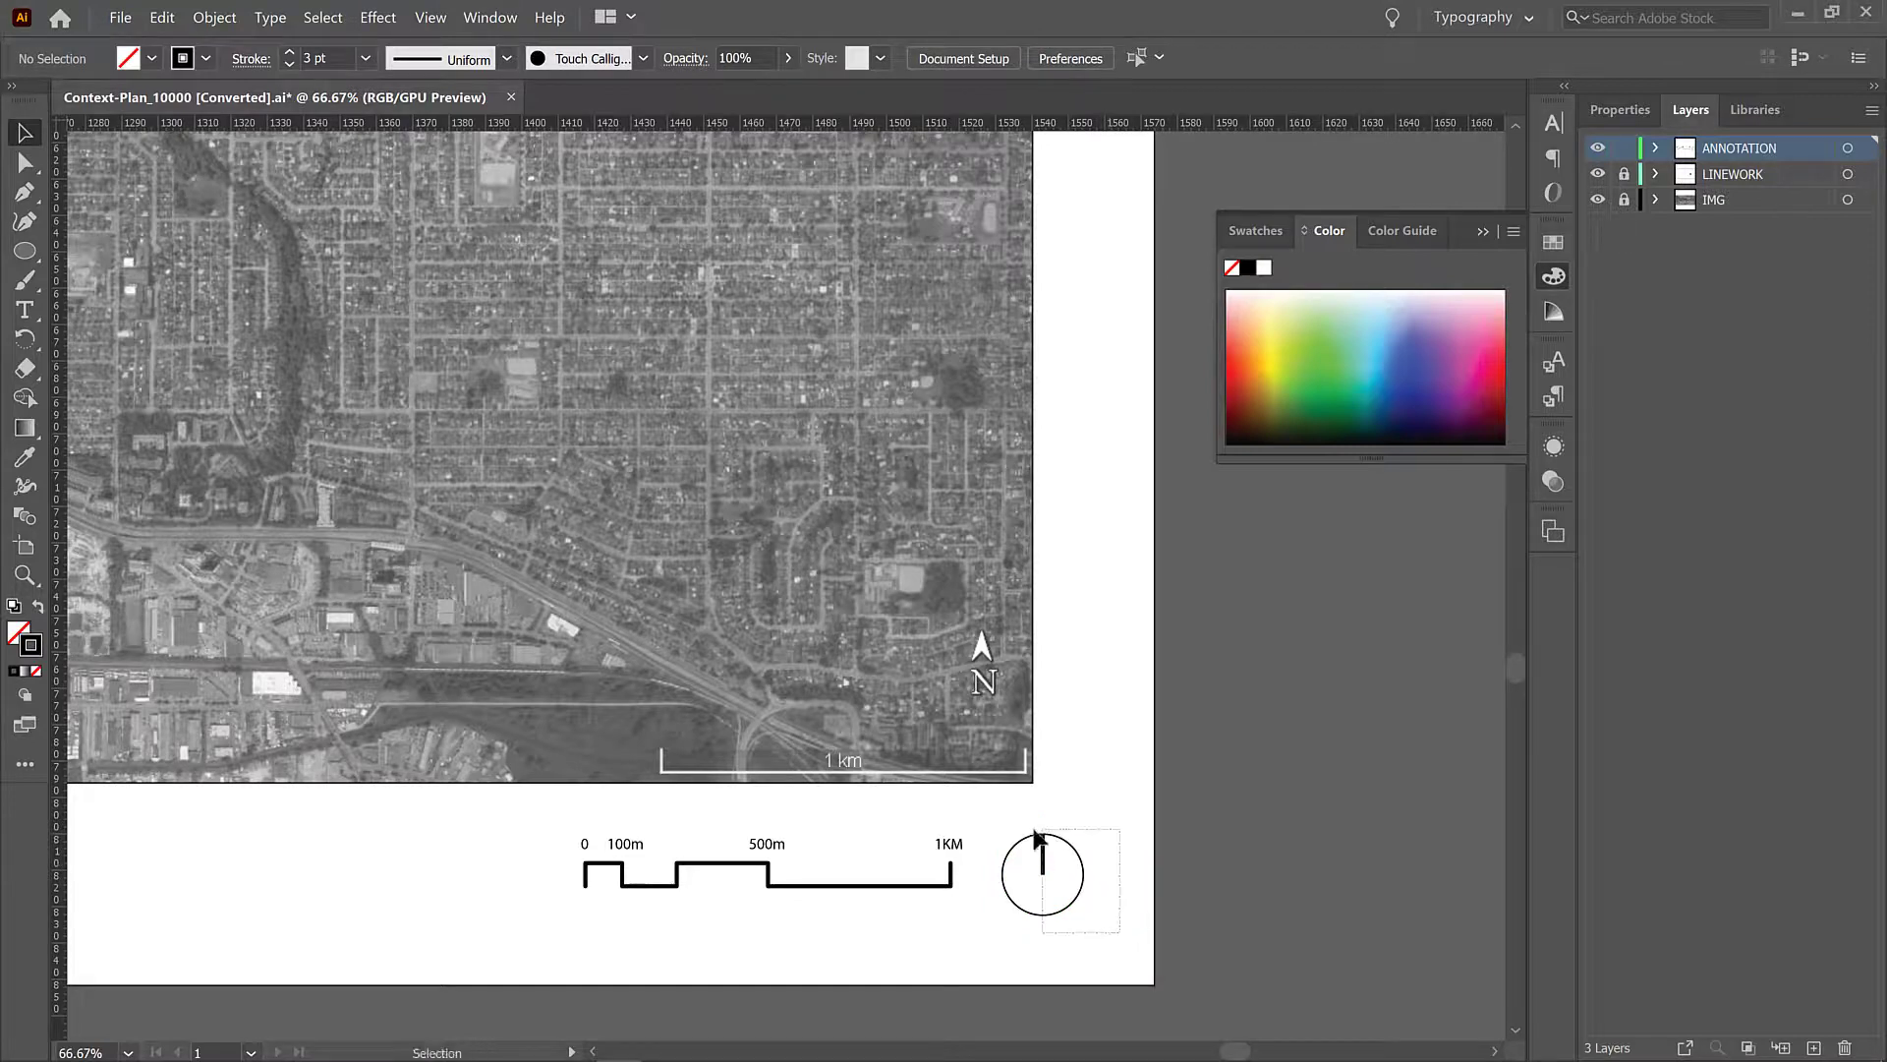
Step: Group the north arrow and move it with the scale bar to the map's lower-right corner
{"action": "left_click", "coordinate": [1041, 873]}
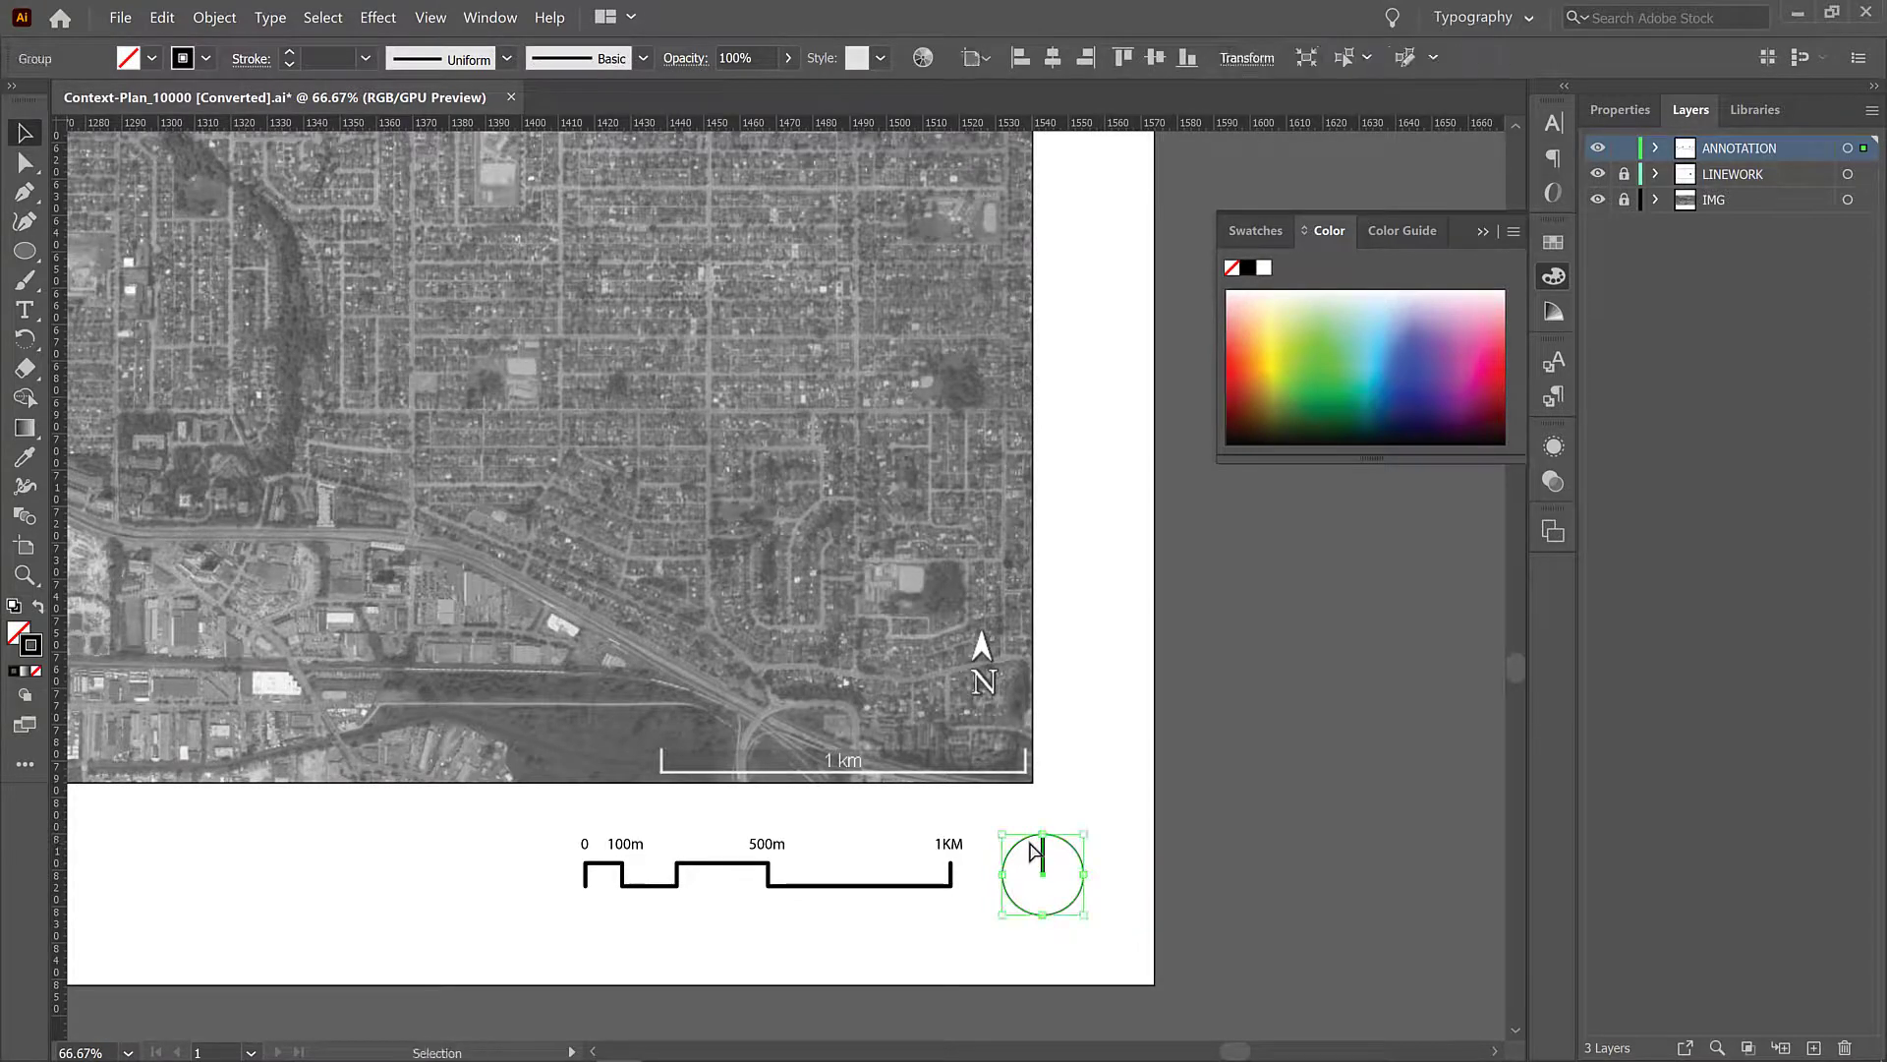
{"action": "right_click", "coordinate": [1042, 855]}
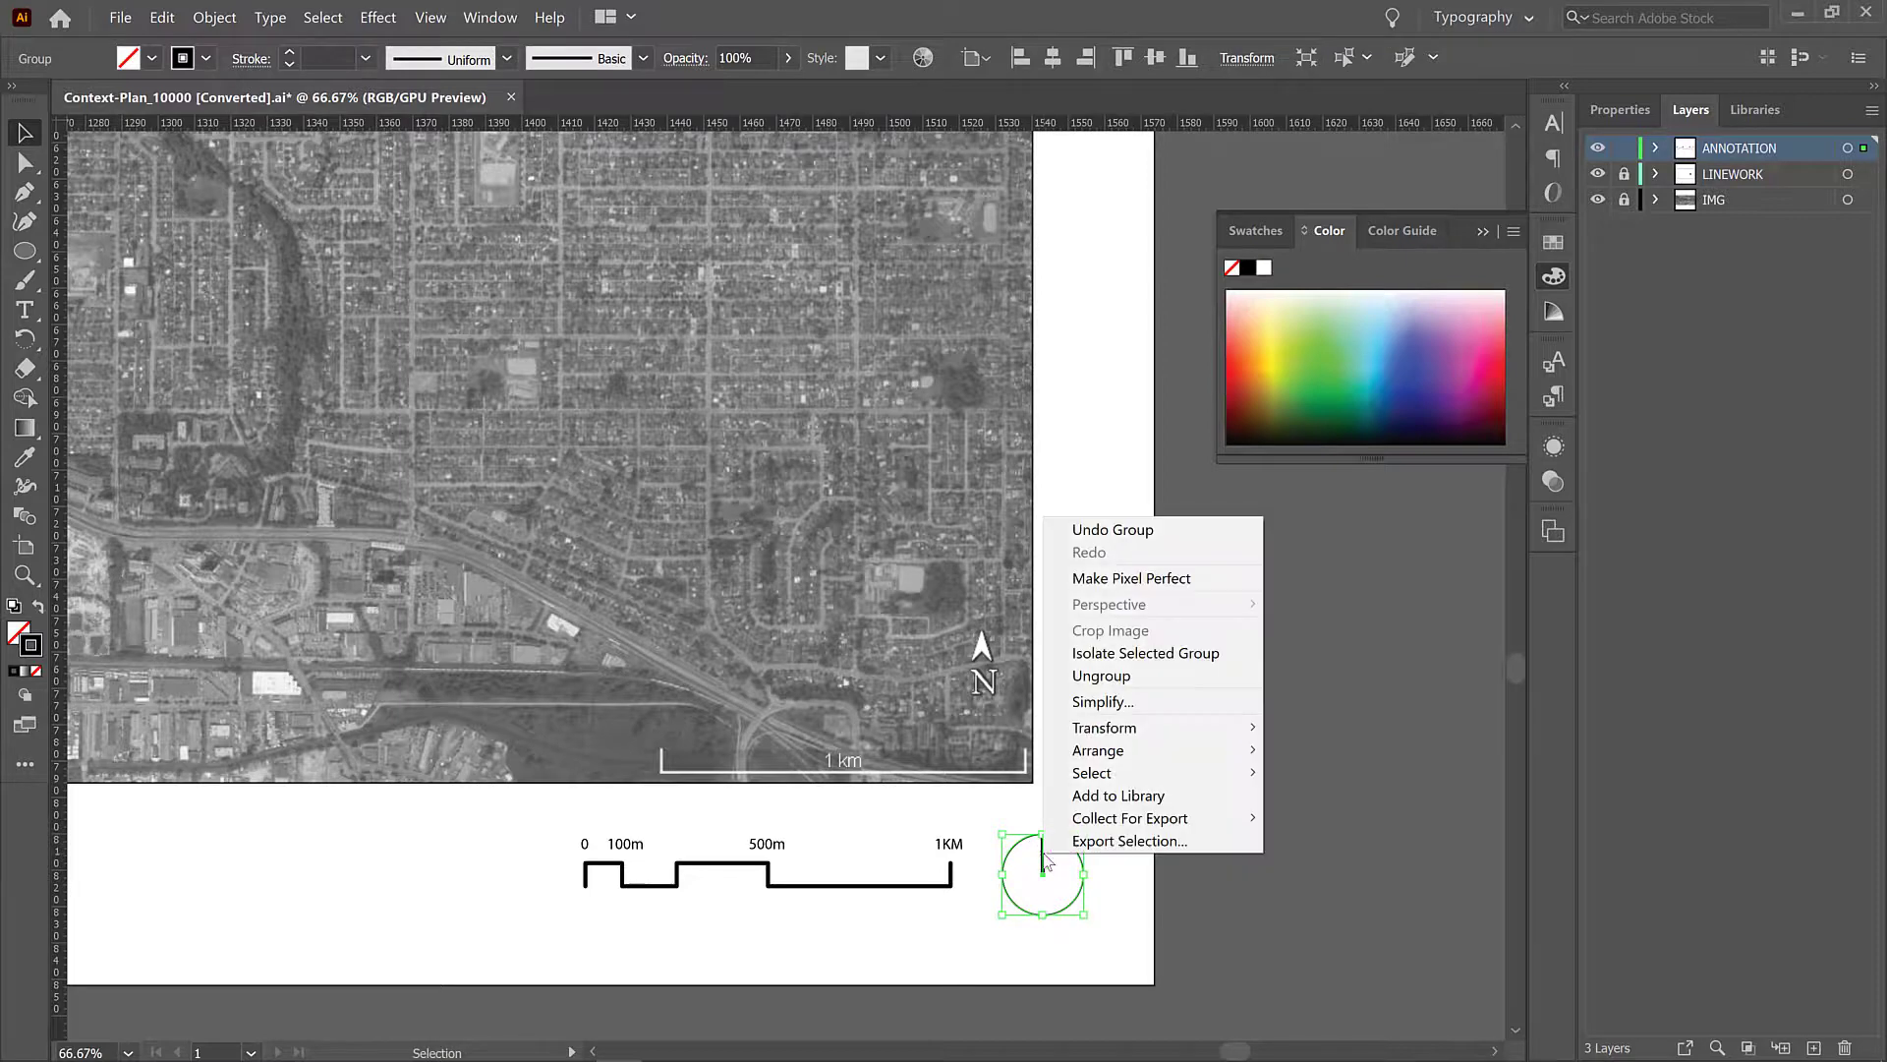
{"action": "left_click", "coordinate": [1101, 674]}
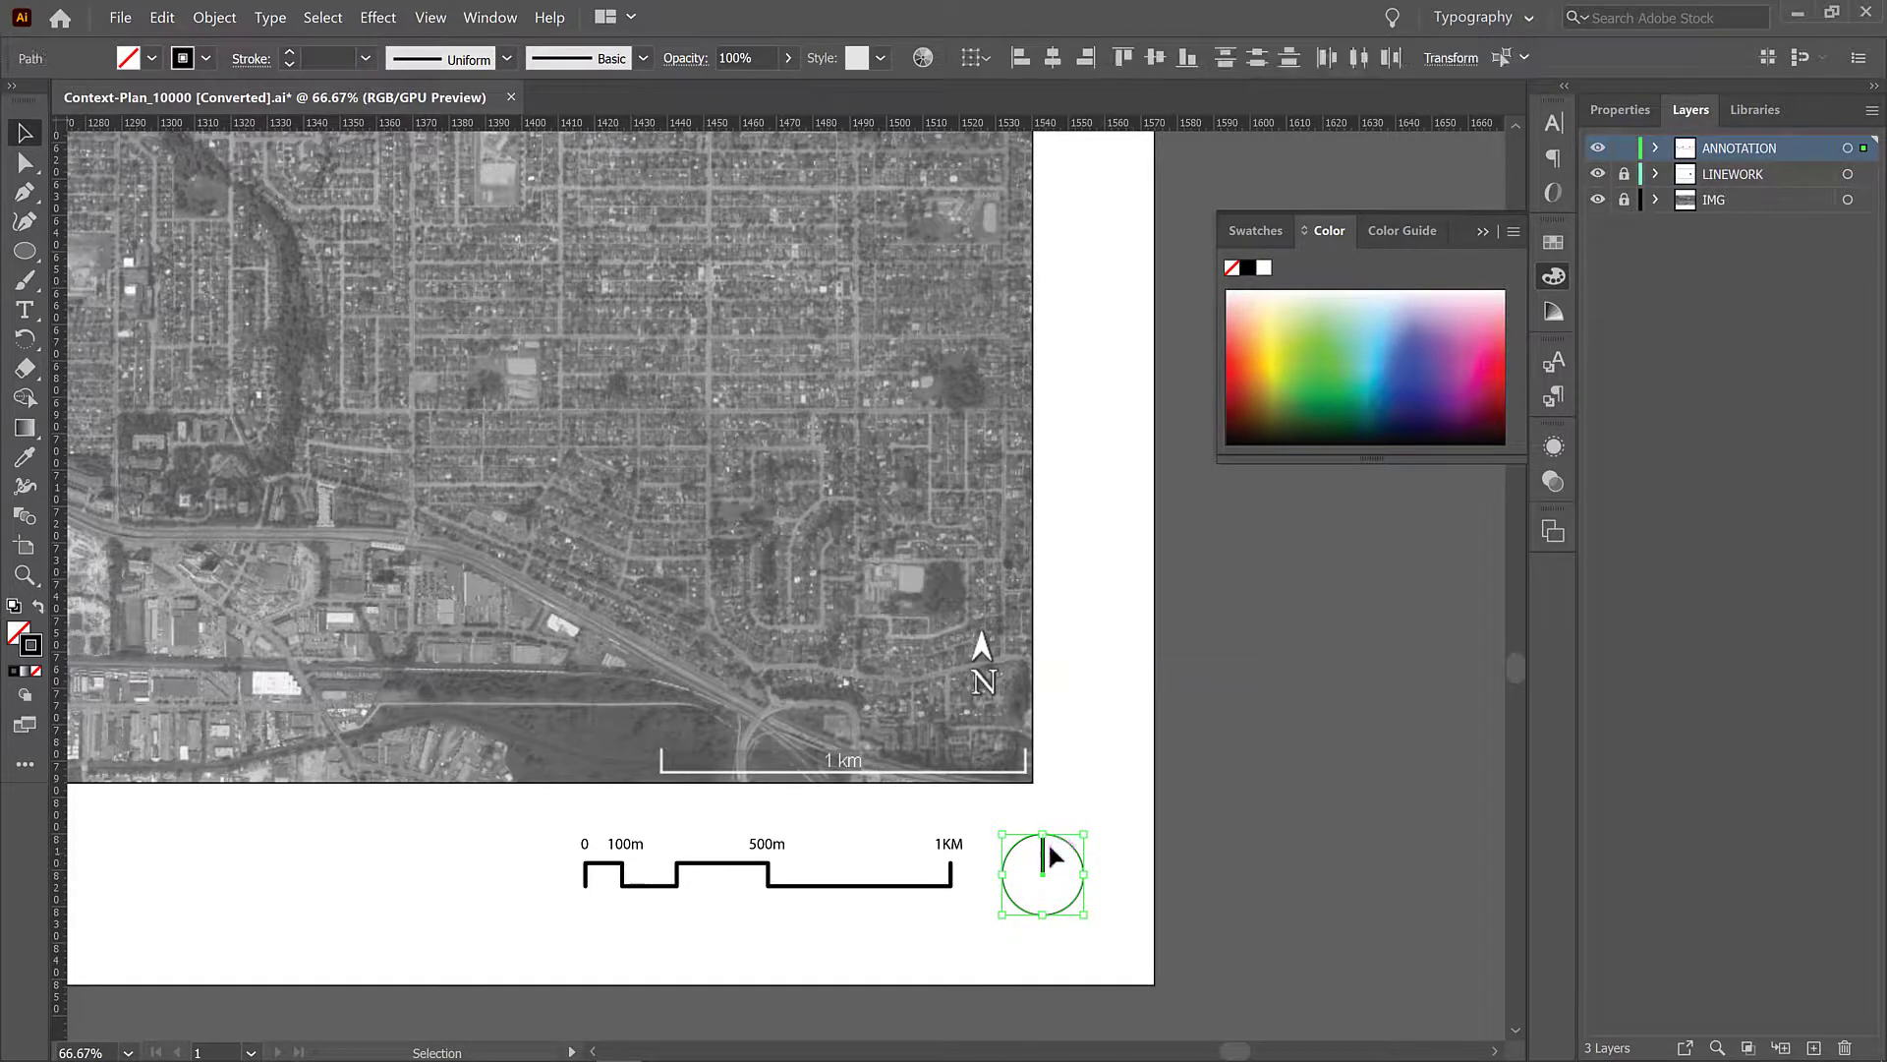
{"action": "left_click", "coordinate": [1053, 857]}
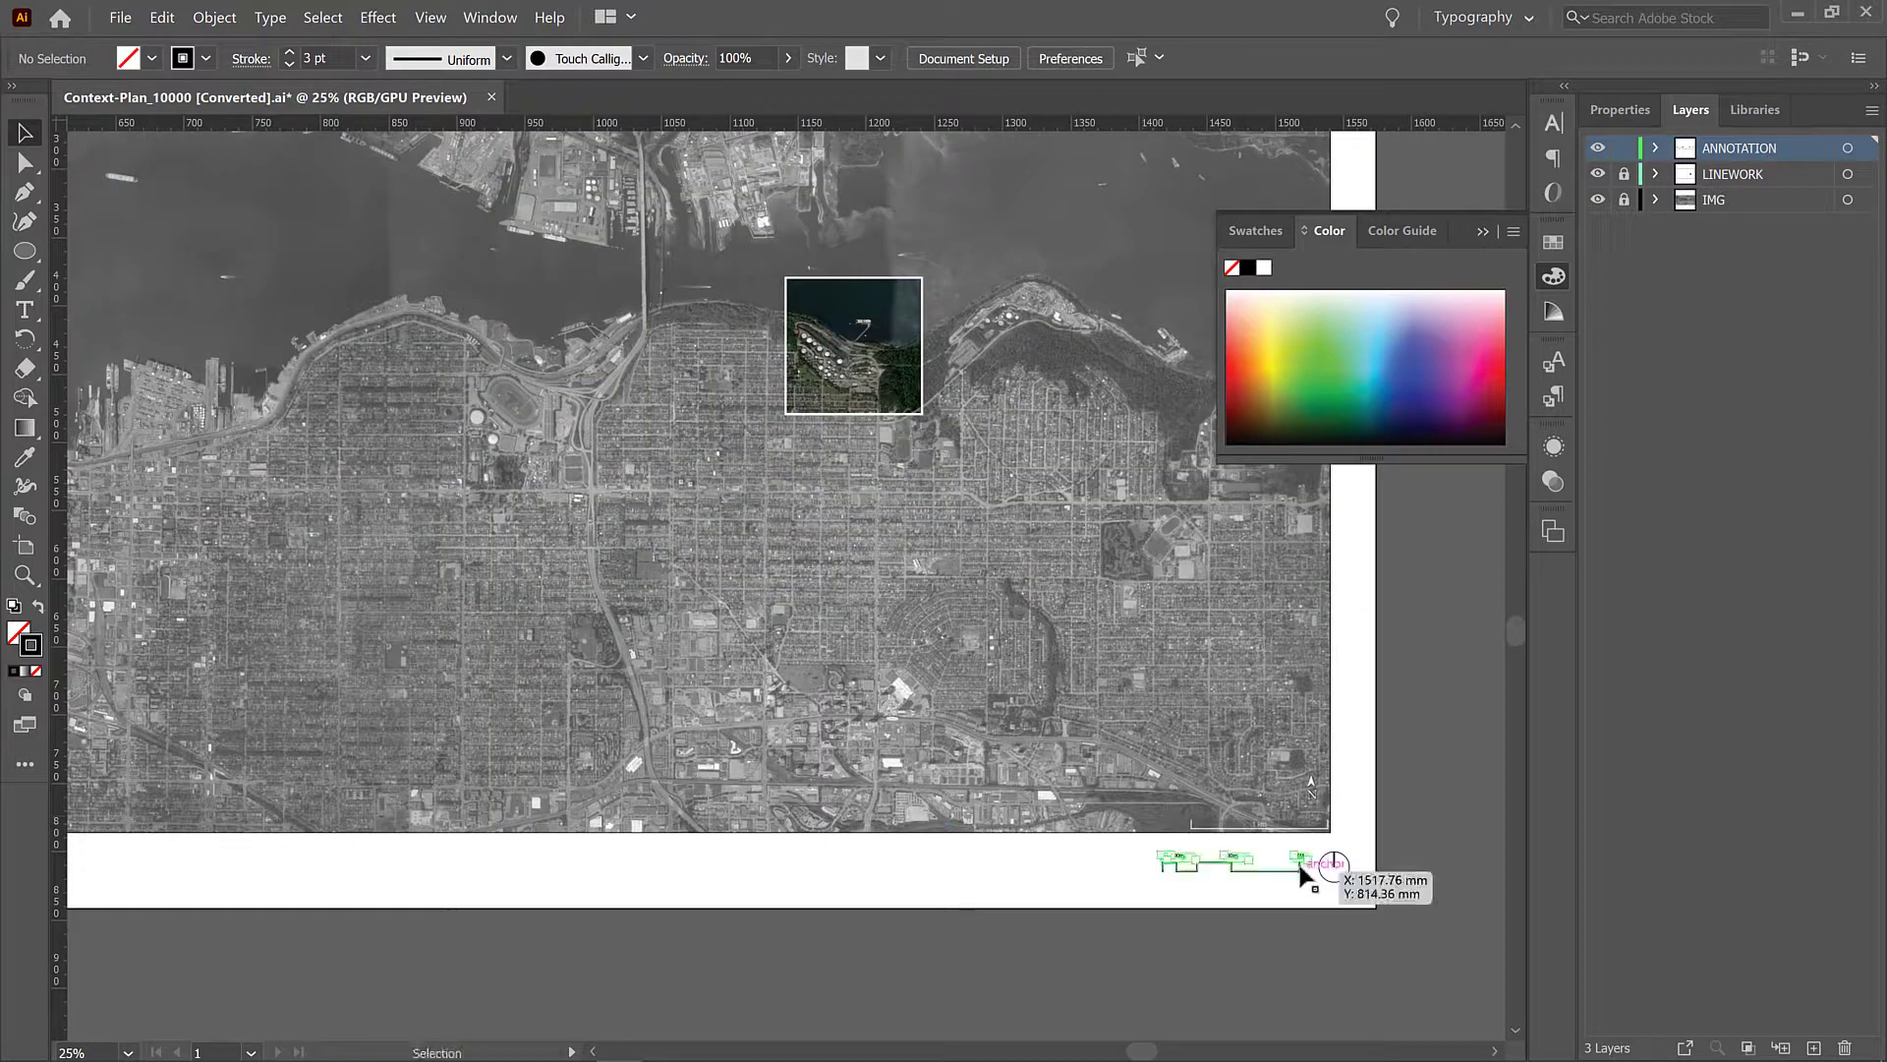
{"action": "left_click", "coordinate": [1305, 879]}
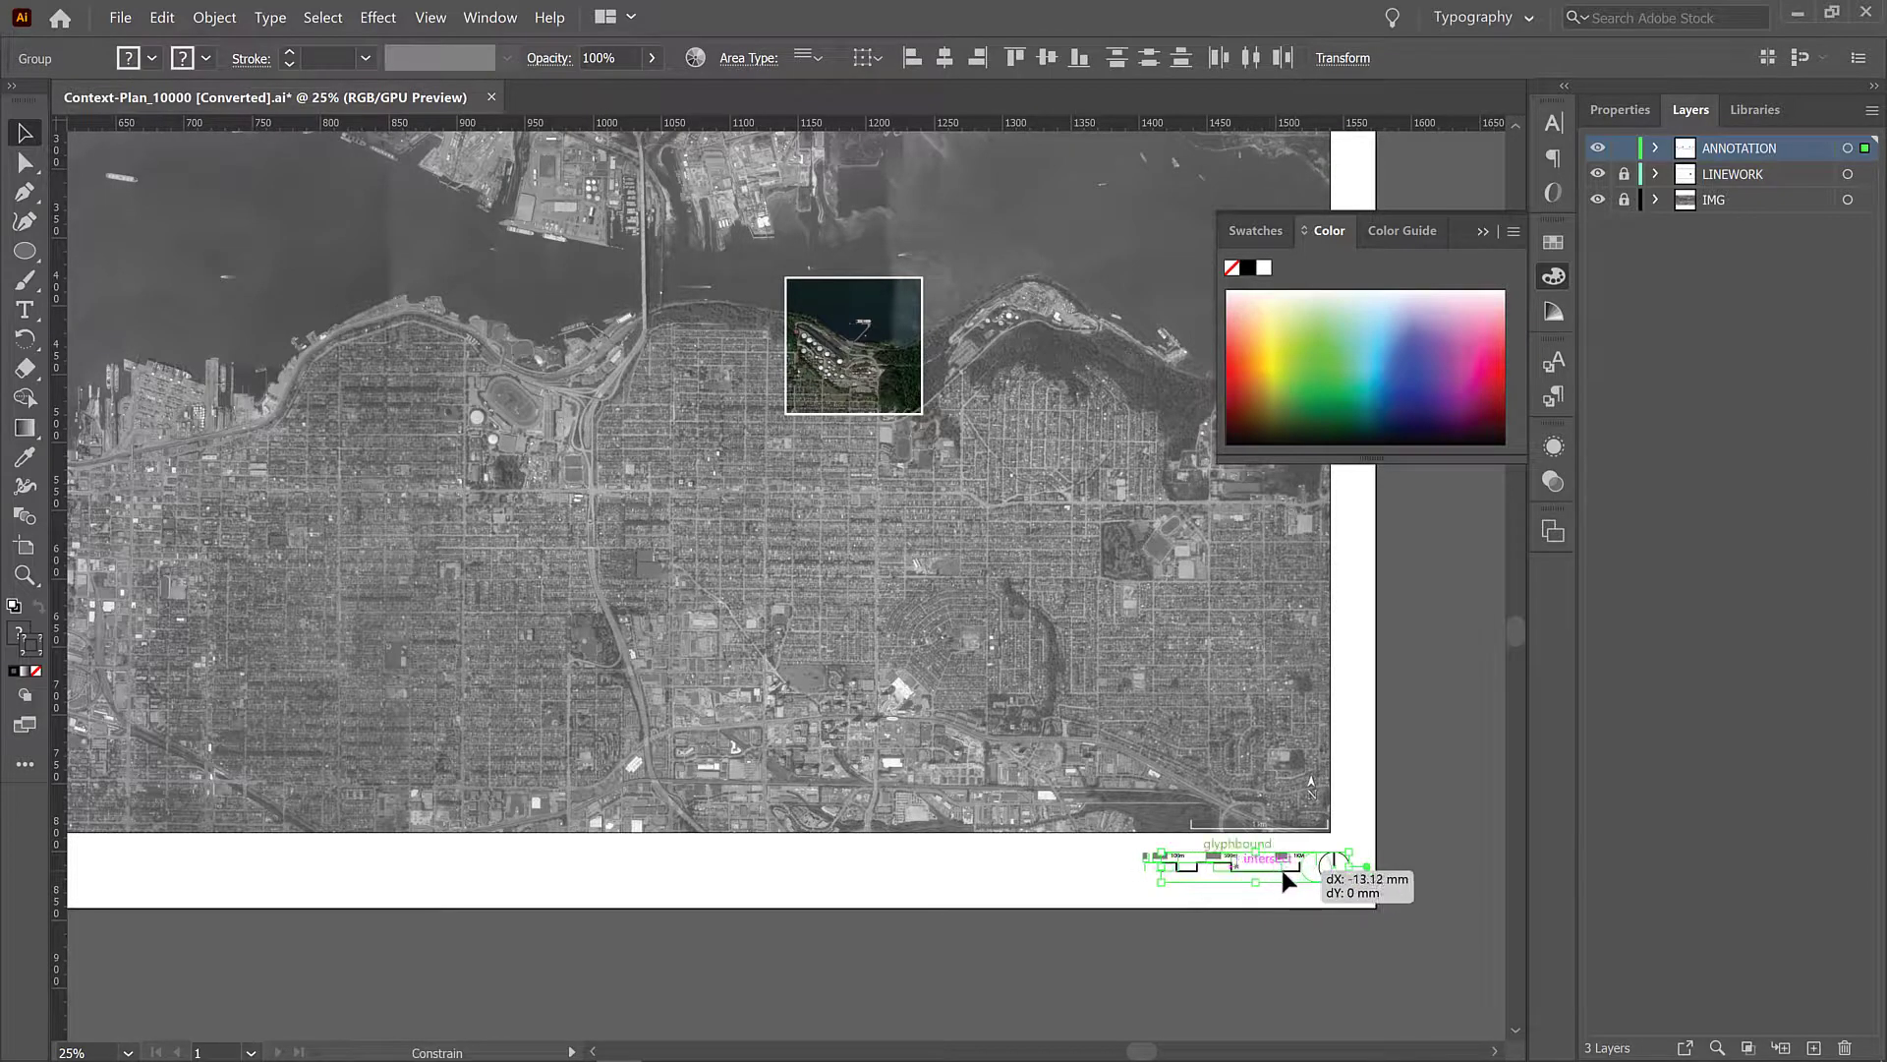
{"action": "left_click", "coordinate": [950, 437]}
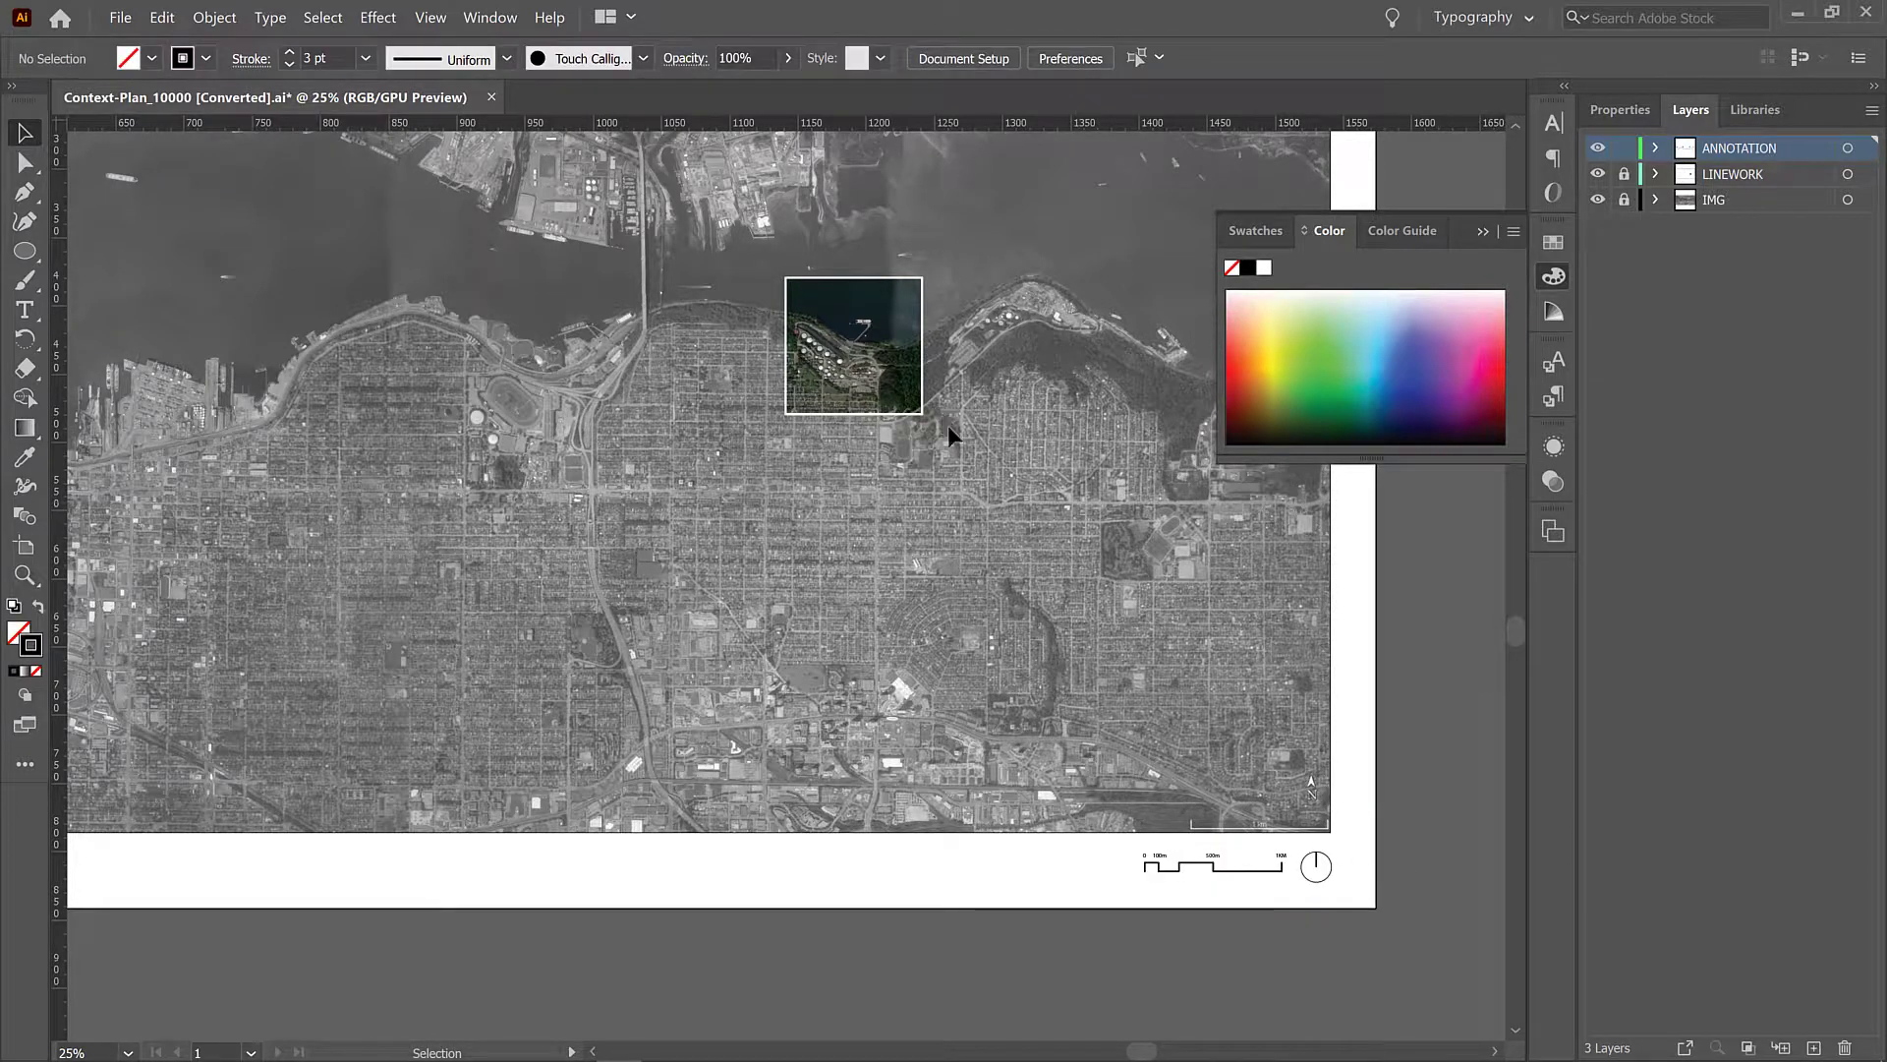
{"action": "mouse_move", "coordinate": [1490, 249]}
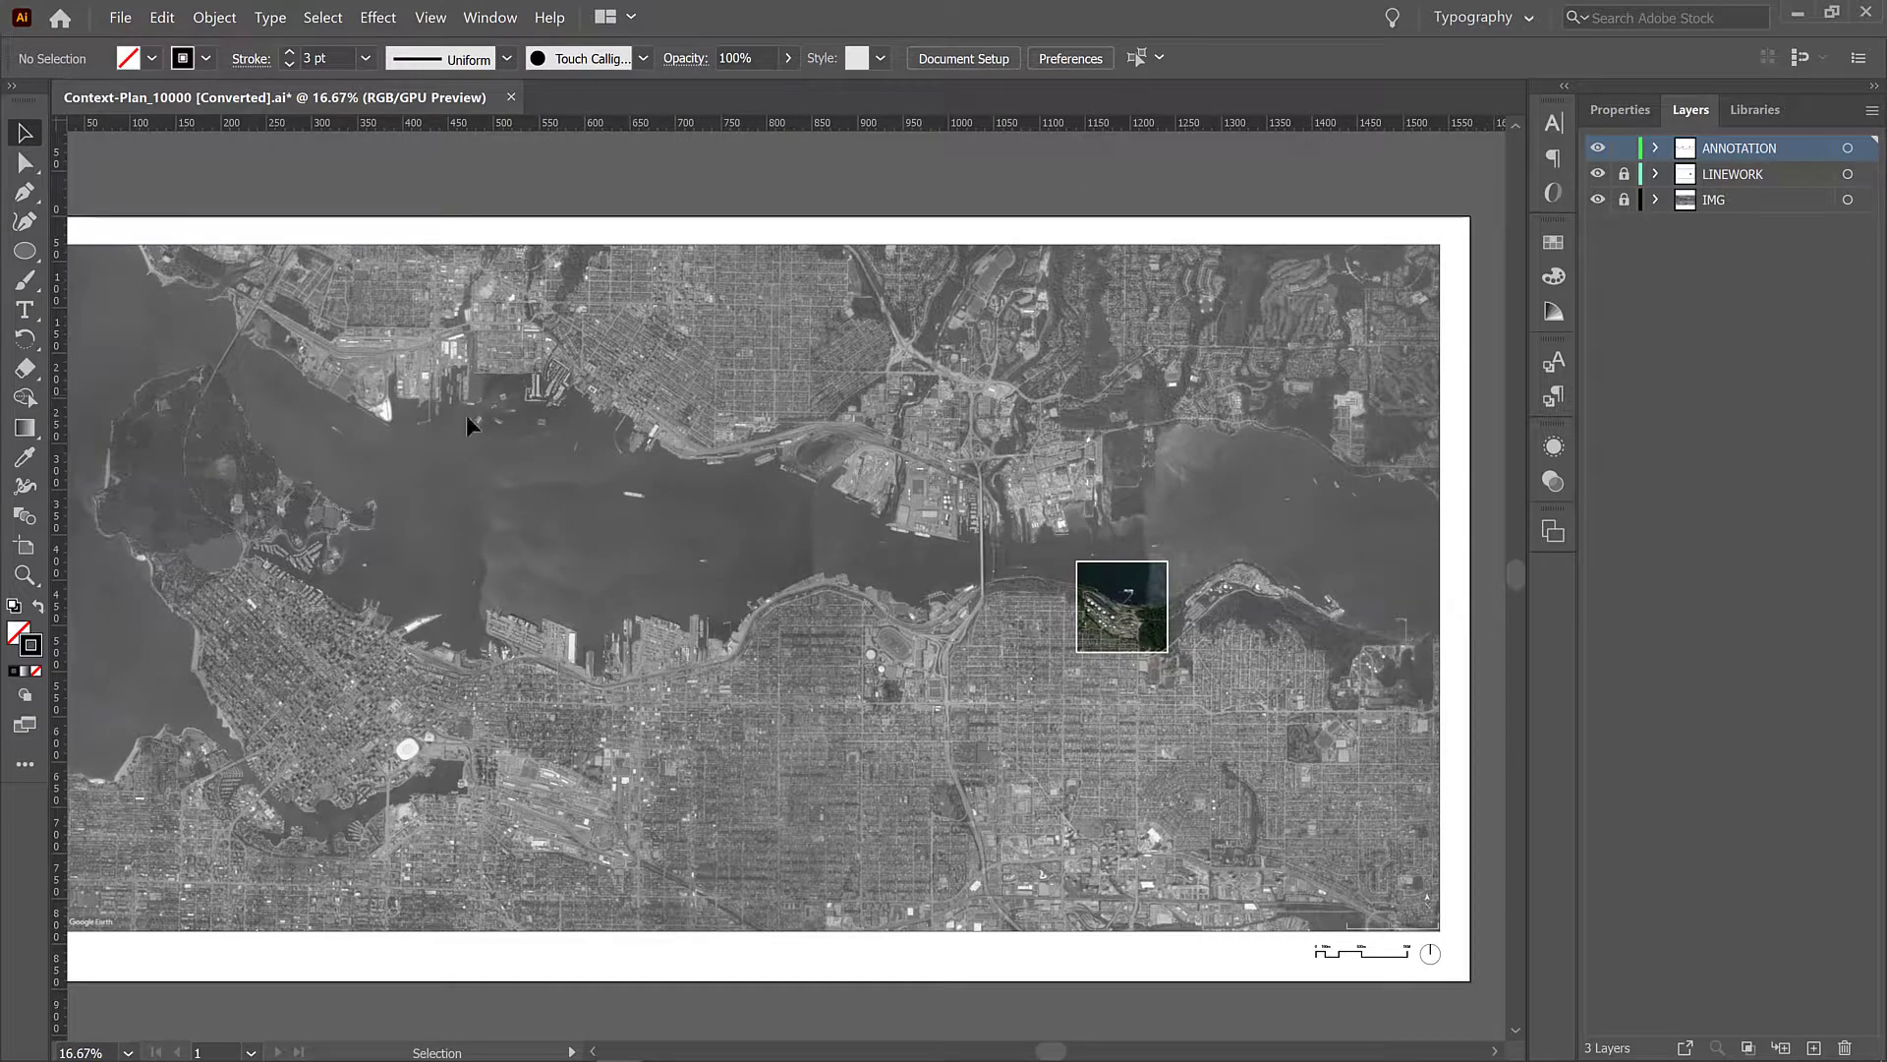
{"action": "mouse_move", "coordinate": [505, 523]}
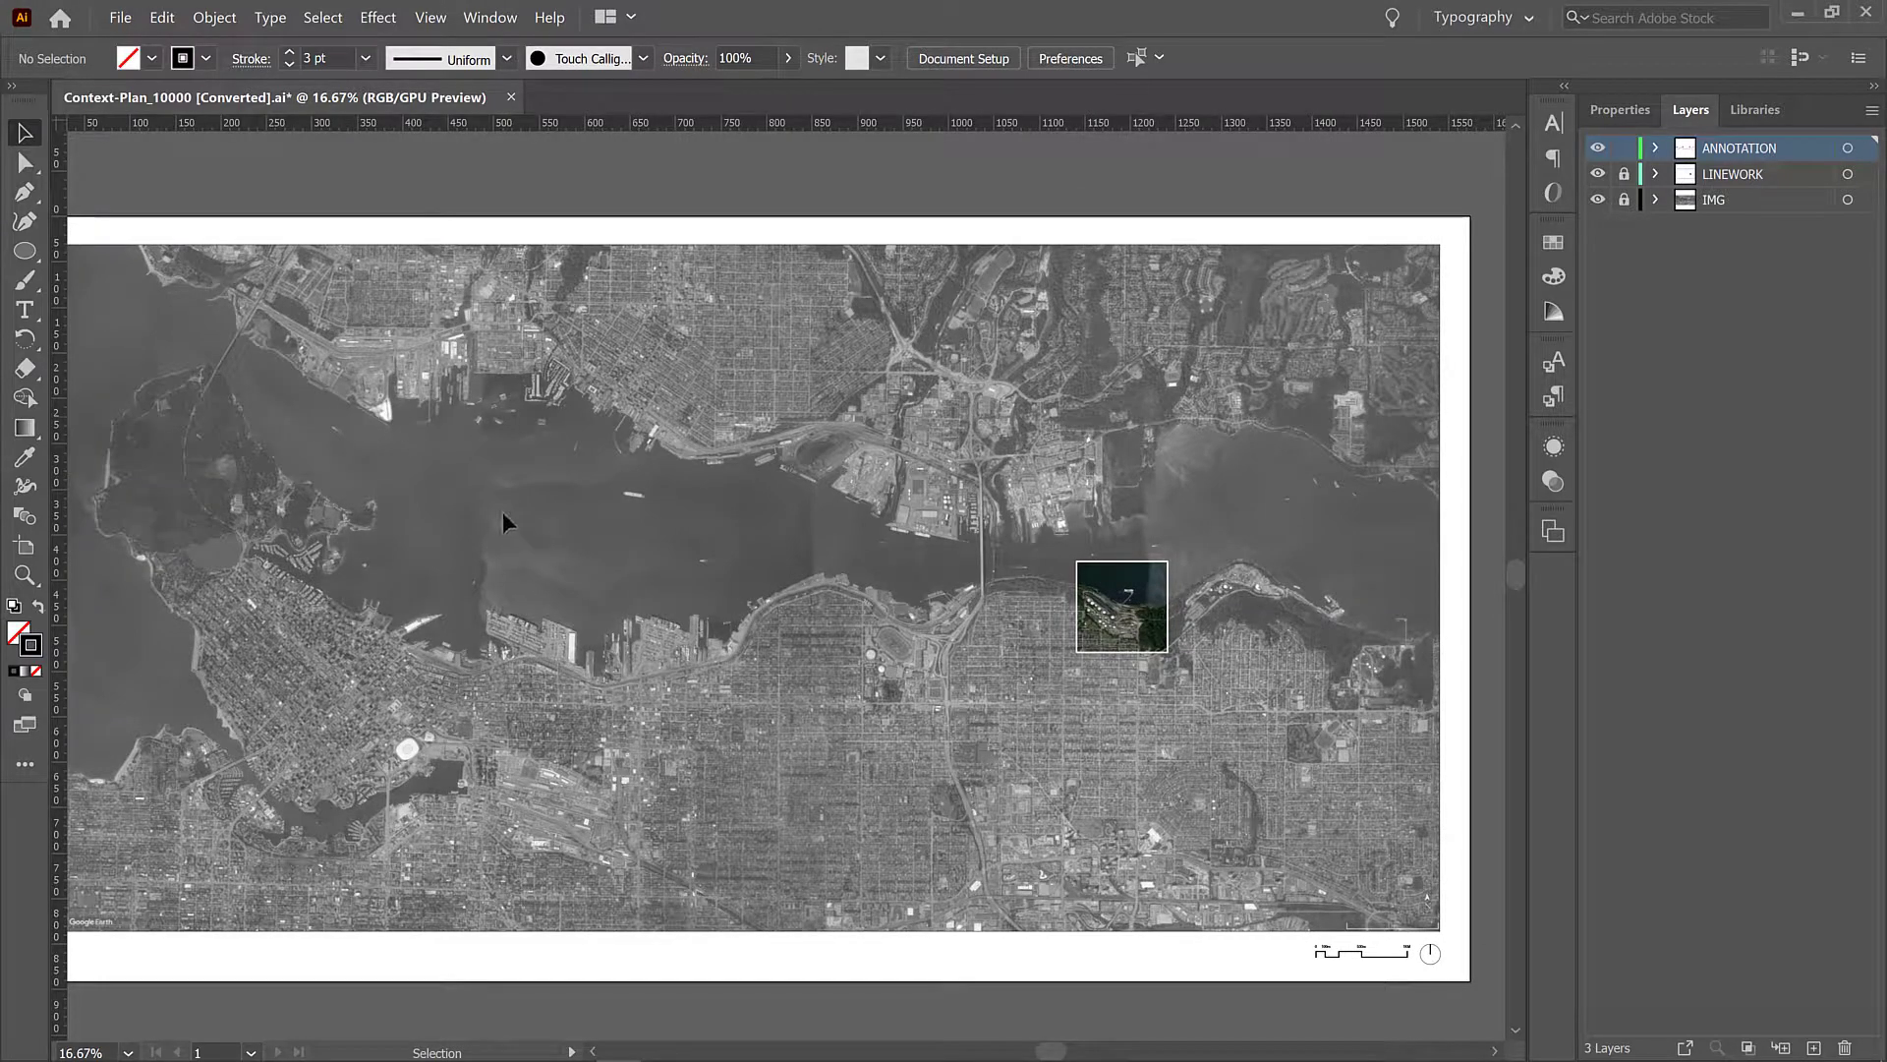
{"action": "mouse_move", "coordinate": [641, 561]}
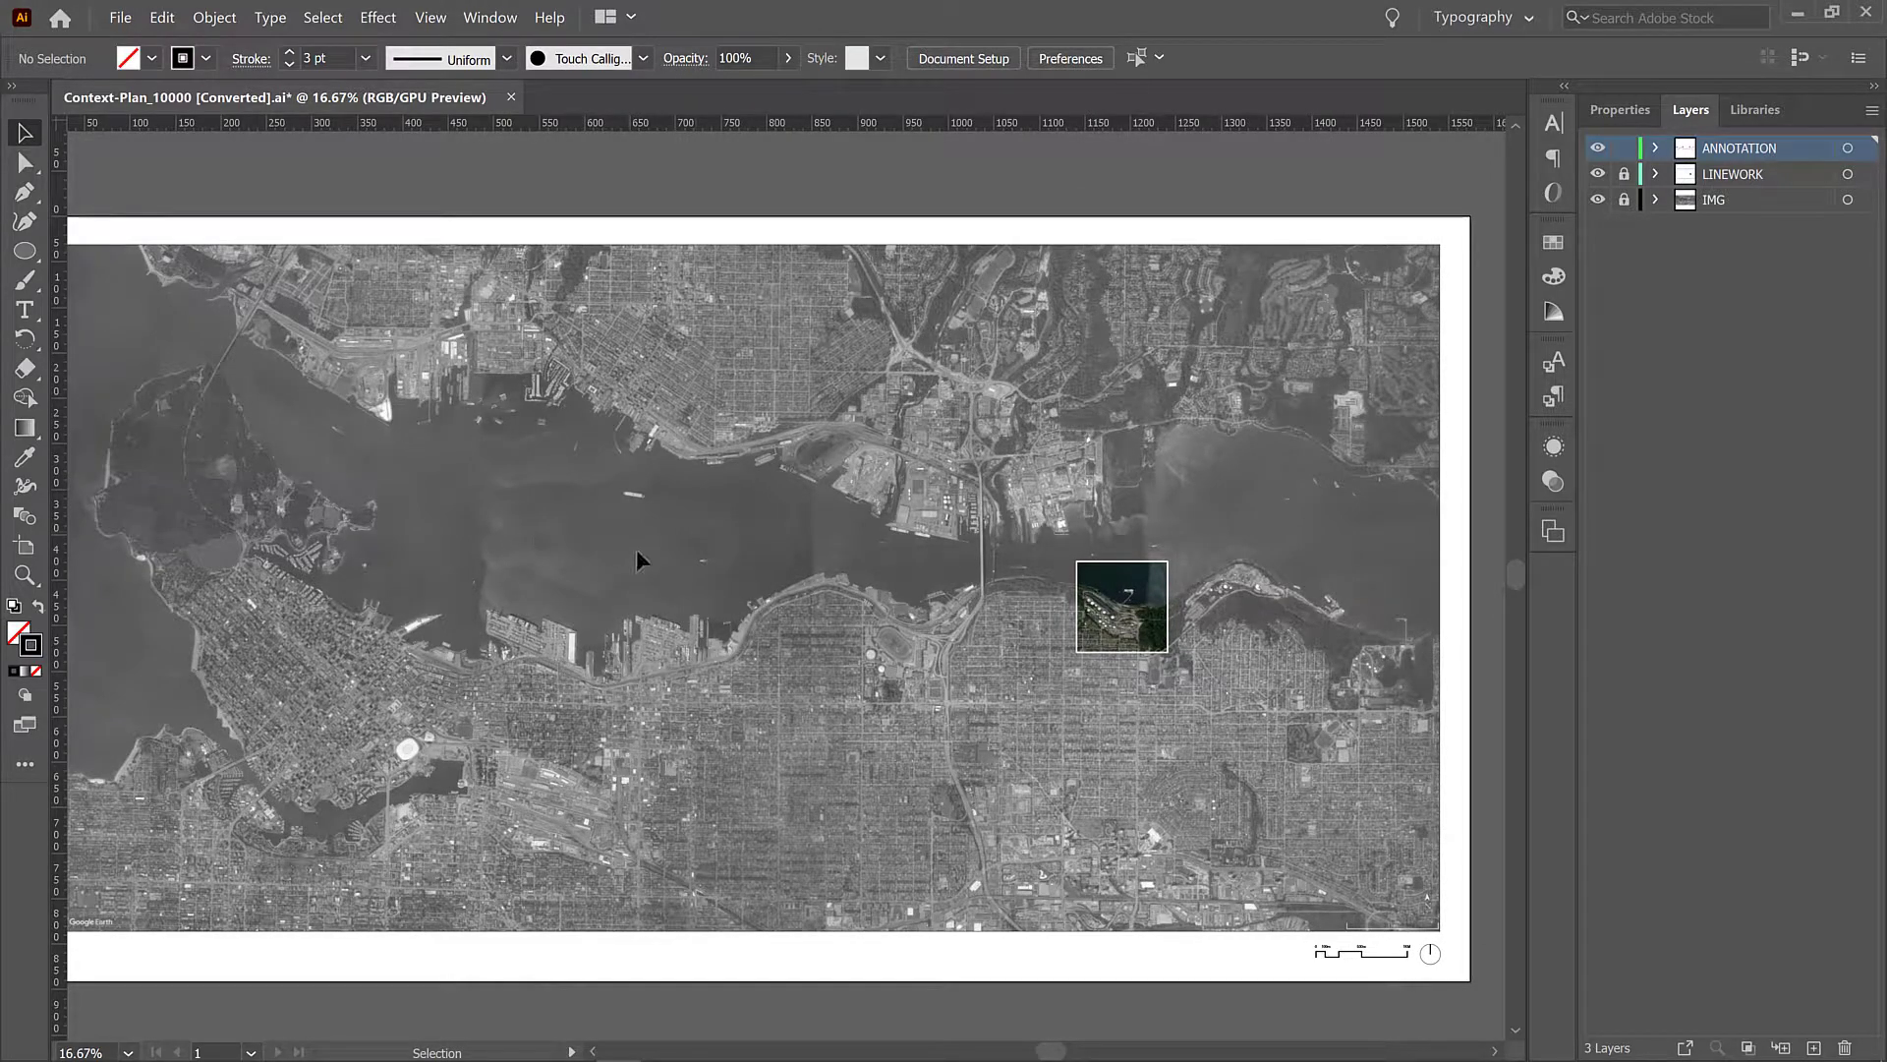
{"action": "mouse_move", "coordinate": [175, 482]}
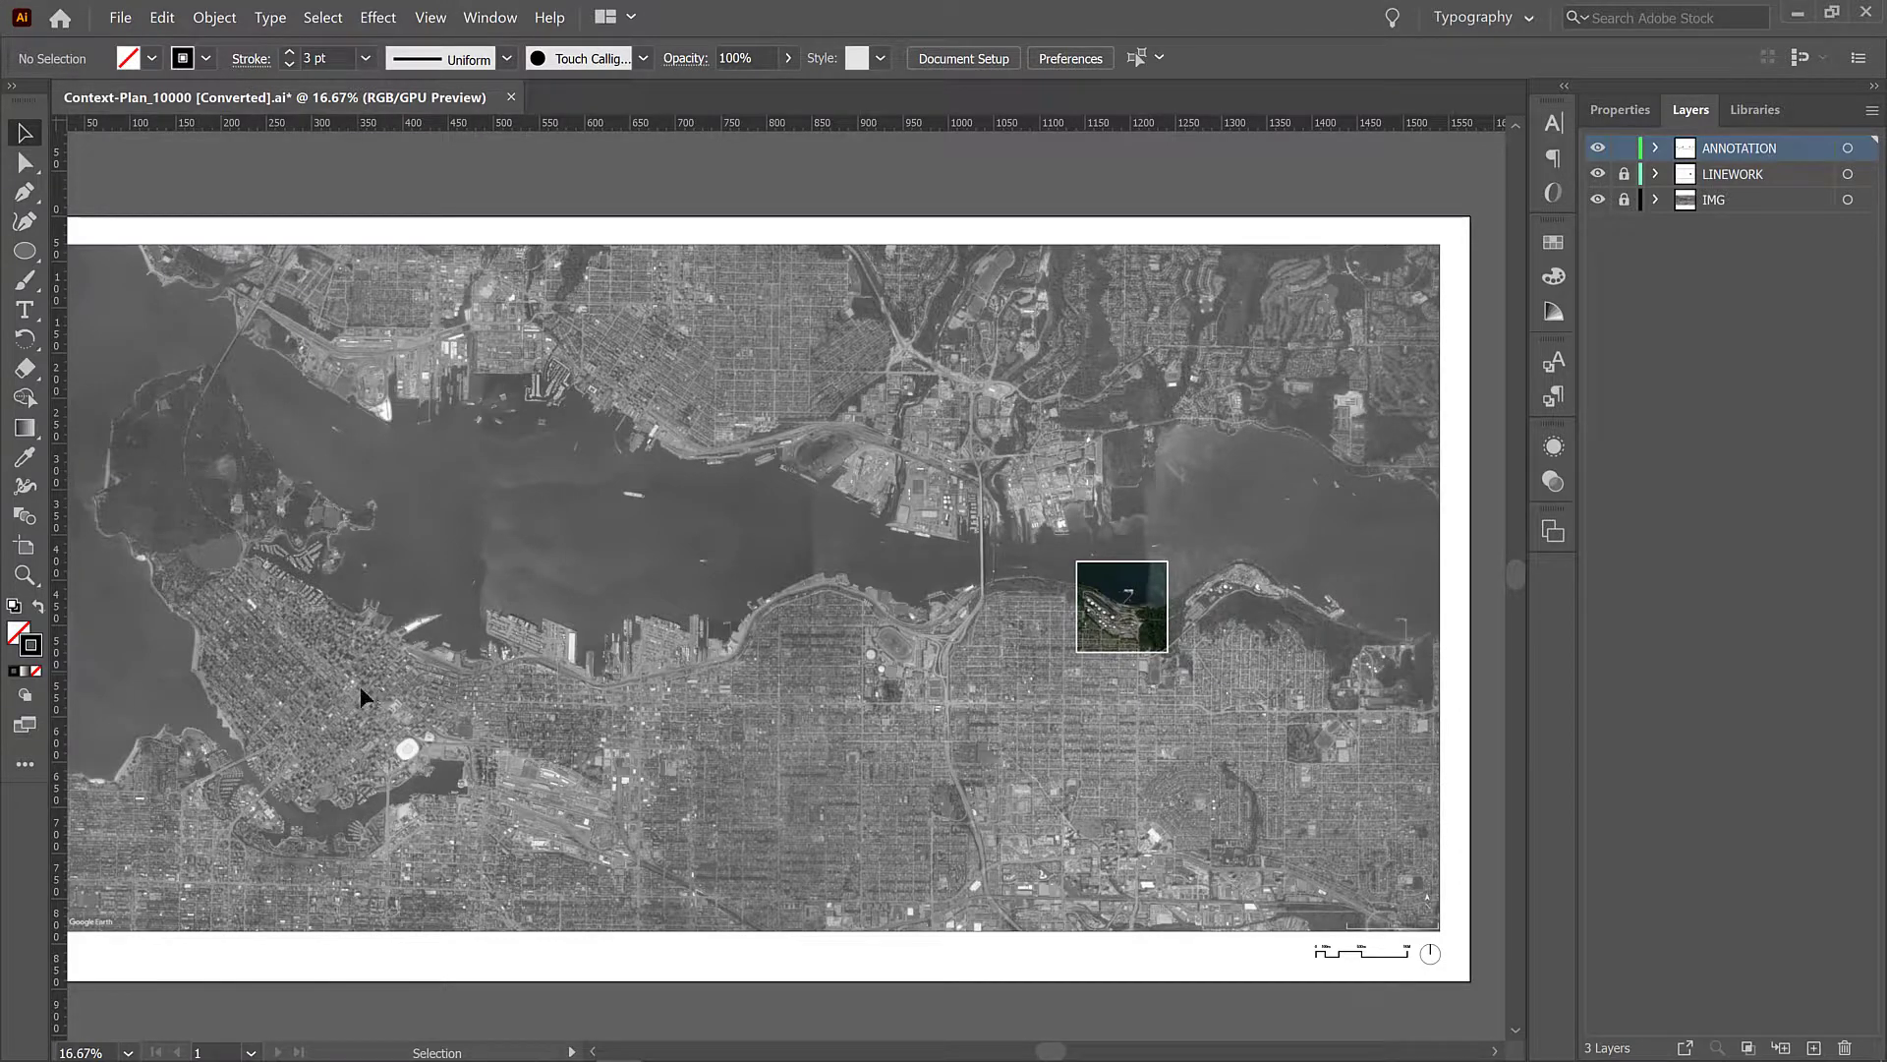
{"action": "mouse_move", "coordinate": [23, 252]}
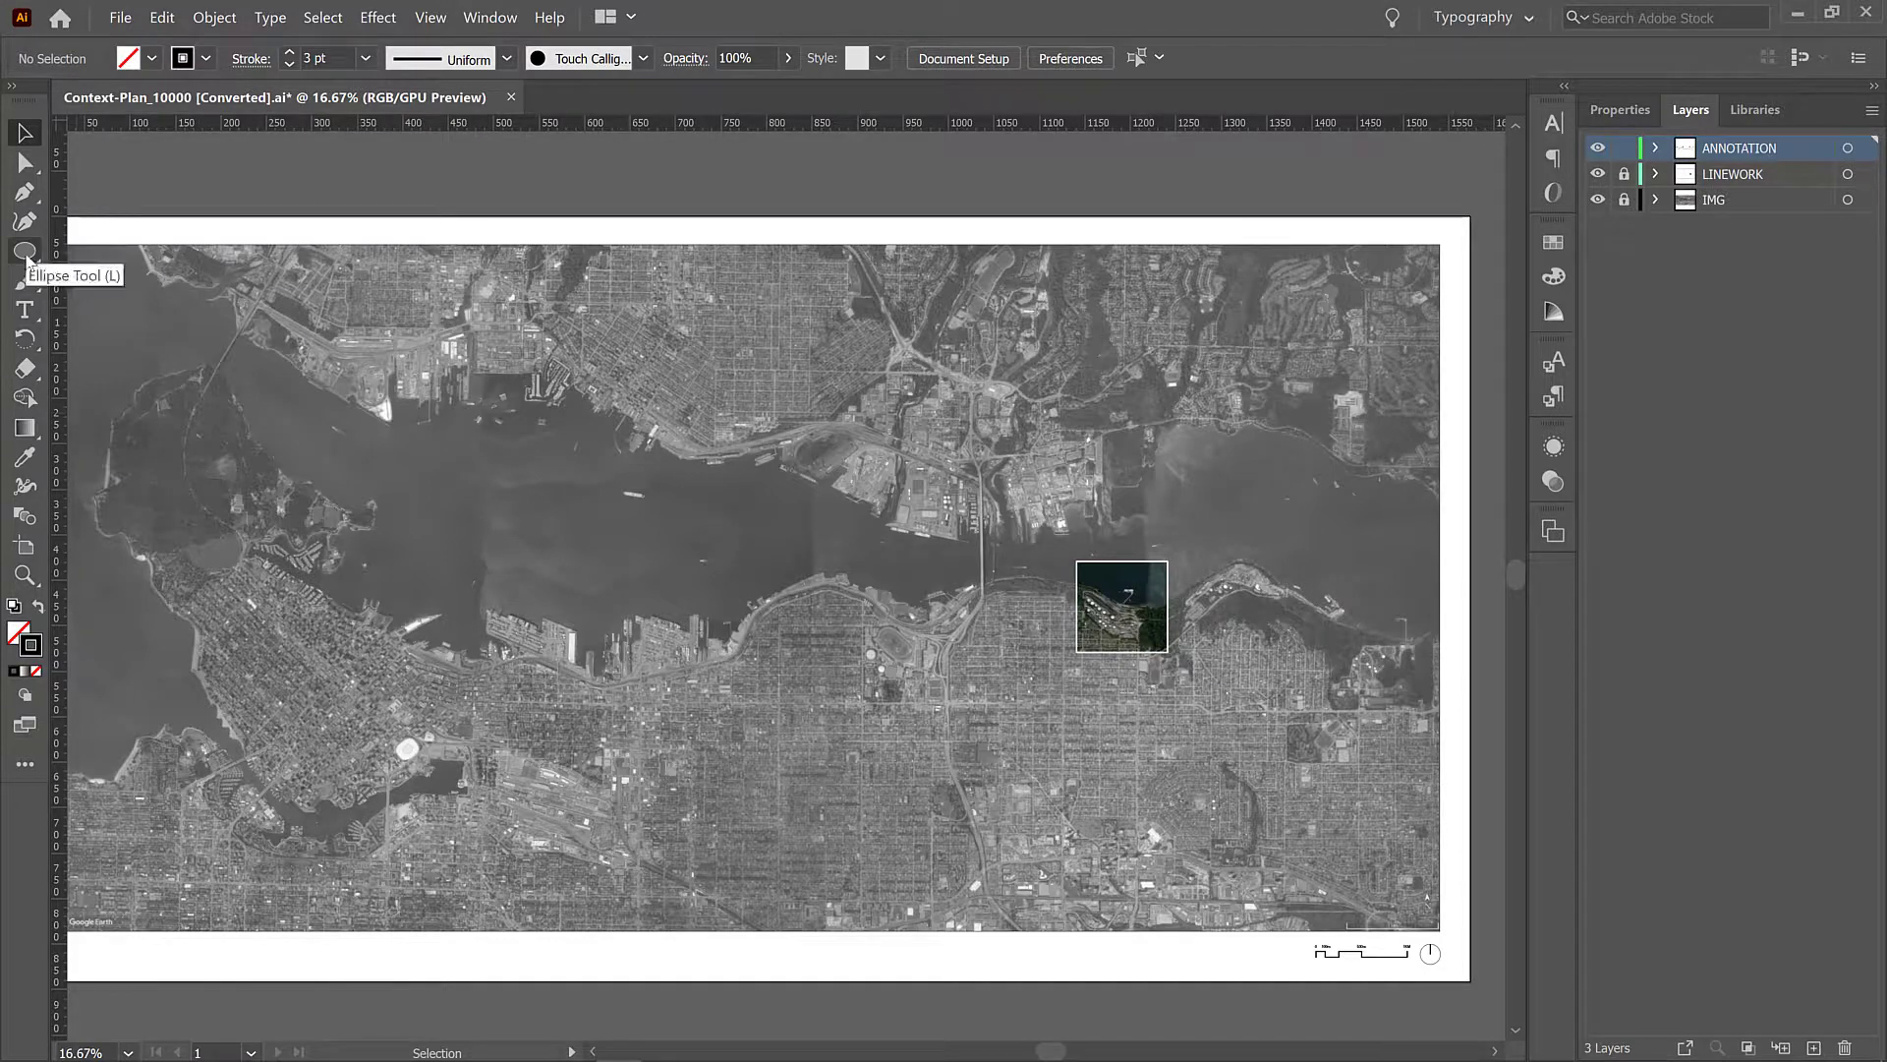
{"action": "mouse_move", "coordinate": [41, 613]}
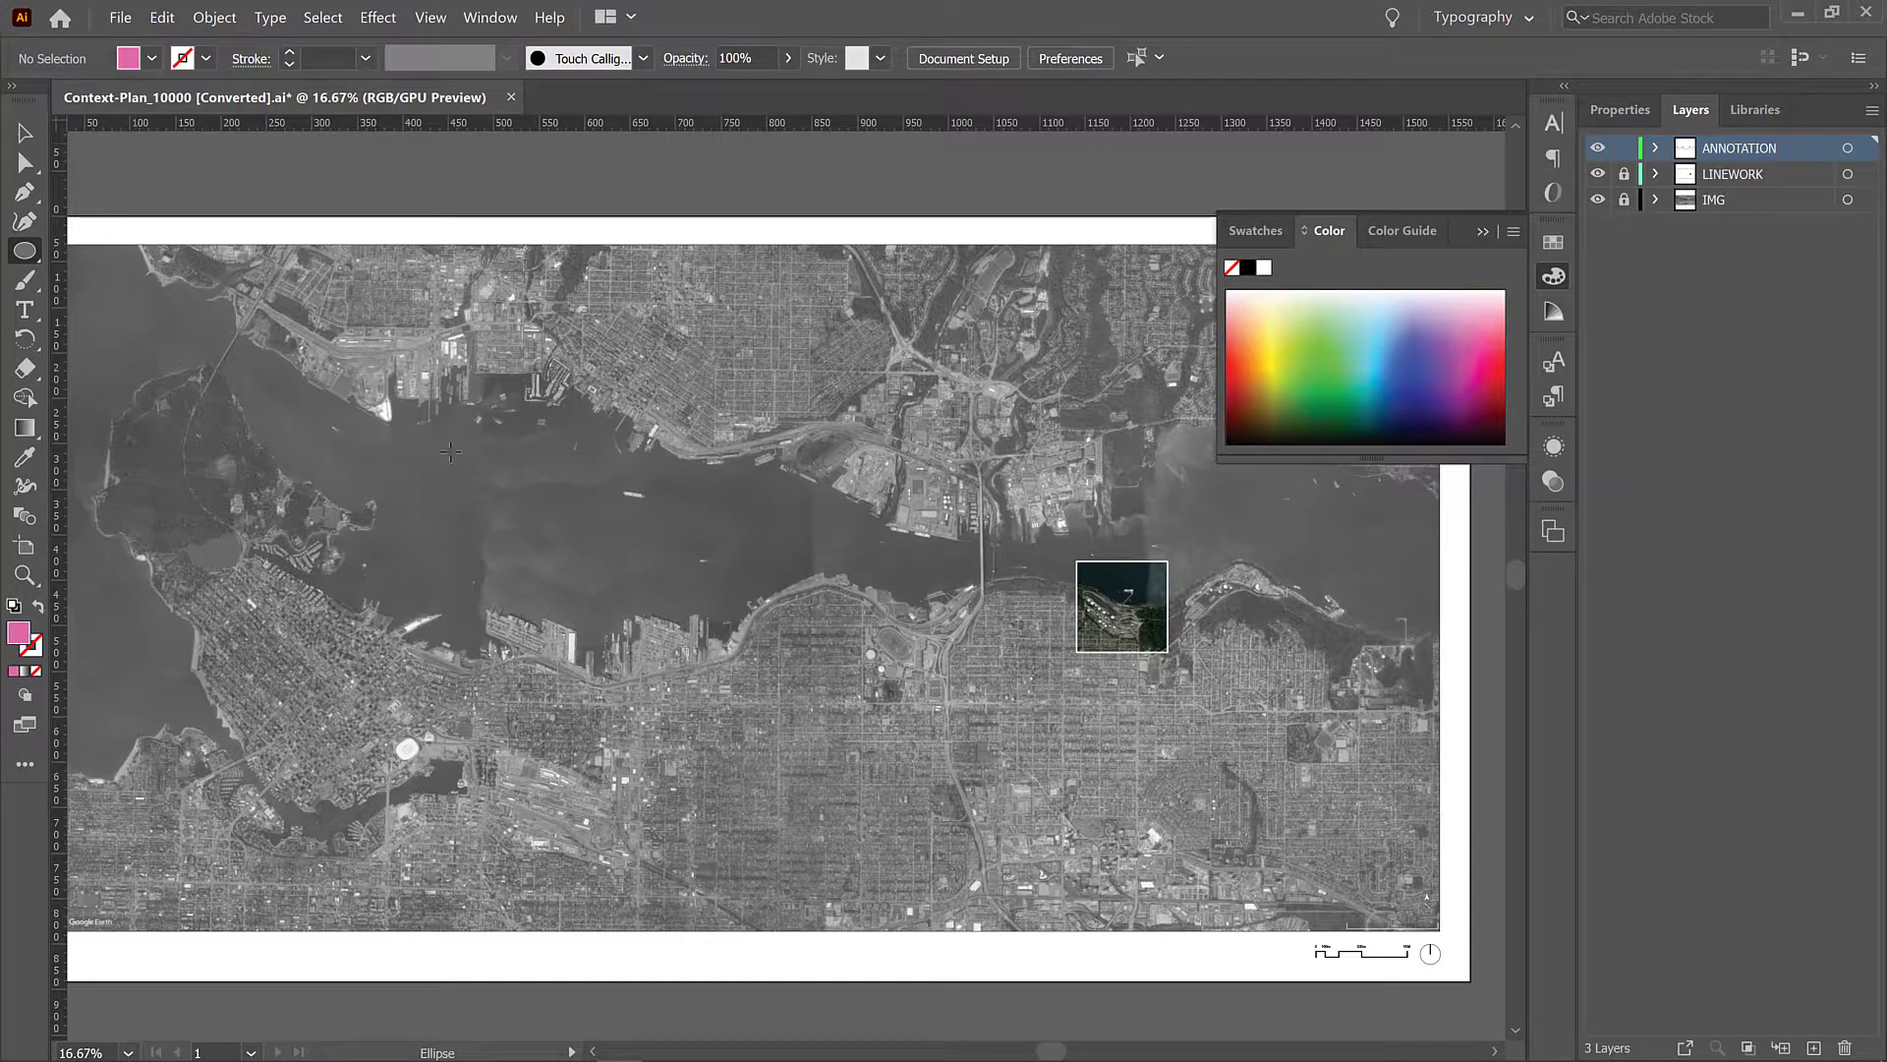
{"action": "mouse_move", "coordinate": [1260, 328]}
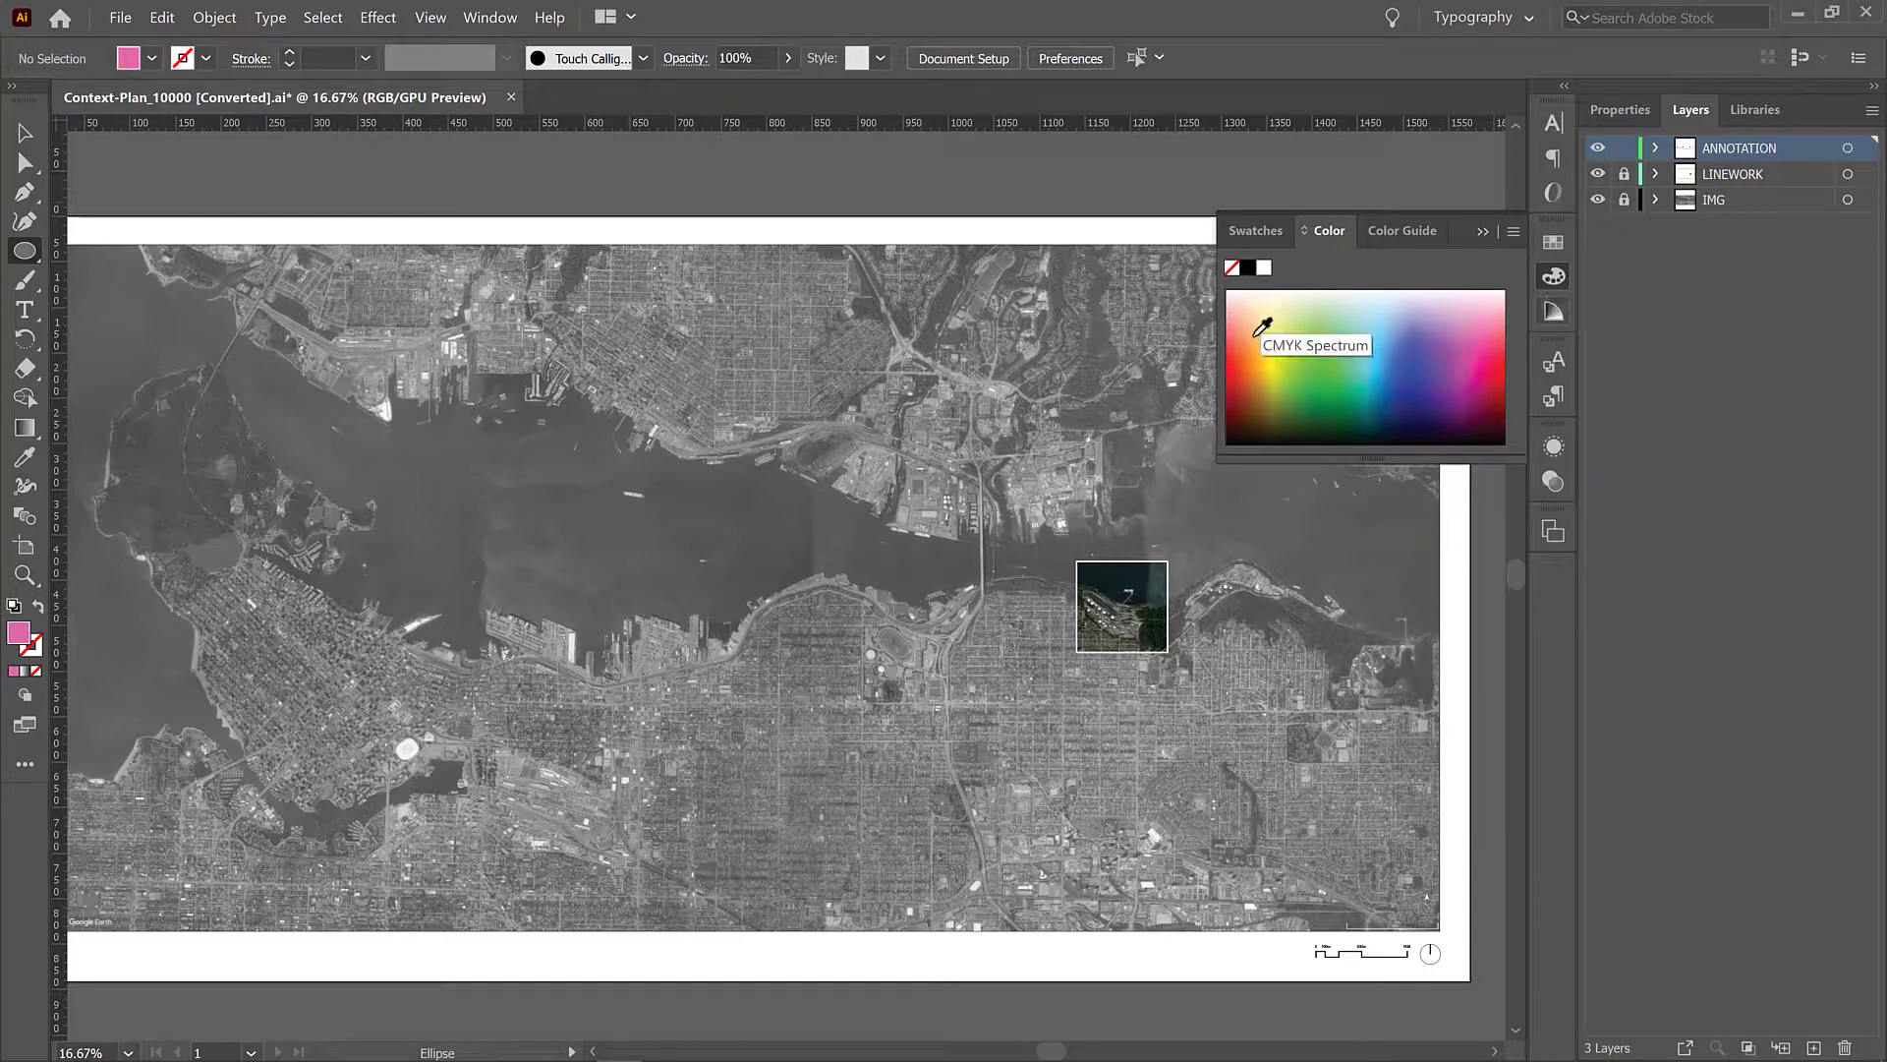
Step: Place an orange dot on the western shore and give its leader line an orange stroke
{"action": "left_click", "coordinate": [1256, 334]}
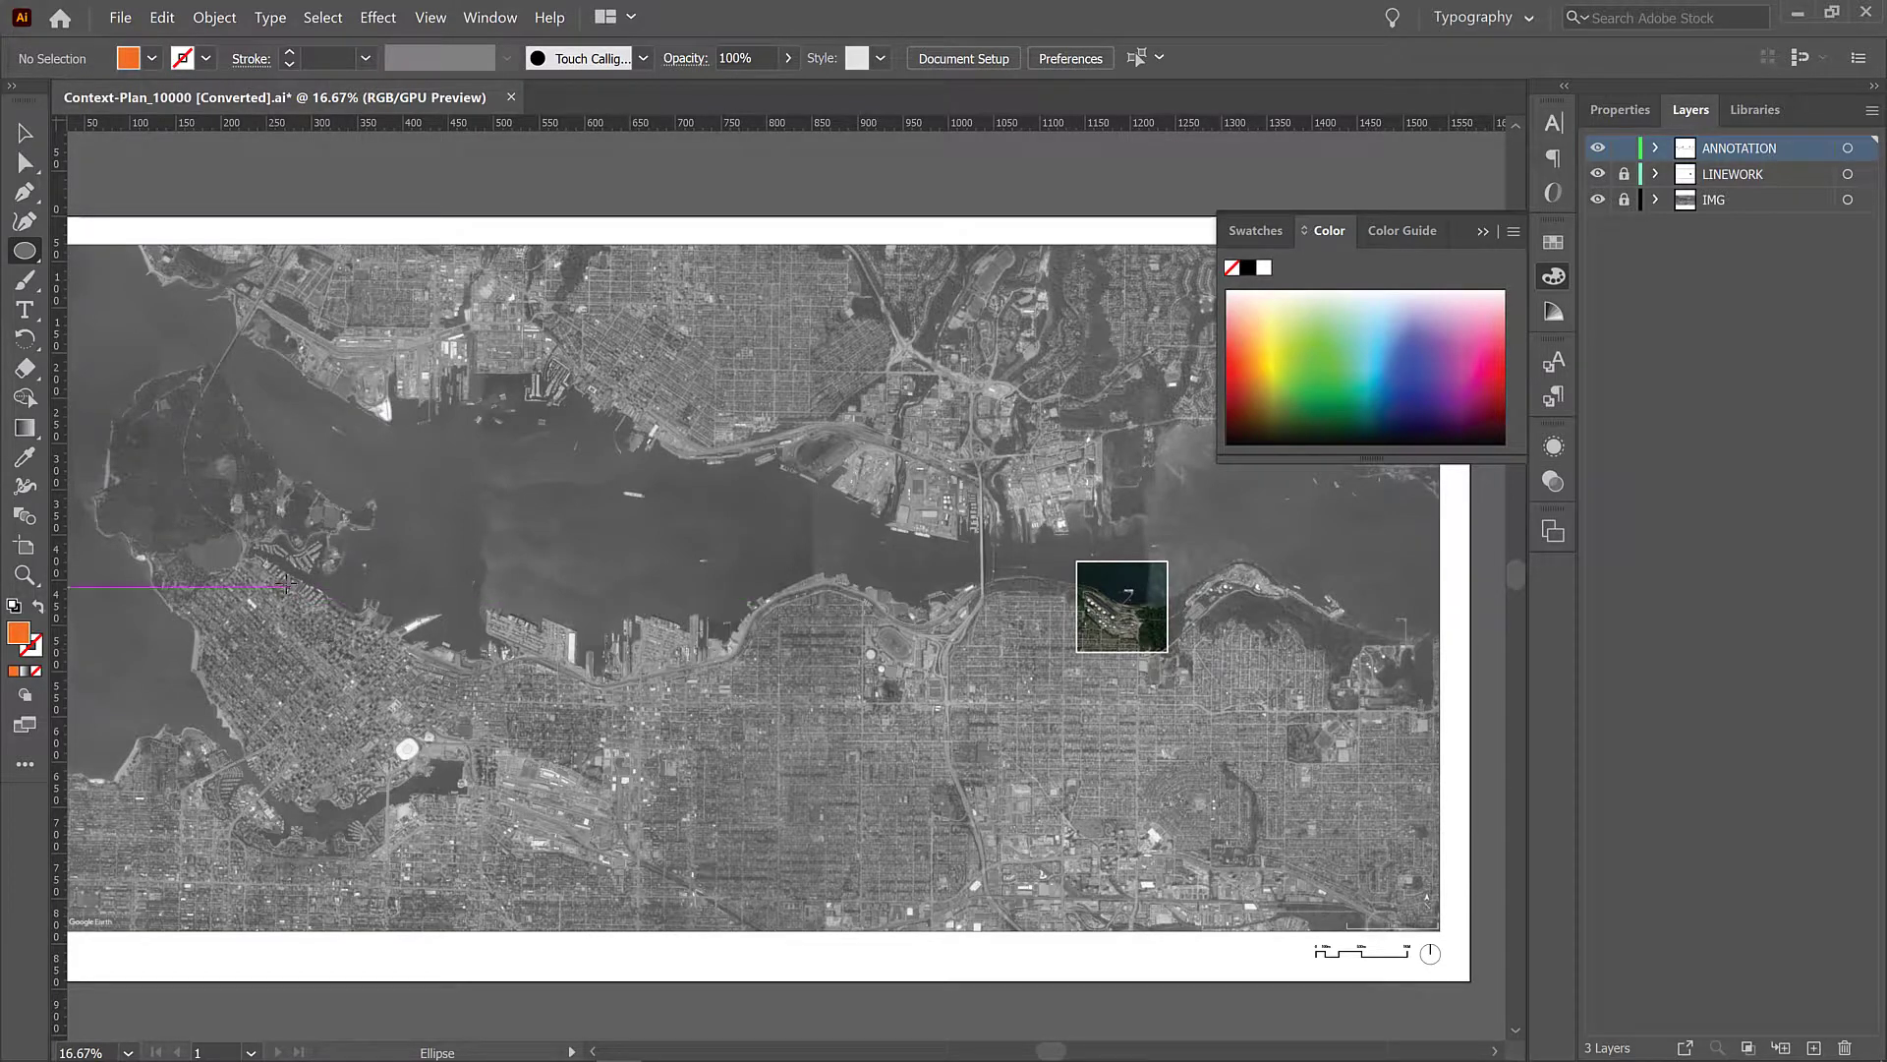
{"action": "left_click", "coordinate": [295, 592]}
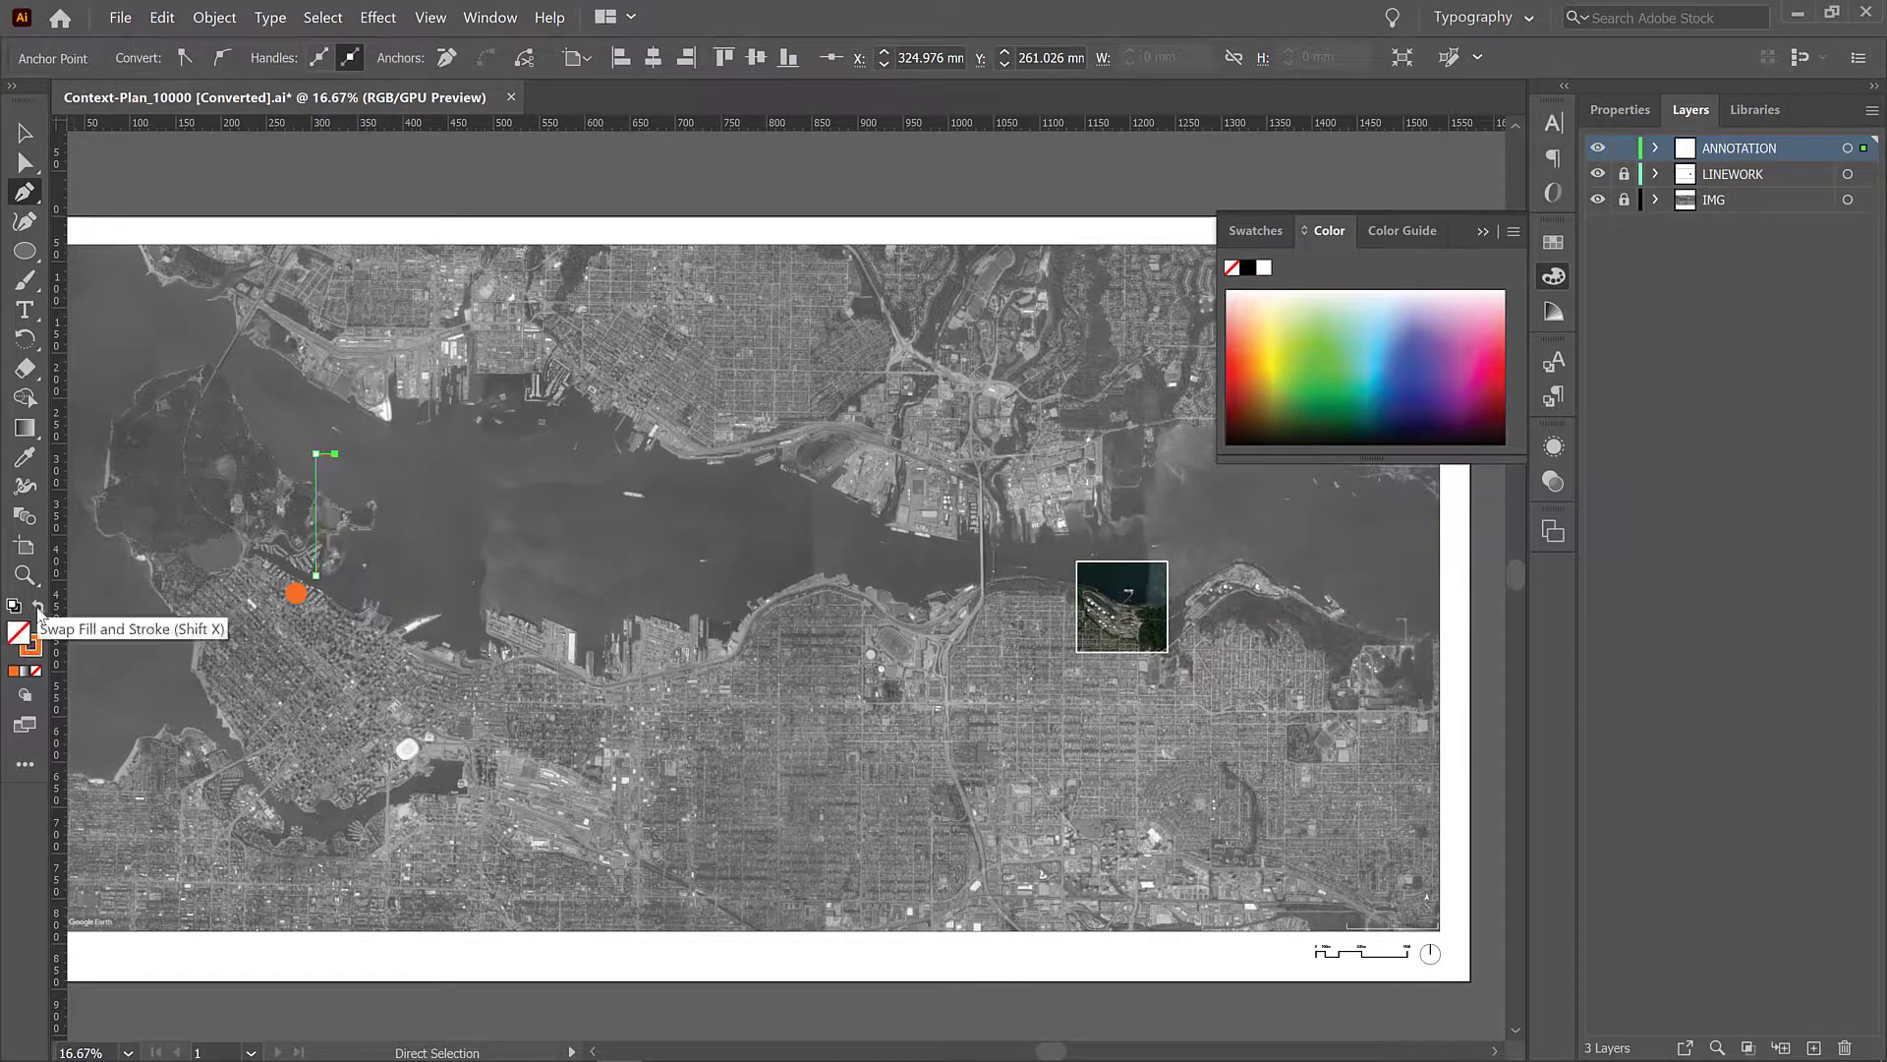
{"action": "left_click", "coordinate": [24, 132]}
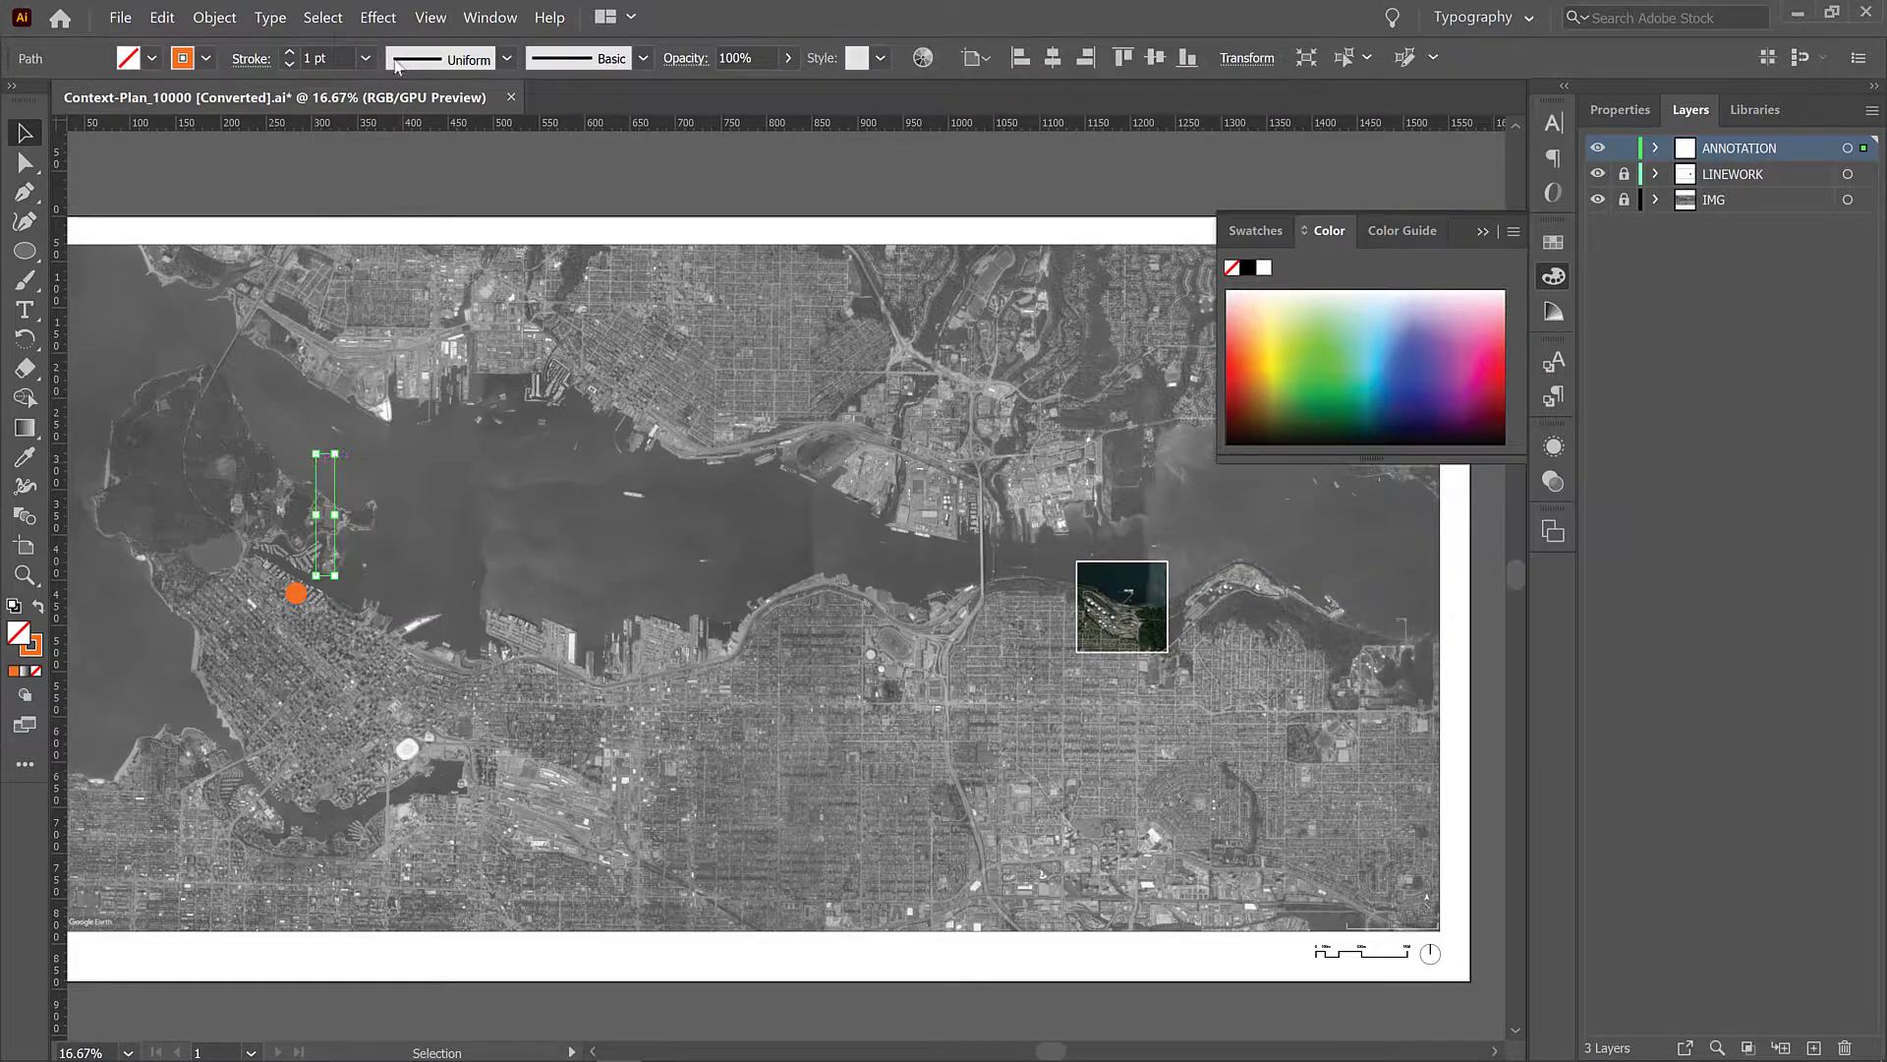
{"action": "left_click", "coordinate": [365, 57]}
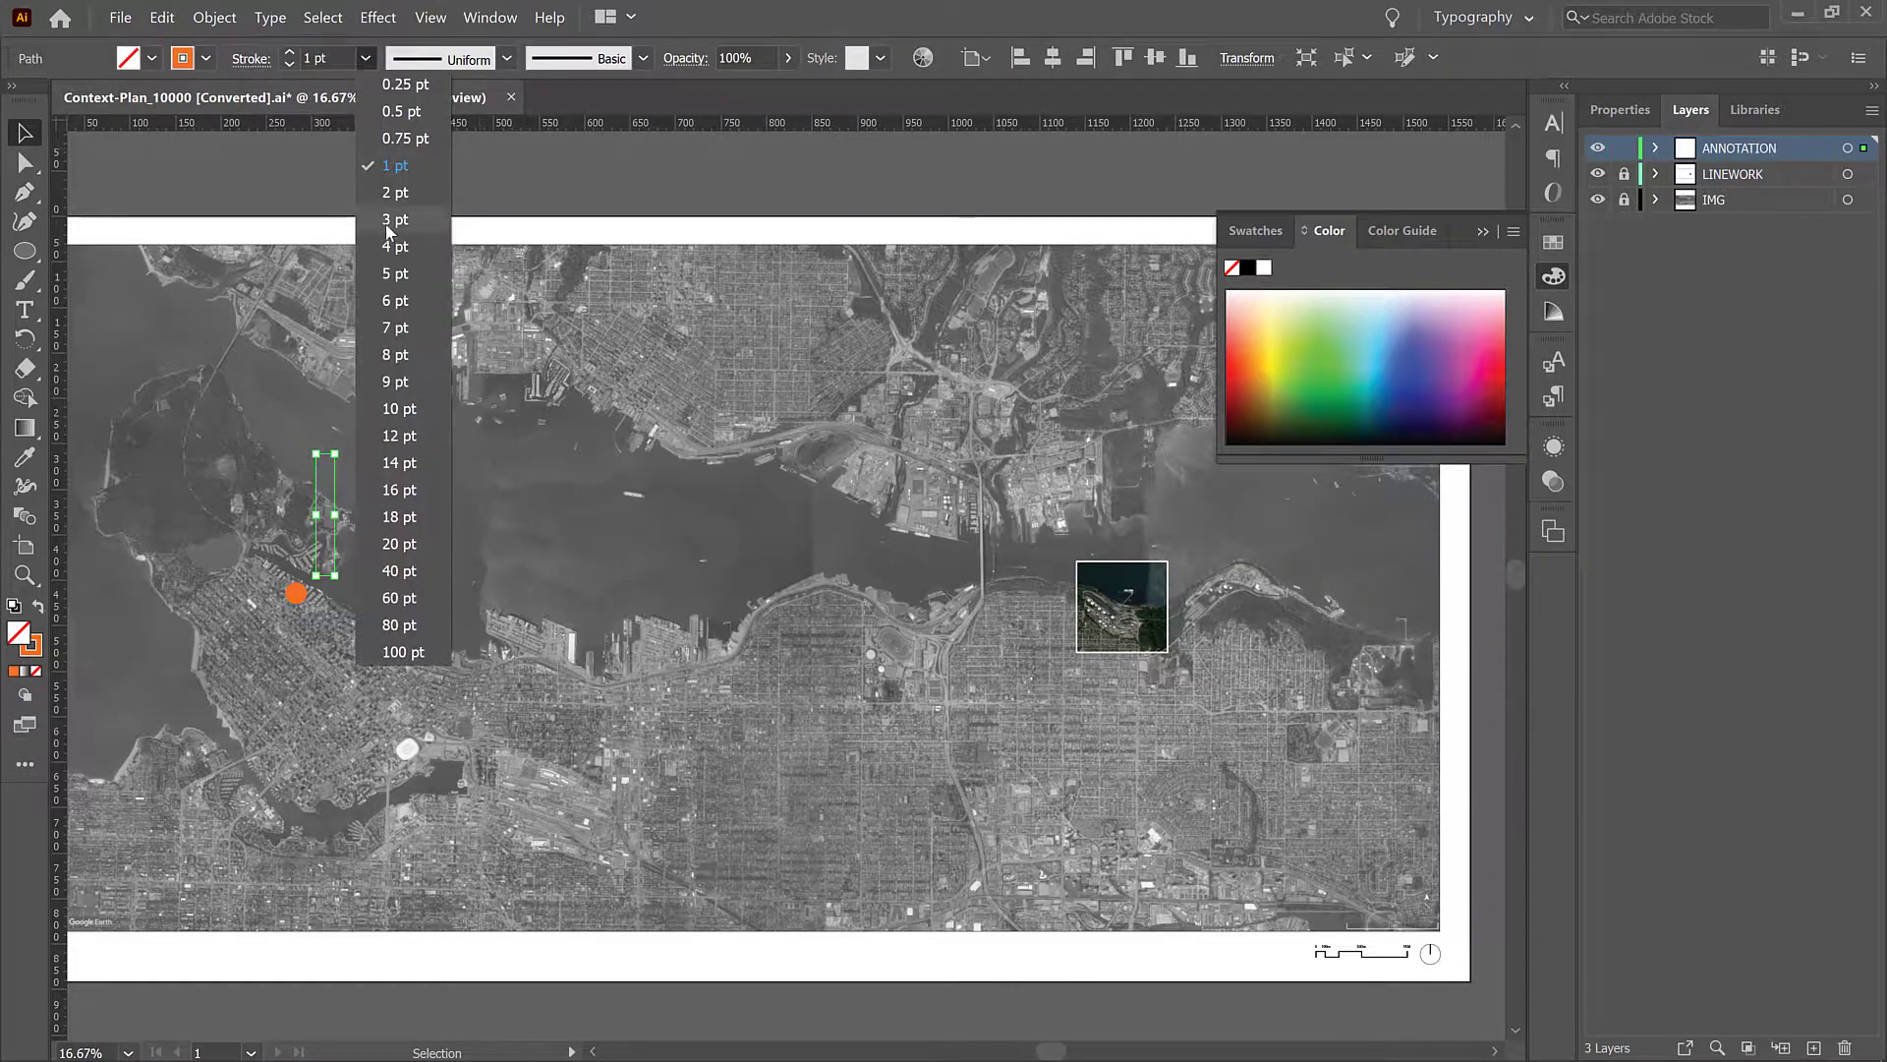
Step: Set the leader line to 3 pt and reselect the orange pin dot
{"action": "left_click", "coordinate": [395, 219]}
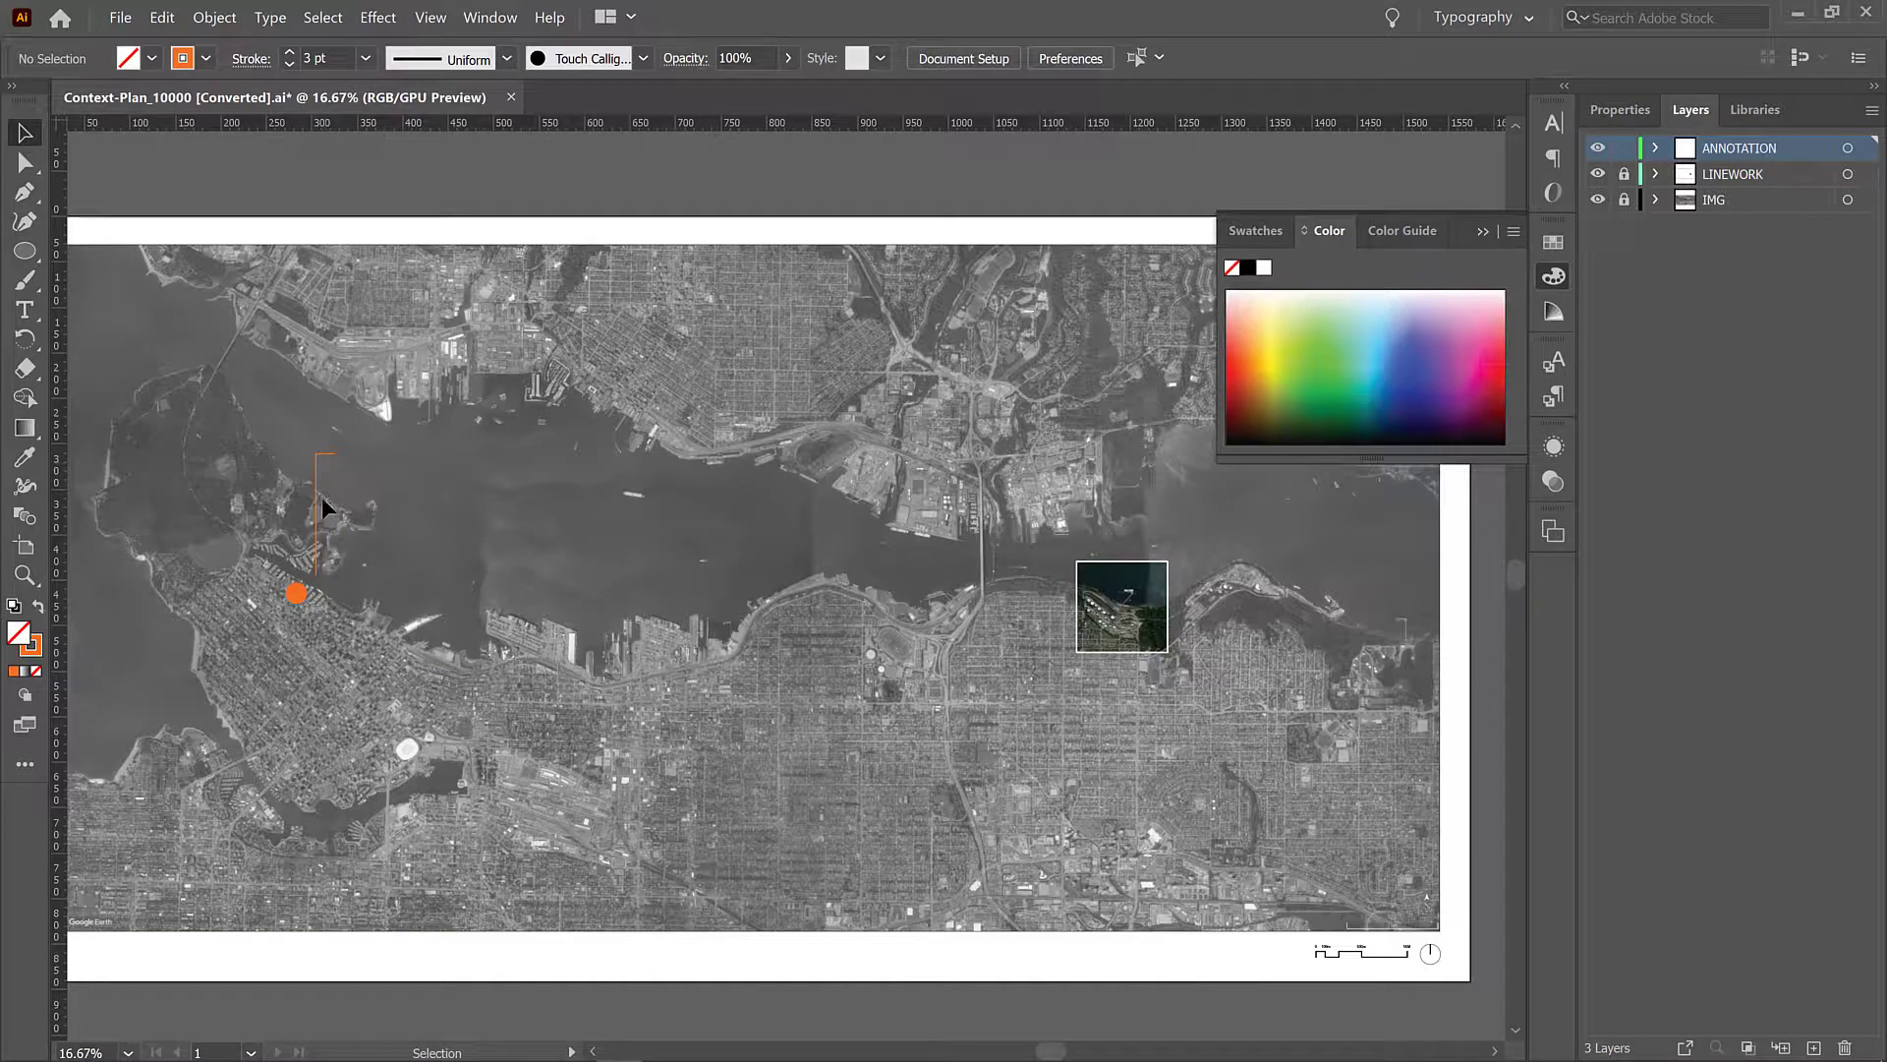
{"action": "left_click", "coordinate": [311, 517]}
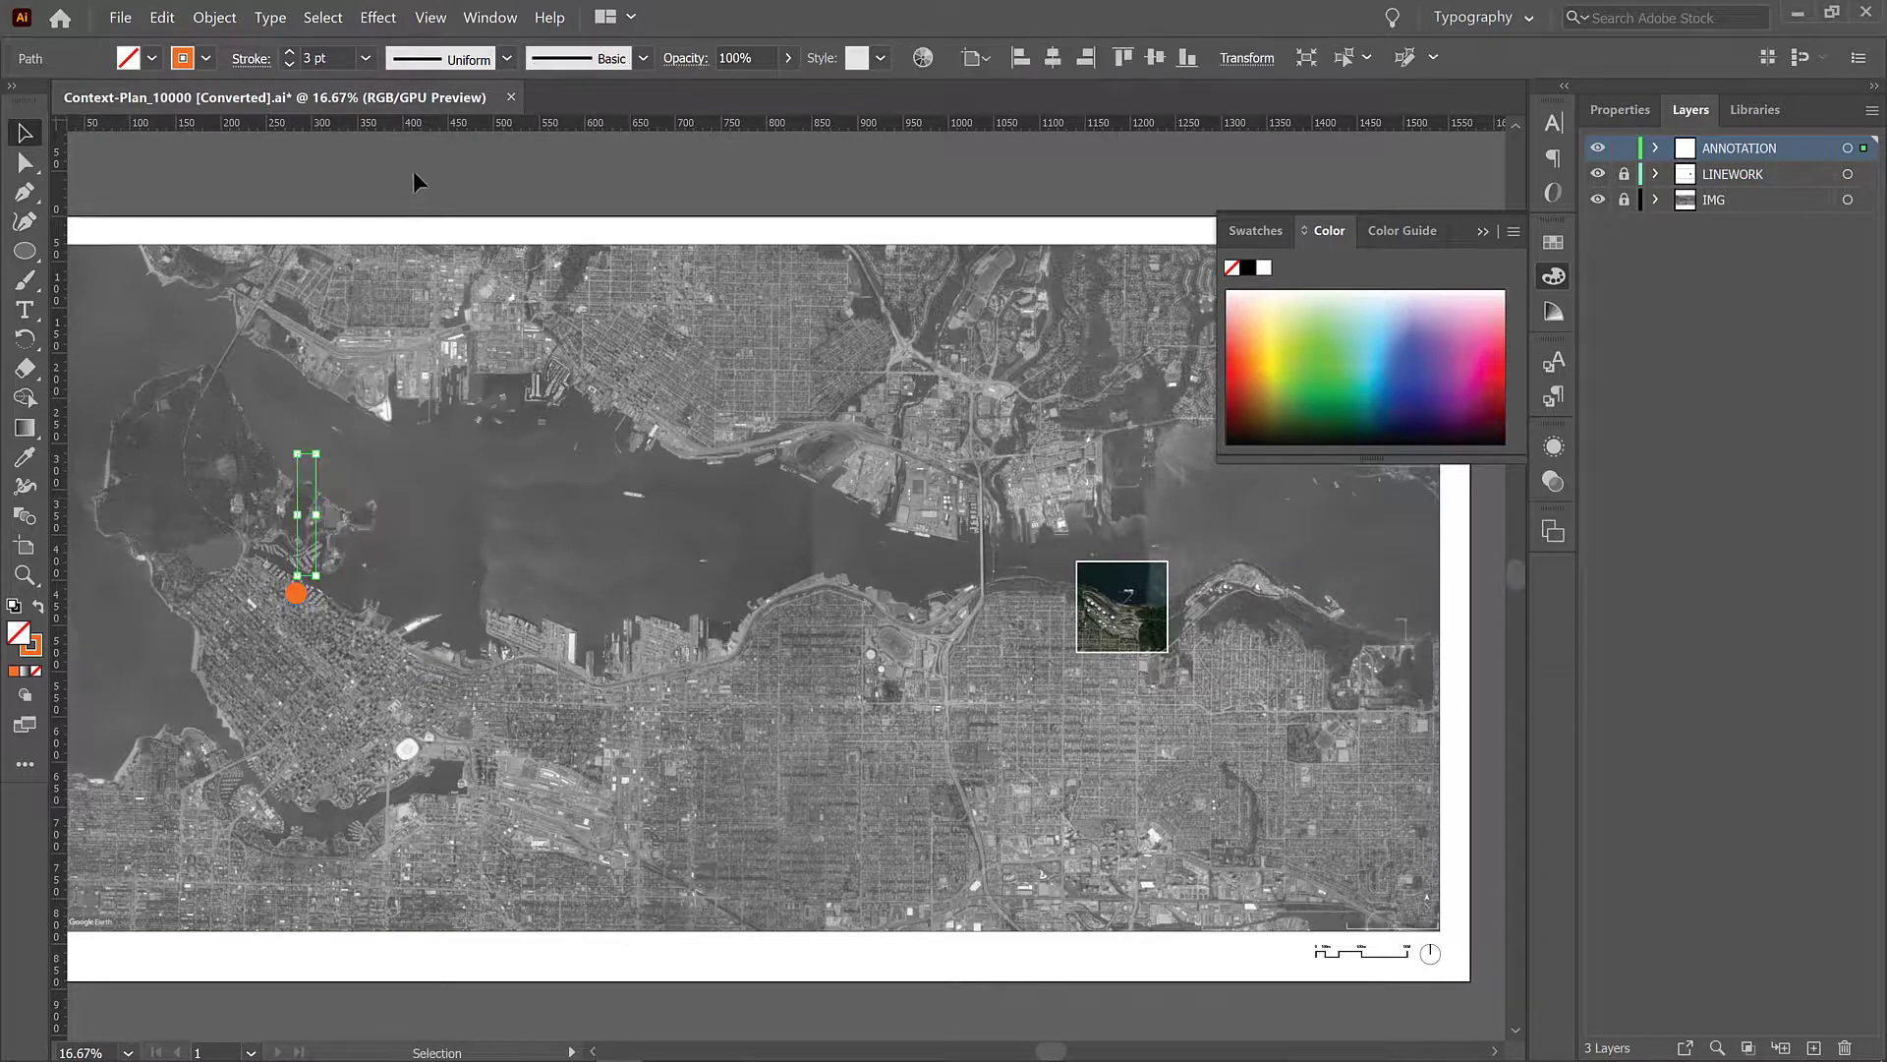
{"action": "left_click", "coordinate": [342, 476]}
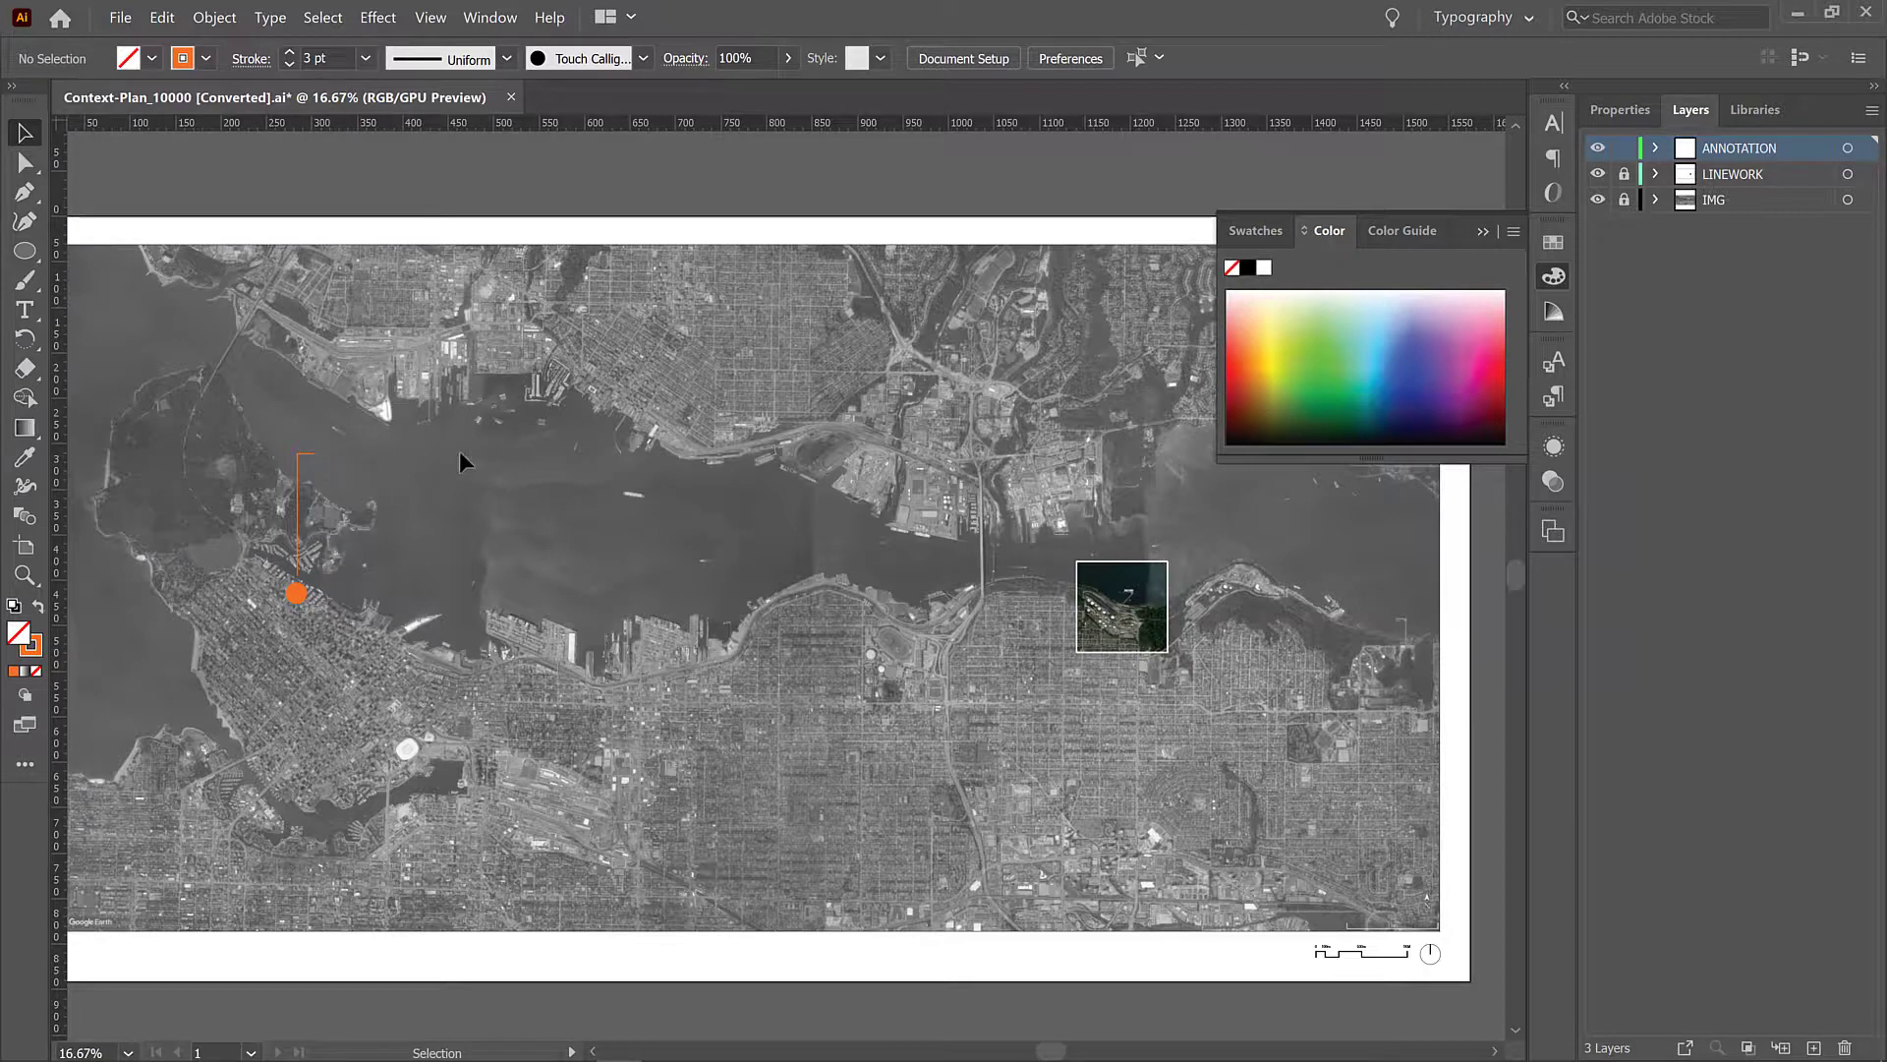
{"action": "mouse_move", "coordinate": [908, 764]}
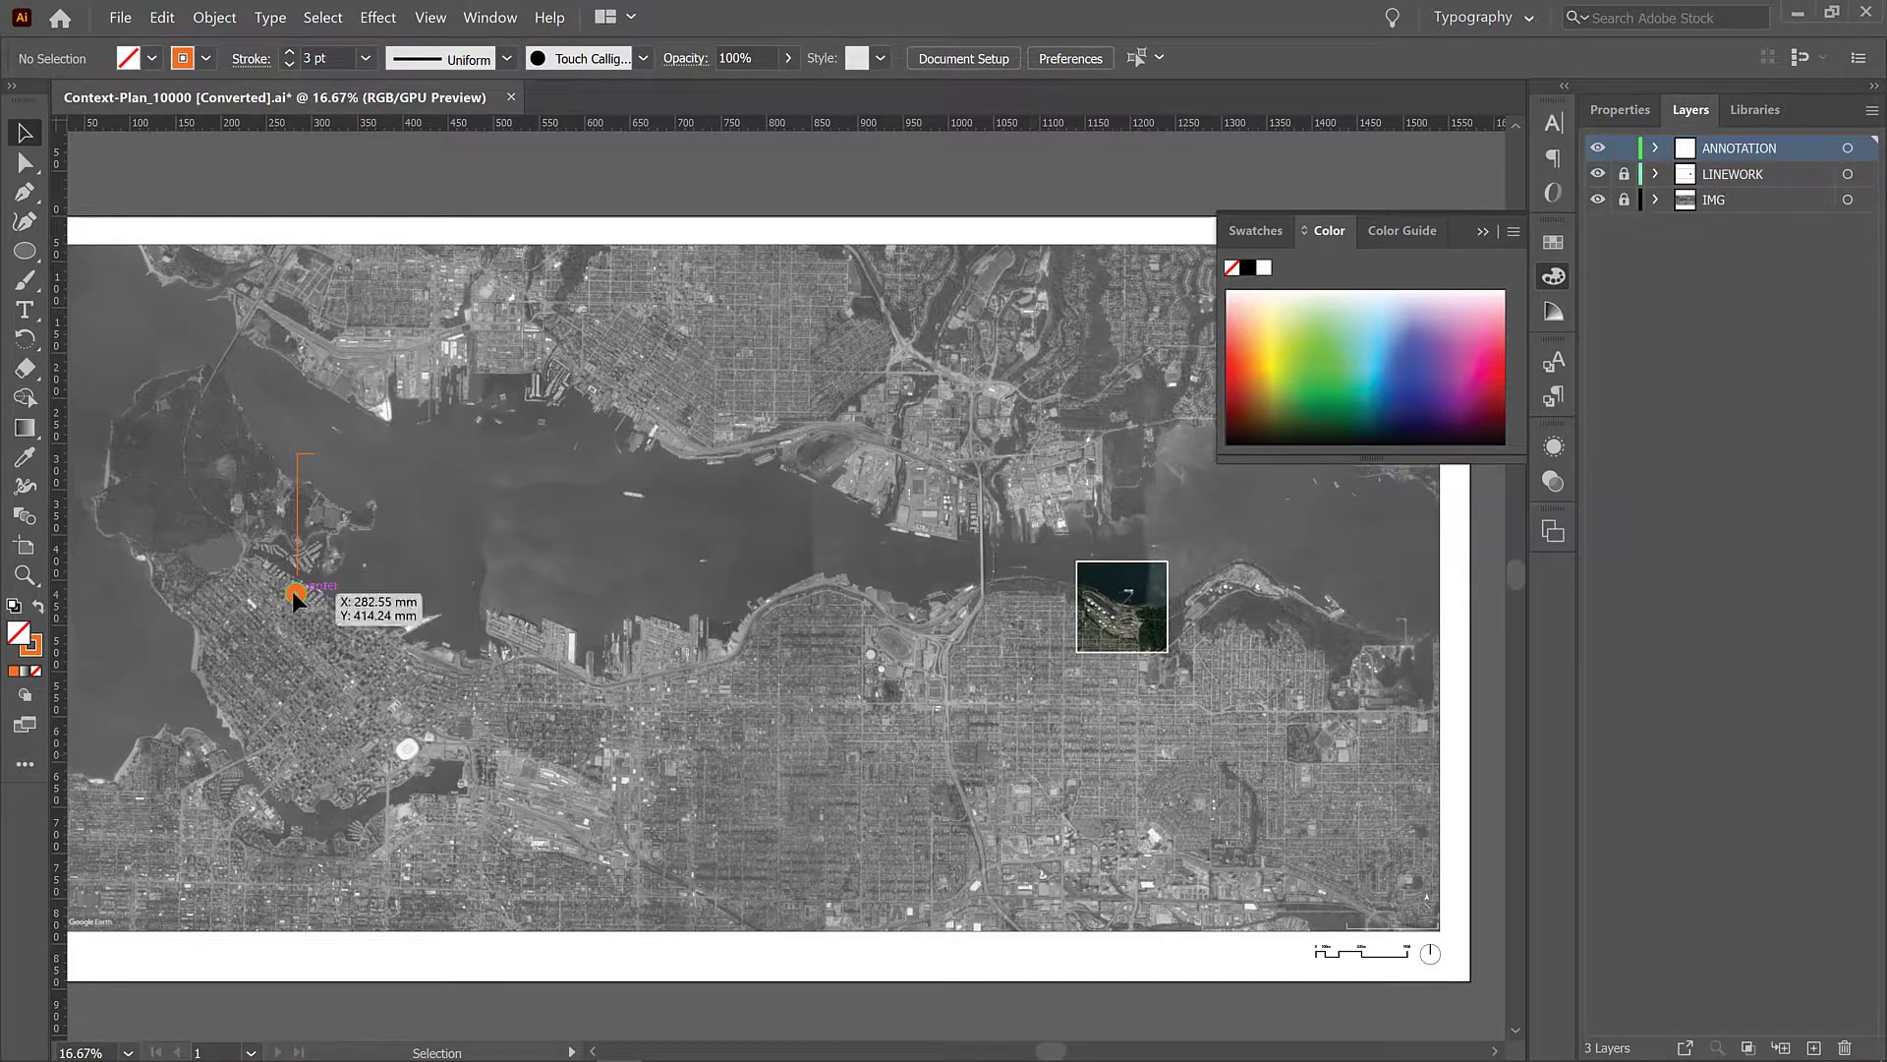
{"action": "left_click", "coordinate": [301, 566]}
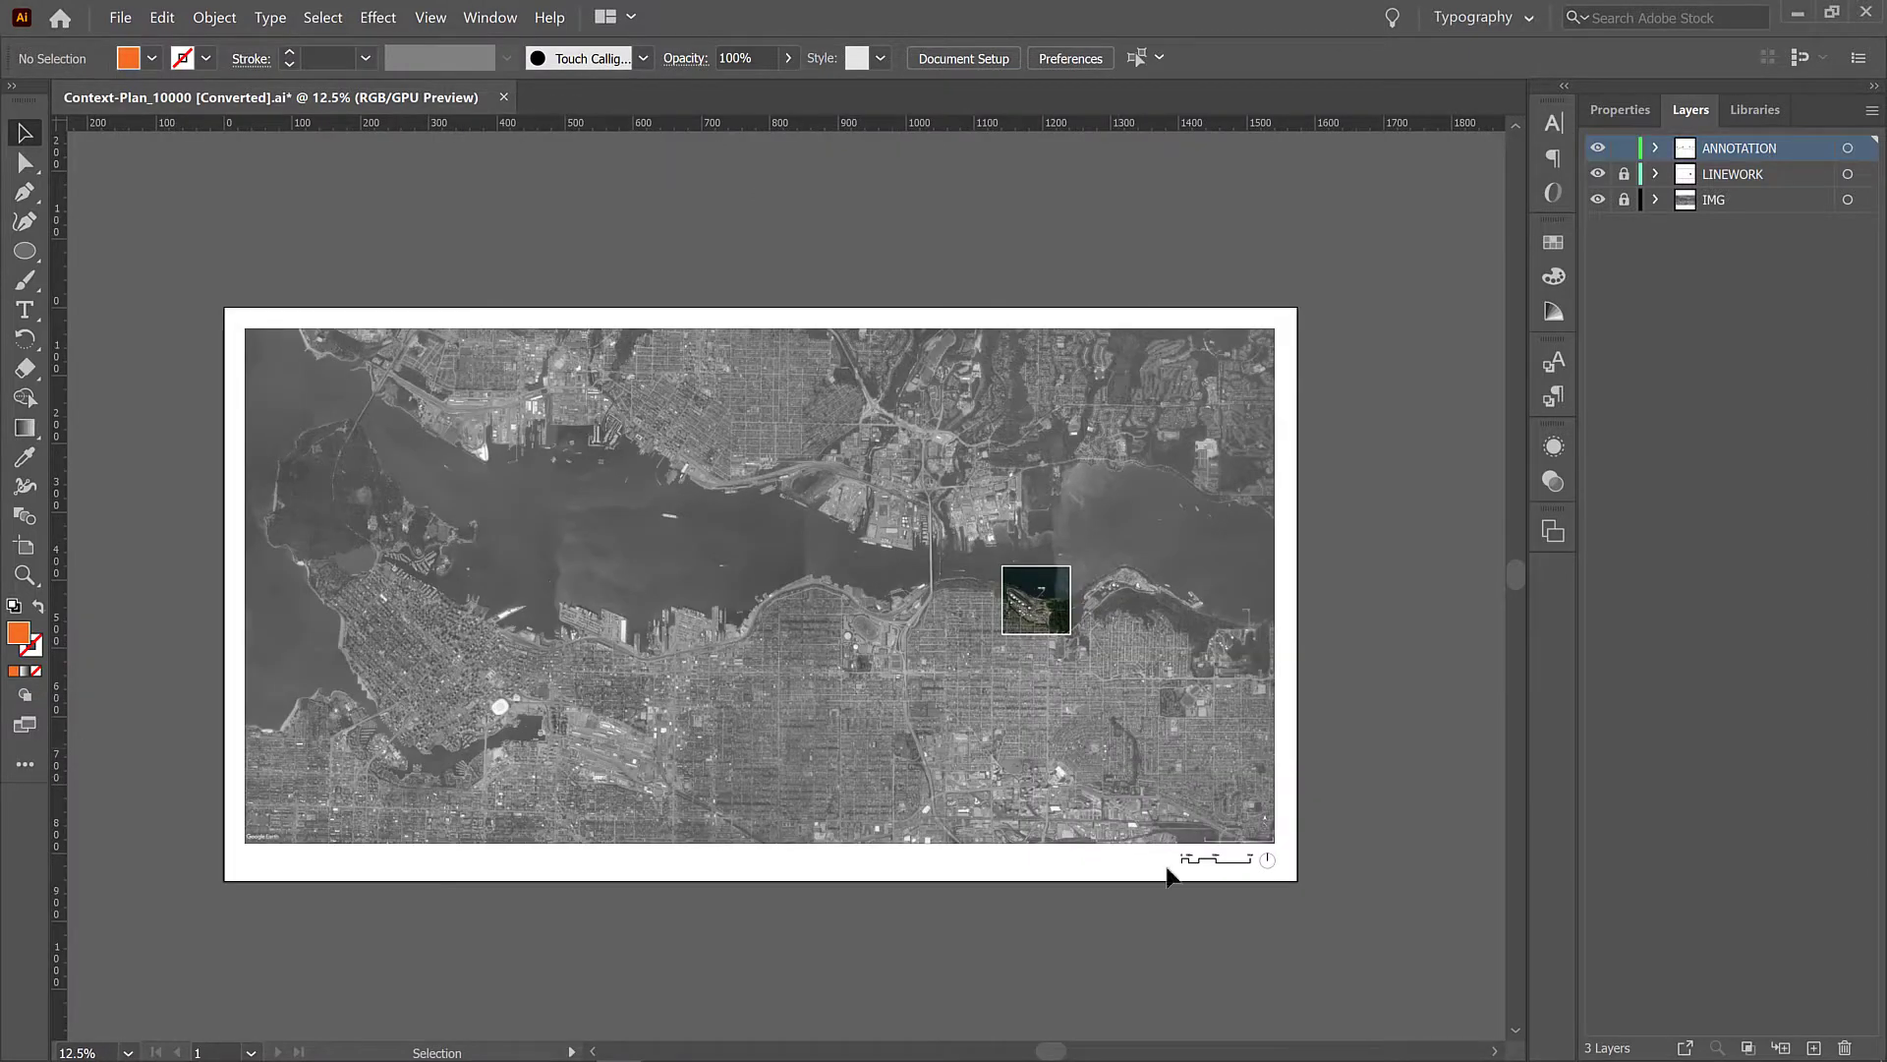
Step: Show the File menu's save and export commands over the finished plan
{"action": "left_click", "coordinate": [120, 18]}
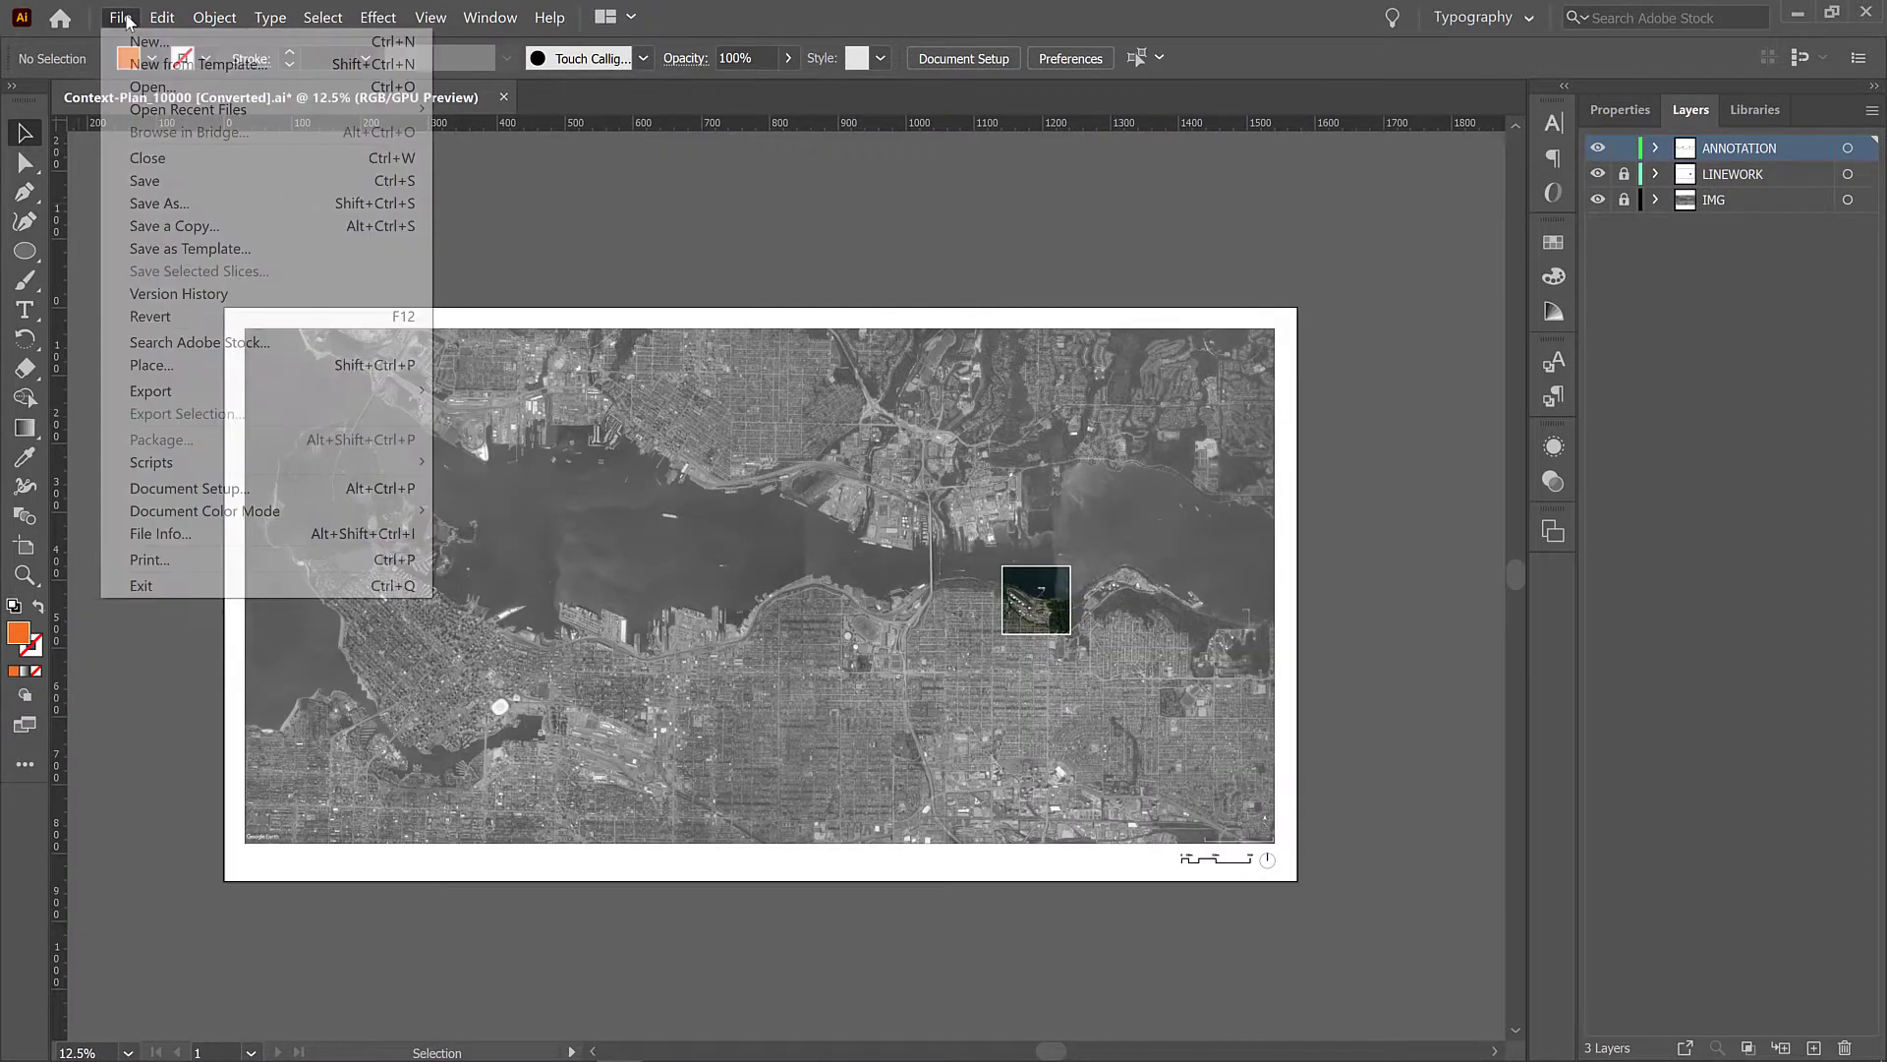
{"action": "mouse_move", "coordinate": [175, 224]}
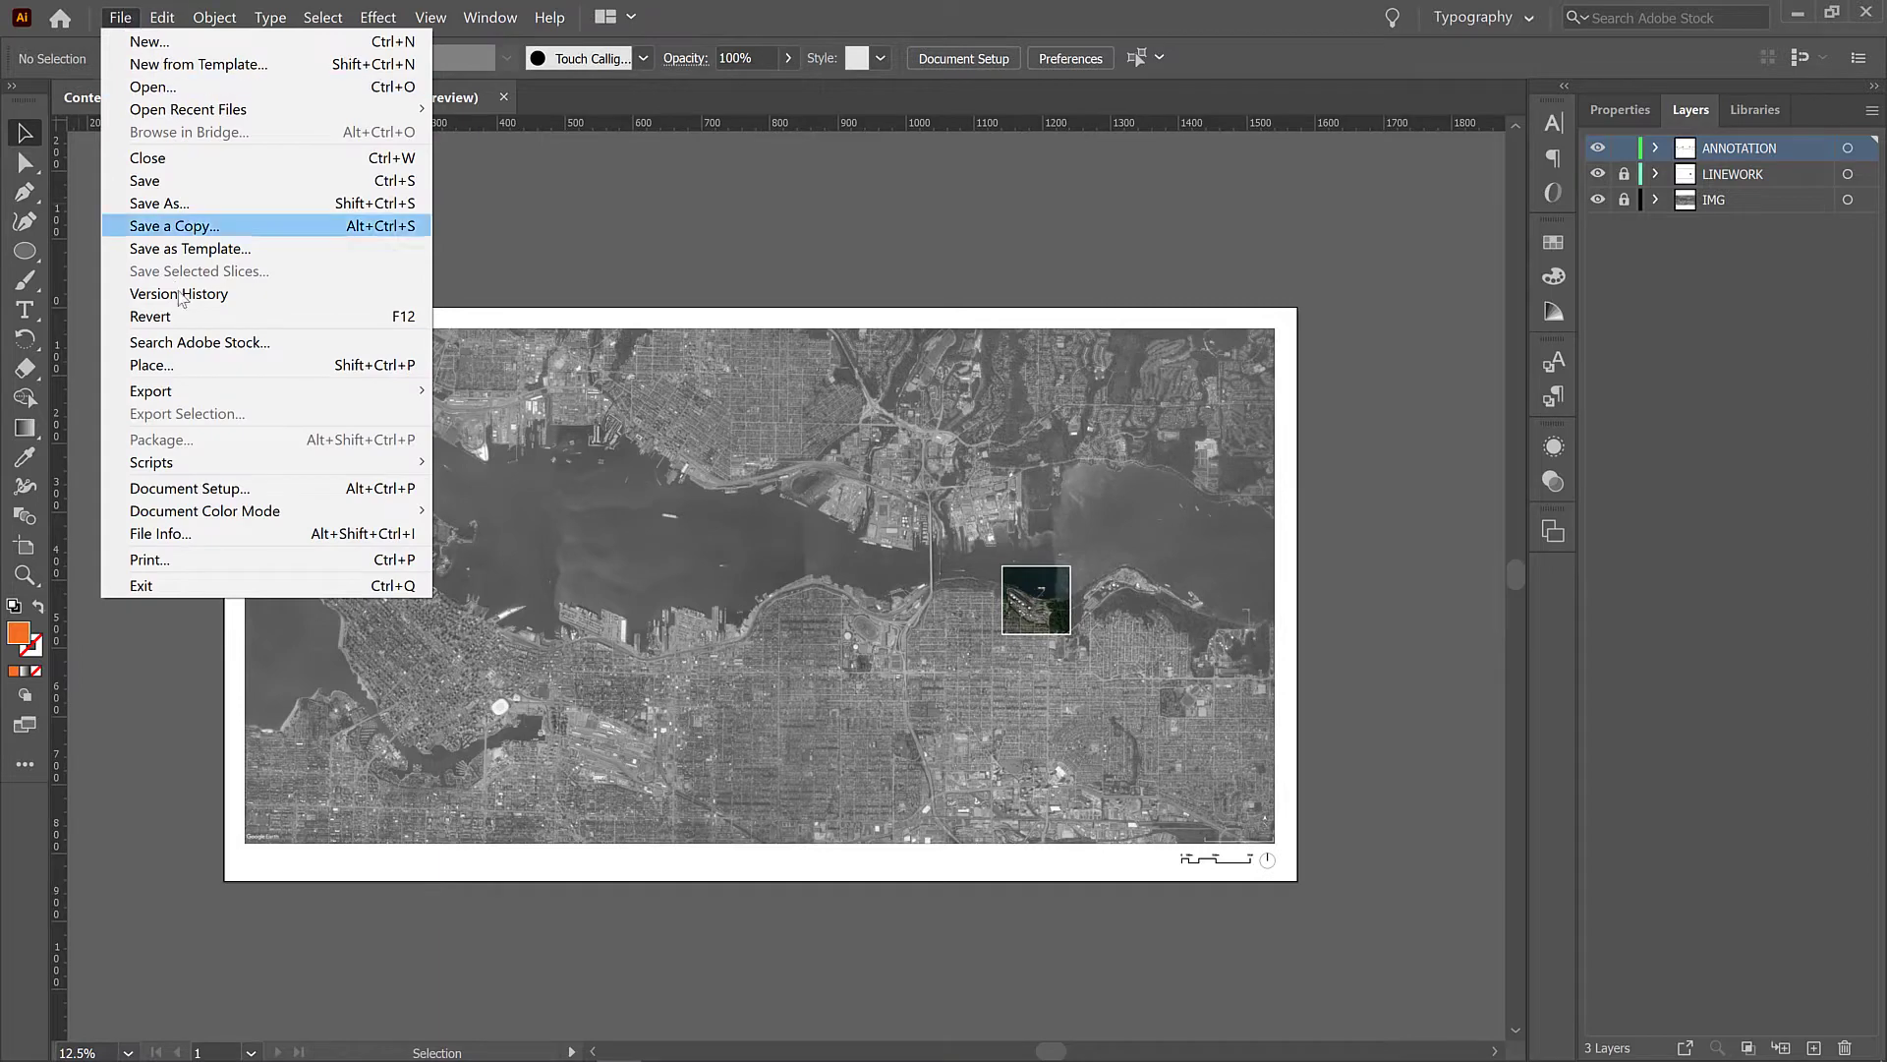
{"action": "mouse_move", "coordinate": [181, 299]}
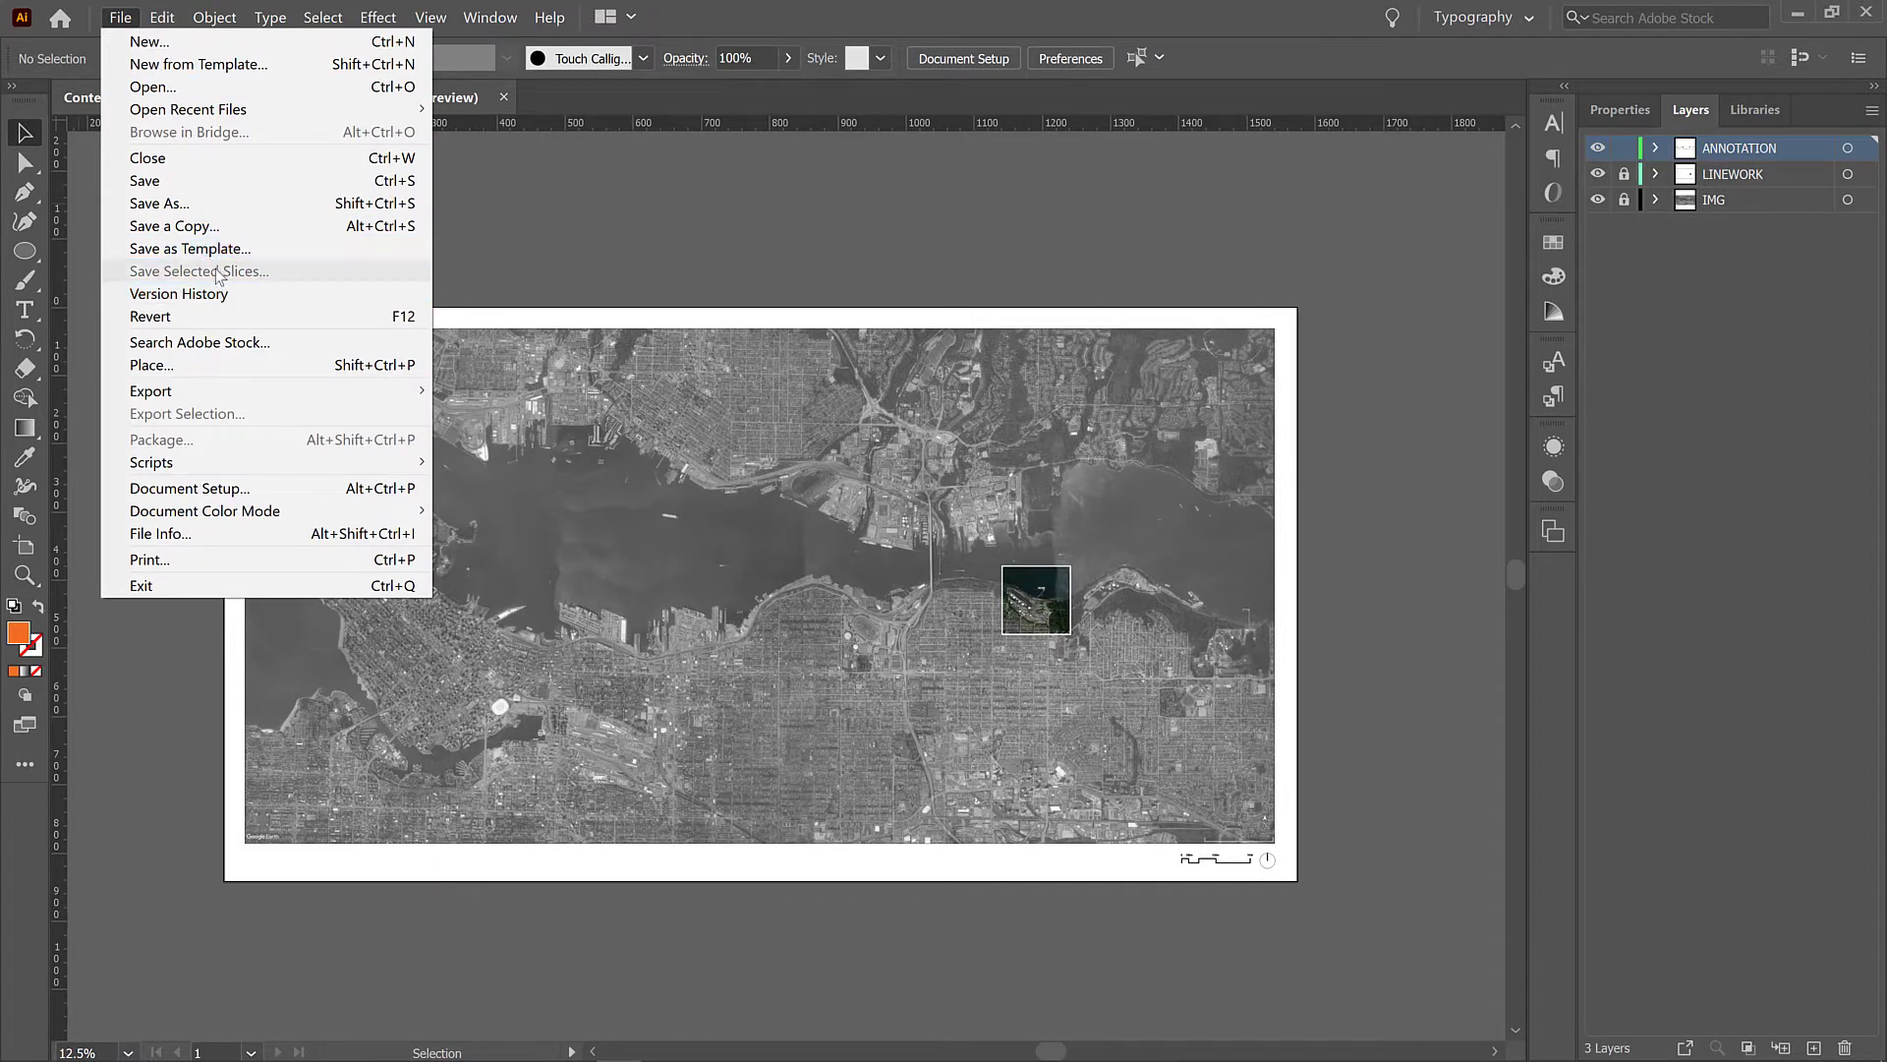